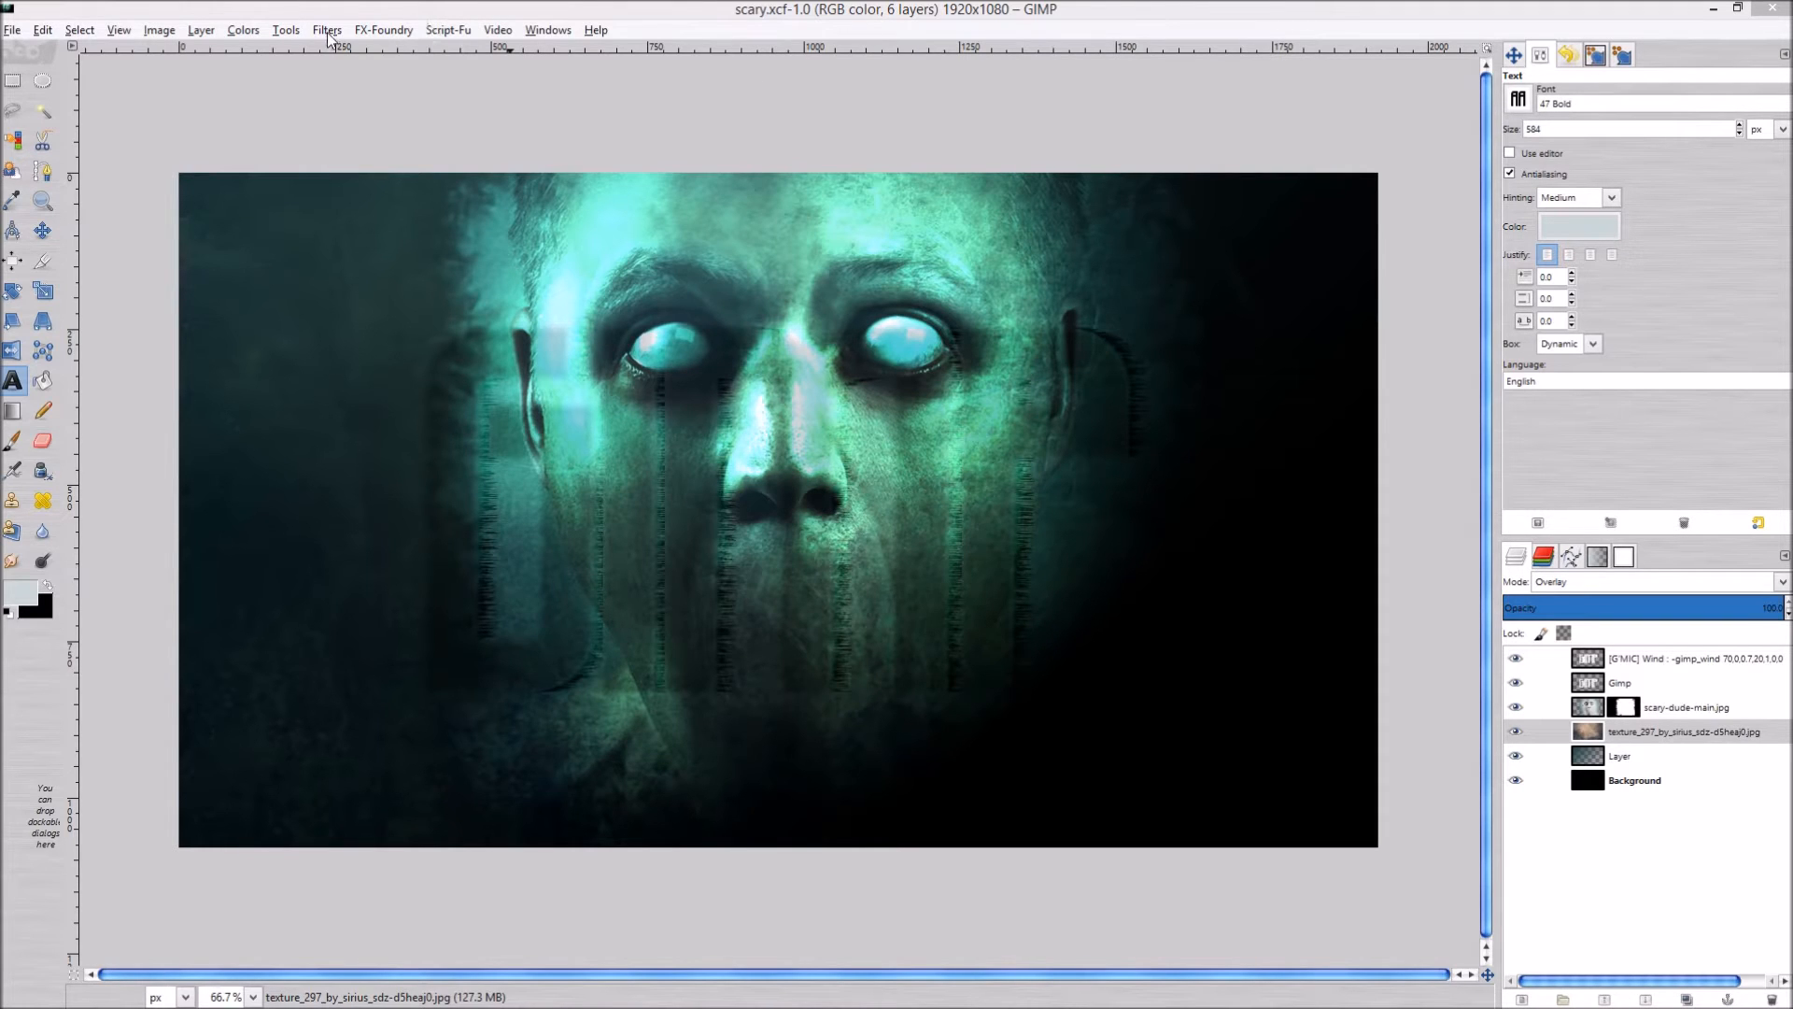
Browse the Filters menu and dismiss it without applying anything.
click(327, 30)
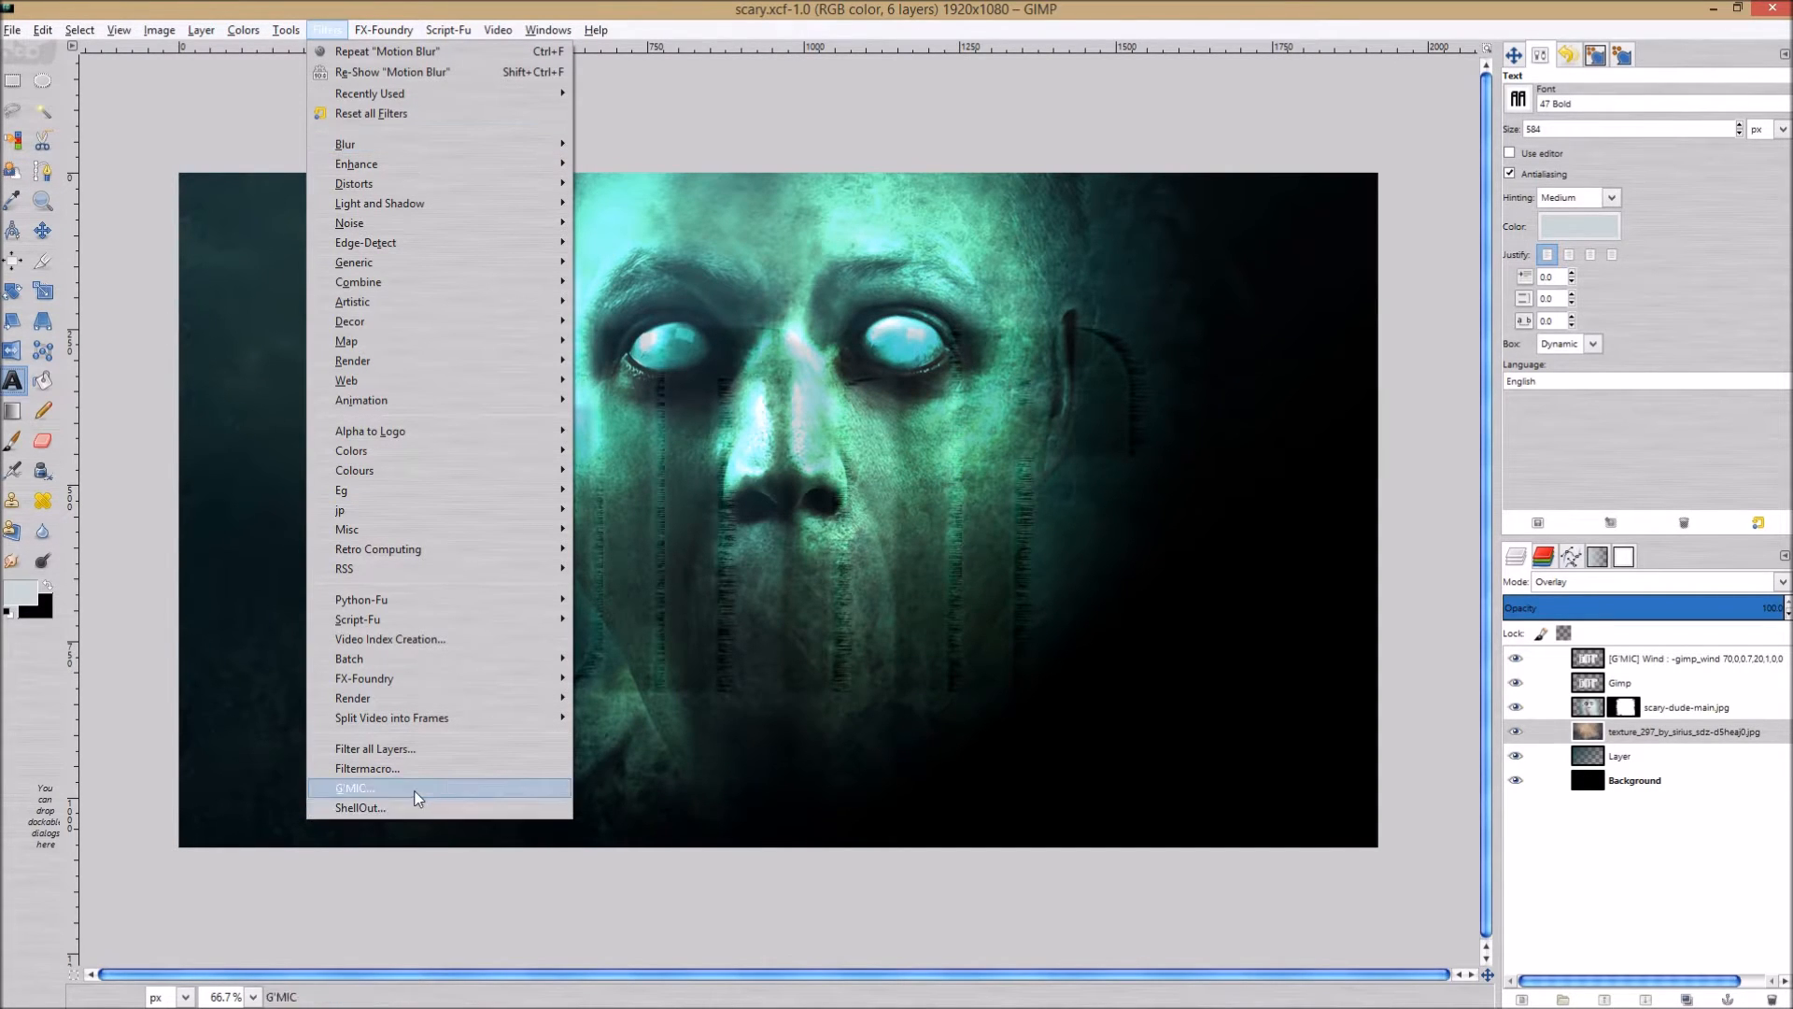
mouse_move(418, 586)
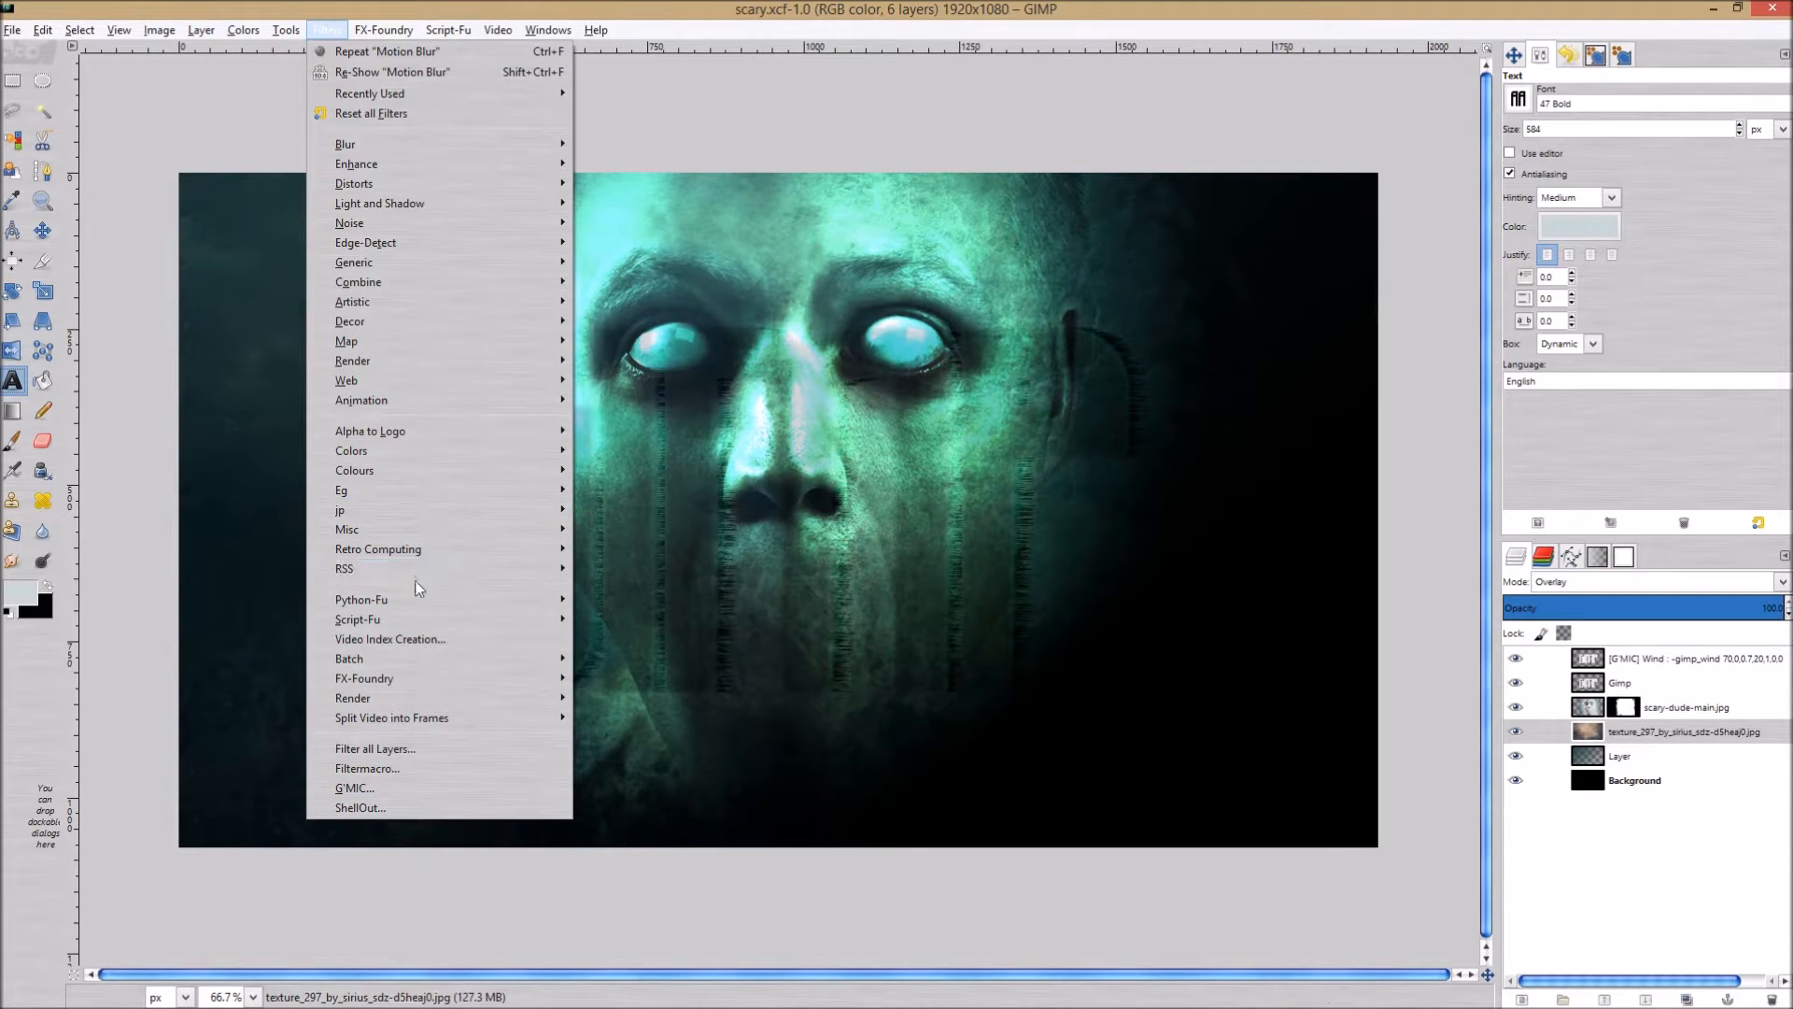
mouse_move(407, 430)
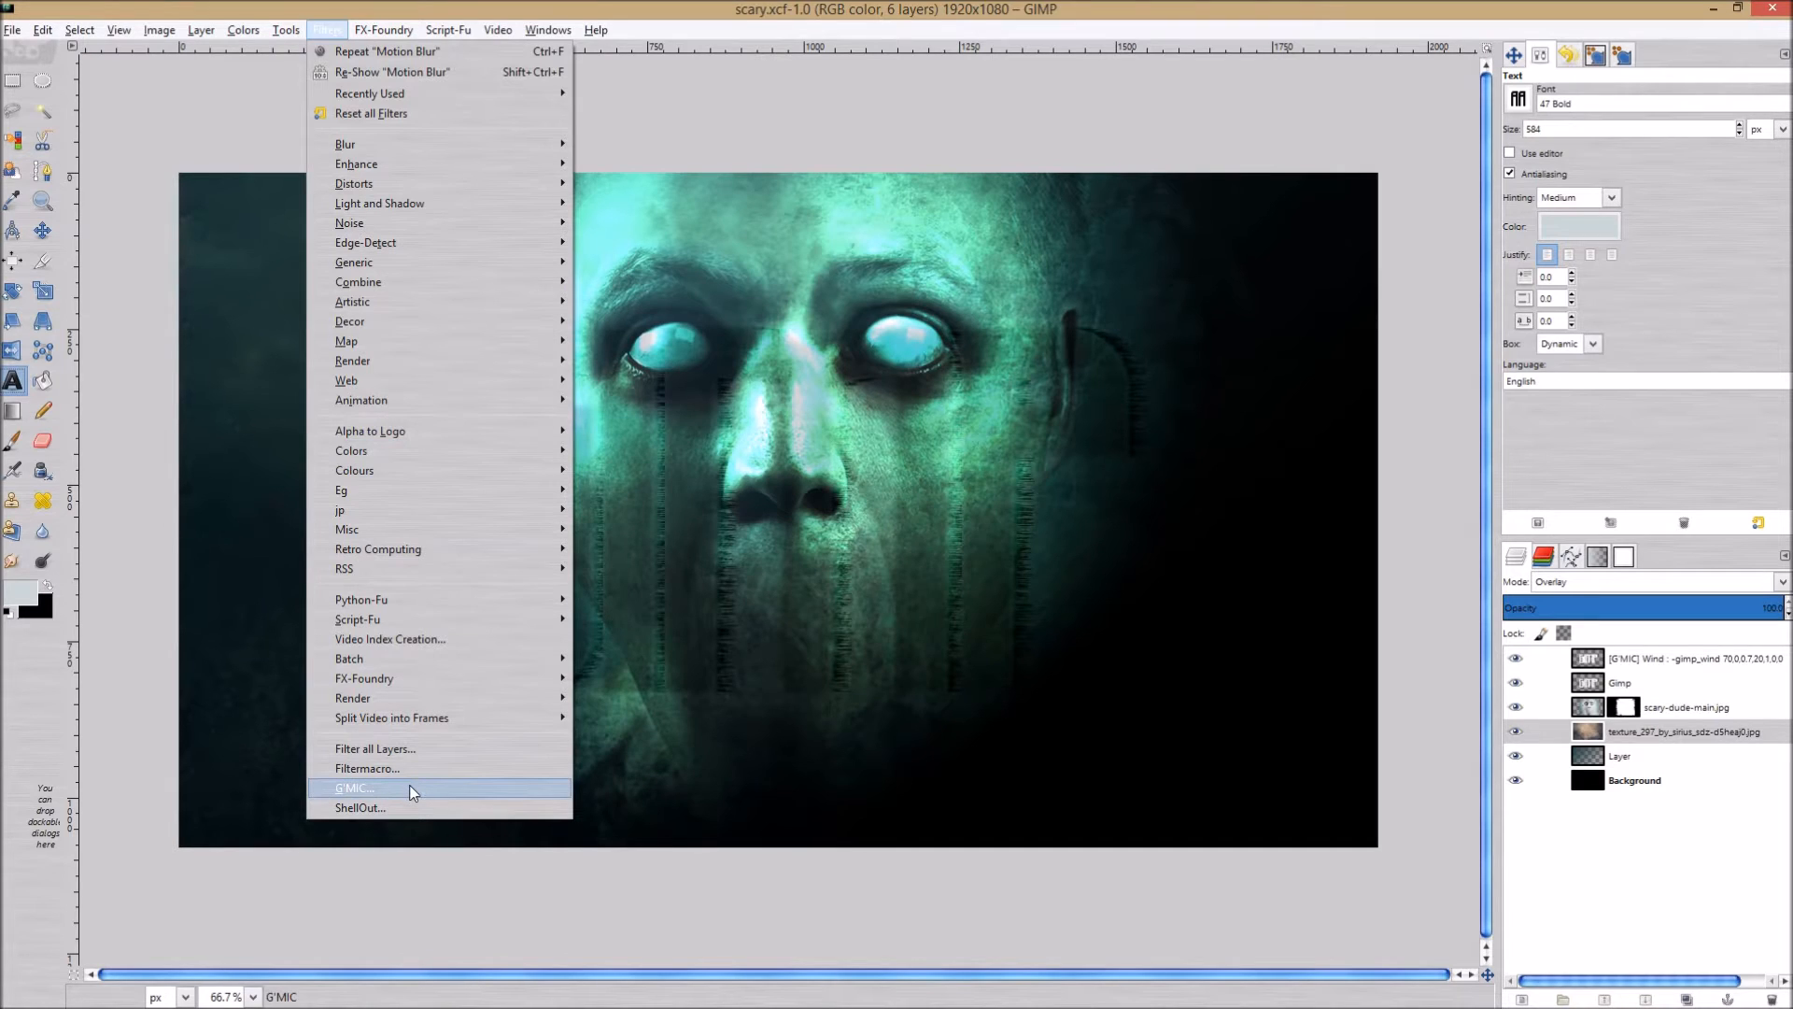
mouse_move(424, 792)
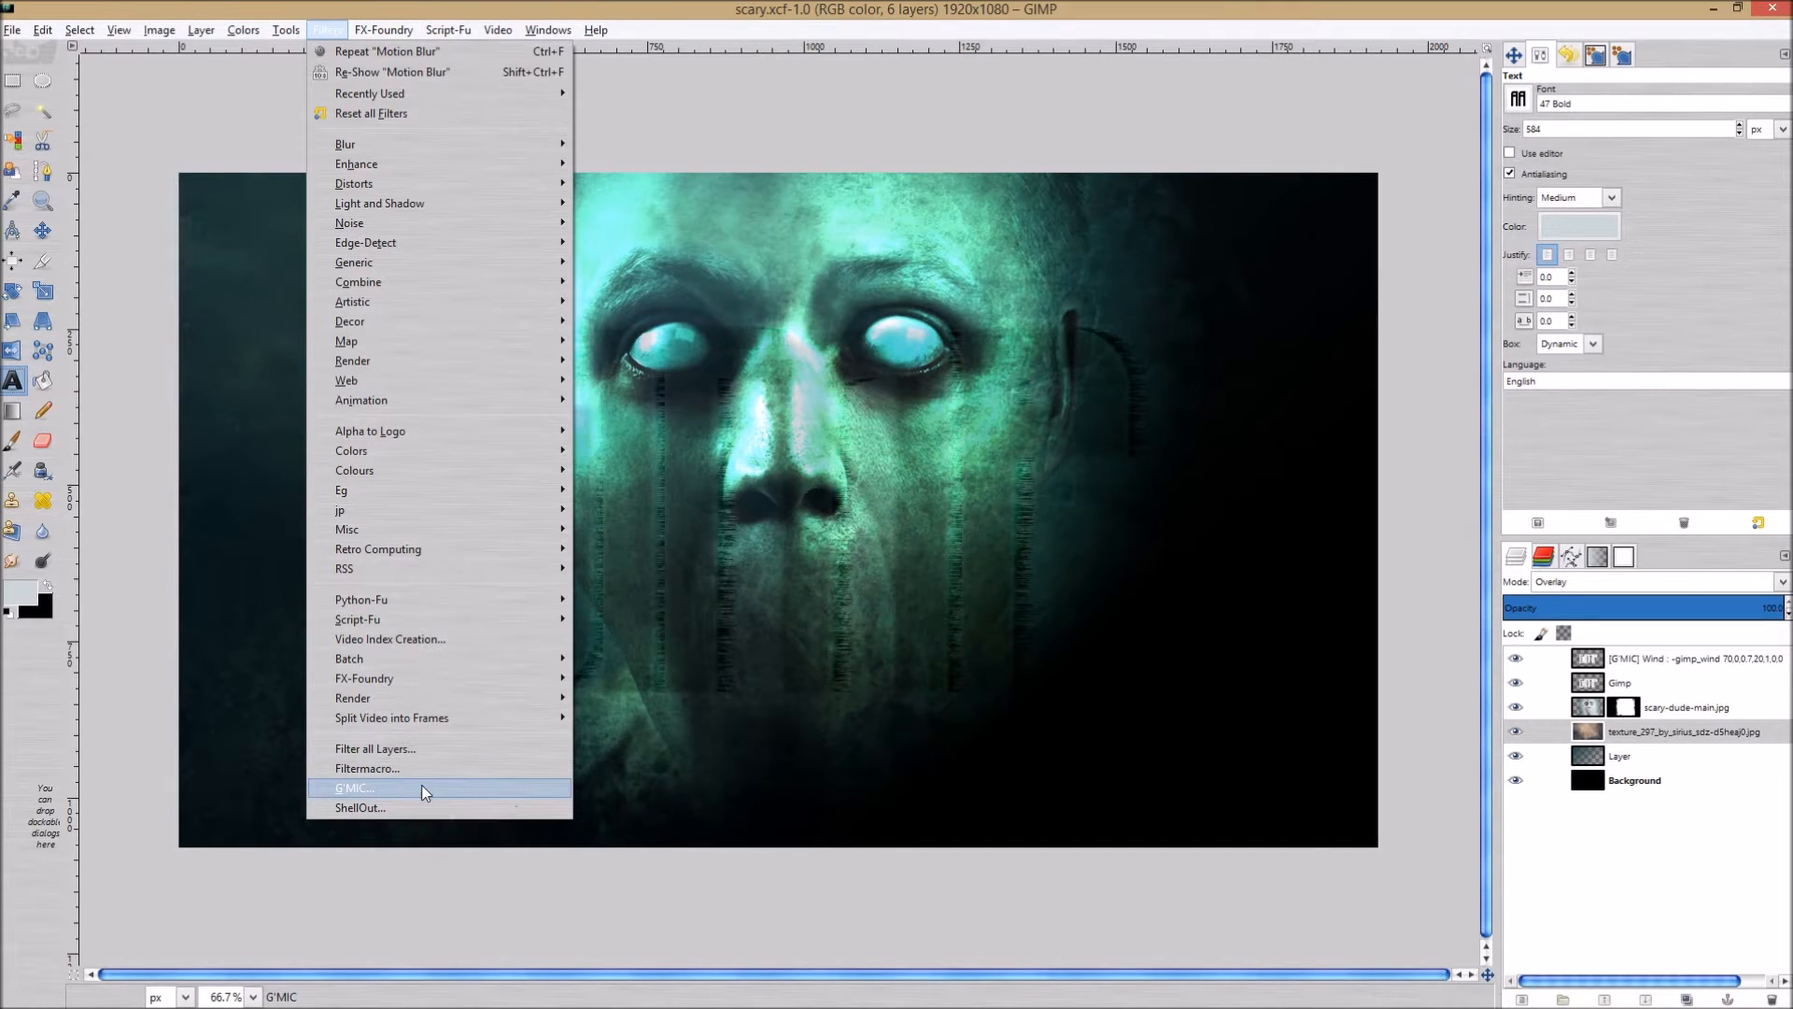
mouse_move(436, 796)
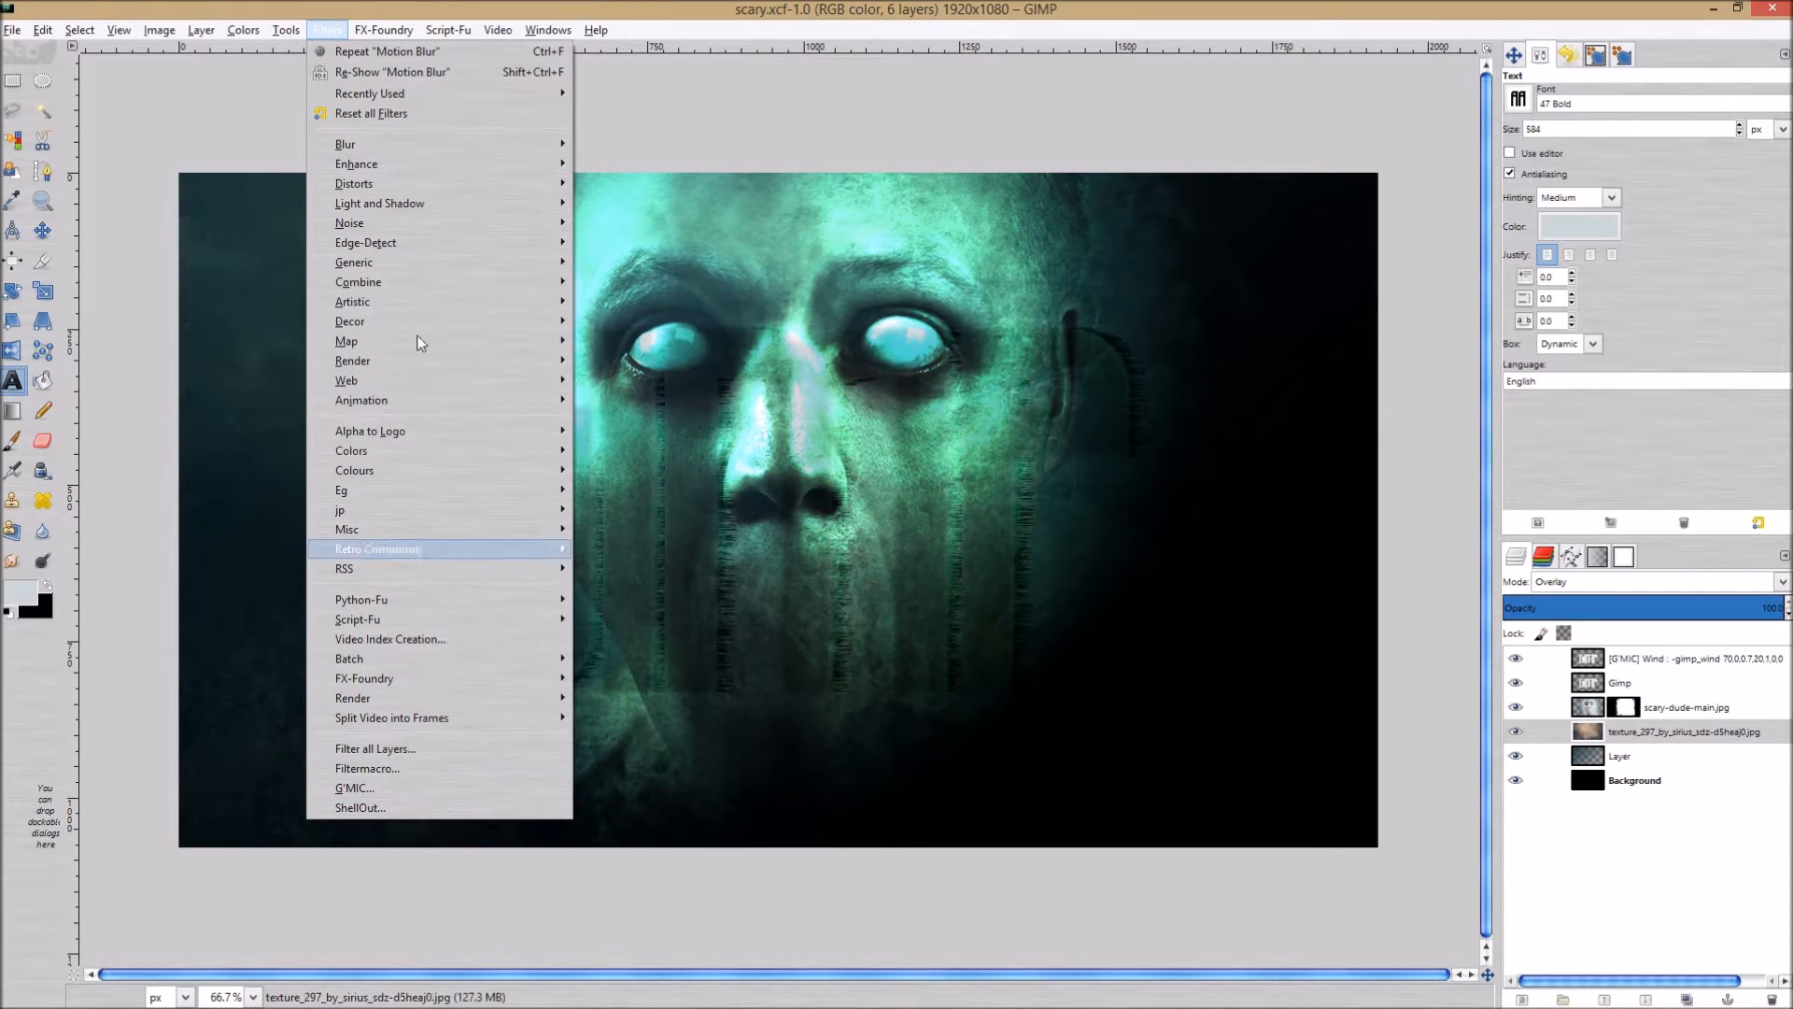
click(1302, 189)
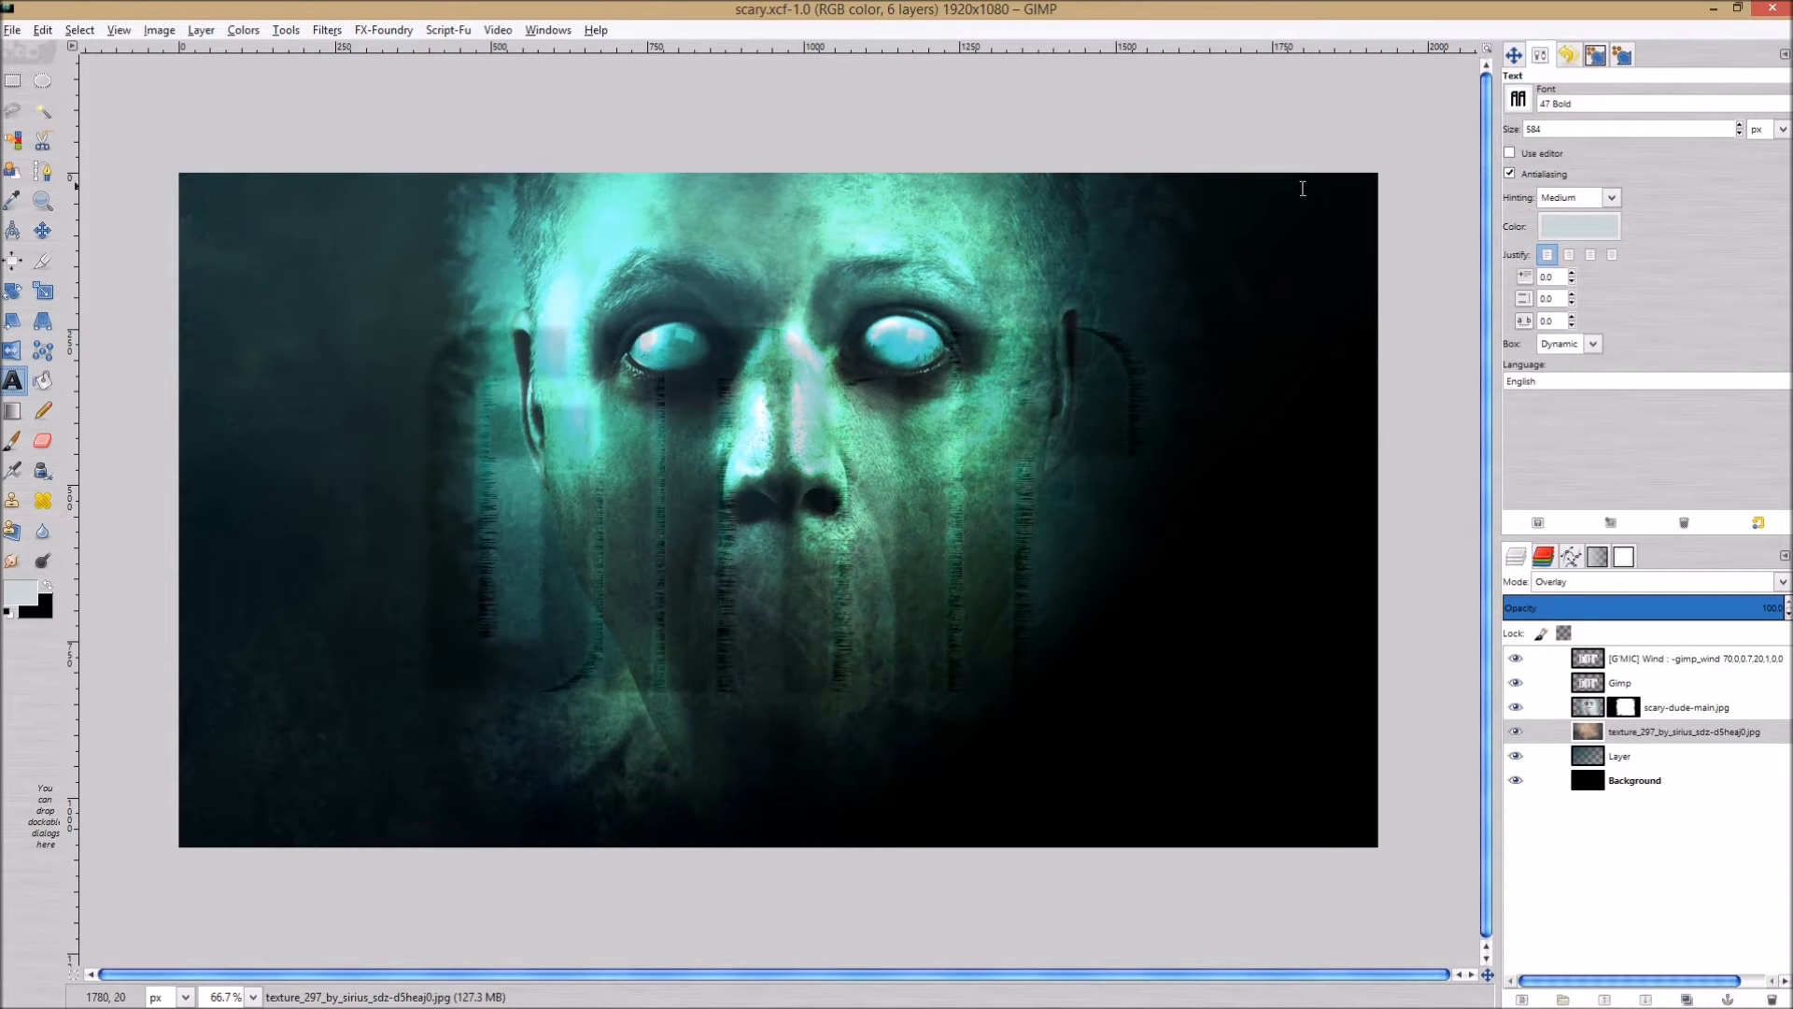
mouse_move(674, 451)
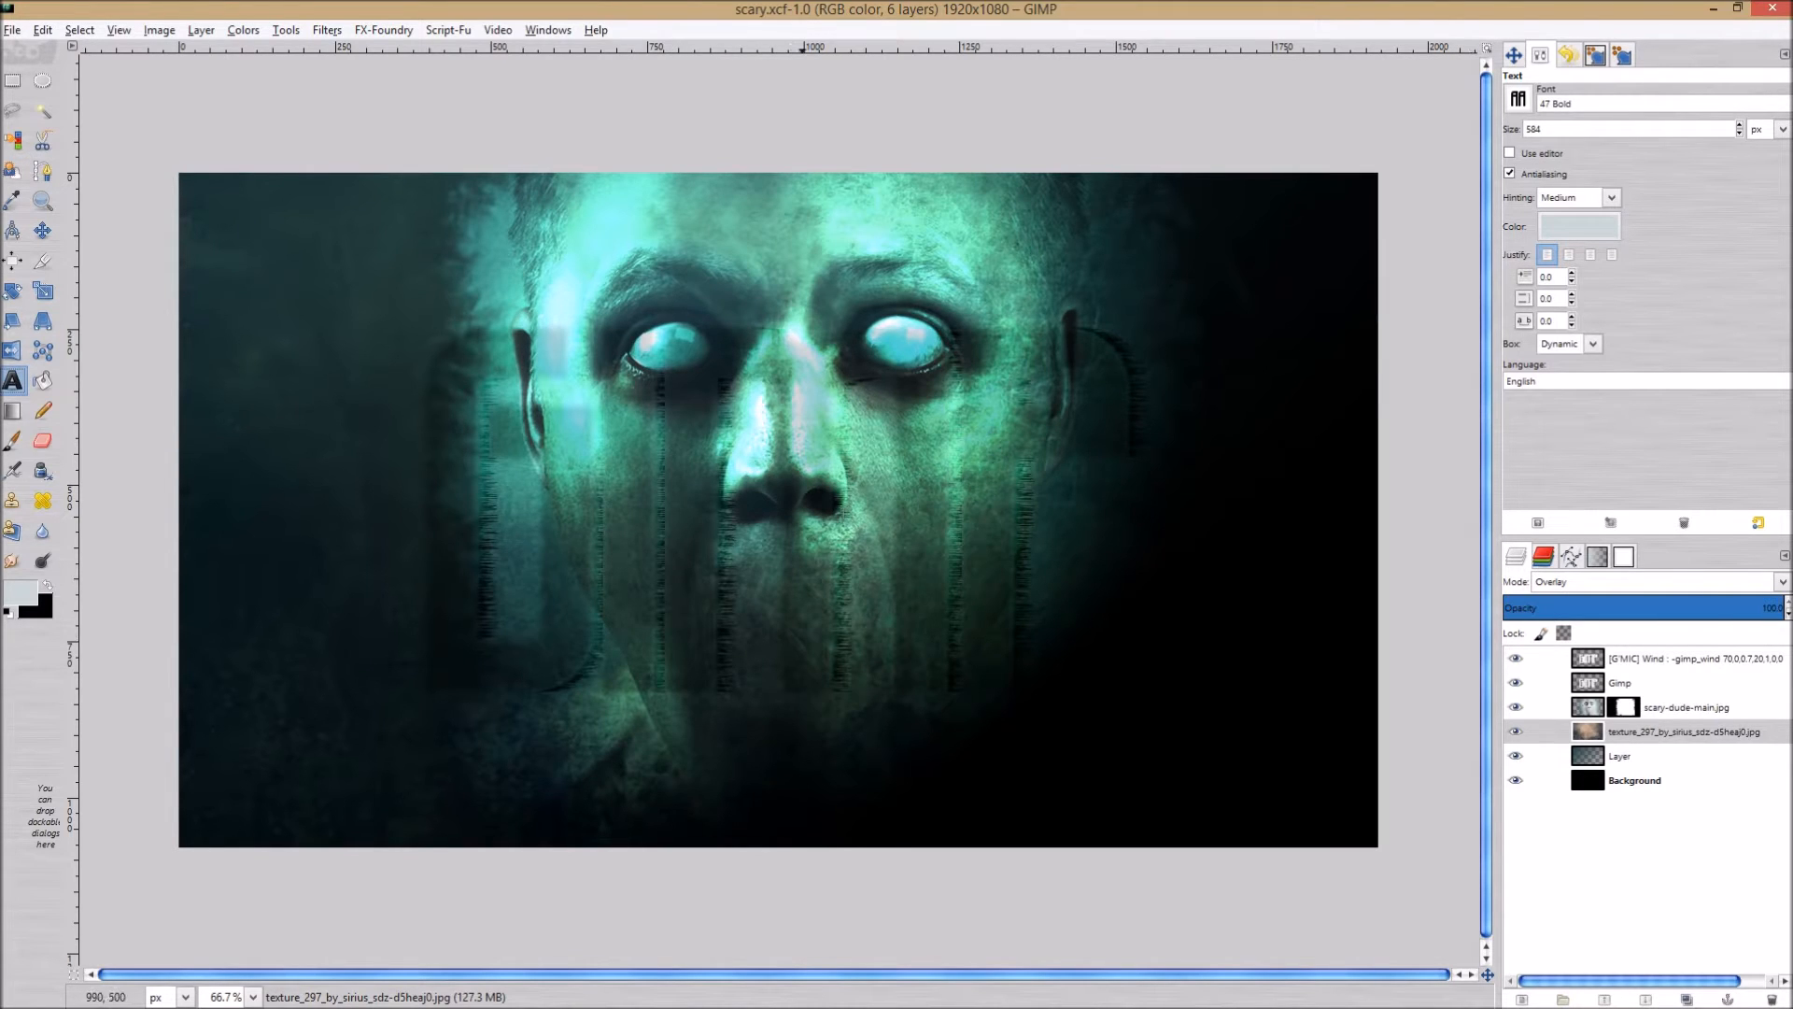
mouse_move(516, 574)
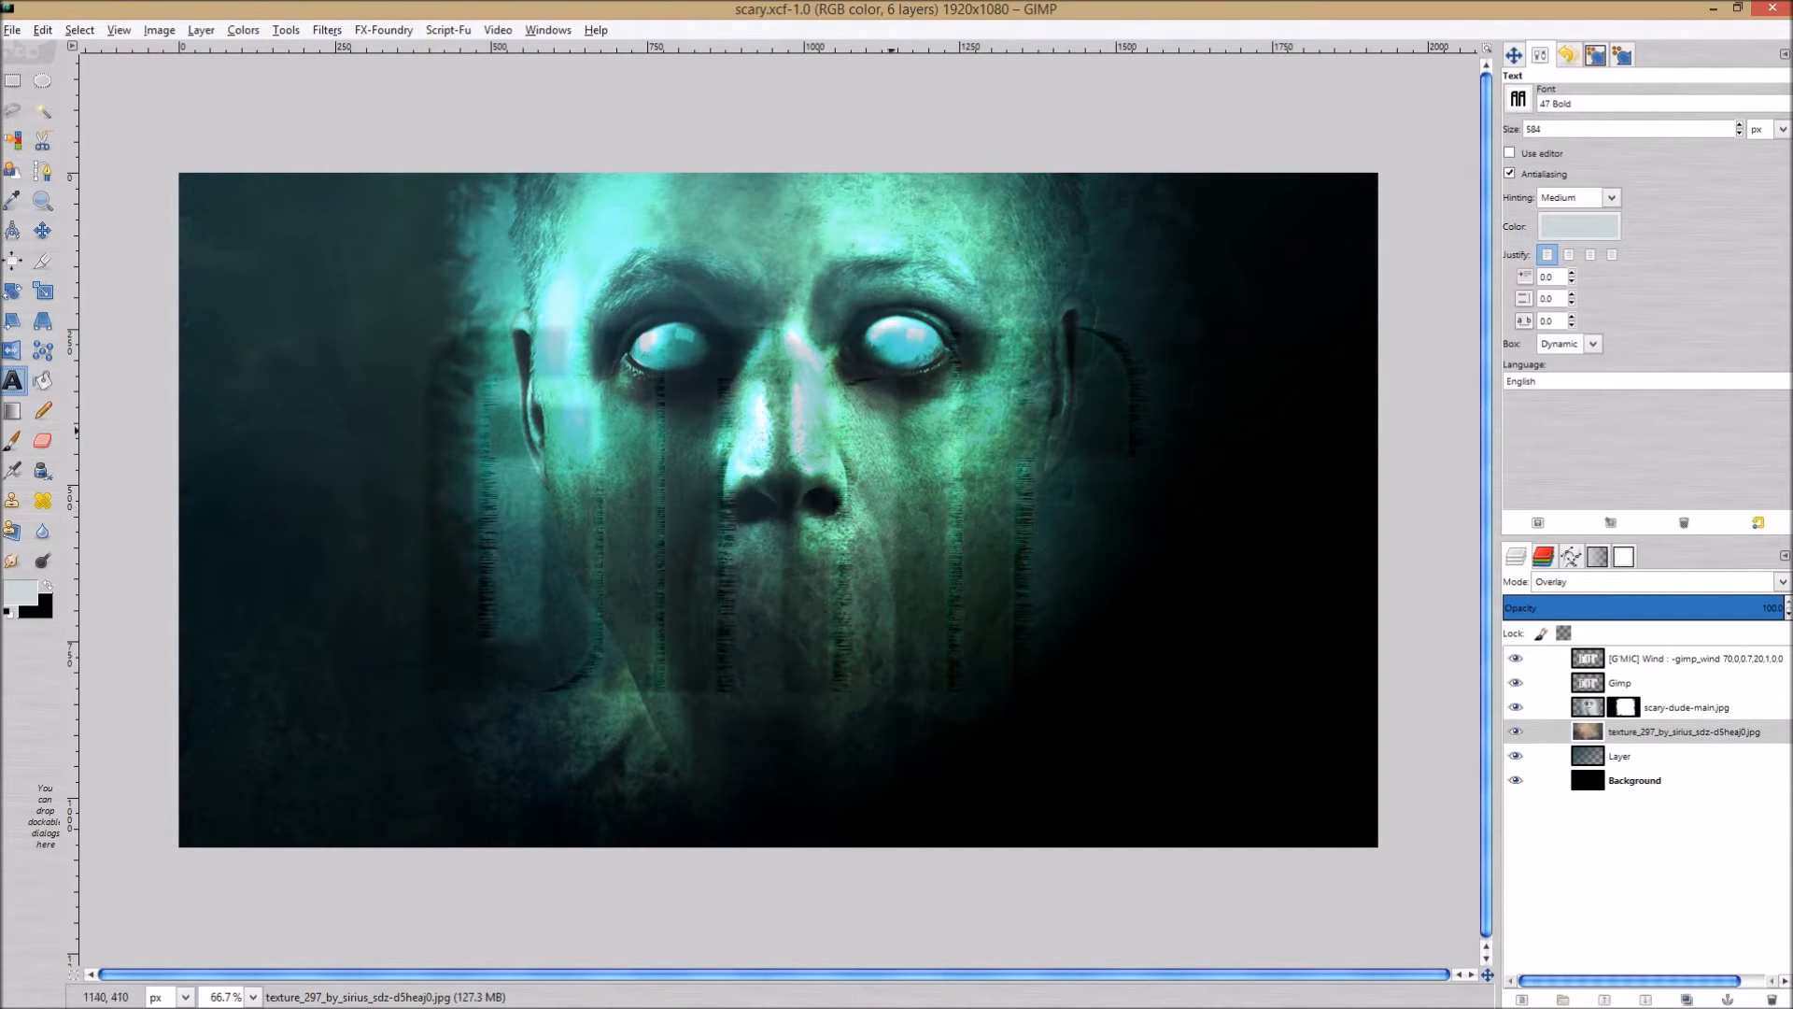
mouse_move(818, 796)
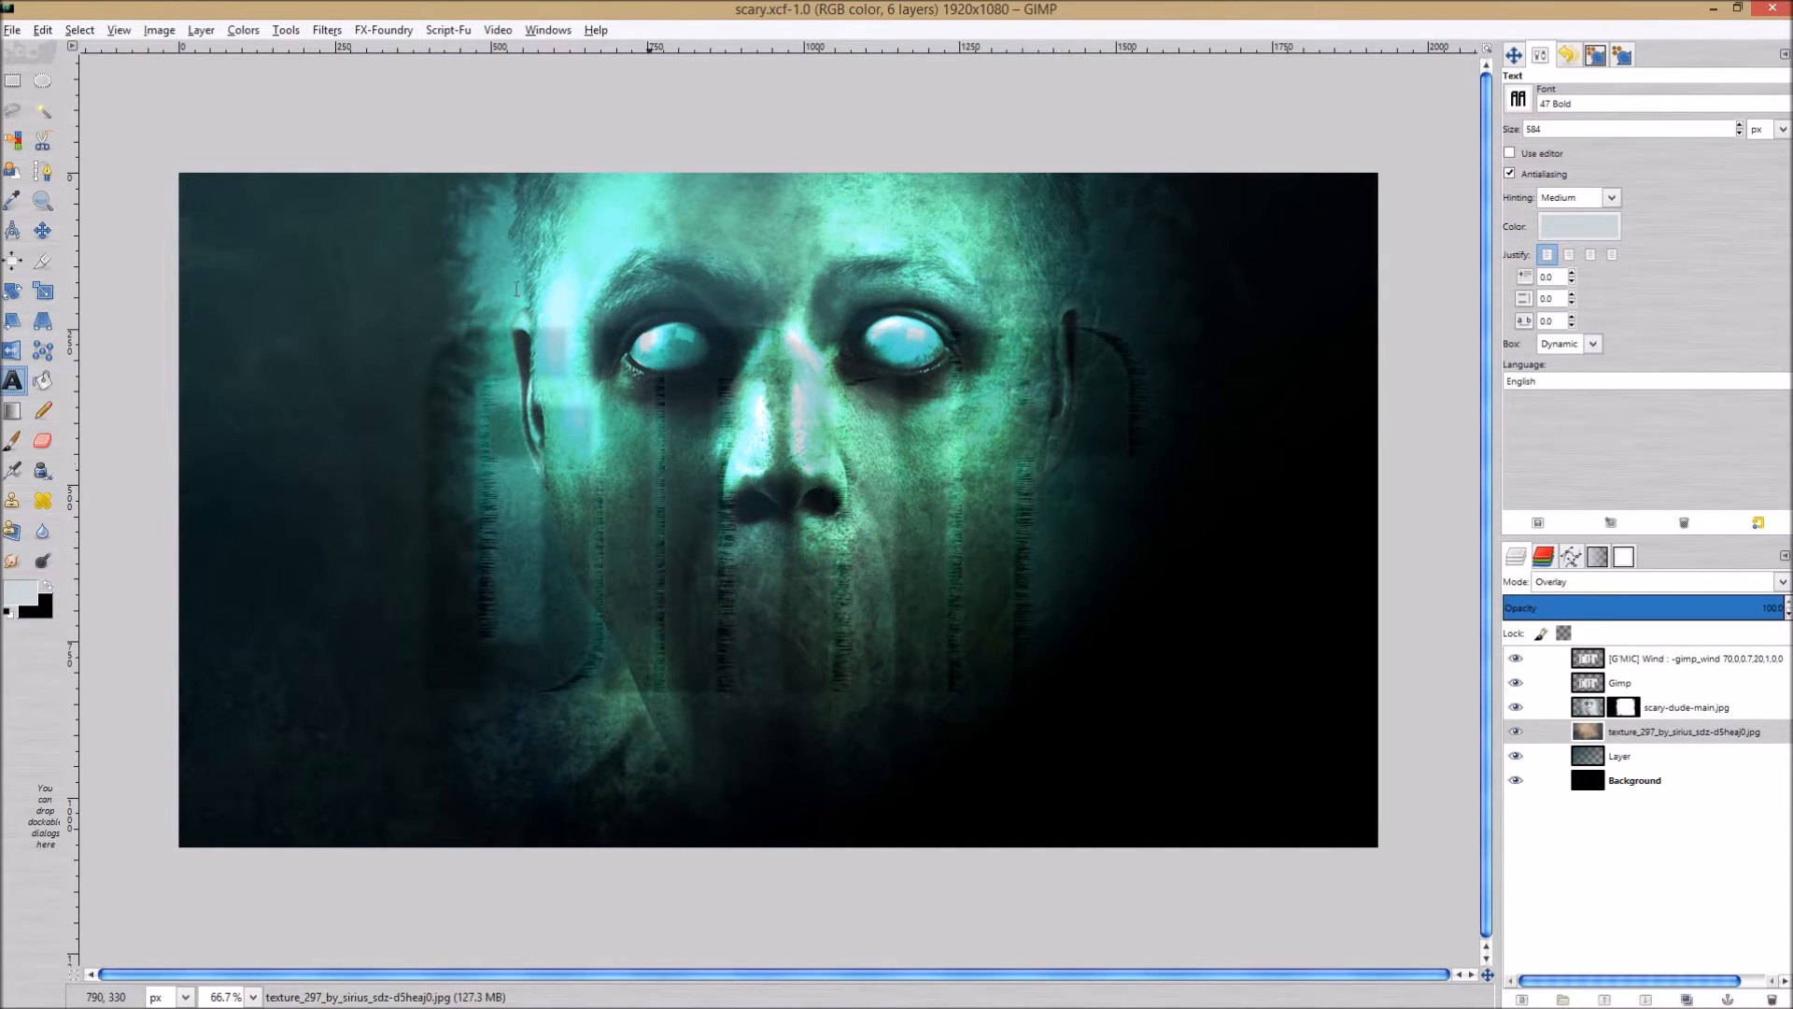
Create a new 1920×1080 image via File > New.
click(11, 29)
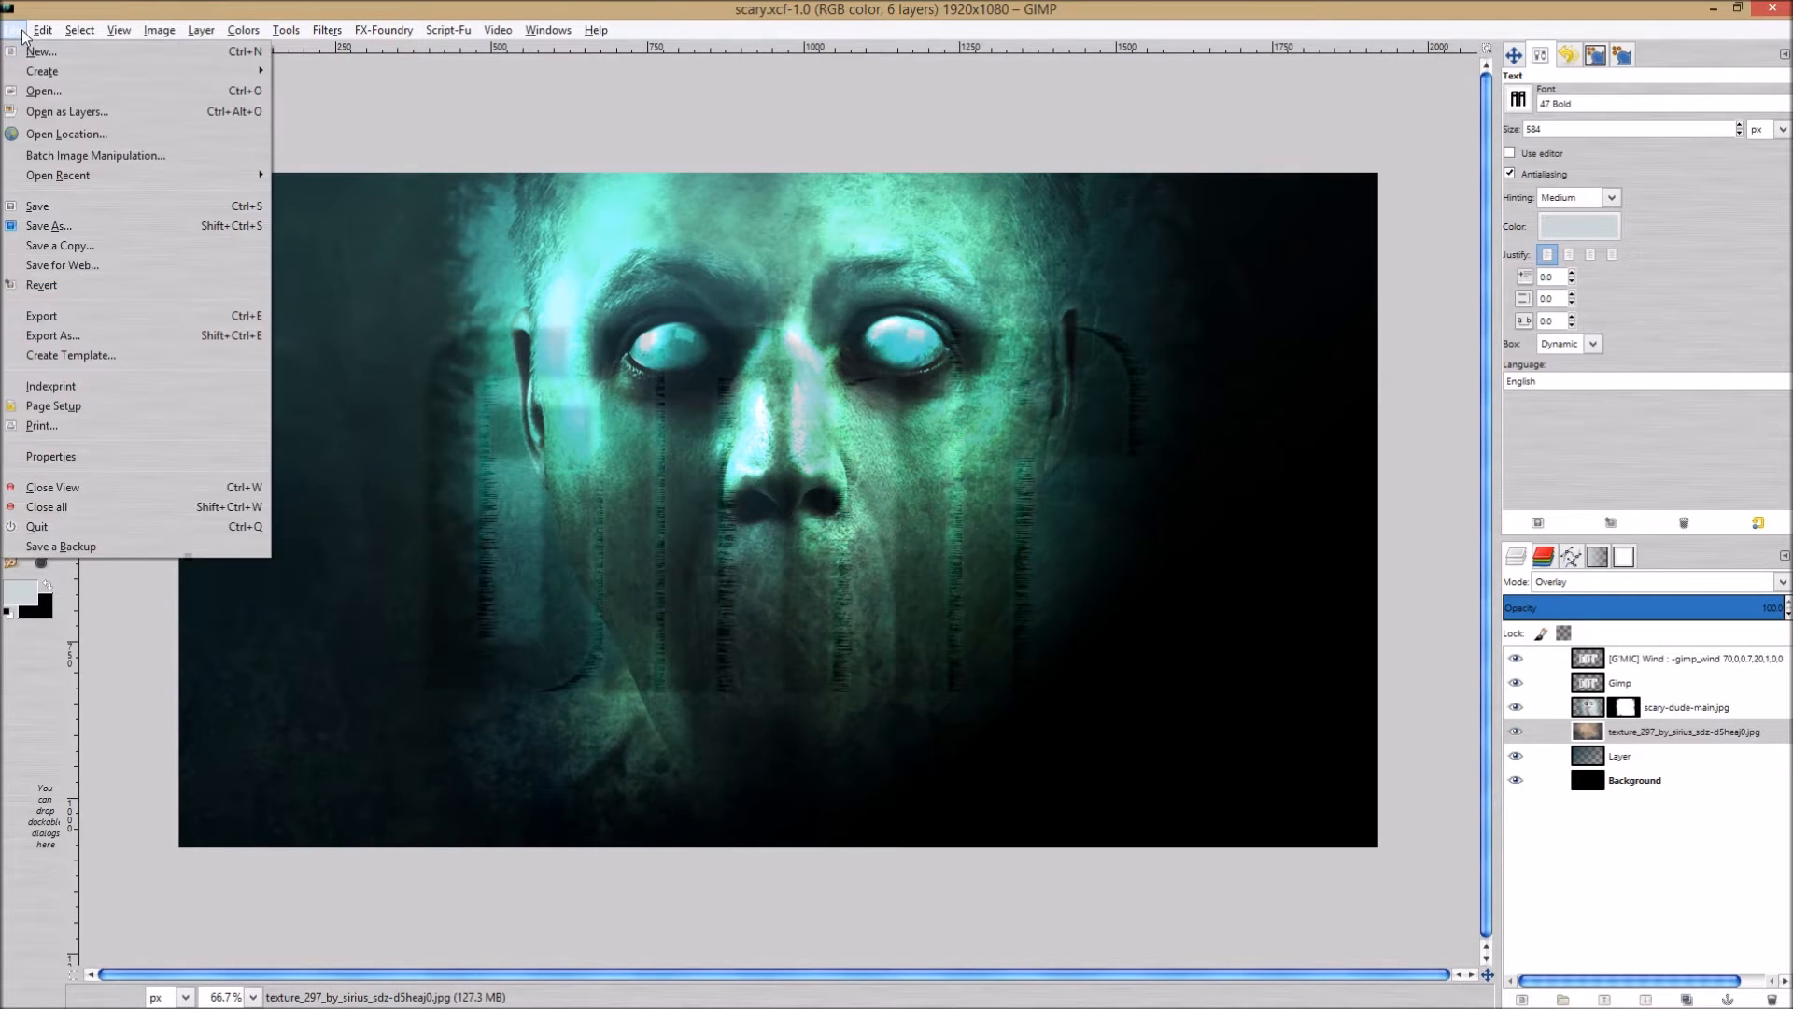
click(43, 52)
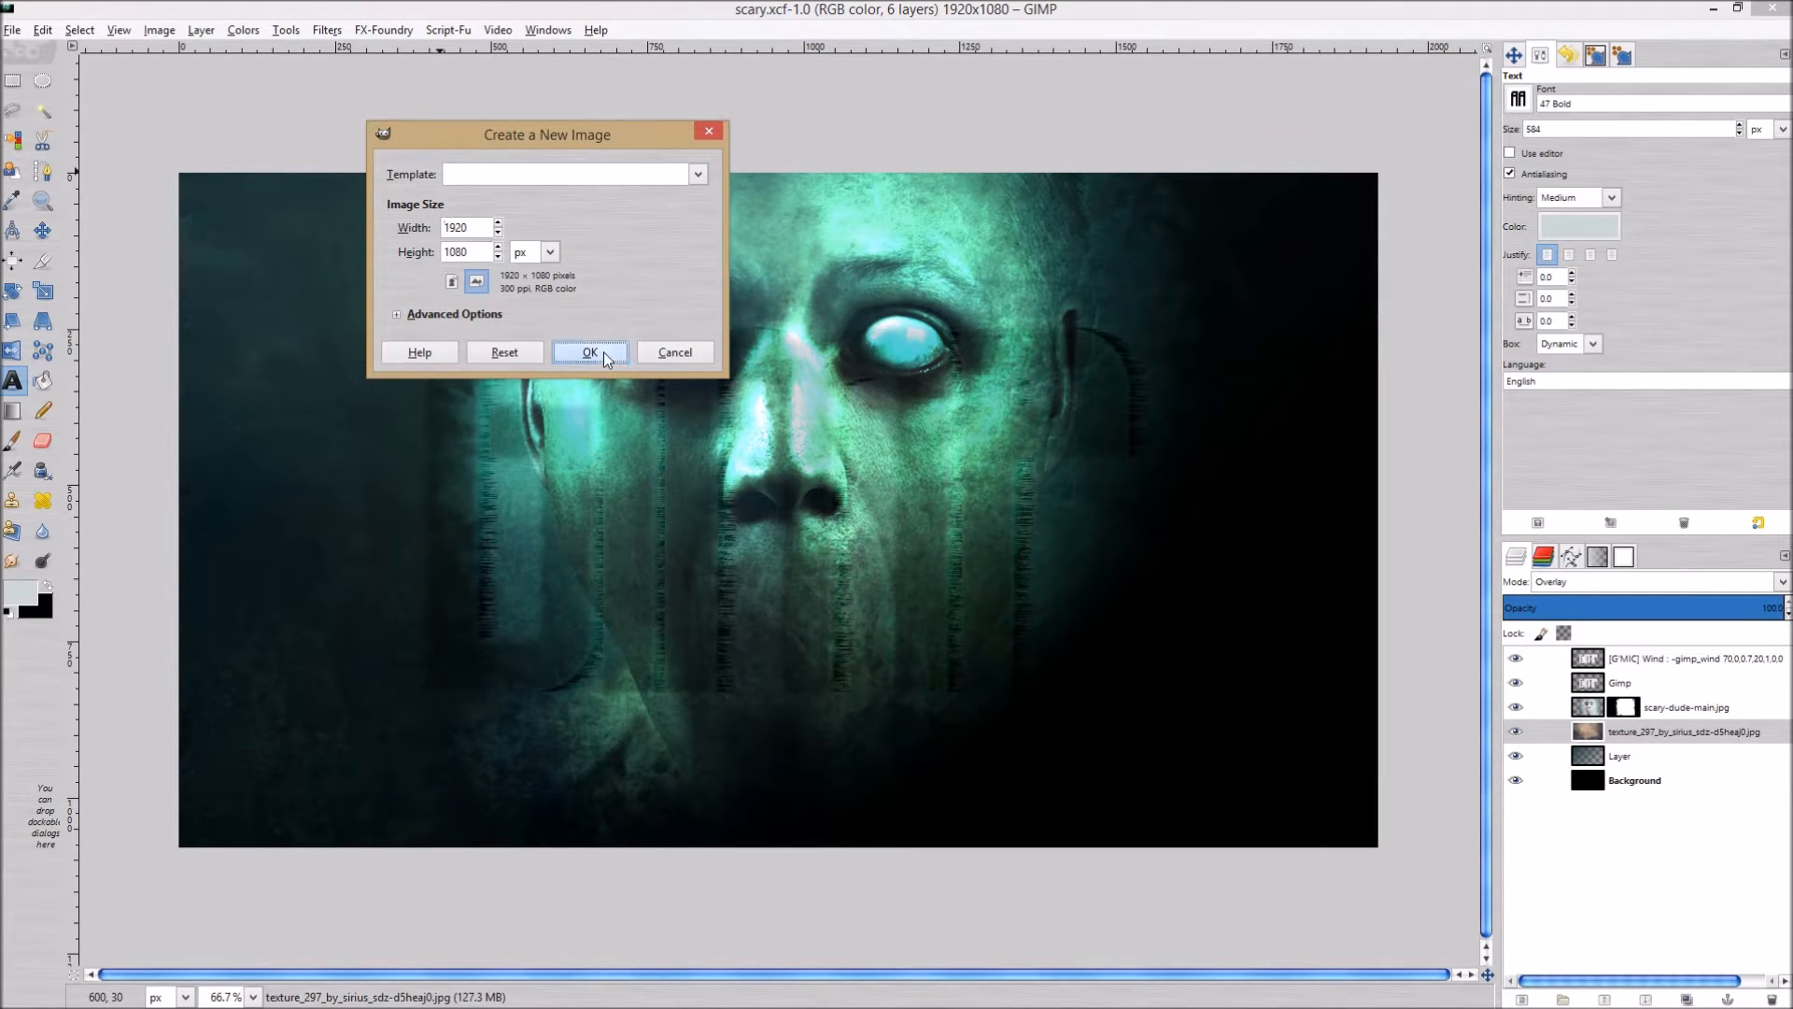
click(590, 351)
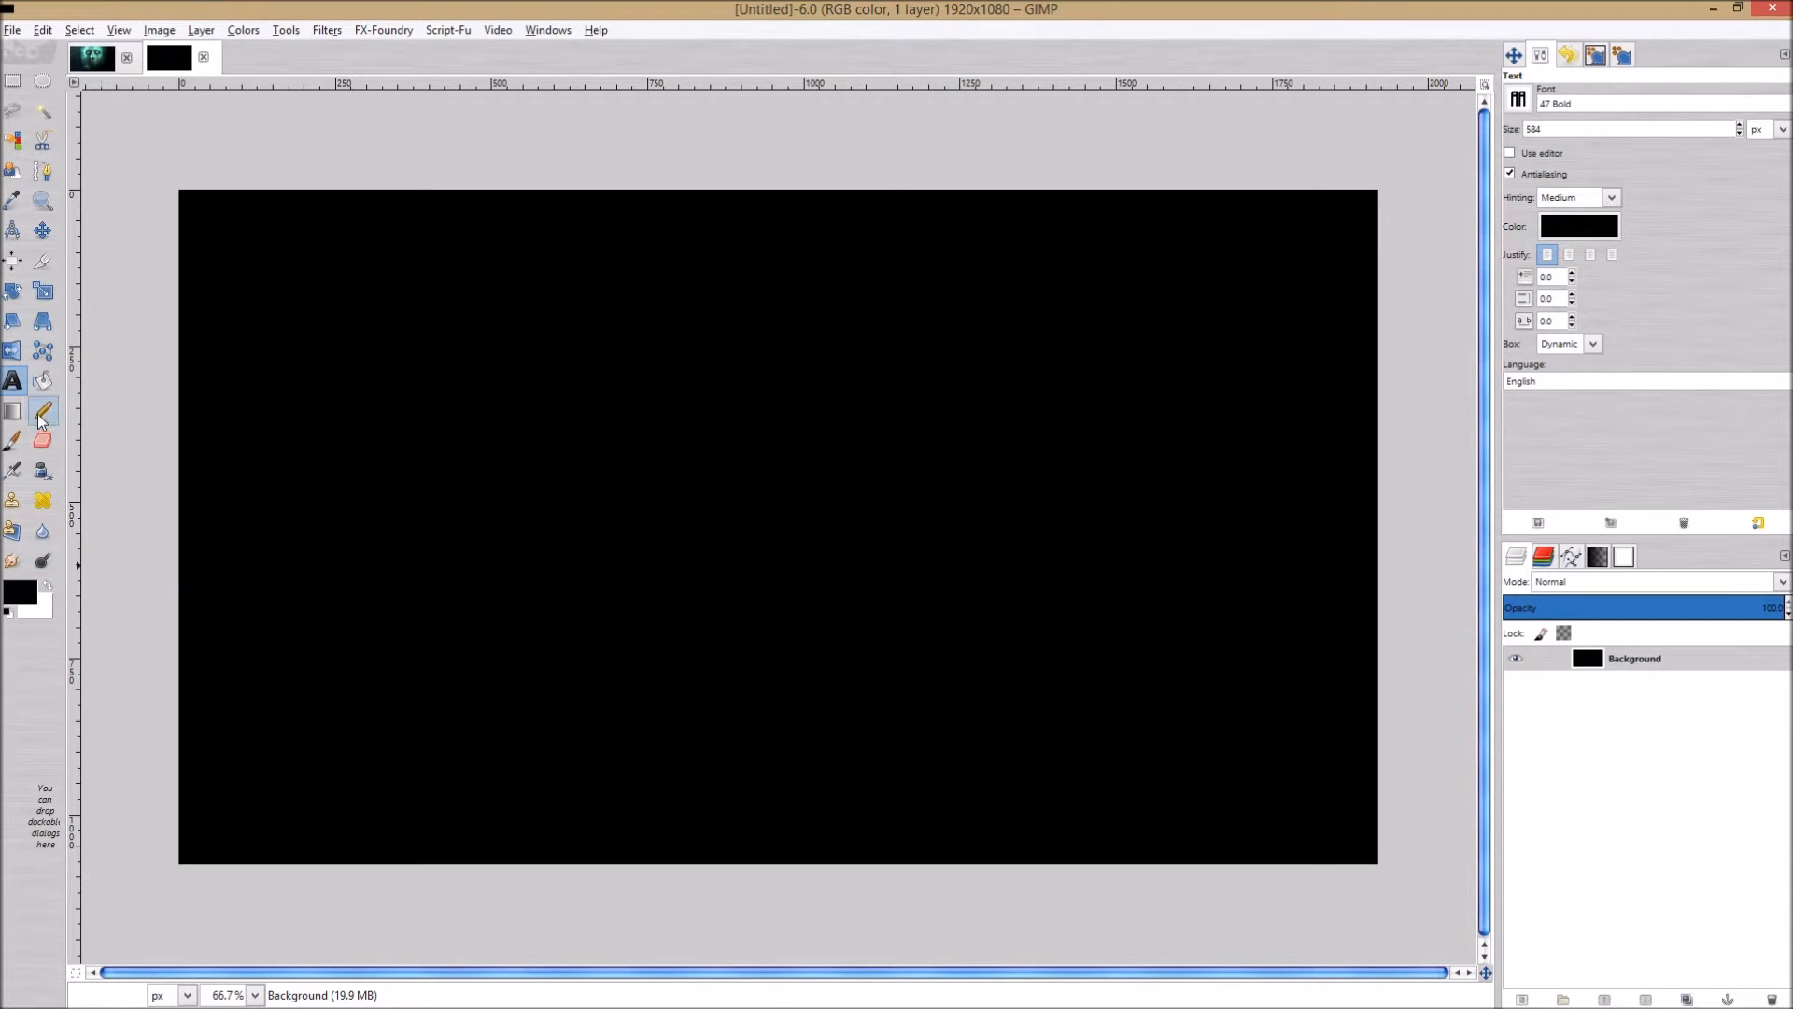
Make Bucket Fill the active tool.
click(41, 381)
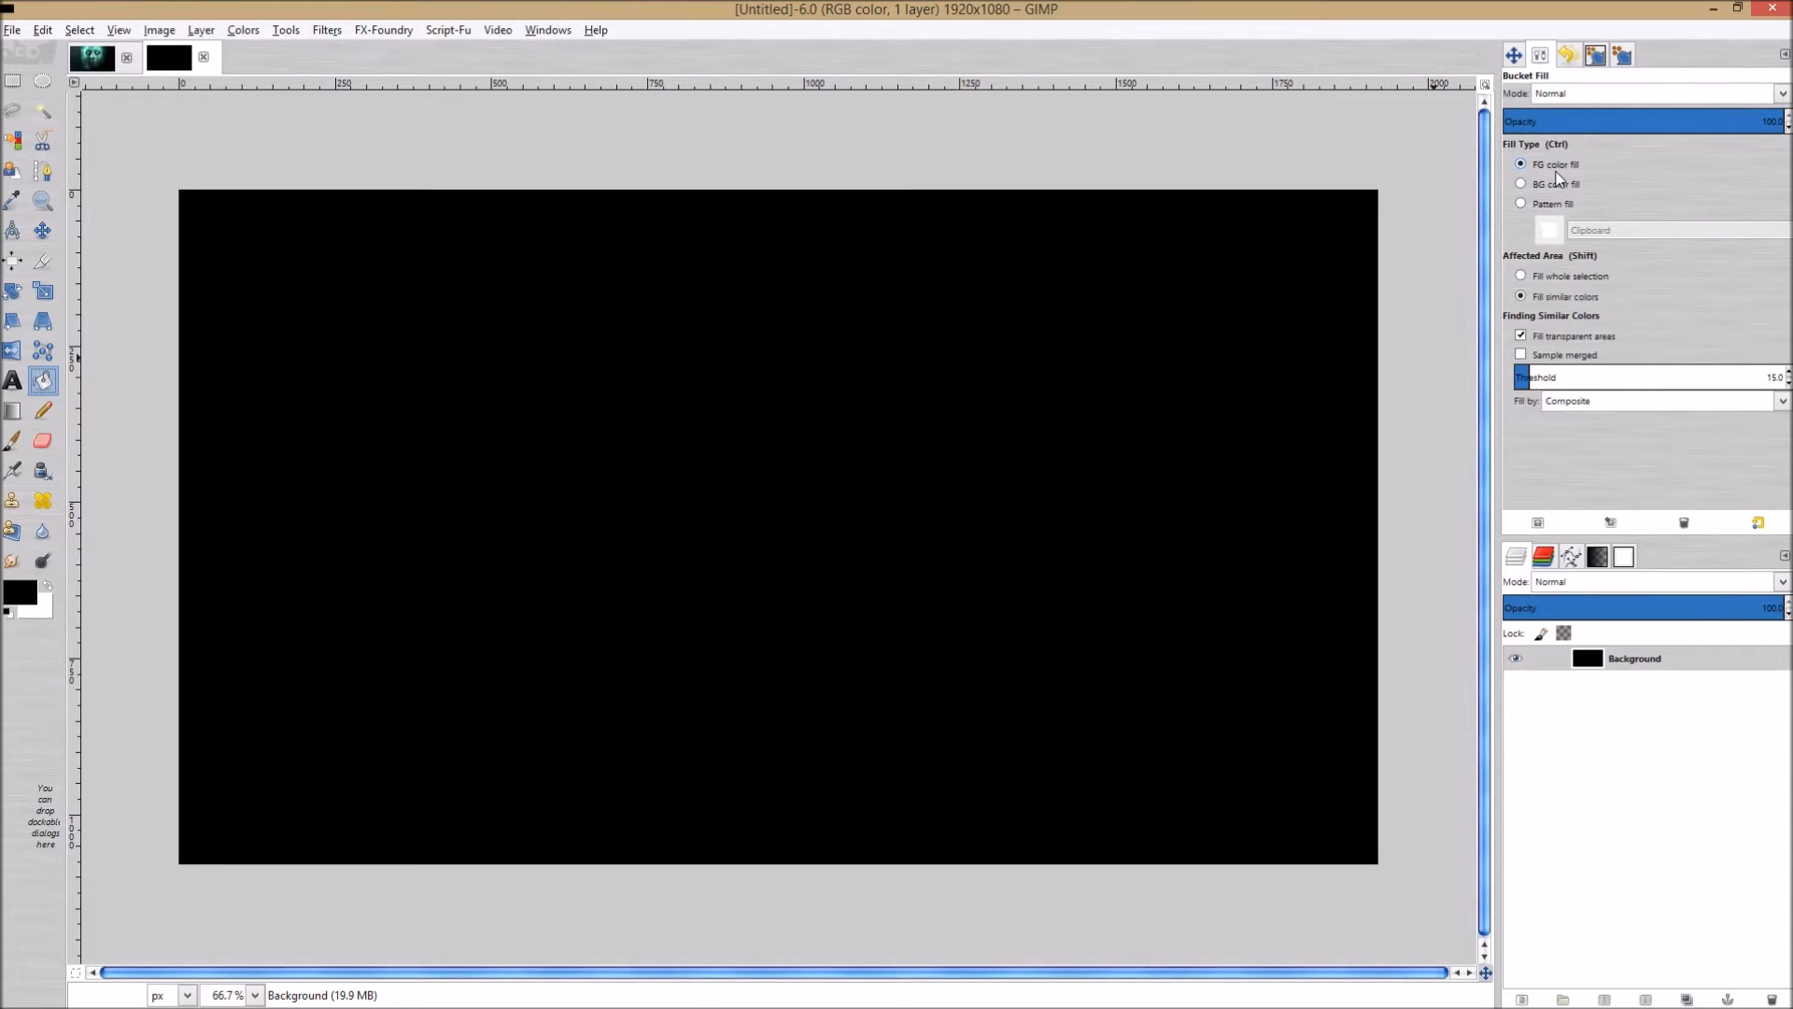
mouse_move(999, 449)
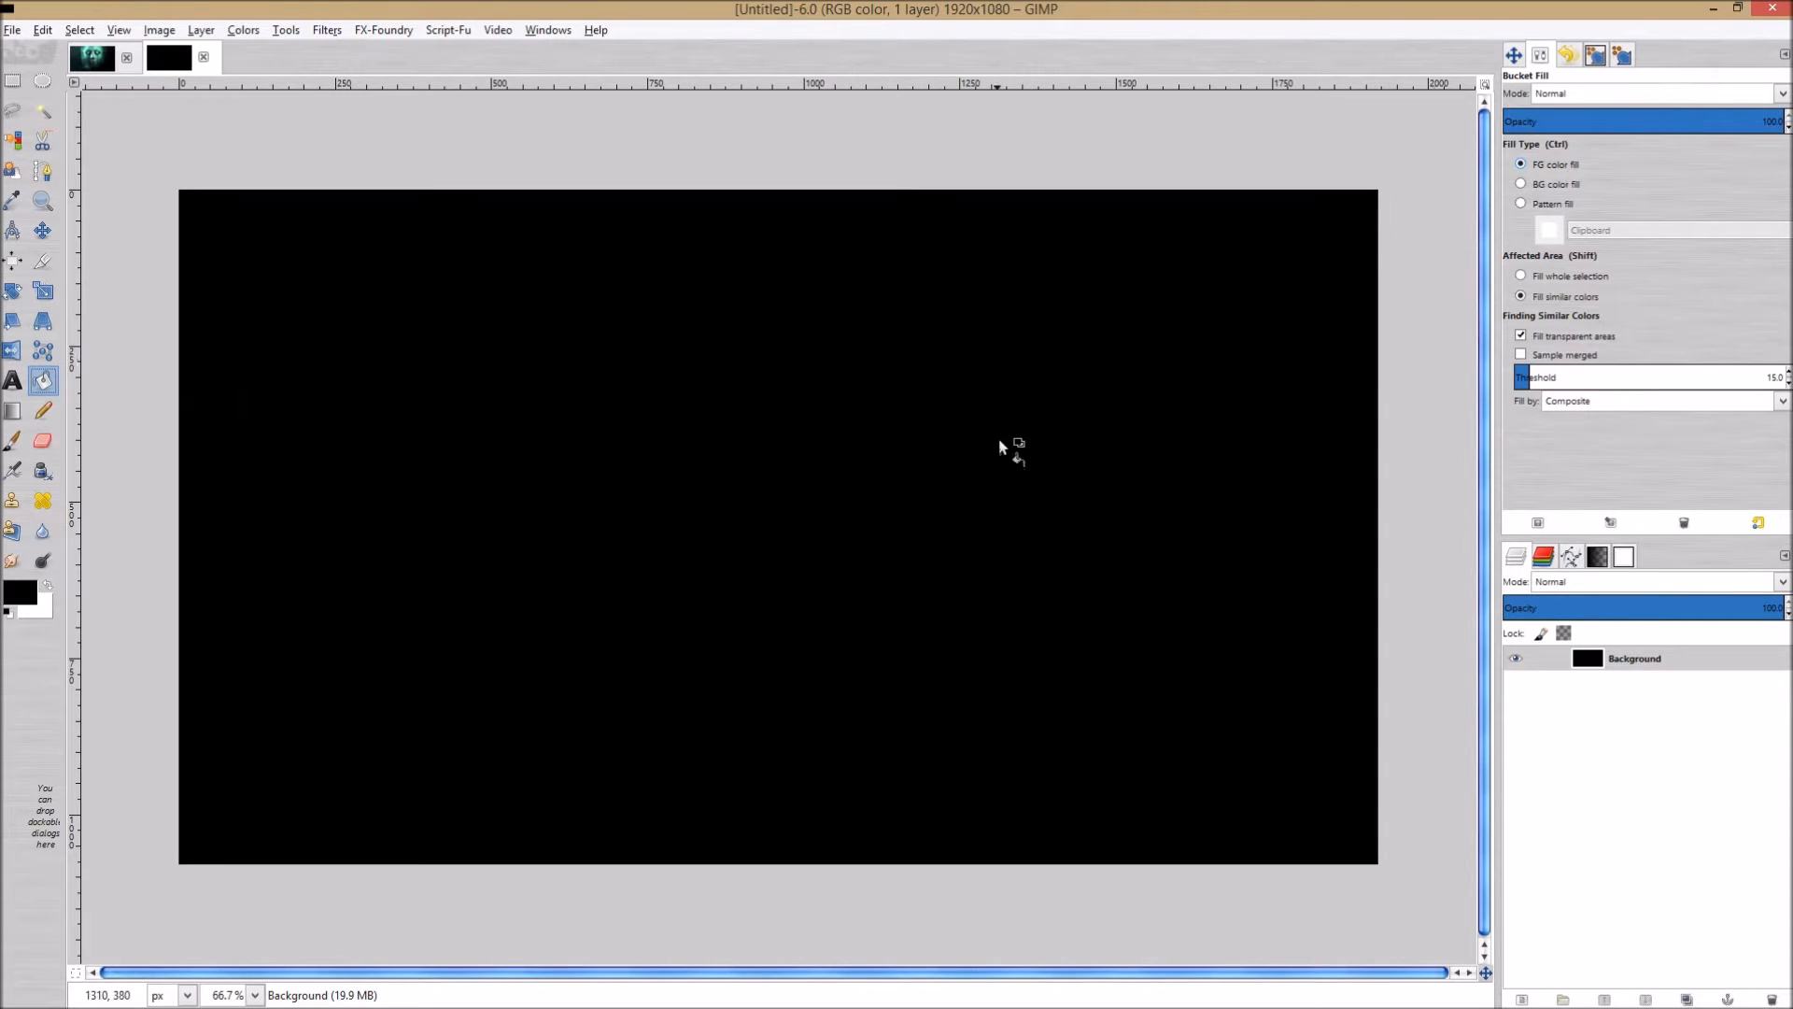
mouse_move(930, 454)
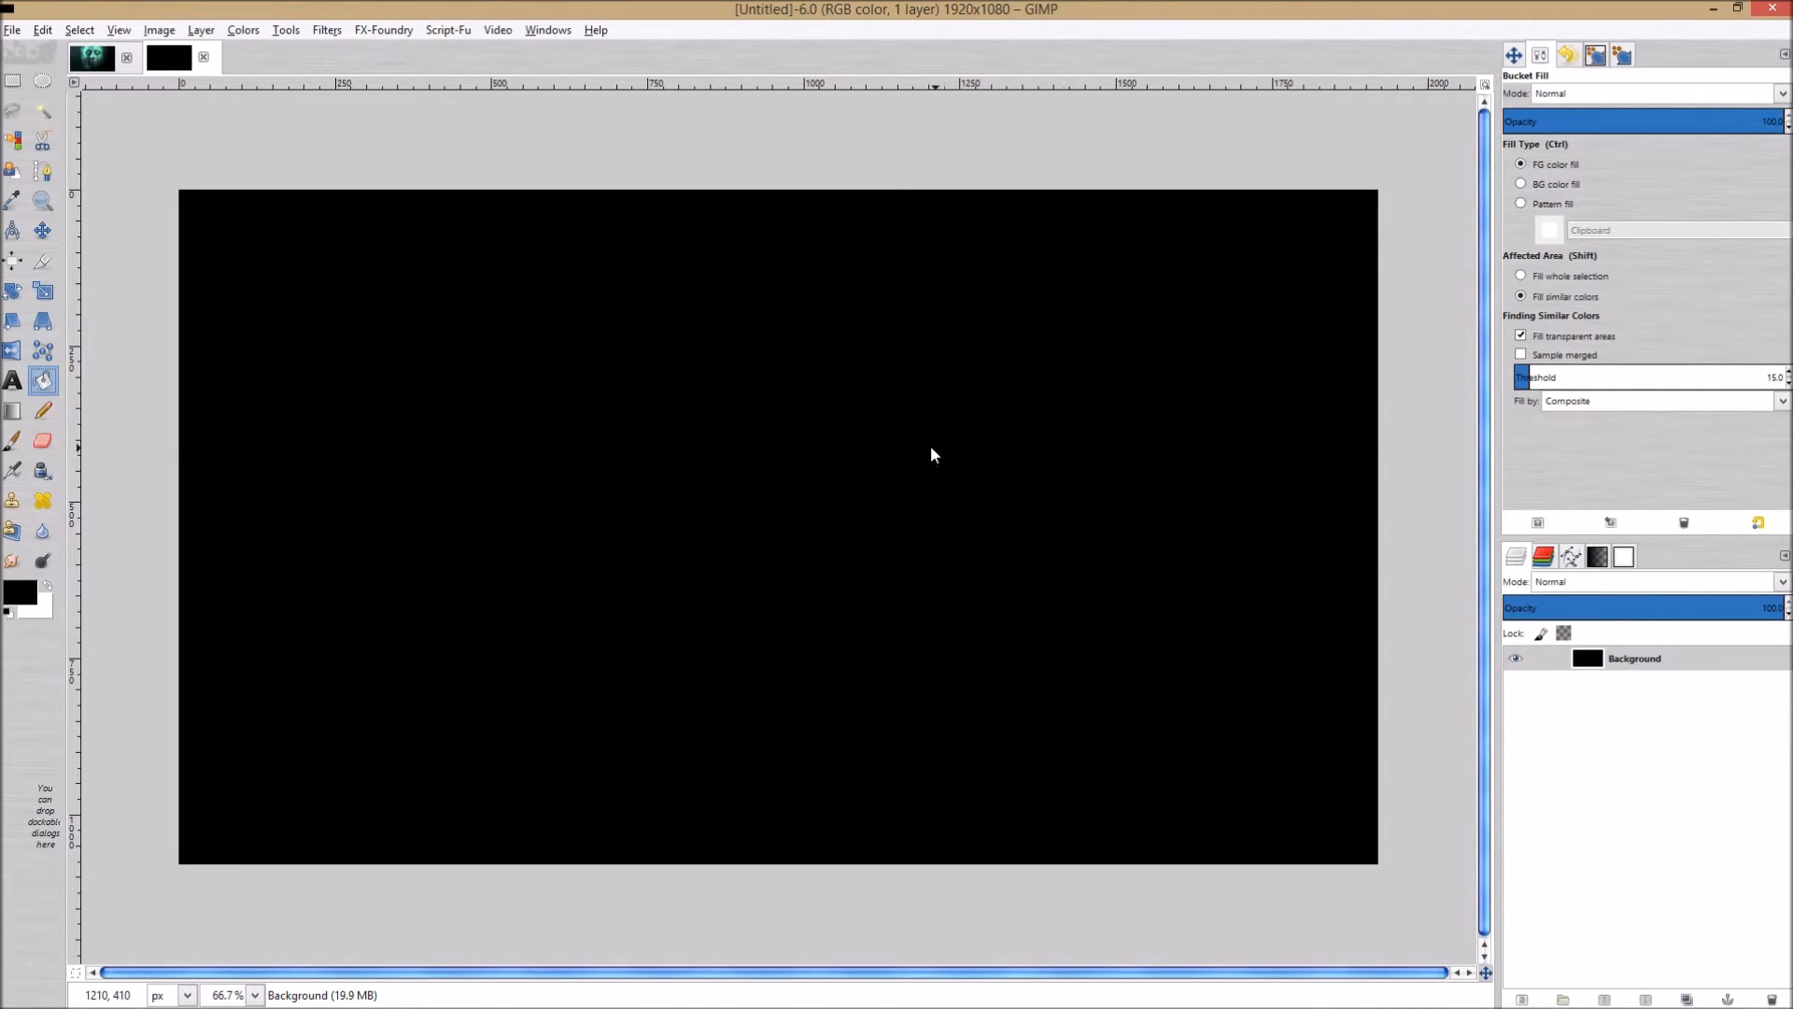
mouse_move(490, 497)
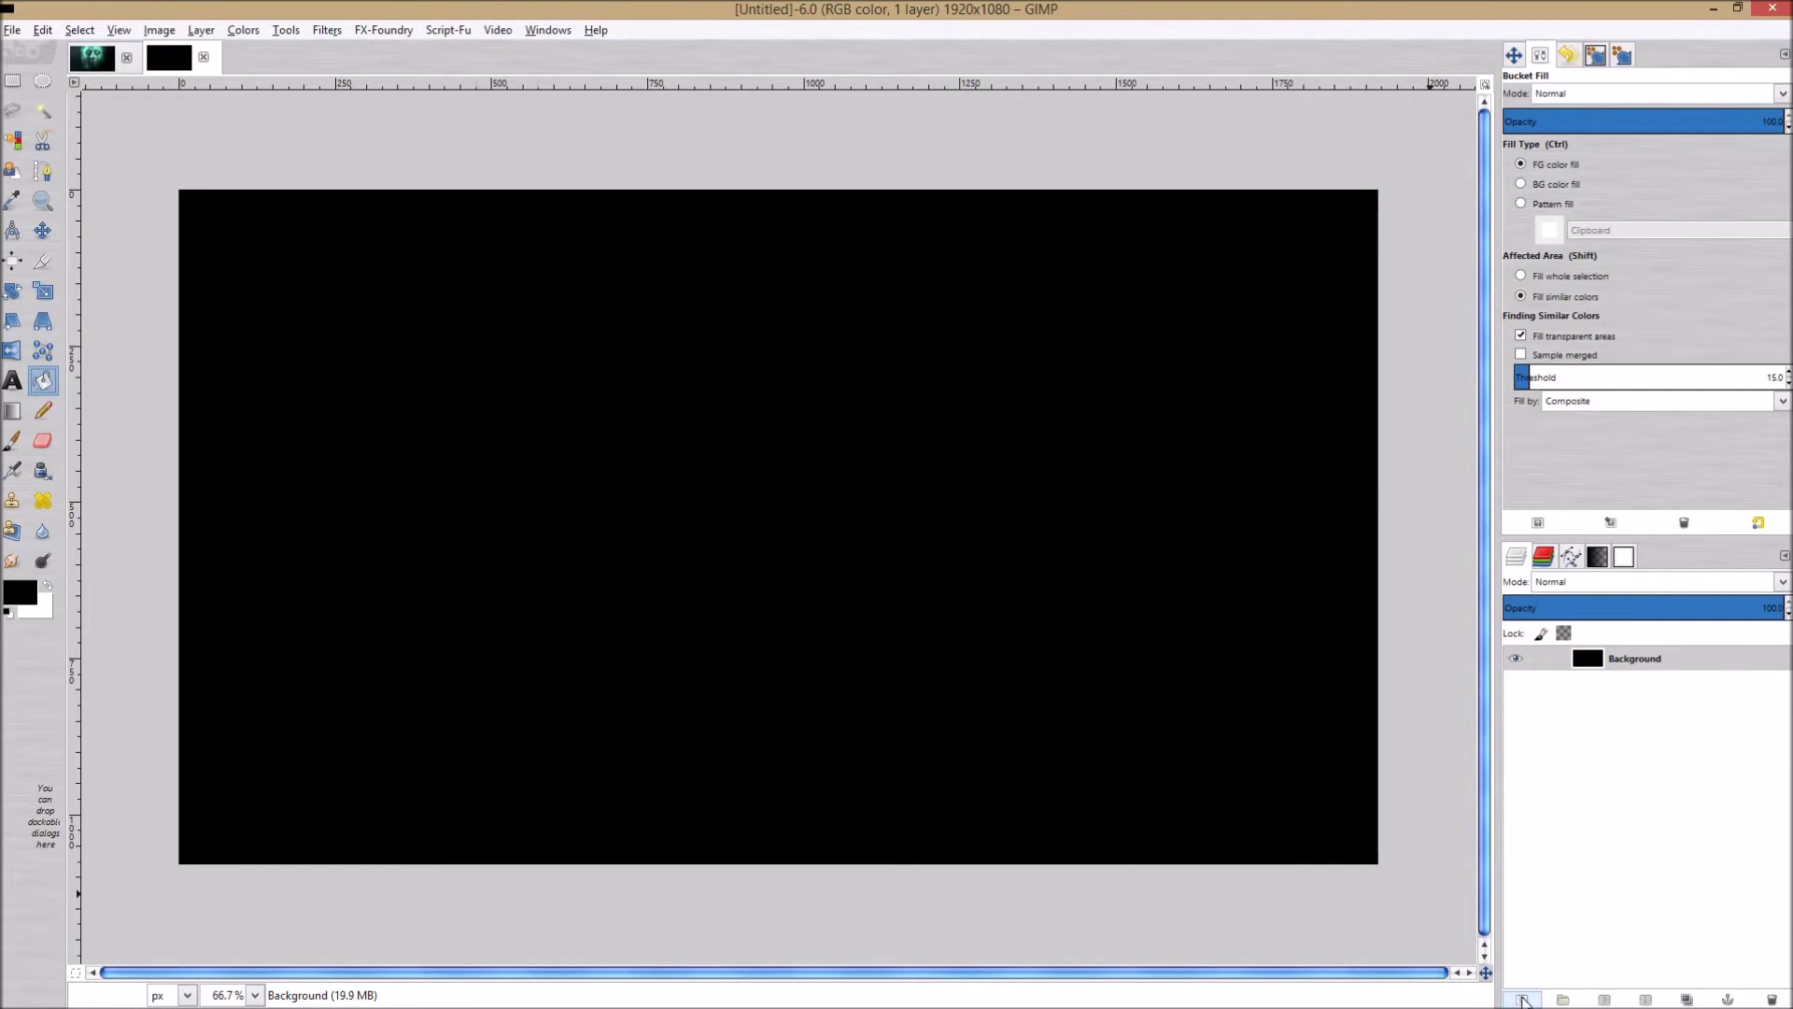
Add a new transparent layer and set the foreground colour to dark teal 244749.
click(1524, 998)
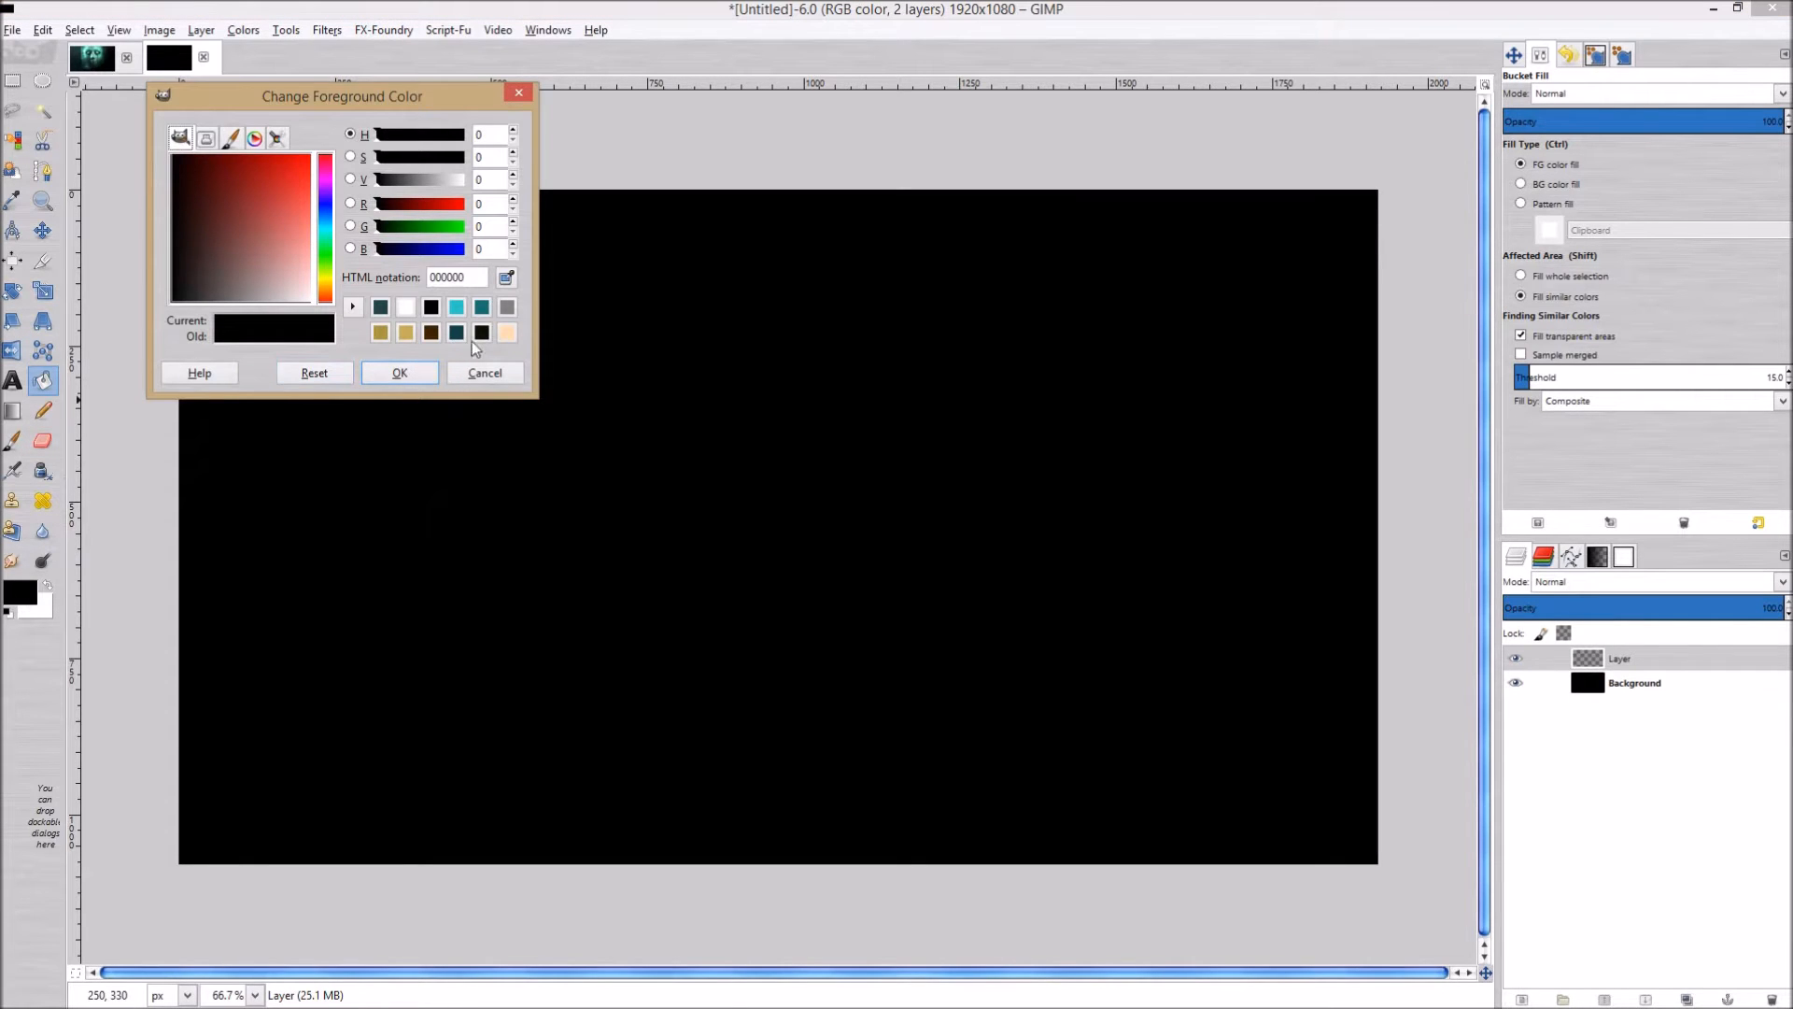
click(381, 307)
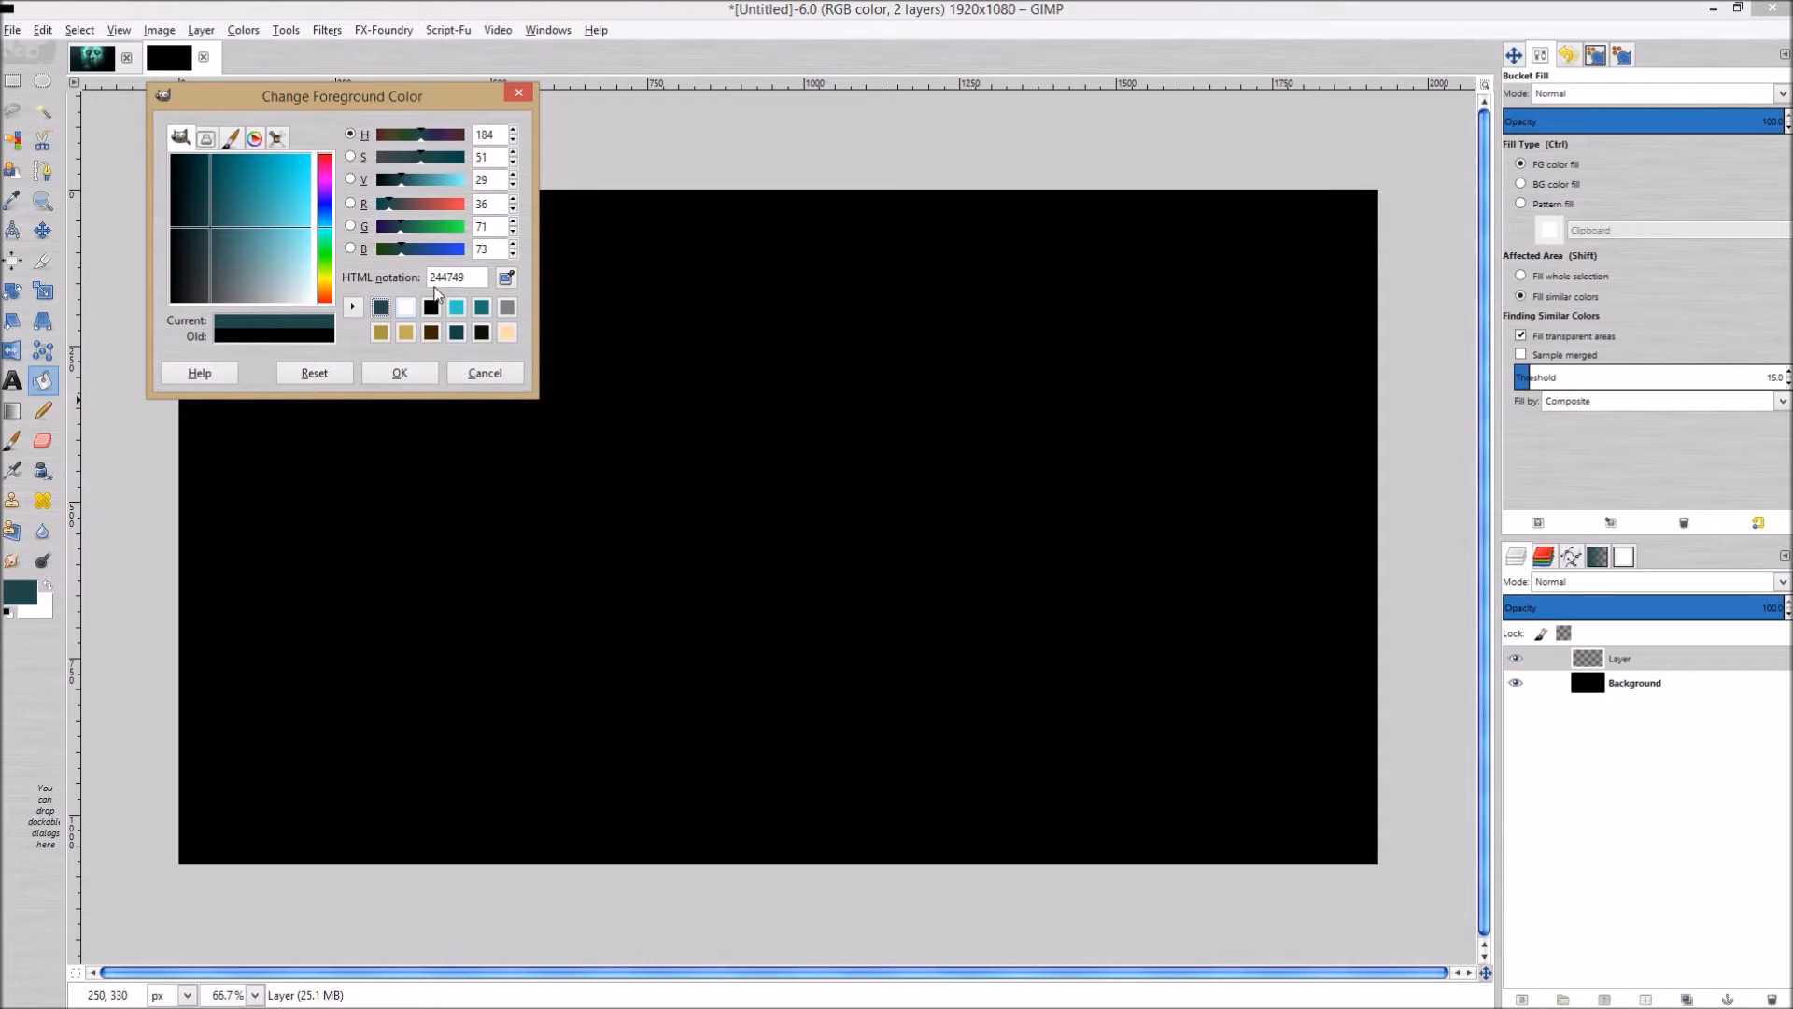
mouse_move(531, 398)
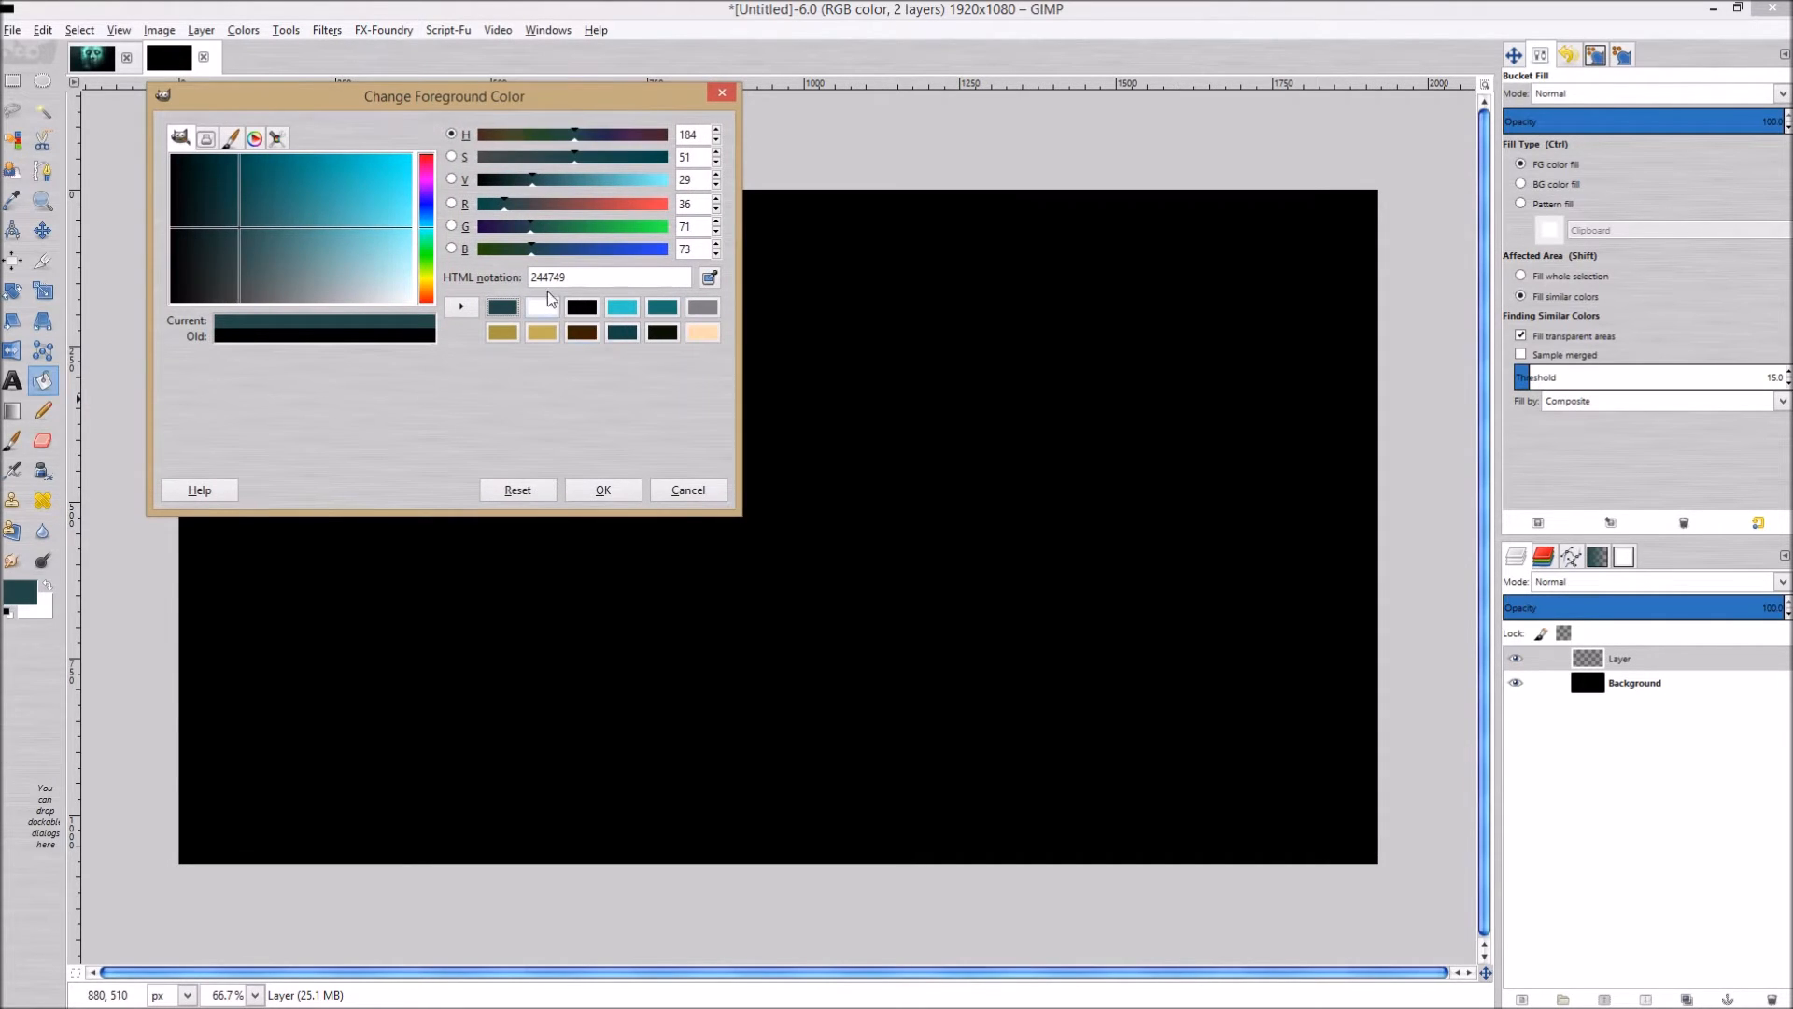
mouse_move(553, 297)
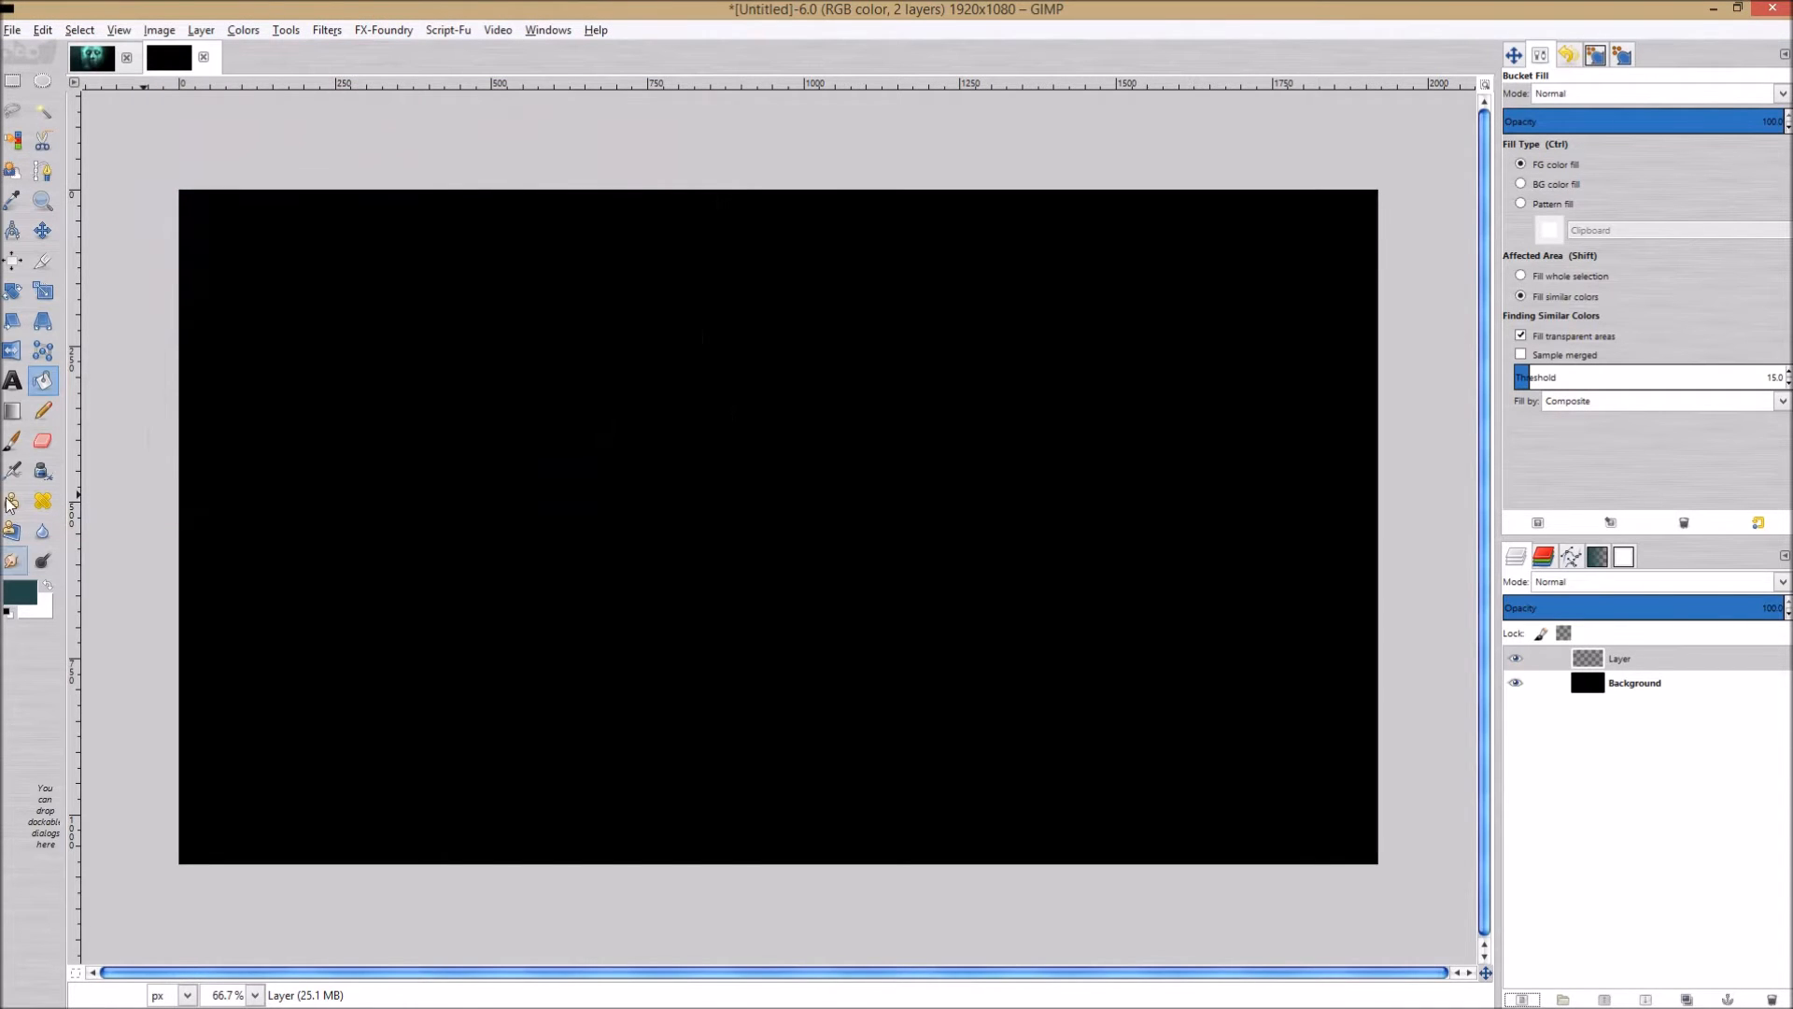
Fill the new layer with an FG to Transparent teal gradient from the top-left corner toward the bottom edge.
click(13, 409)
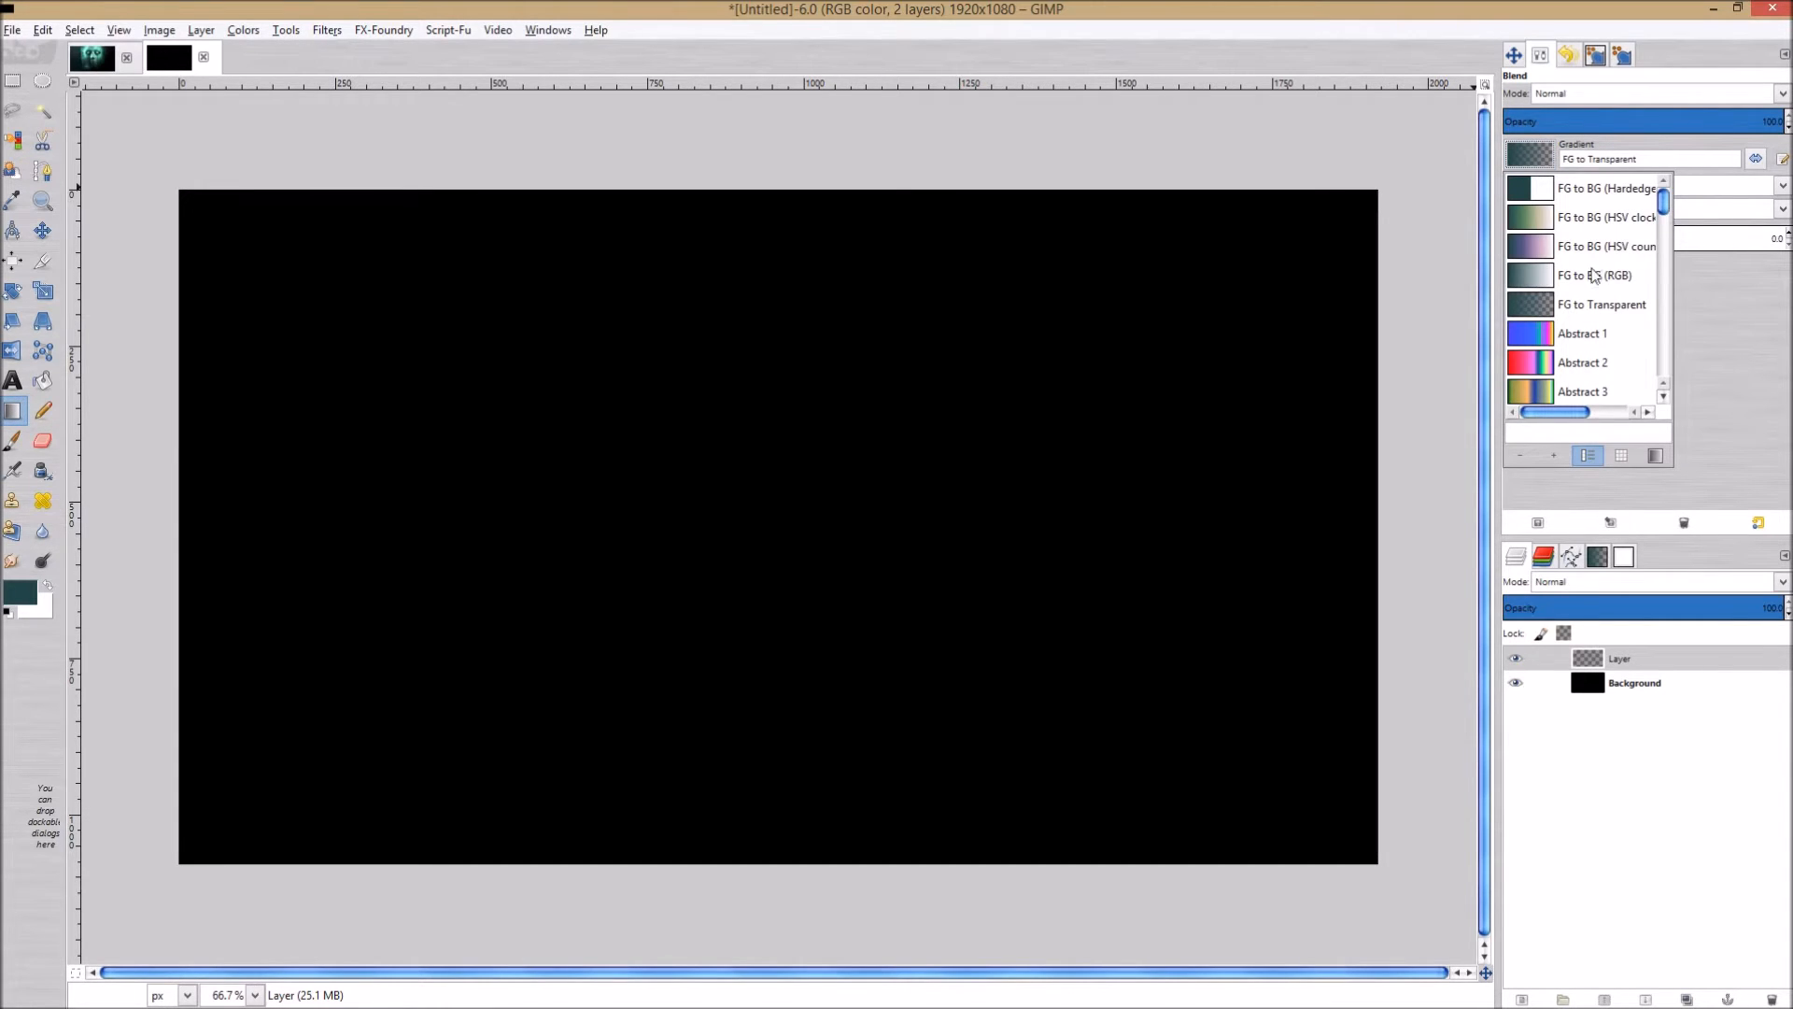
mouse_move(1554, 307)
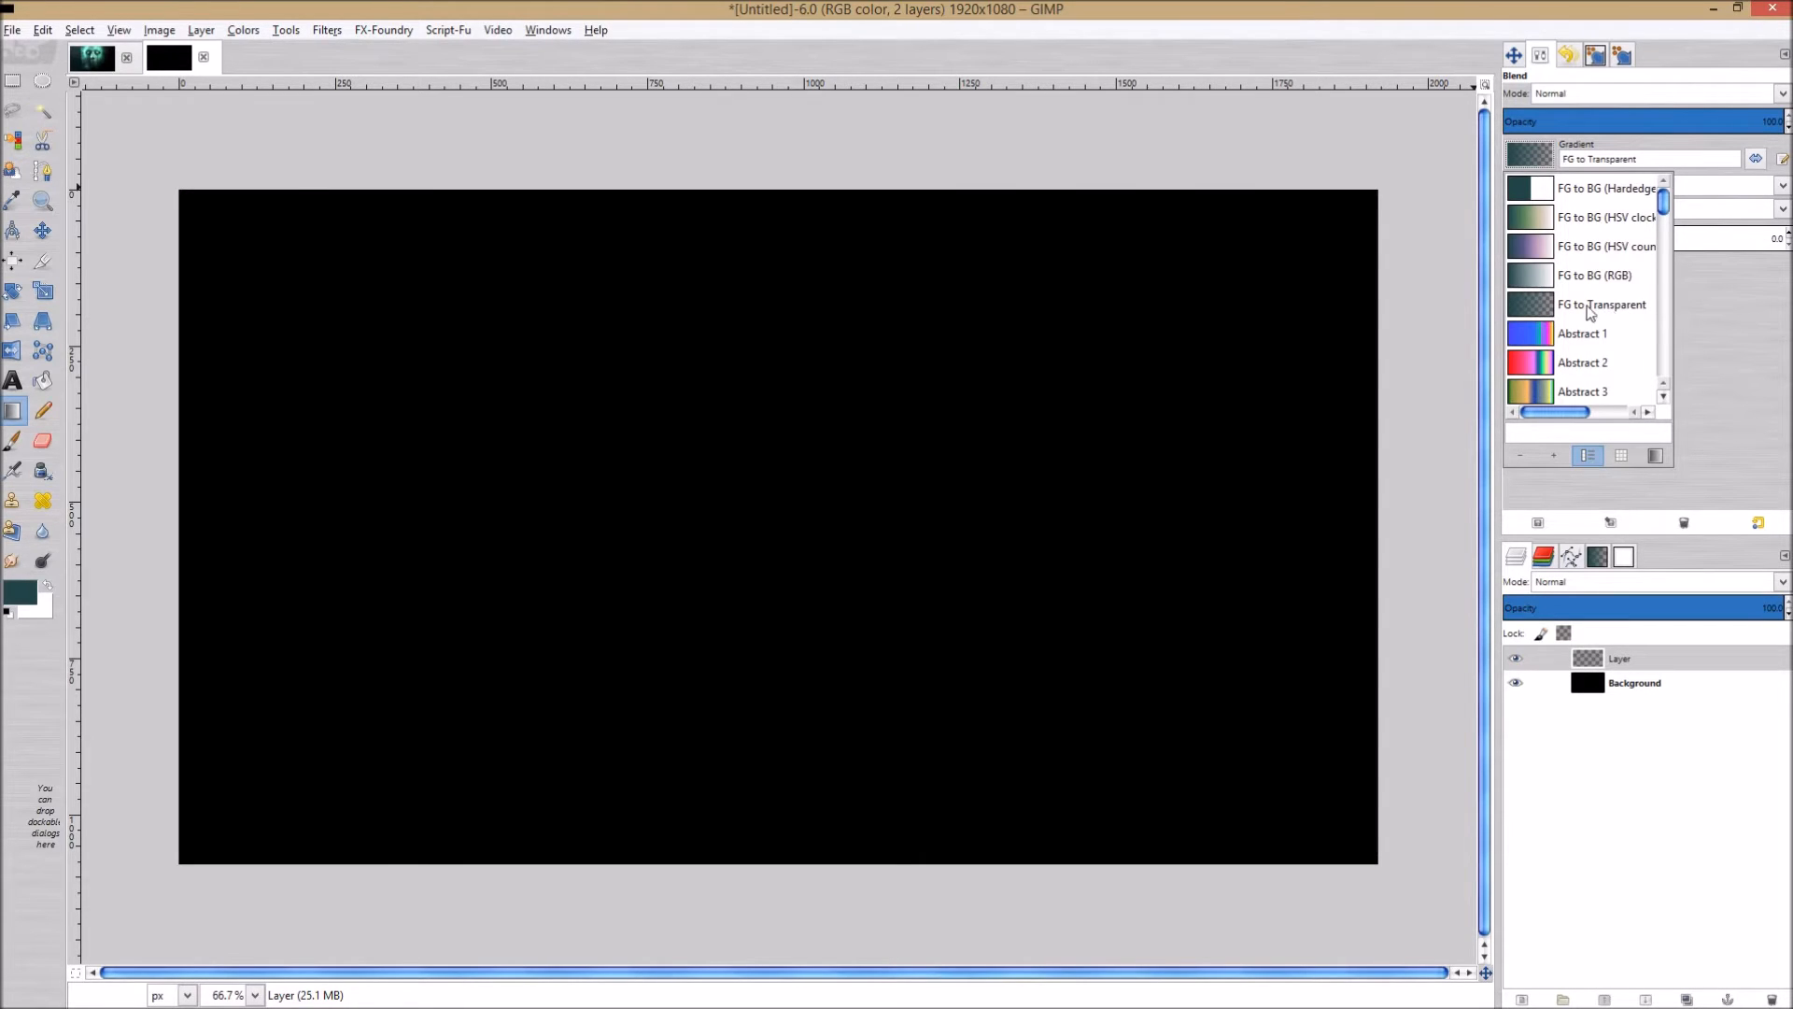
click(1597, 302)
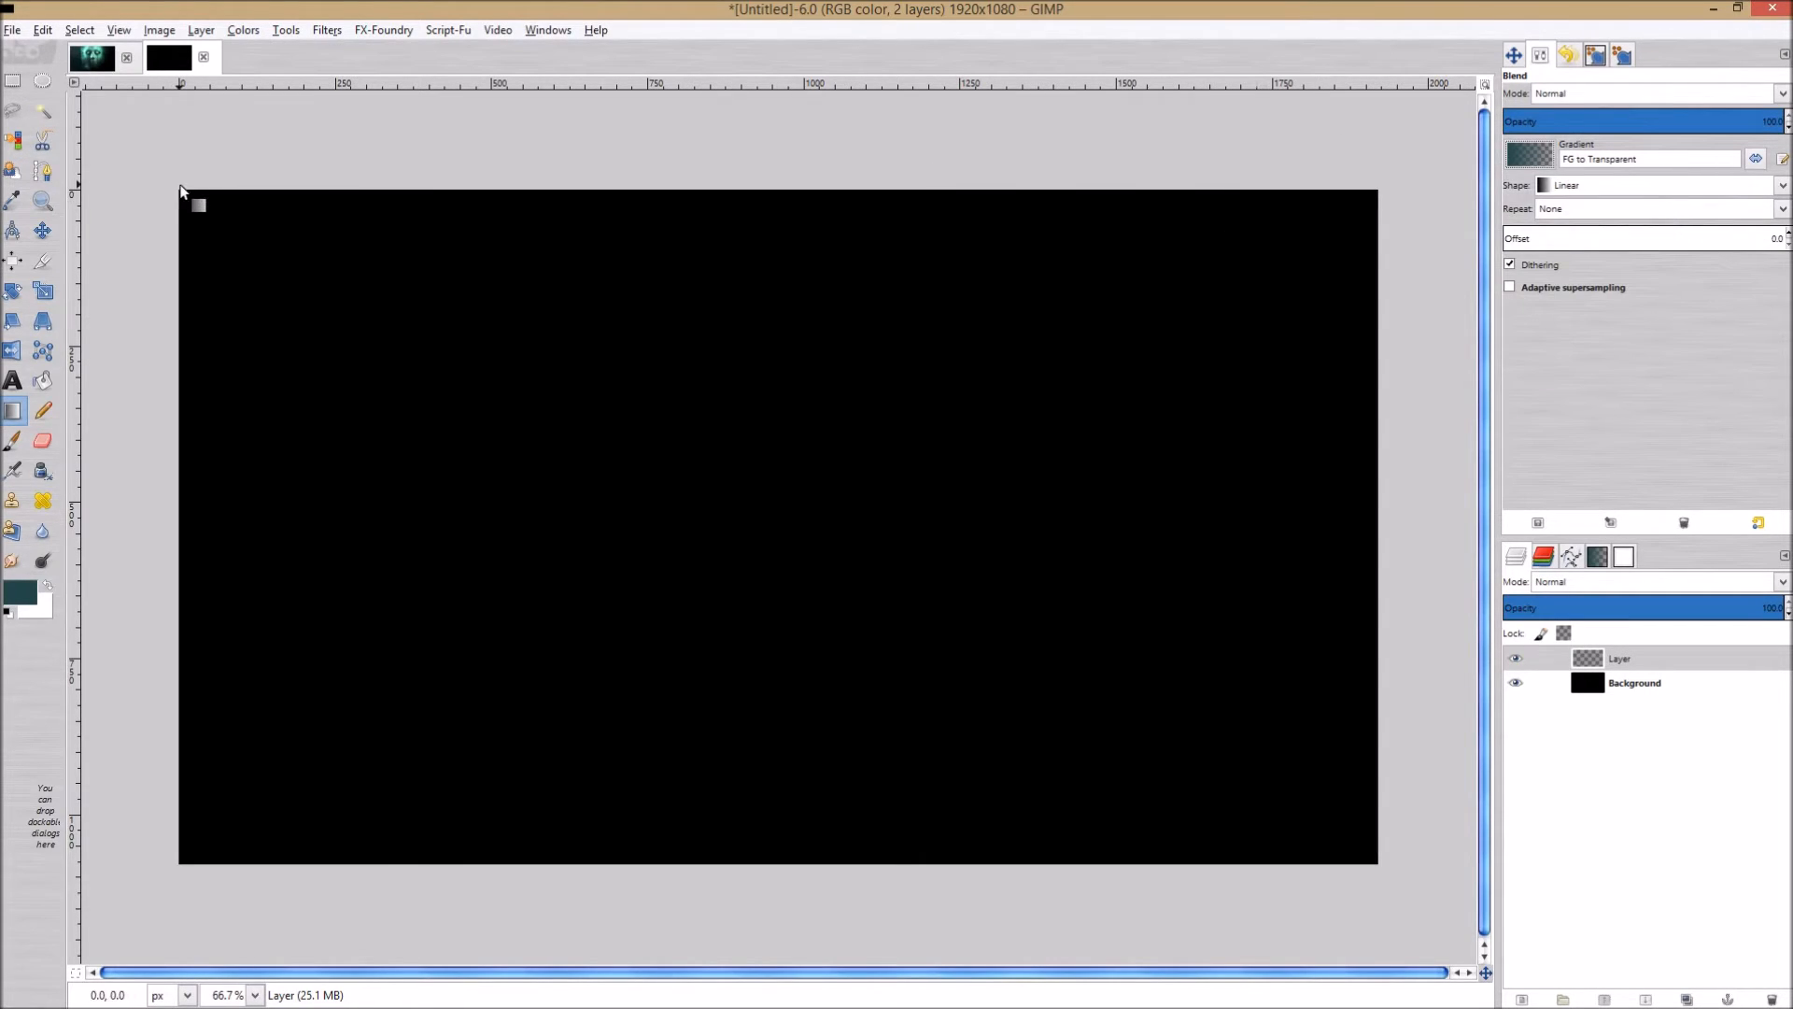
drag(181, 193, 618, 815)
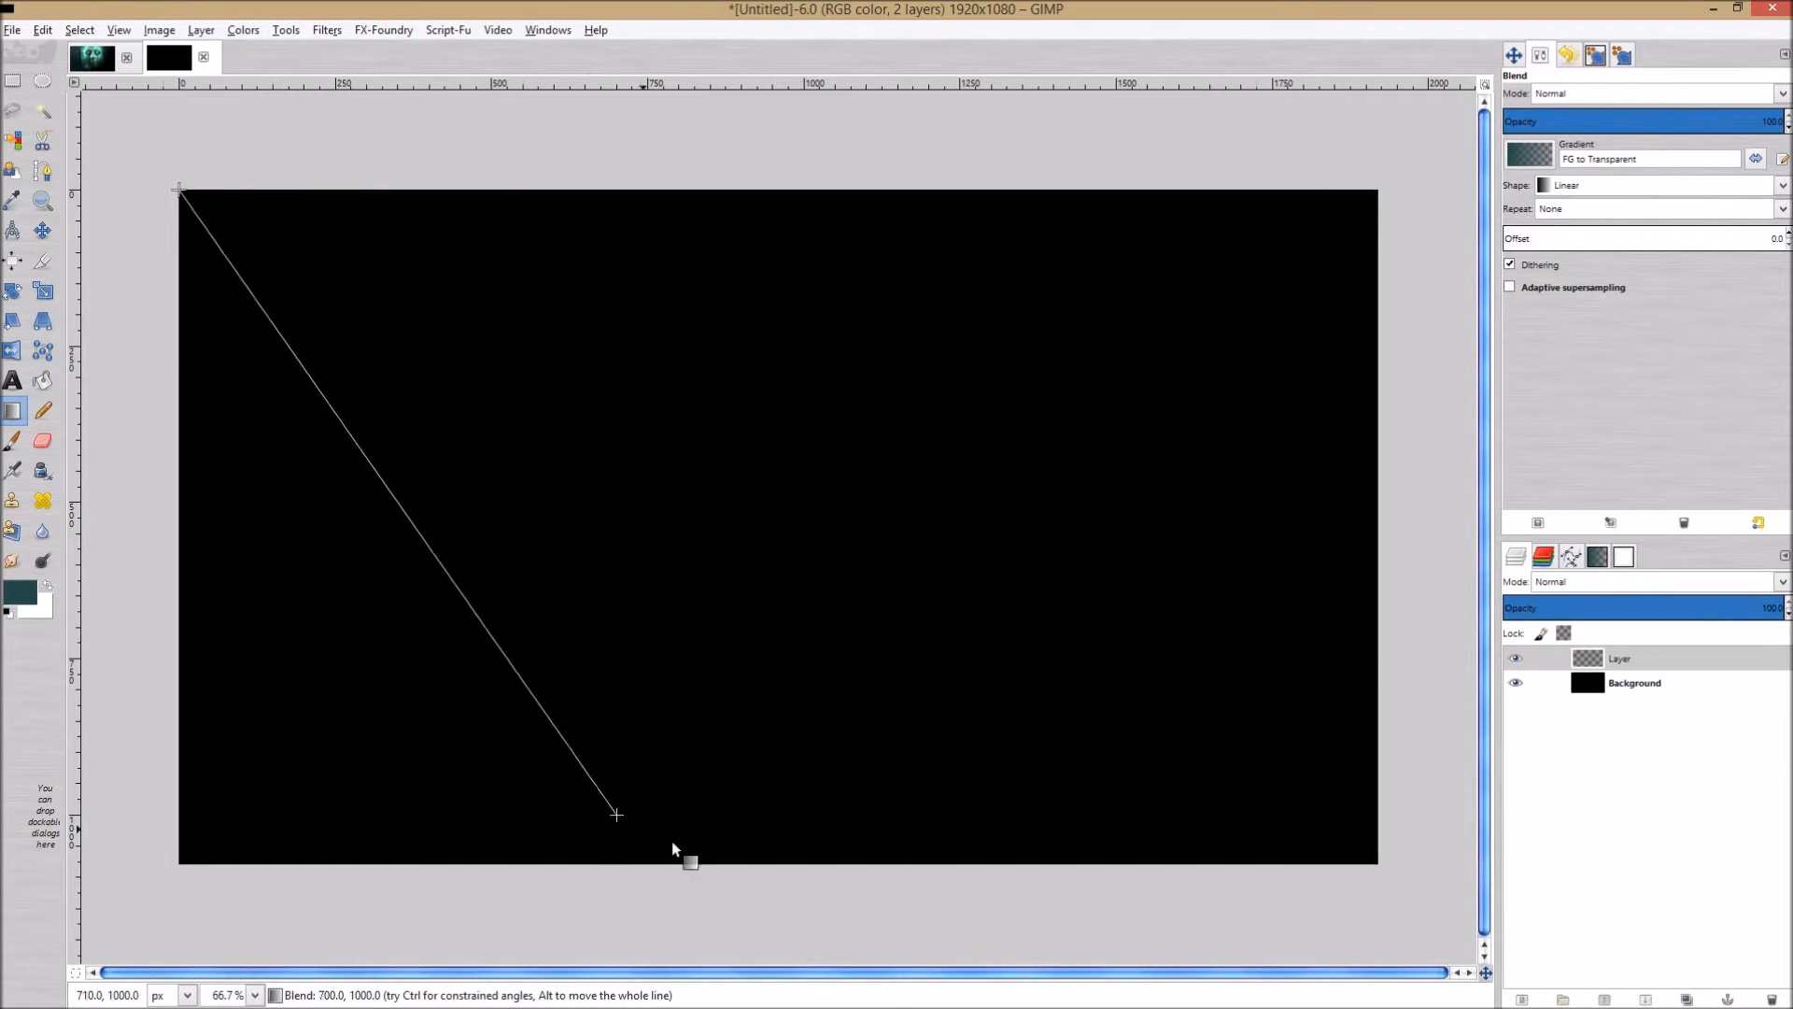
drag(619, 816, 741, 880)
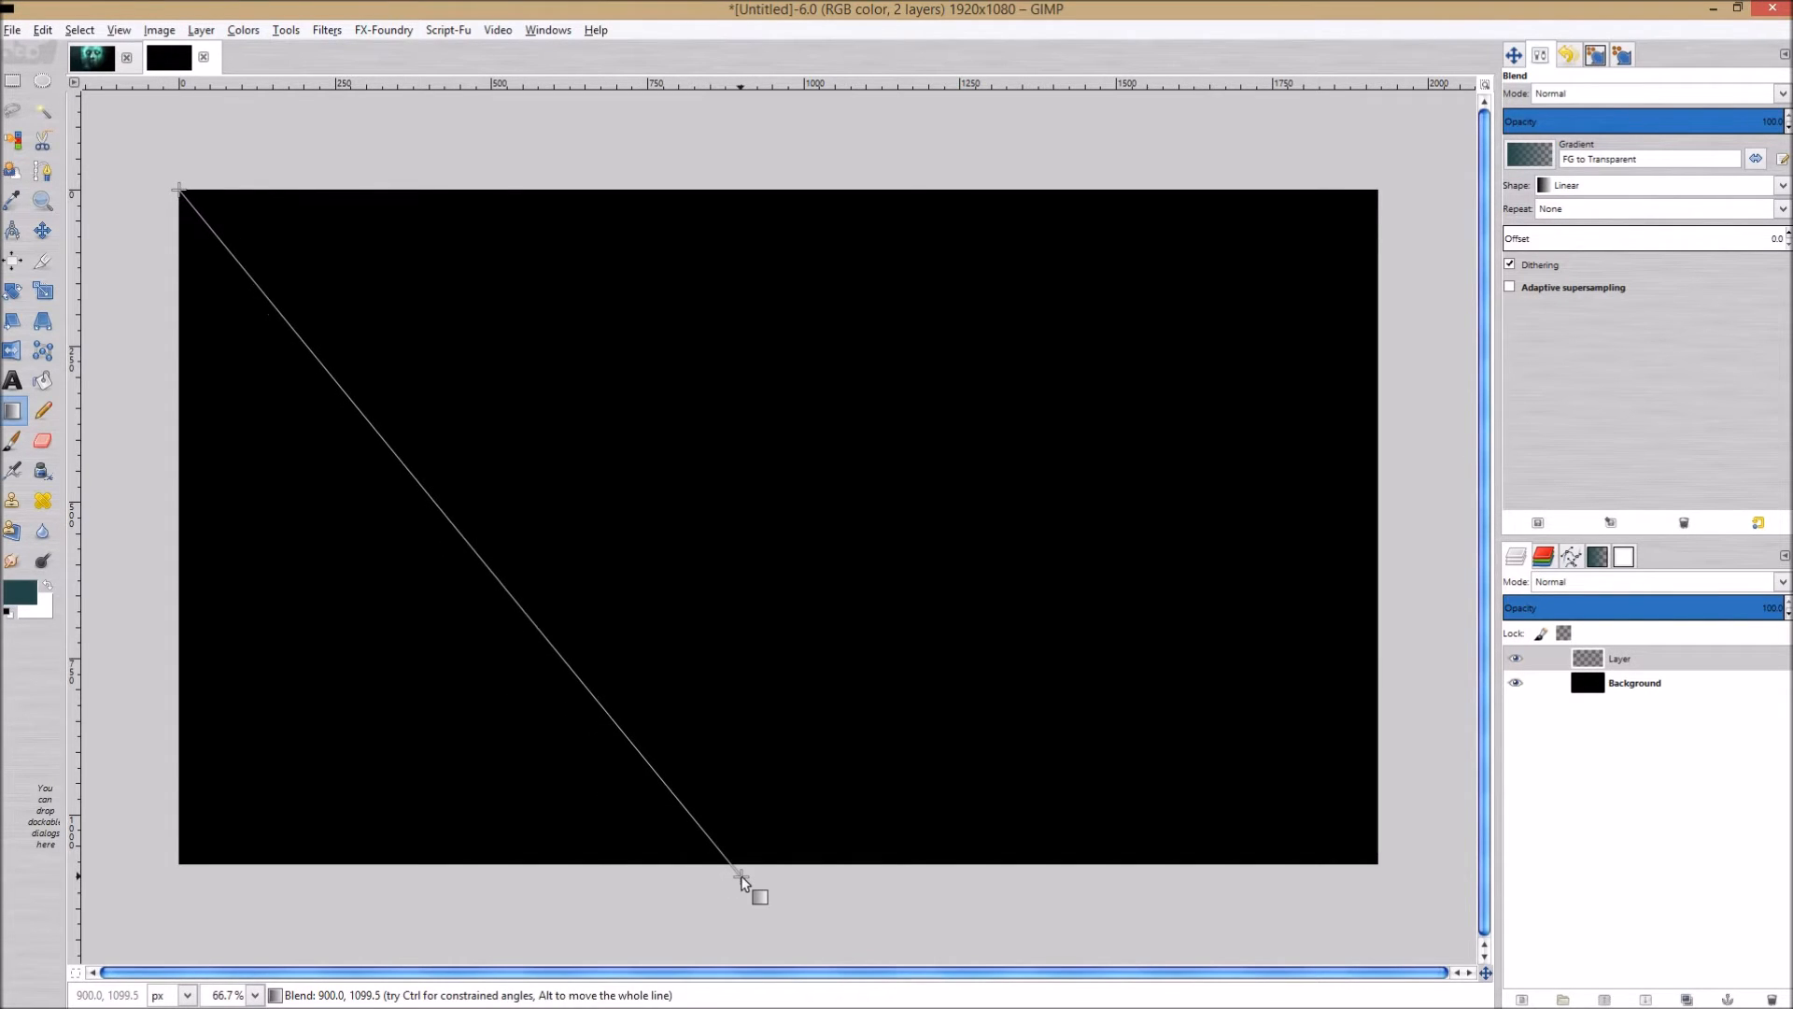
drag(178, 189, 739, 874)
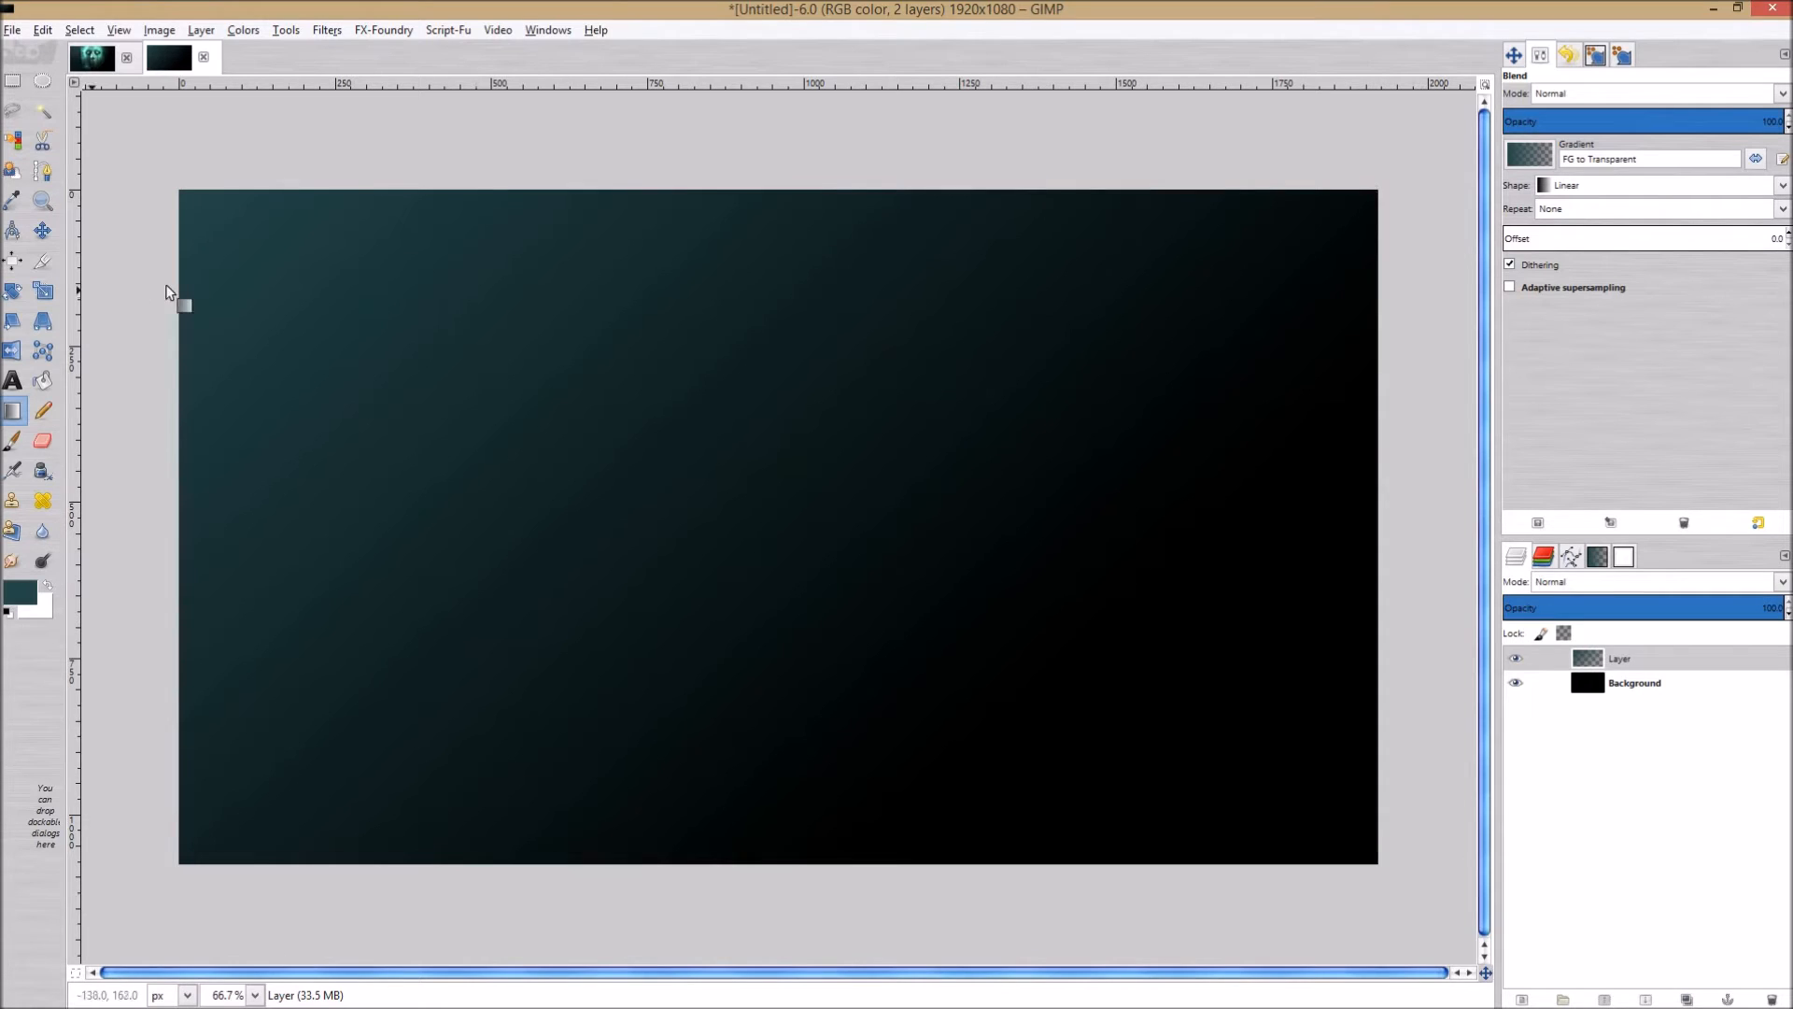
mouse_move(12, 379)
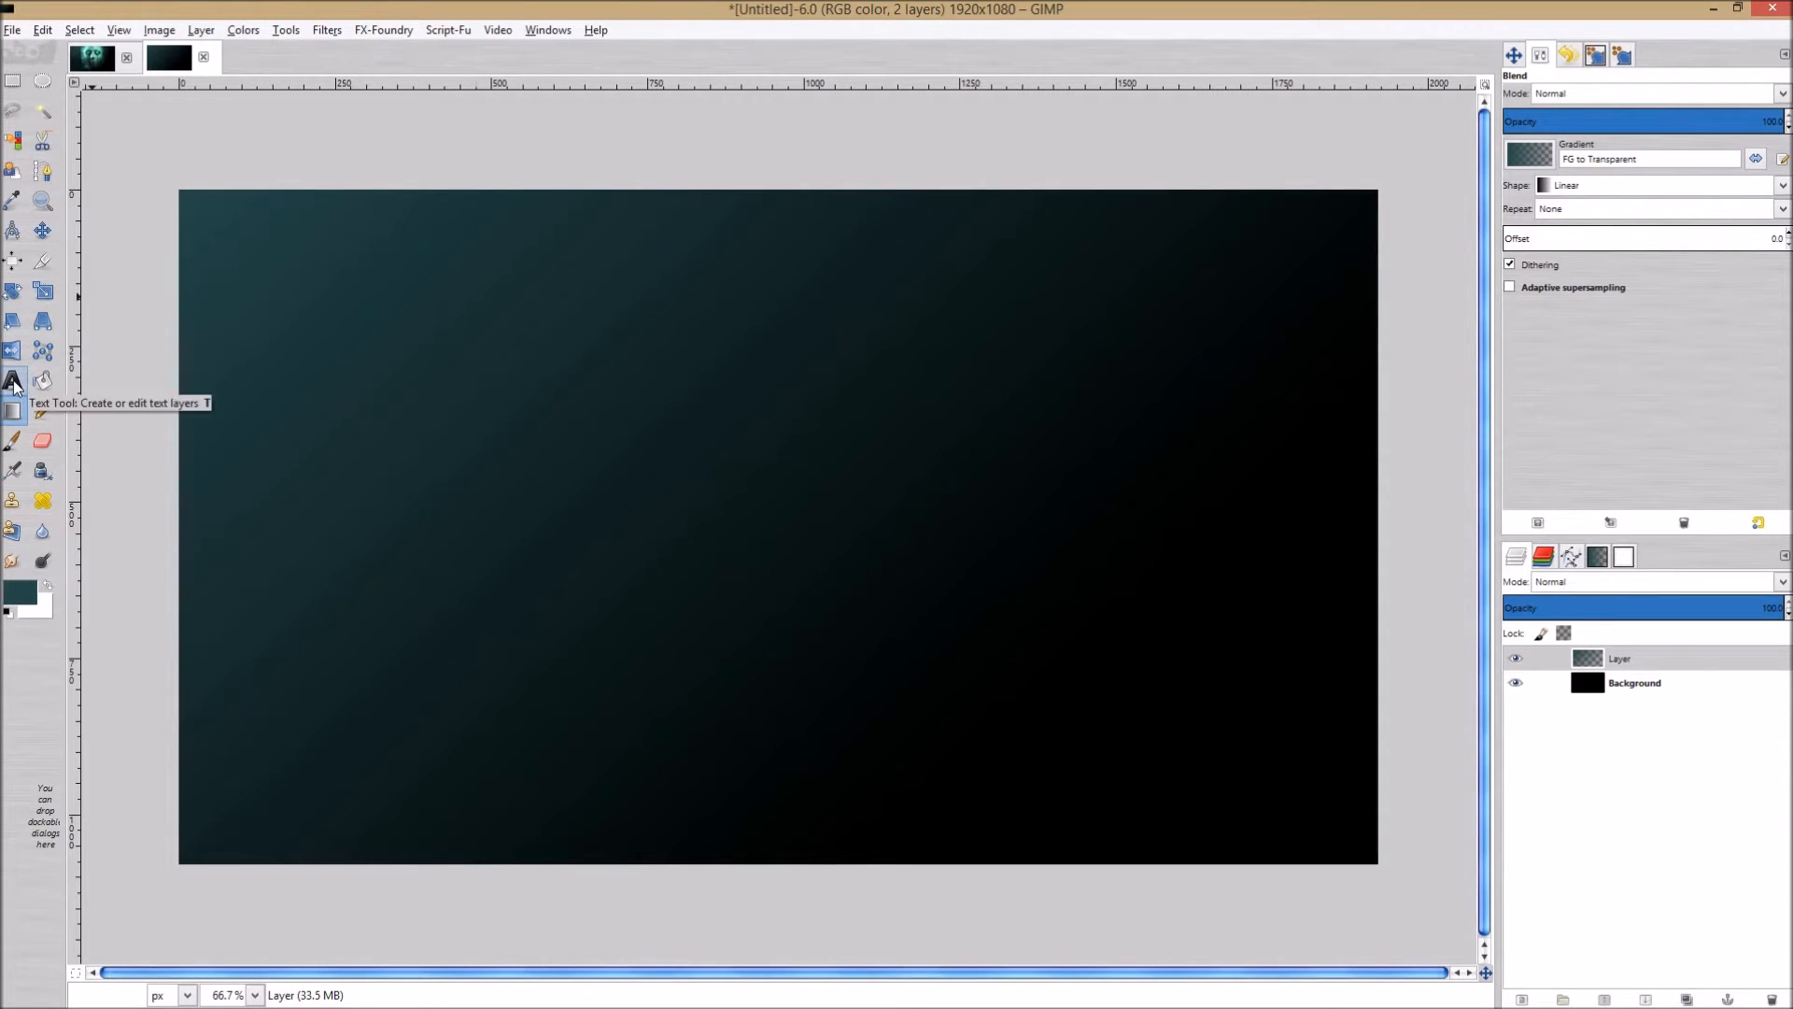
Switch to the Text tool and choose the 47 Bold font at 584 px.
click(13, 381)
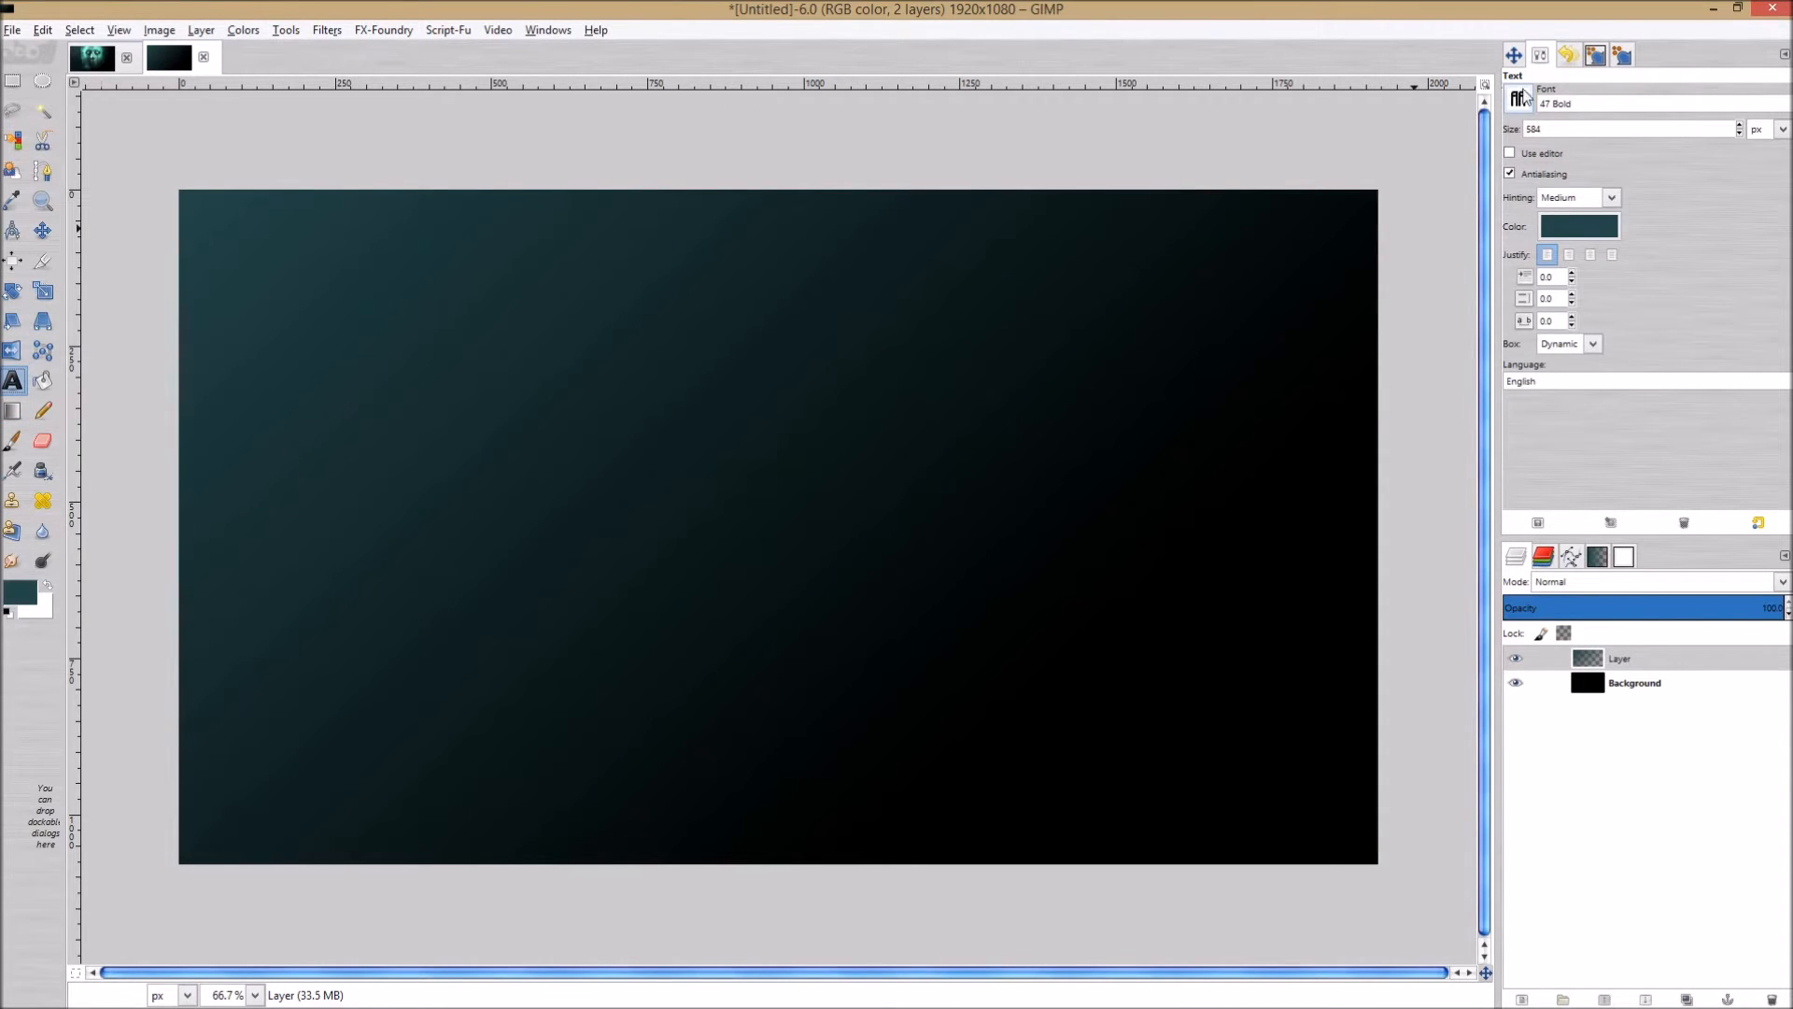
click(1517, 97)
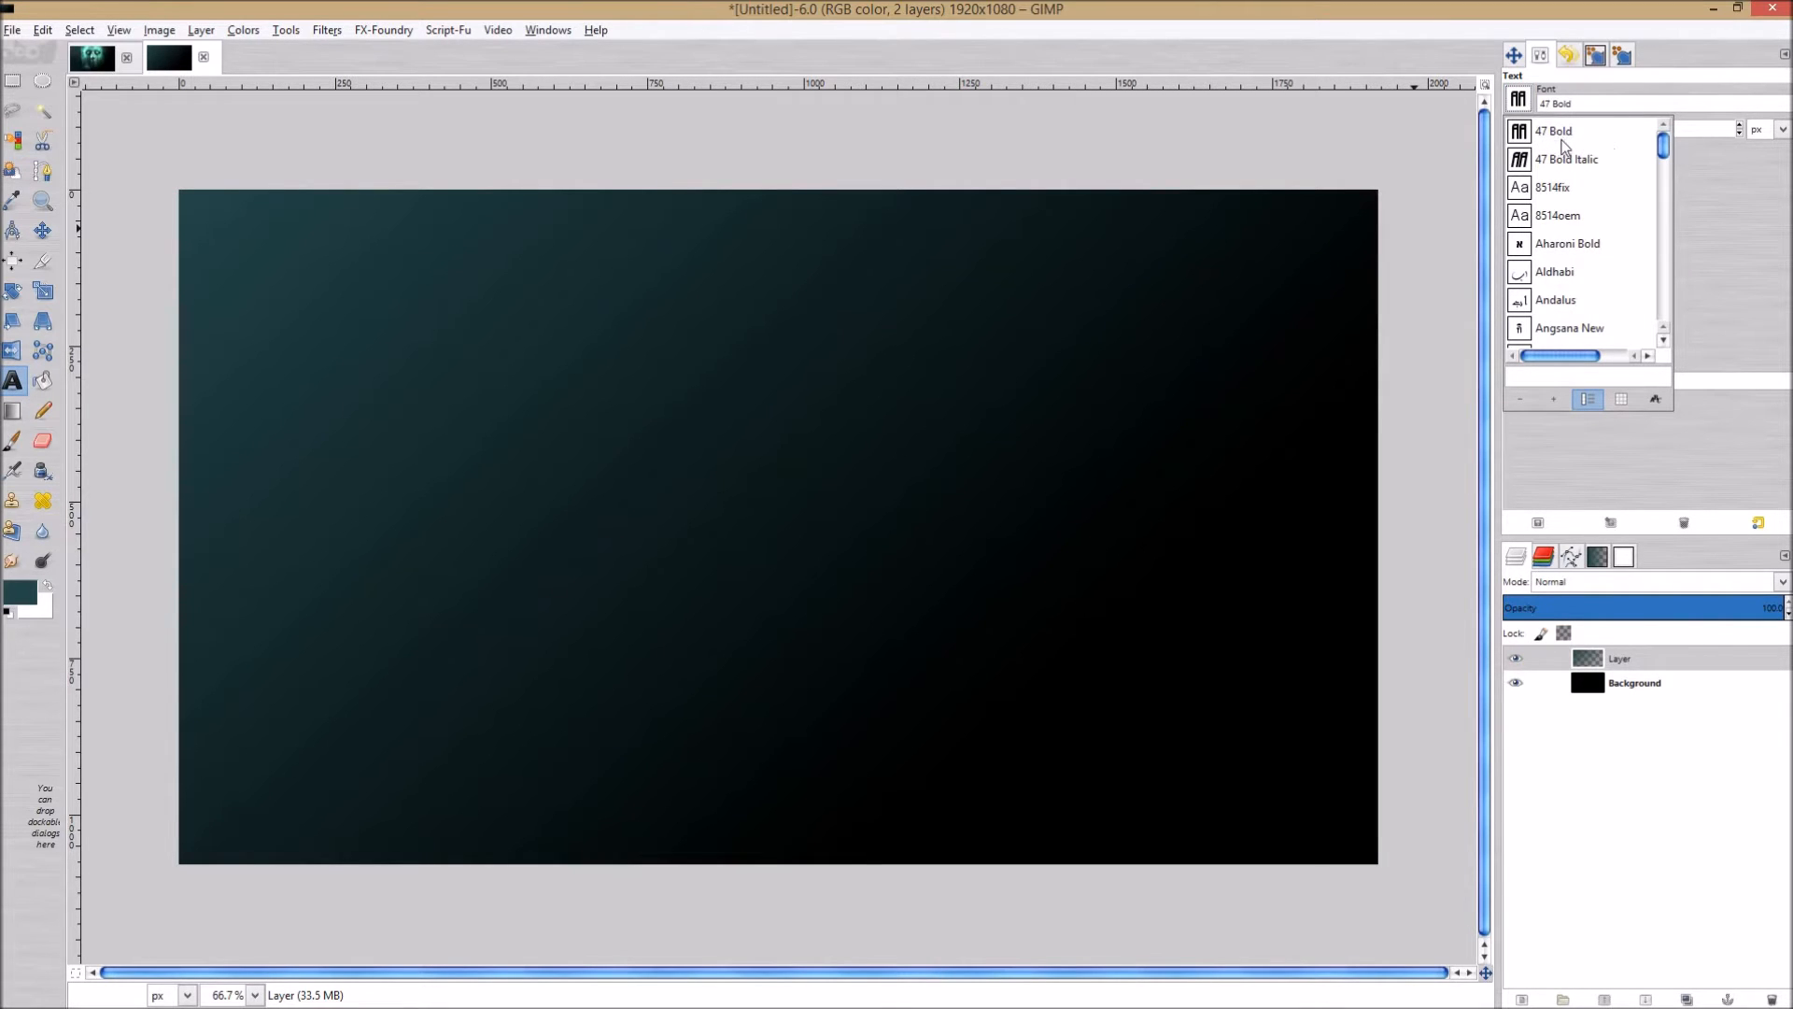
mouse_move(1543, 134)
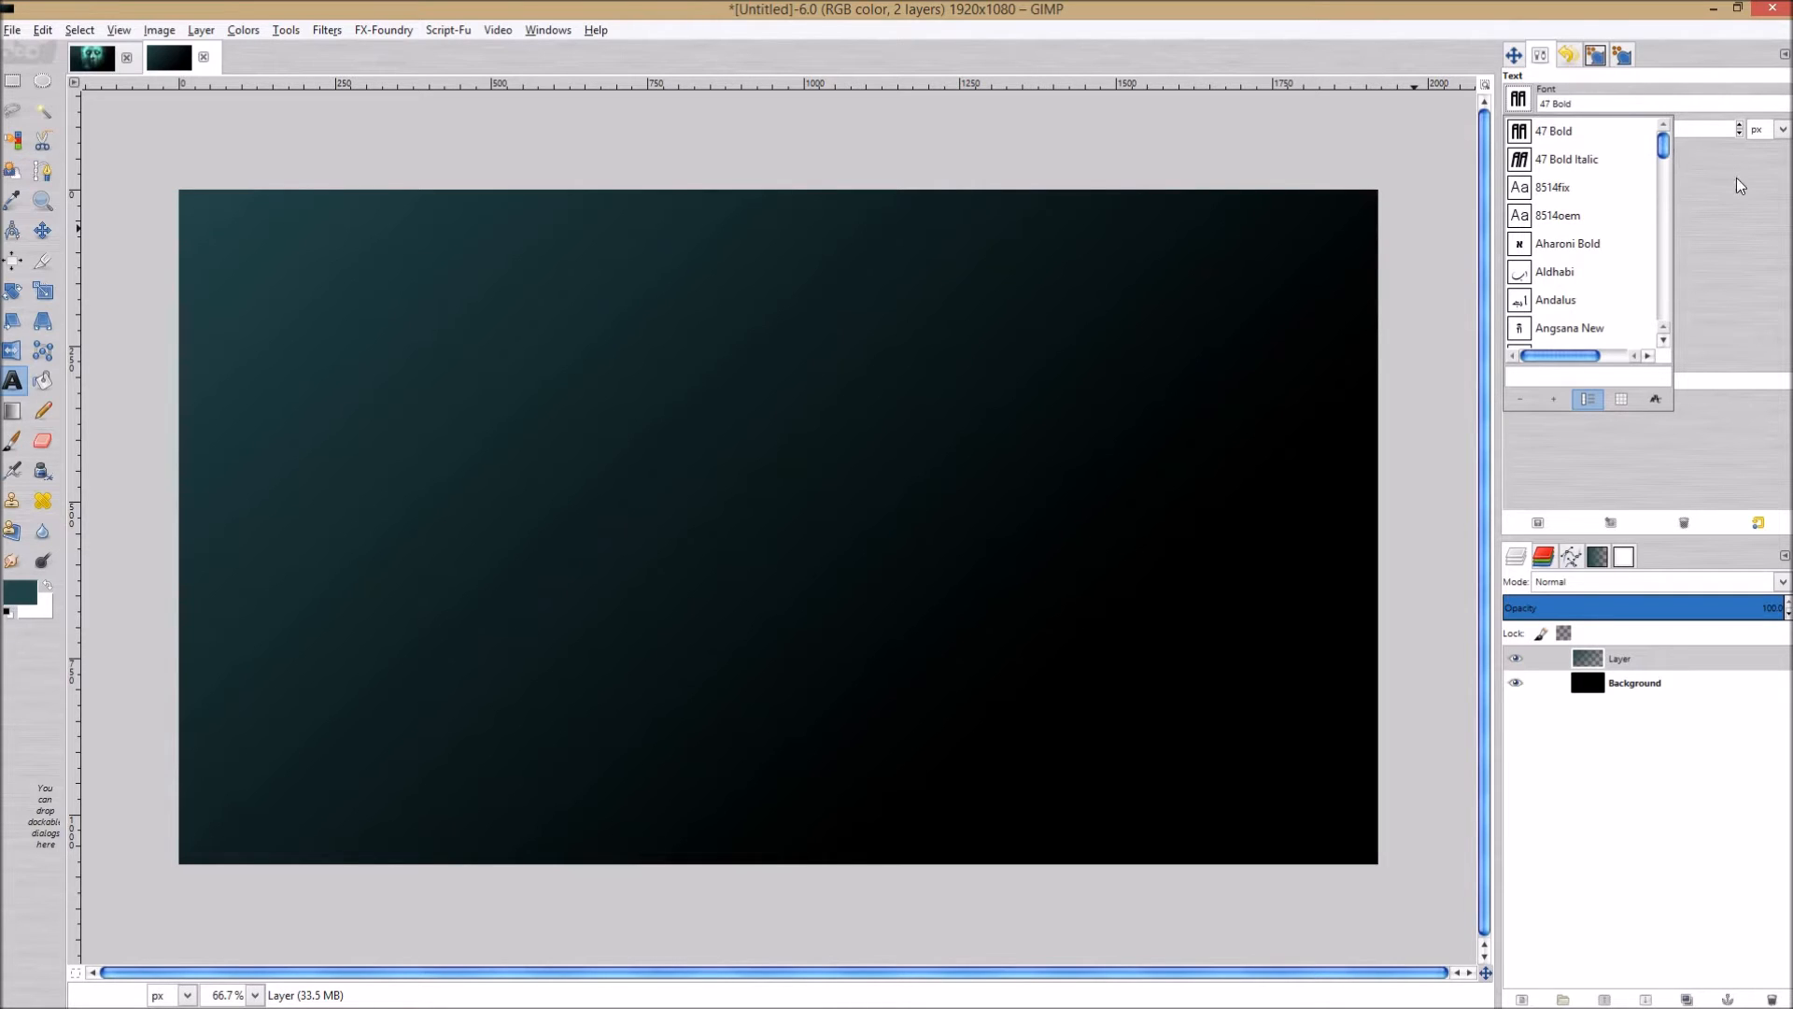
mouse_move(1763, 224)
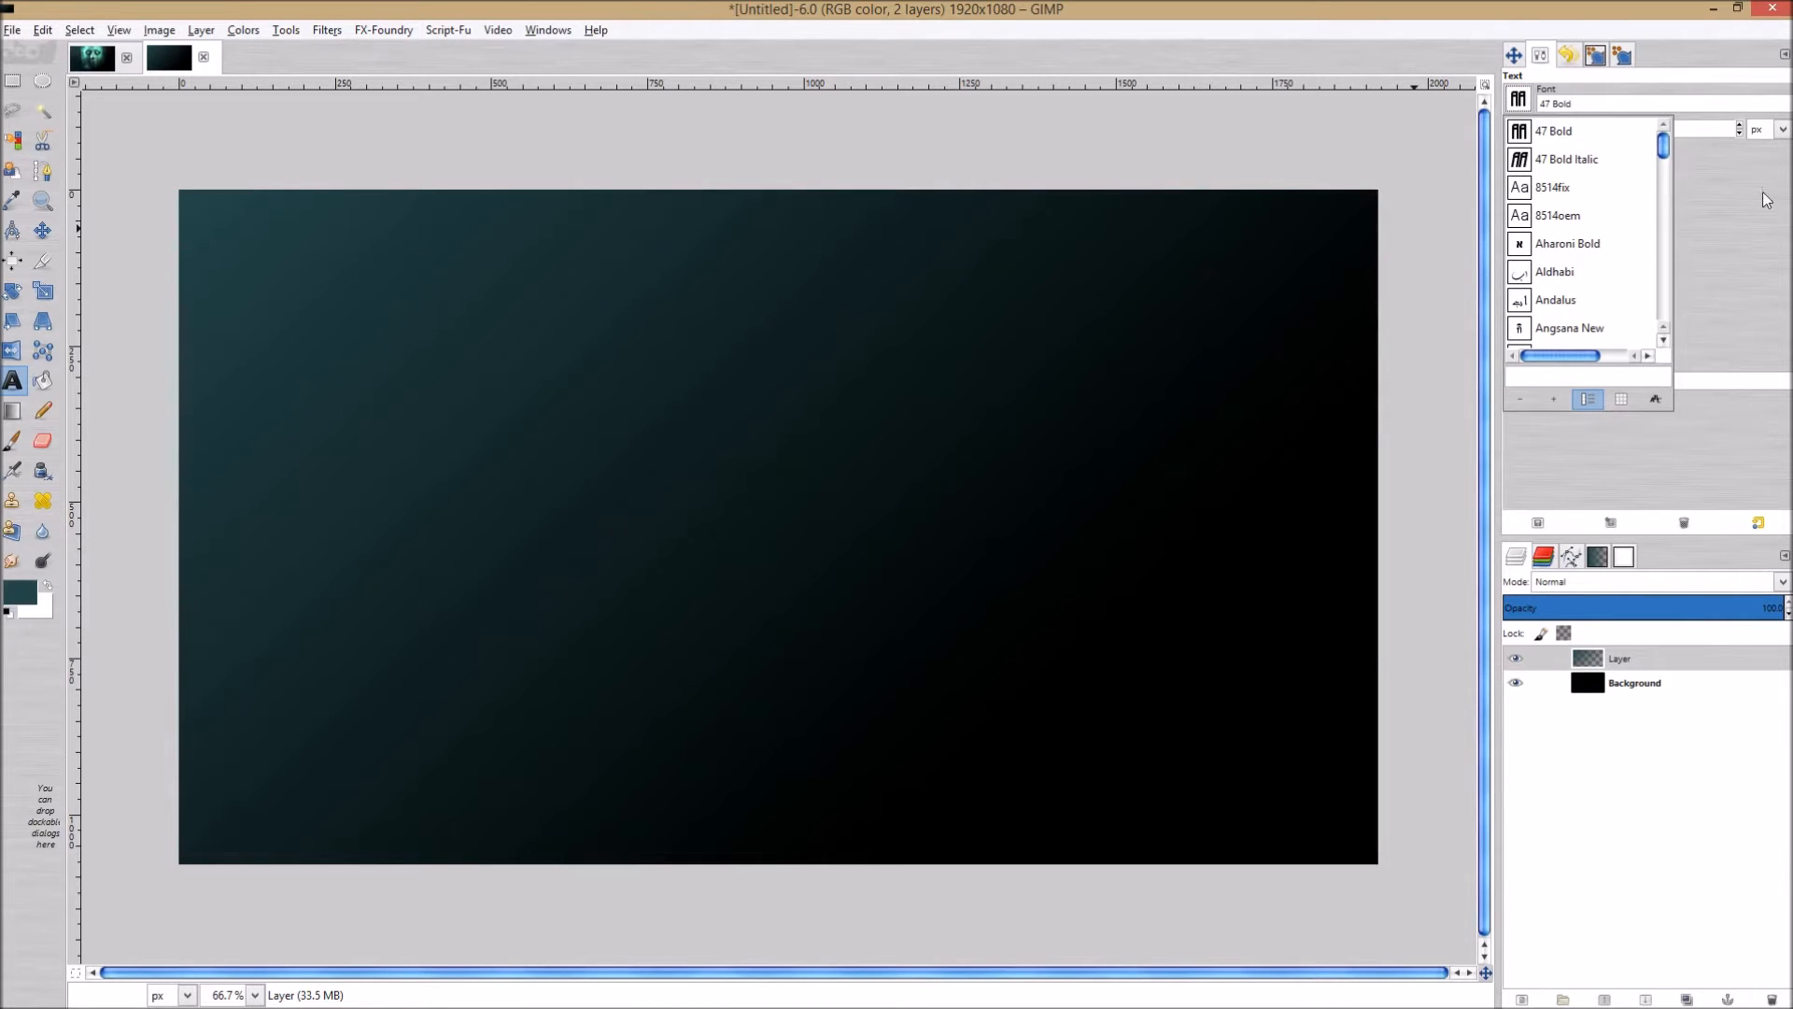
mouse_move(1750, 243)
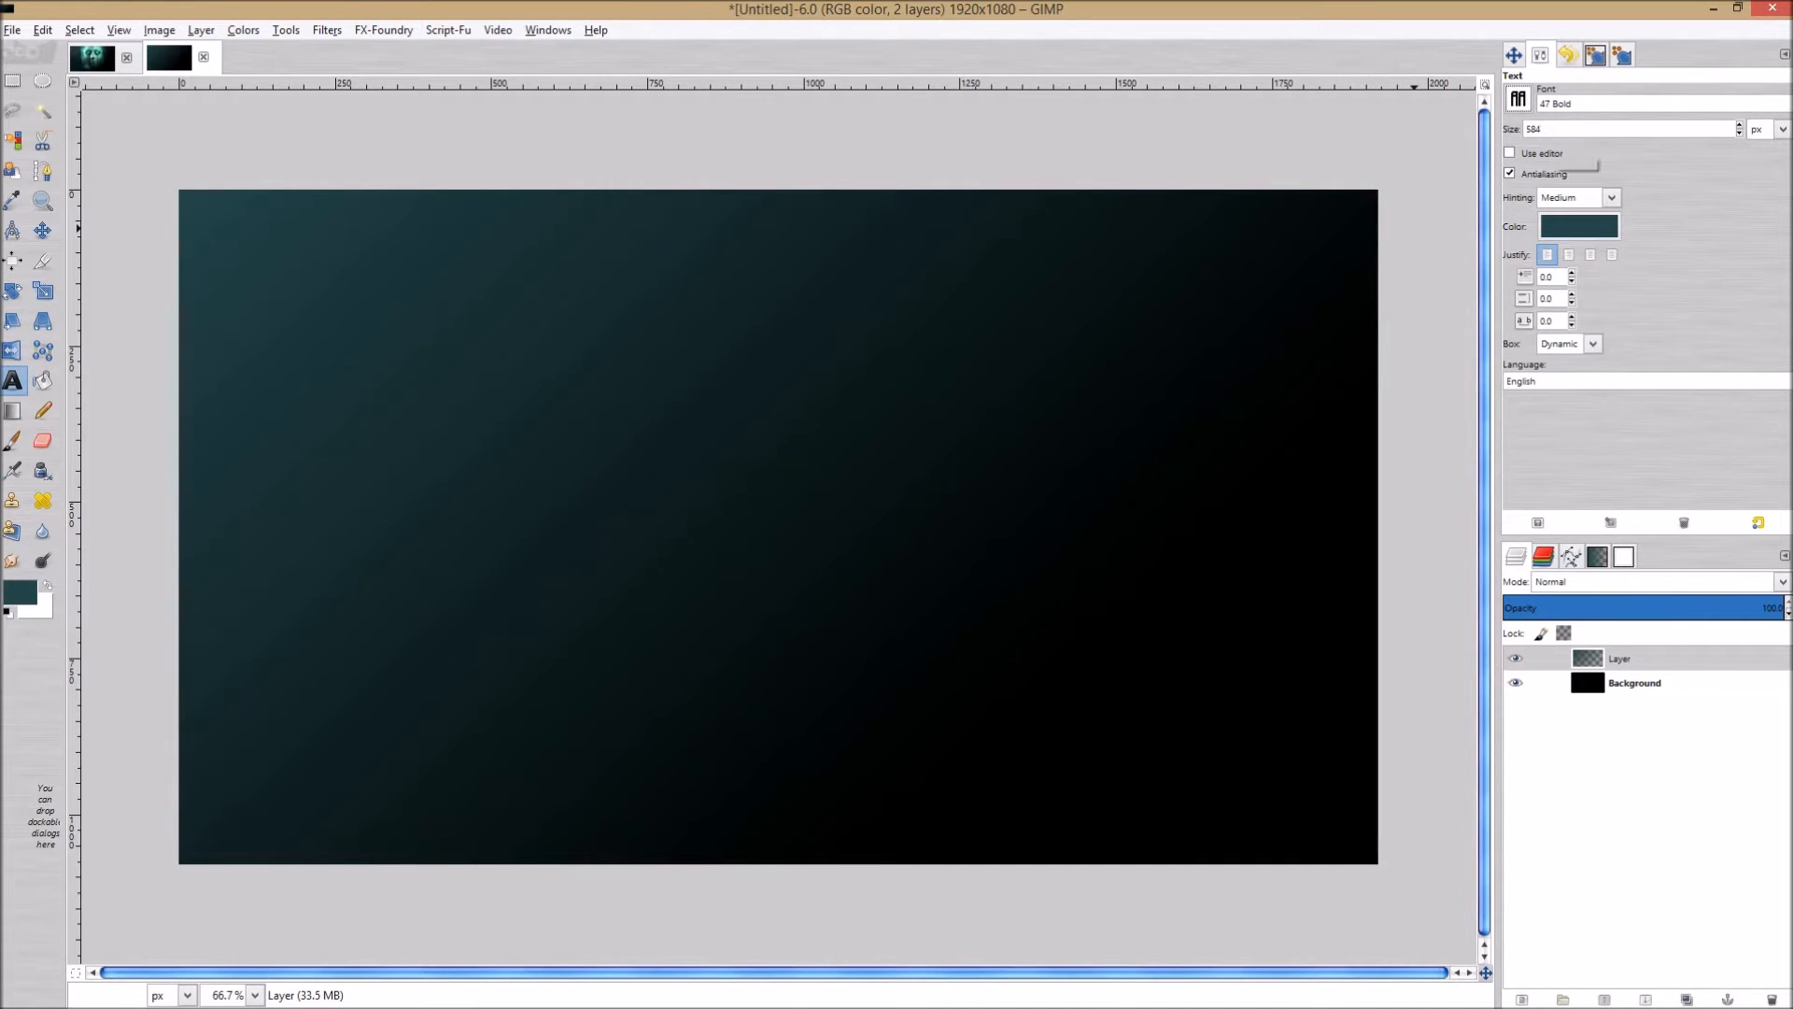
mouse_move(1326, 233)
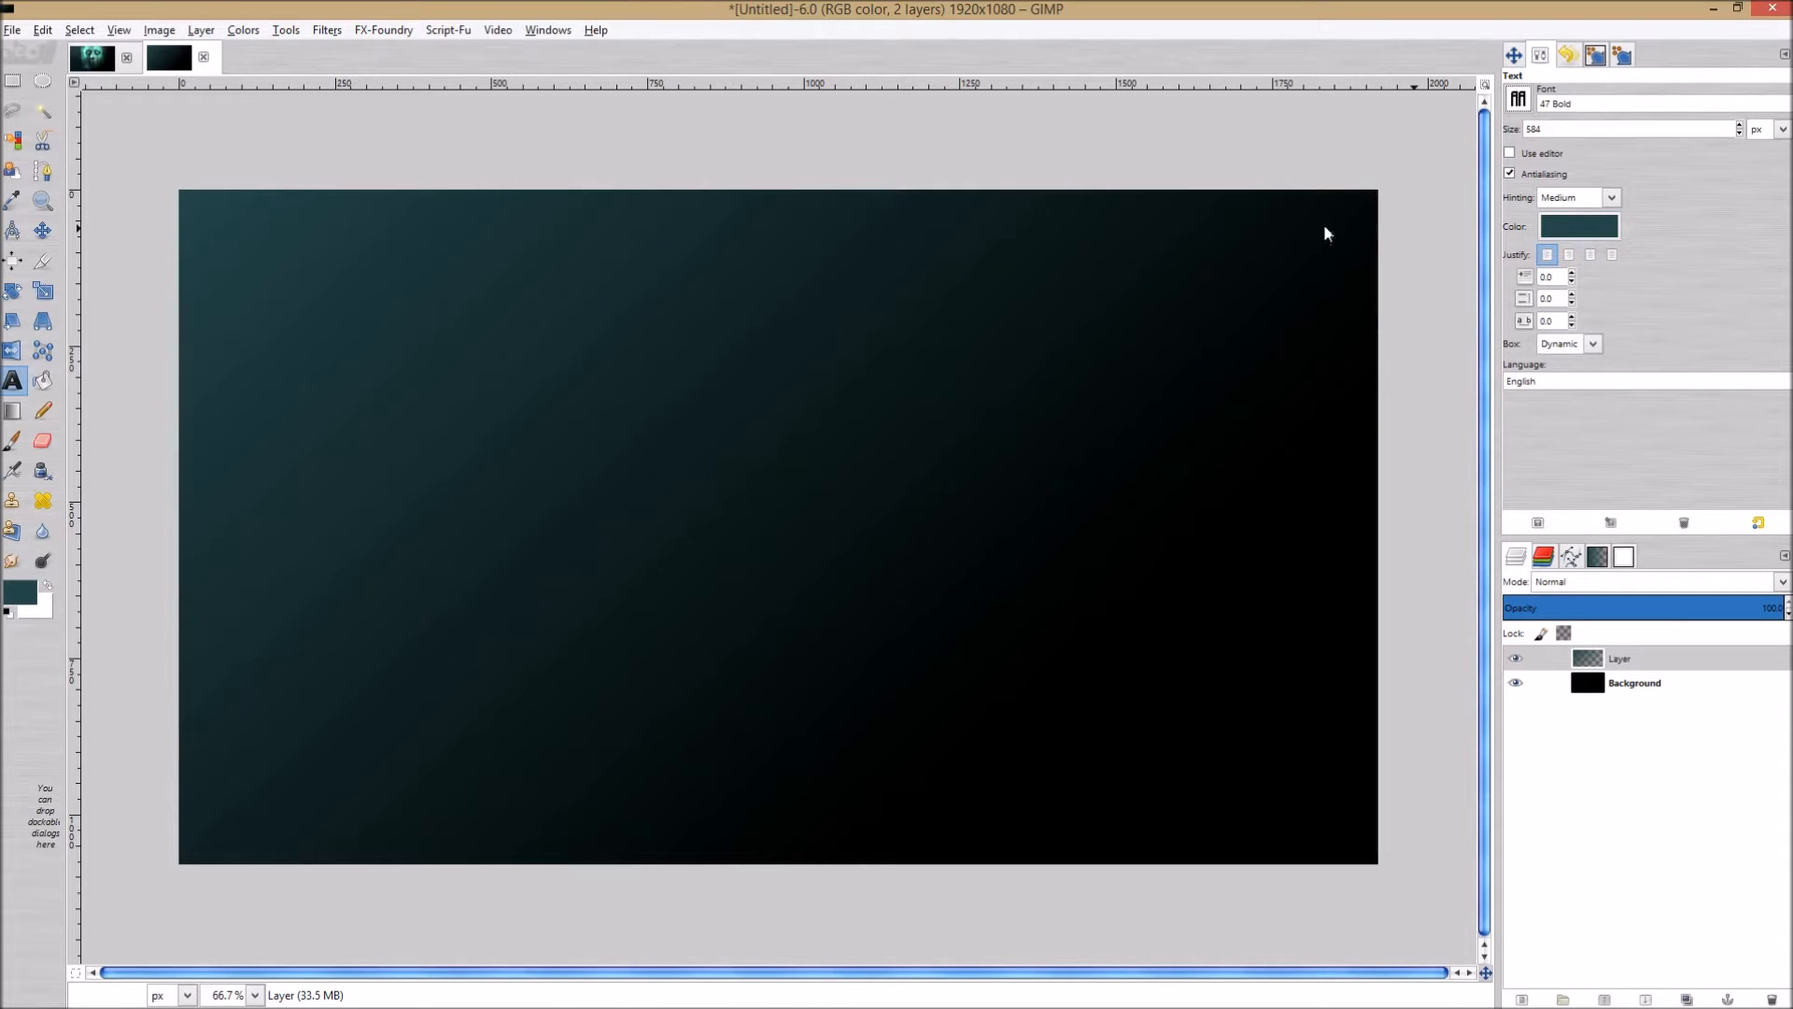
Add a white text layer reading GIMP over the teal background.
click(433, 461)
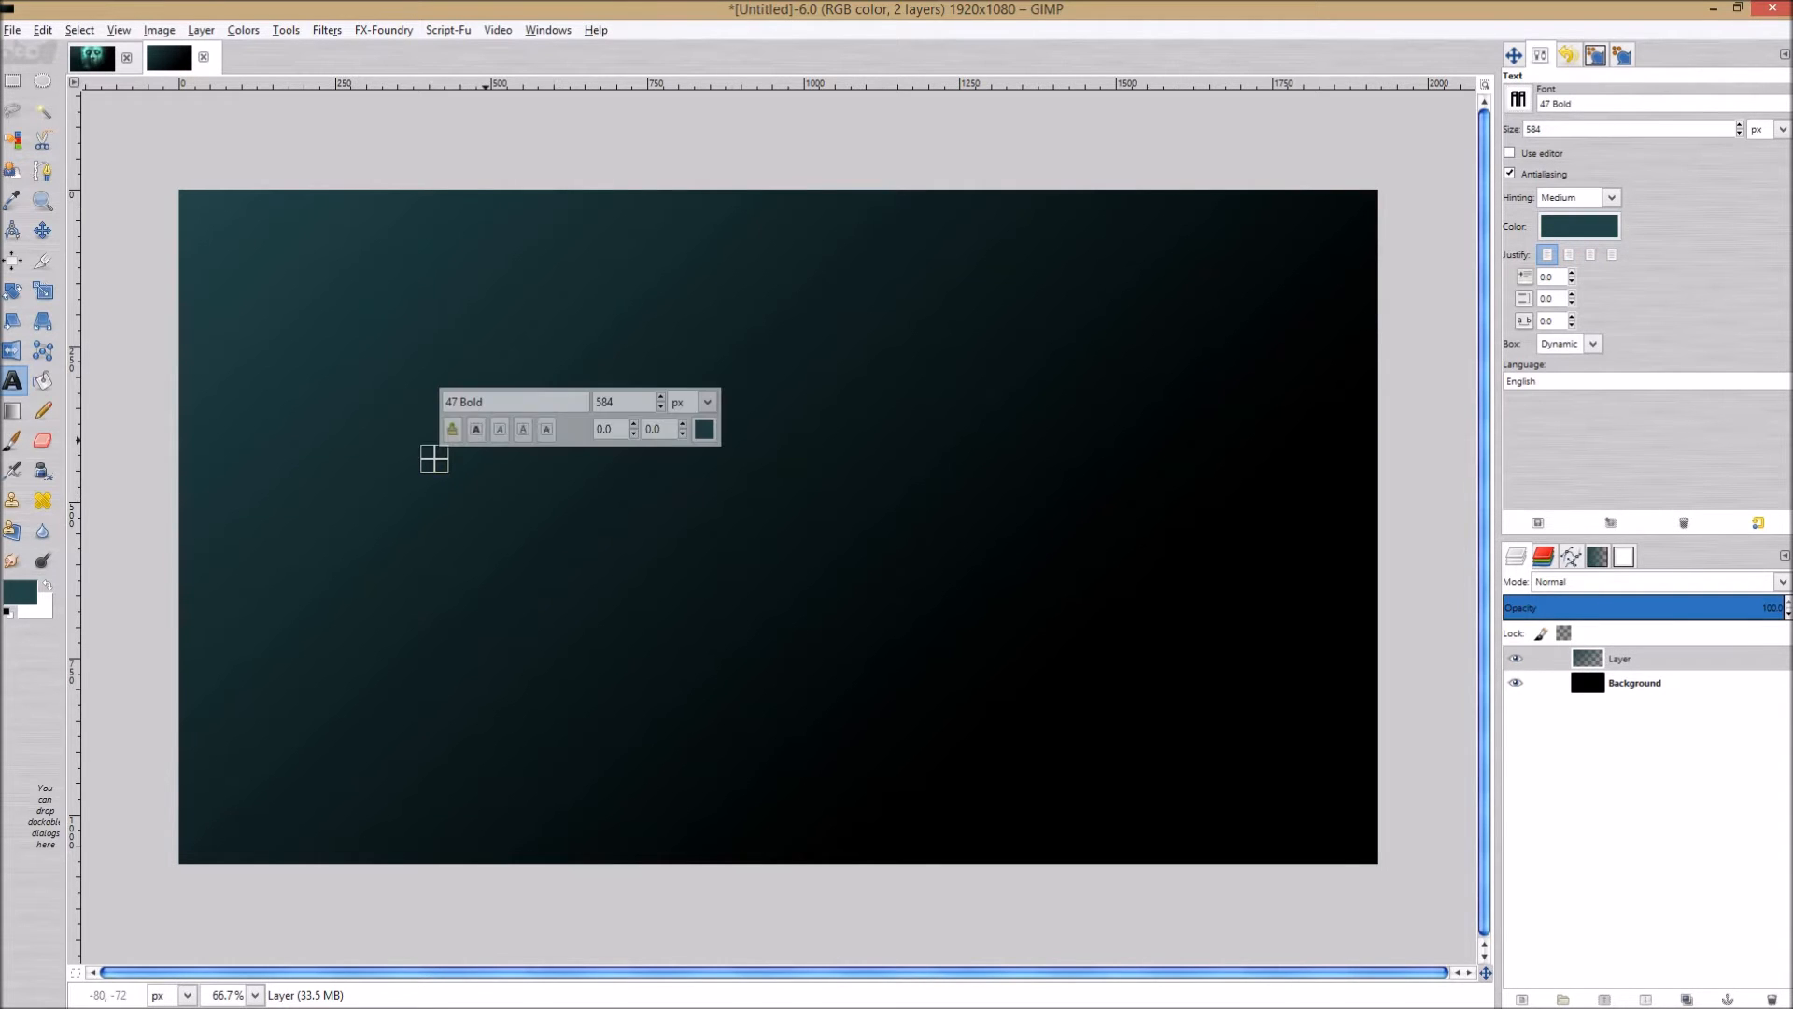
text(G)
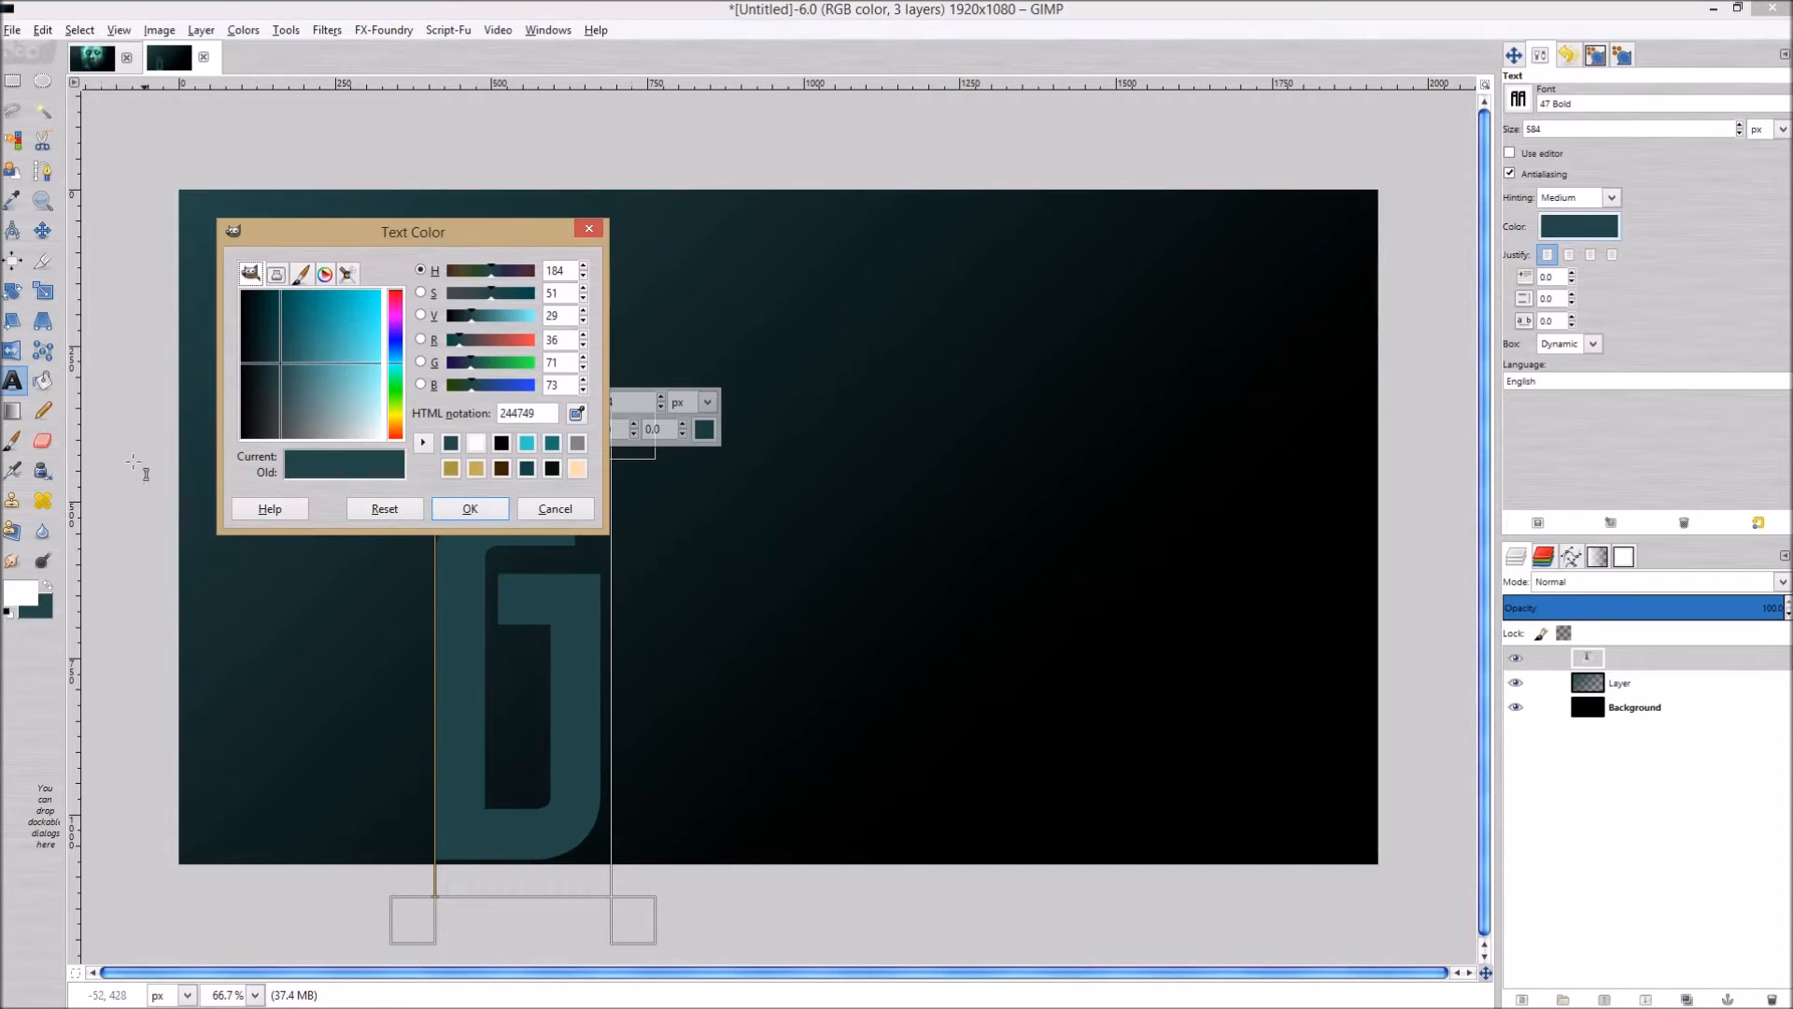
click(470, 508)
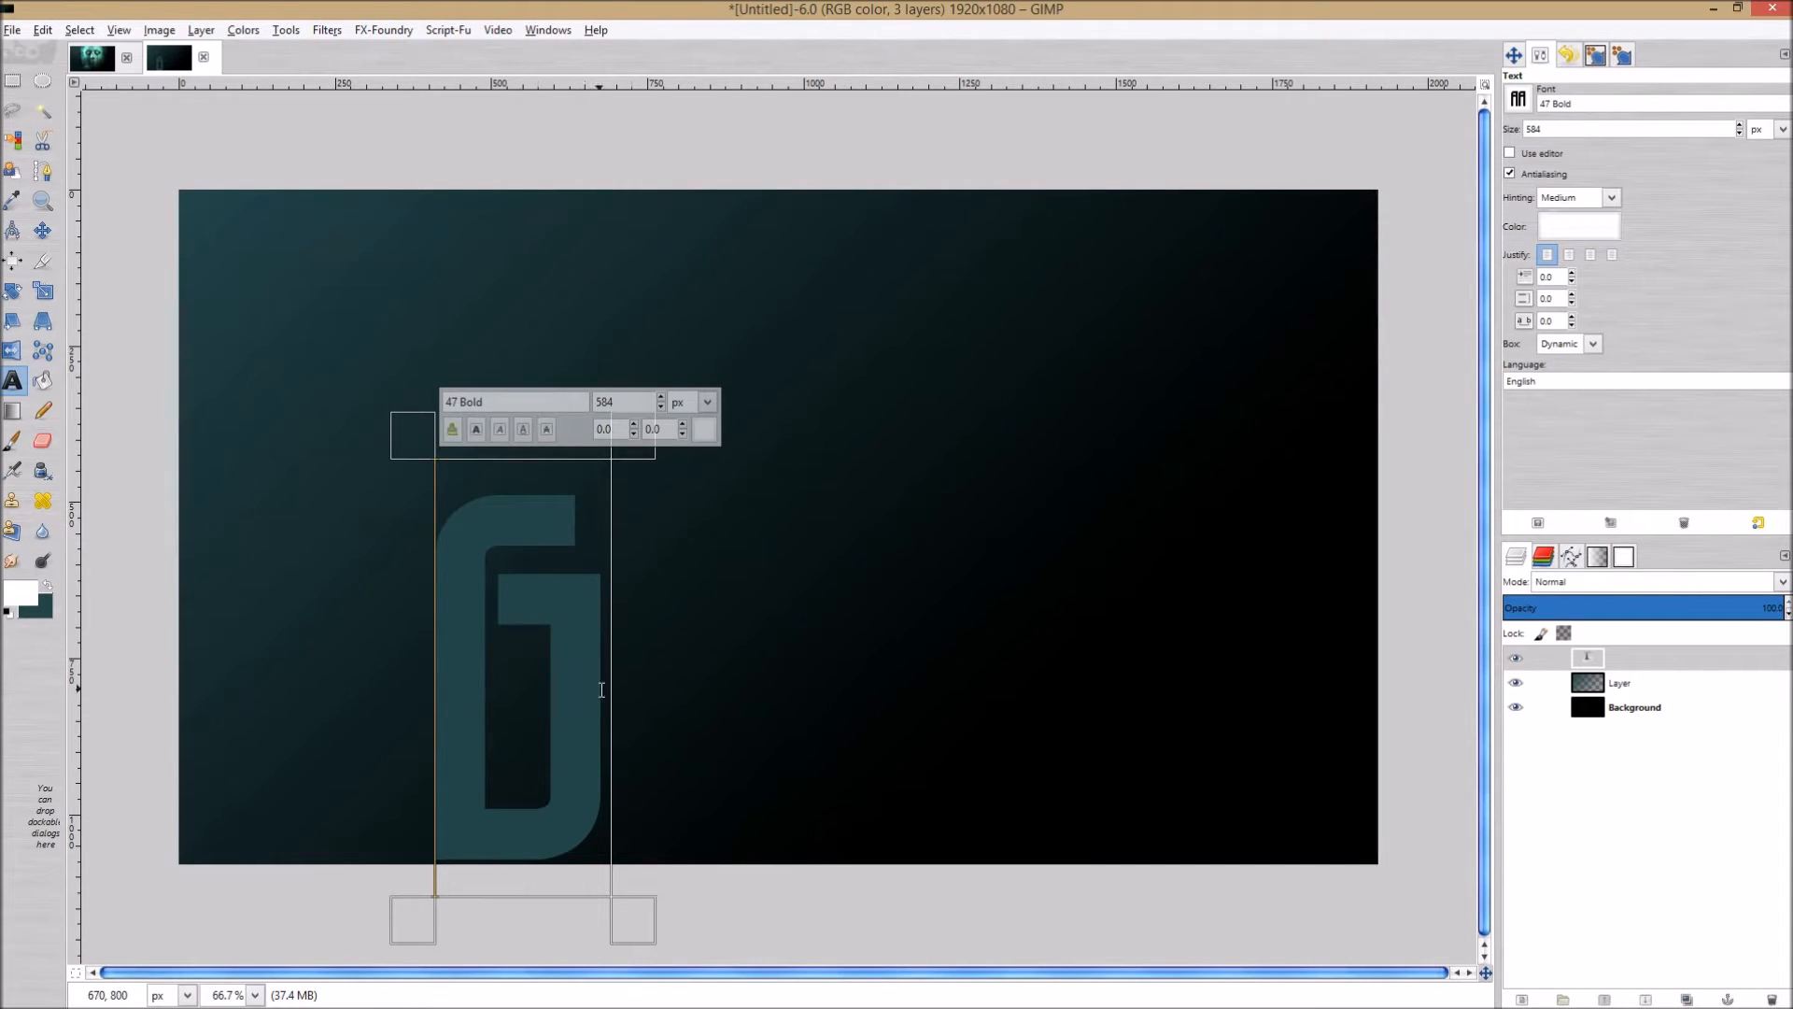
text(i)
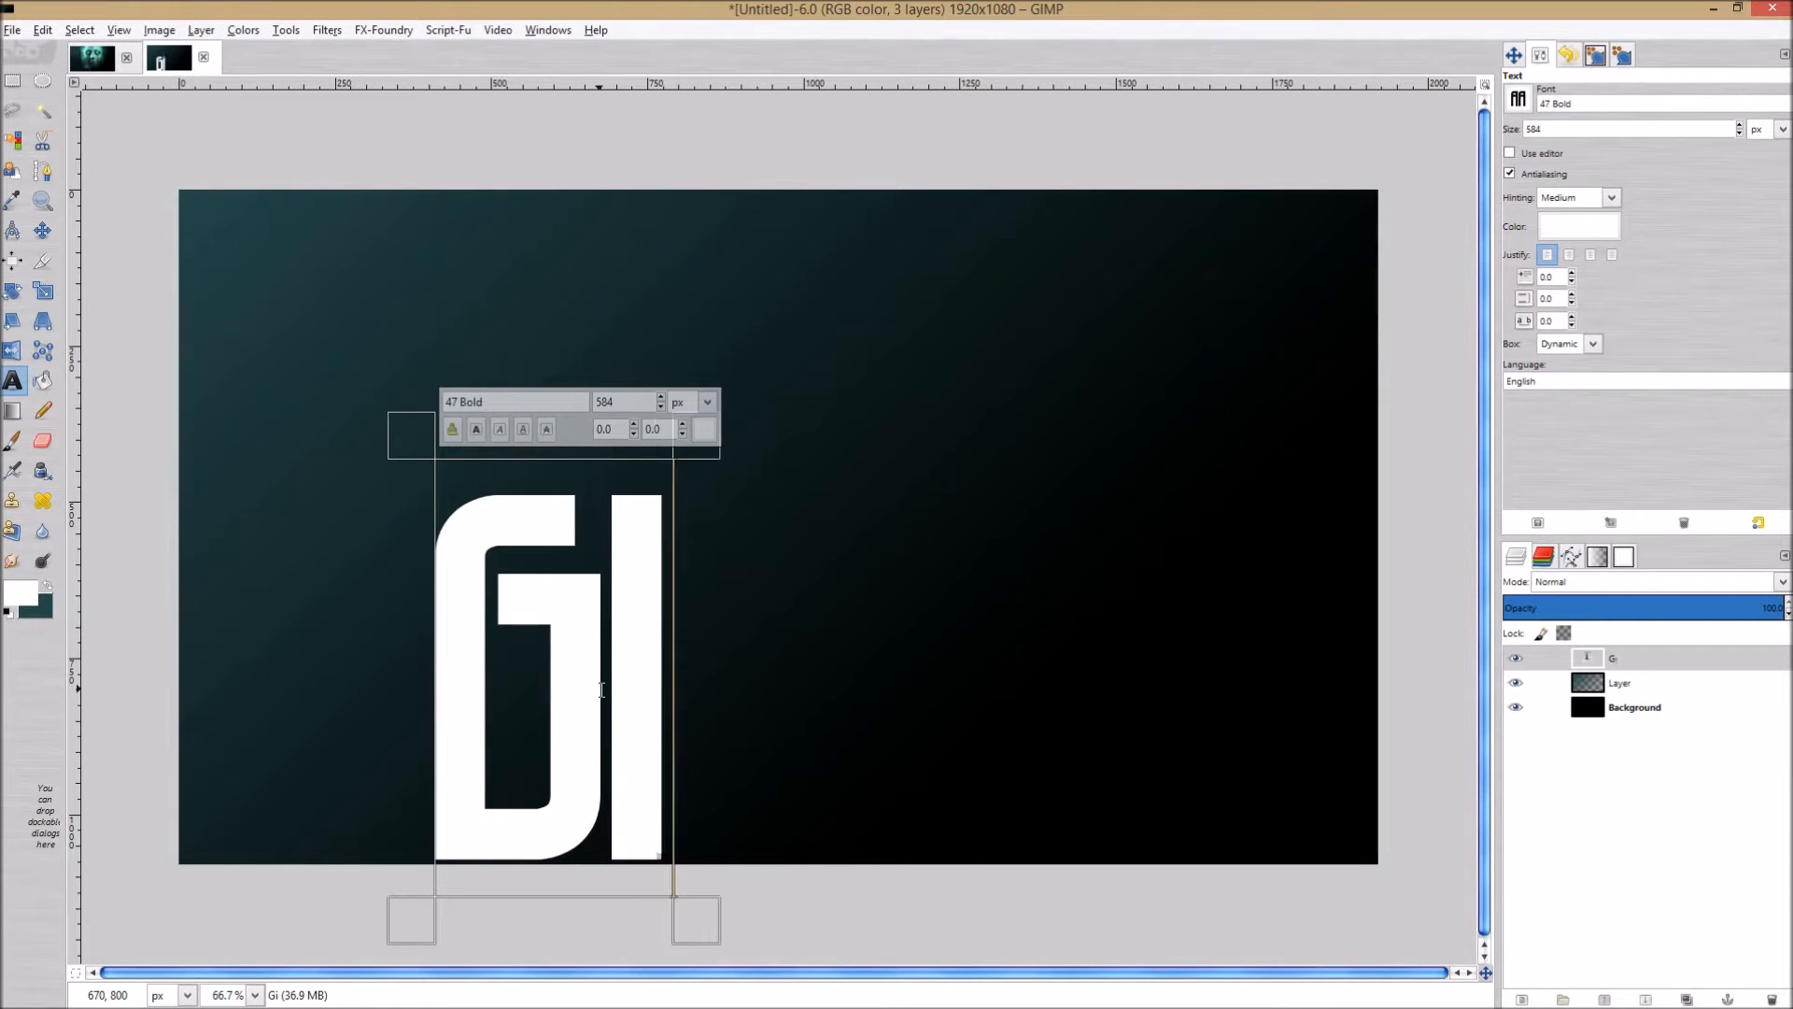
text(MP)
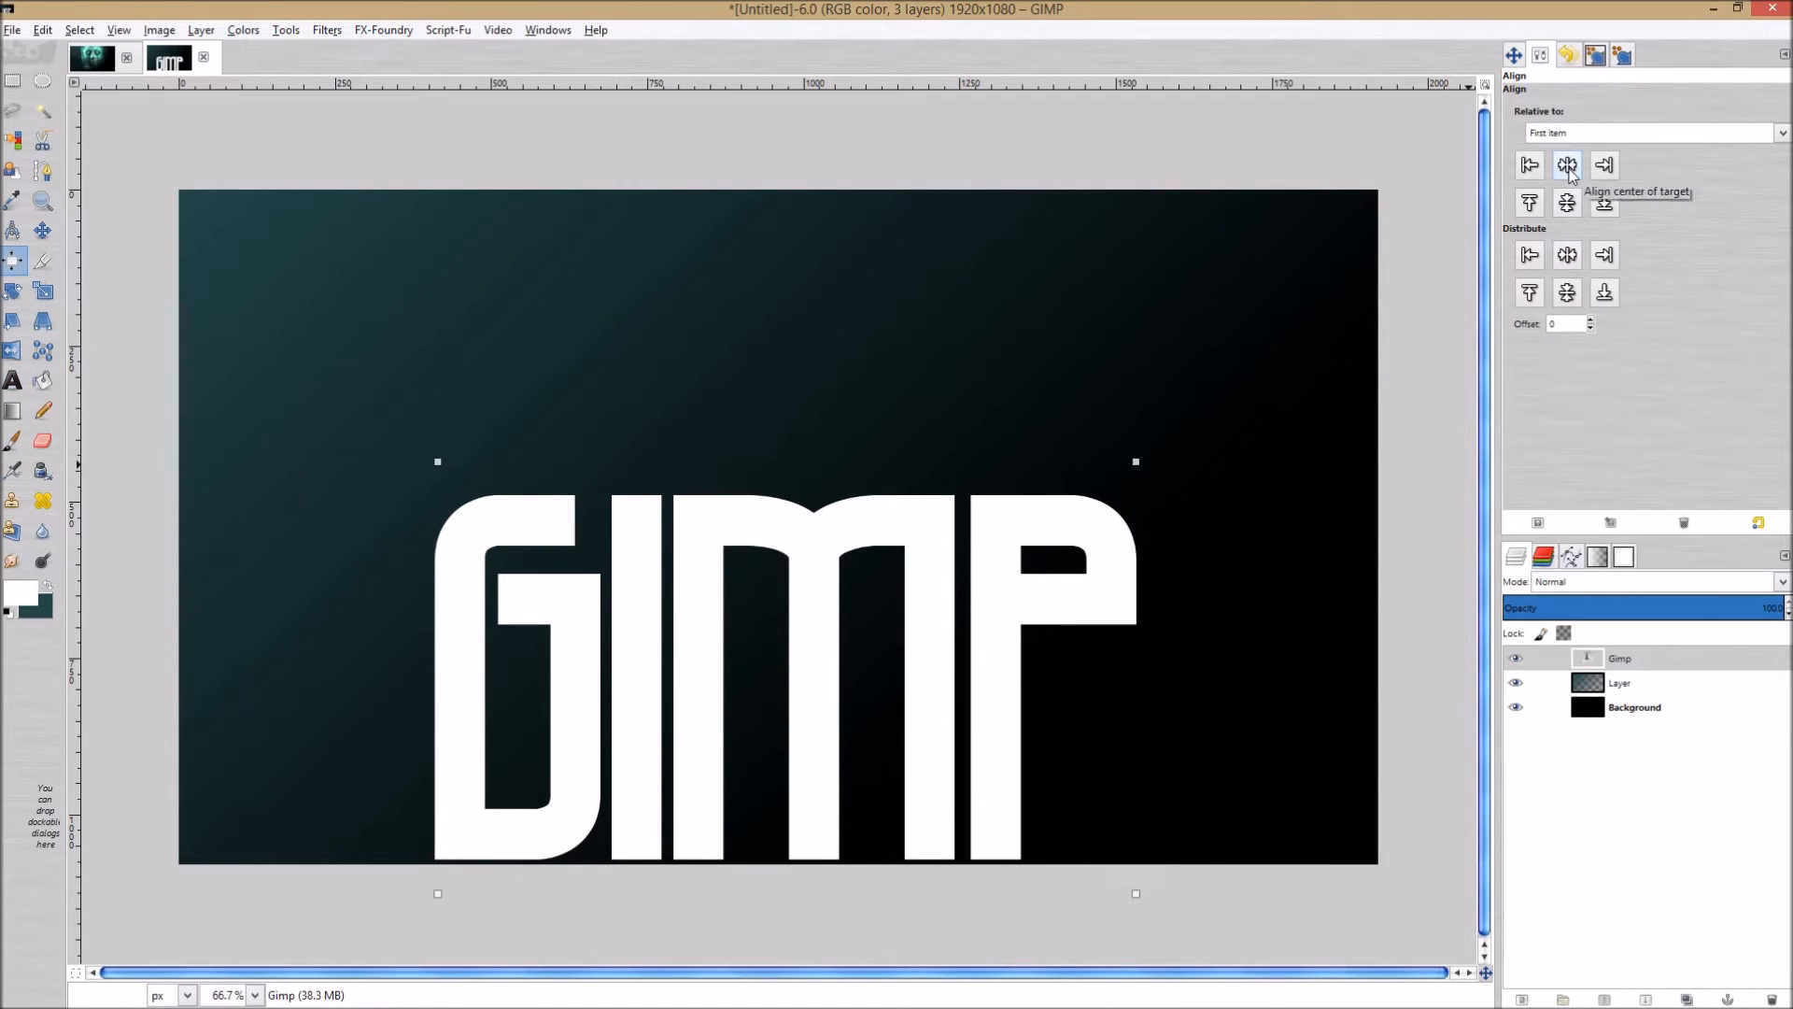
Centre the GIMP text layer horizontally and vertically relative to the image.
click(1566, 202)
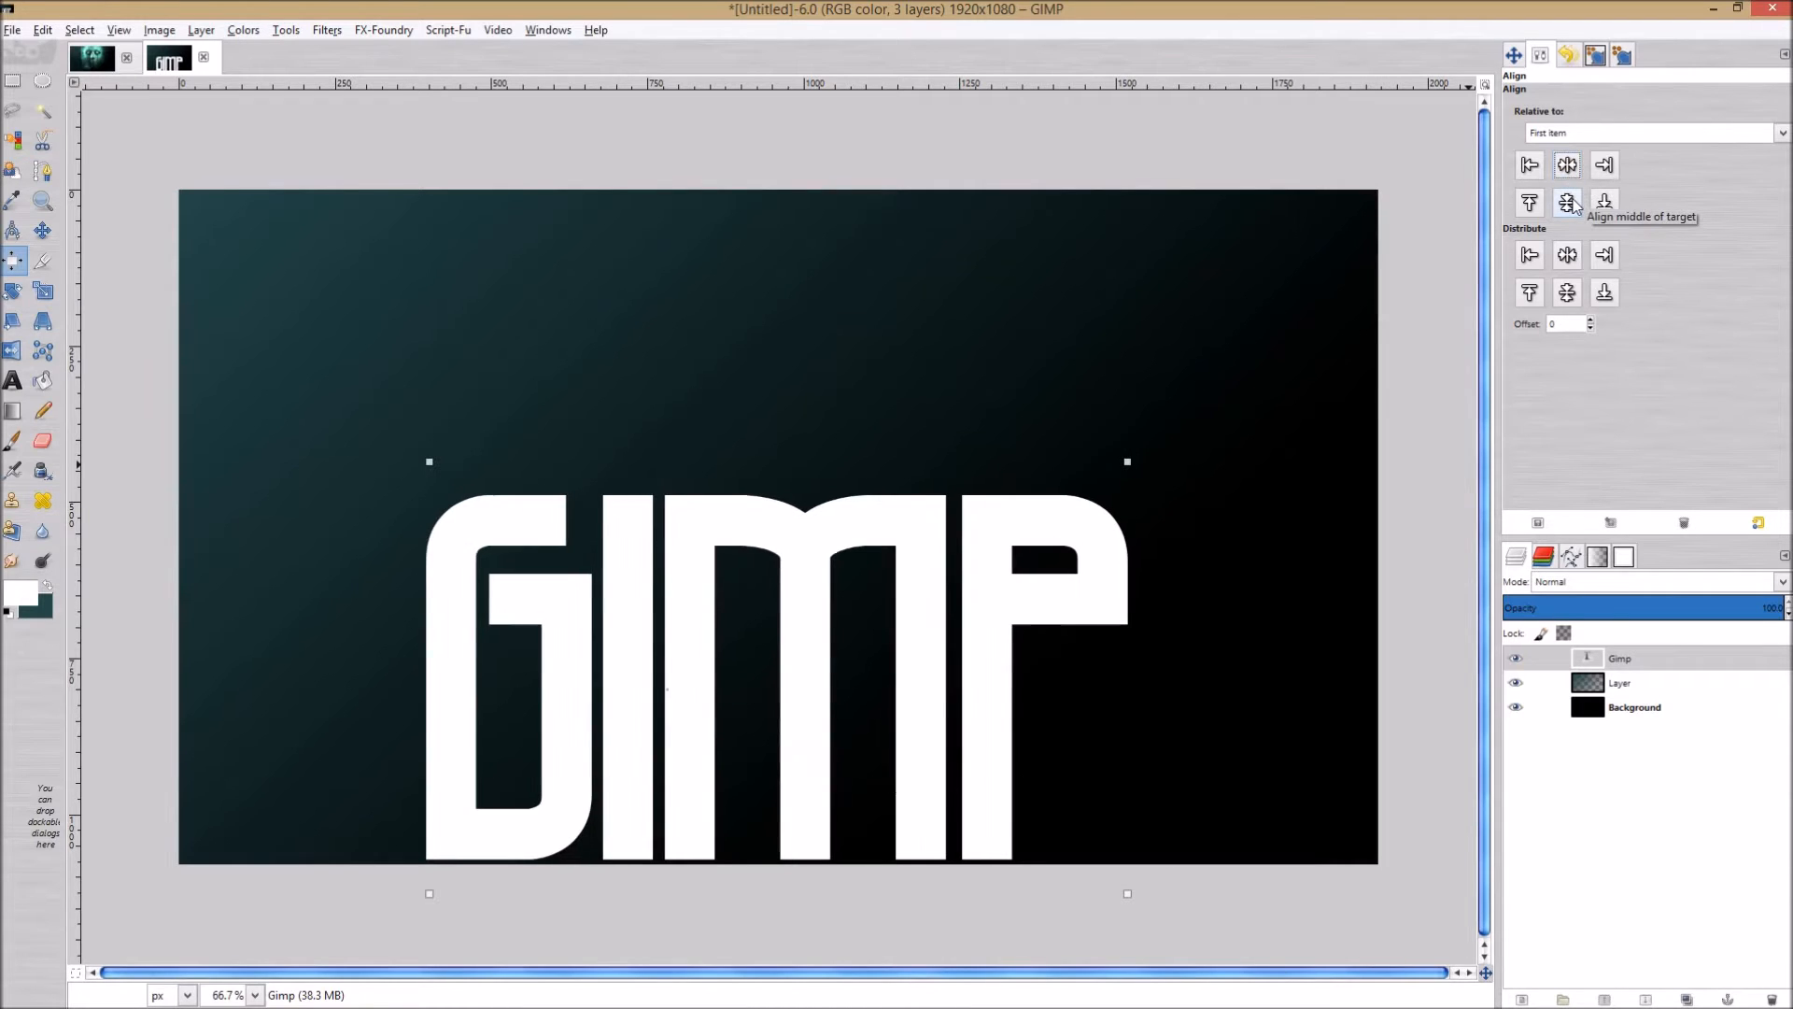
click(1565, 202)
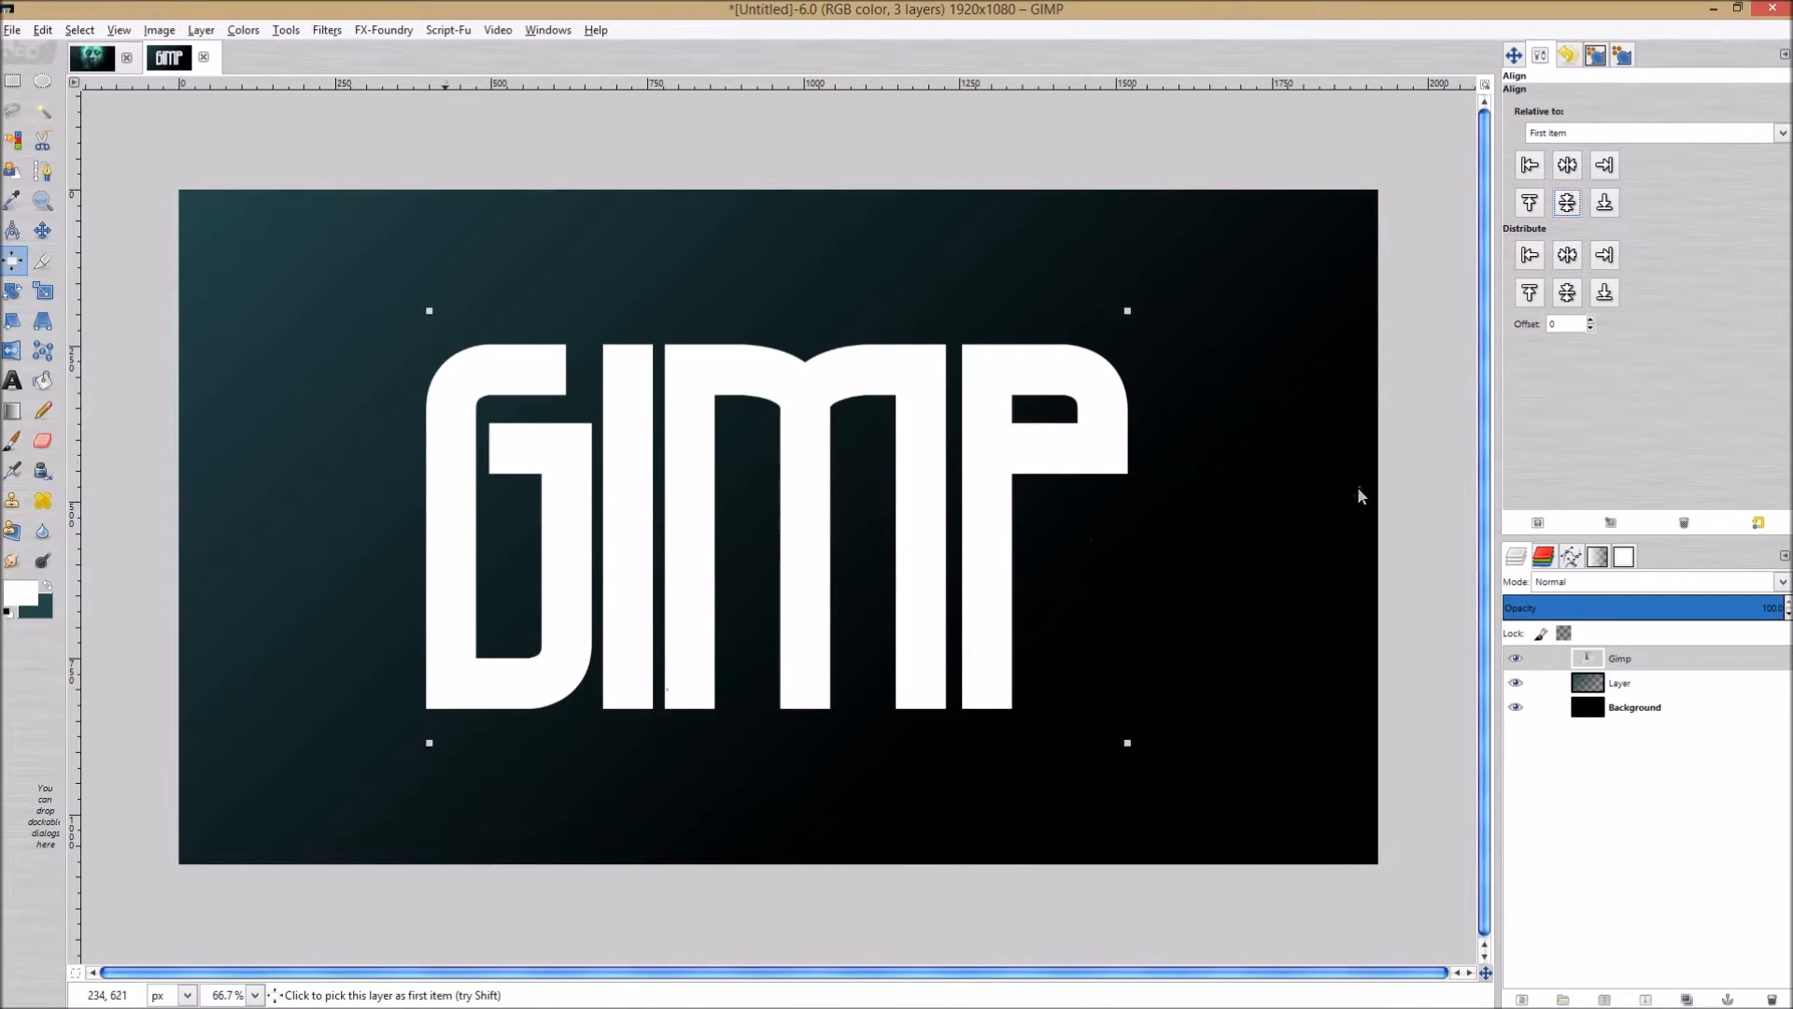
mouse_move(1015, 579)
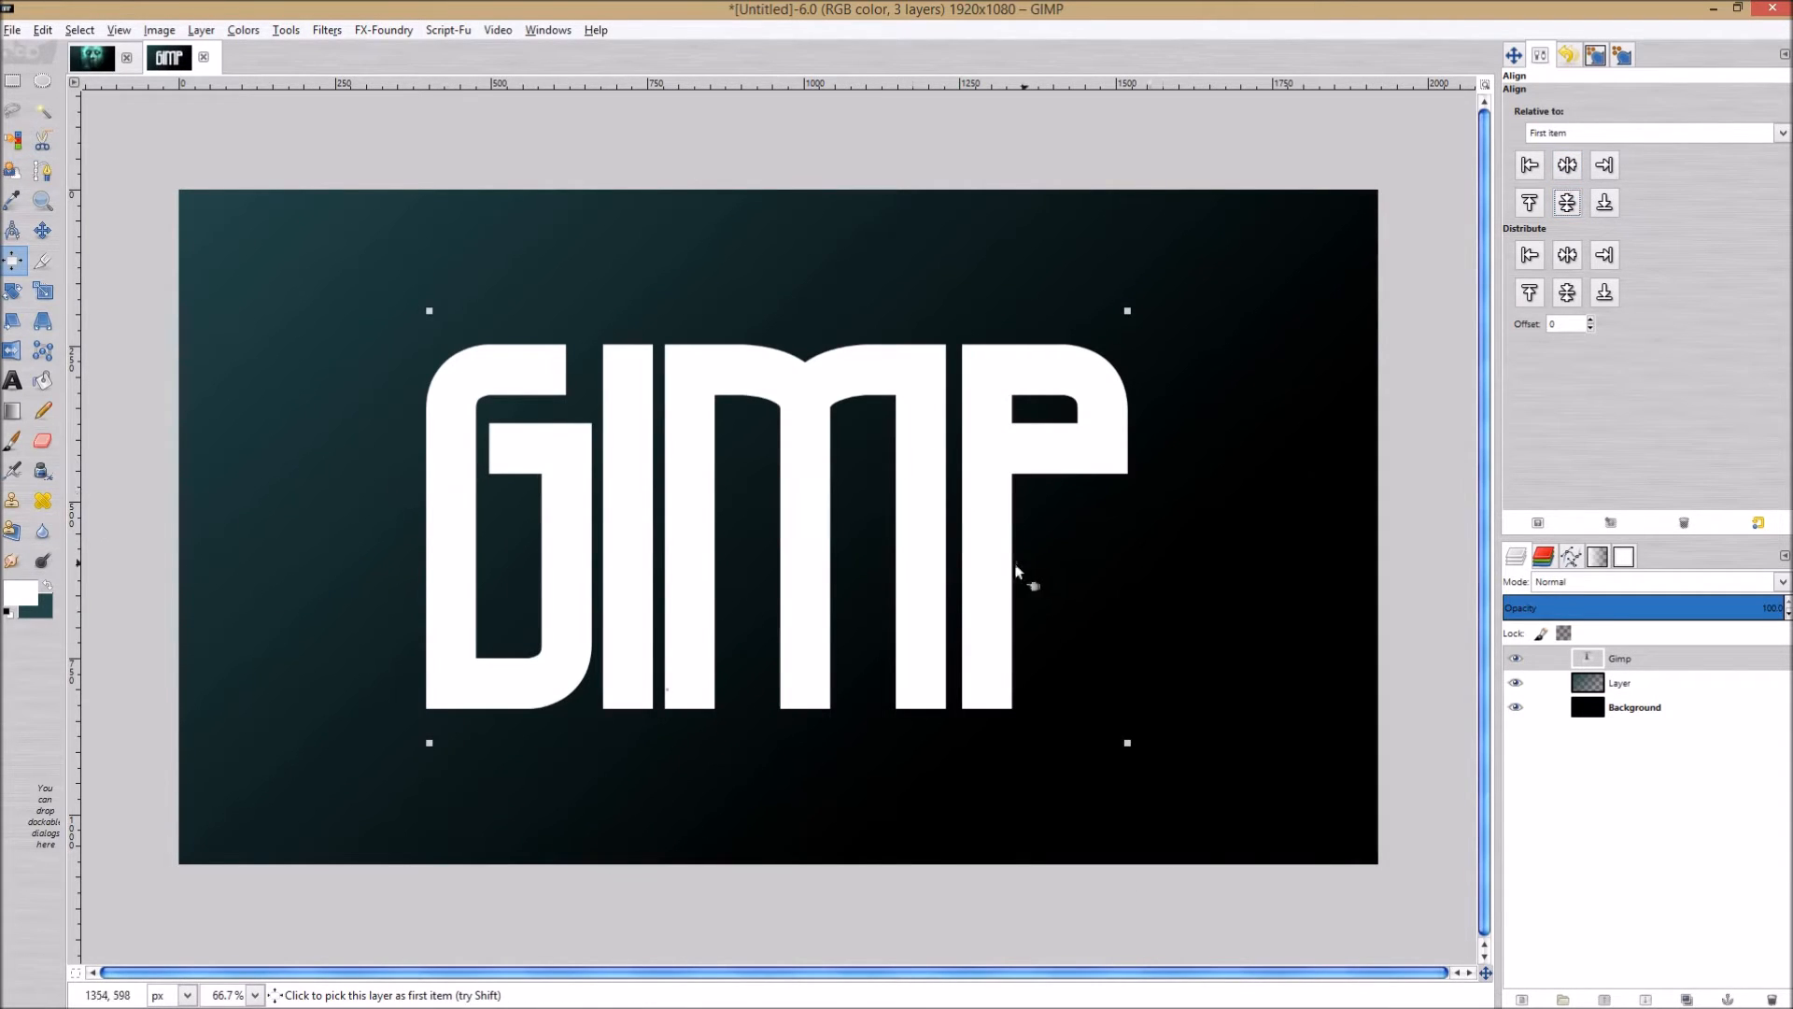
mouse_move(680, 624)
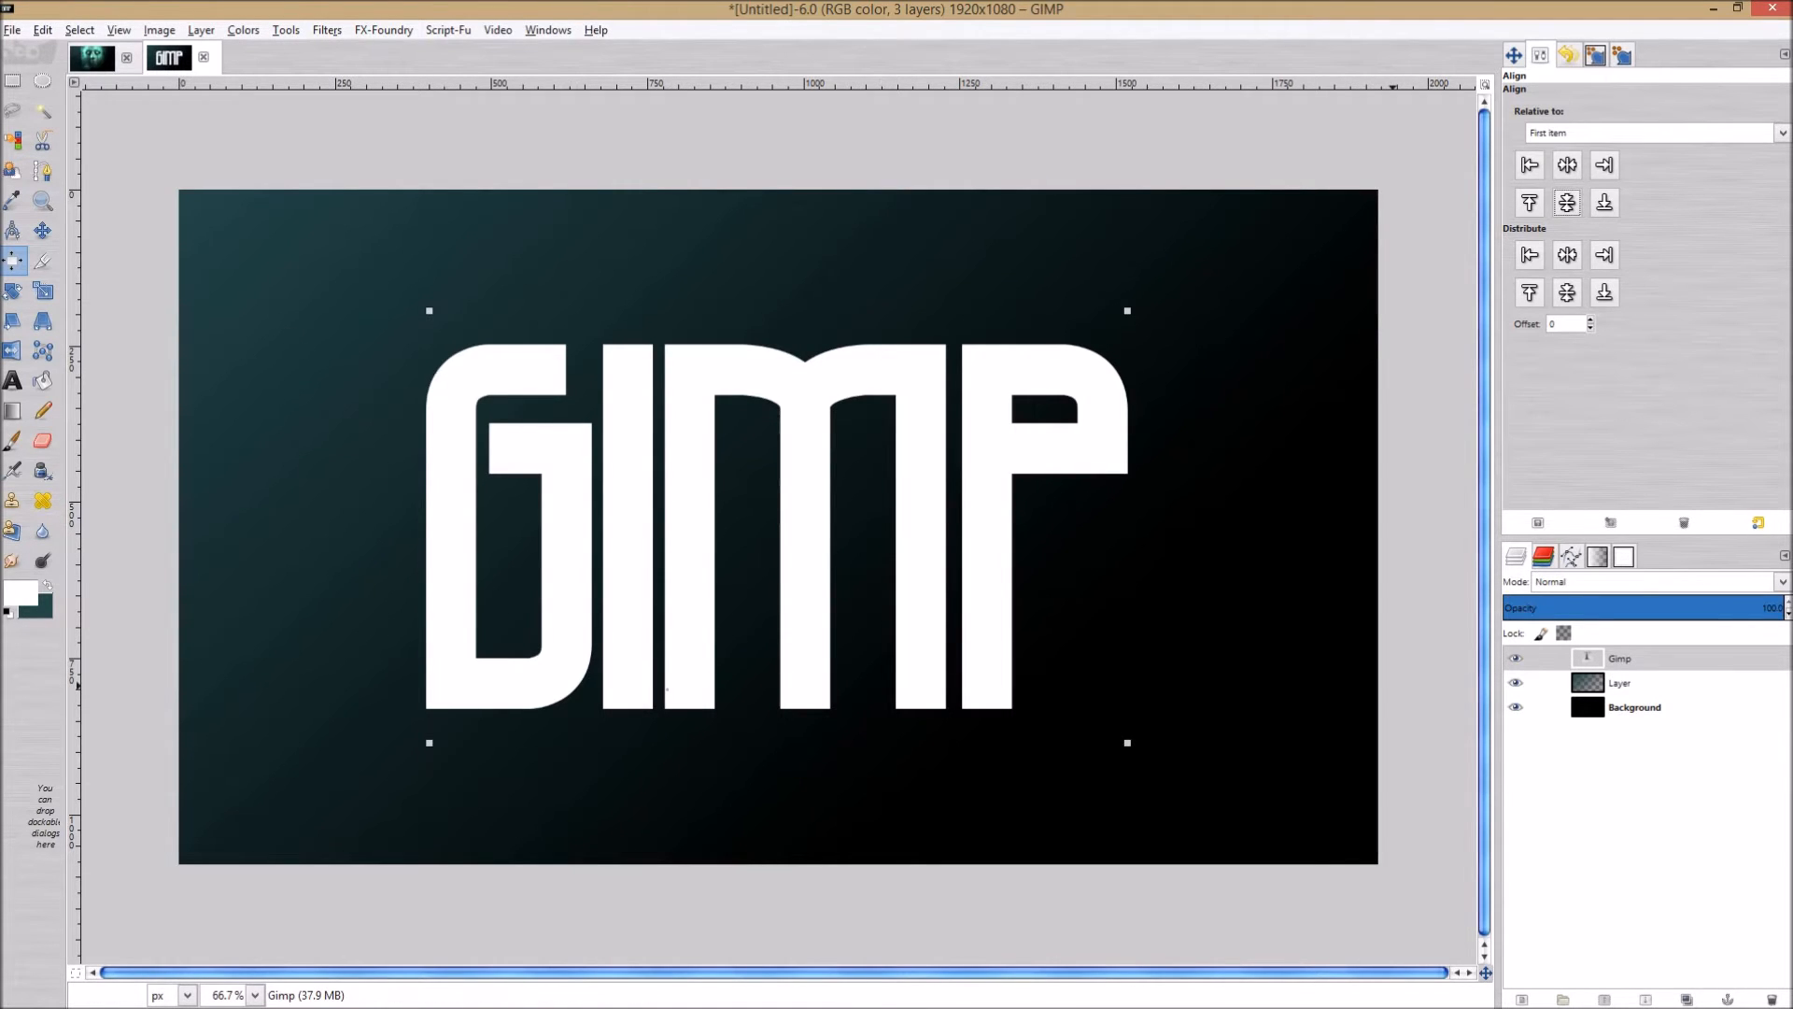
mouse_move(580, 534)
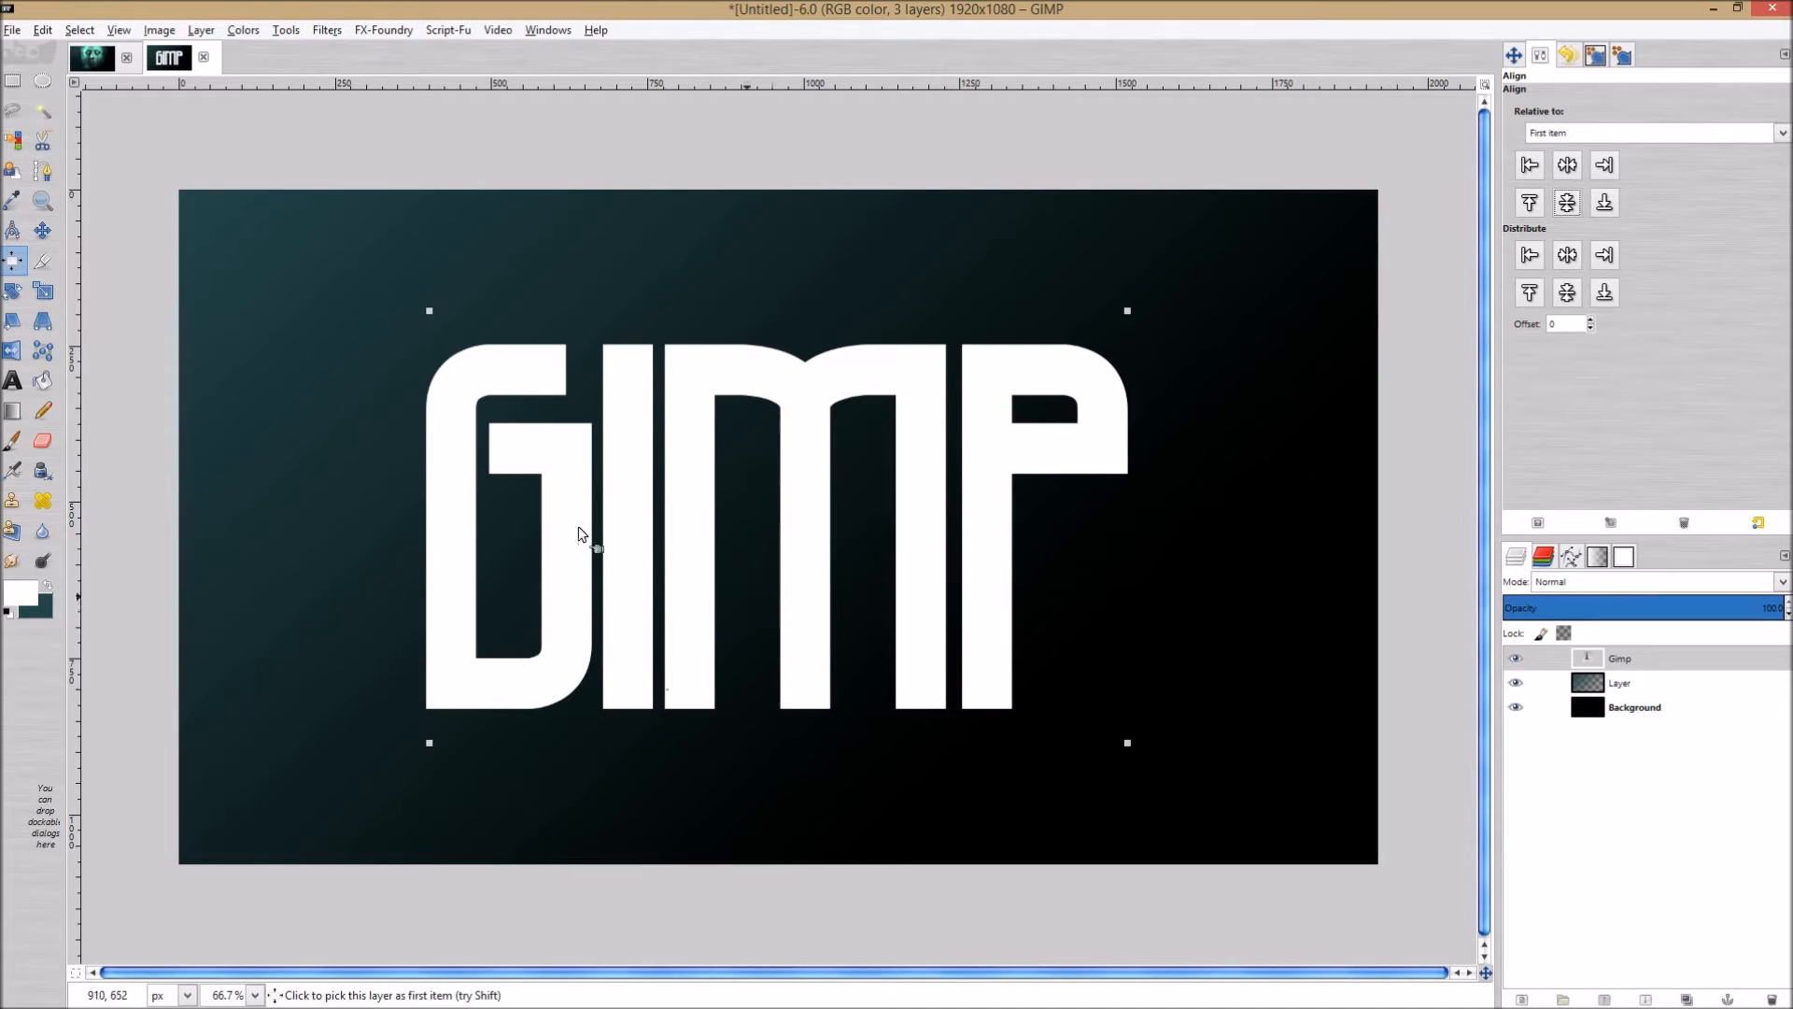
click(41, 231)
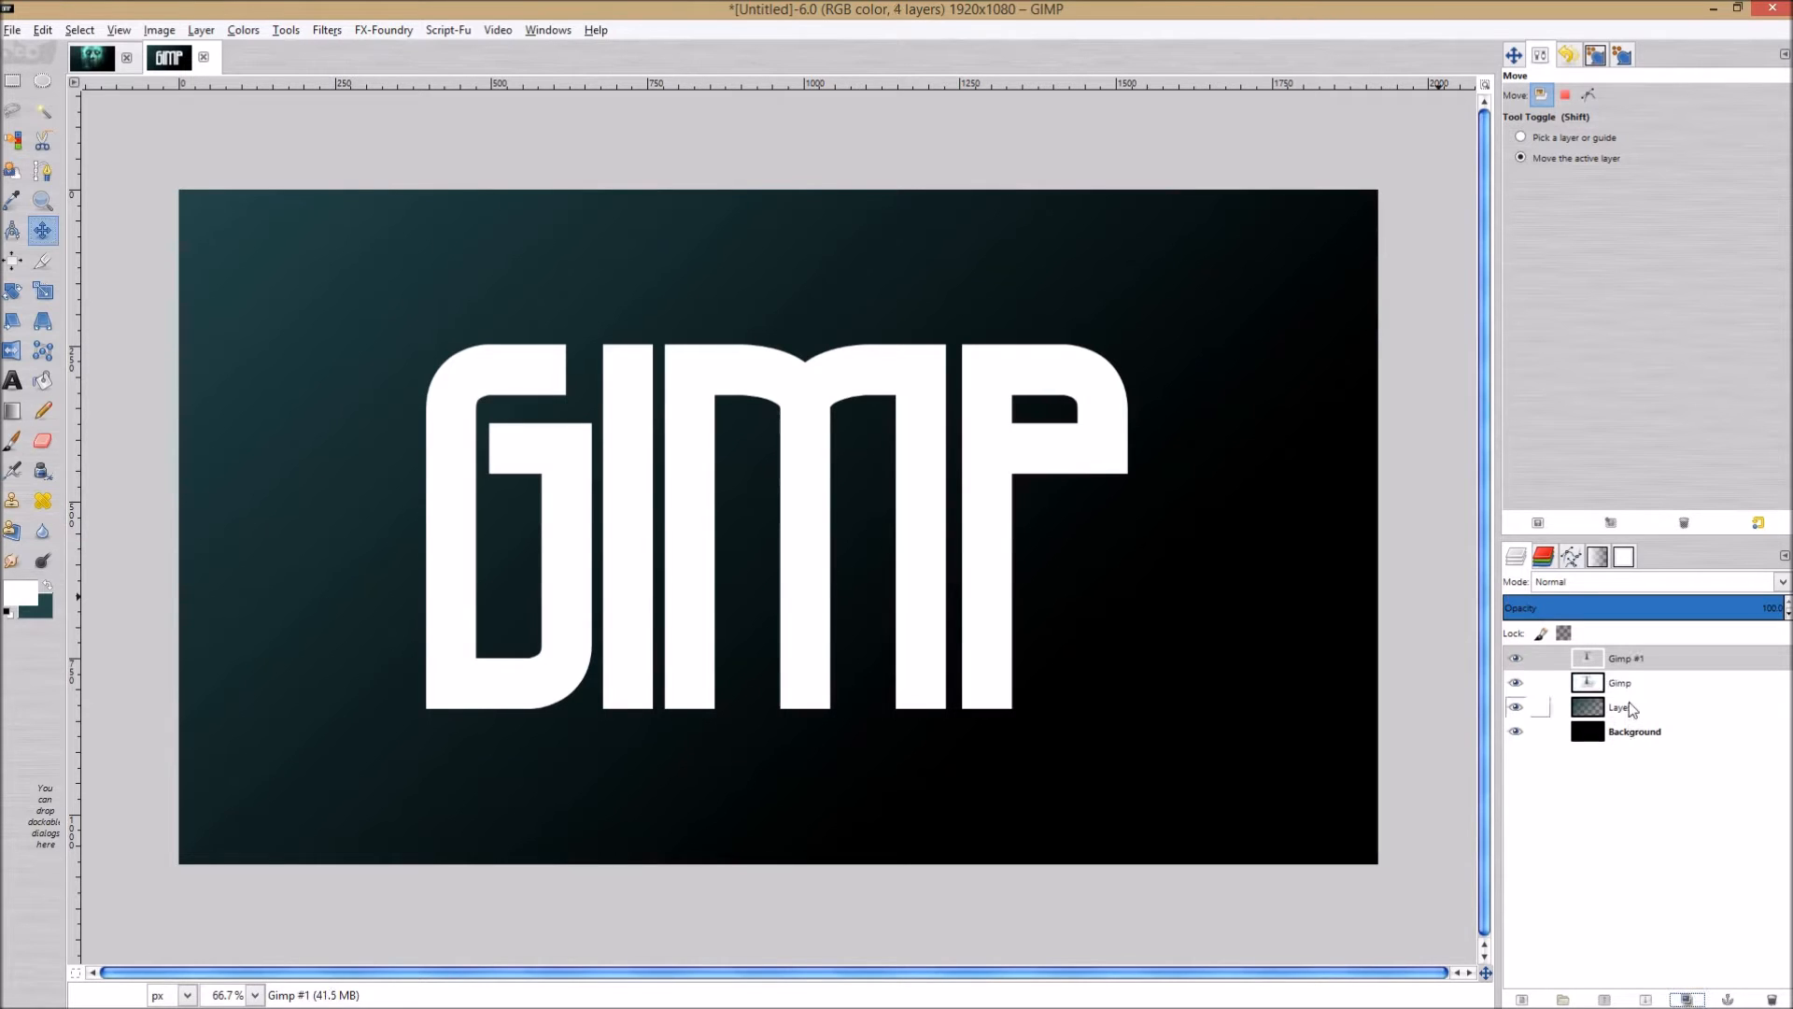
Discard the text information of both Gimp and Gimp #1 layers, making them plain pixel layers.
right_click(1627, 657)
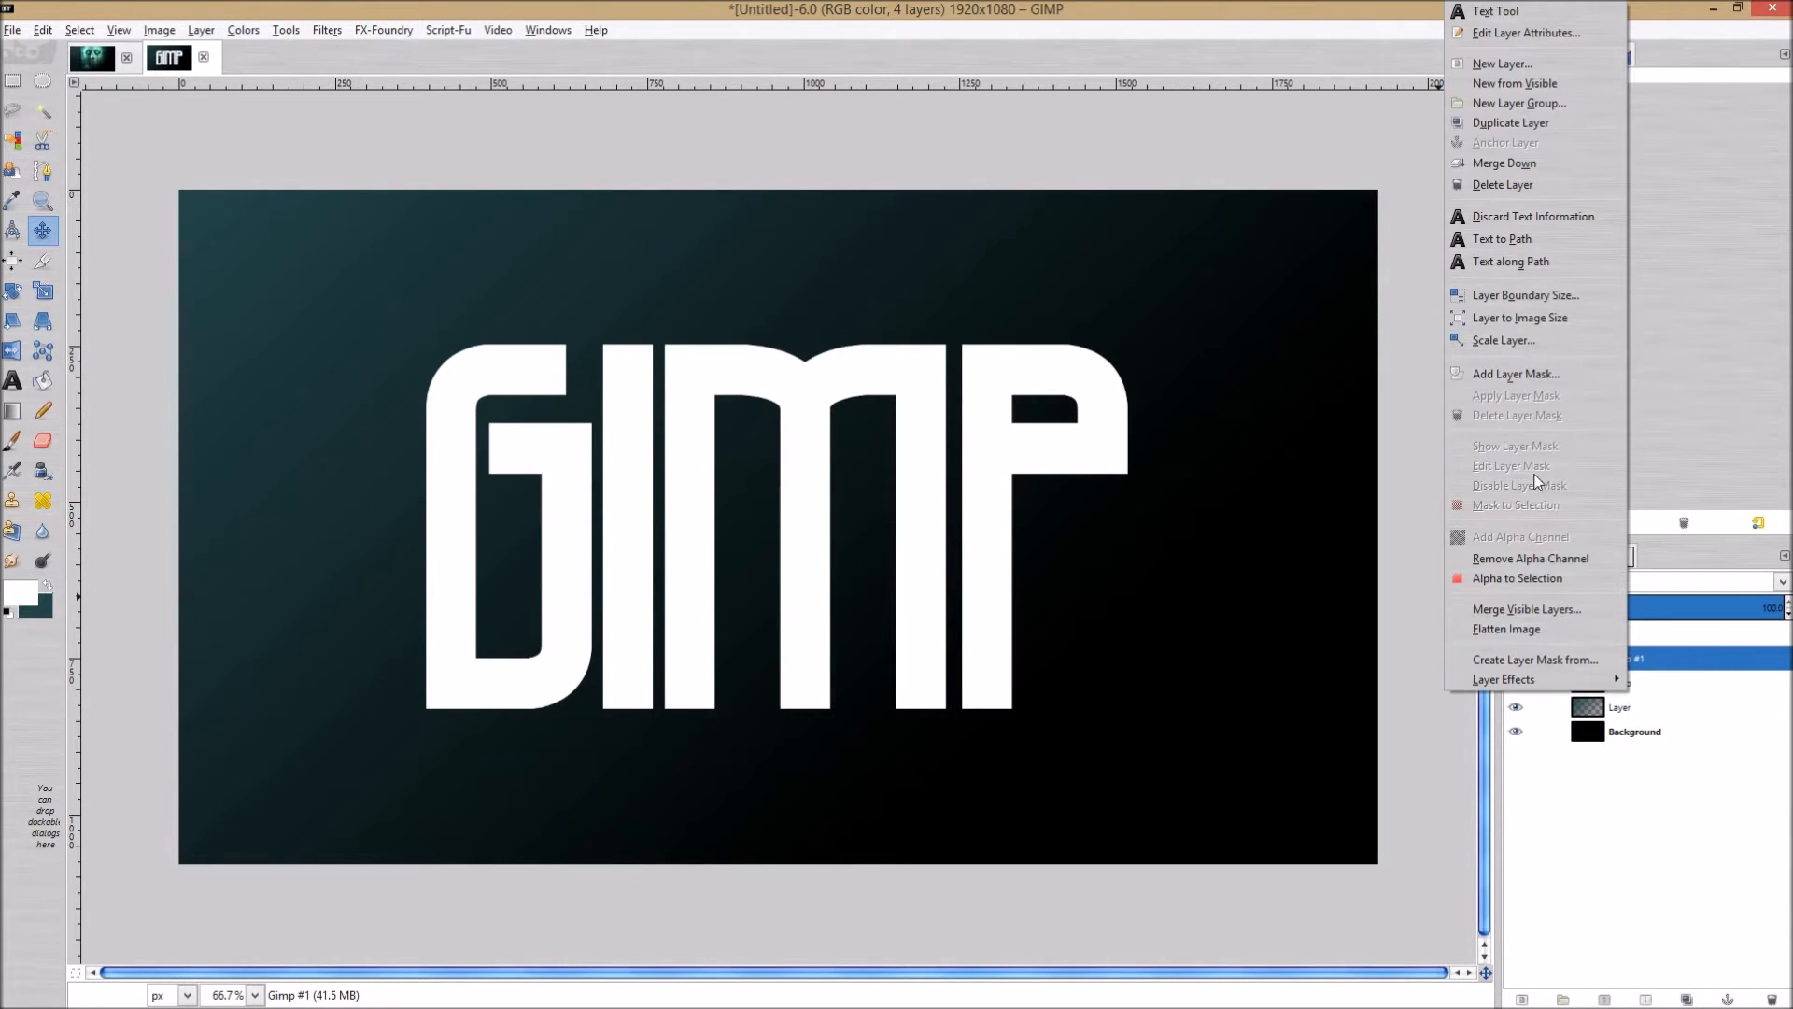
mouse_move(1535, 317)
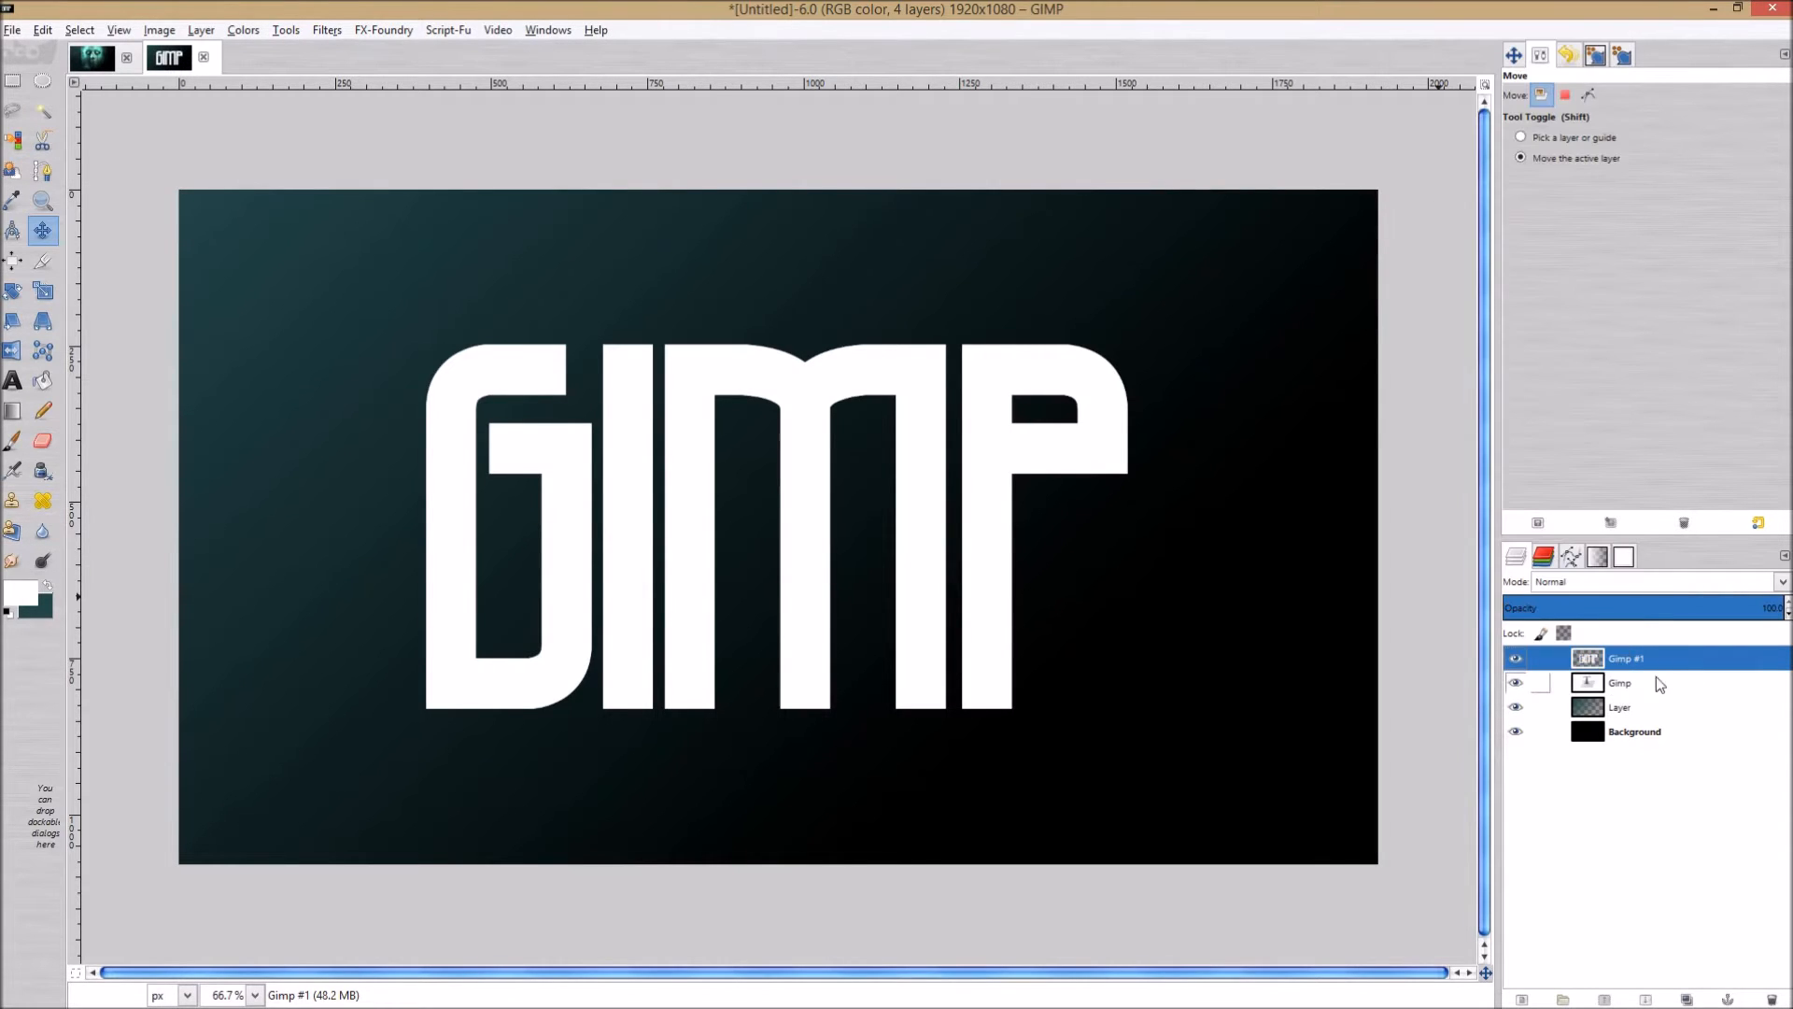
right_click(1660, 658)
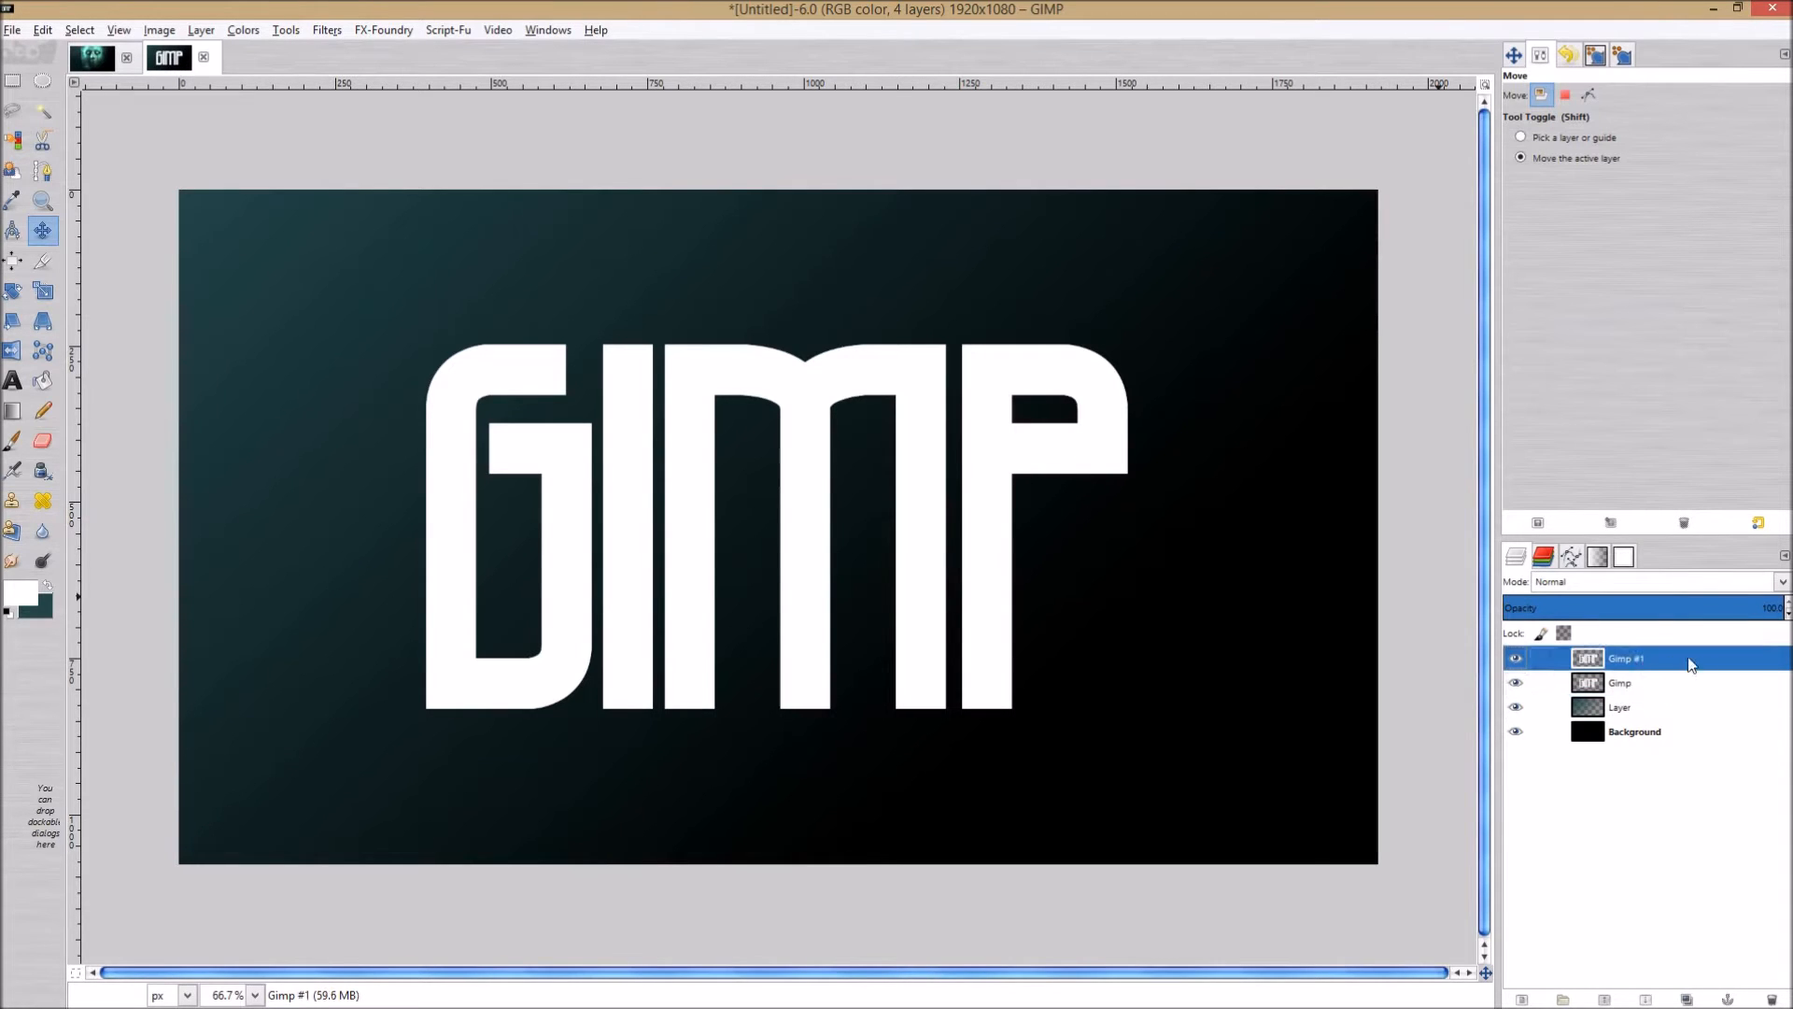
Launch G'MIC from the Filters menu and select Deformations > Wind.
click(325, 30)
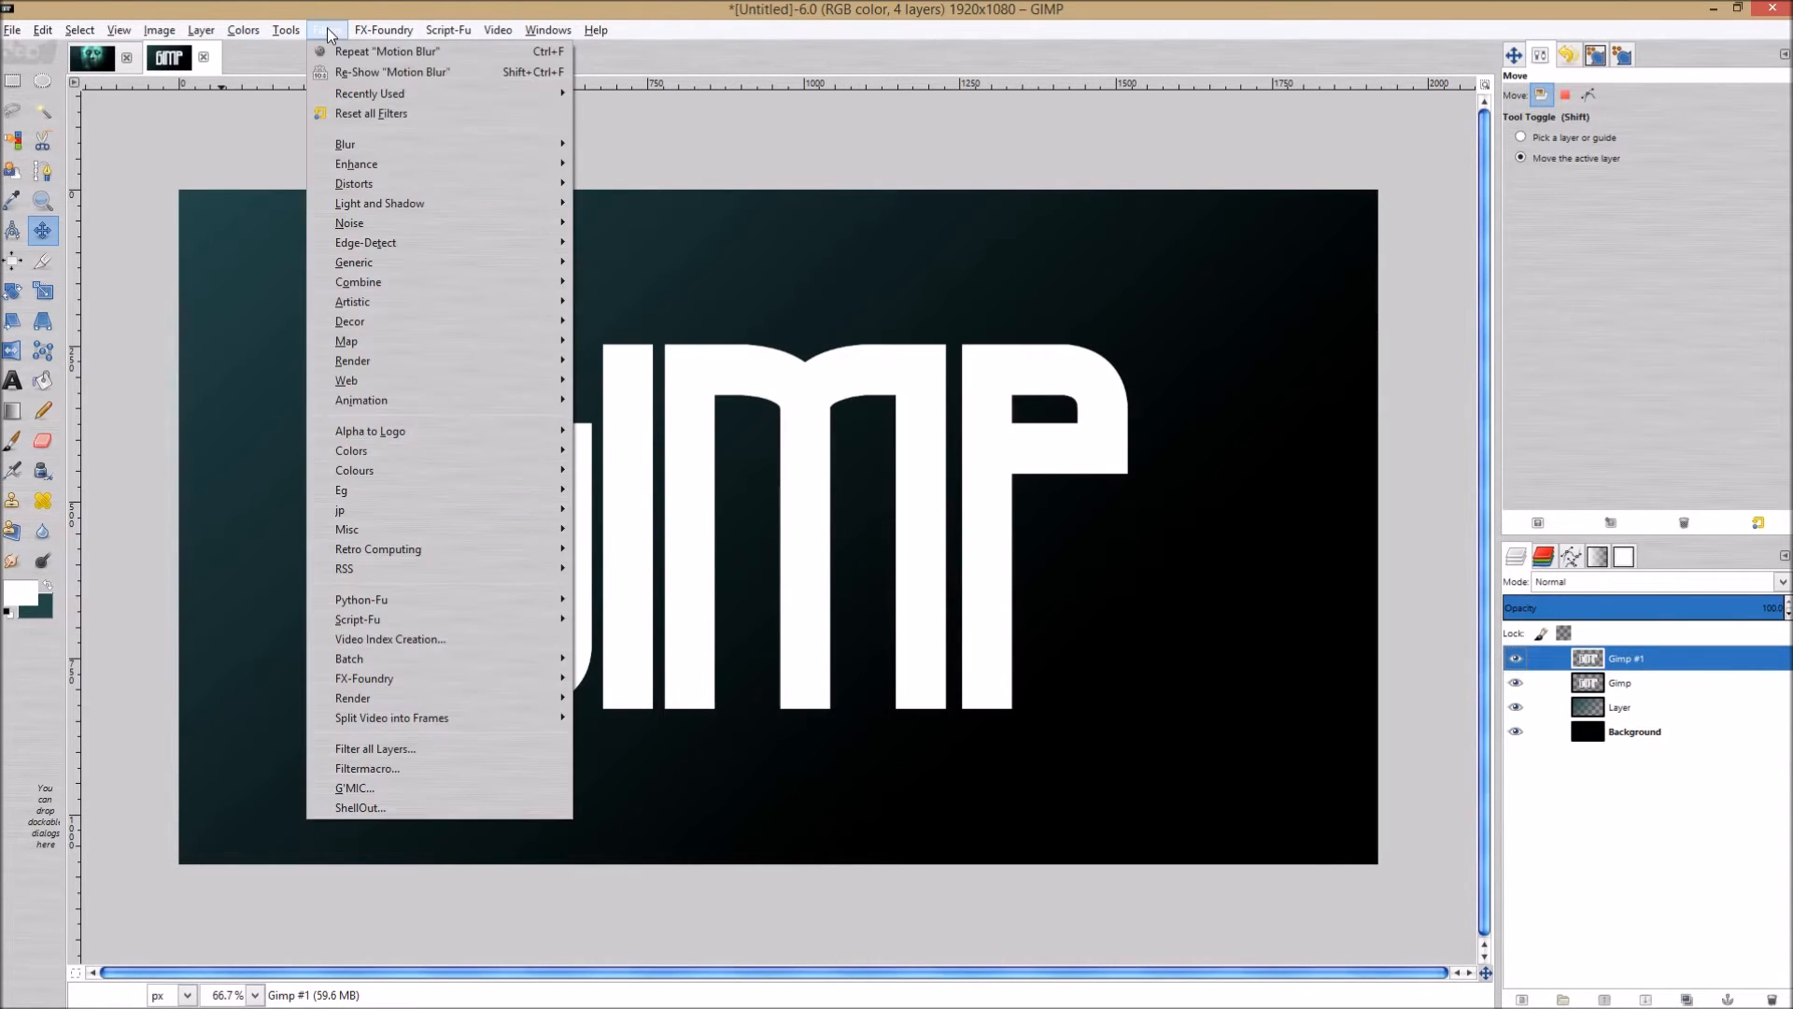
click(351, 786)
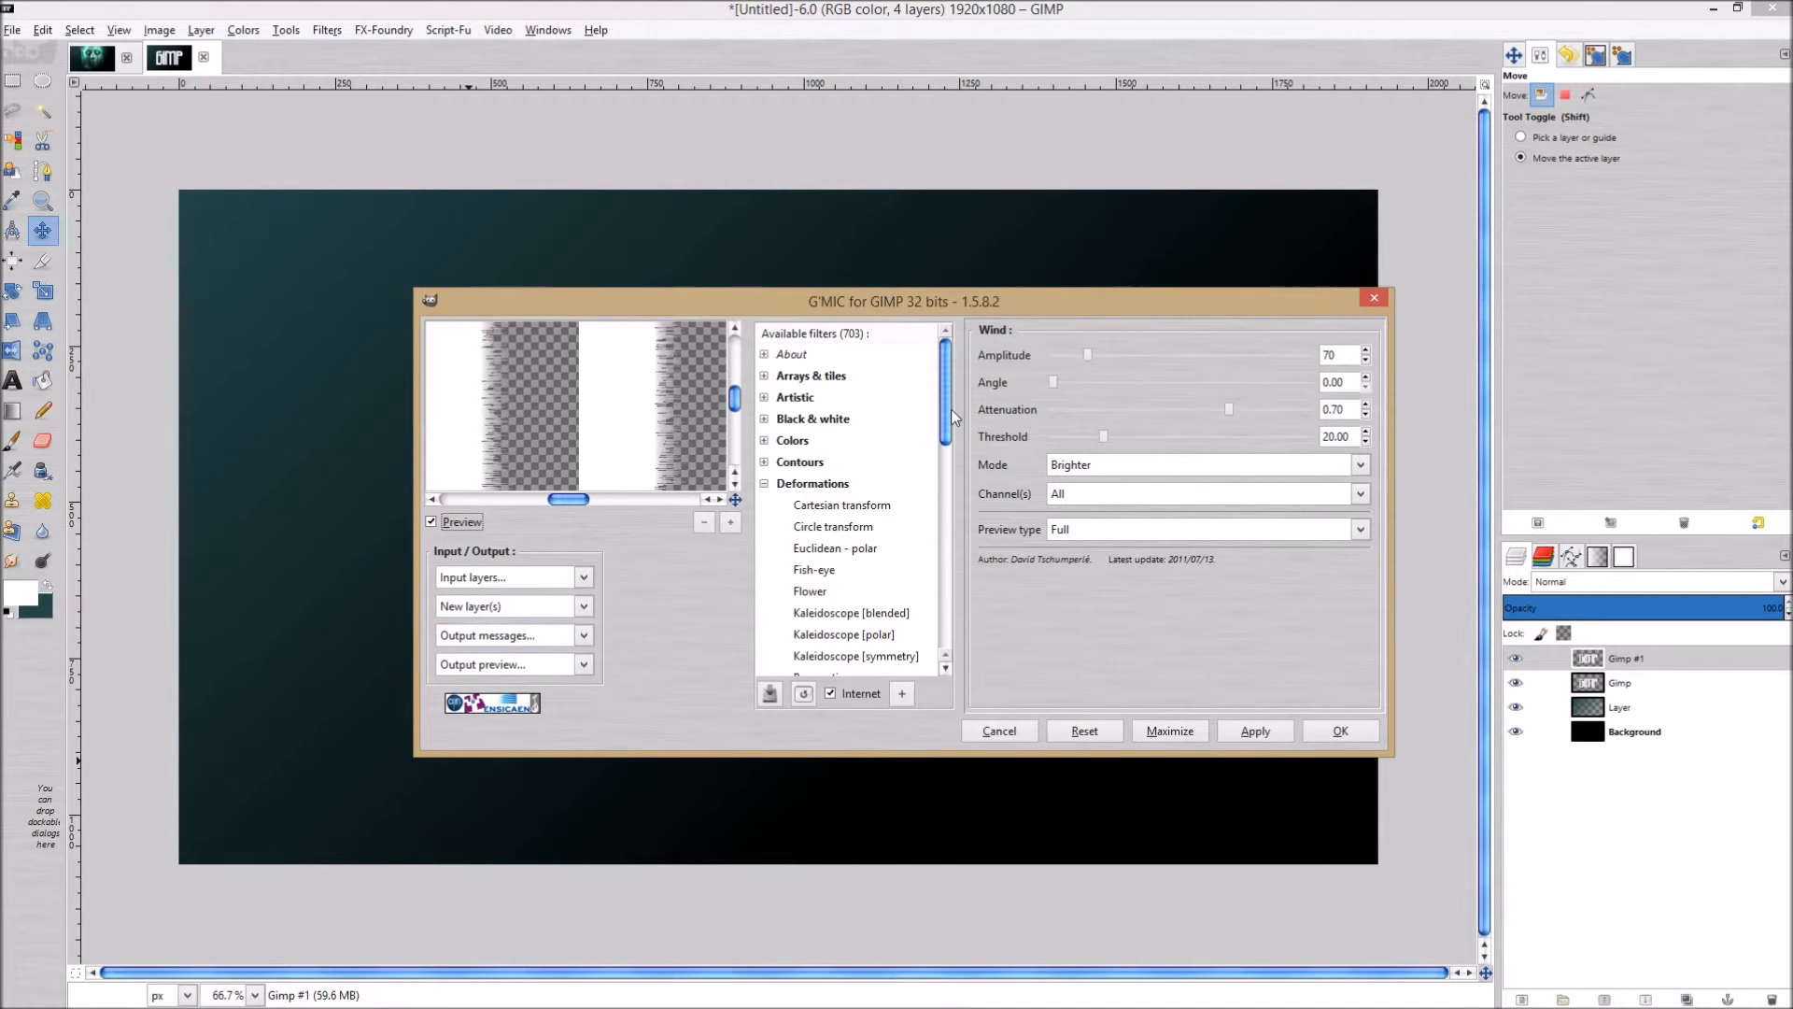
scroll(down, 3)
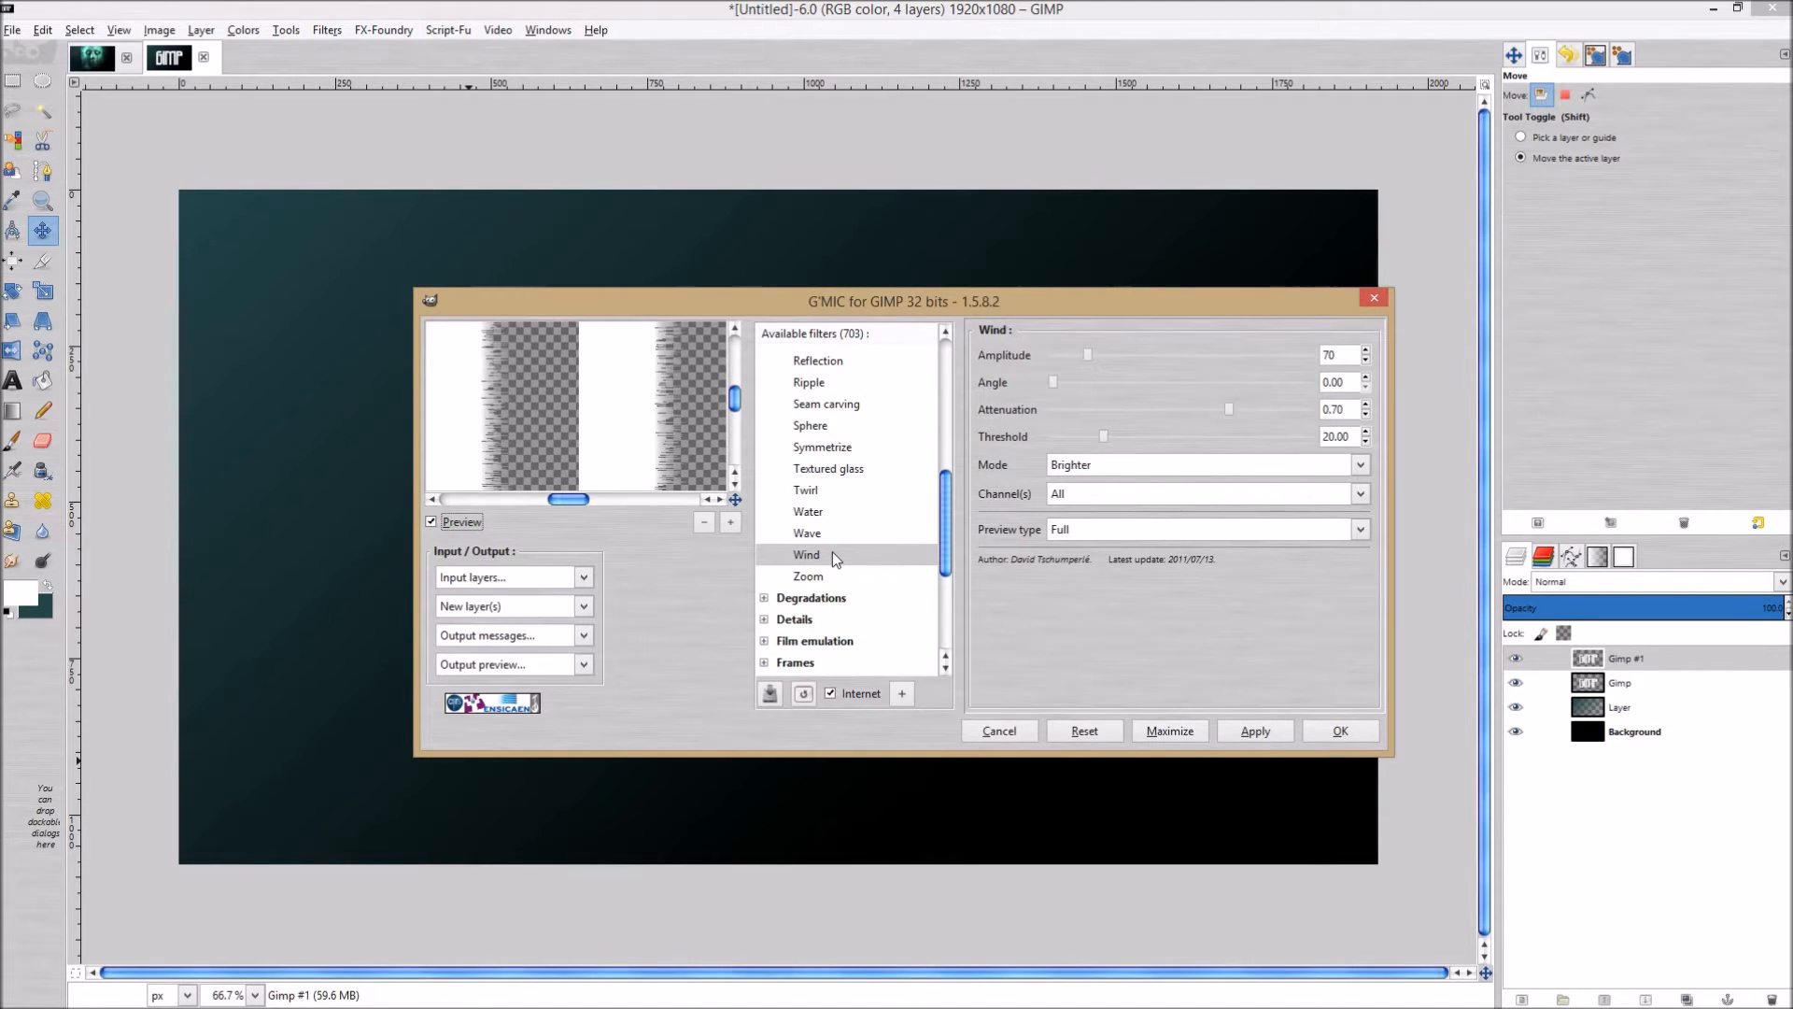
mouse_move(1244, 355)
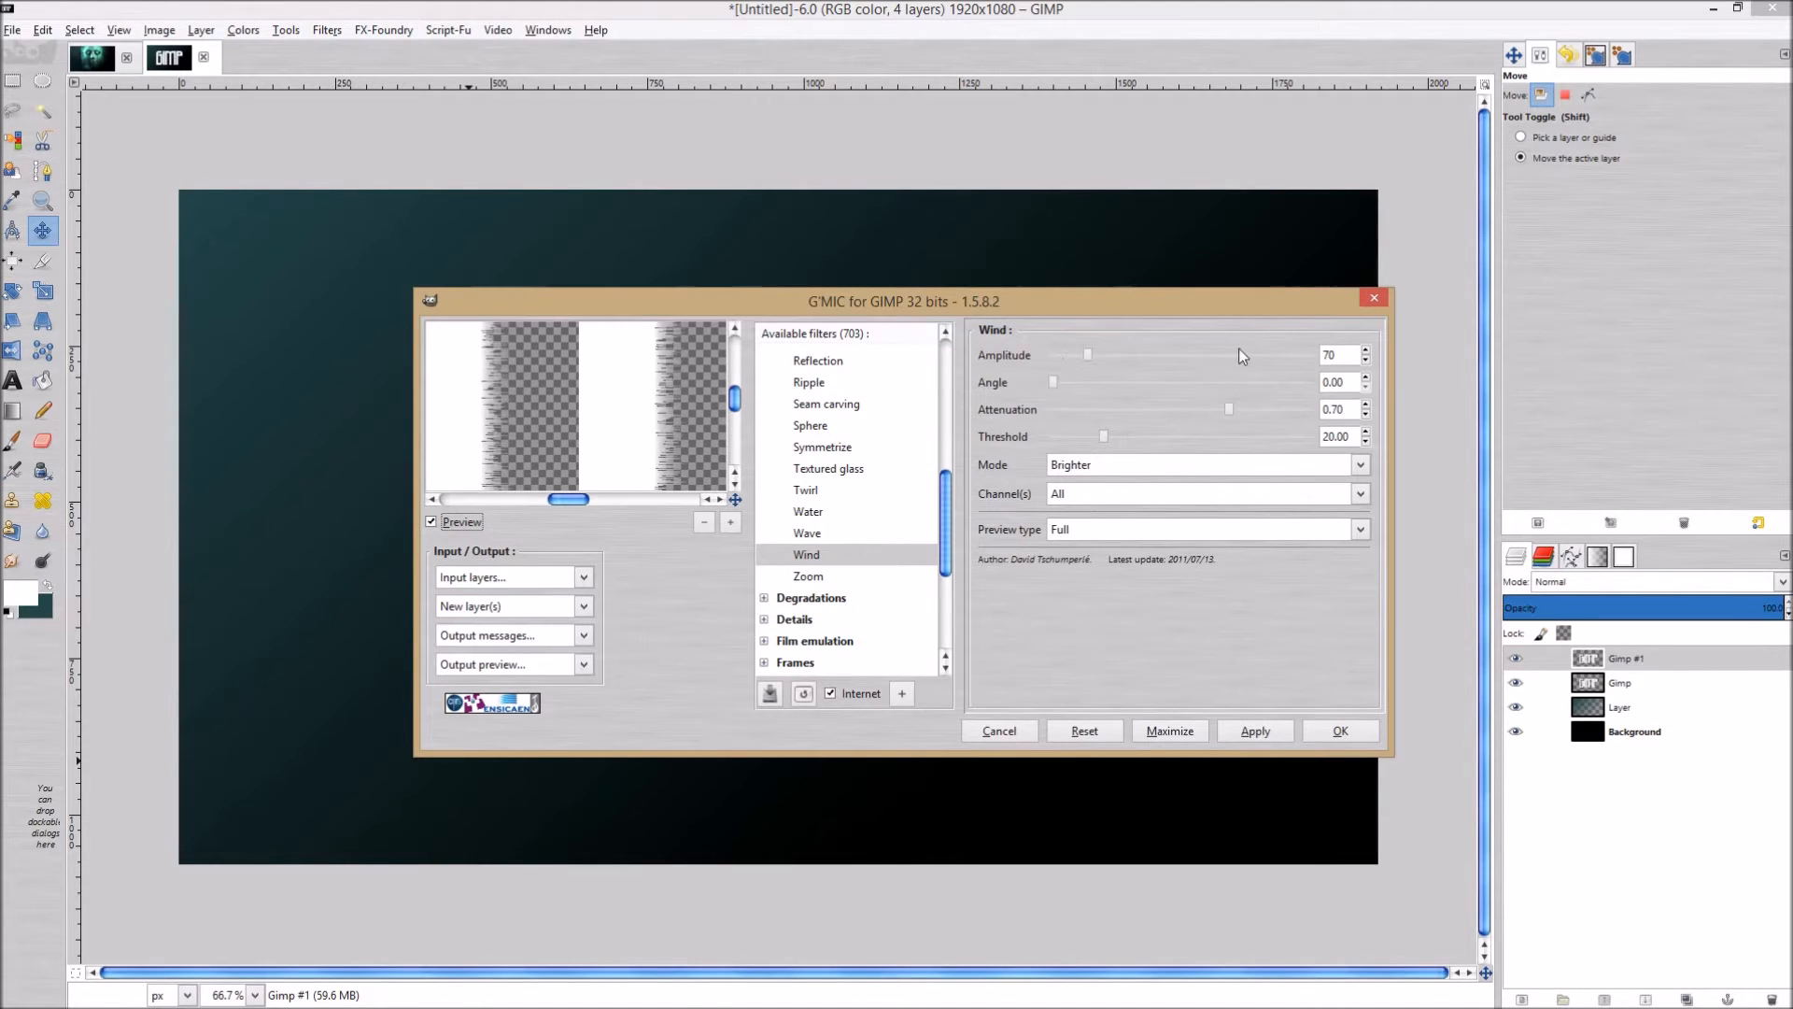
mouse_move(622, 452)
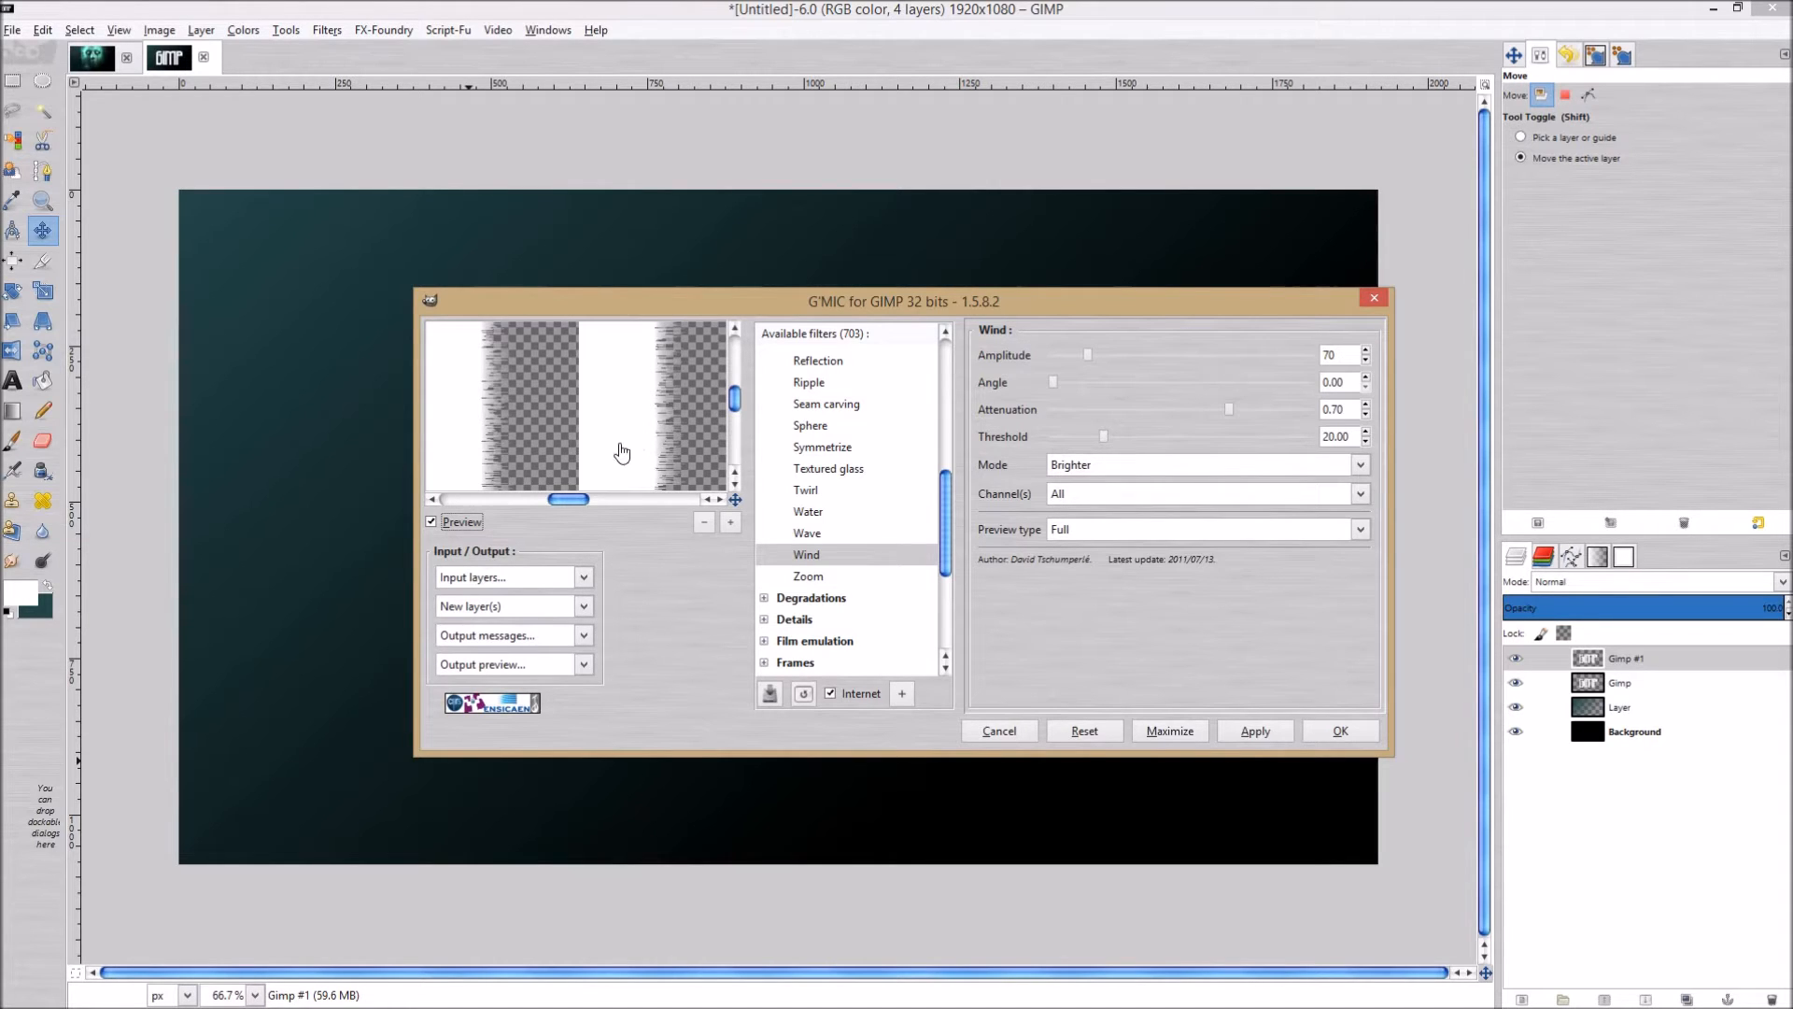
mouse_move(916, 398)
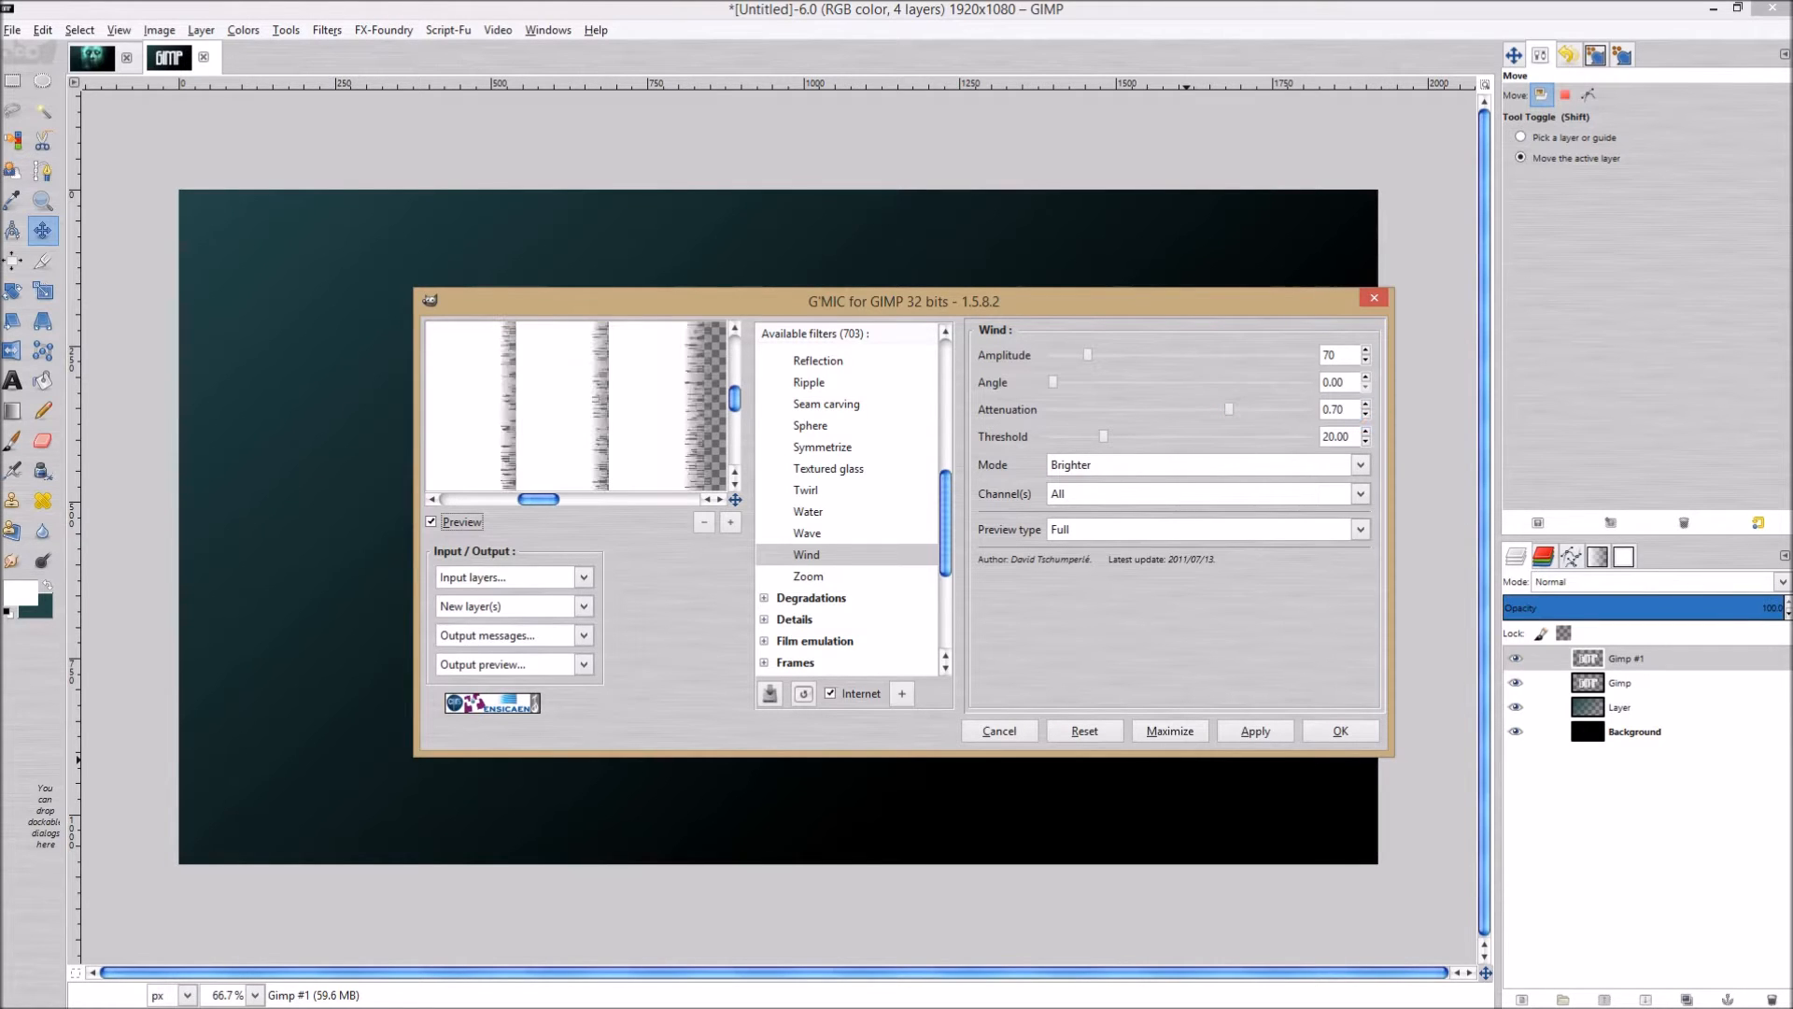
mouse_move(1136, 488)
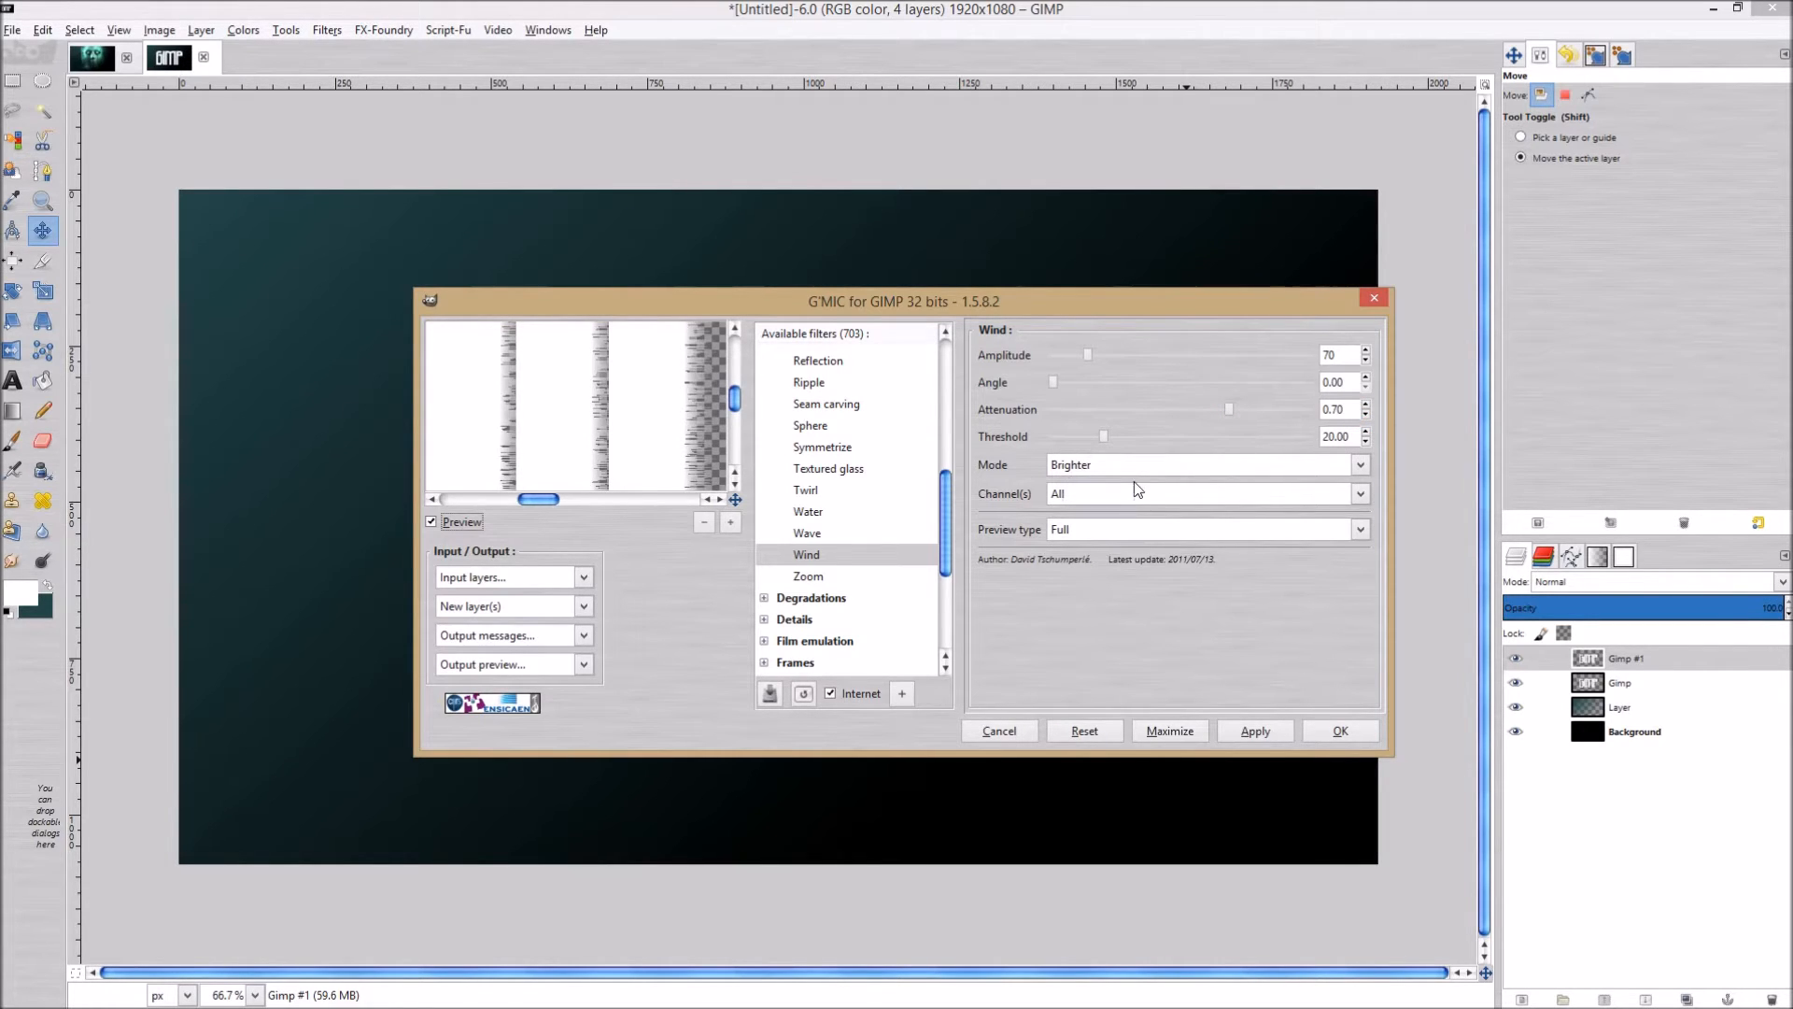
Try the Wind mode Darker, then set it back to Brighter.
click(1203, 464)
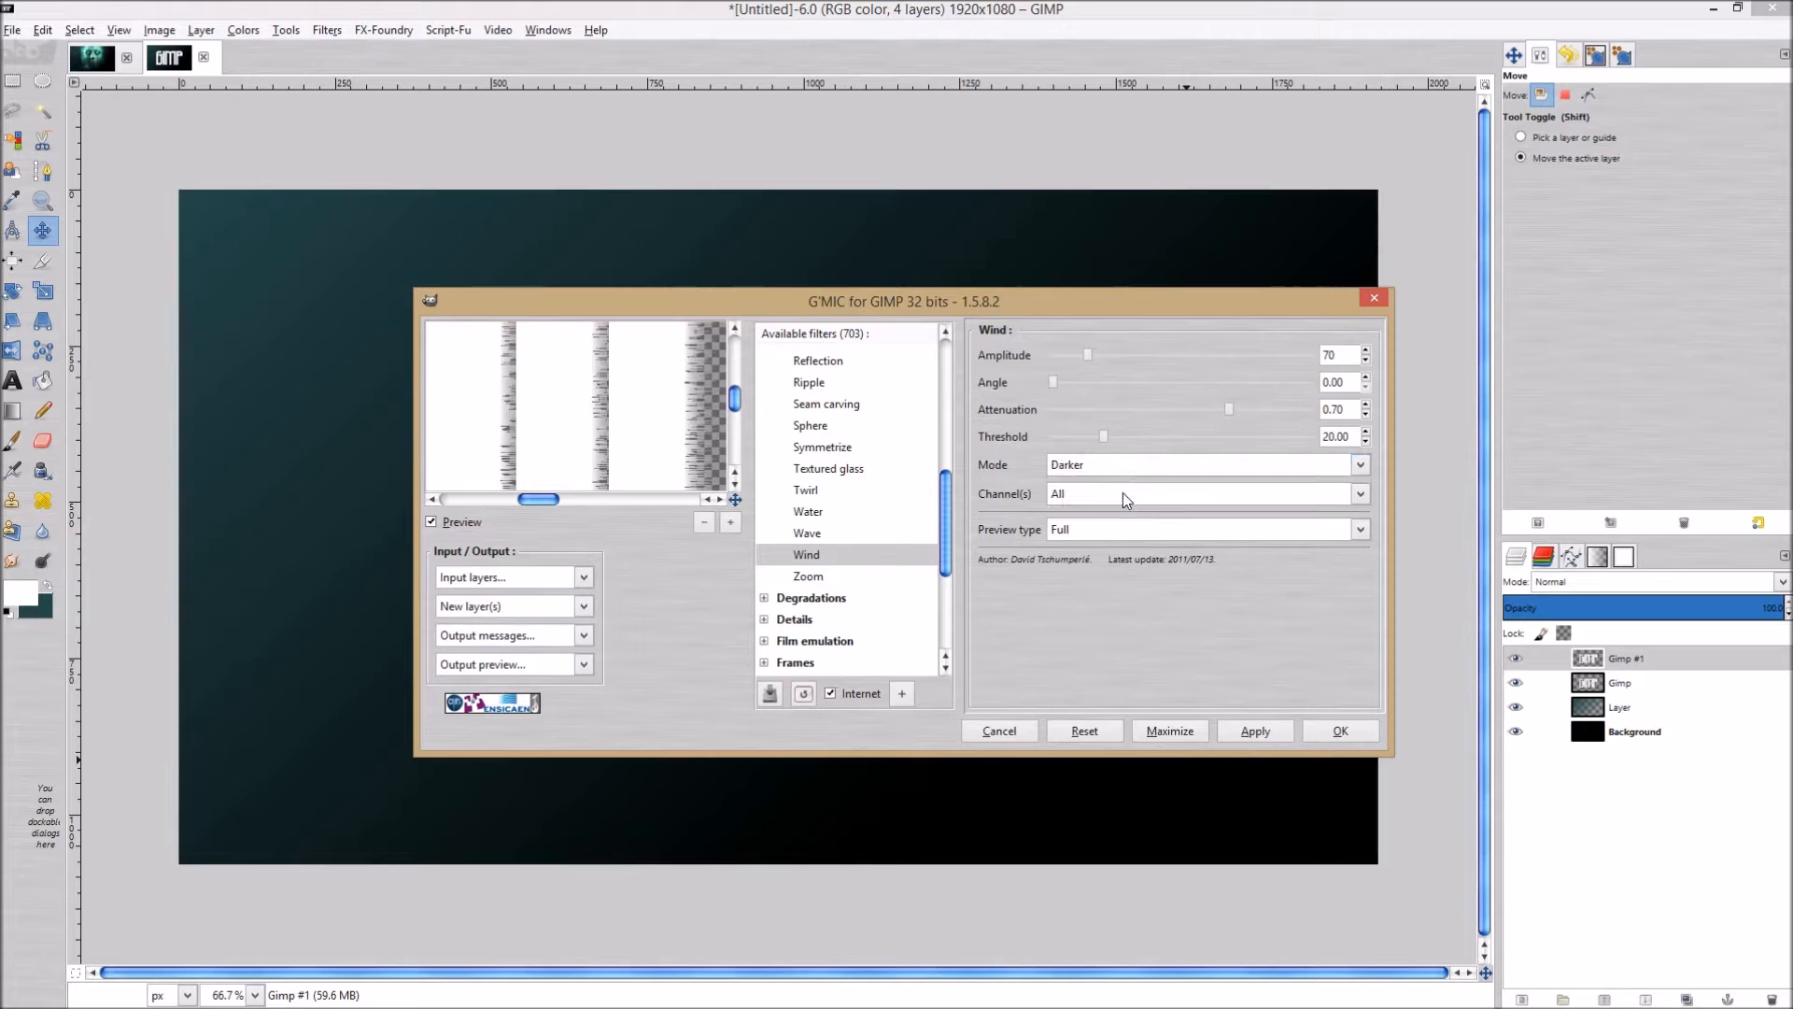
click(1123, 465)
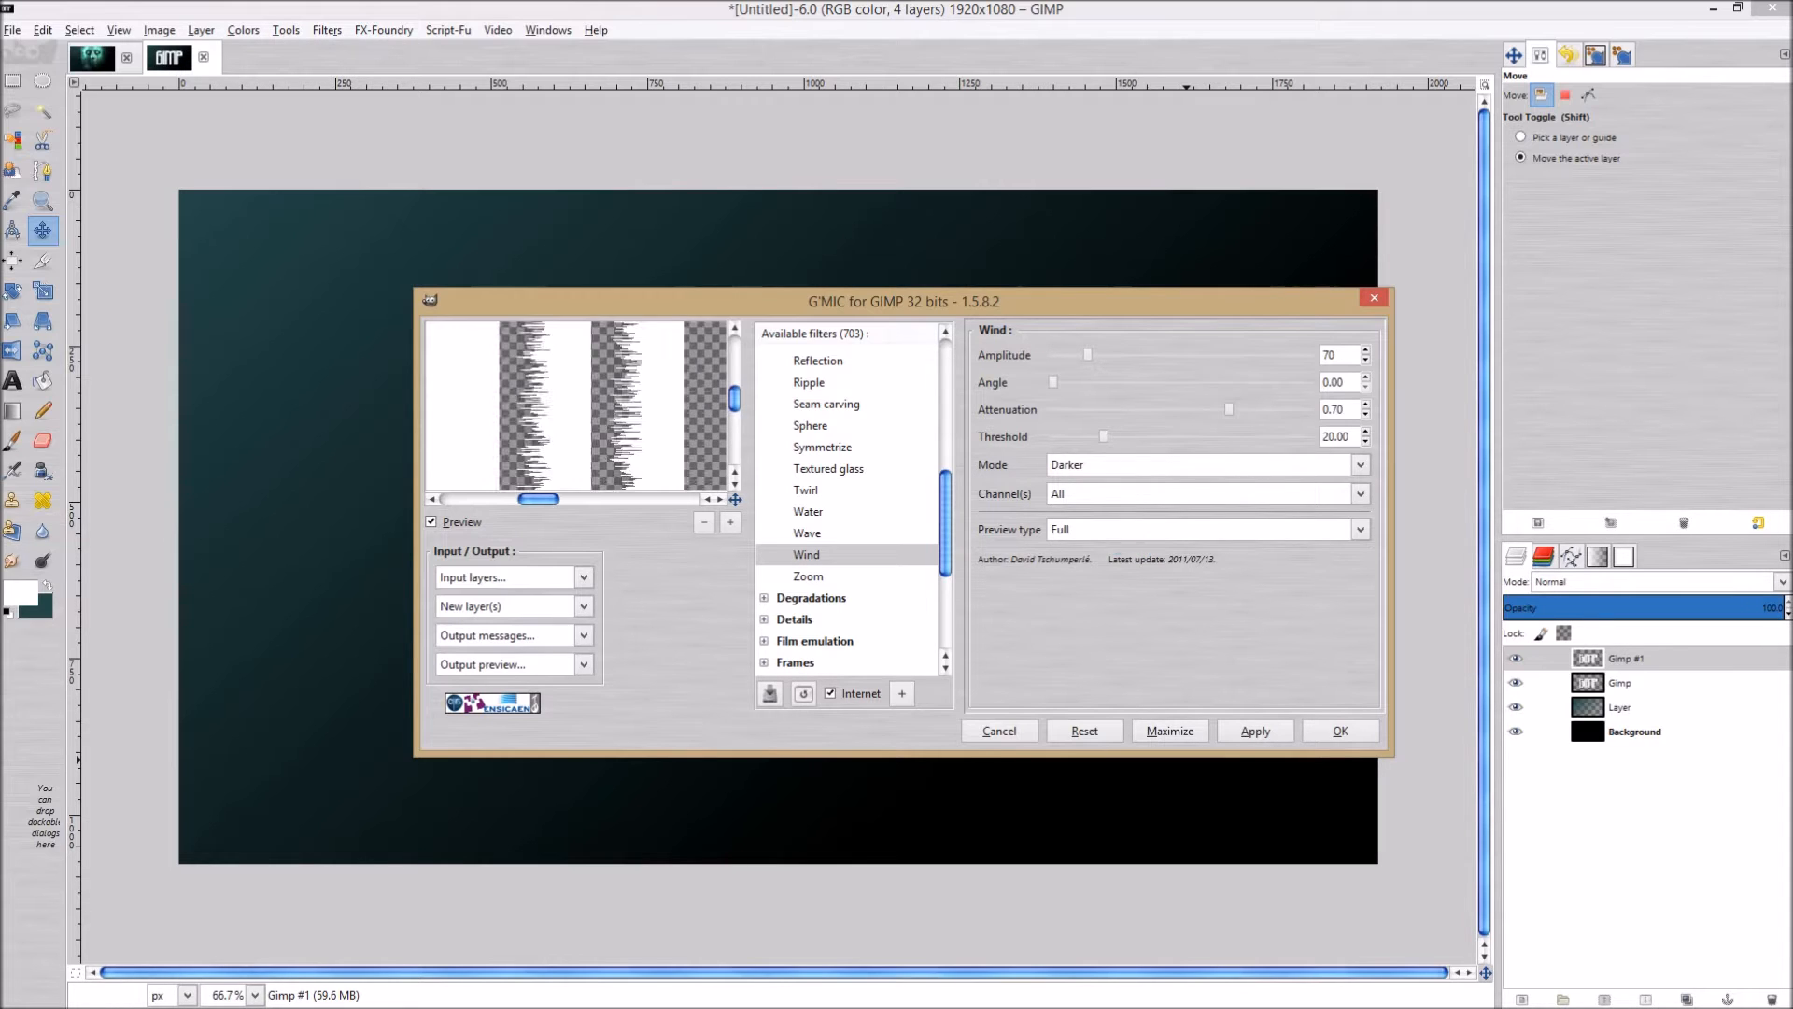
click(1360, 465)
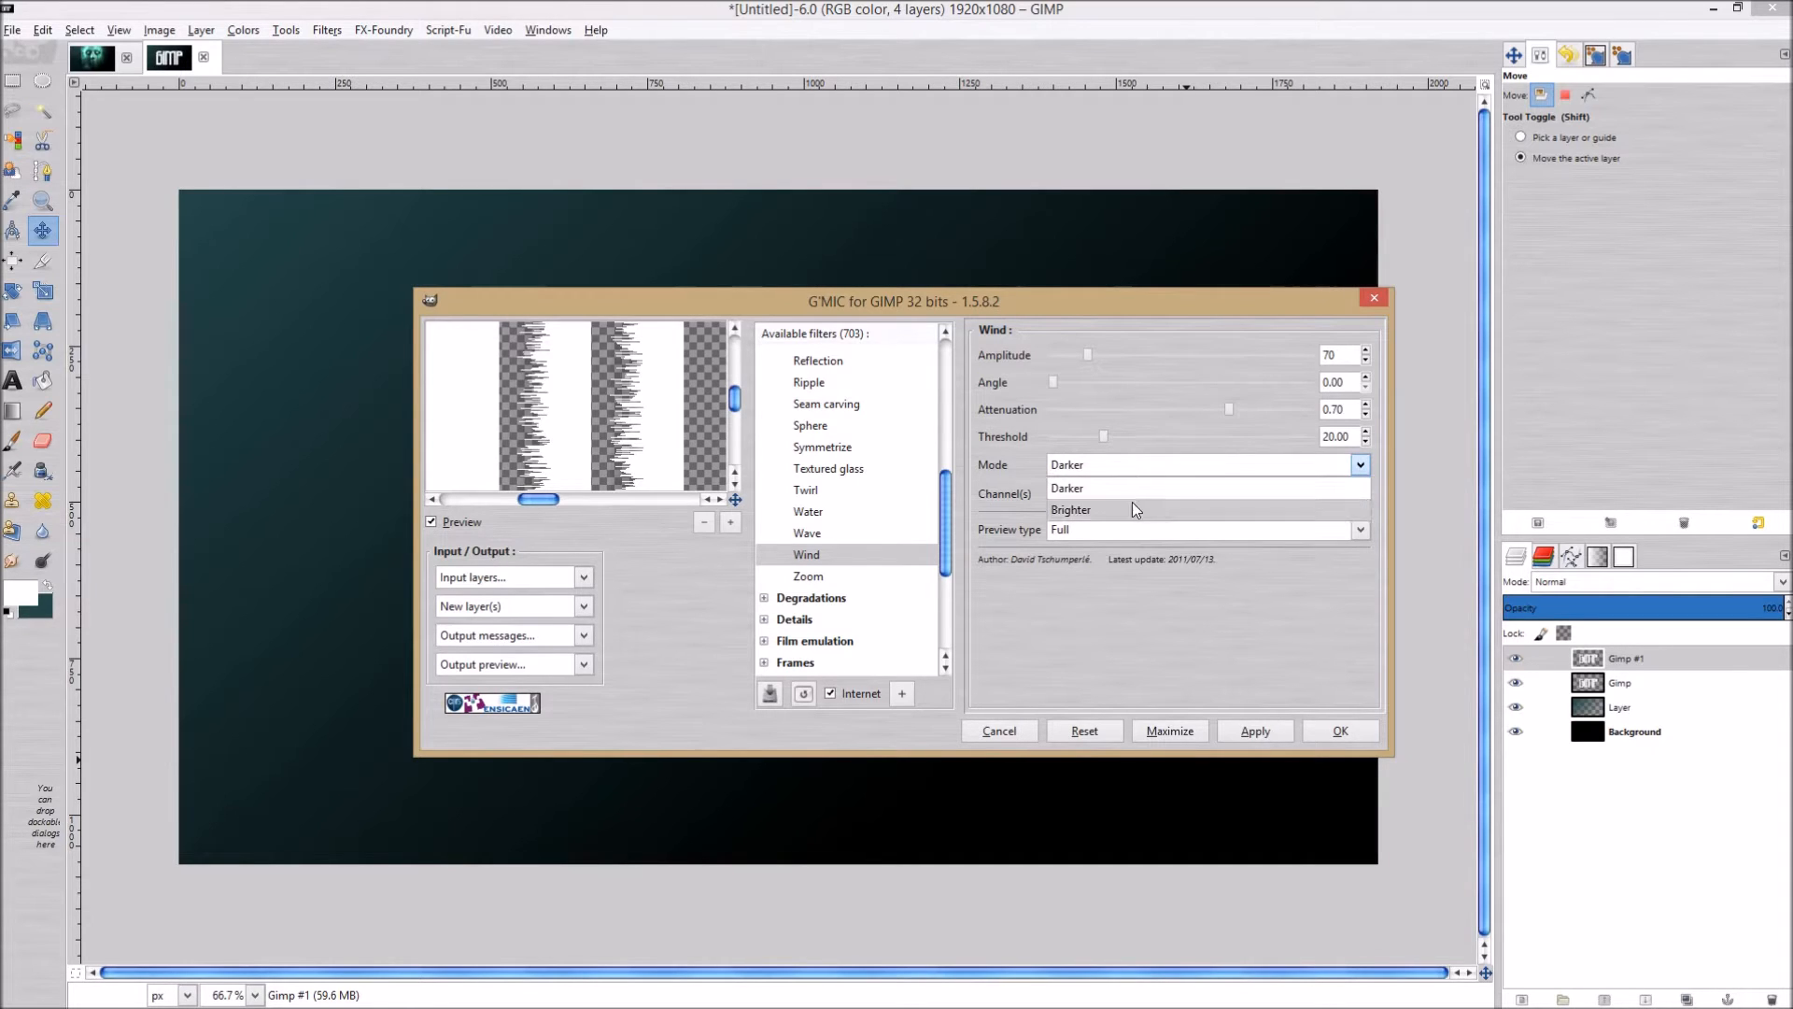
click(1070, 510)
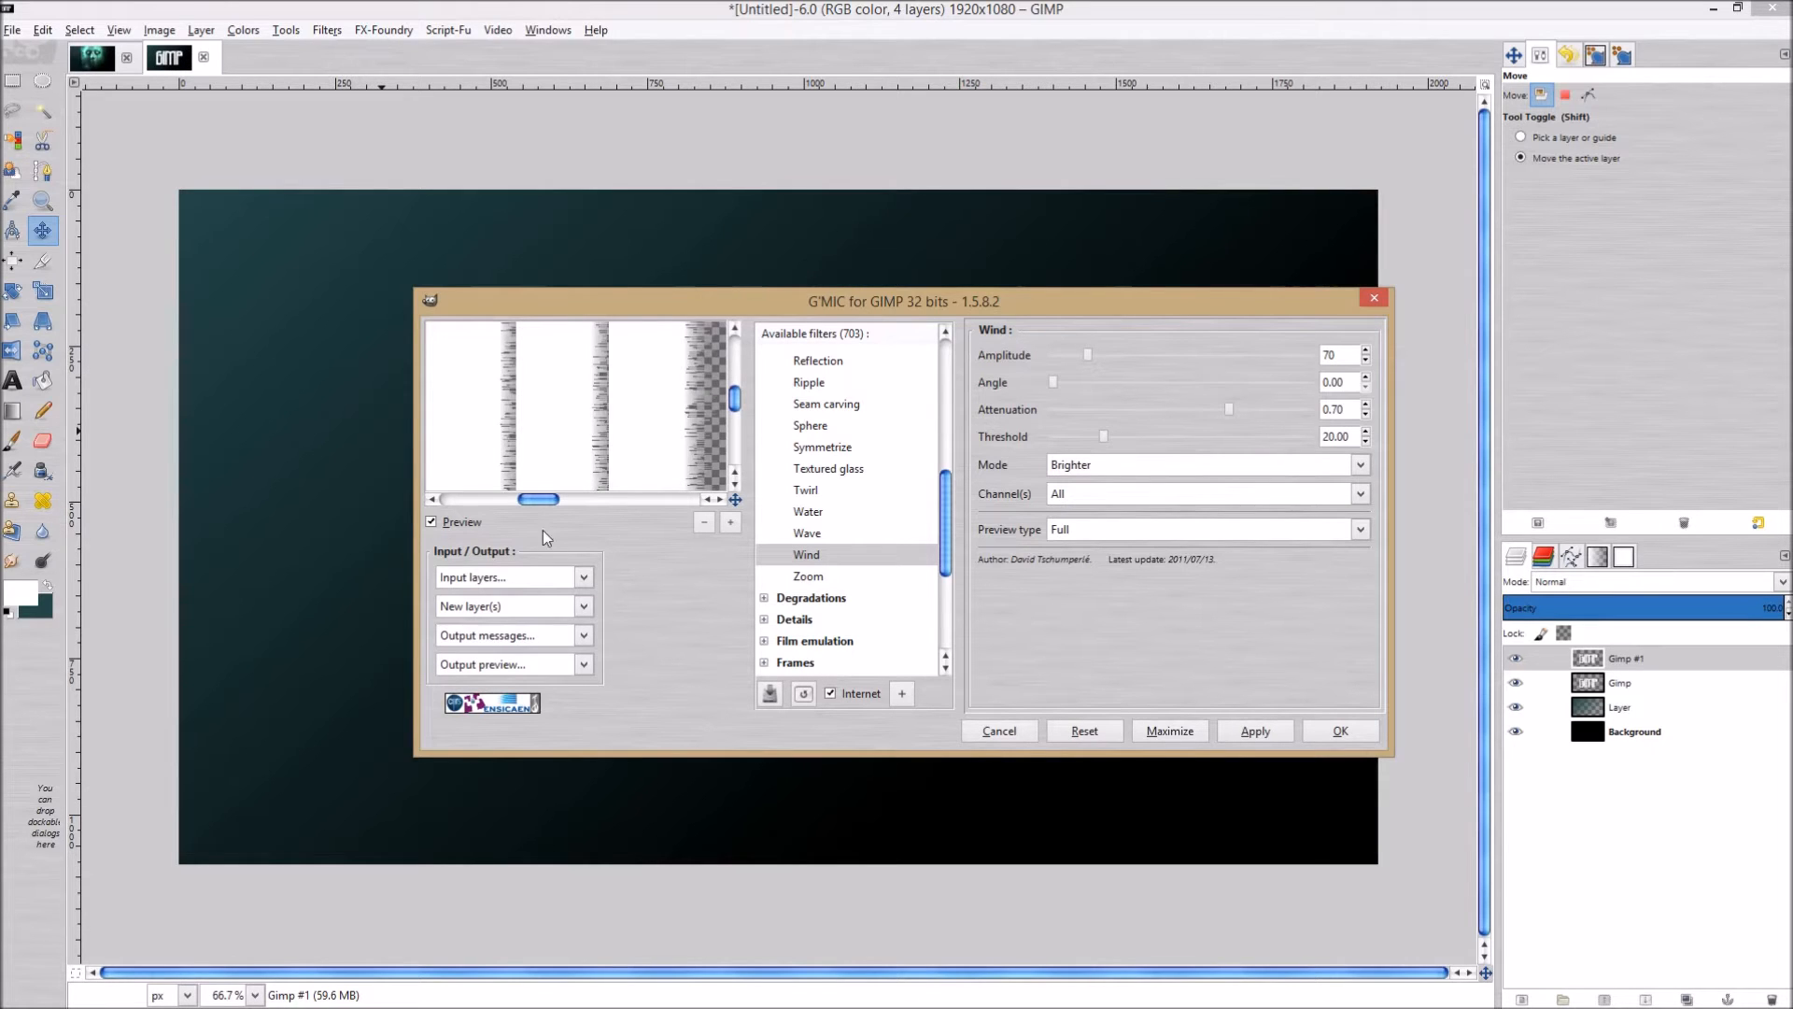
mouse_move(551, 602)
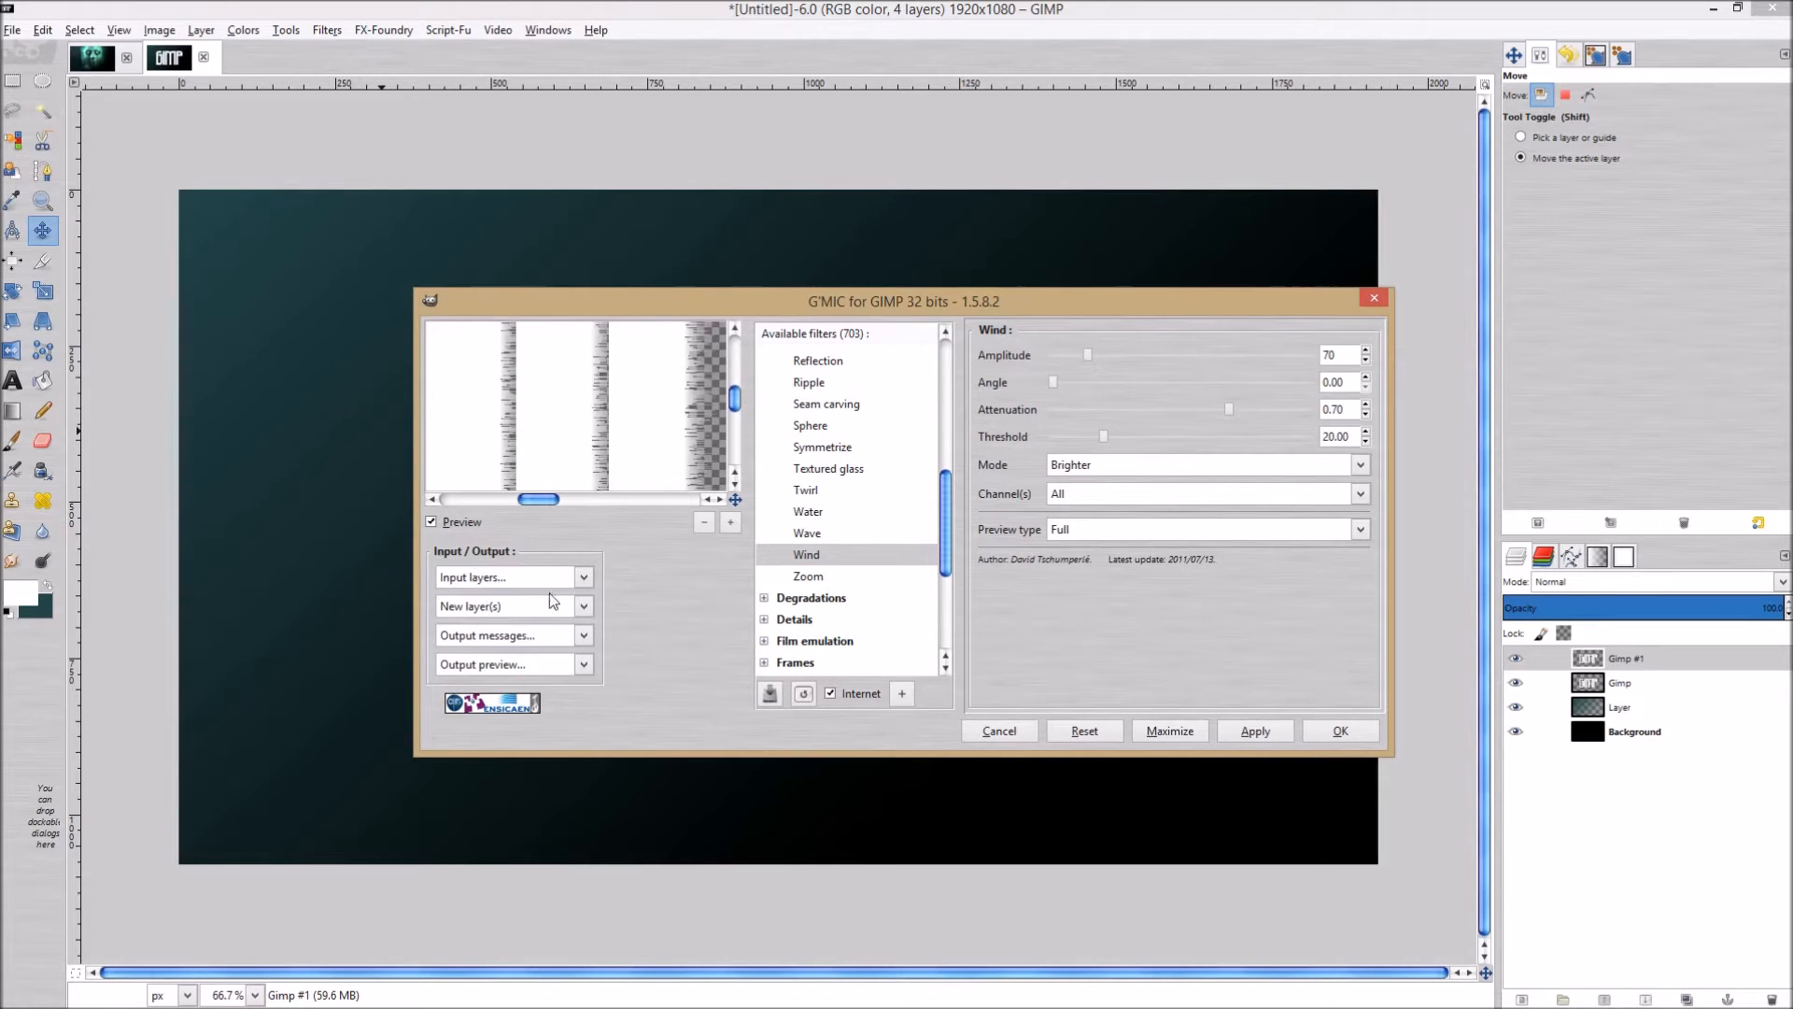
Set G'MIC output to New layer(s) and apply the Wind effect to the text.
click(583, 605)
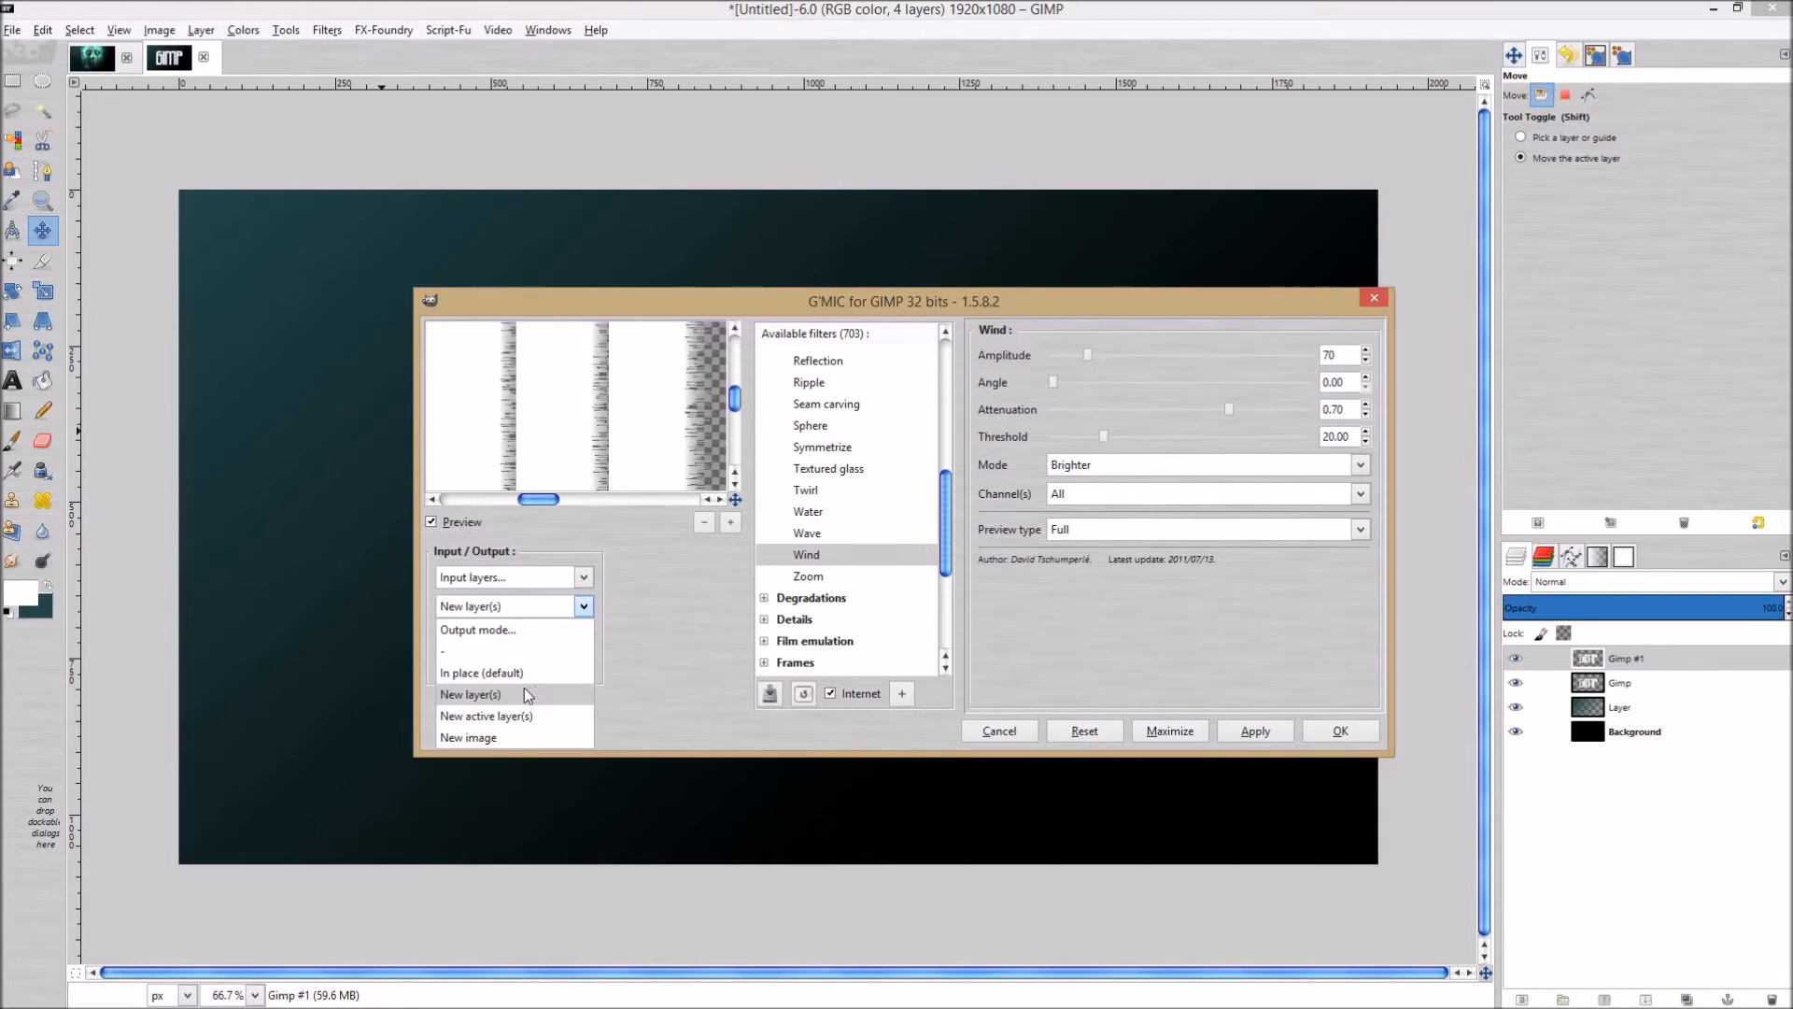
click(471, 693)
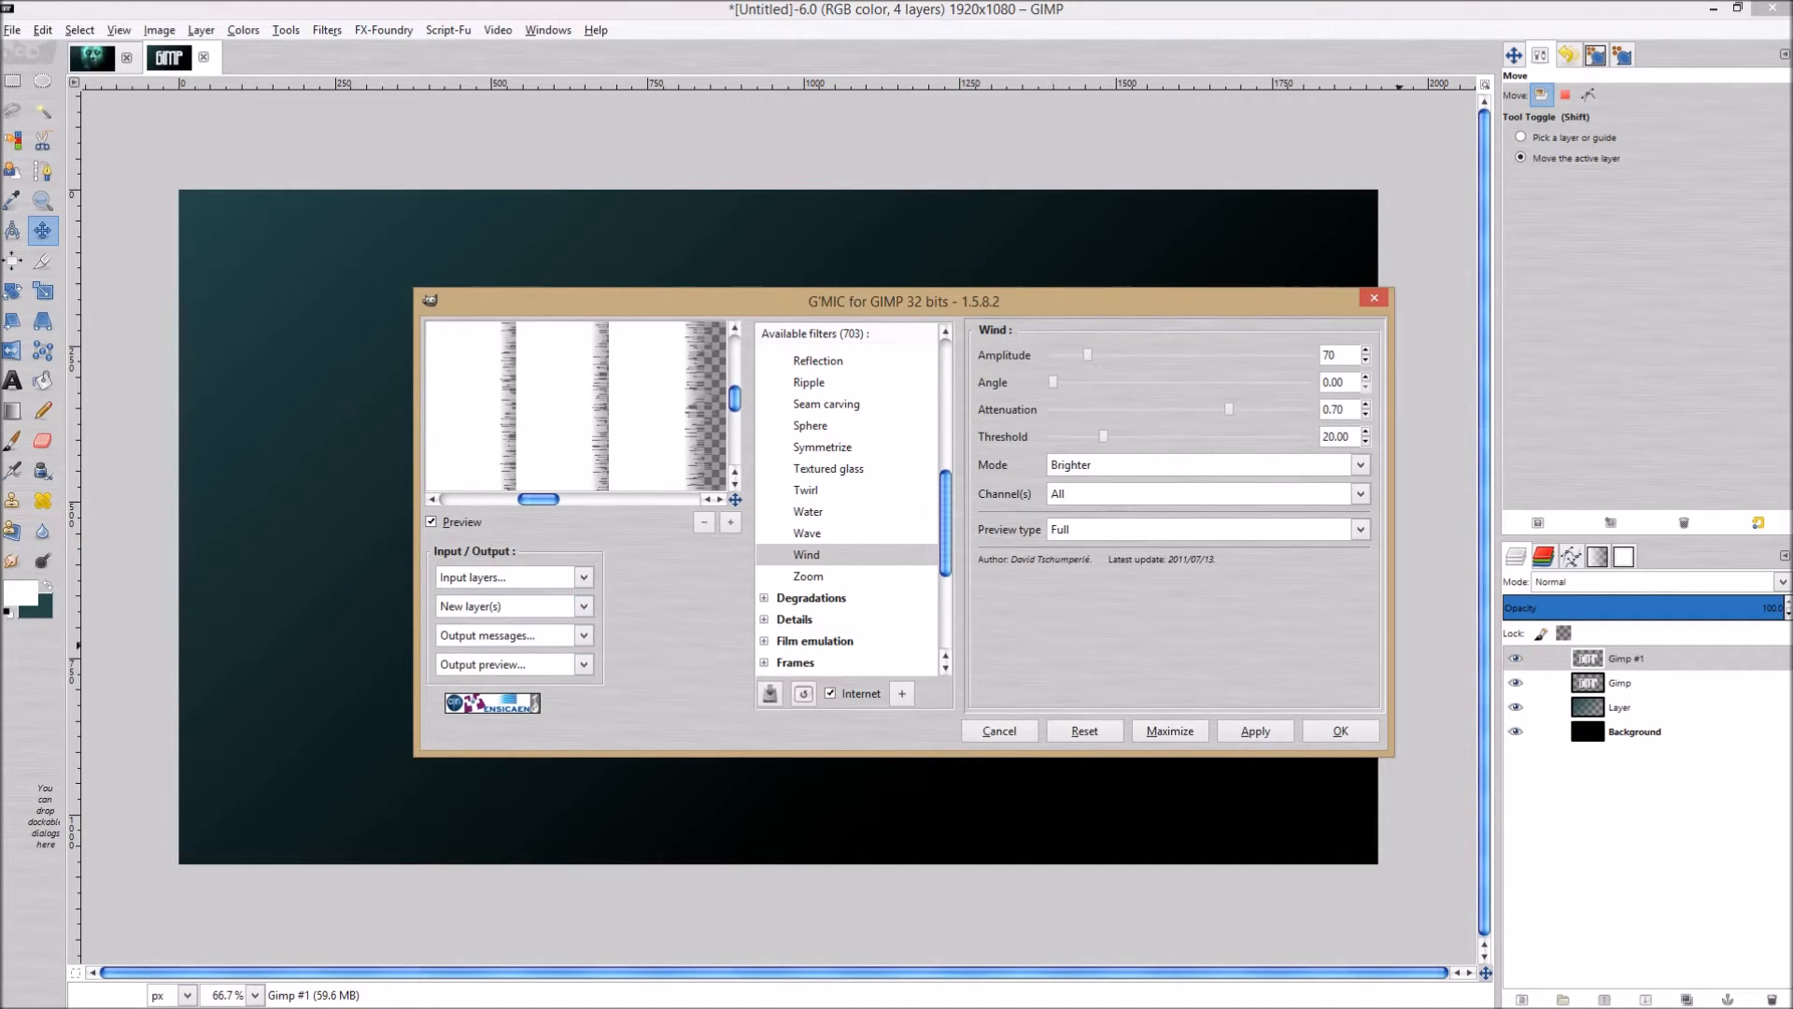
click(1255, 731)
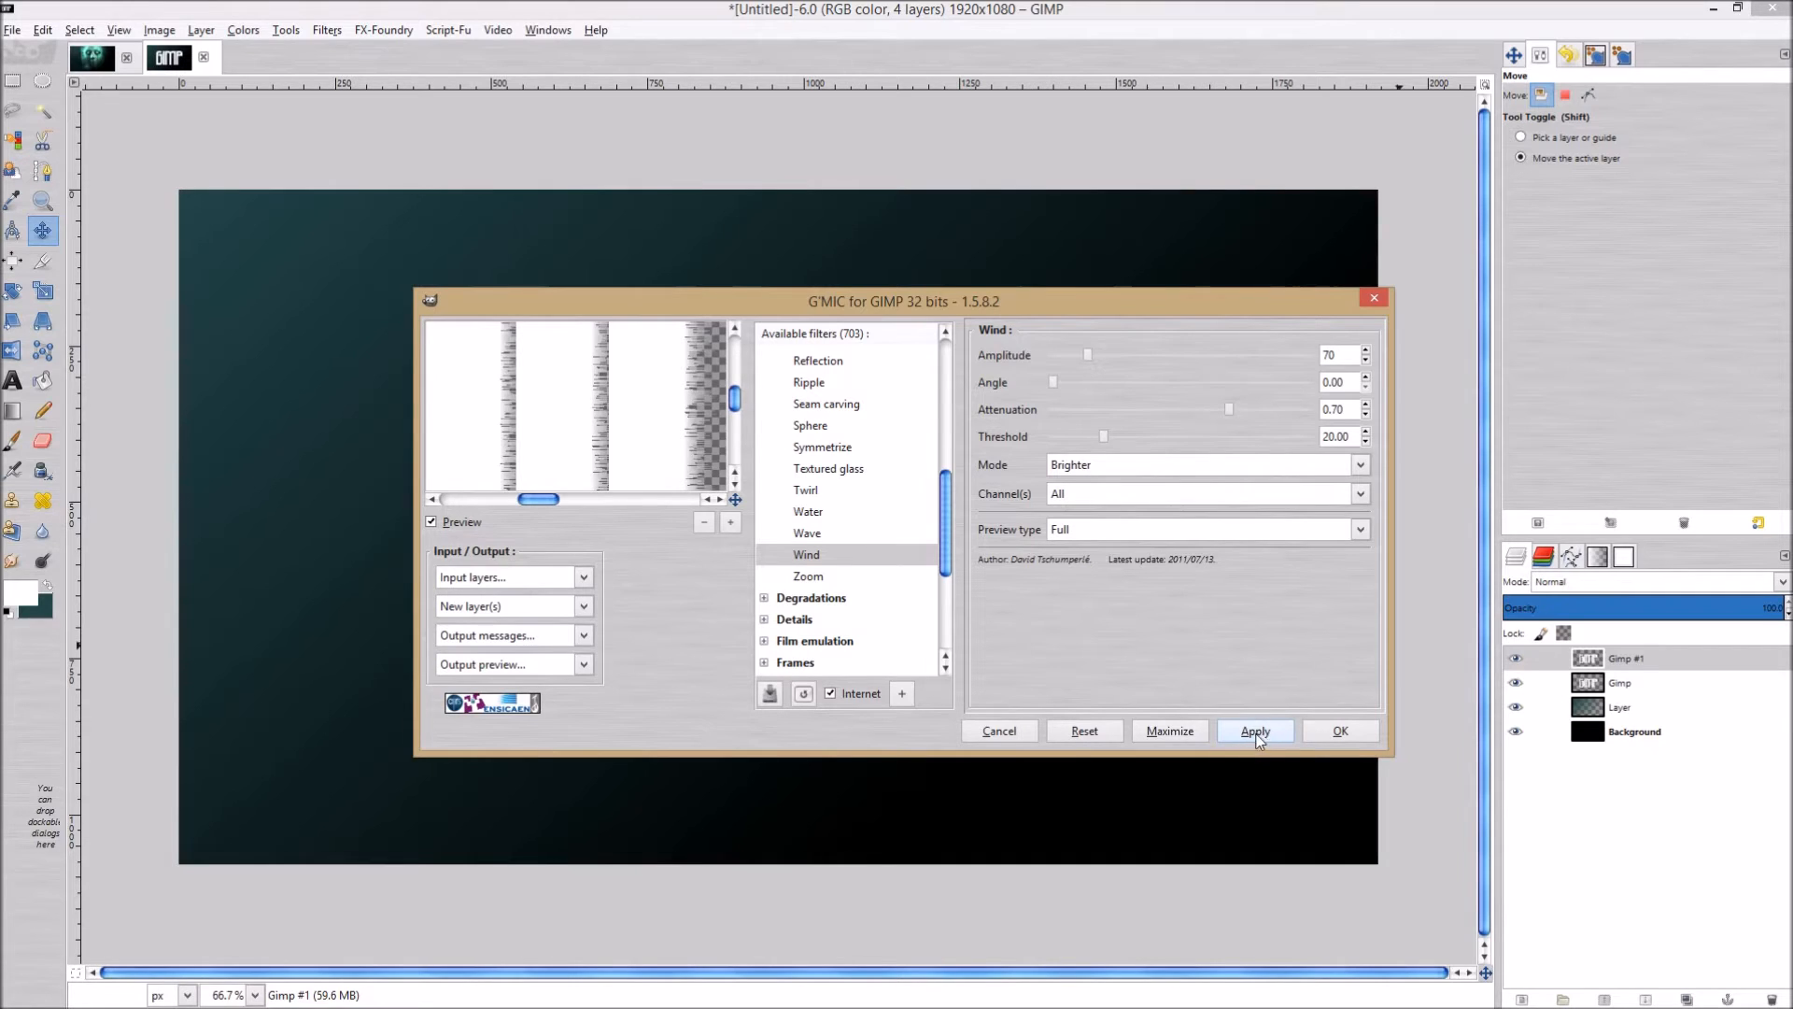
click(1255, 730)
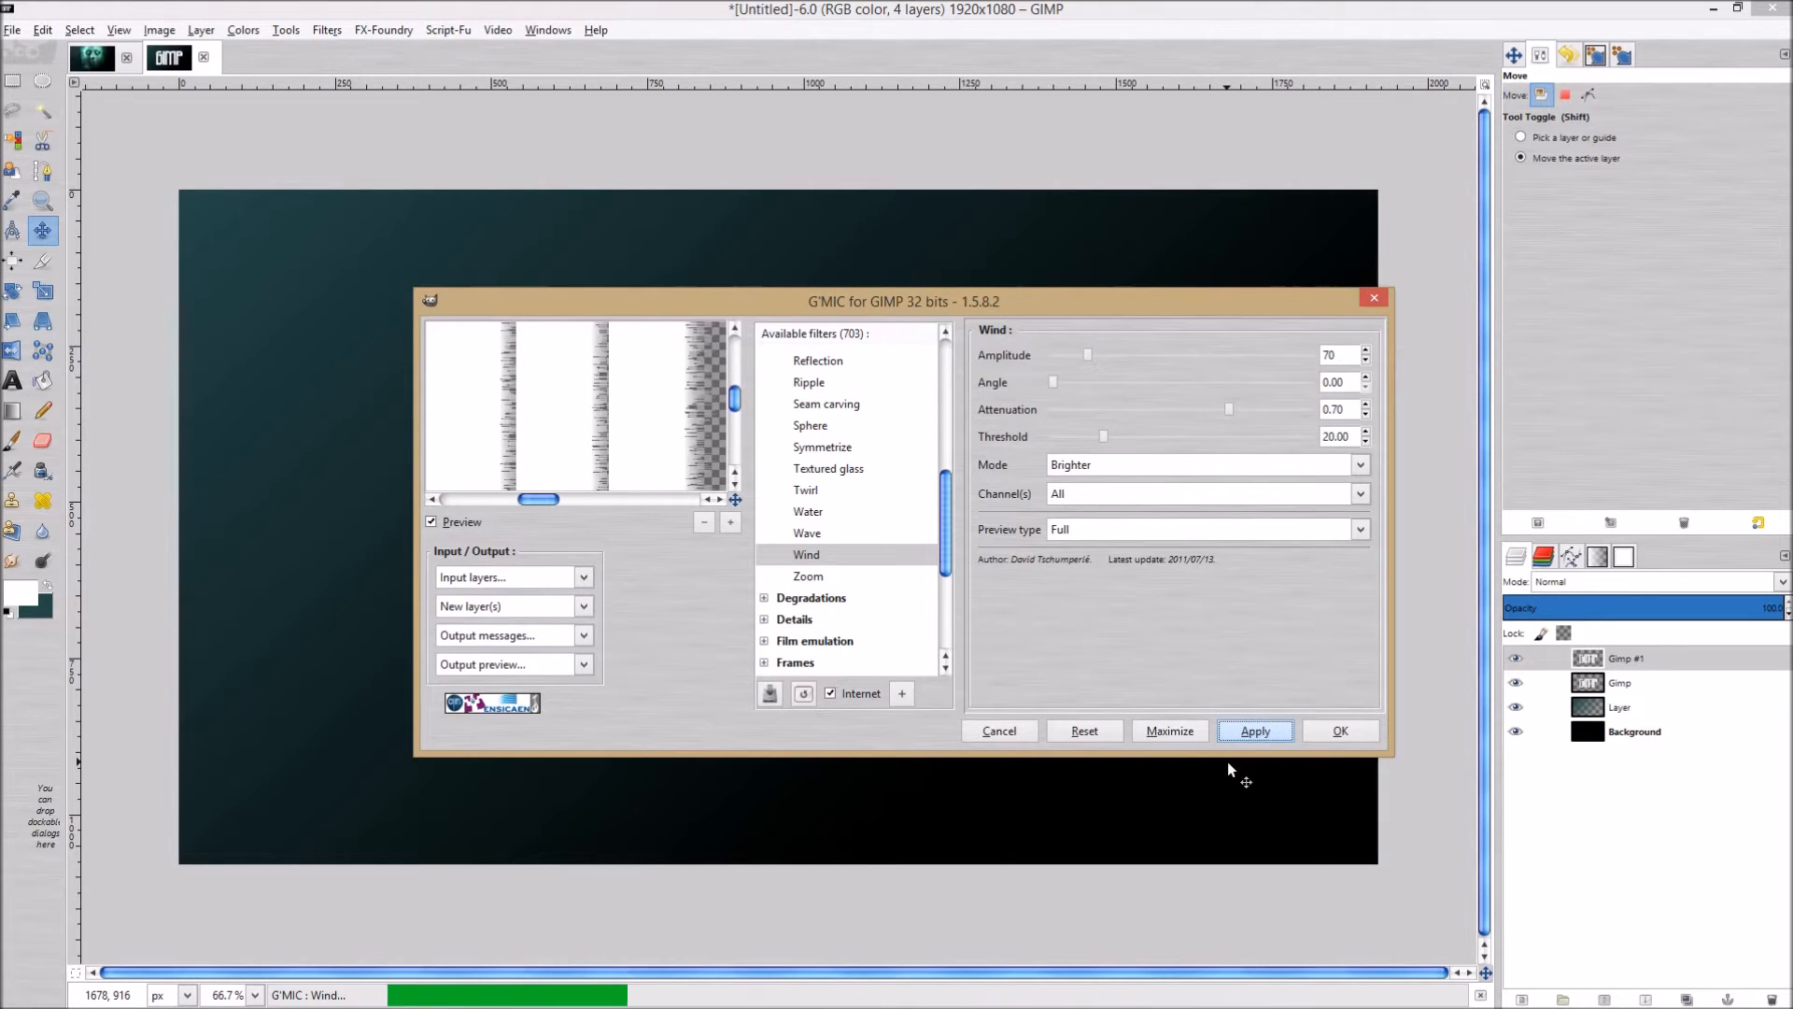
click(1256, 731)
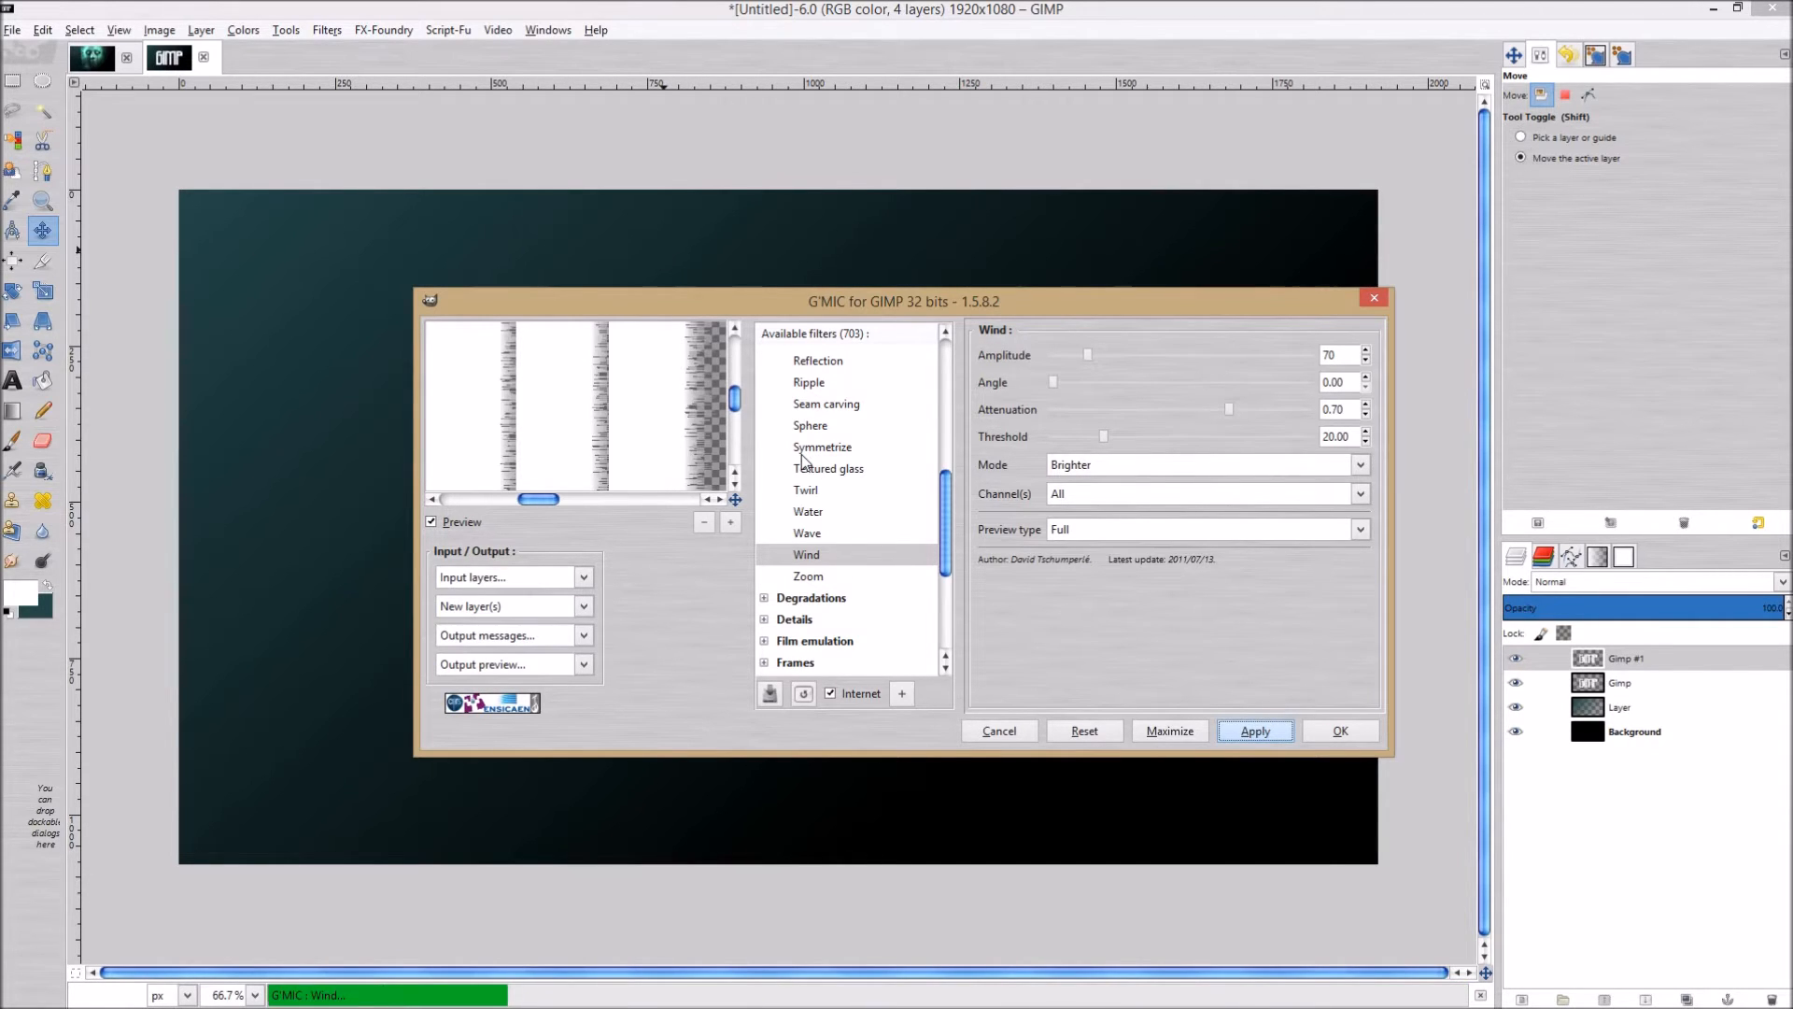
click(1256, 730)
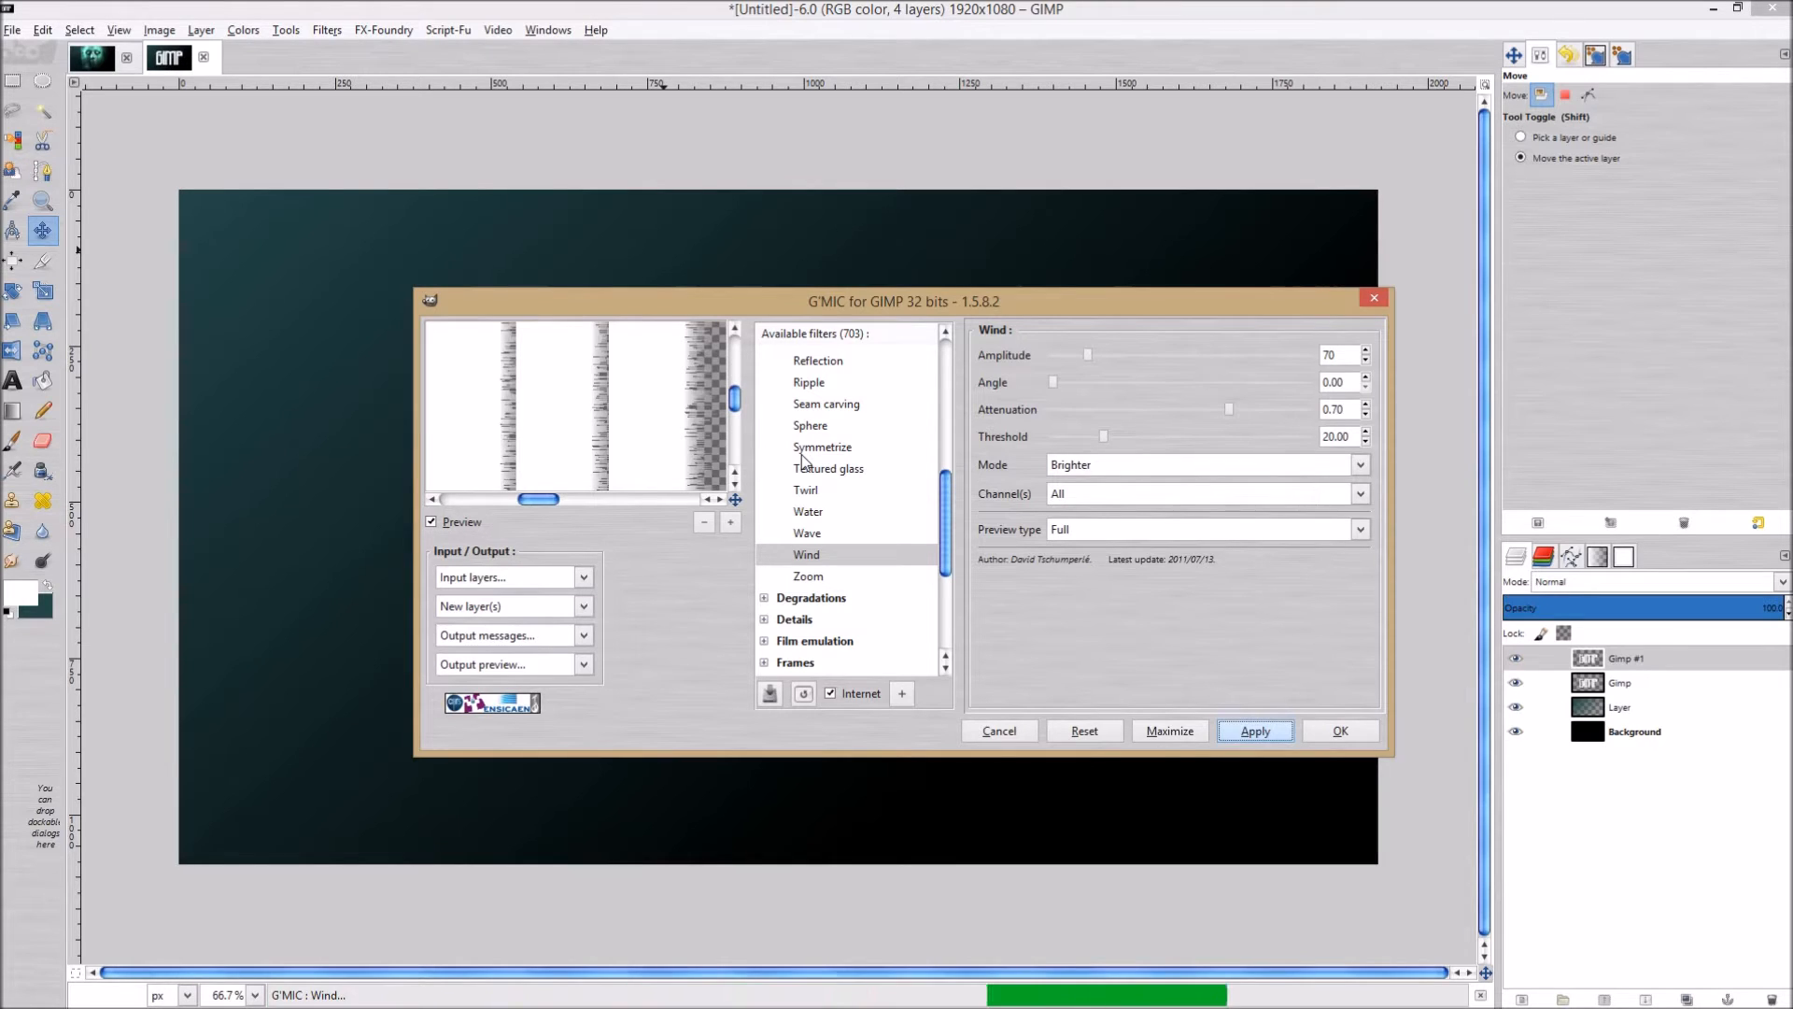
click(1255, 730)
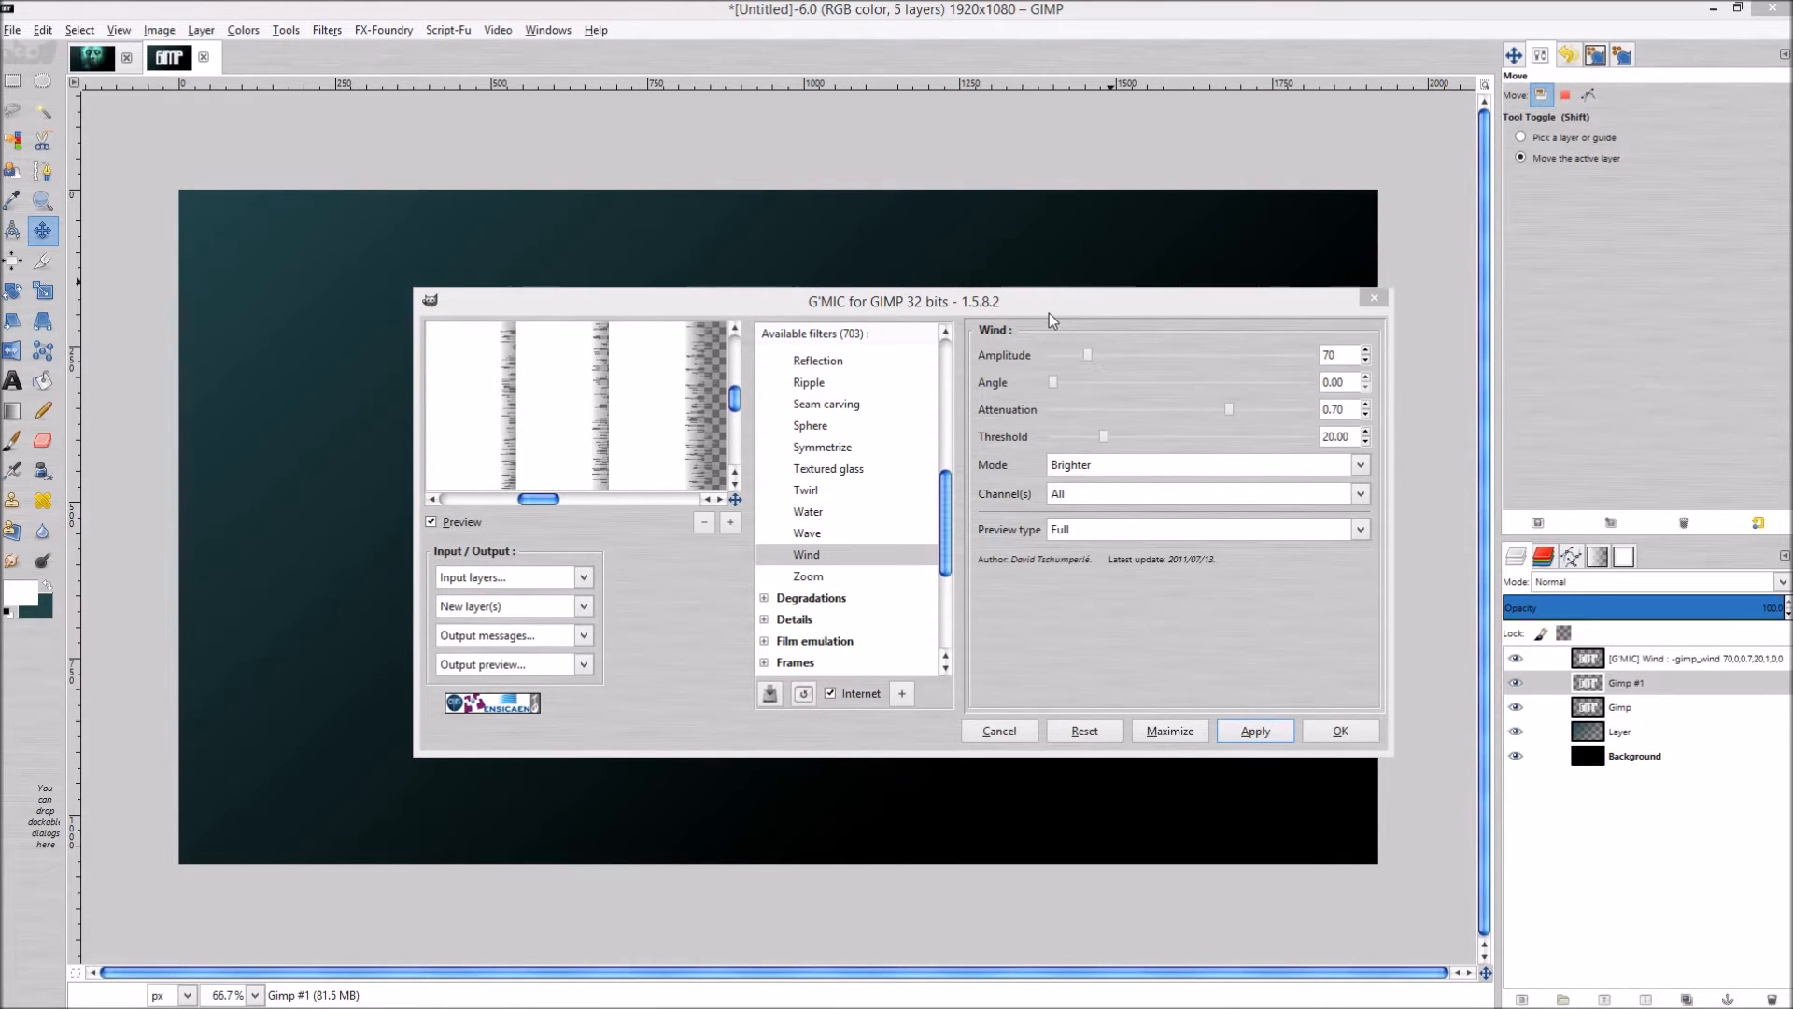
mouse_move(1349, 306)
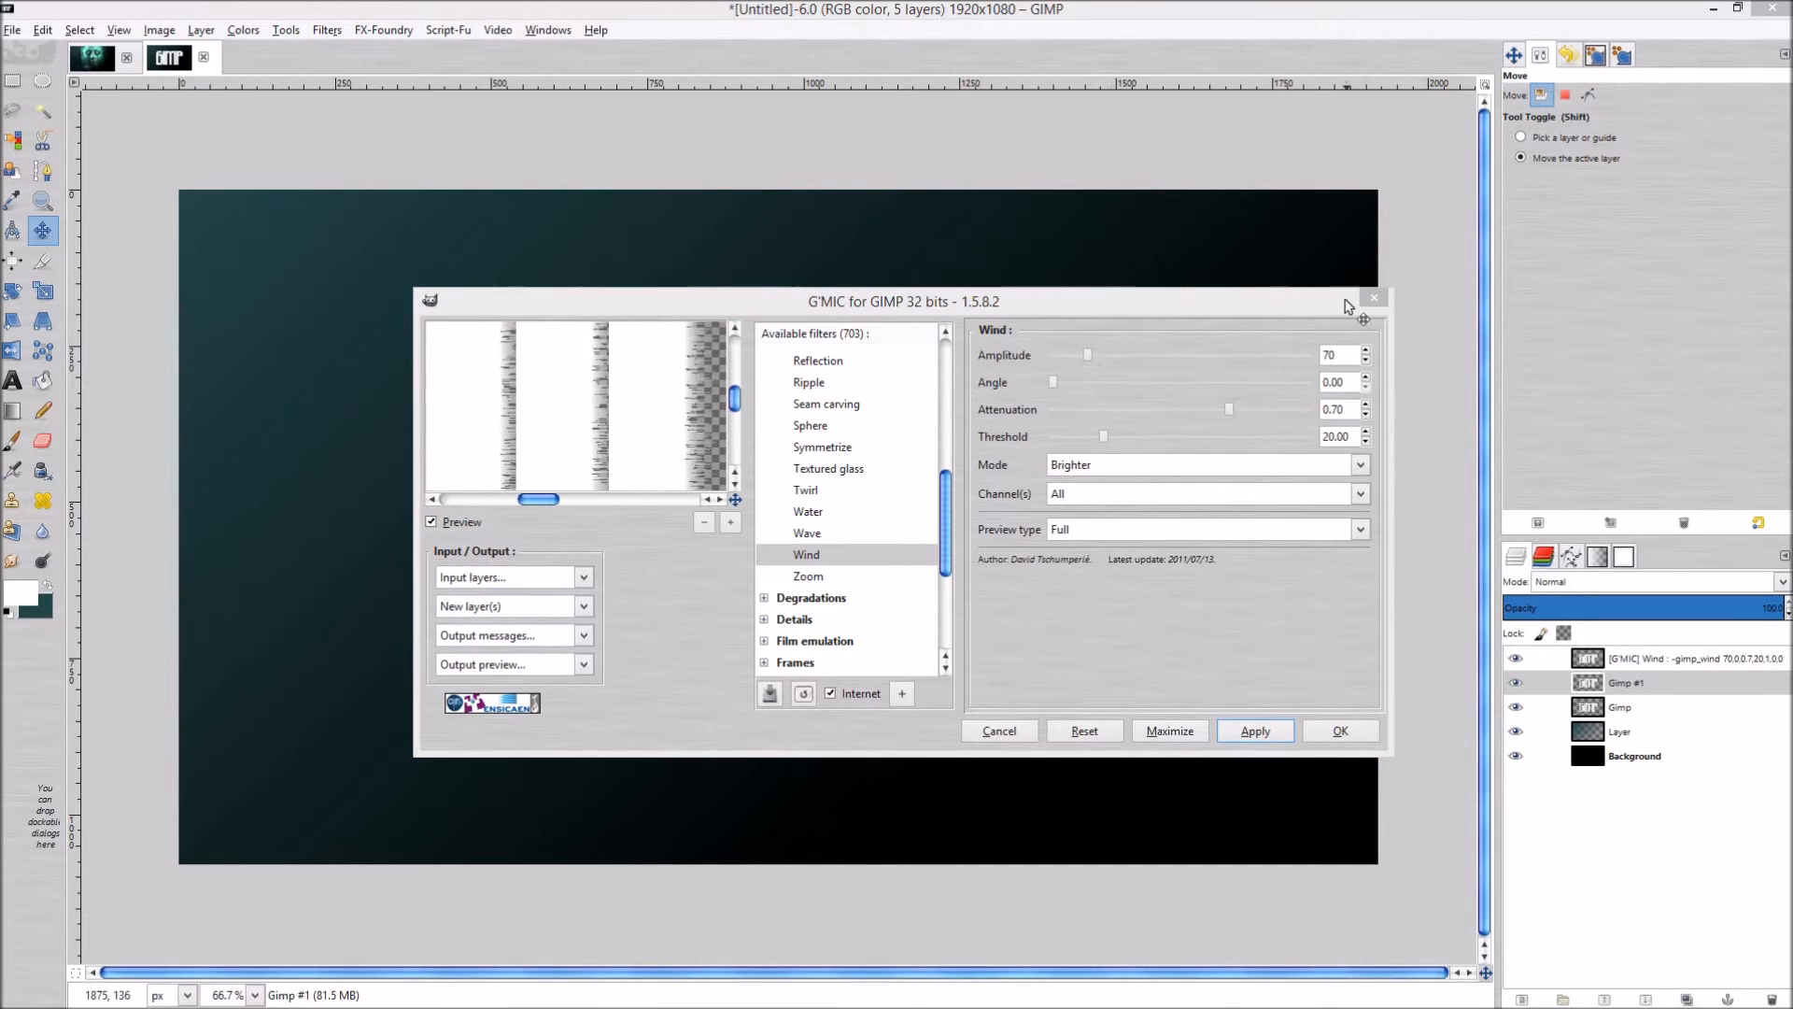
mouse_move(1375, 297)
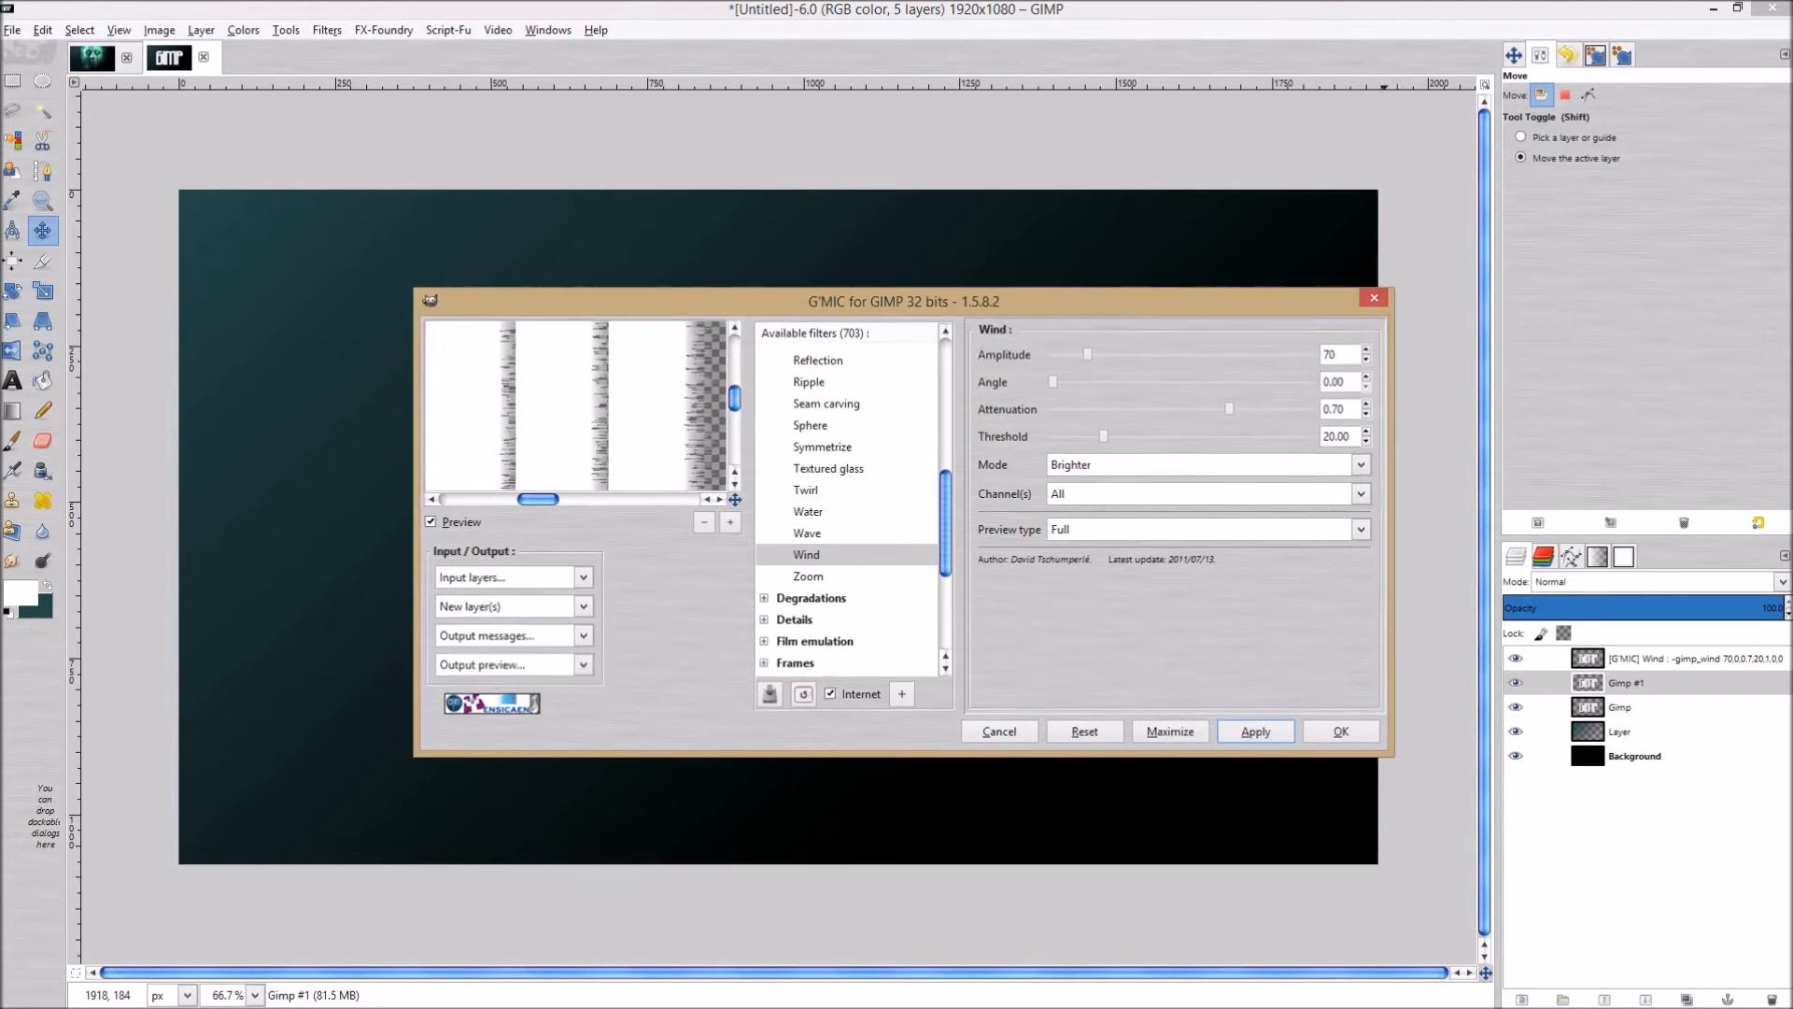
Close the G'MIC window with OK to reveal the wind-streaked lettering.
click(1341, 732)
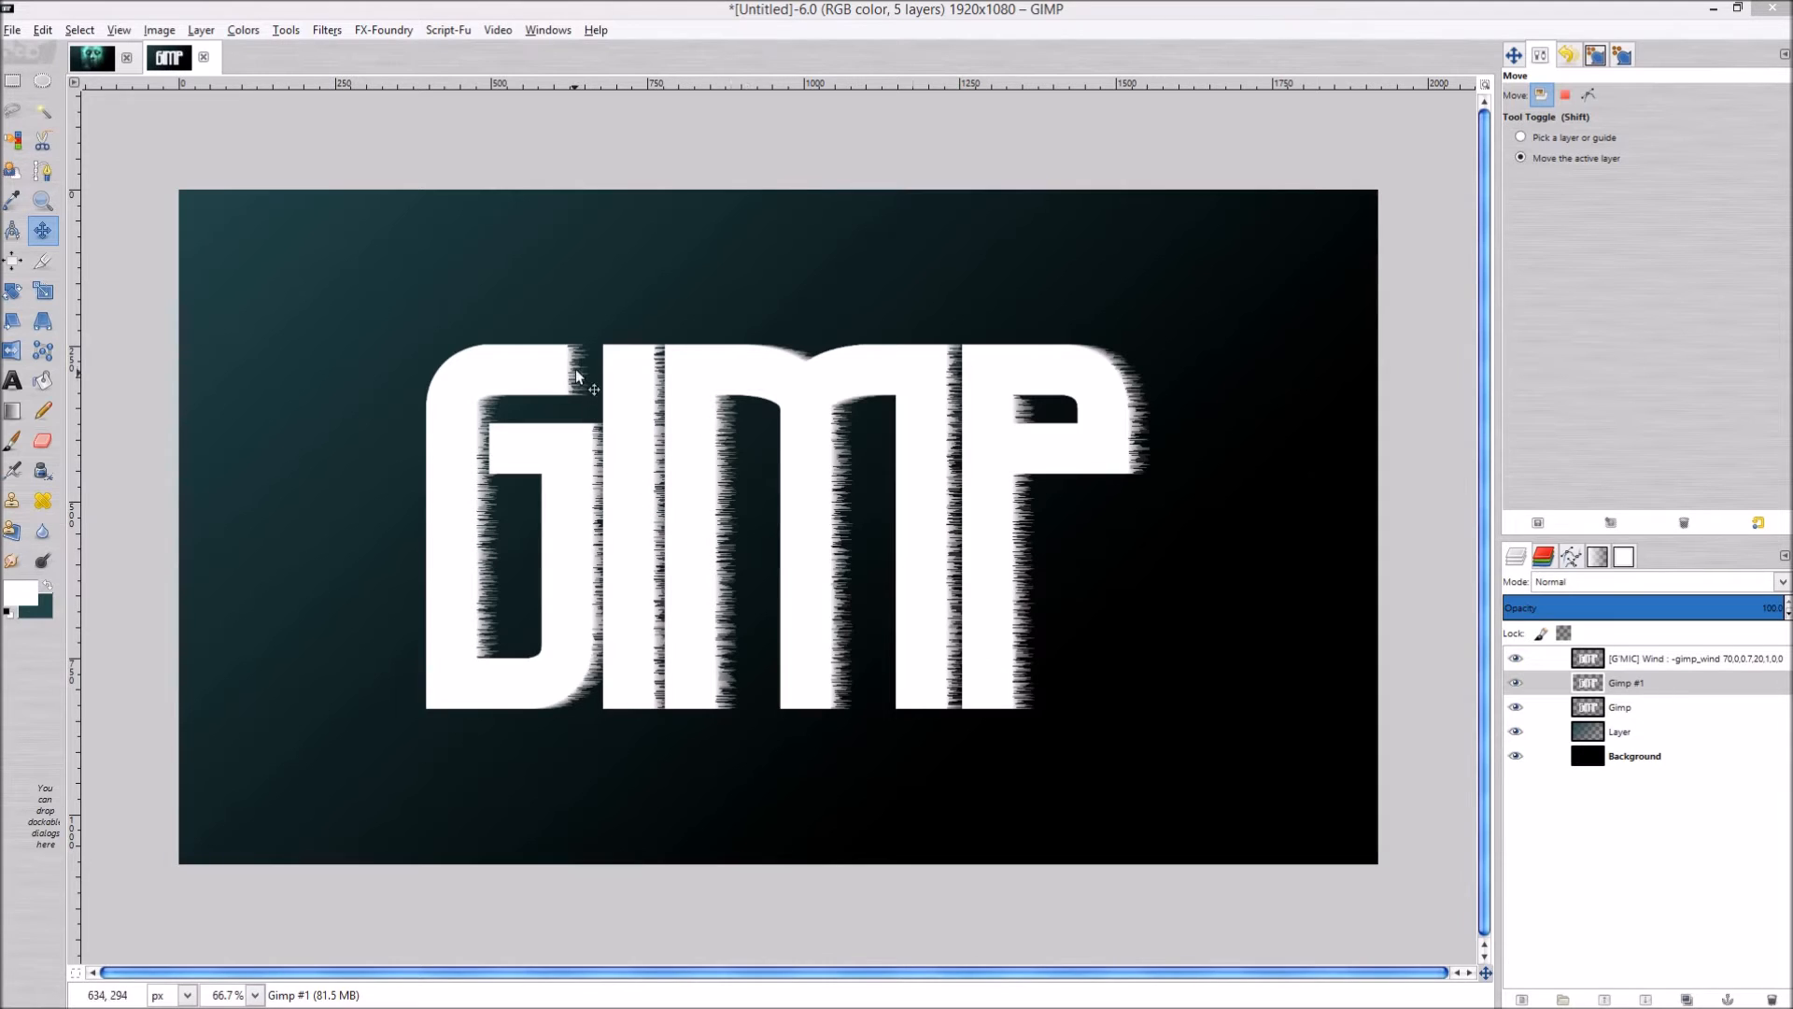
mouse_move(480, 650)
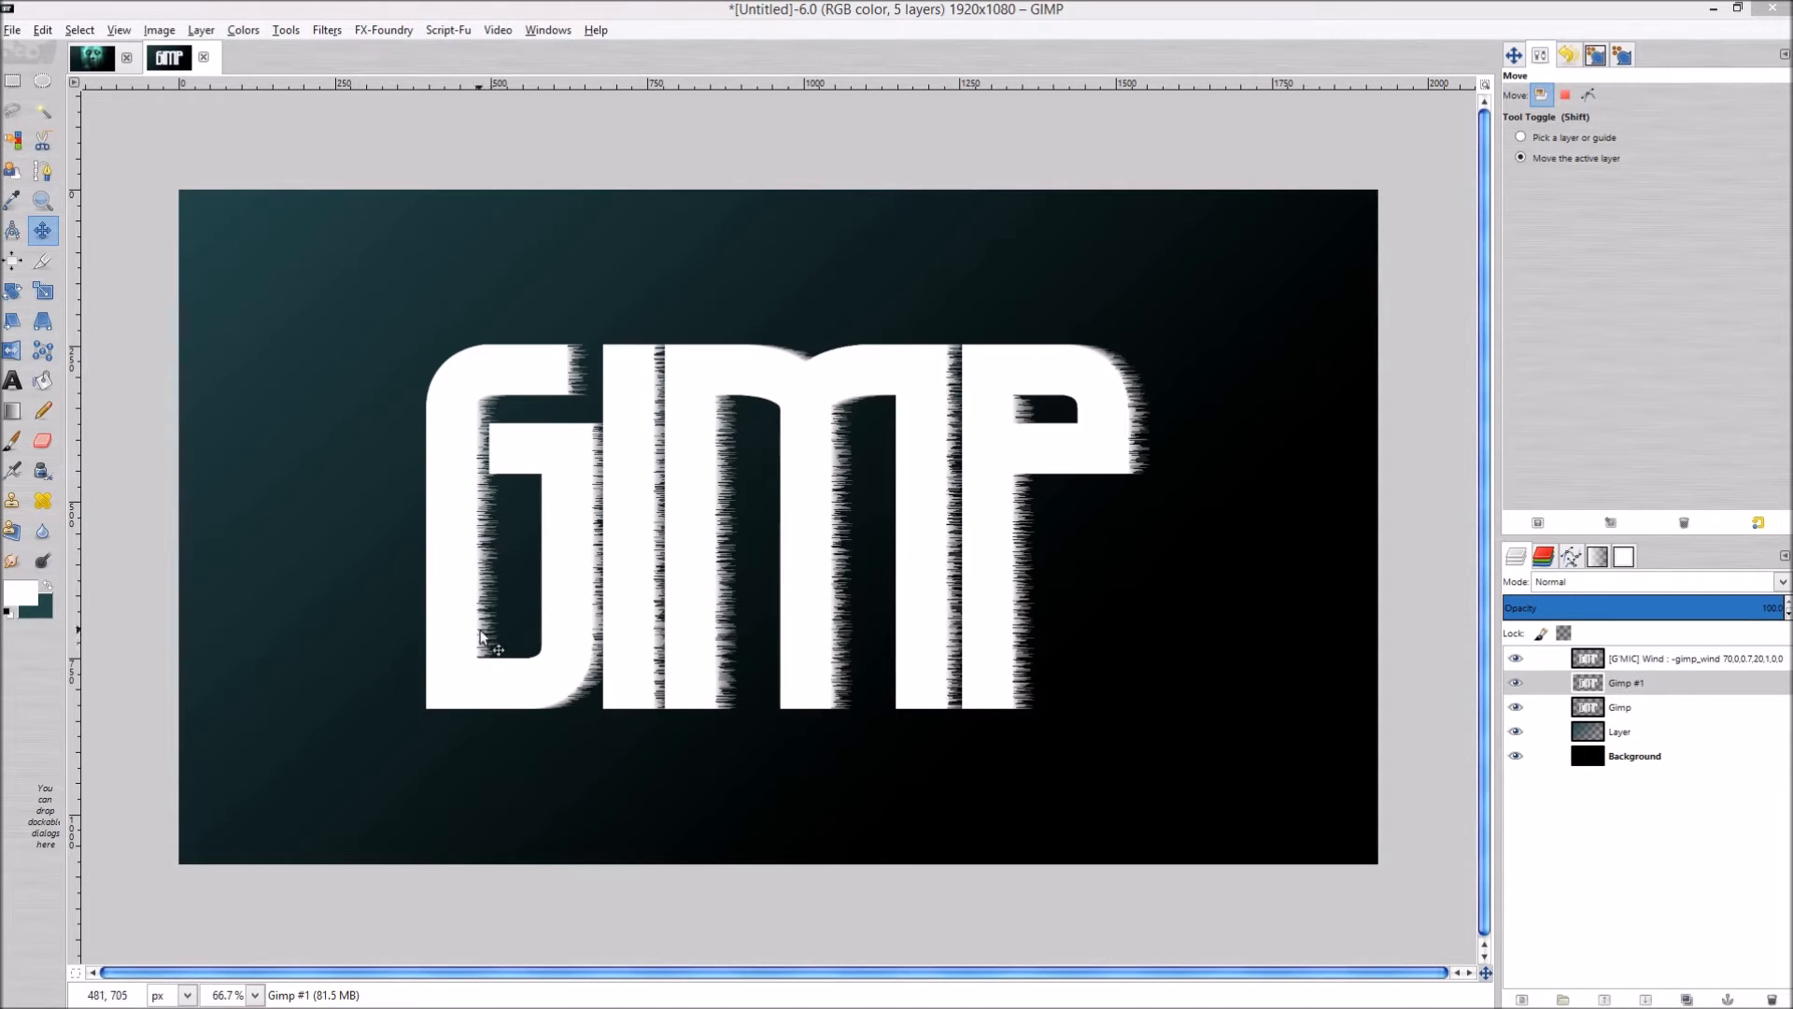
mouse_move(757, 590)
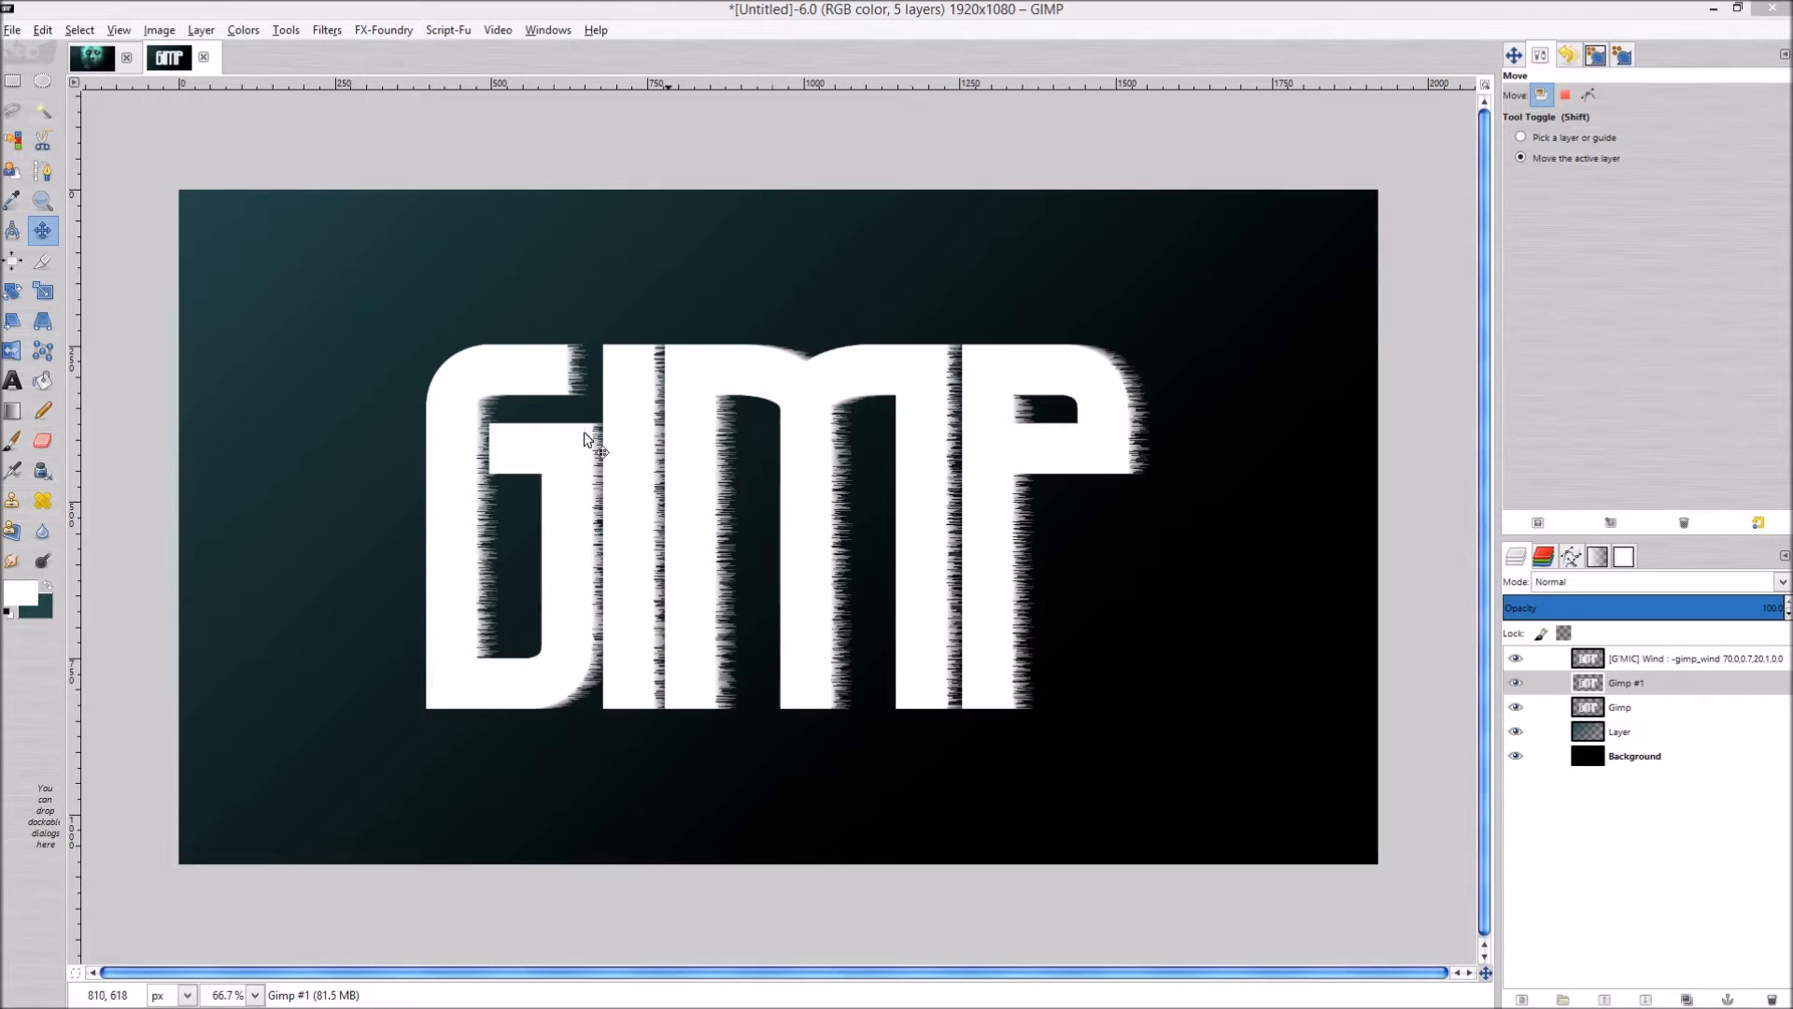
mouse_move(936, 517)
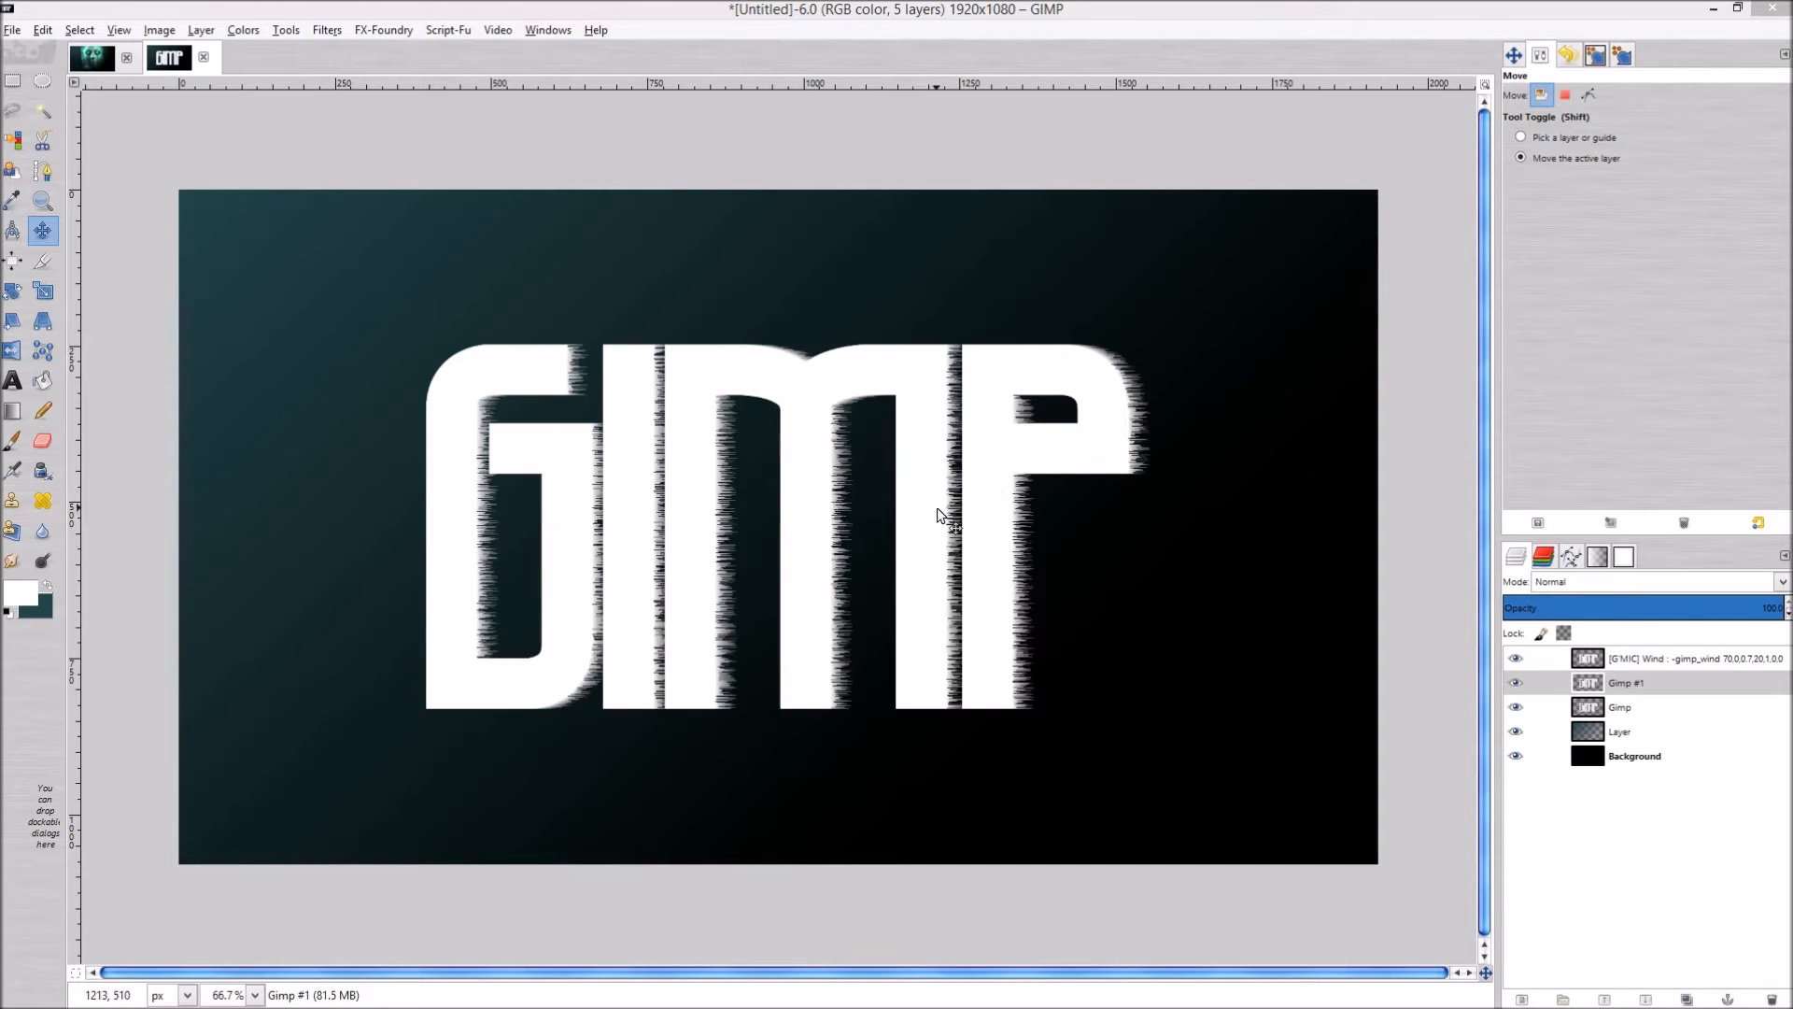
mouse_move(907, 530)
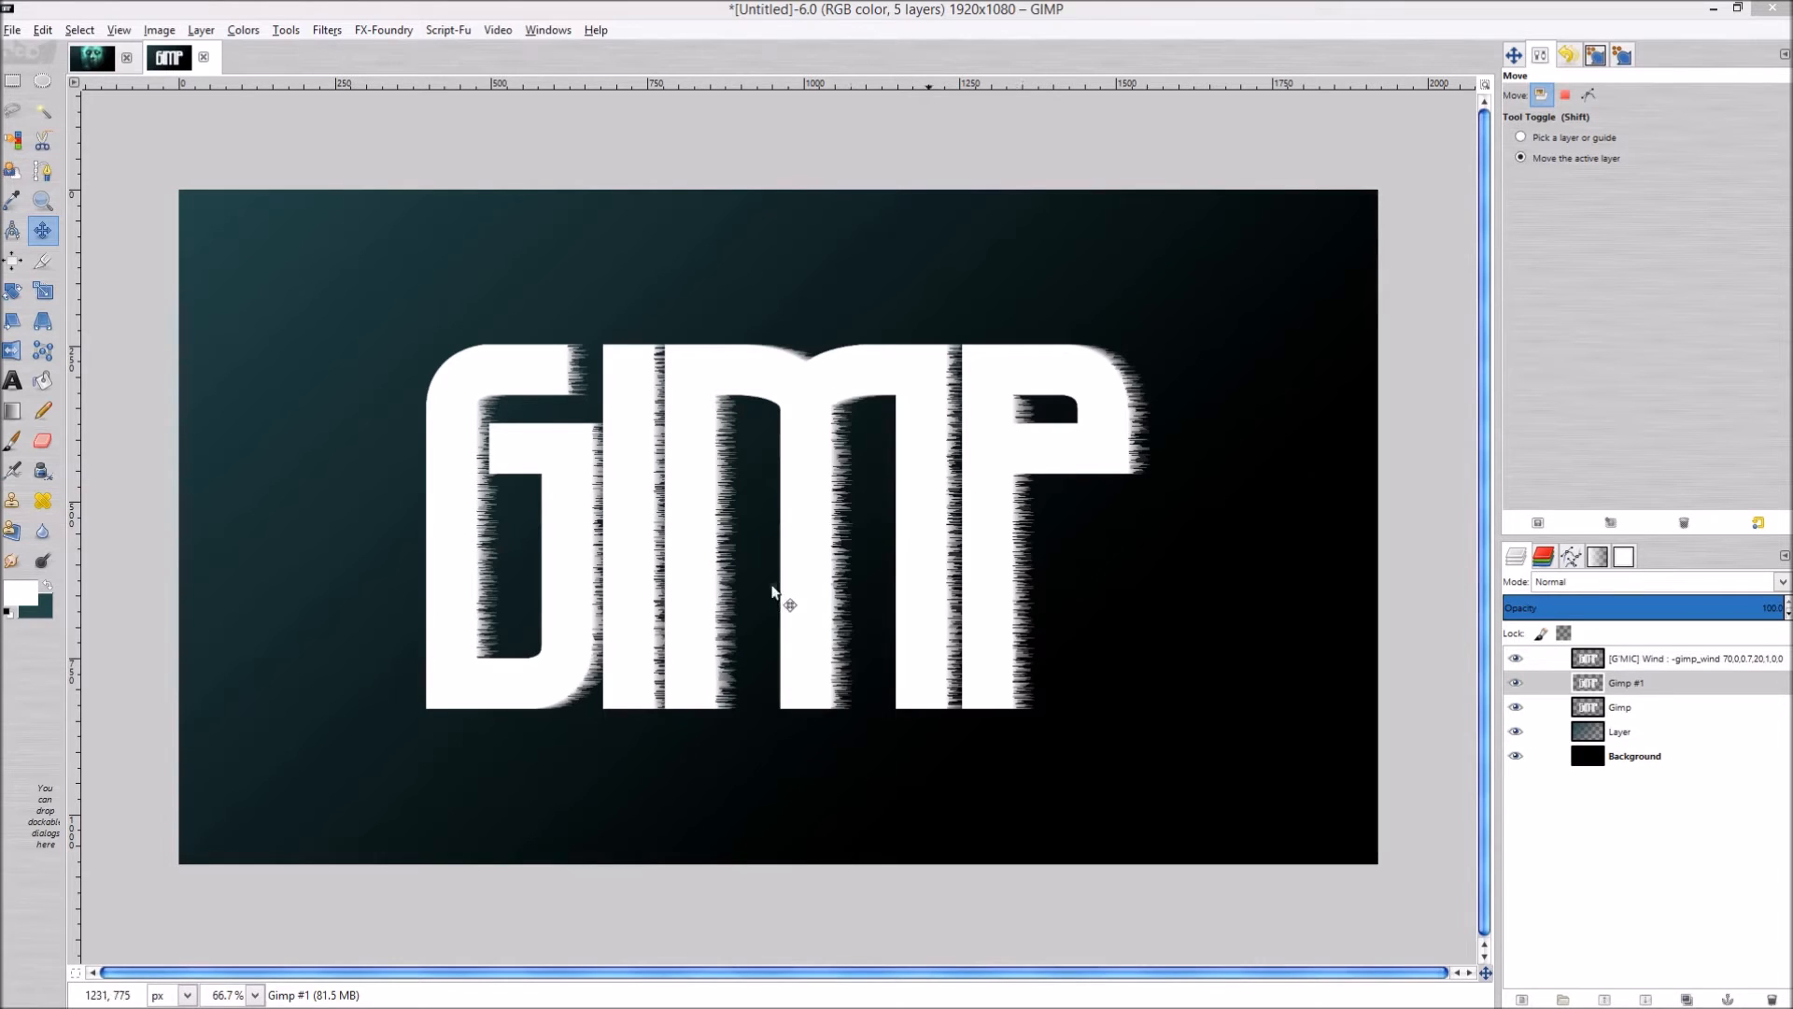
mouse_move(987, 553)
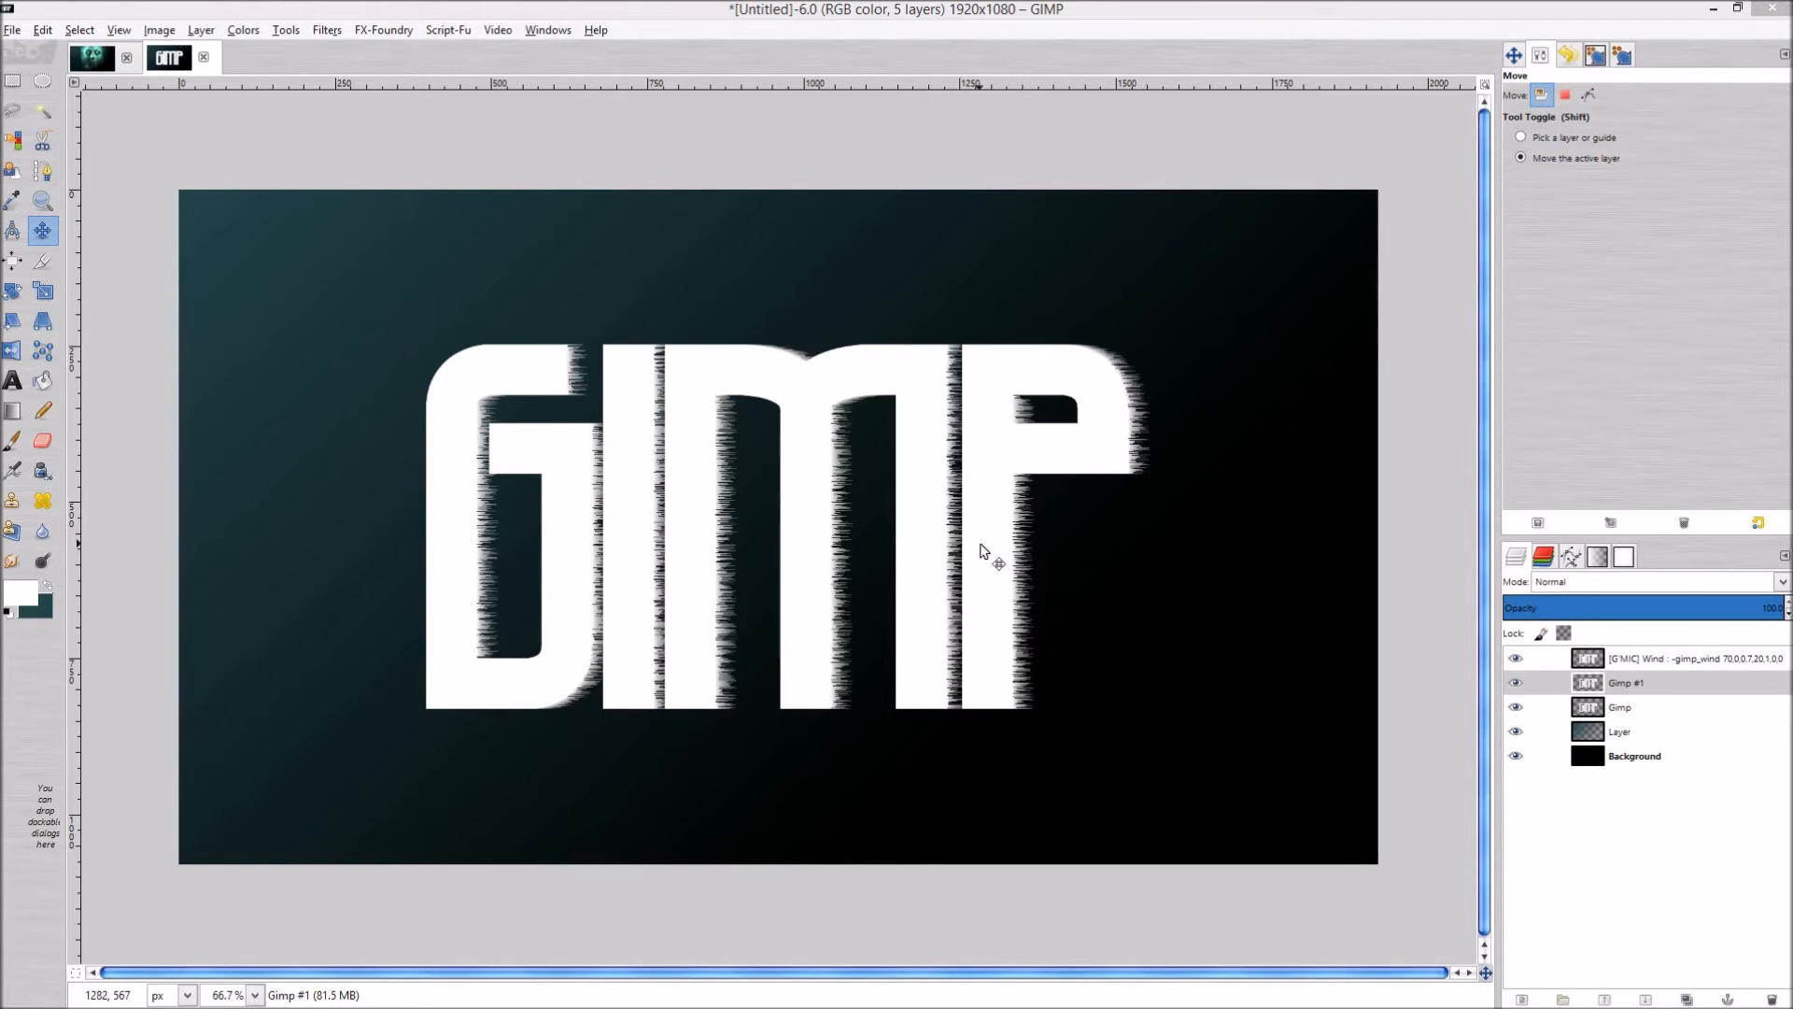
mouse_move(647, 395)
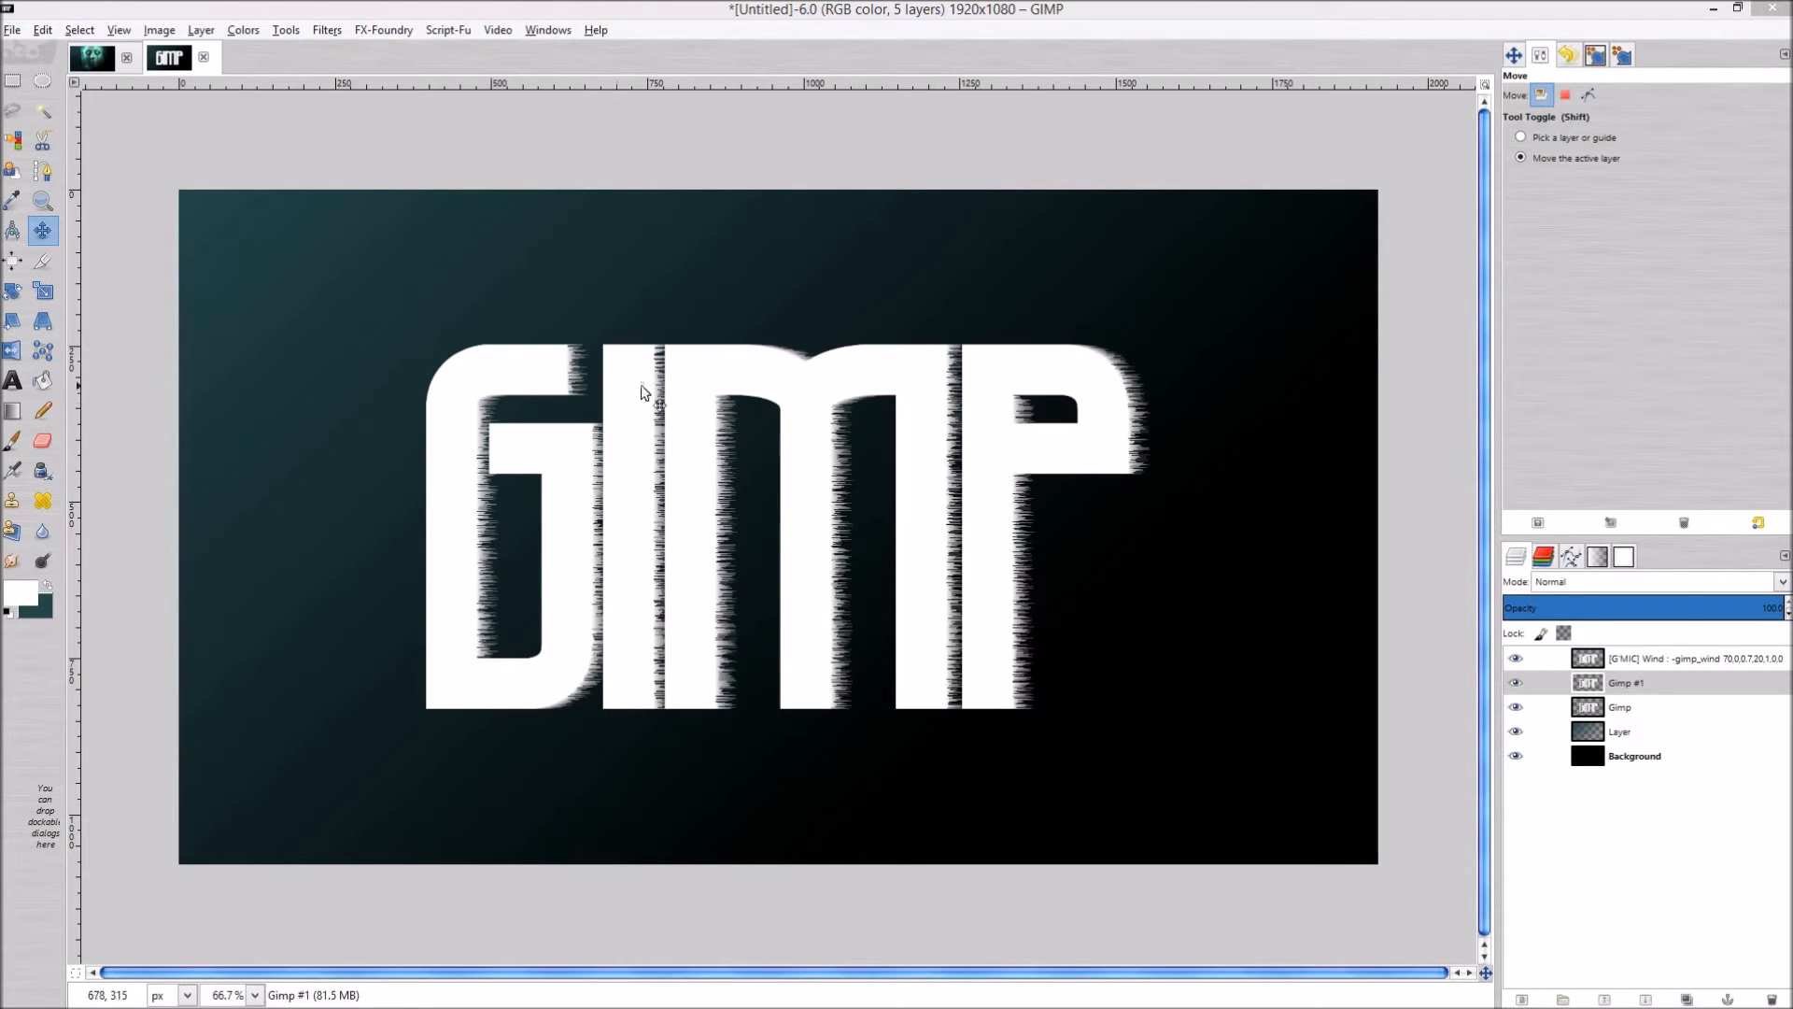
mouse_move(685, 639)
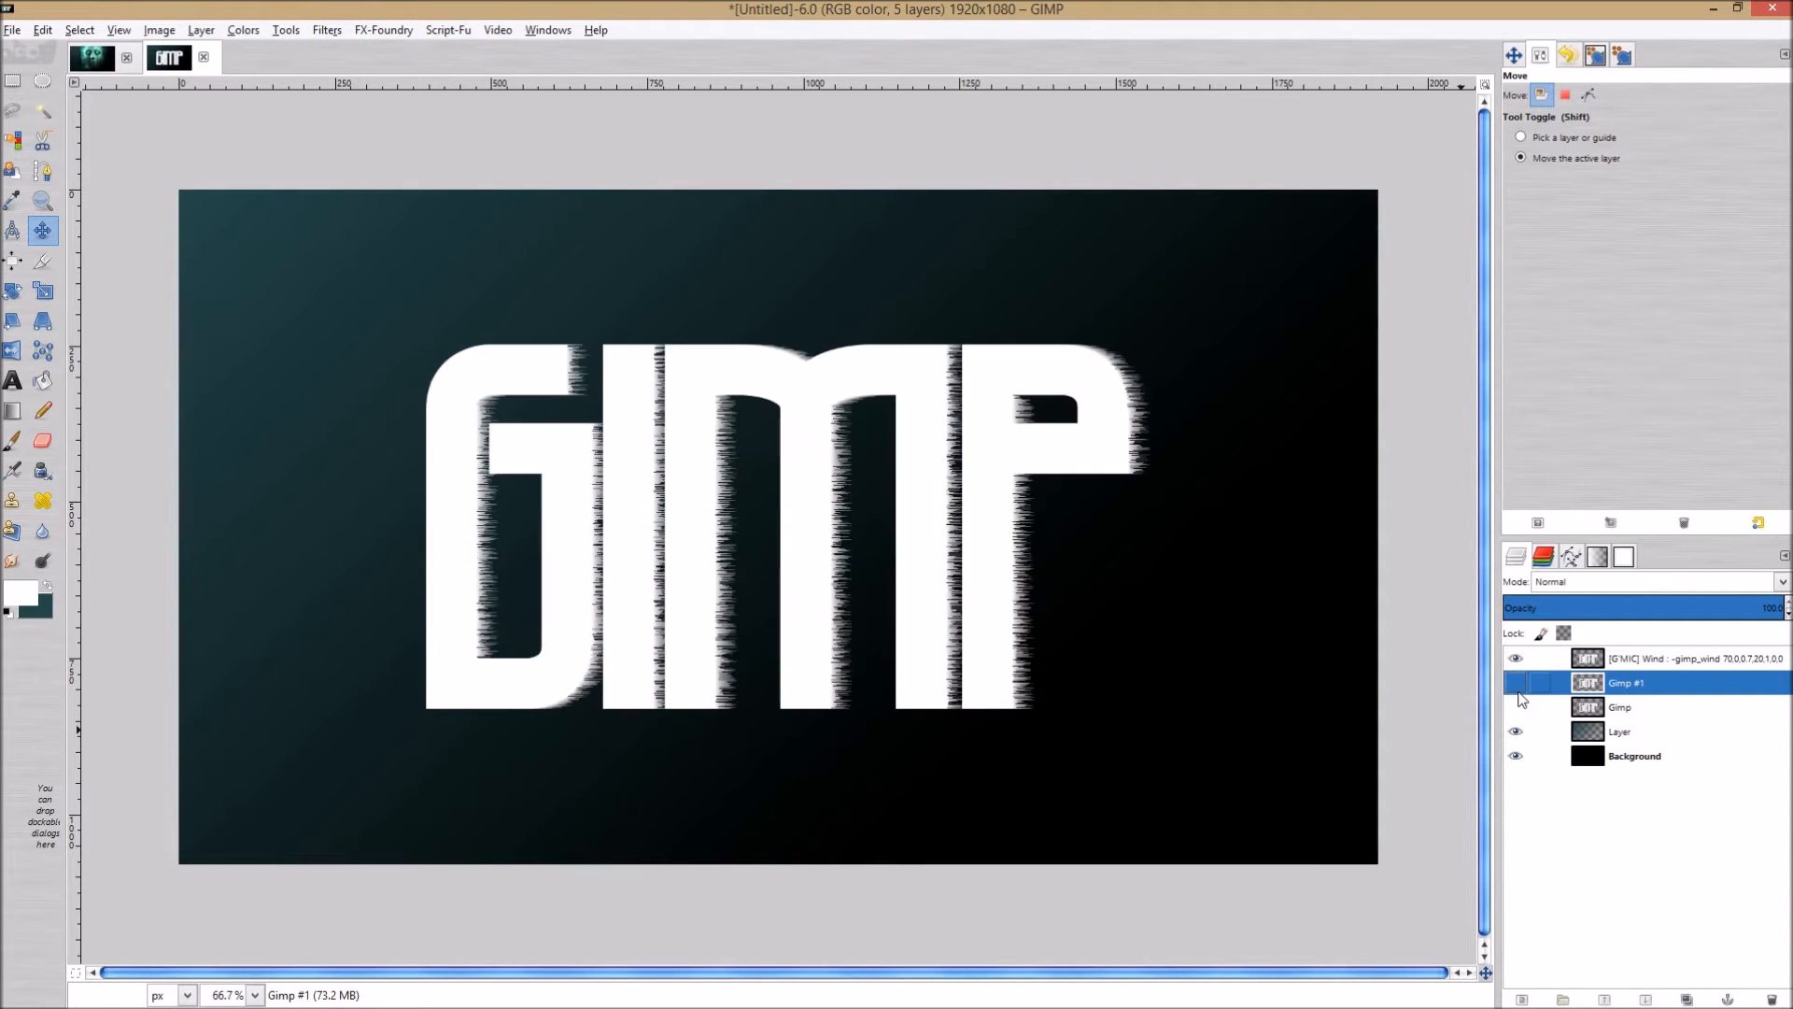
Toggle the wind-streak layer's visibility to compare the text with and without streaks.
click(1515, 657)
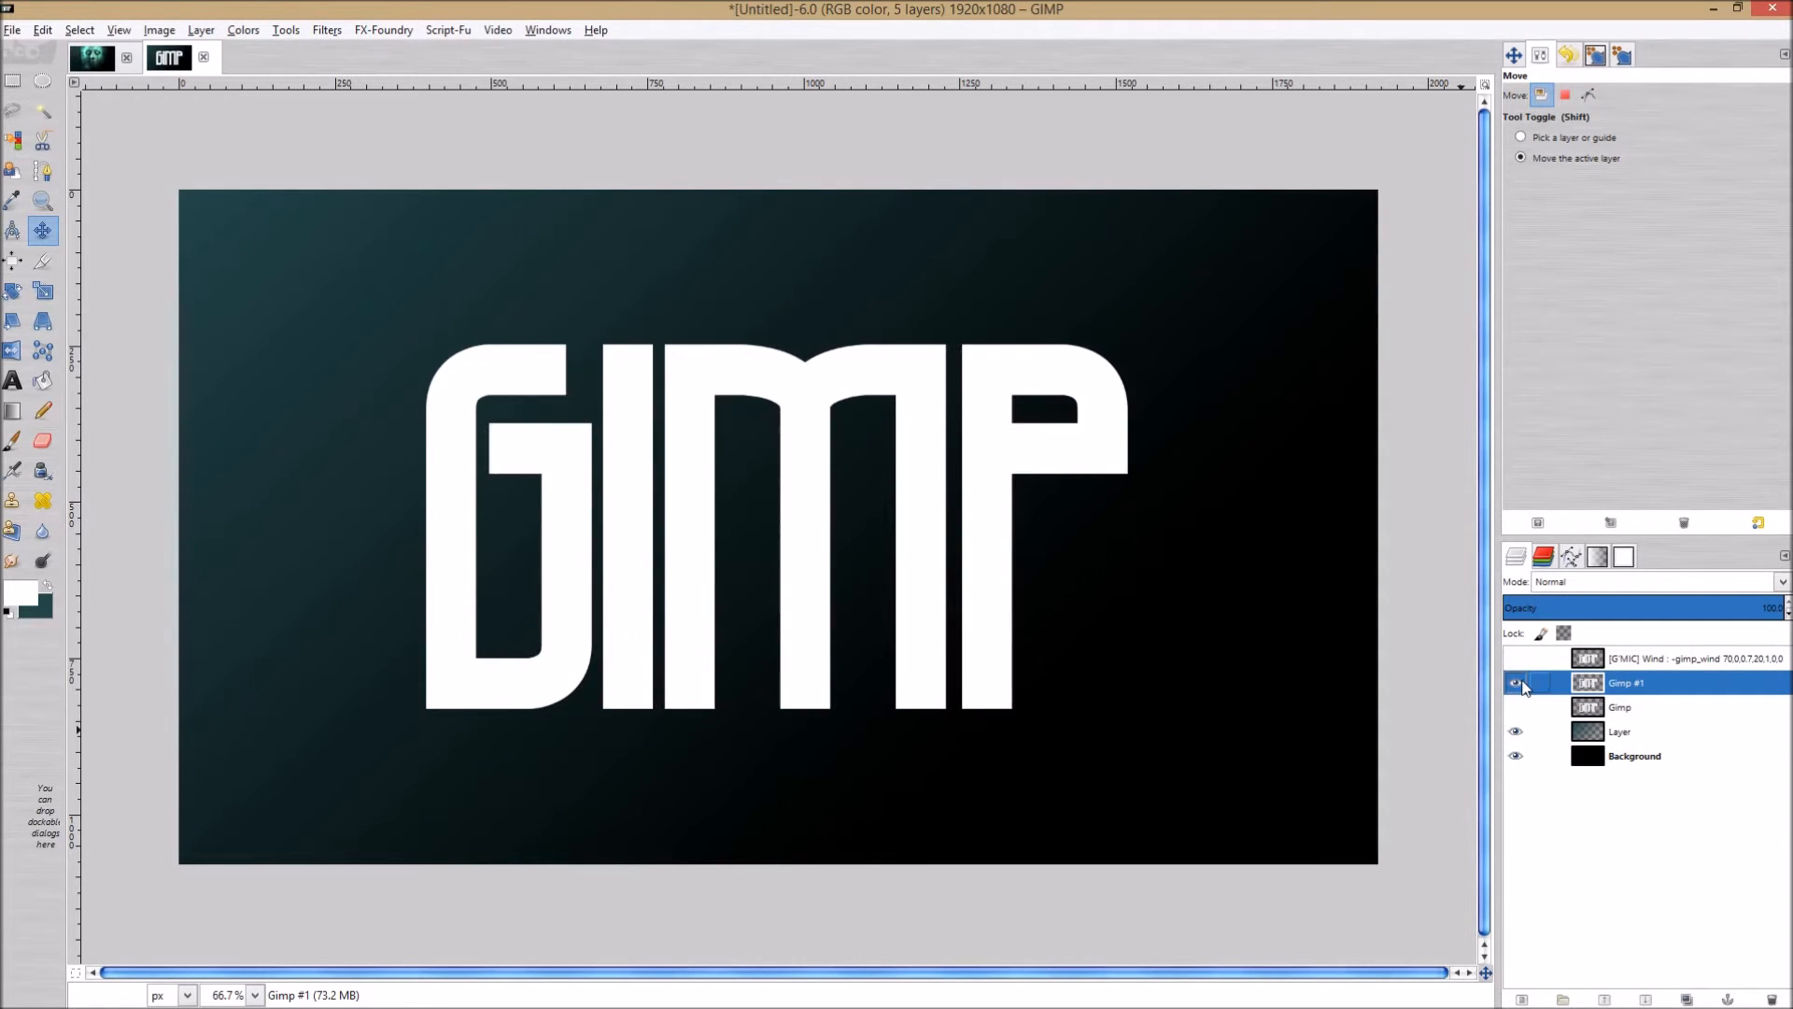
click(1515, 684)
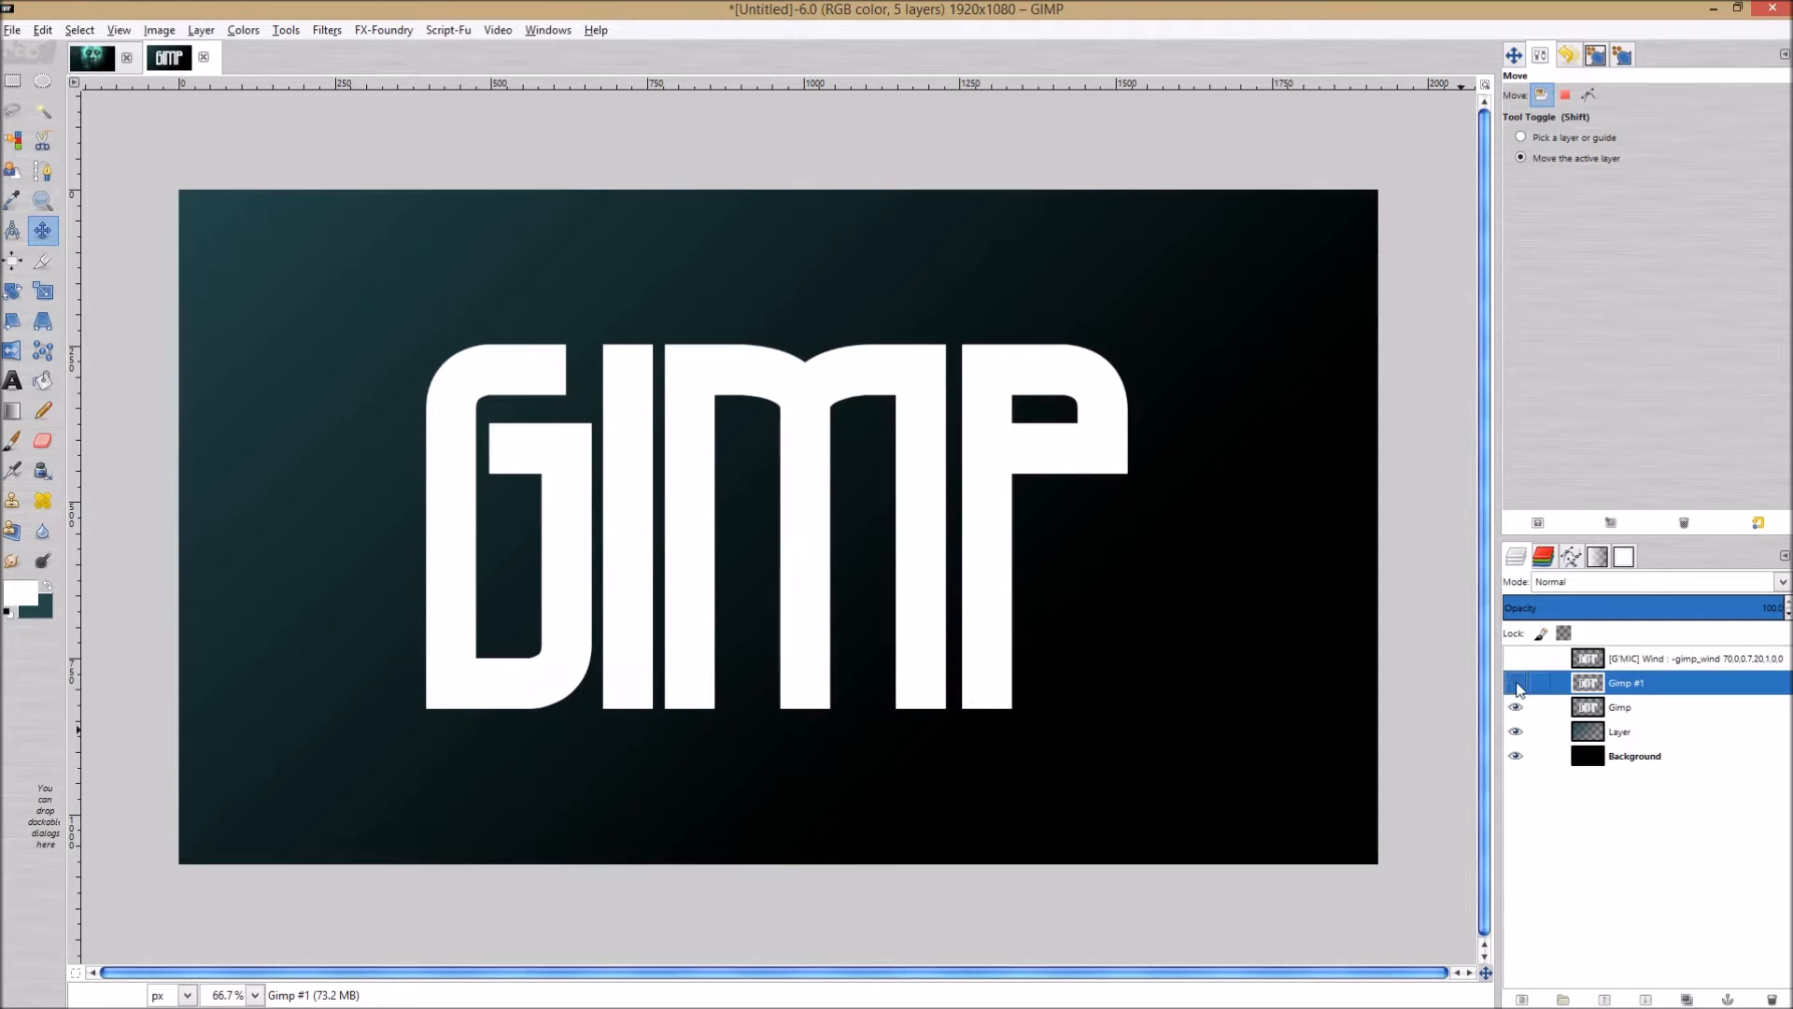
click(1516, 684)
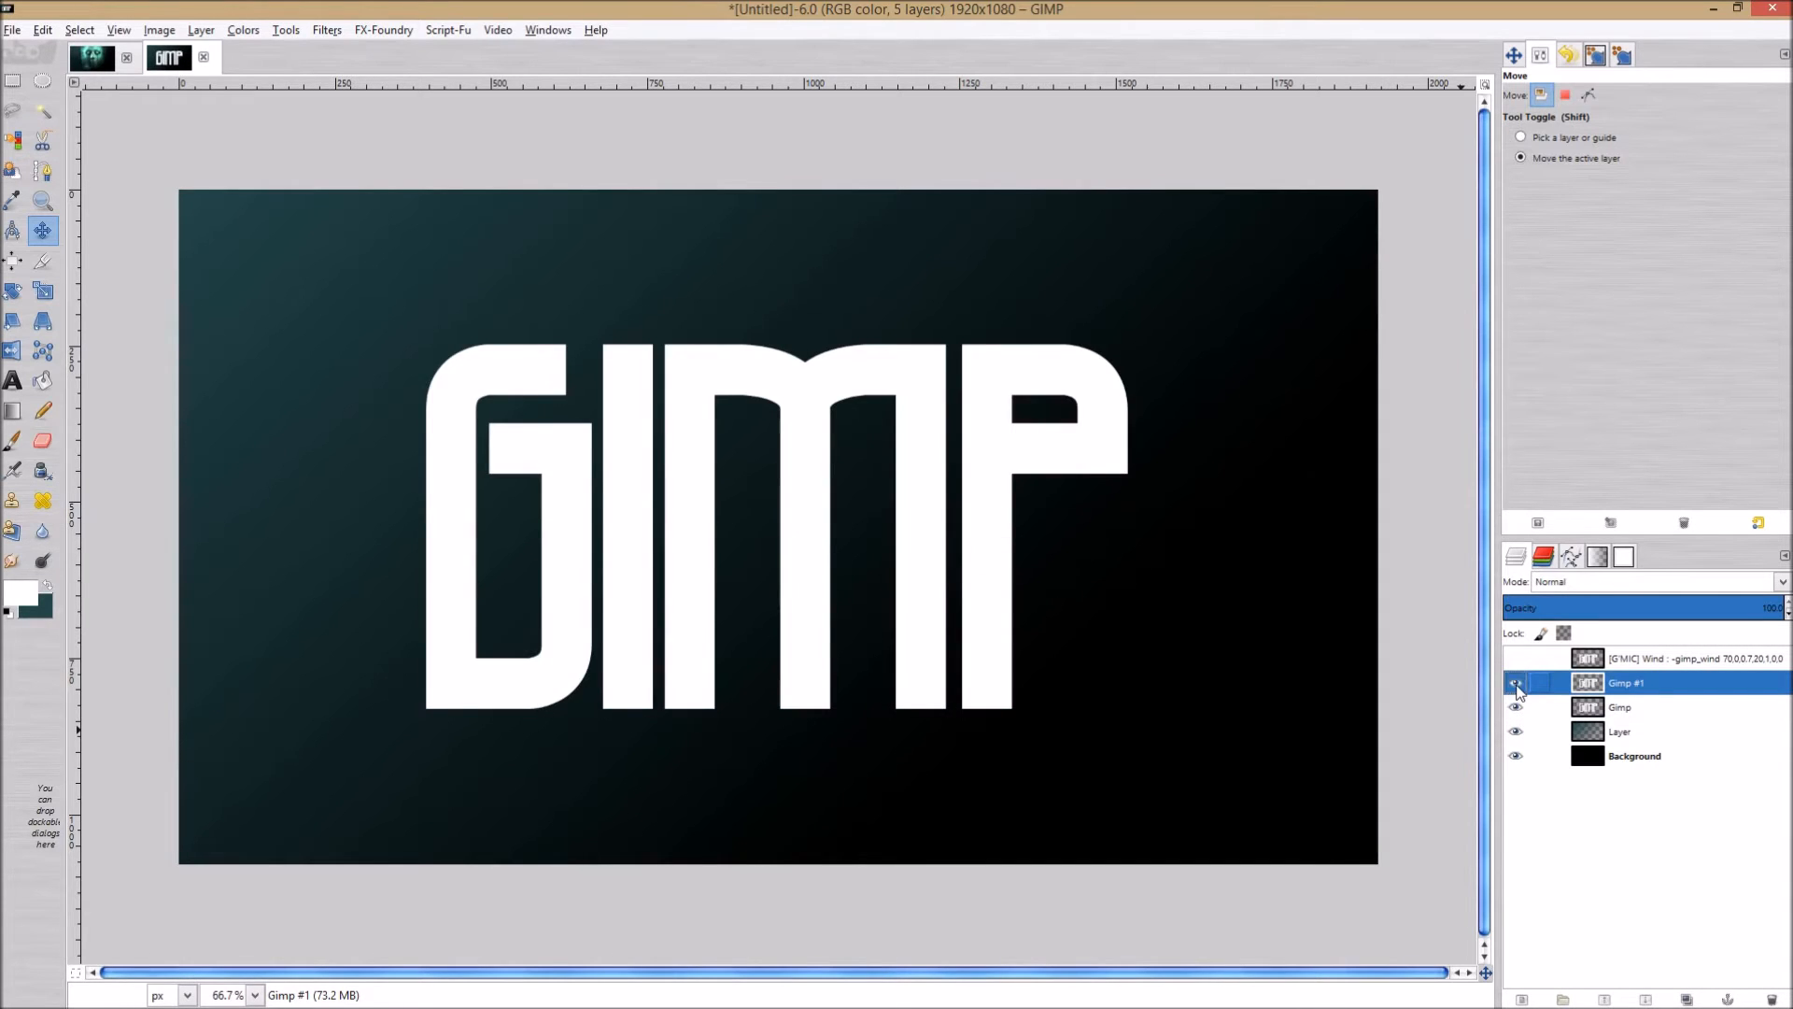
click(1517, 681)
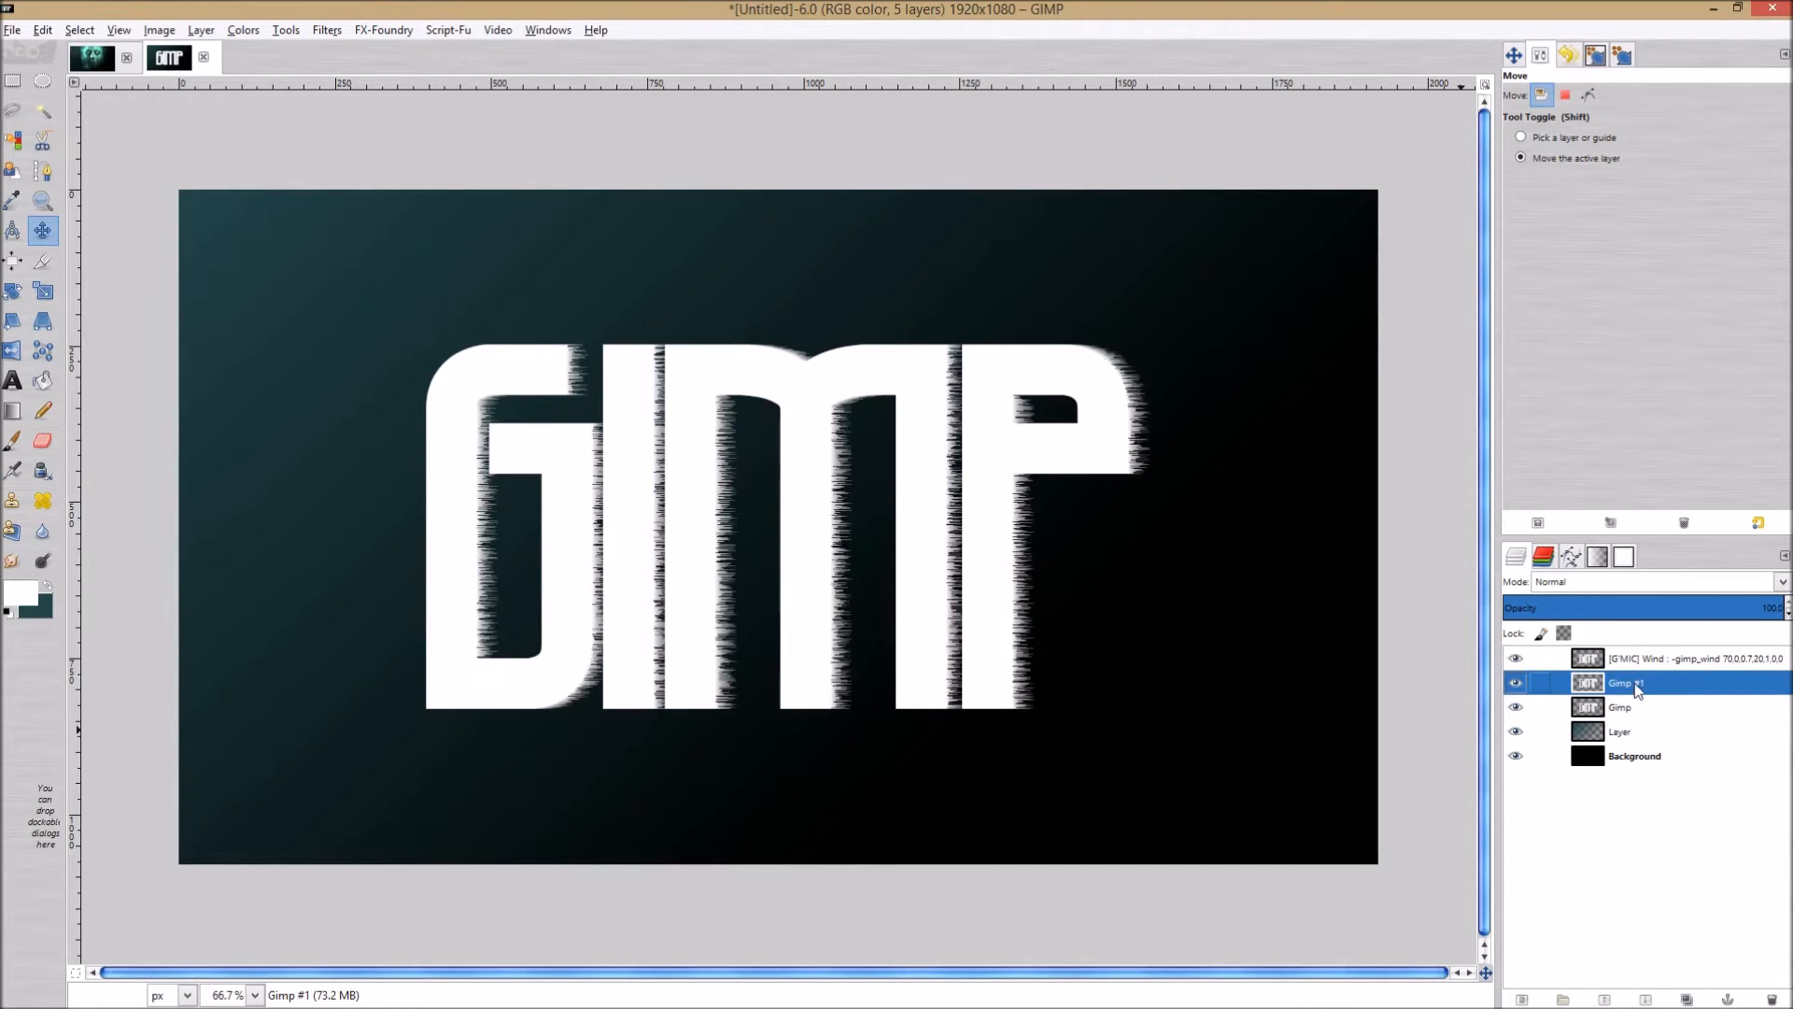
Select the wind-streak layer among the text layers and remove it.
click(1622, 706)
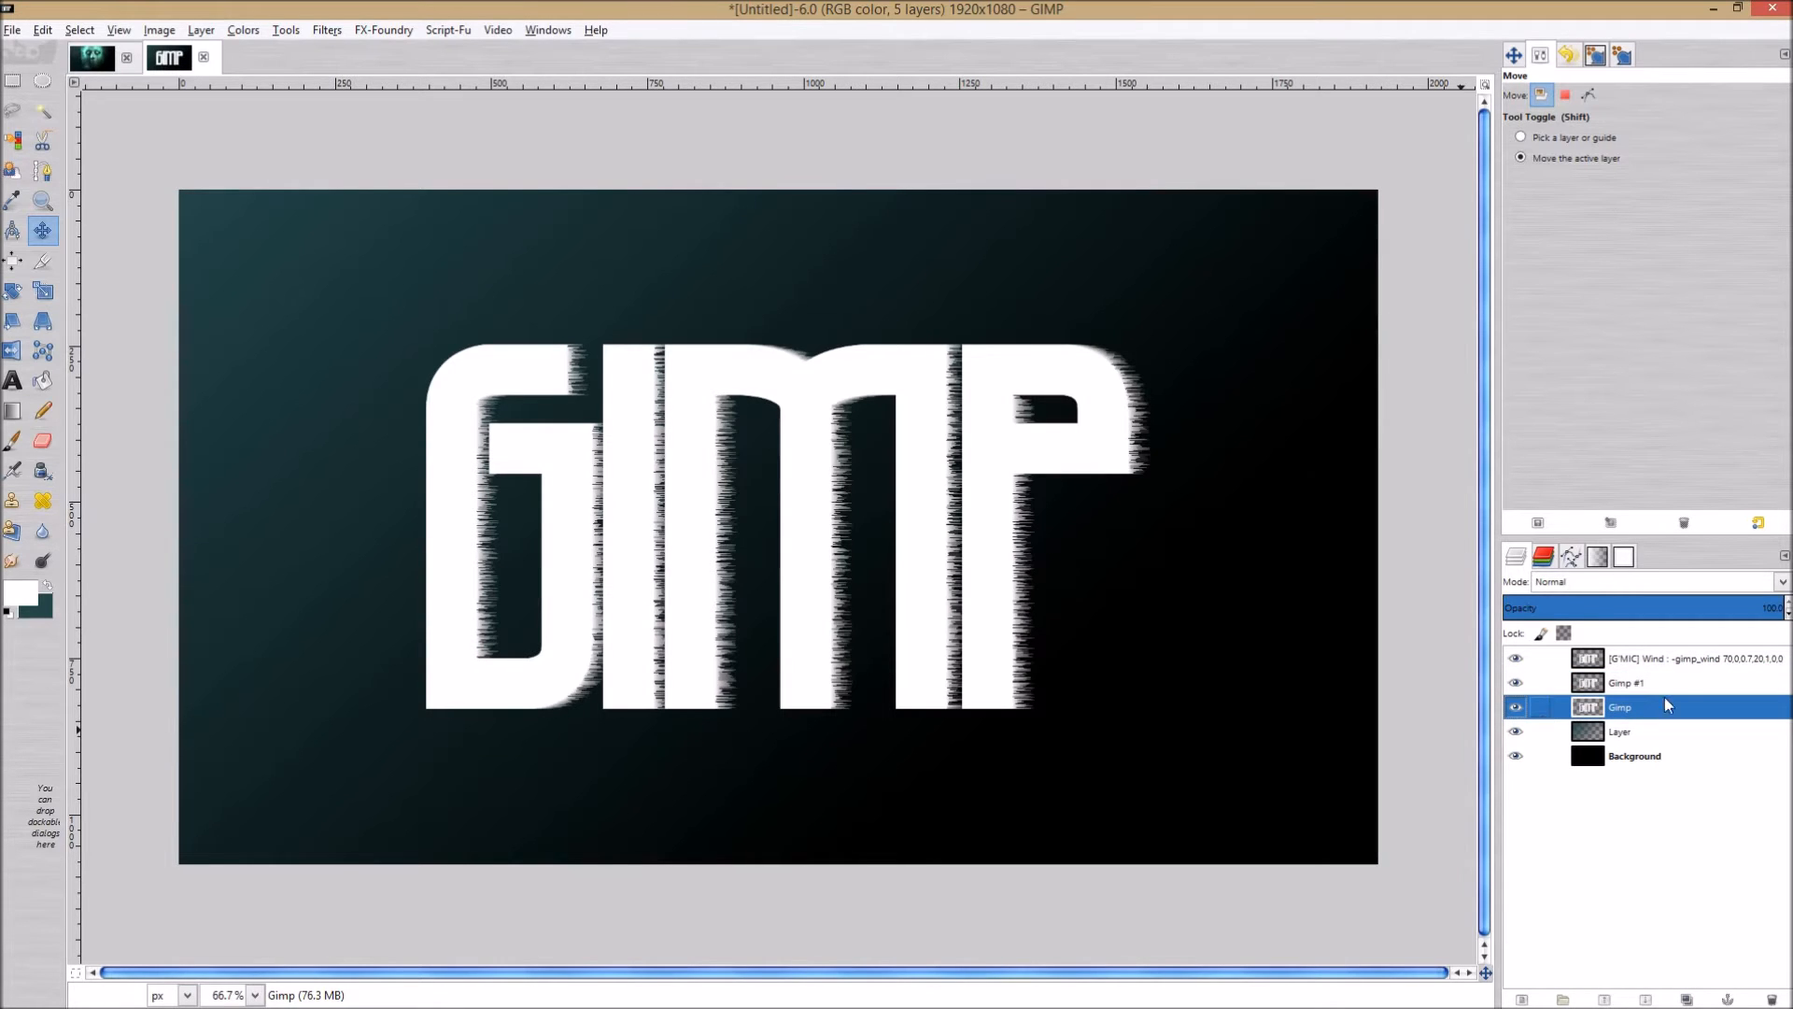
click(1627, 684)
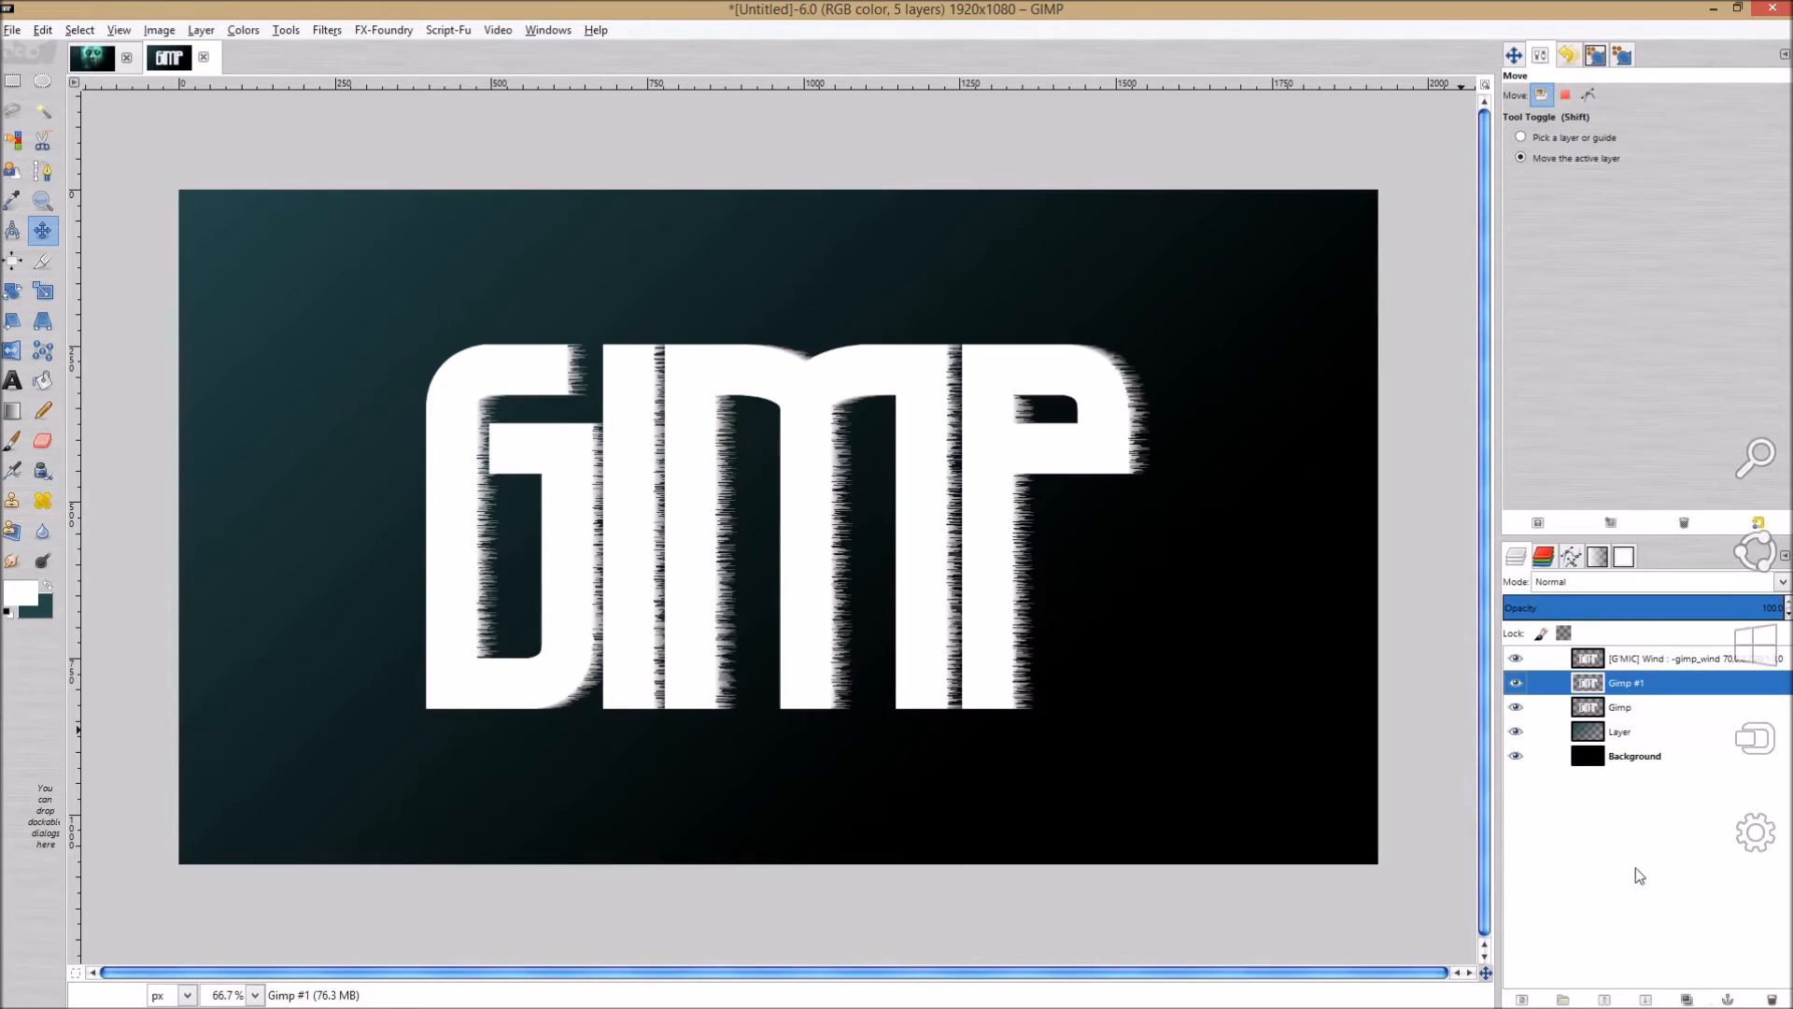
click(1688, 659)
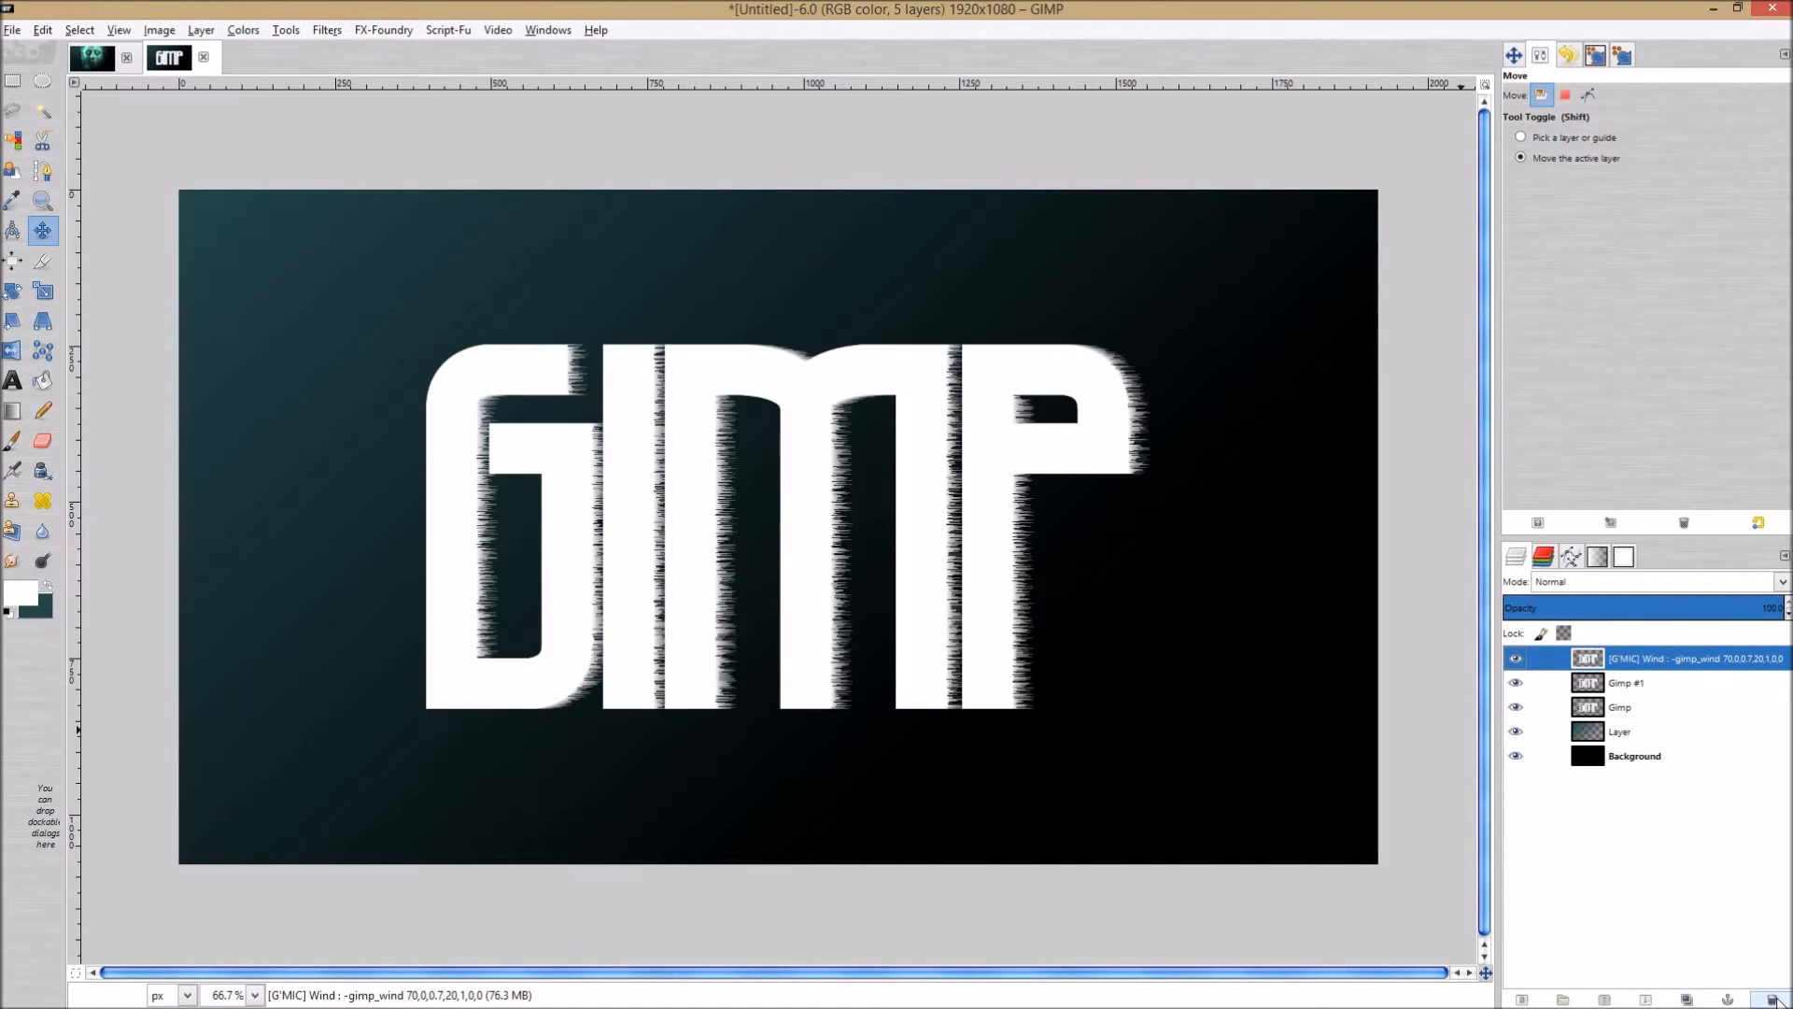
click(1683, 523)
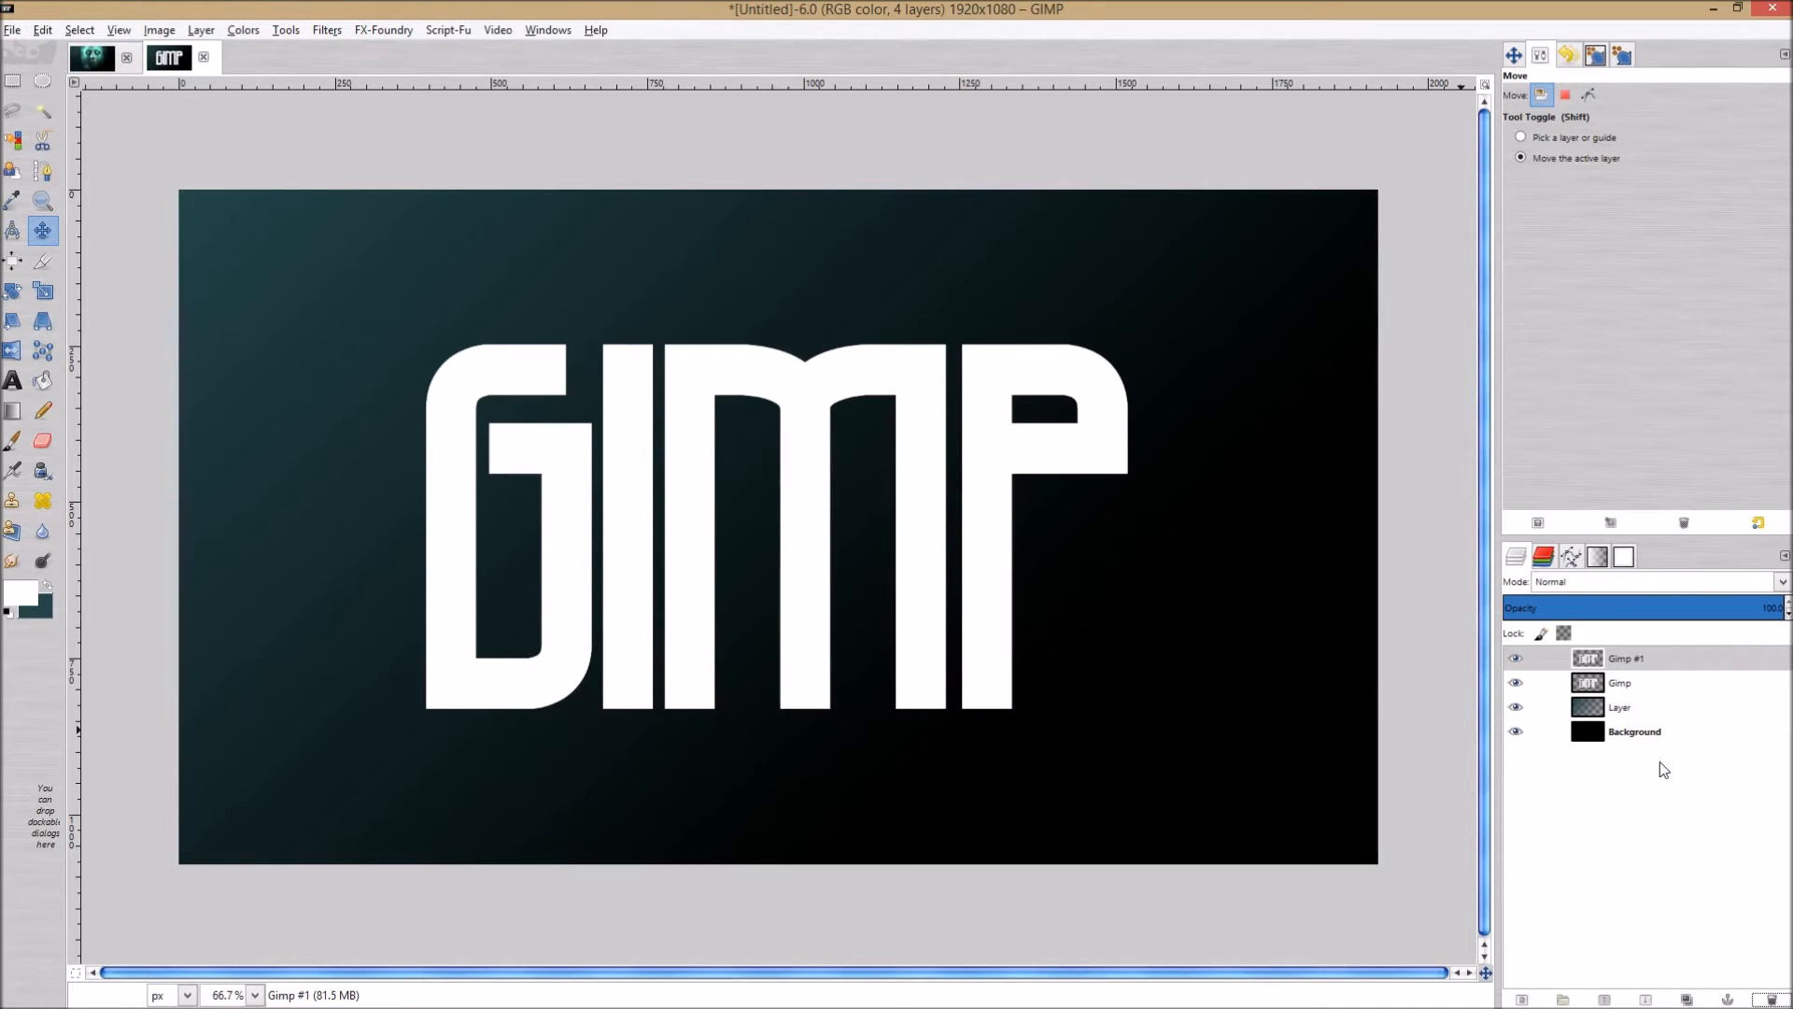
mouse_move(1690, 829)
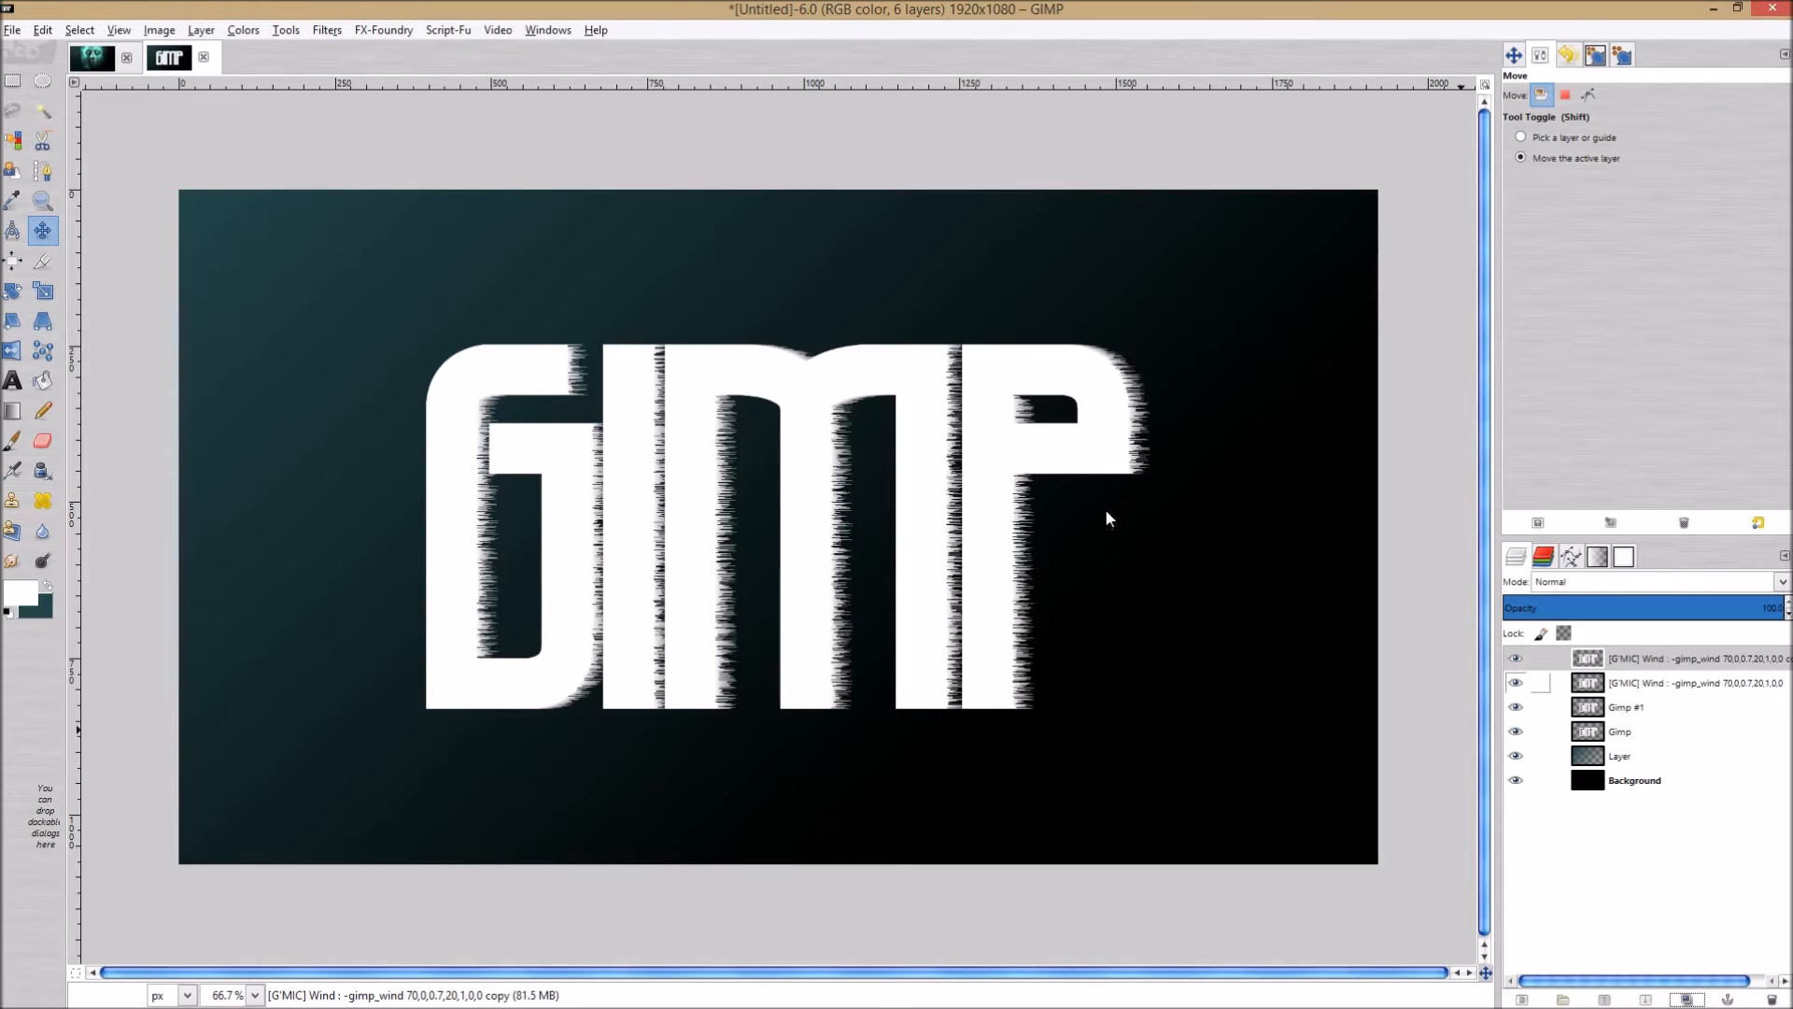
Apply a linear motion blur of length 34, angle 10 to the wind-streaked layer.
click(325, 30)
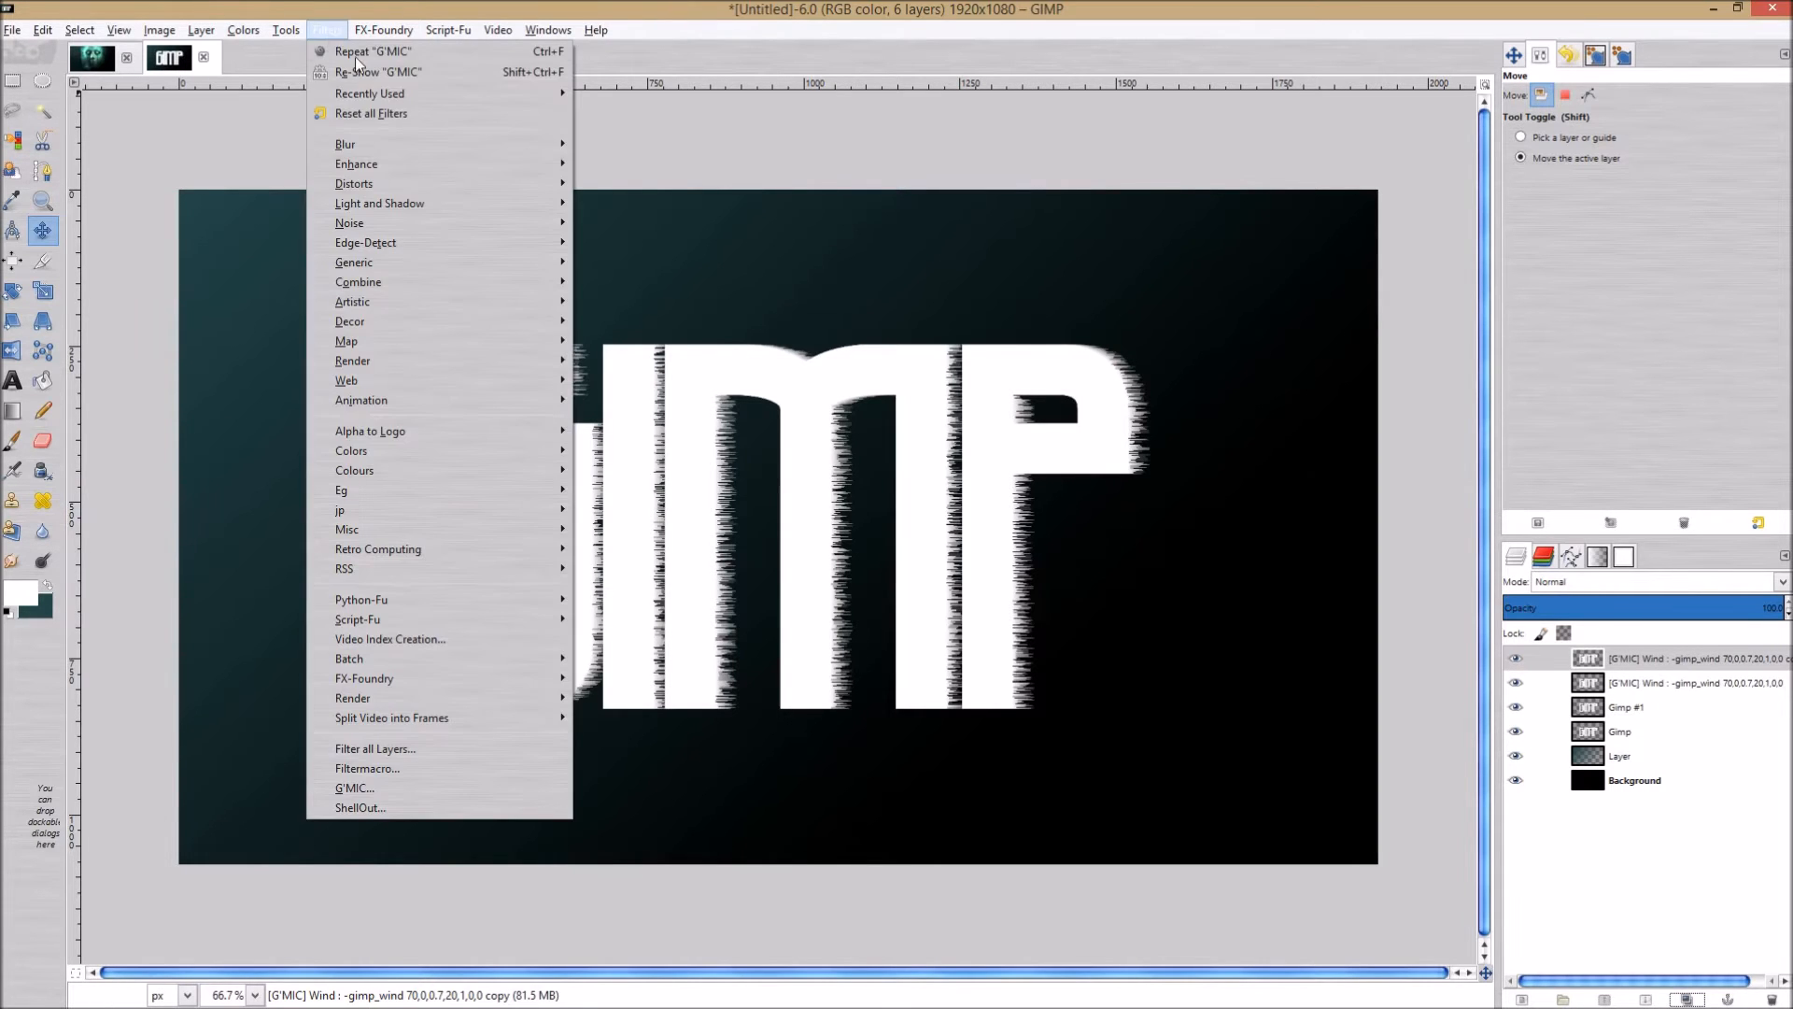
mouse_move(343, 144)
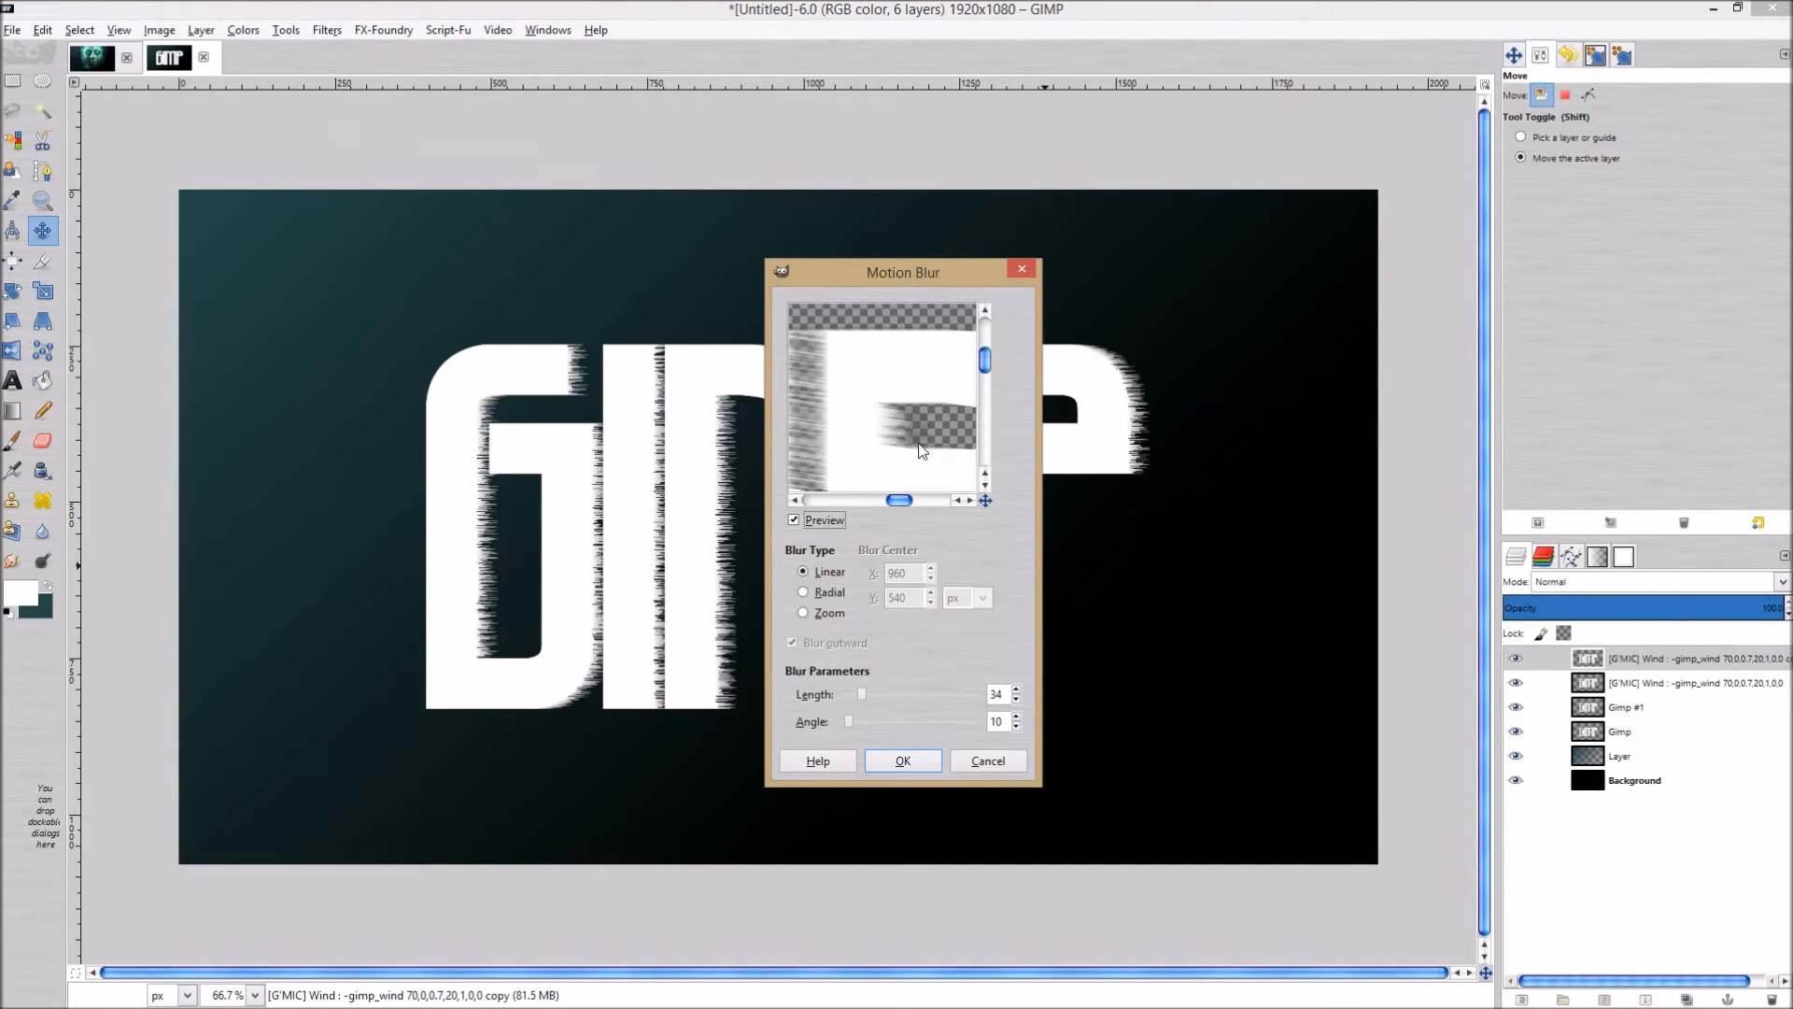
mouse_move(848, 701)
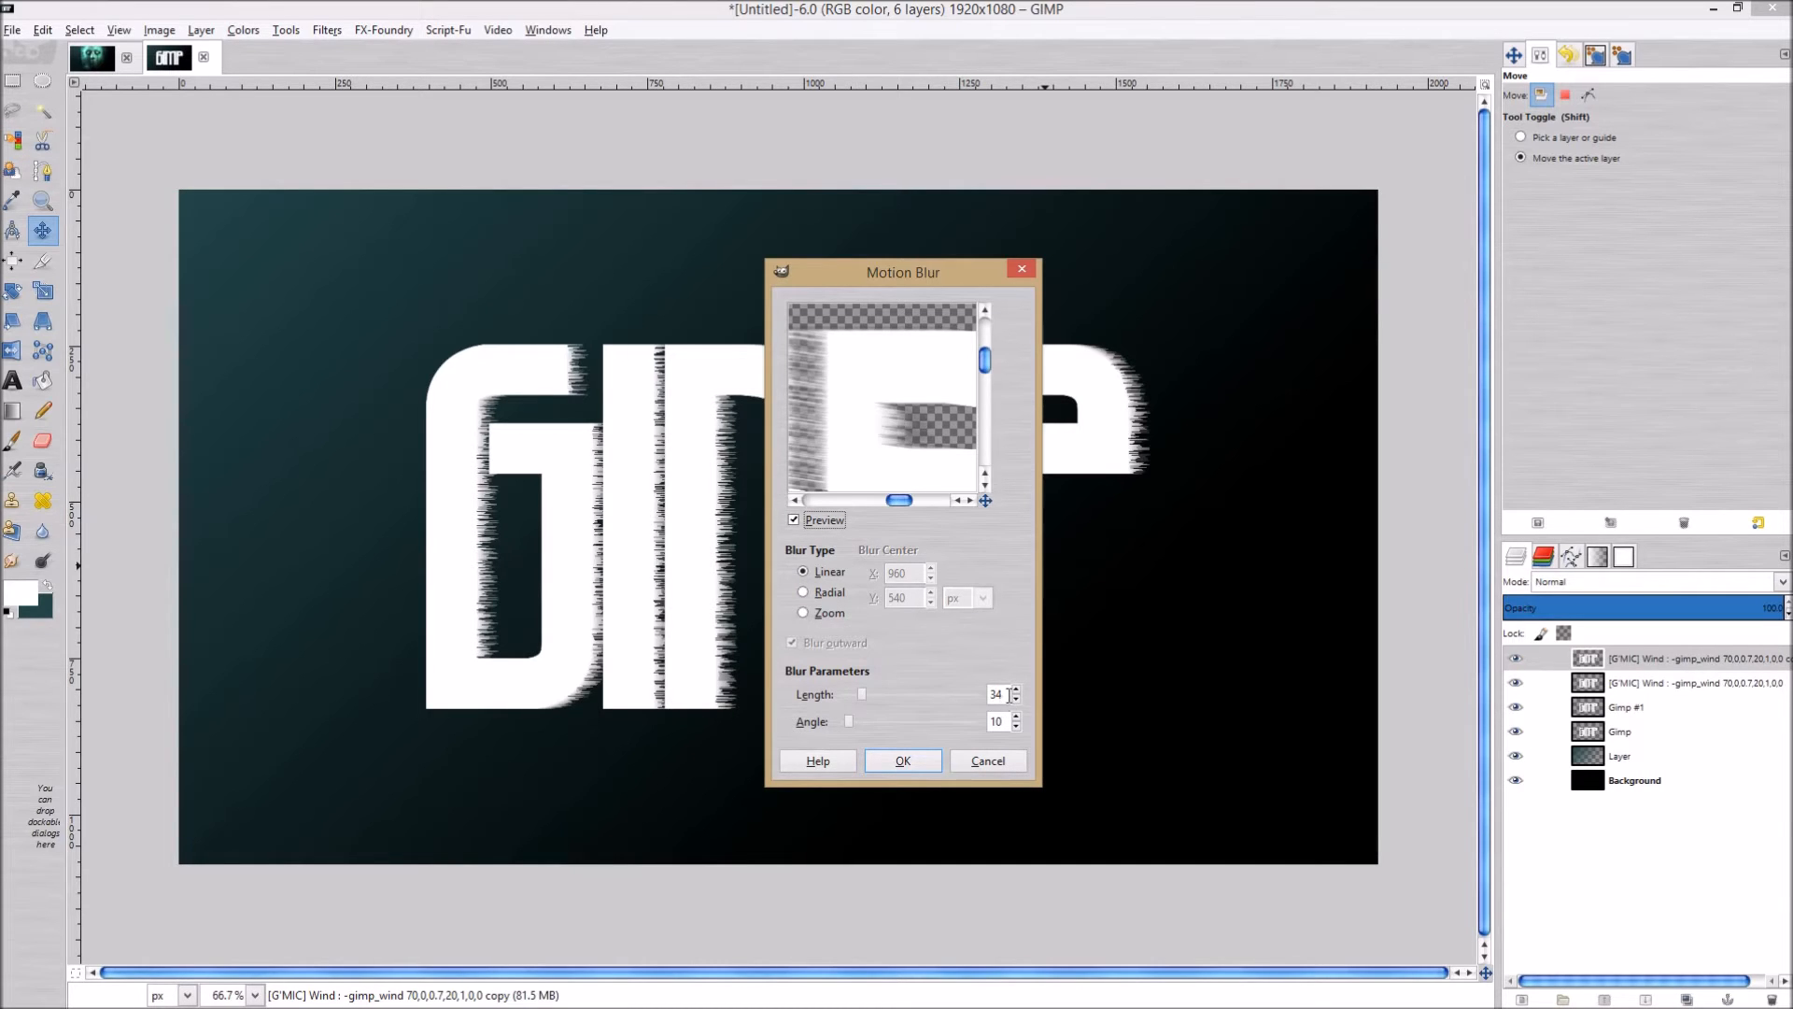
click(904, 760)
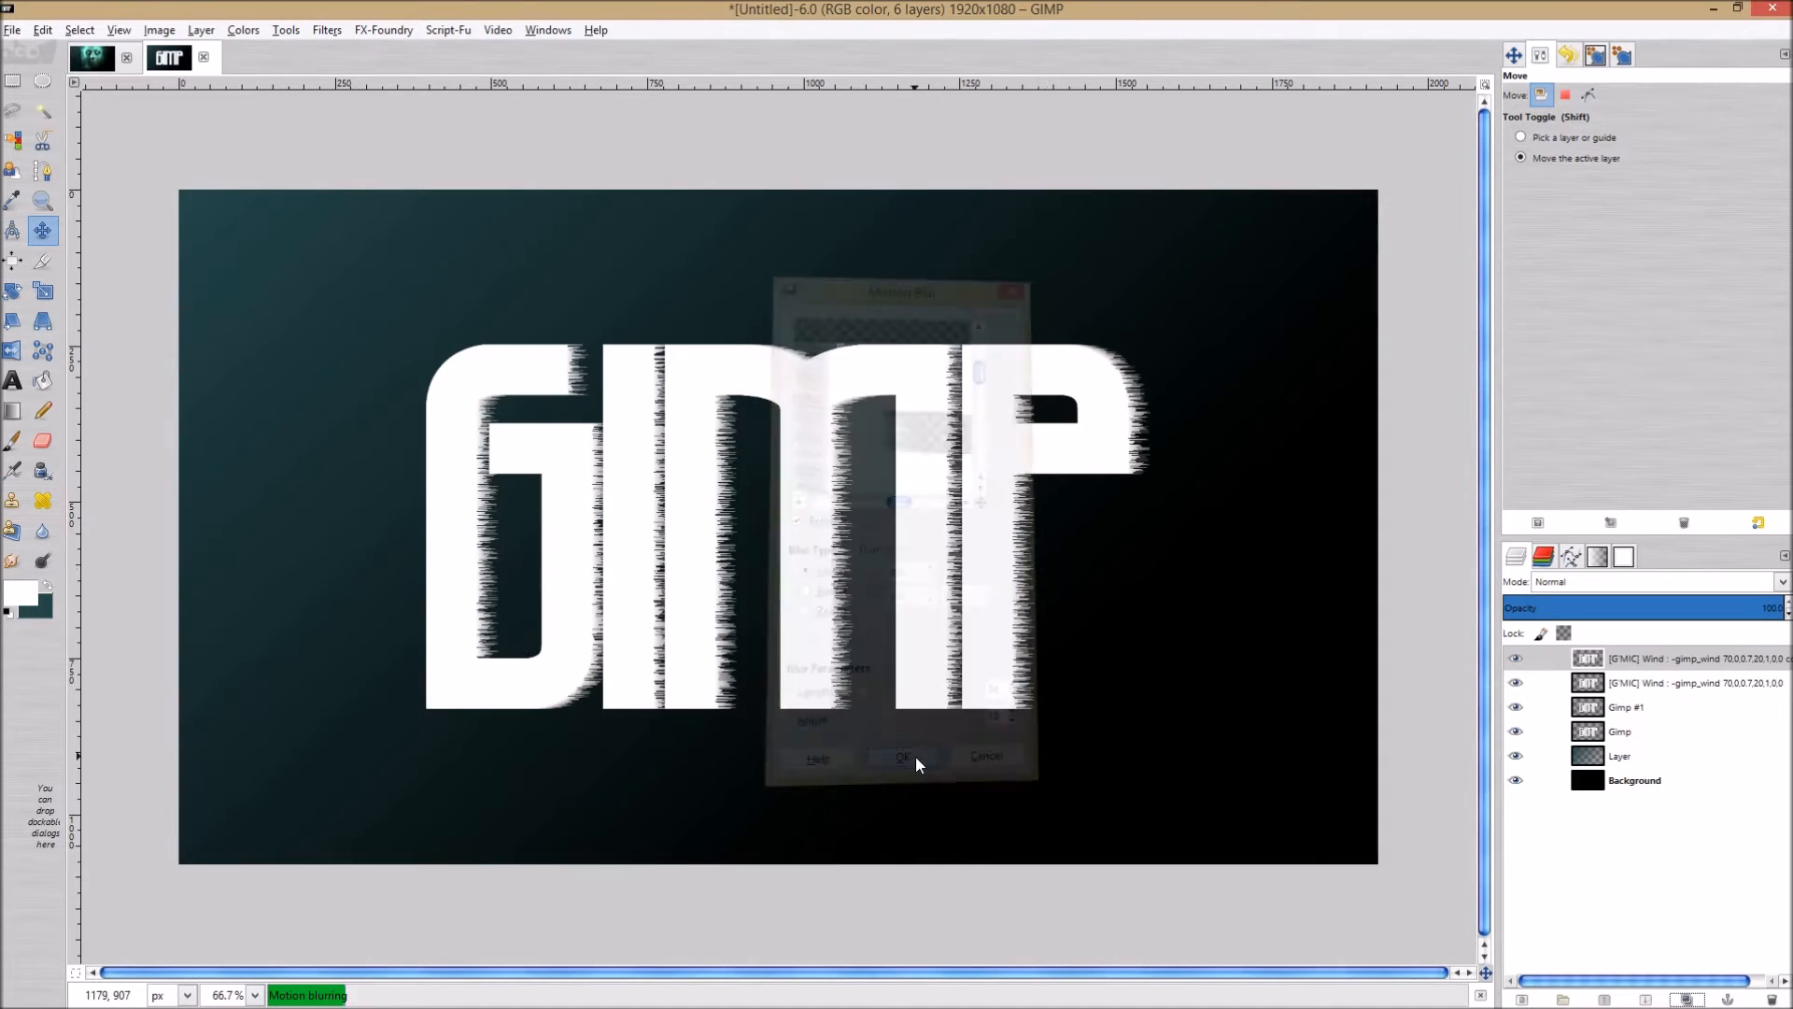
click(902, 758)
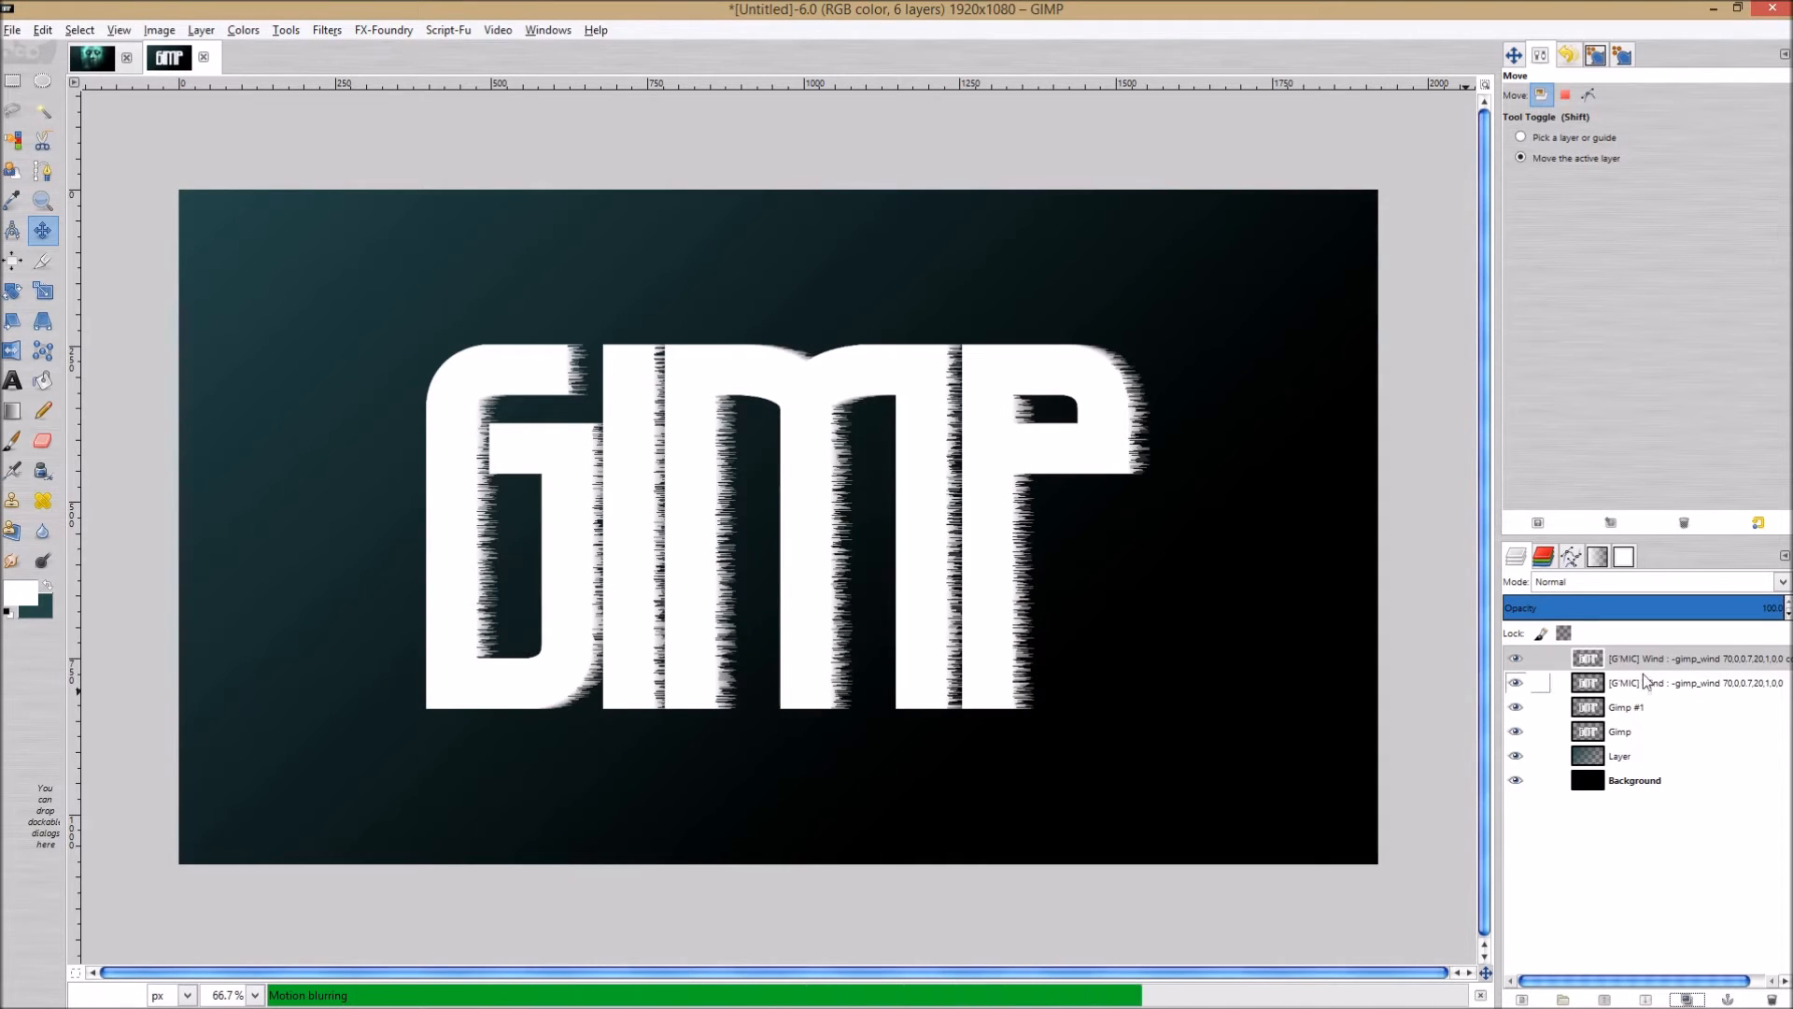
Set both G'MIC Wind layers to Burn mode with the plain text layers hidden.
click(1681, 658)
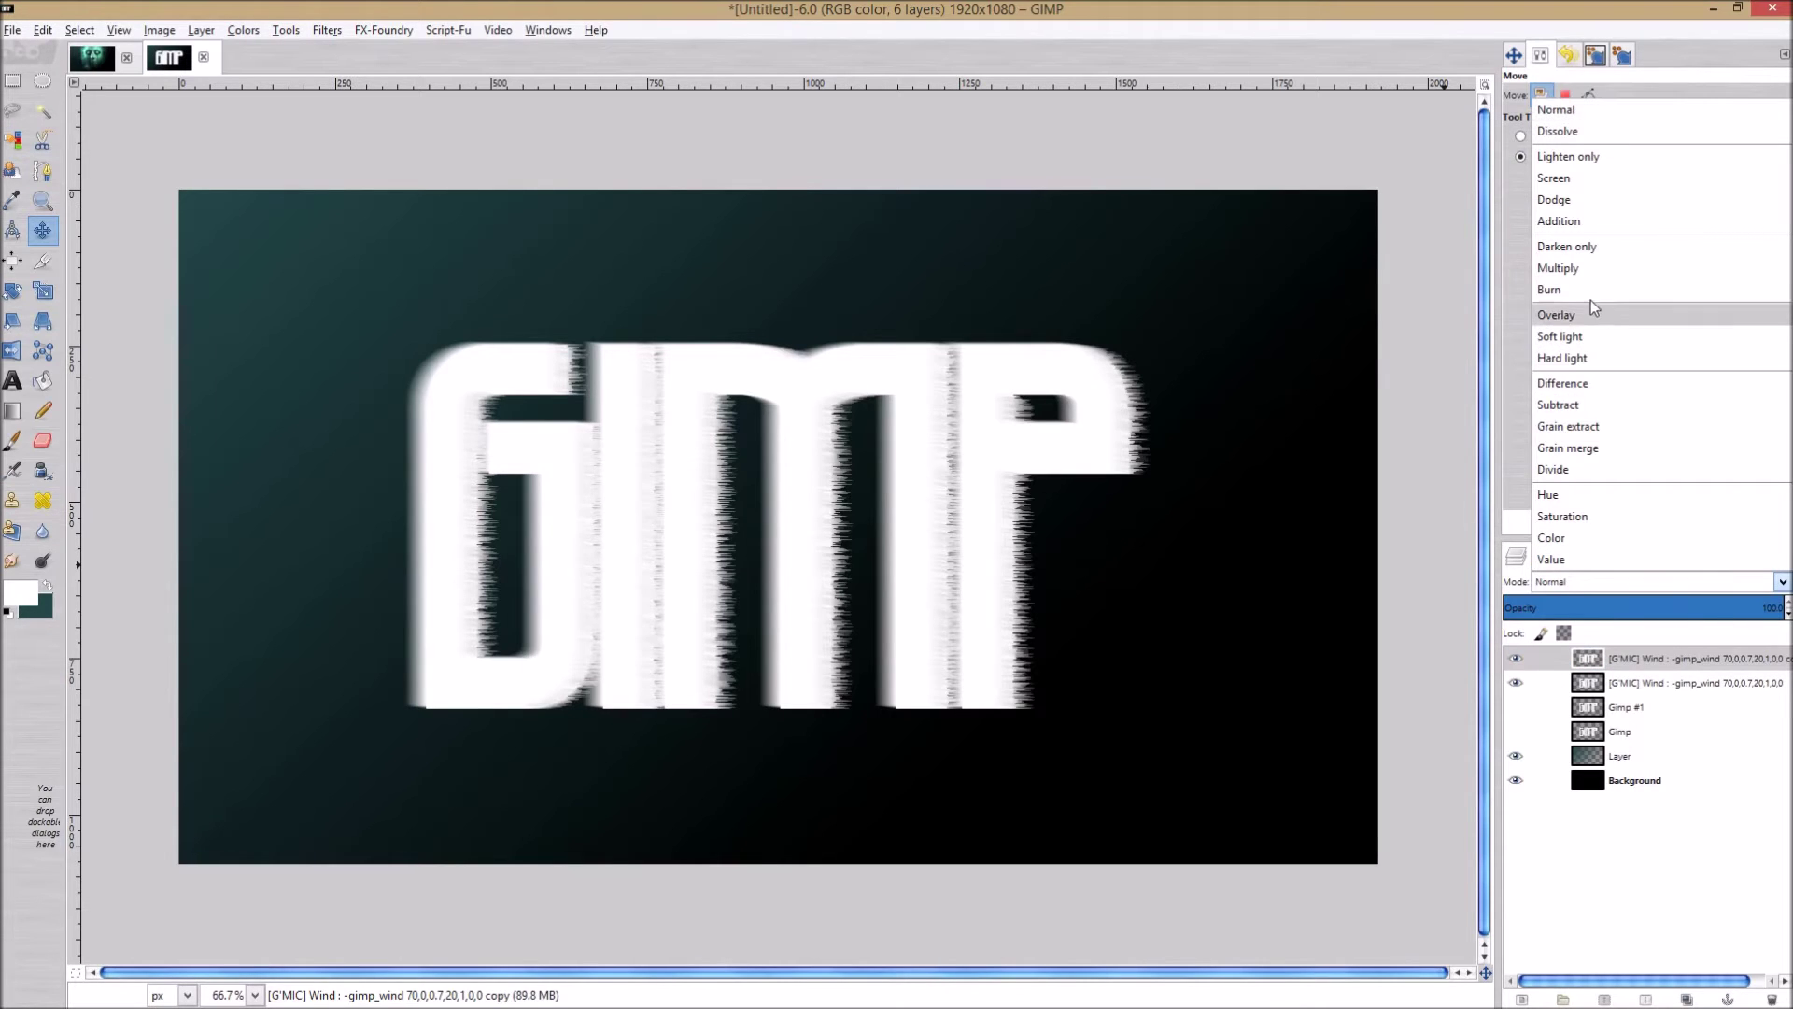
click(1693, 684)
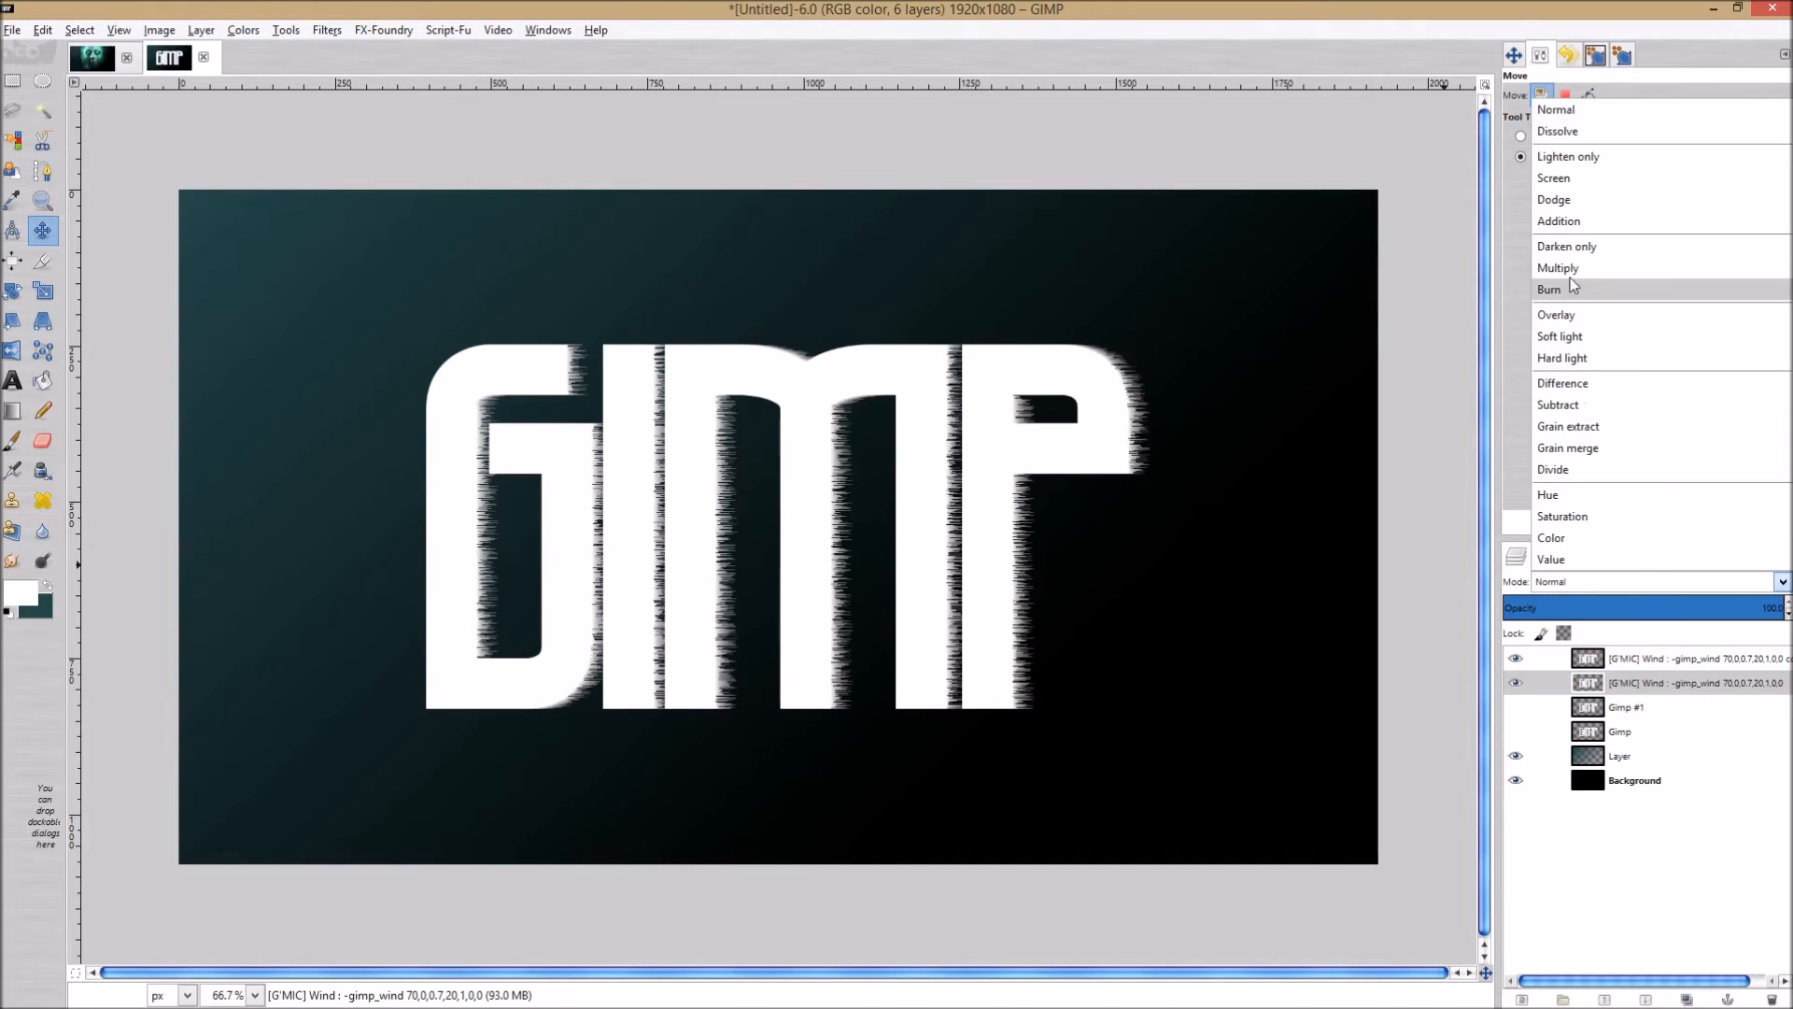
click(1547, 287)
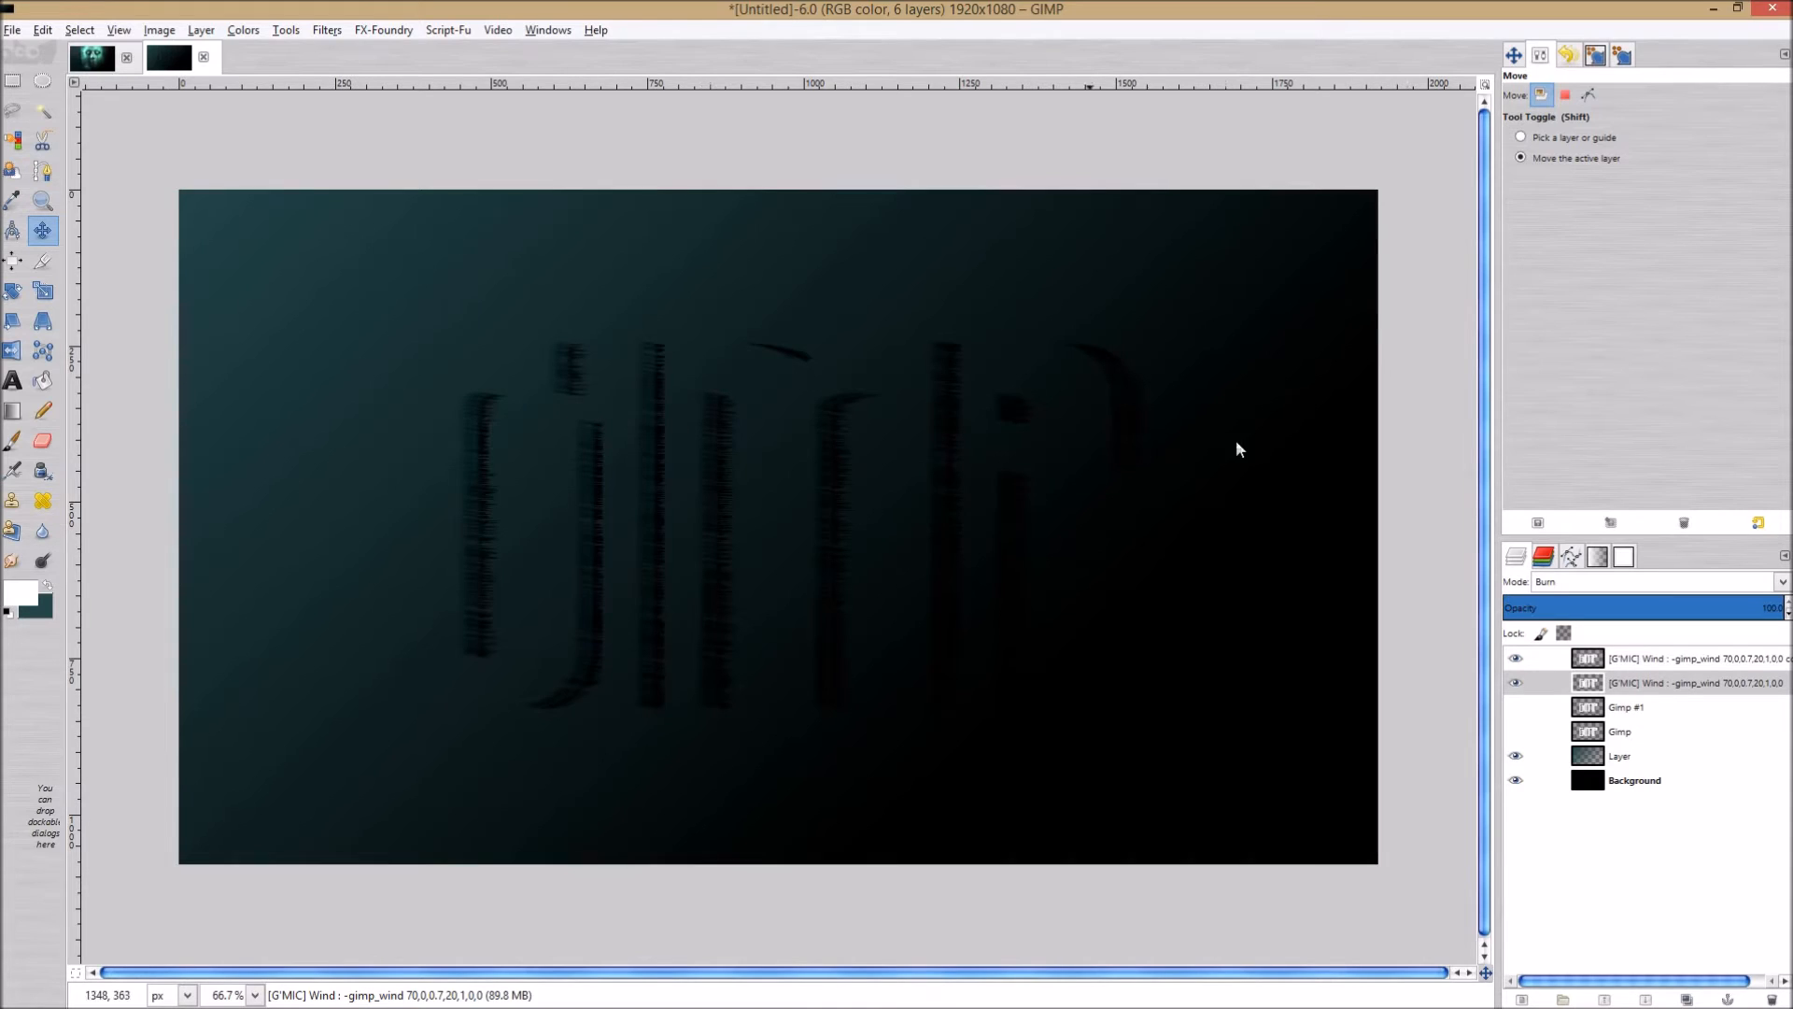
Show the Gimp text layer again in Grain extract mode at about half opacity.
click(1620, 732)
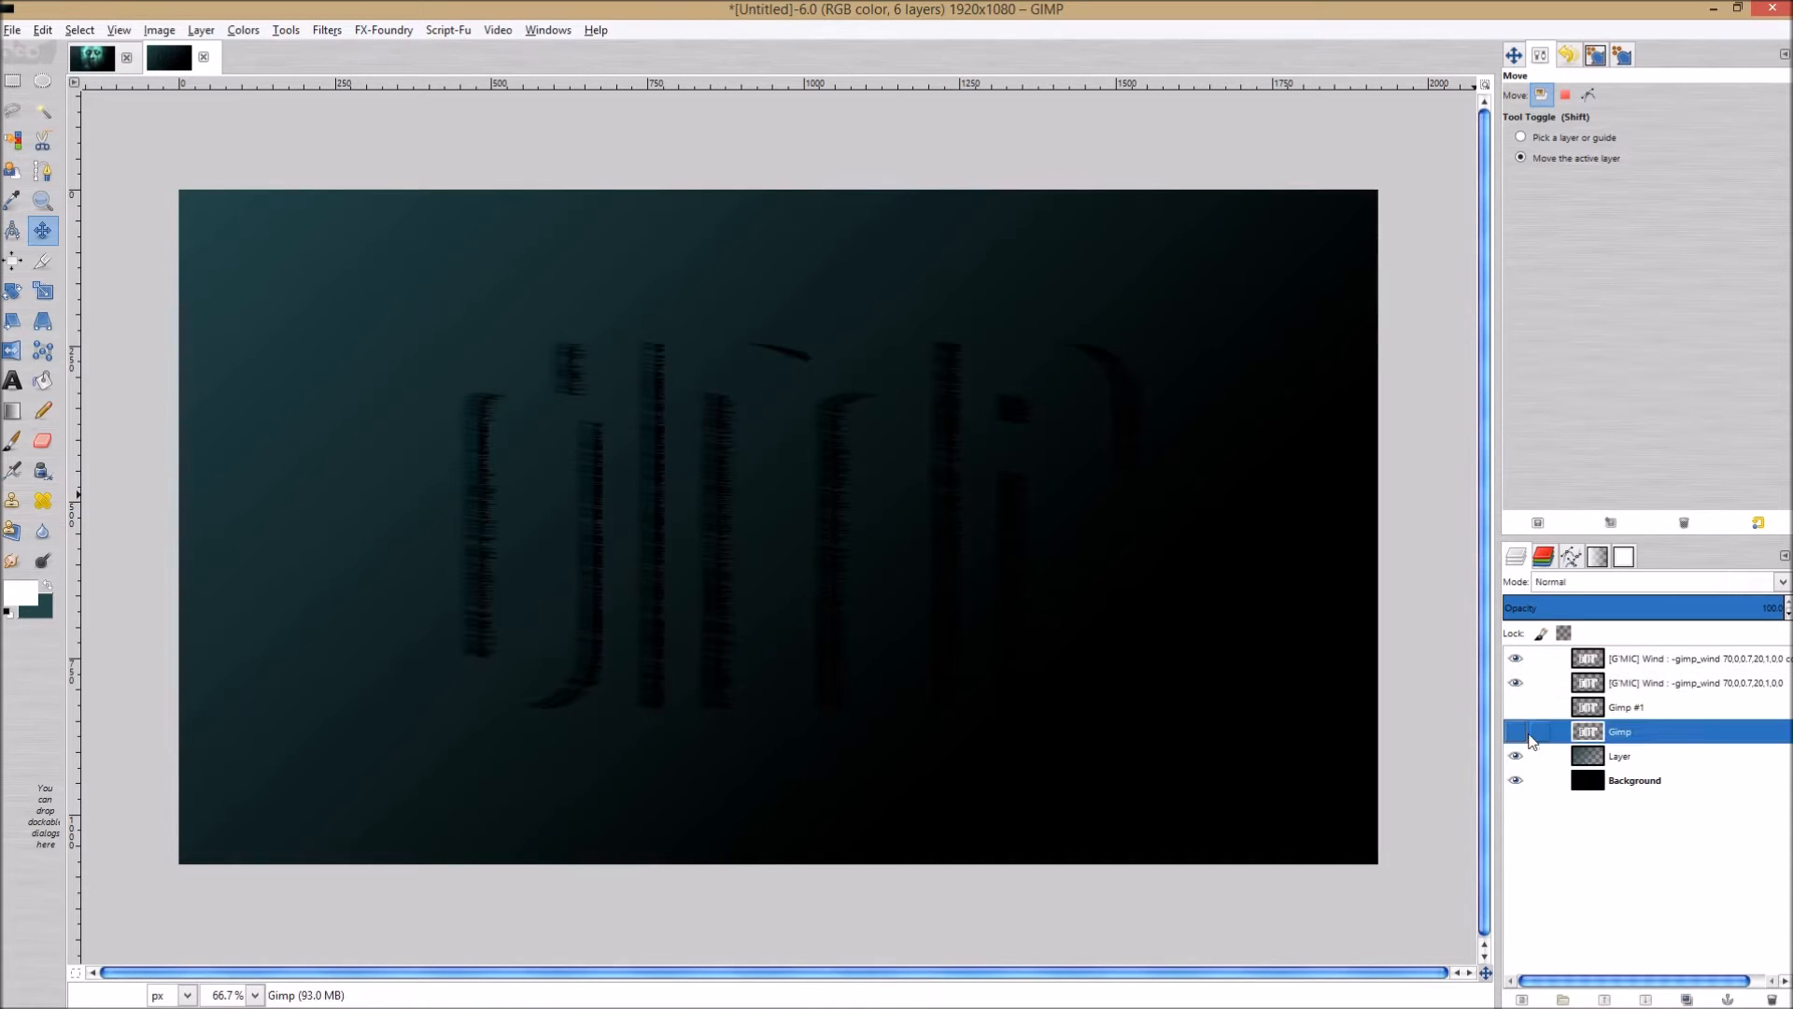
click(1513, 730)
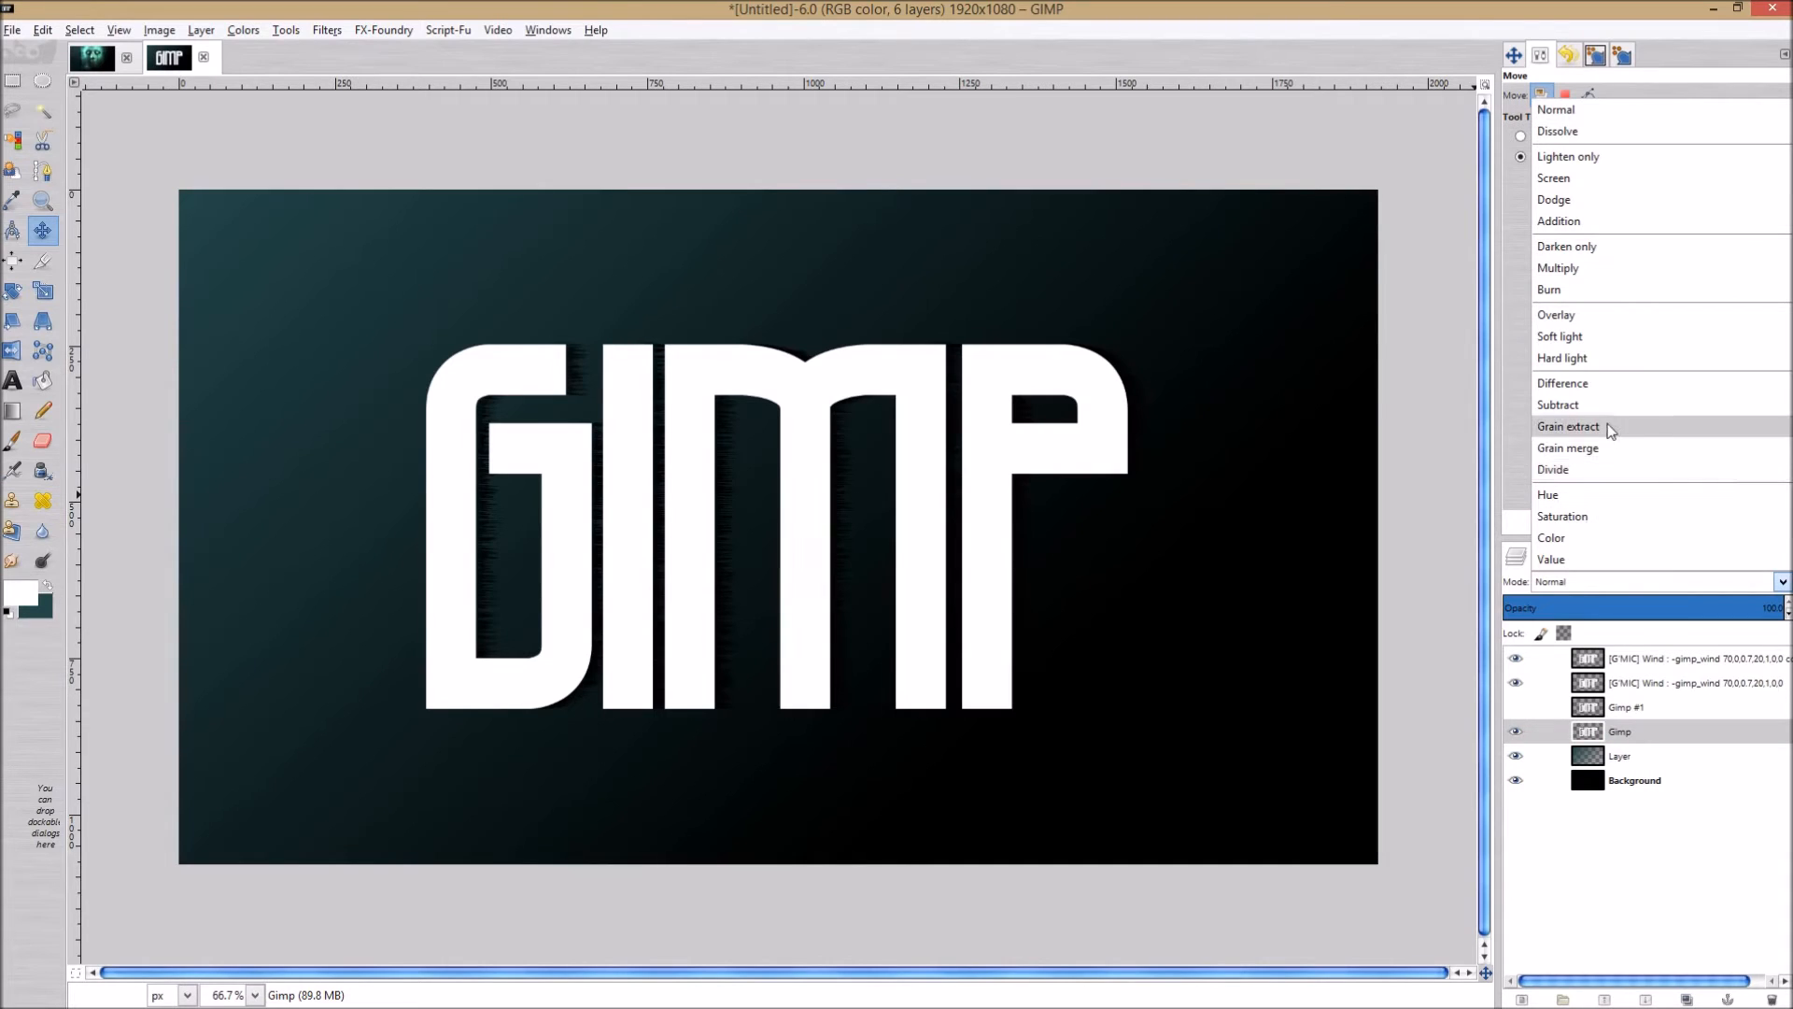
click(1569, 448)
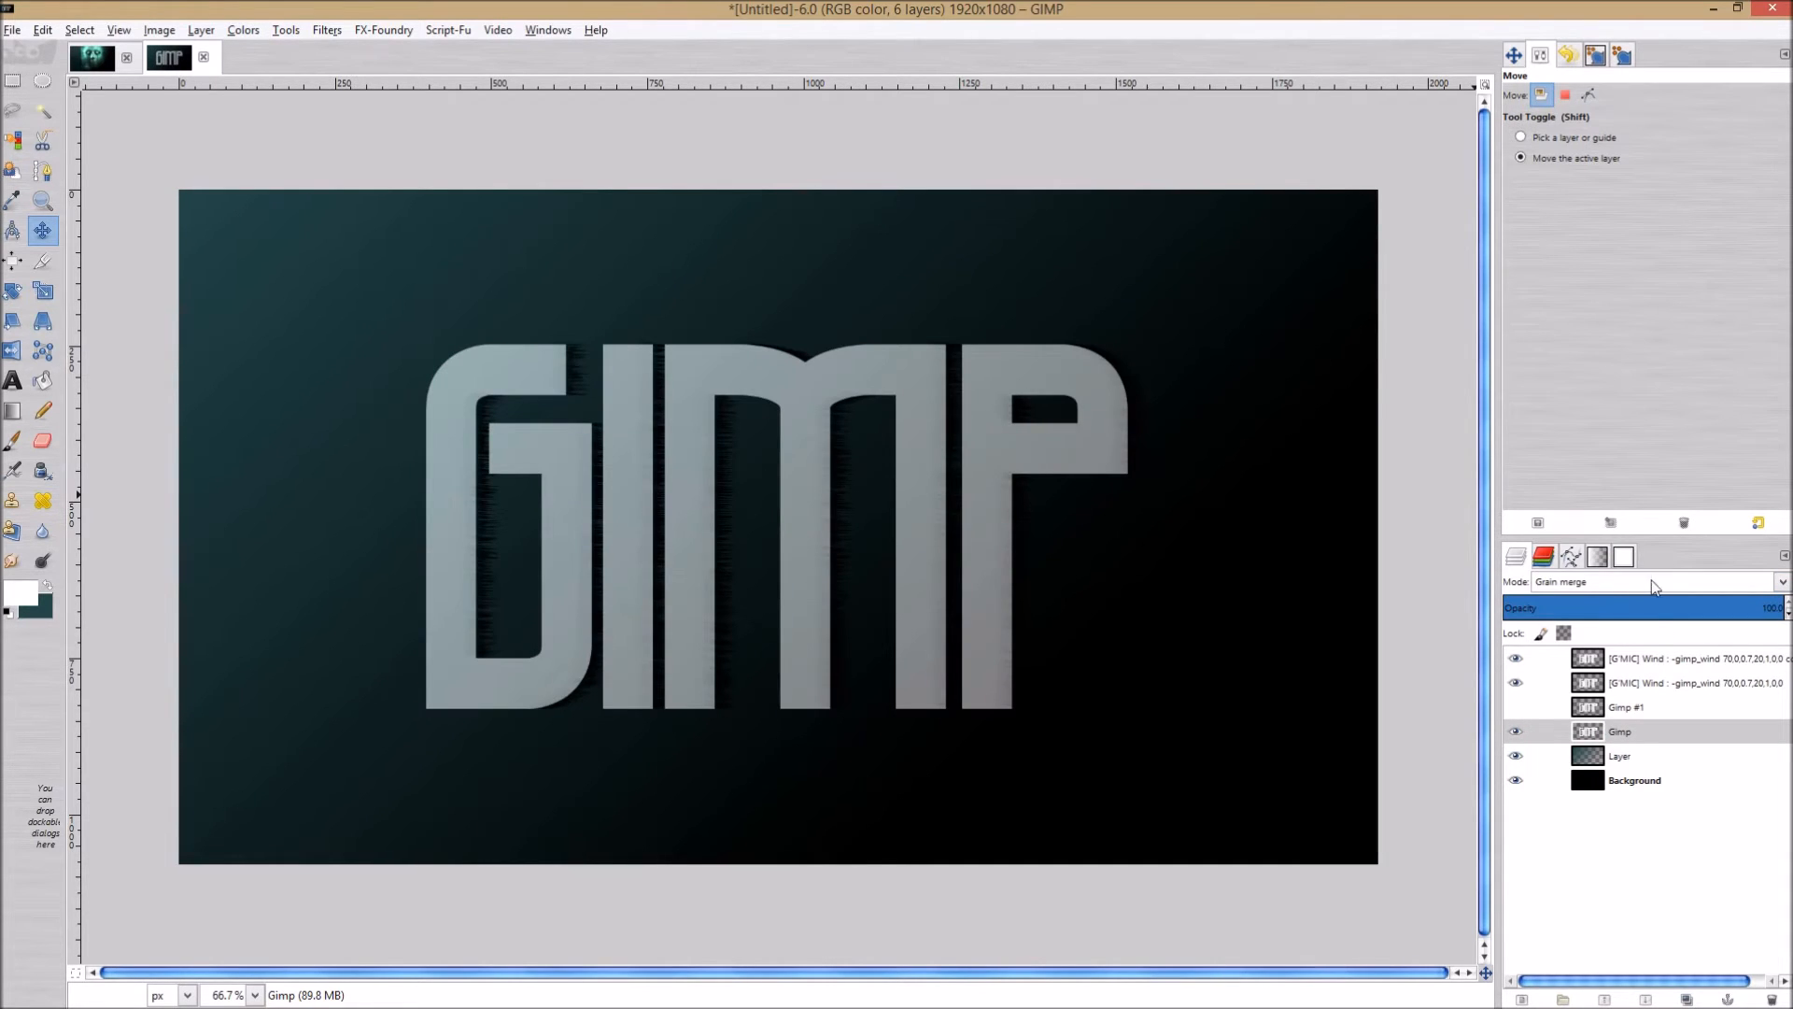
click(1657, 581)
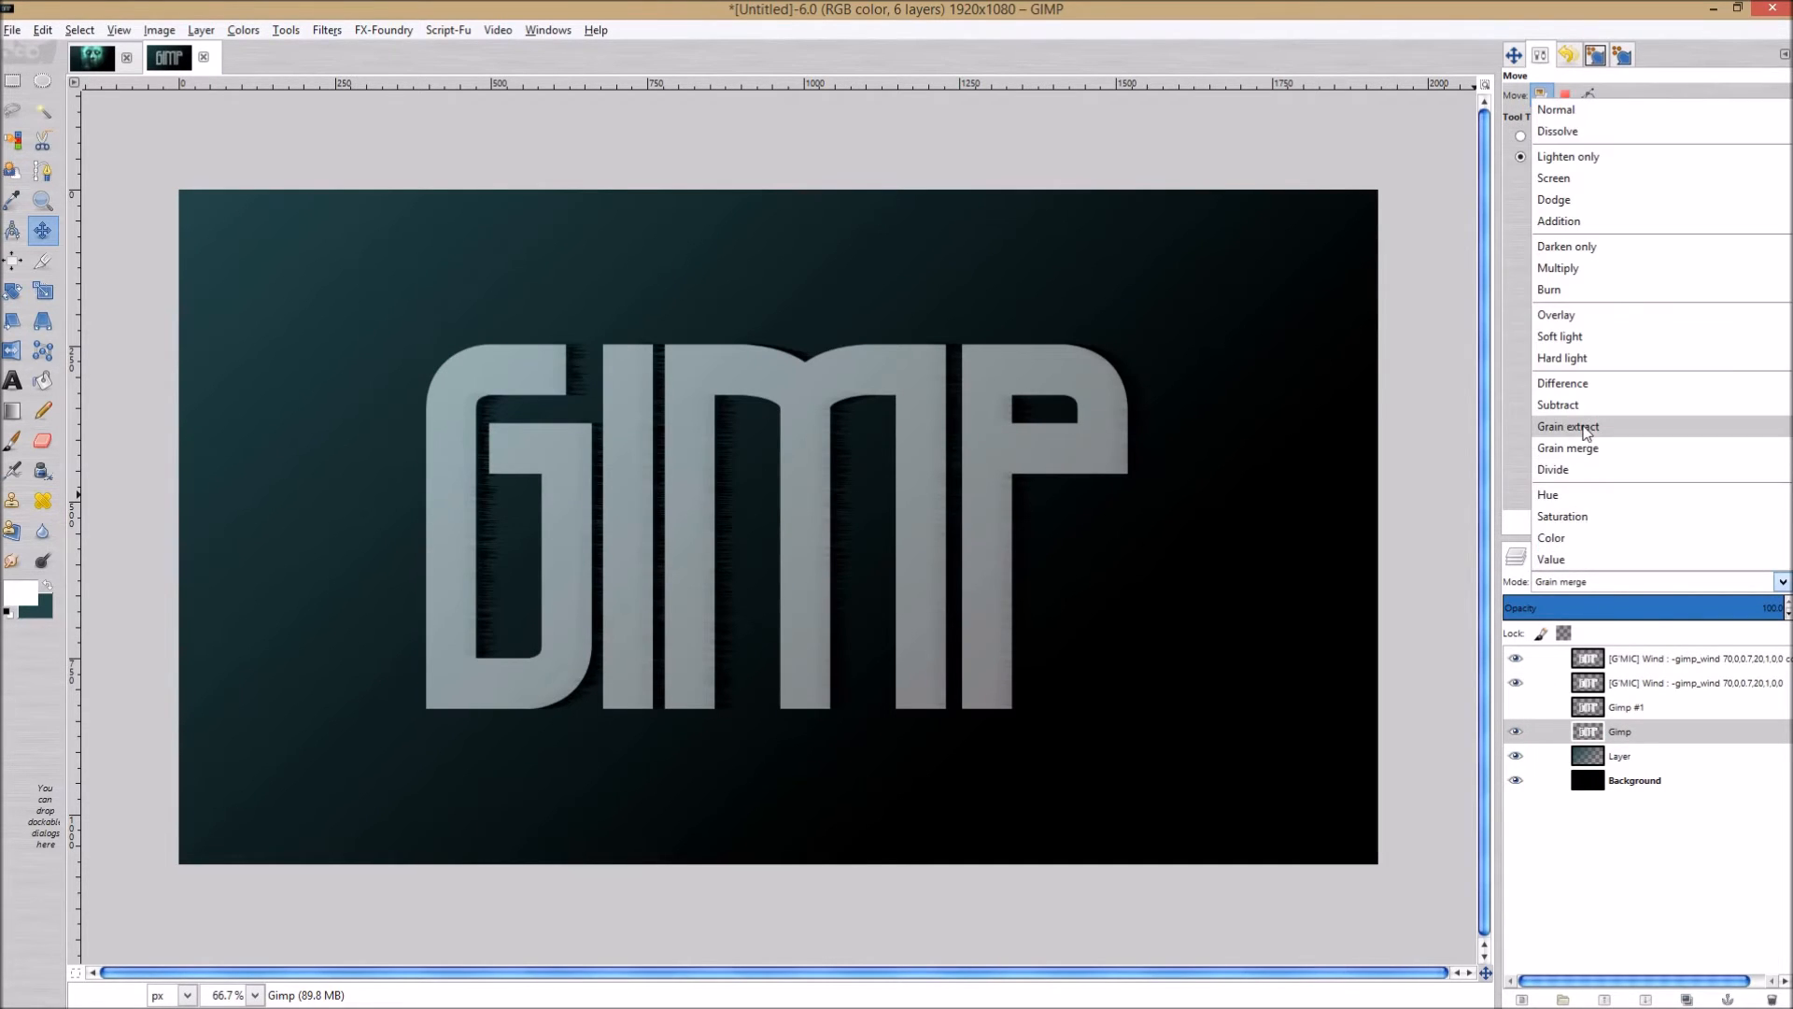
click(1570, 426)
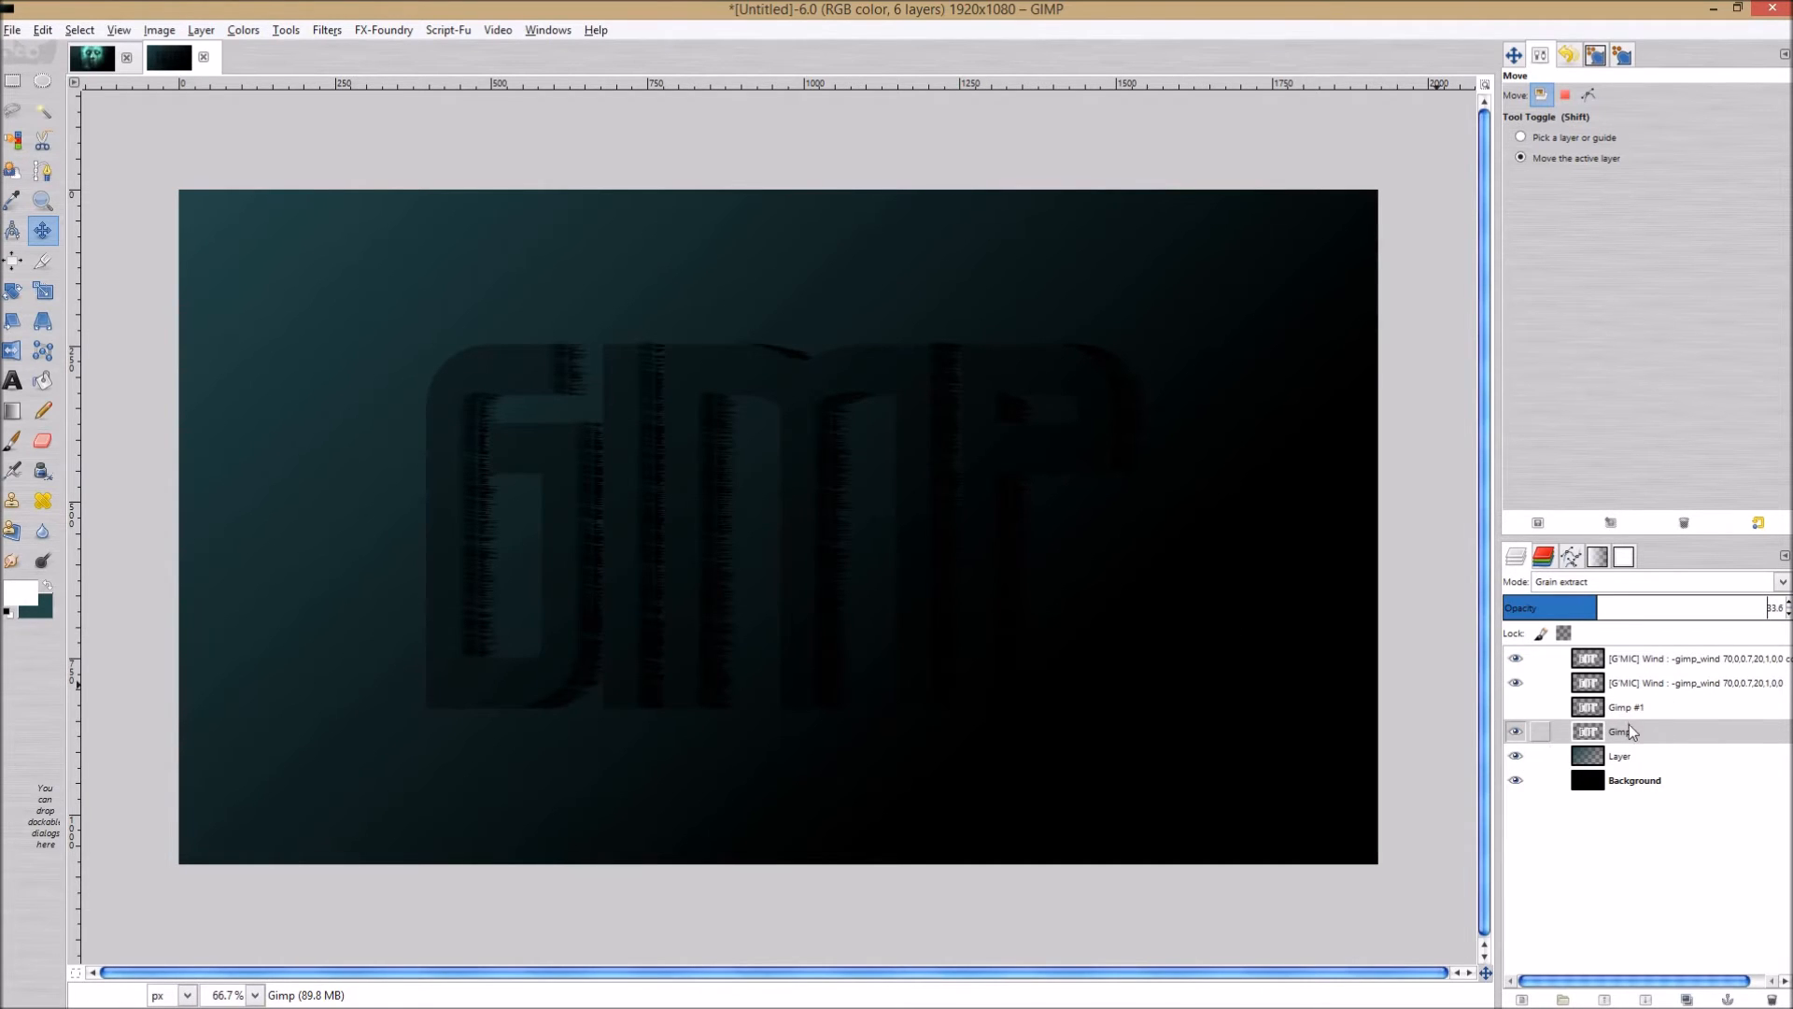
click(1622, 754)
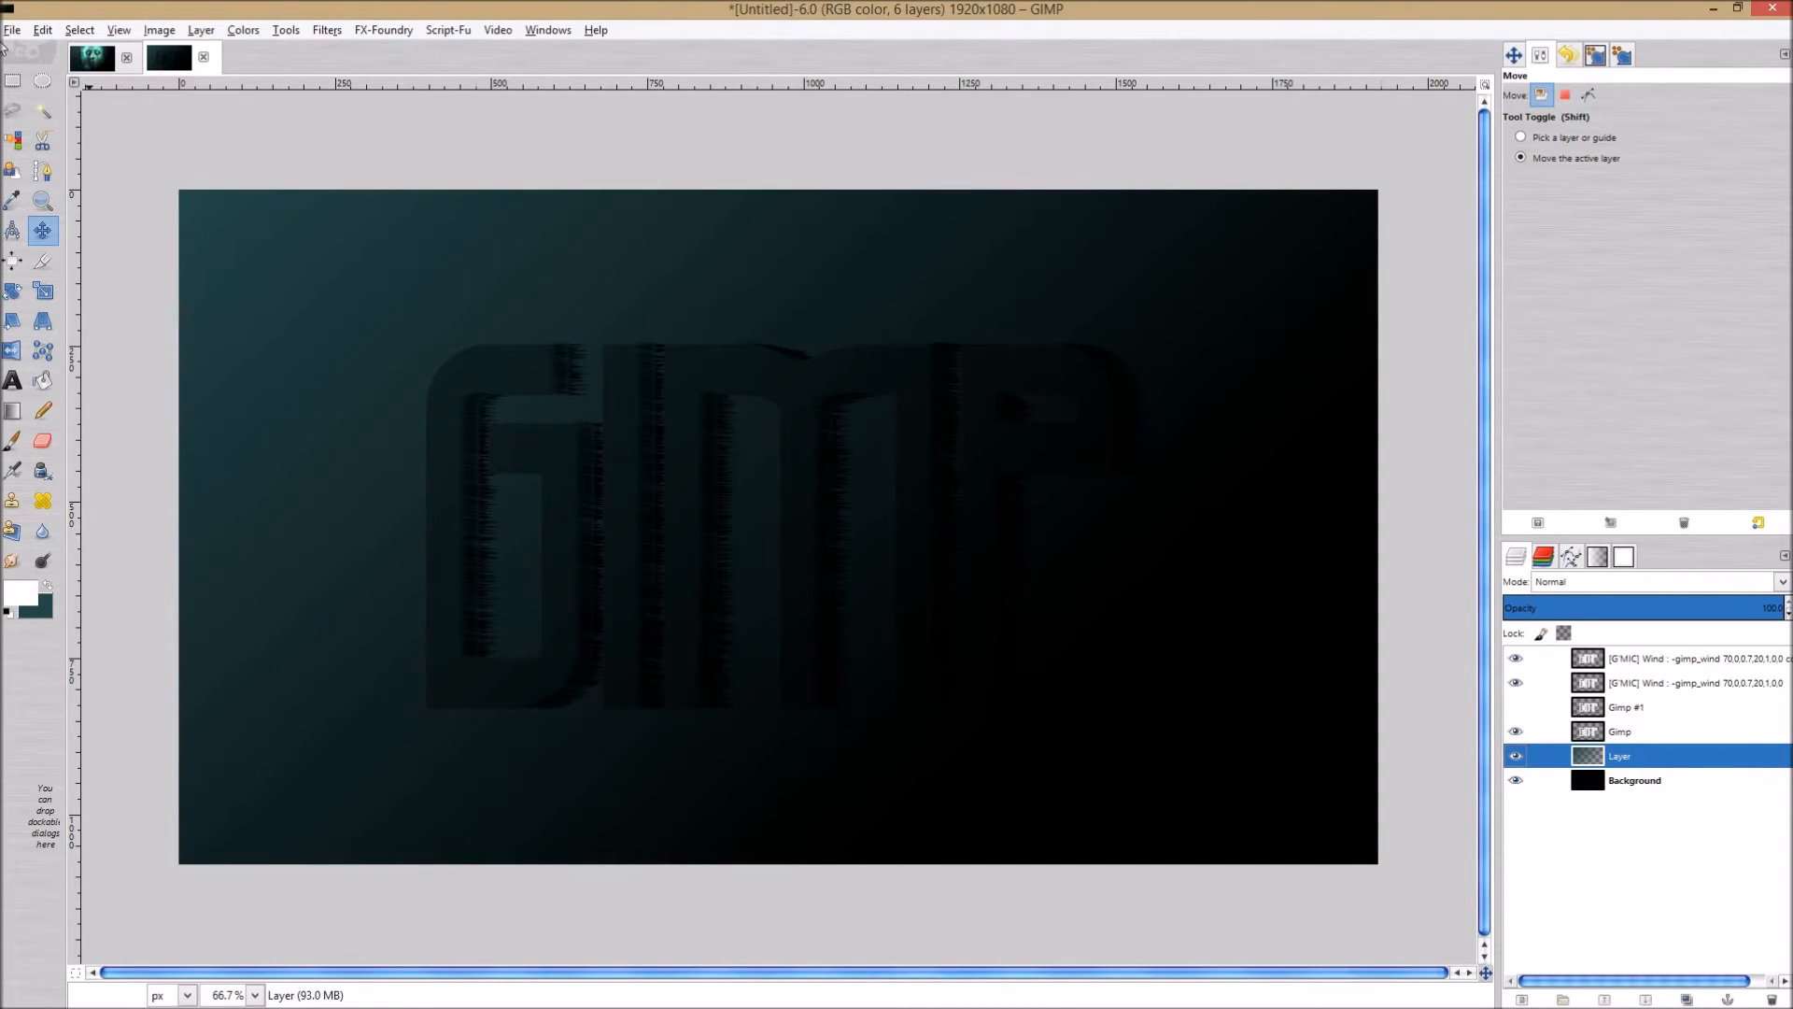
Open scary-dude-main.jpg from Desktop > Scary WallPaper as a new layer.
click(41, 28)
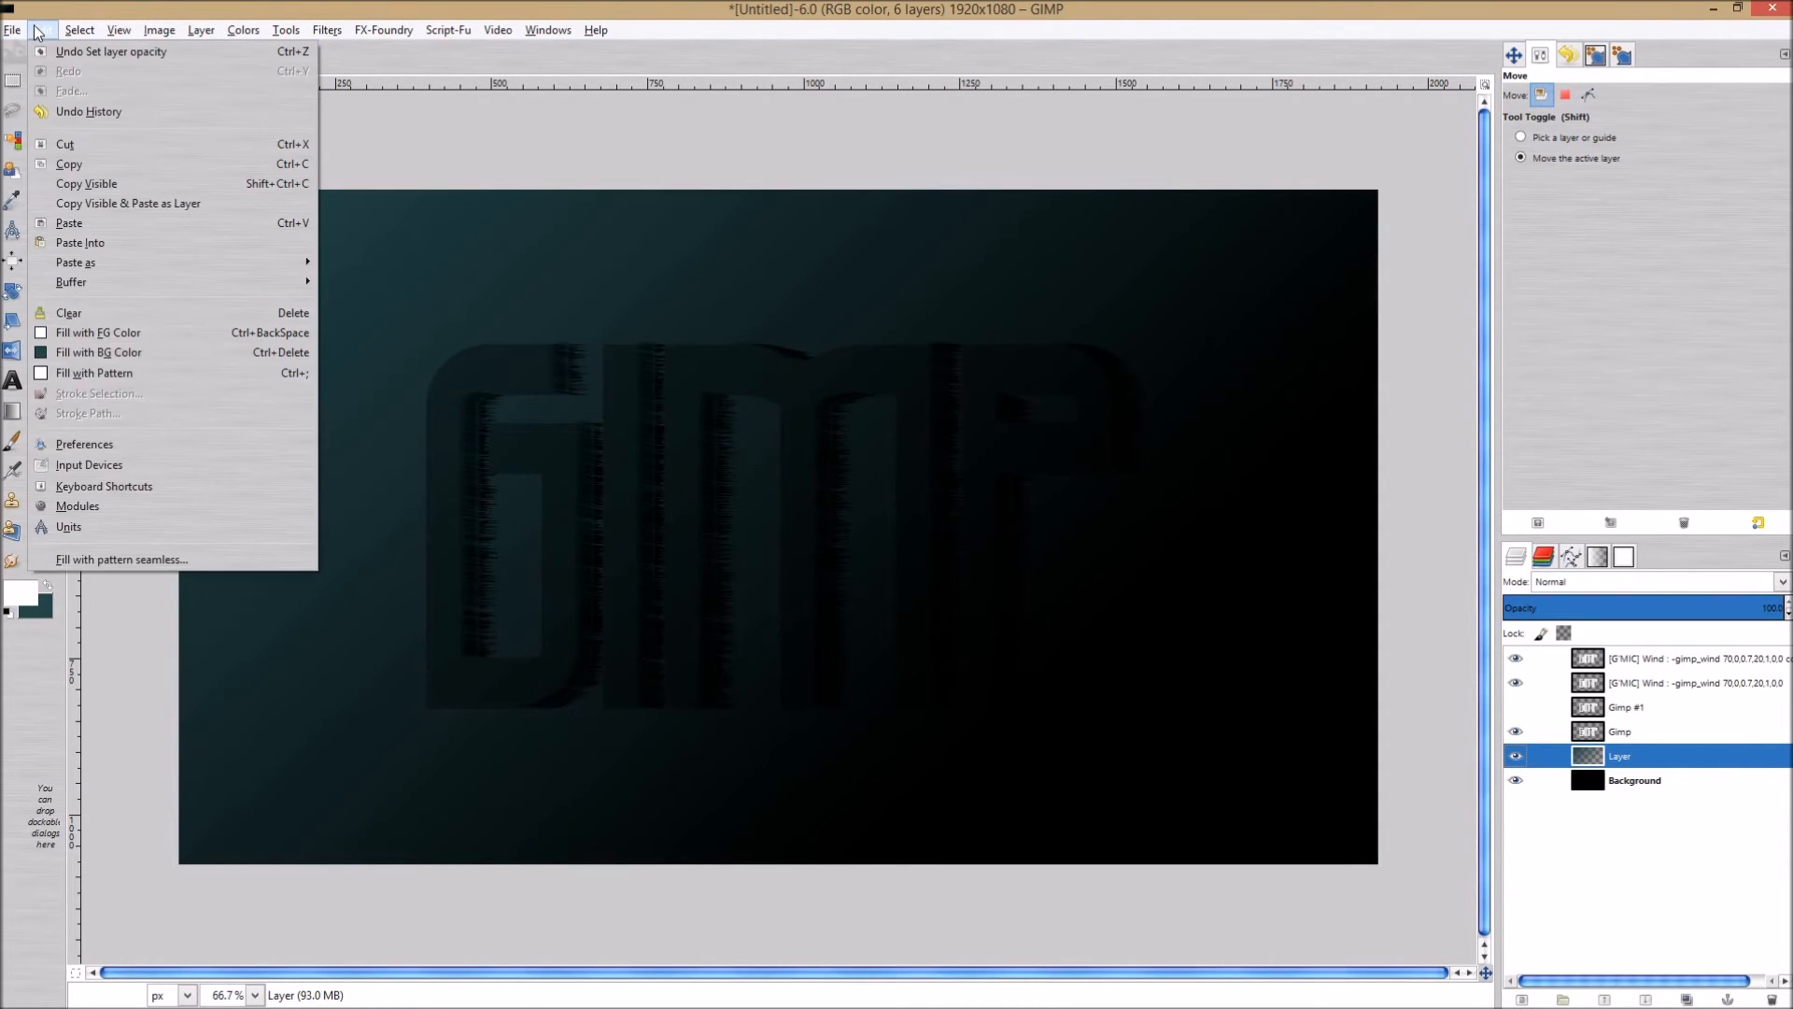
click(12, 30)
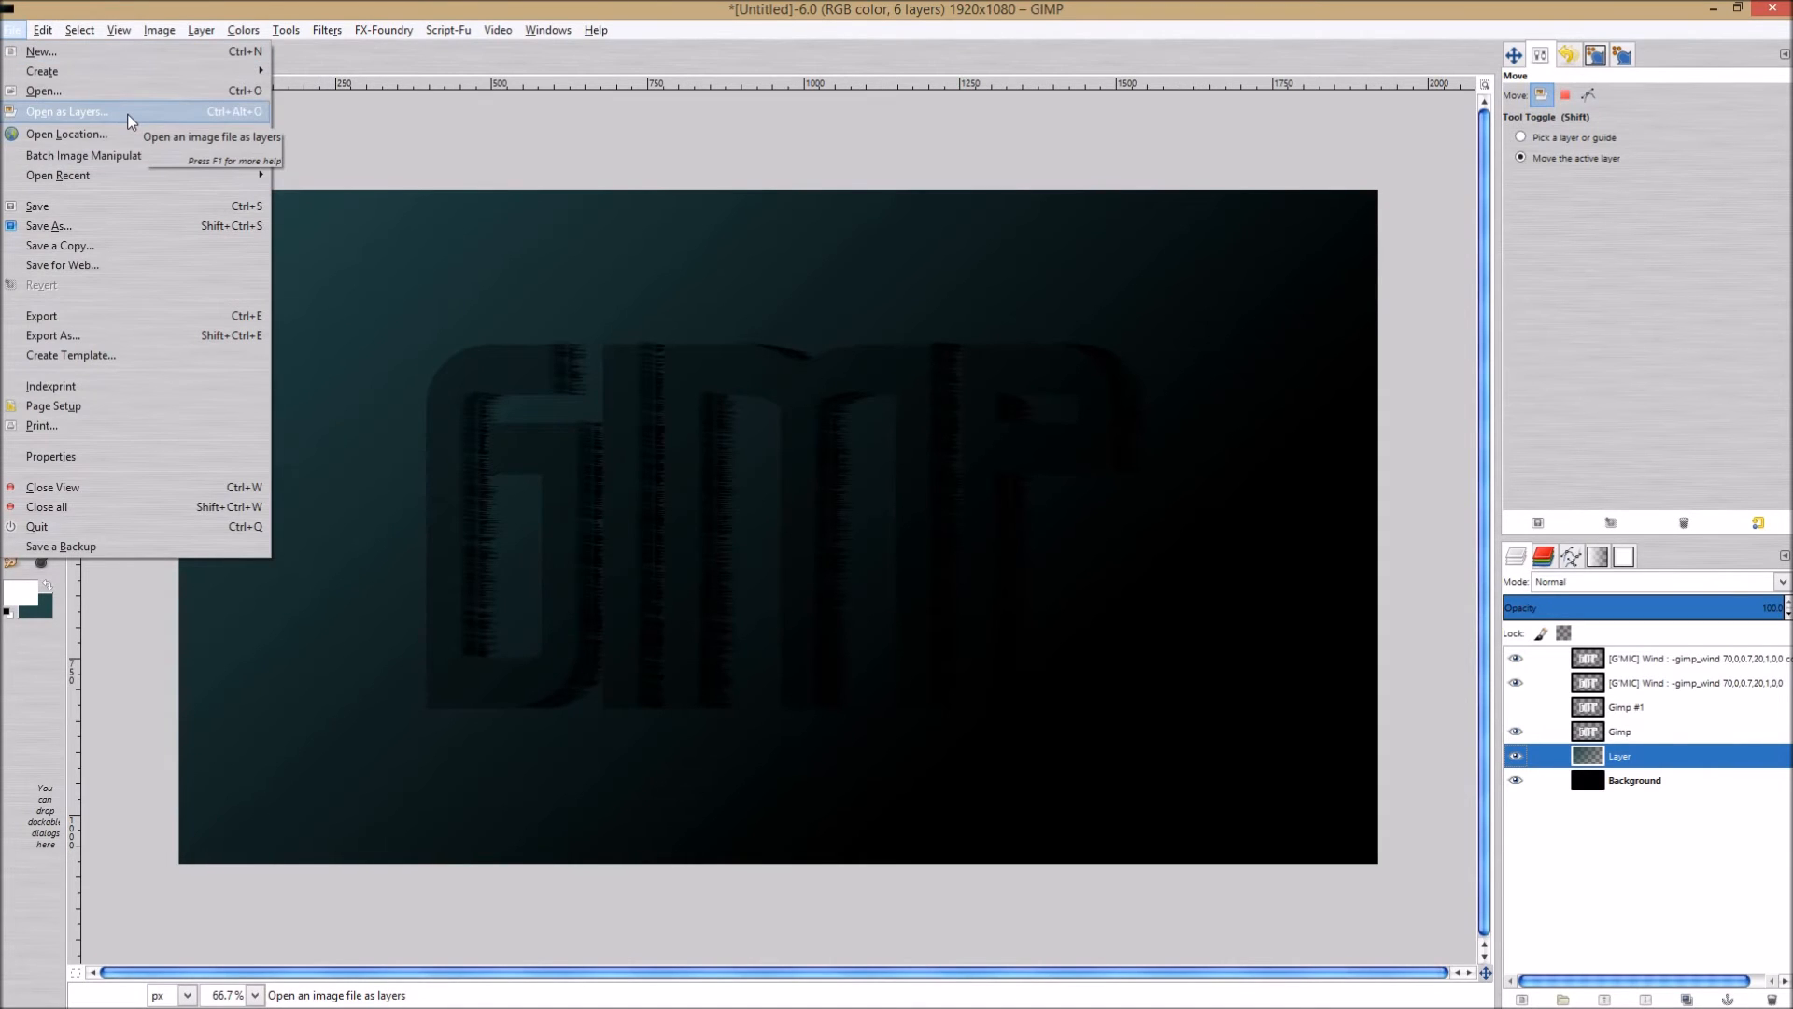
click(68, 110)
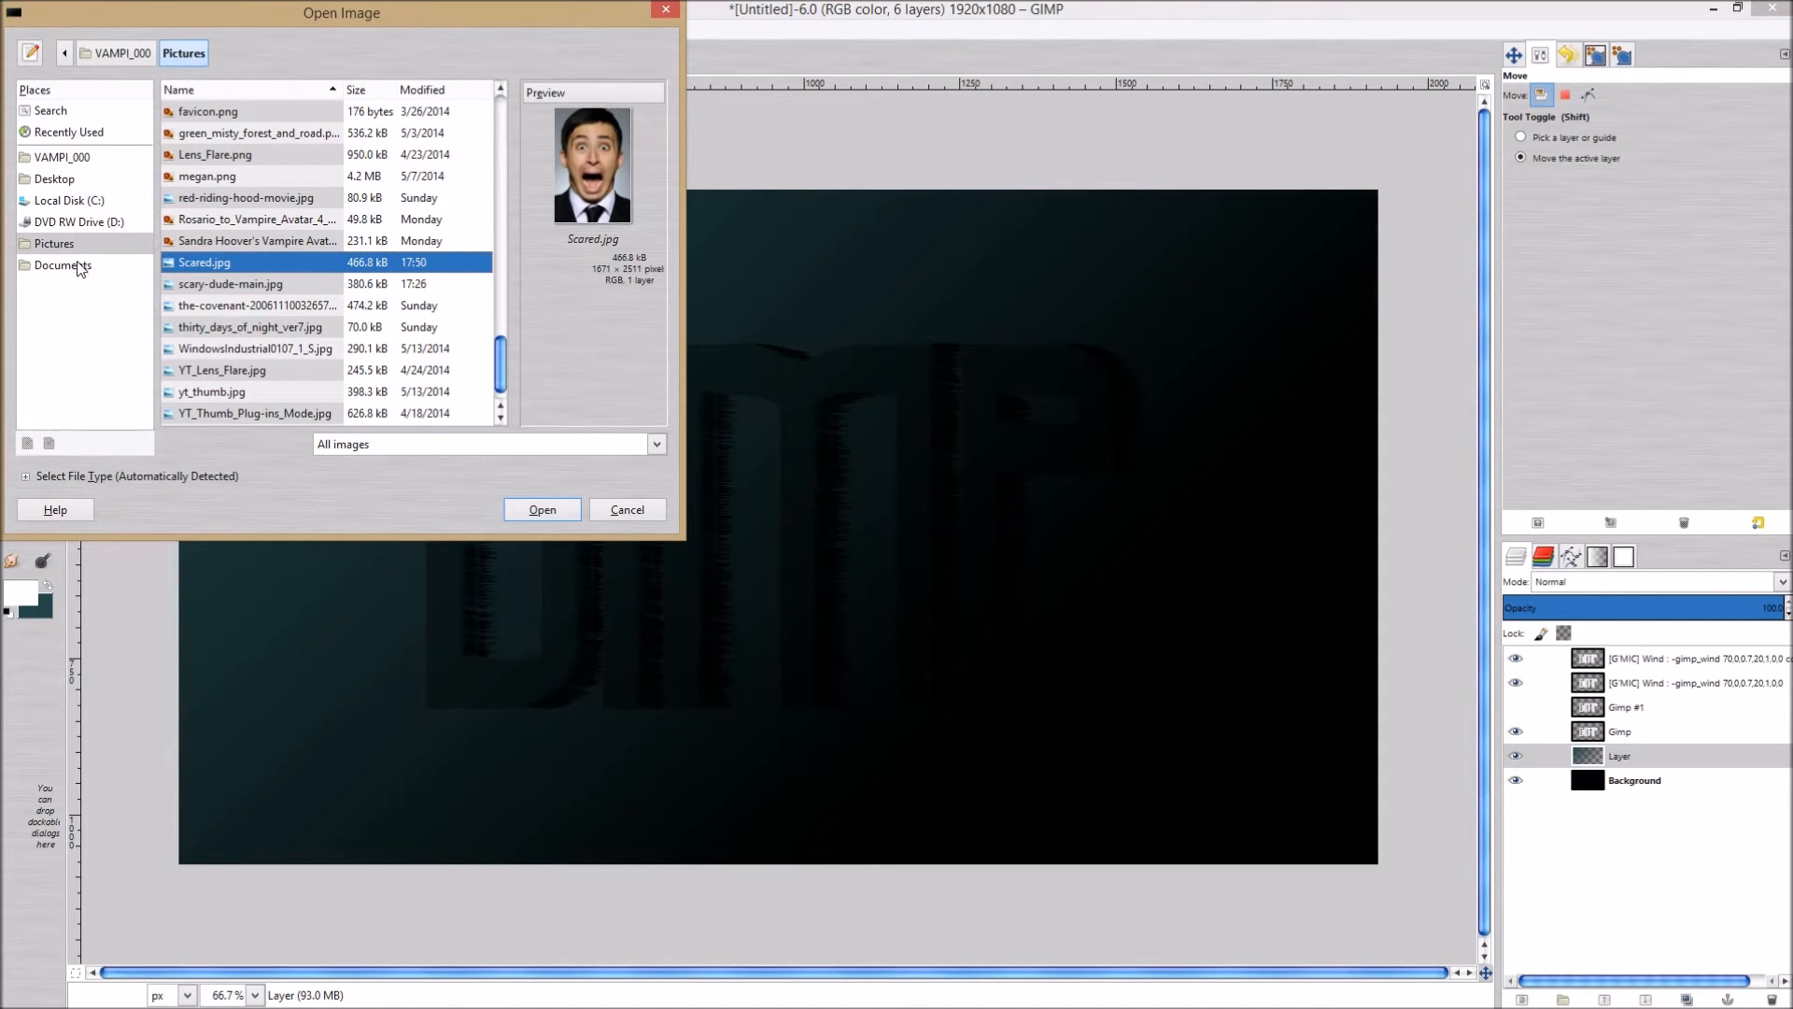
click(52, 180)
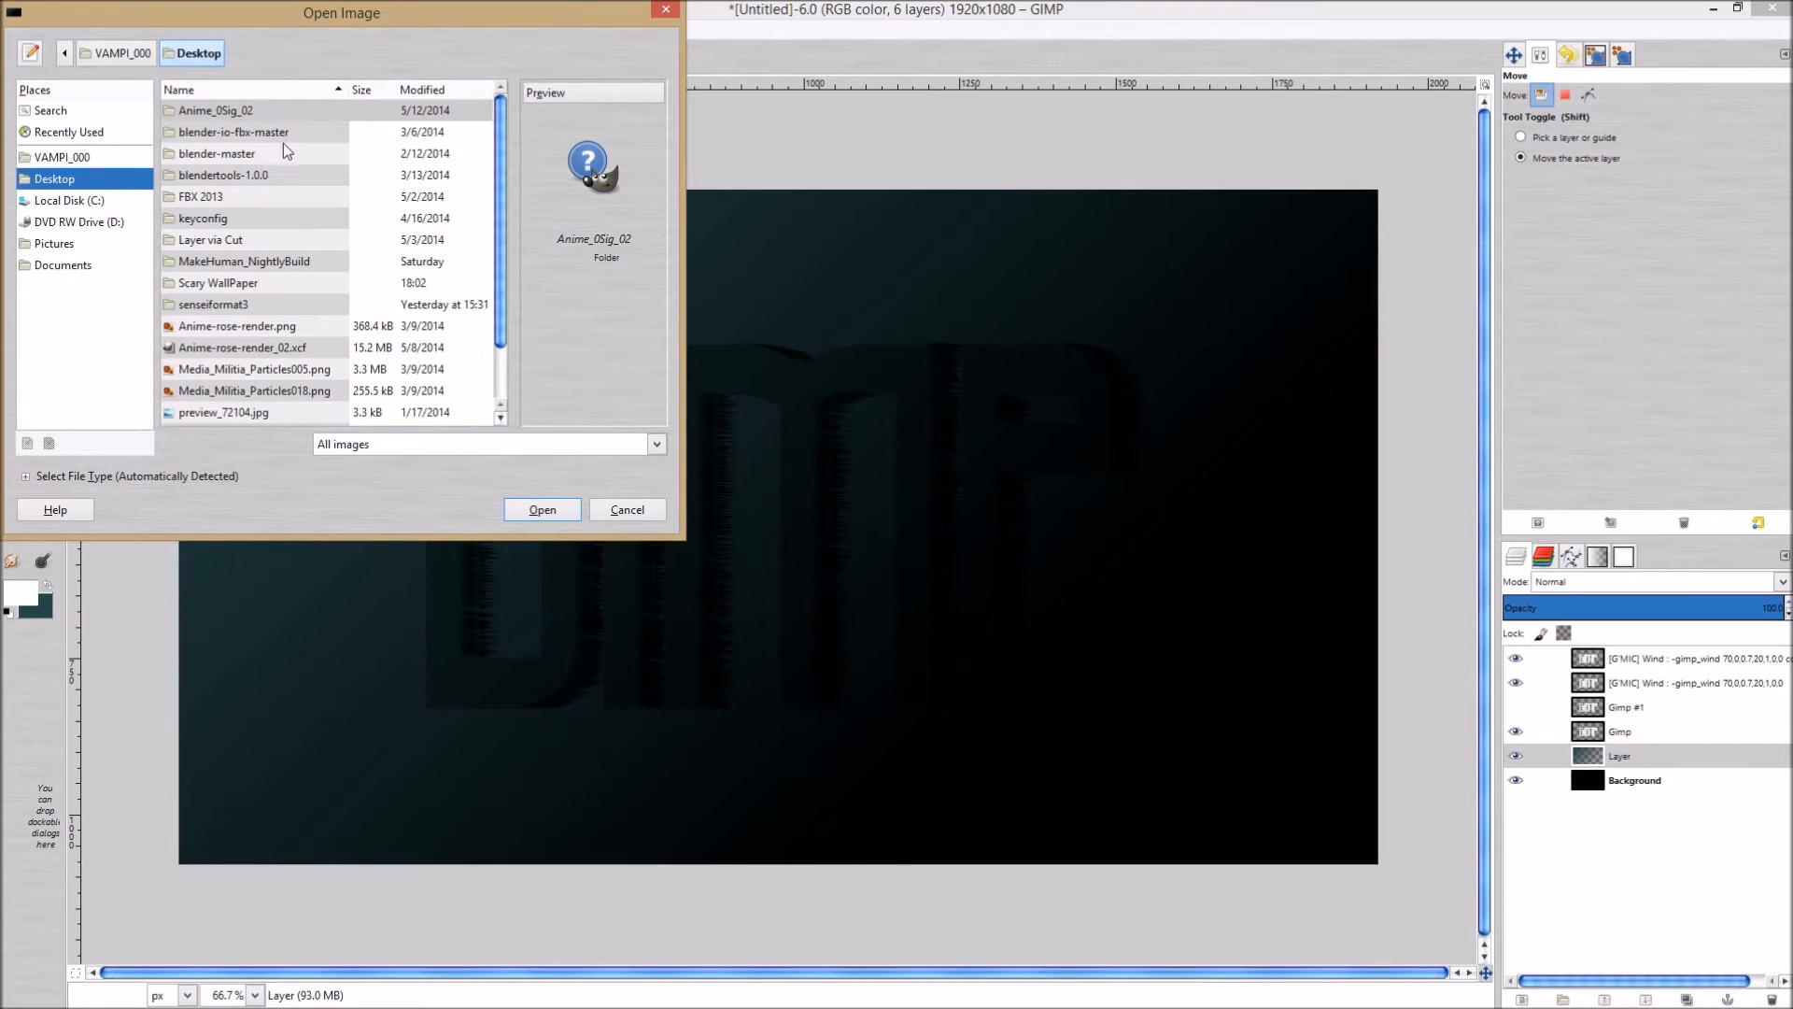
double_click(220, 284)
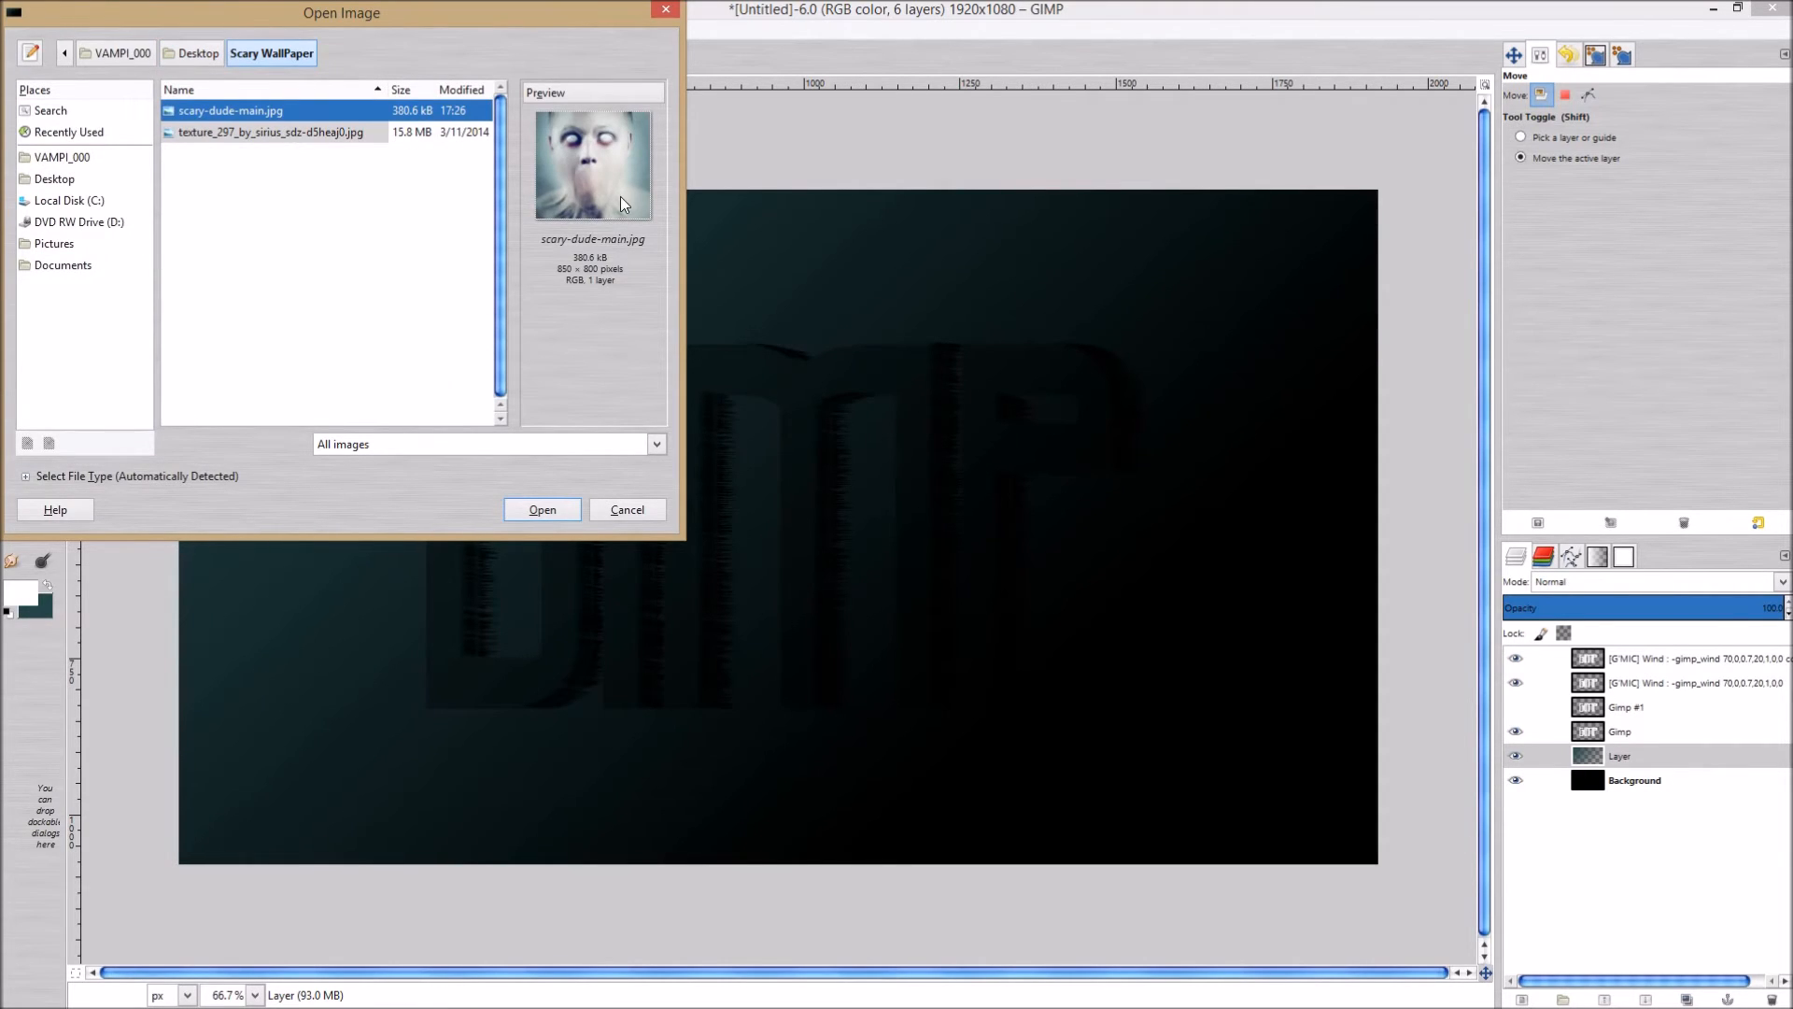
click(542, 508)
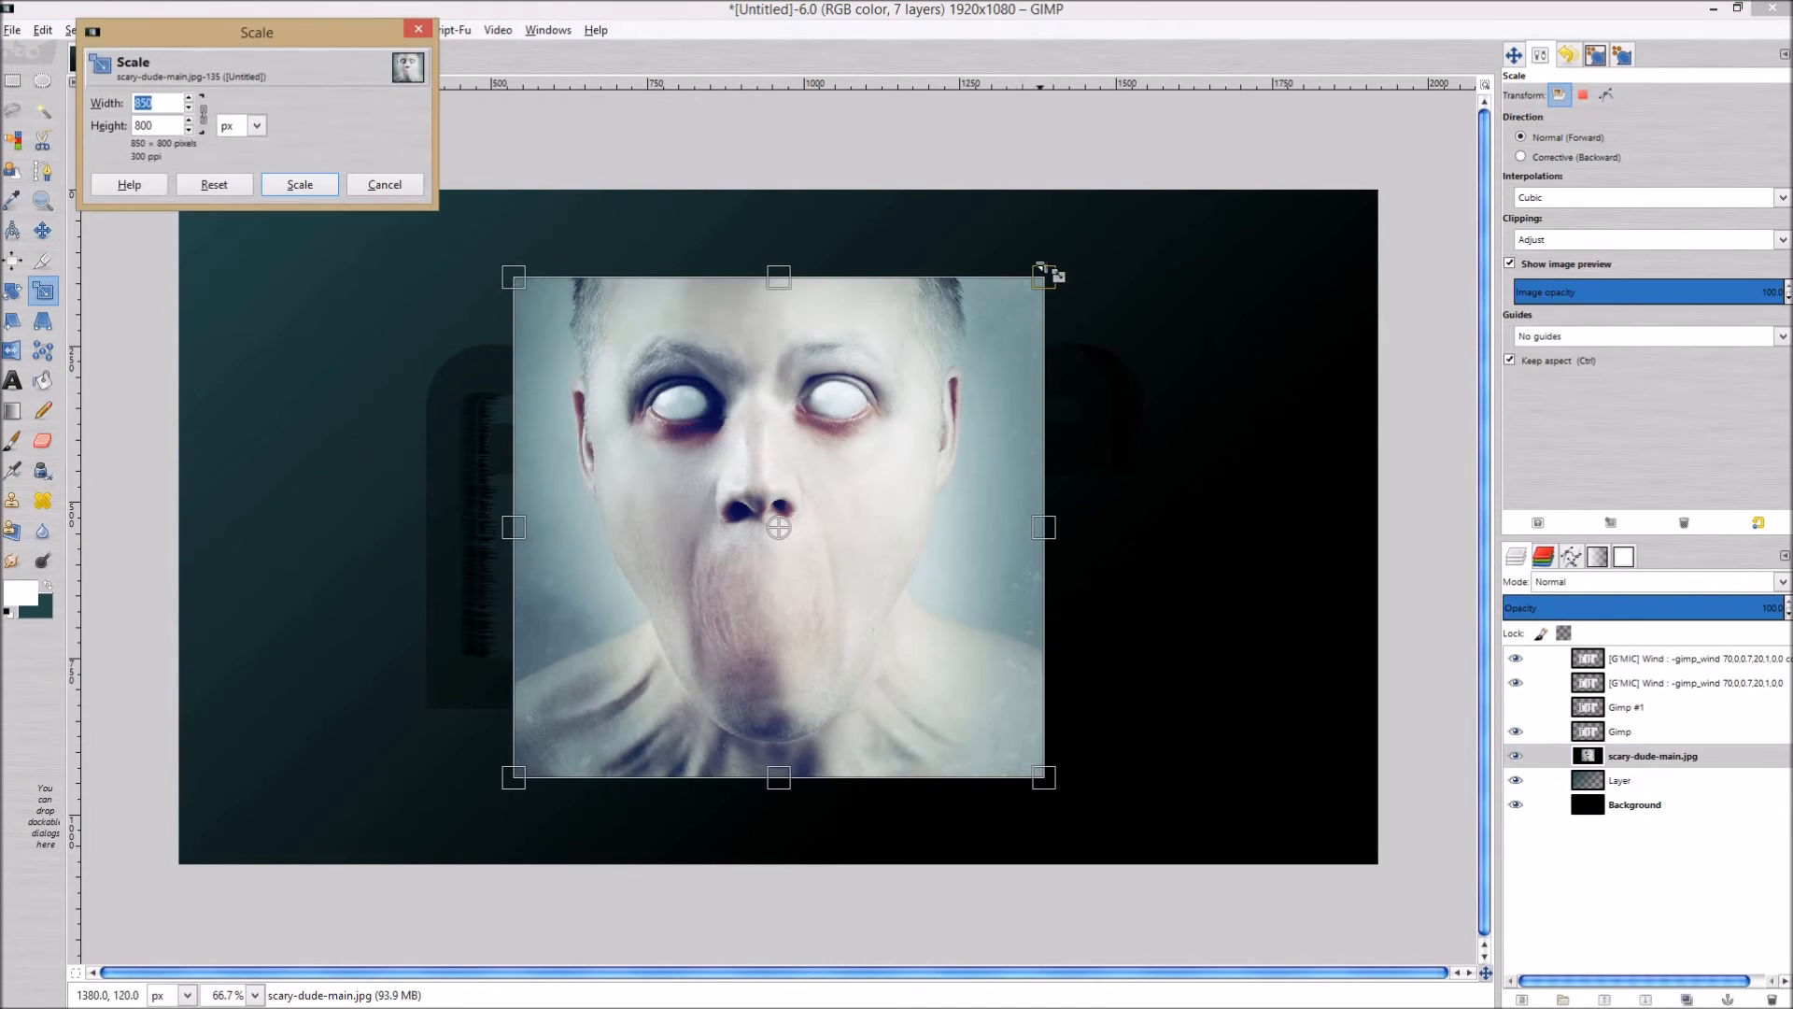
Enlarge the face photo to 1241 × 1168 and centre it behind the lettering.
drag(1045, 273, 1210, 118)
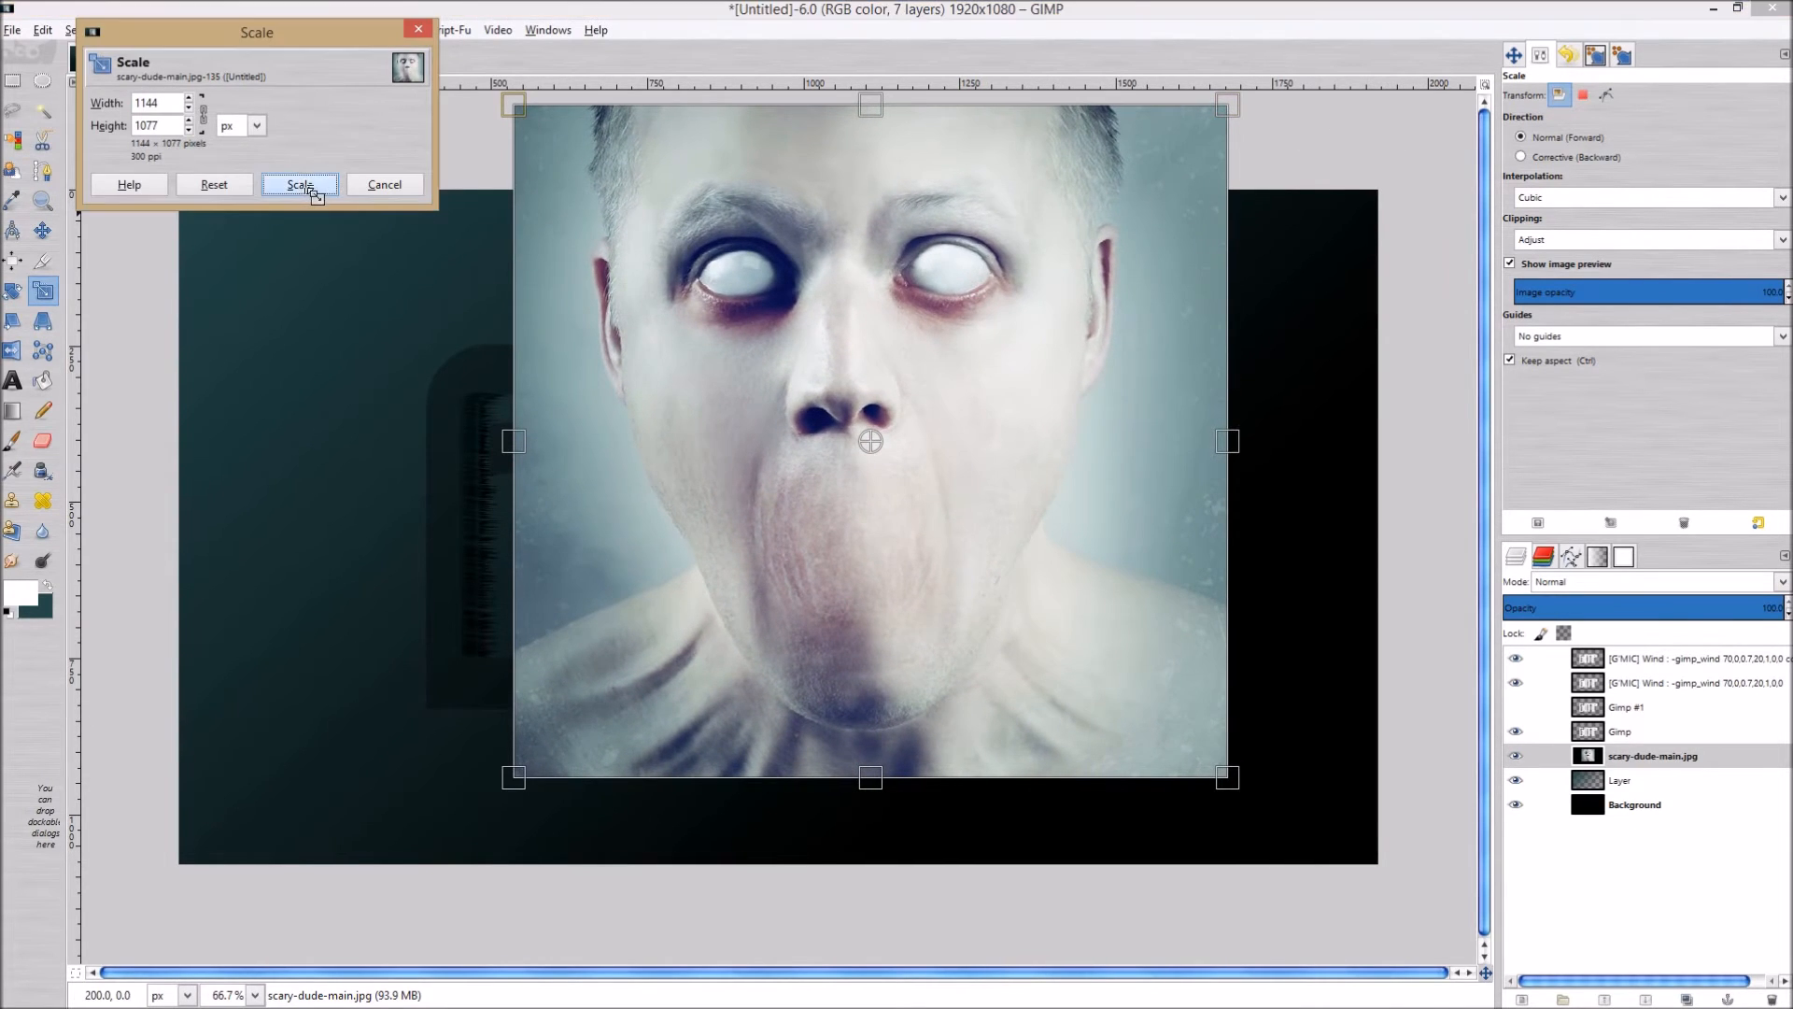
click(299, 183)
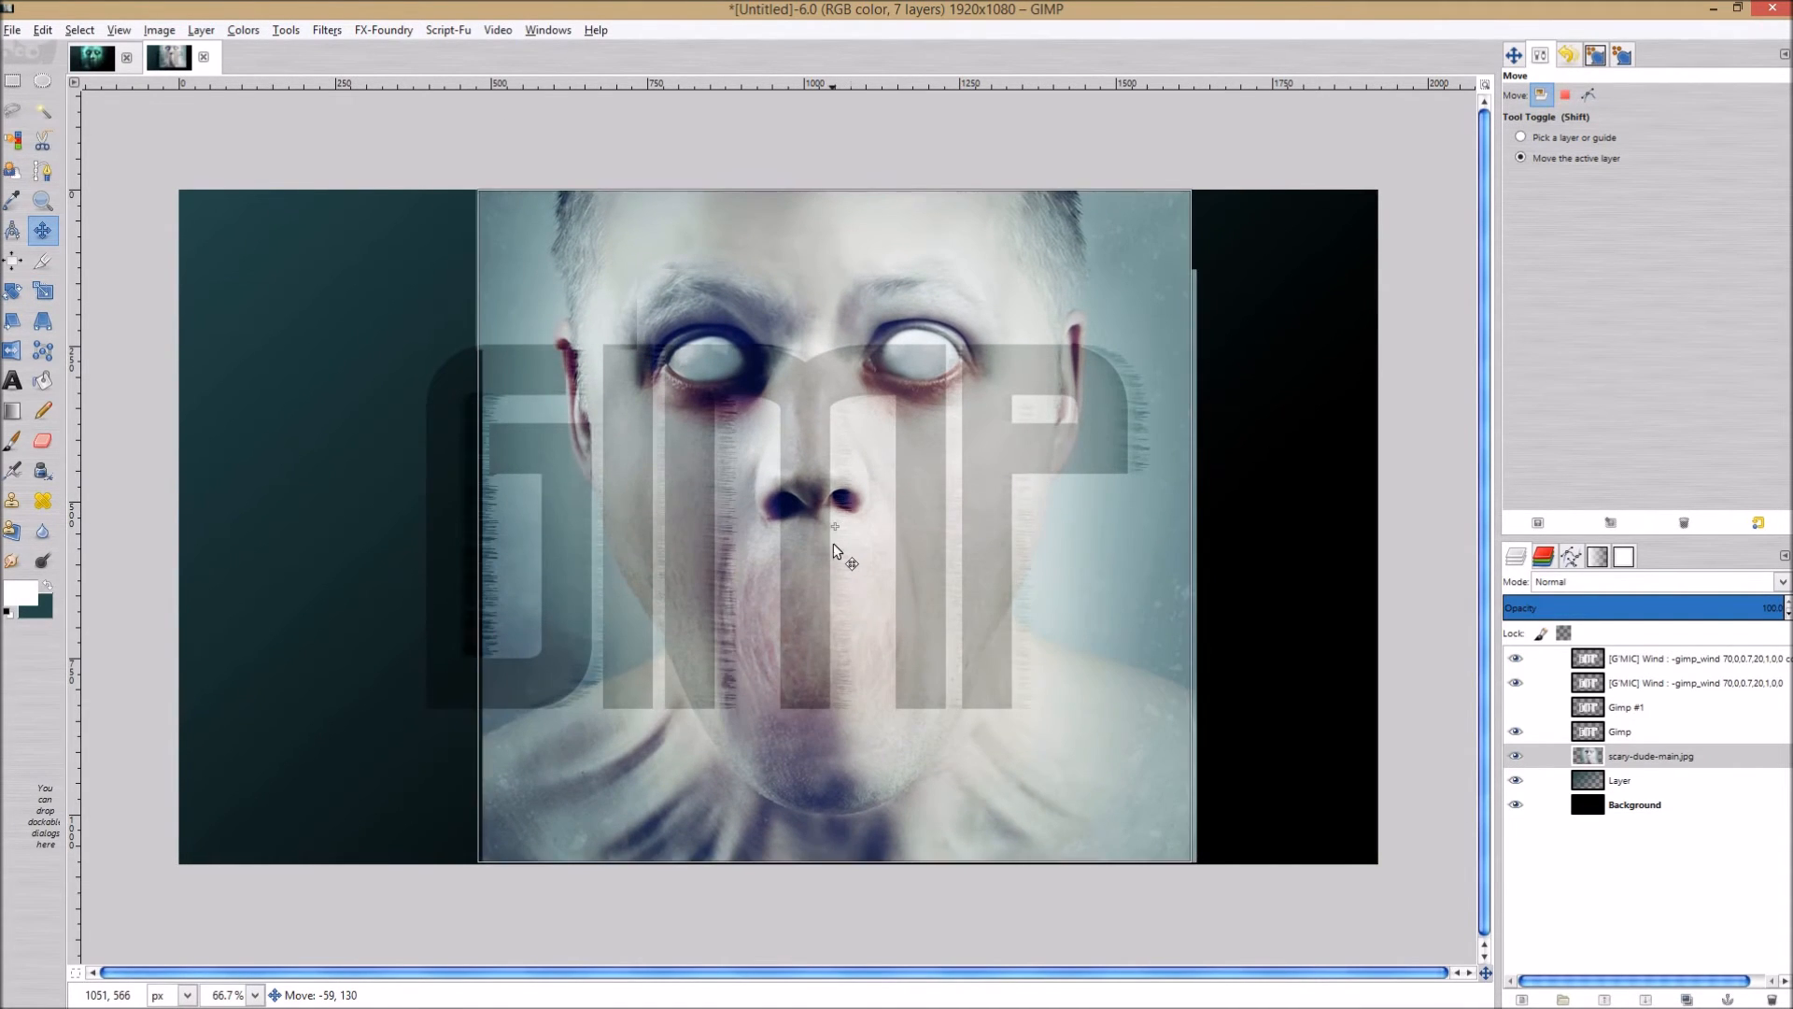
drag(840, 555, 833, 554)
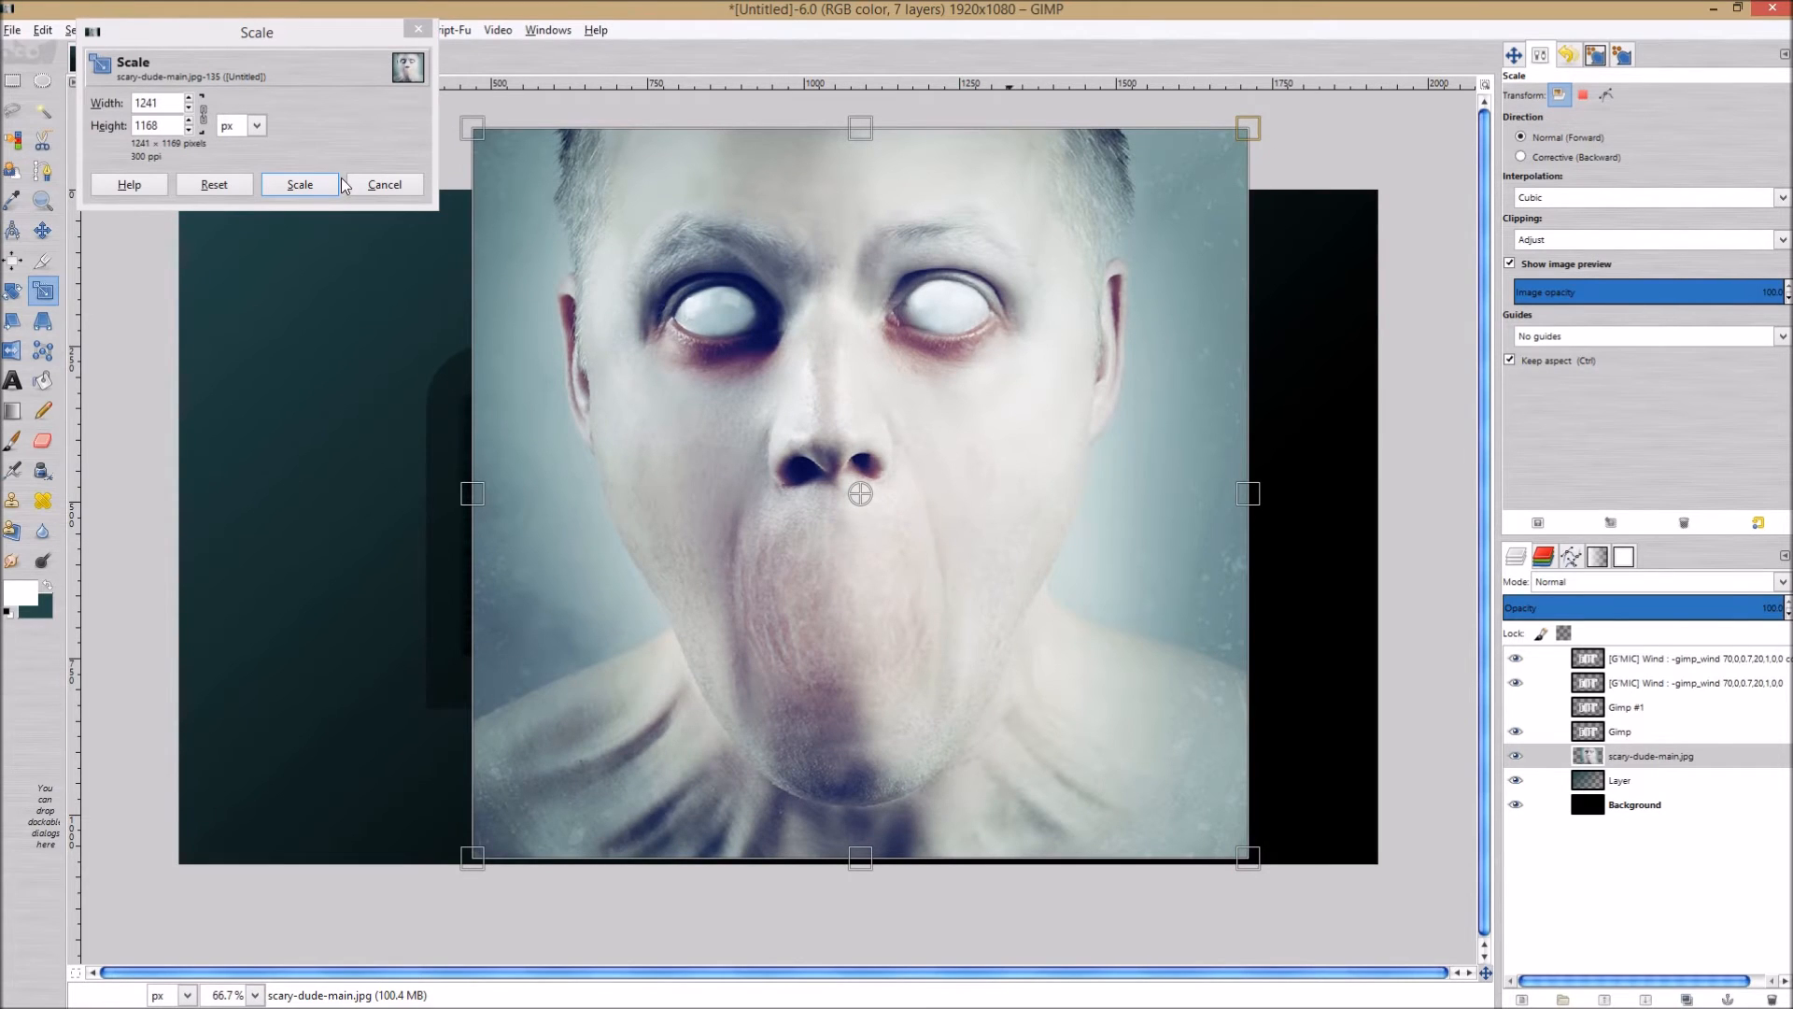
click(299, 183)
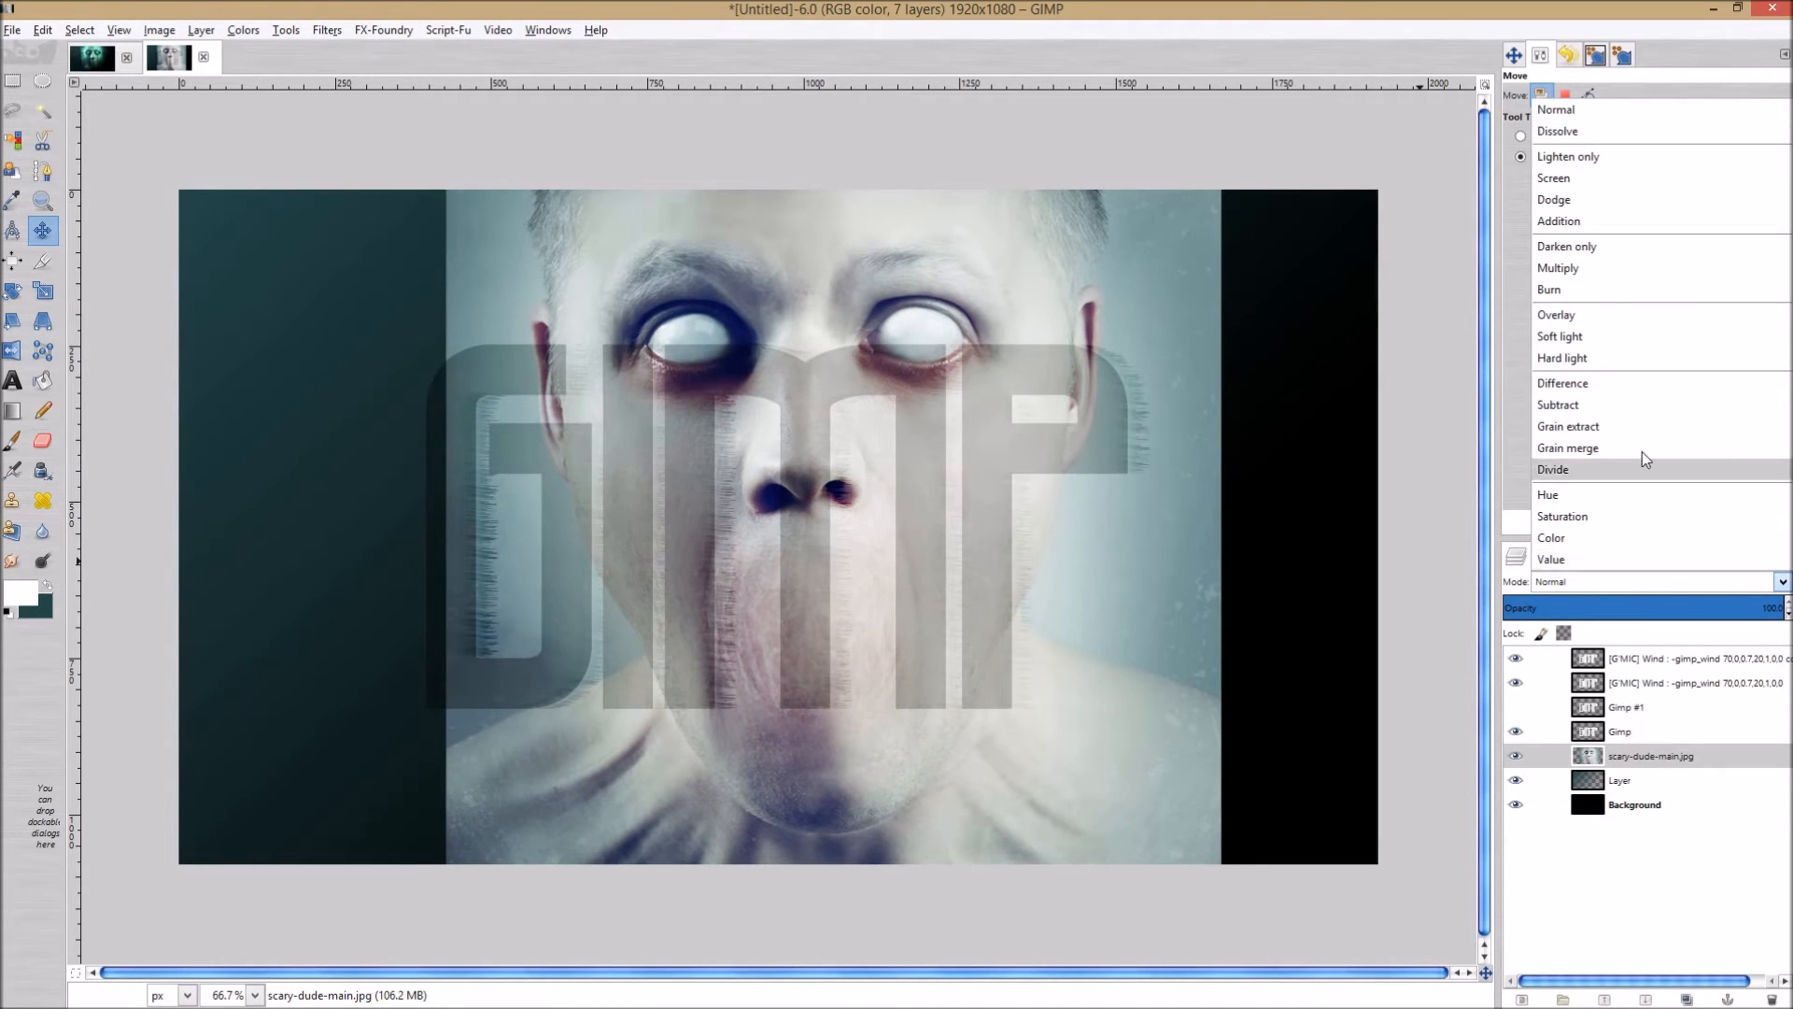
Blend the face photo in Dodge mode and nudge it slightly left.
click(1556, 314)
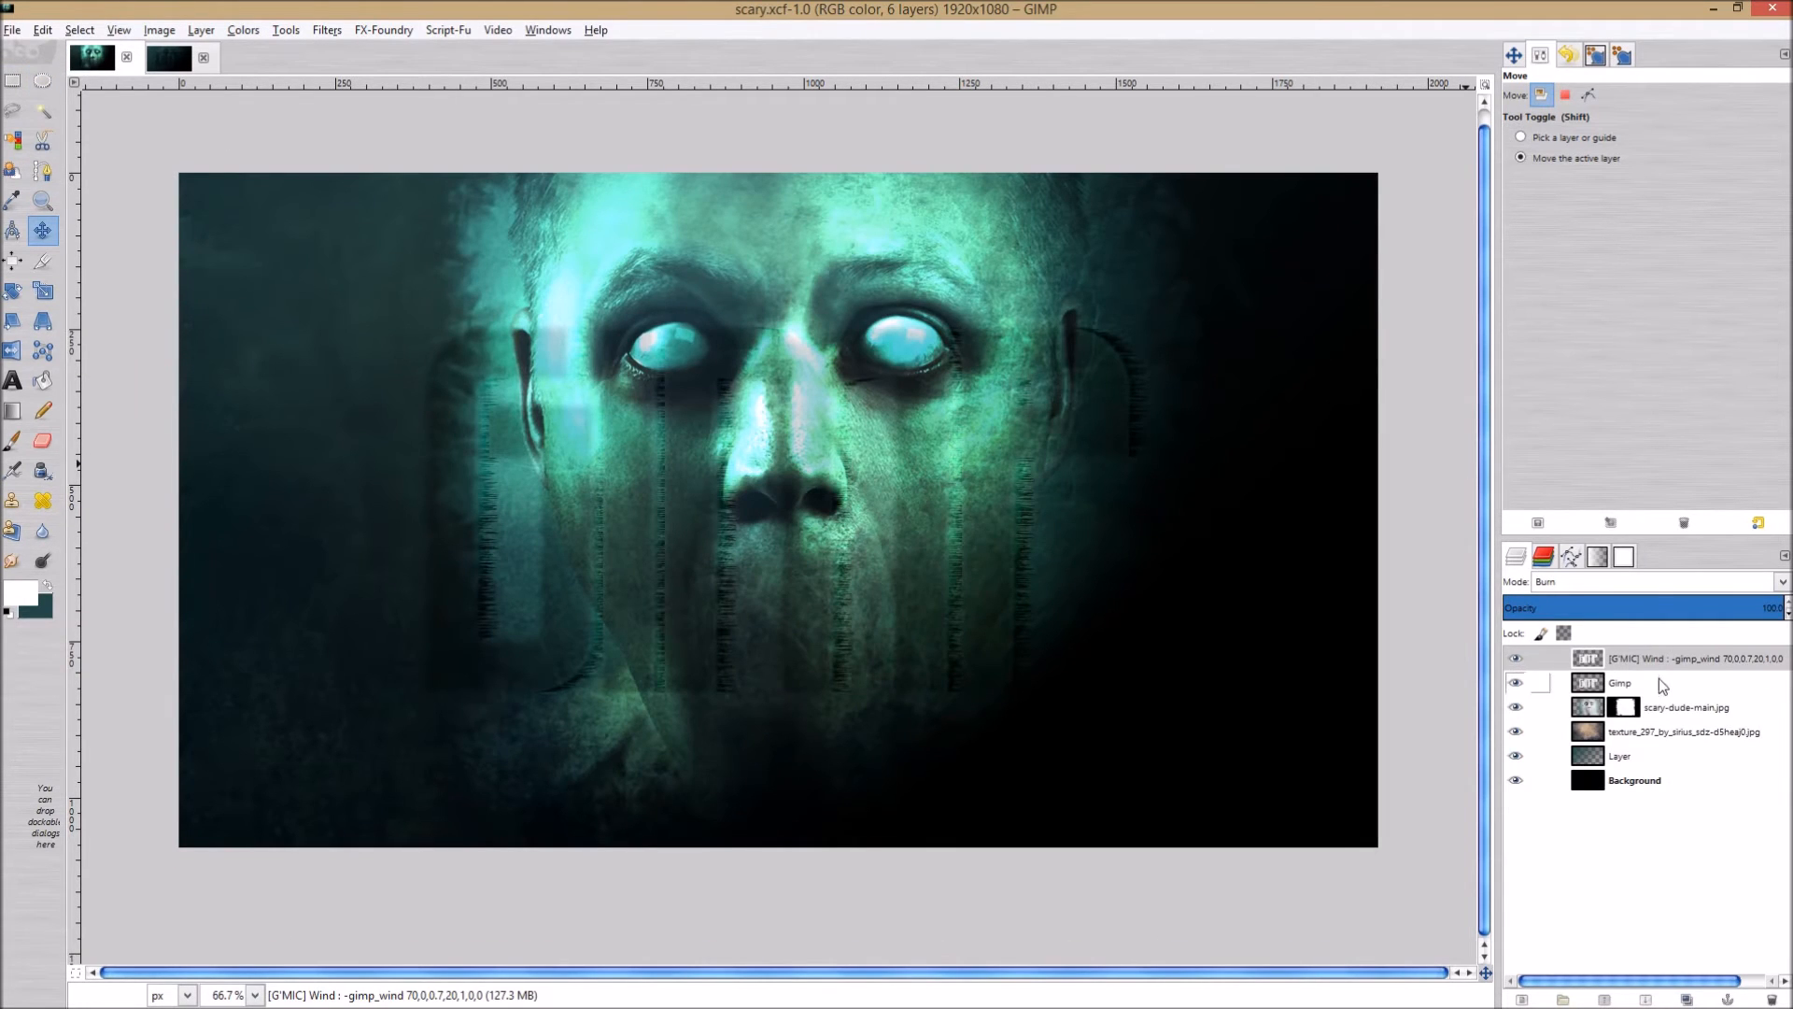
click(1685, 708)
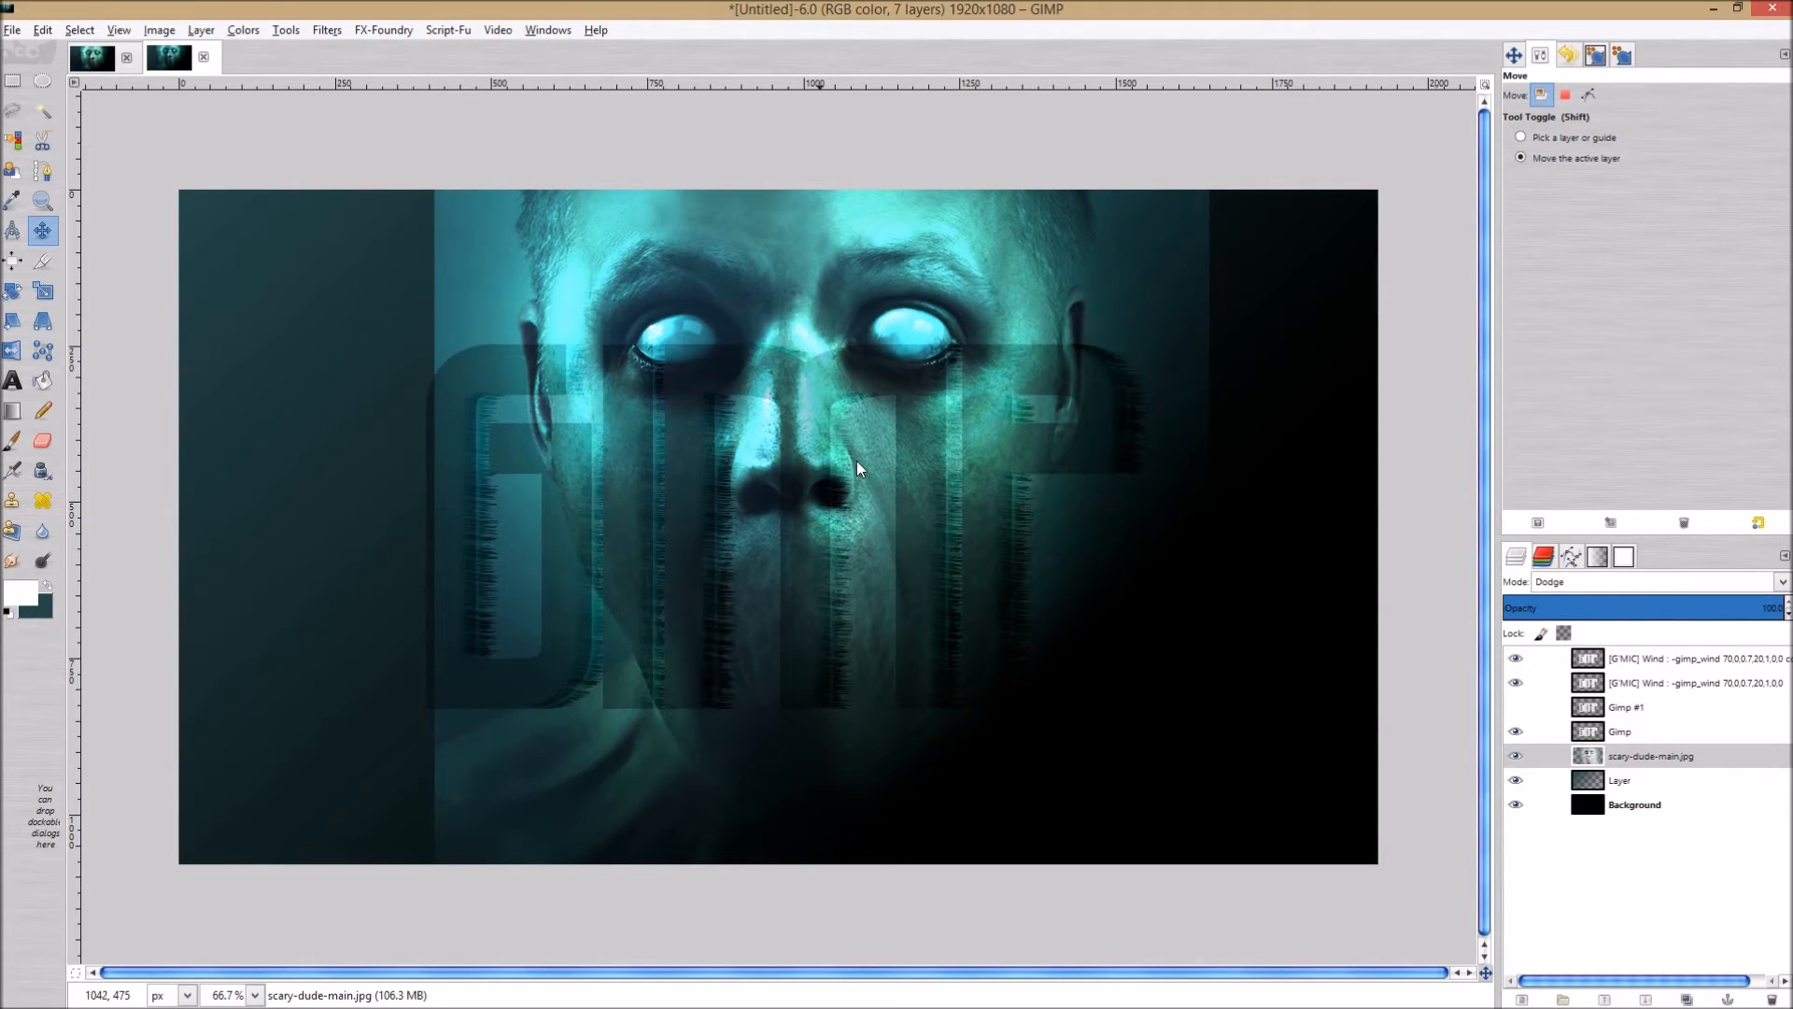
drag(857, 469, 927, 515)
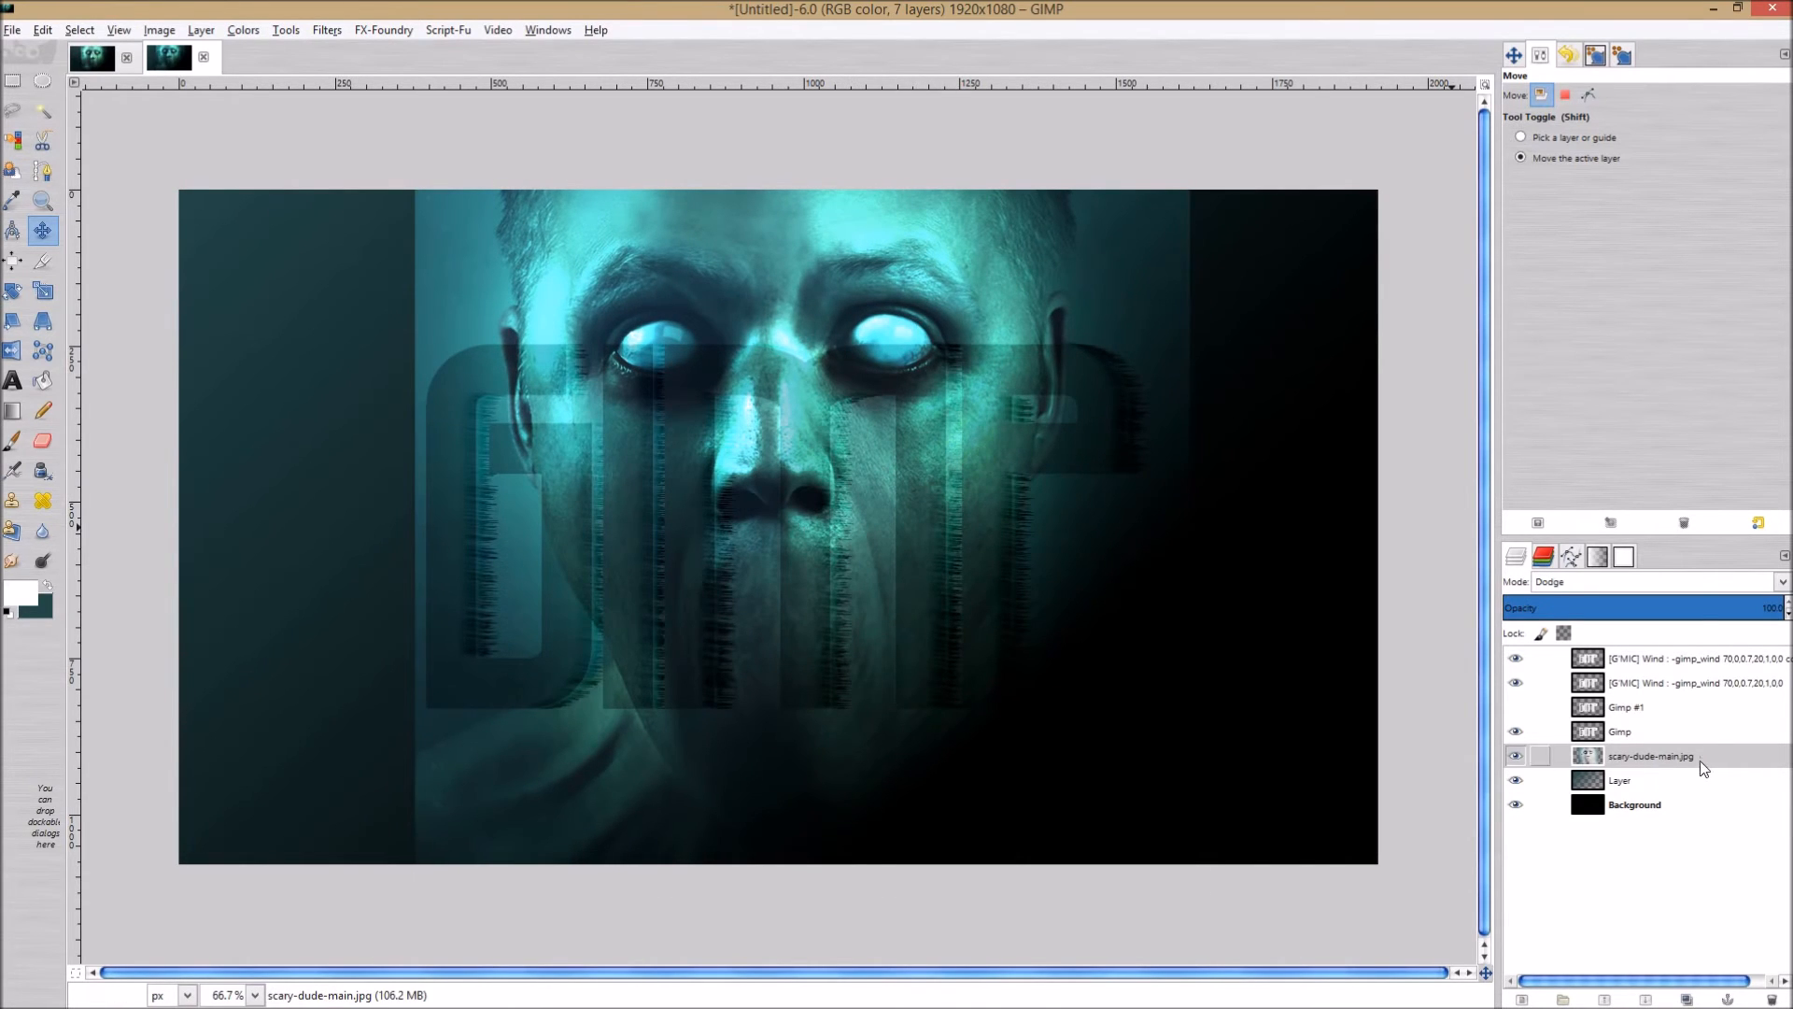
Add a fully white layer mask to the face photo layer.
right_click(1644, 754)
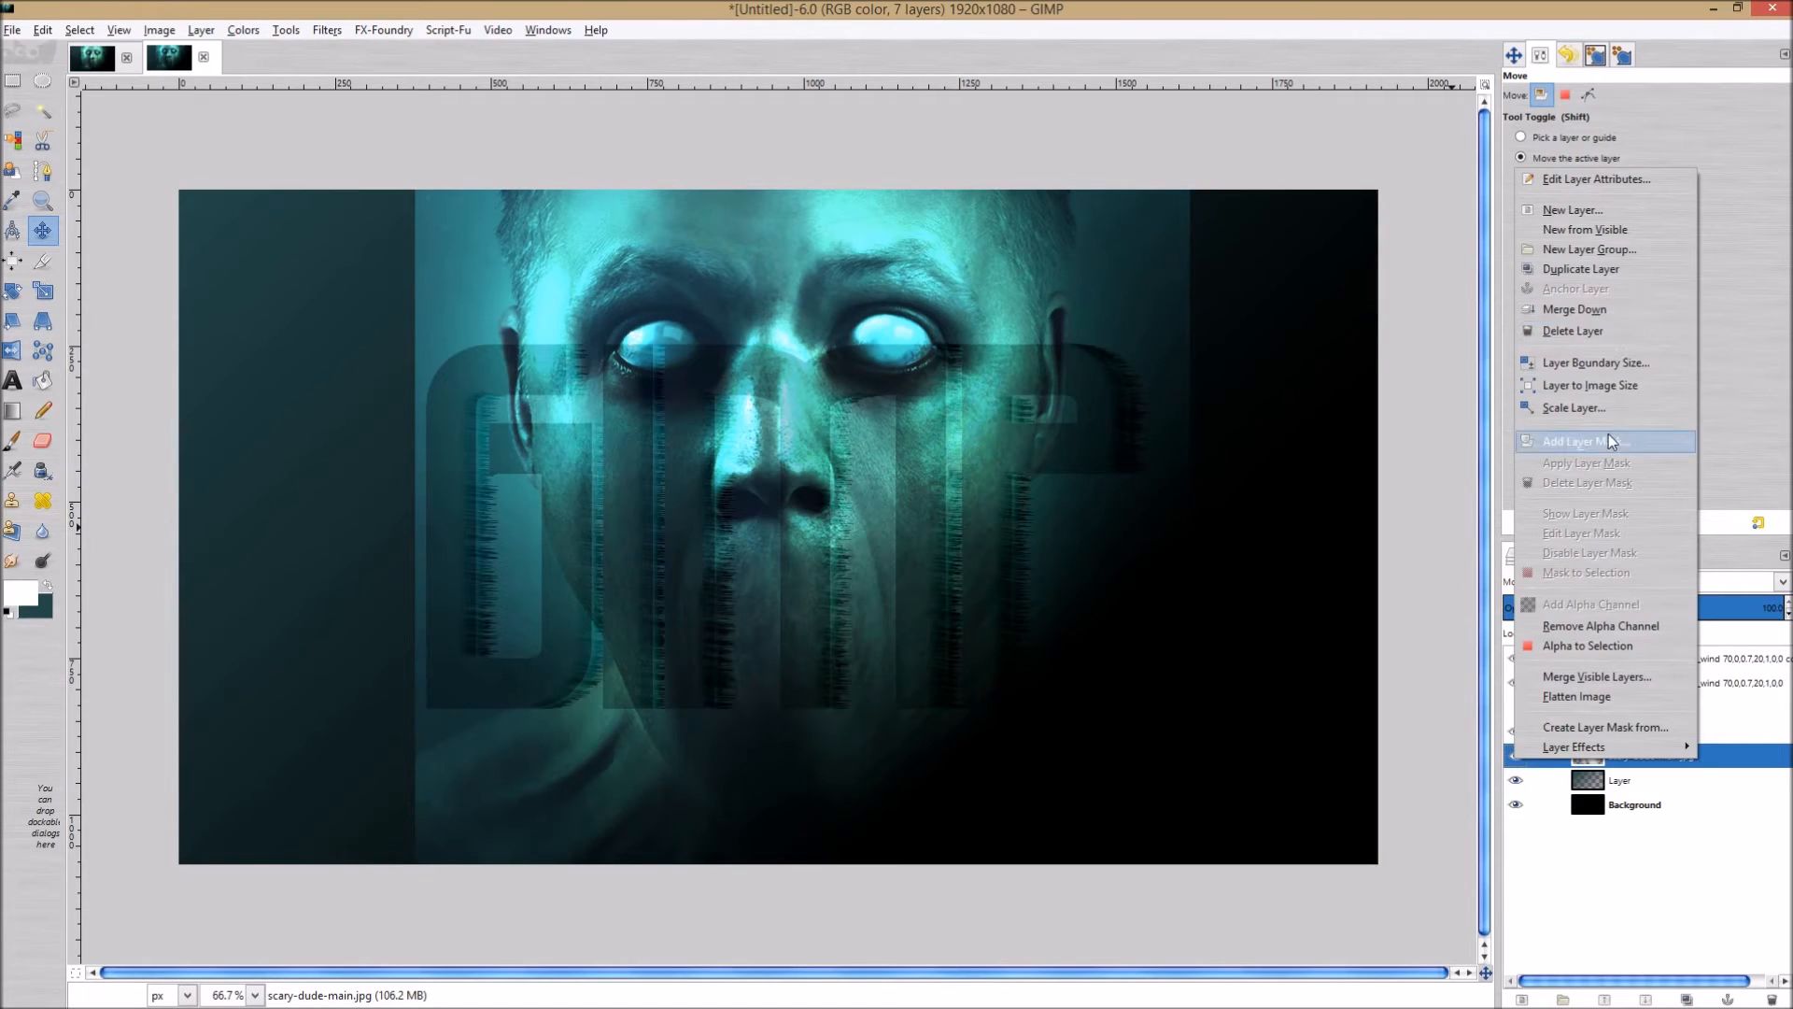
click(1583, 441)
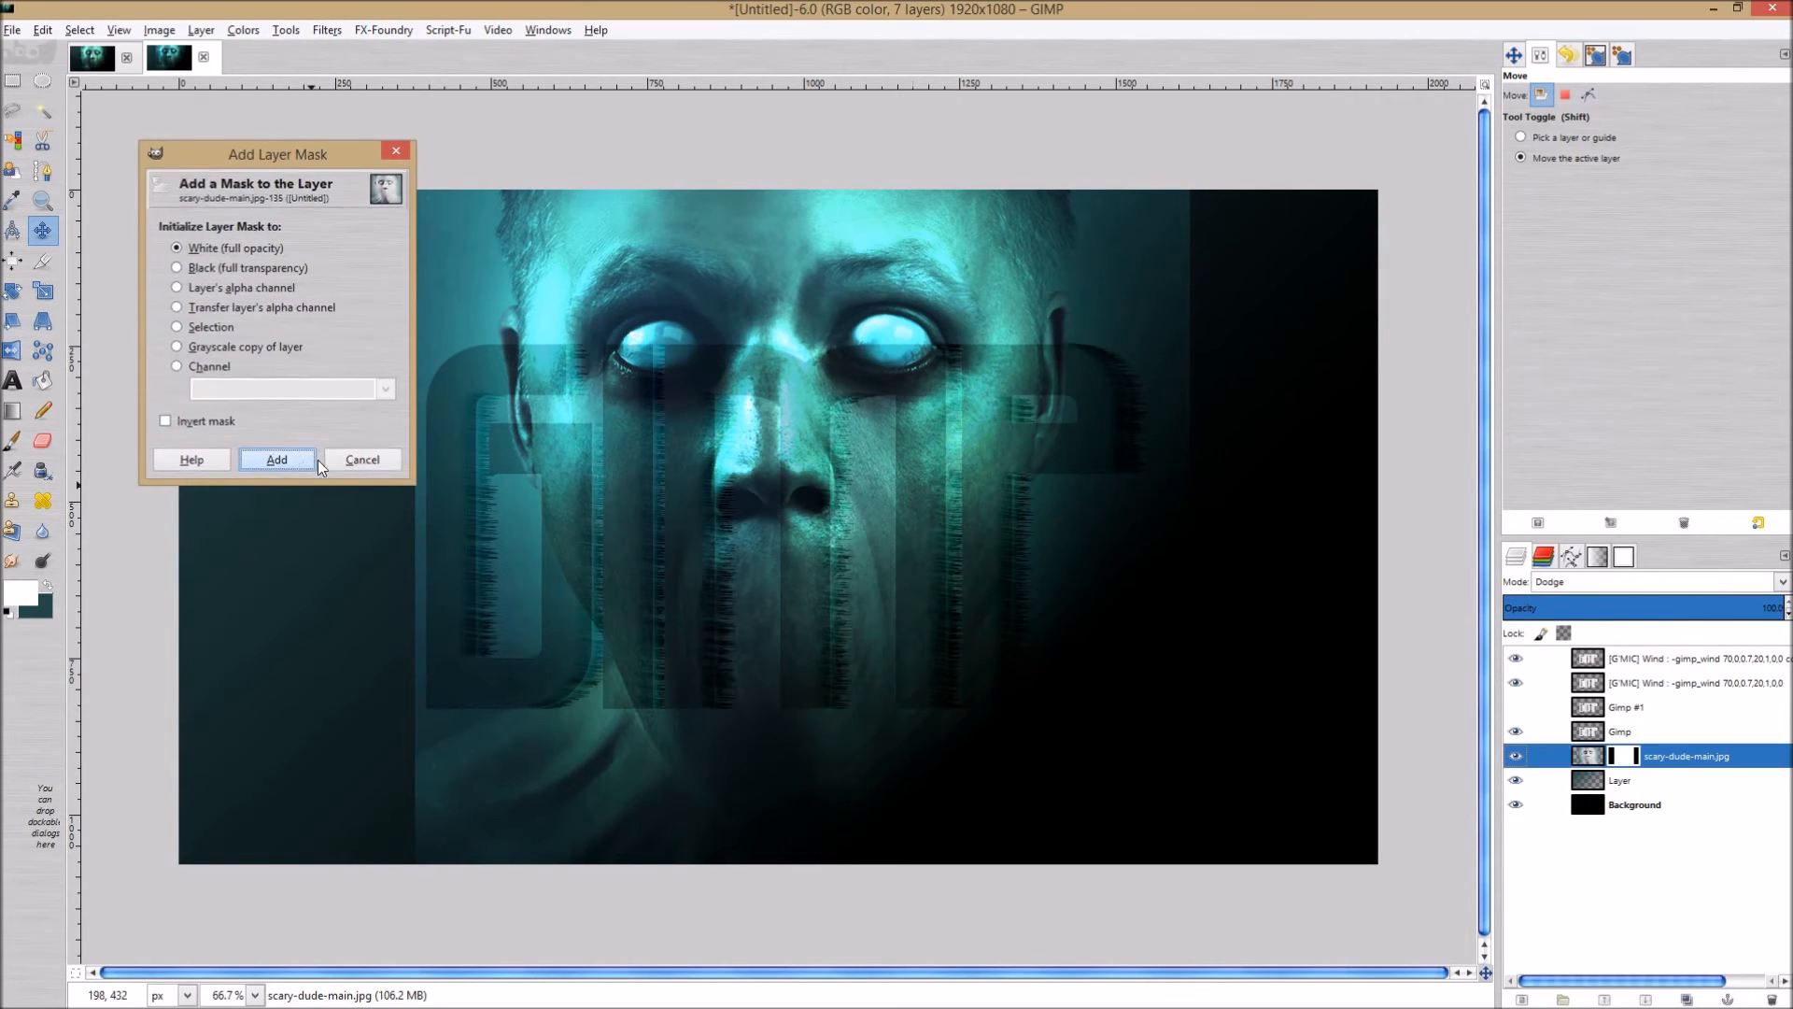
click(274, 459)
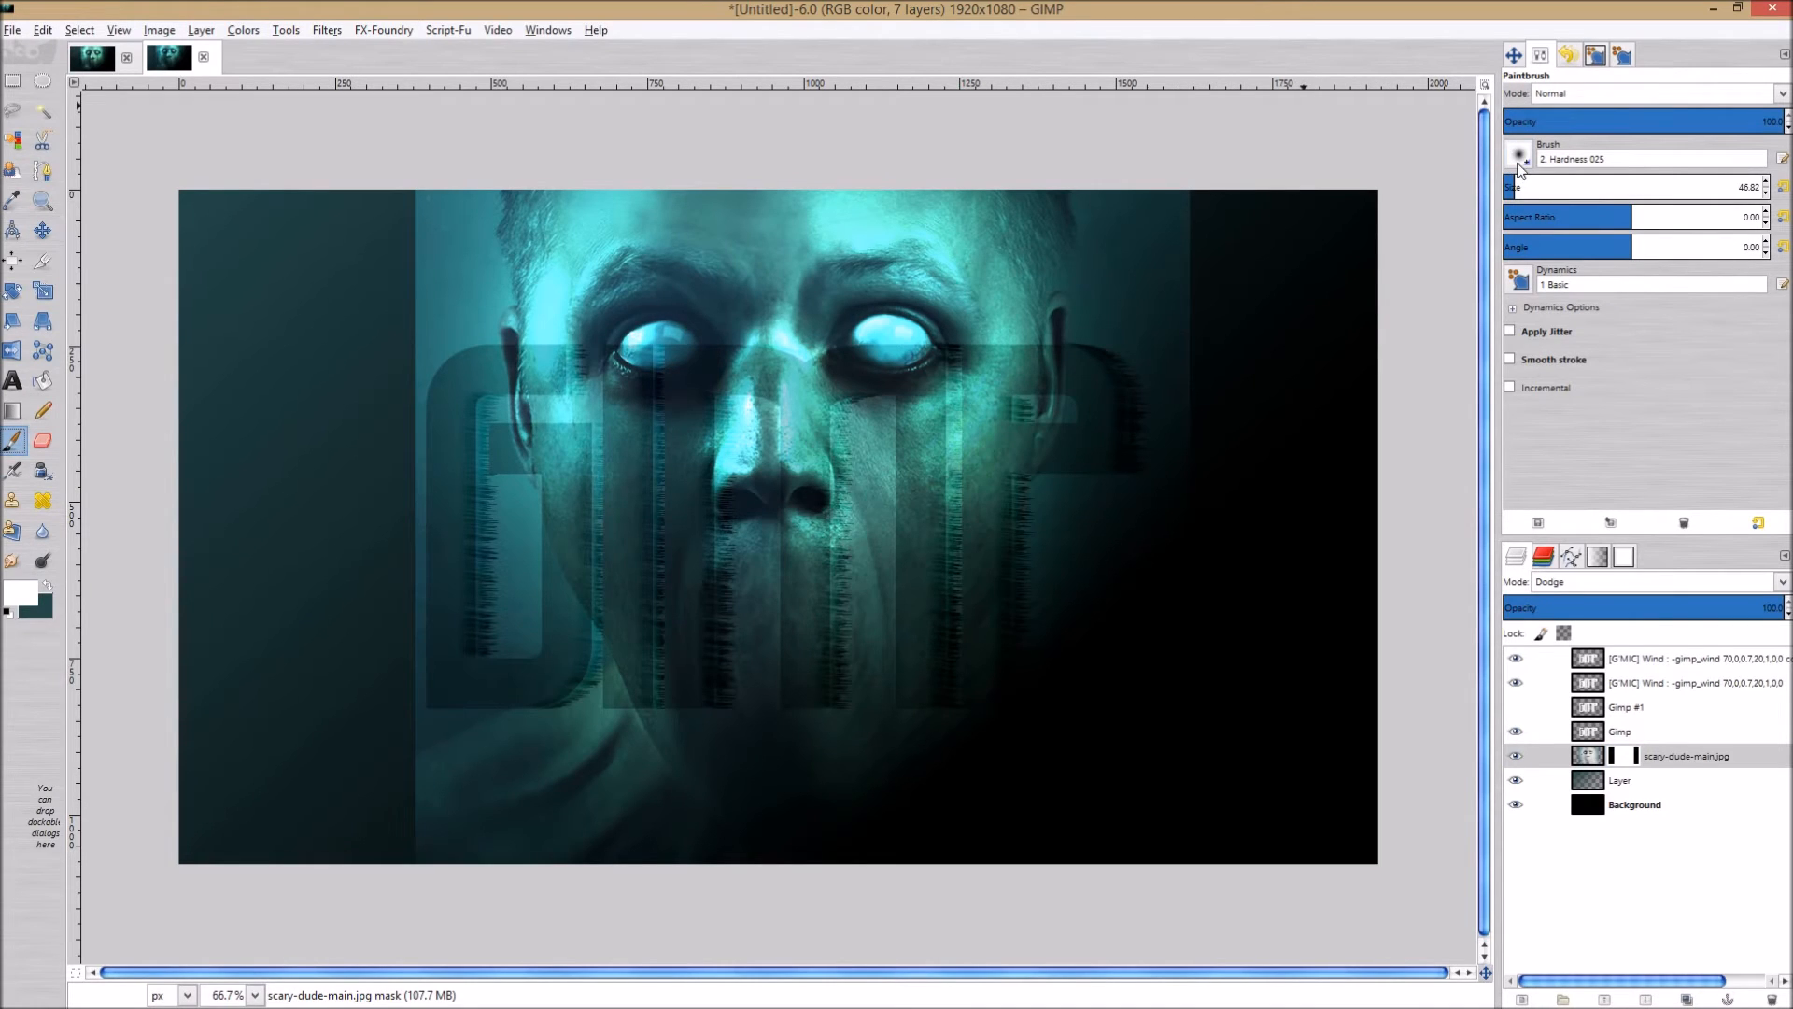
Choose the A-4 vegetation brush at about 450 size and reset colours to black/white.
click(1517, 157)
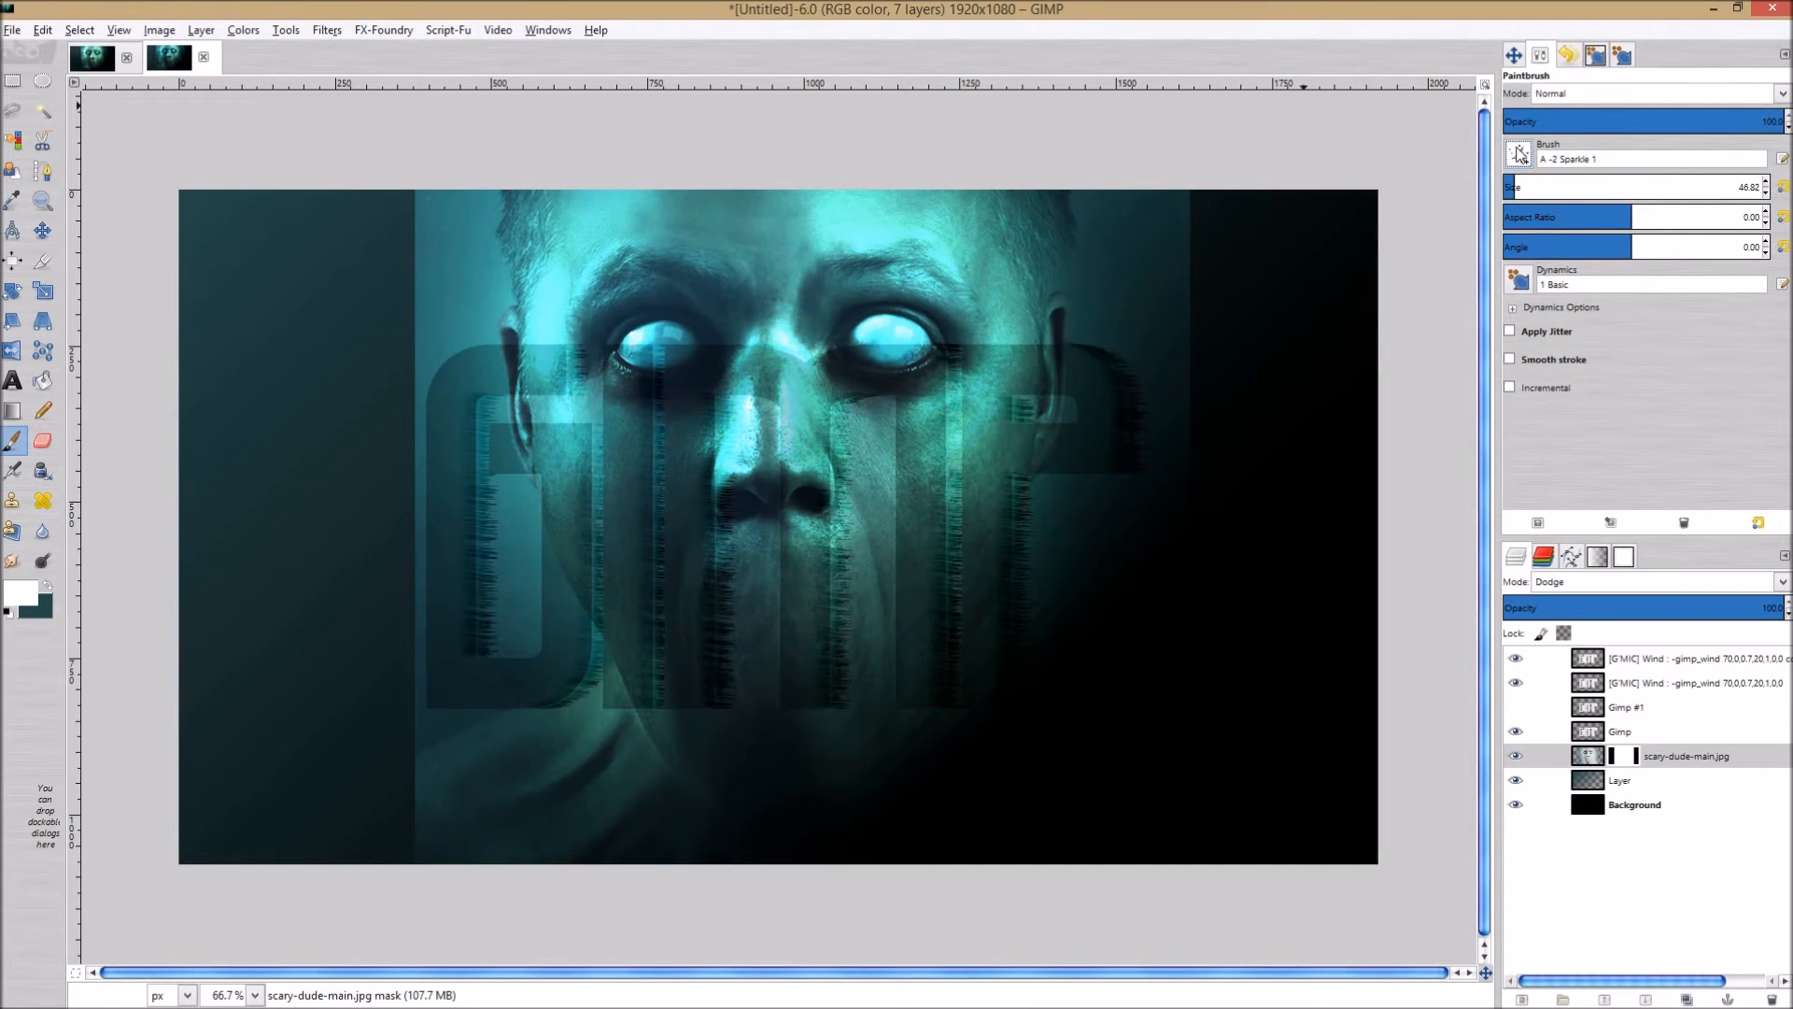
click(1518, 153)
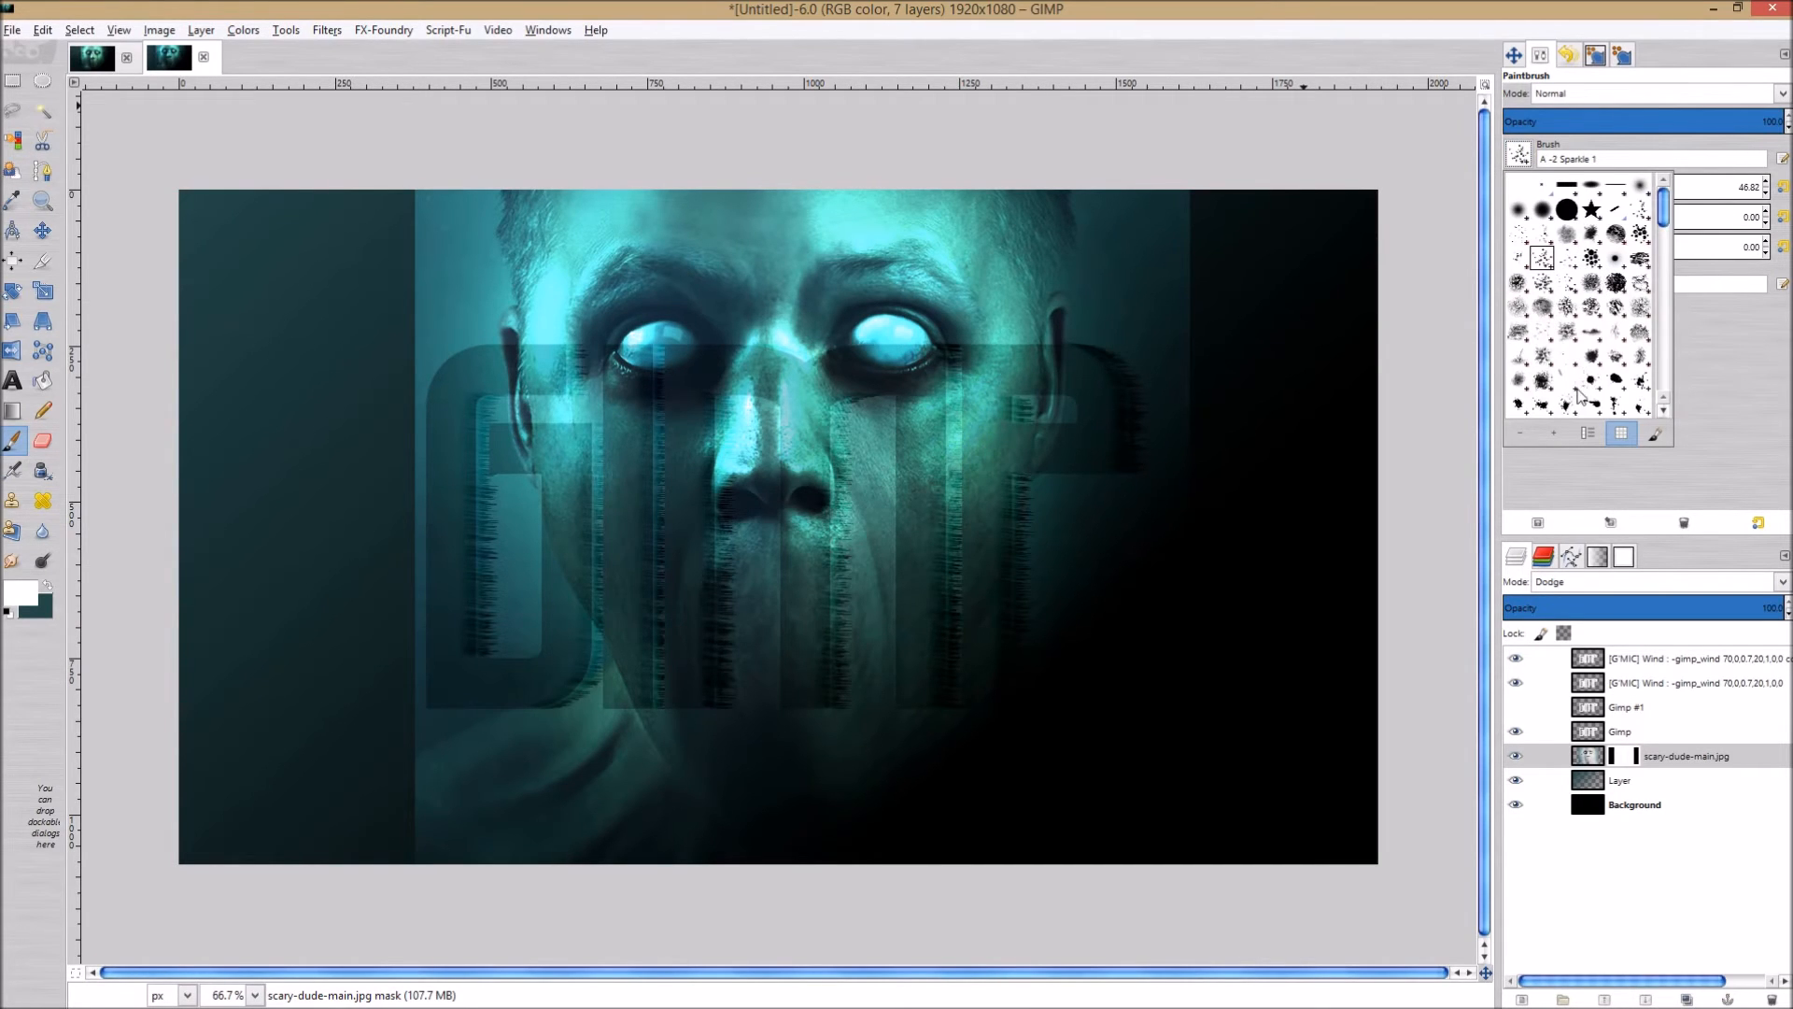
scroll(down, 3)
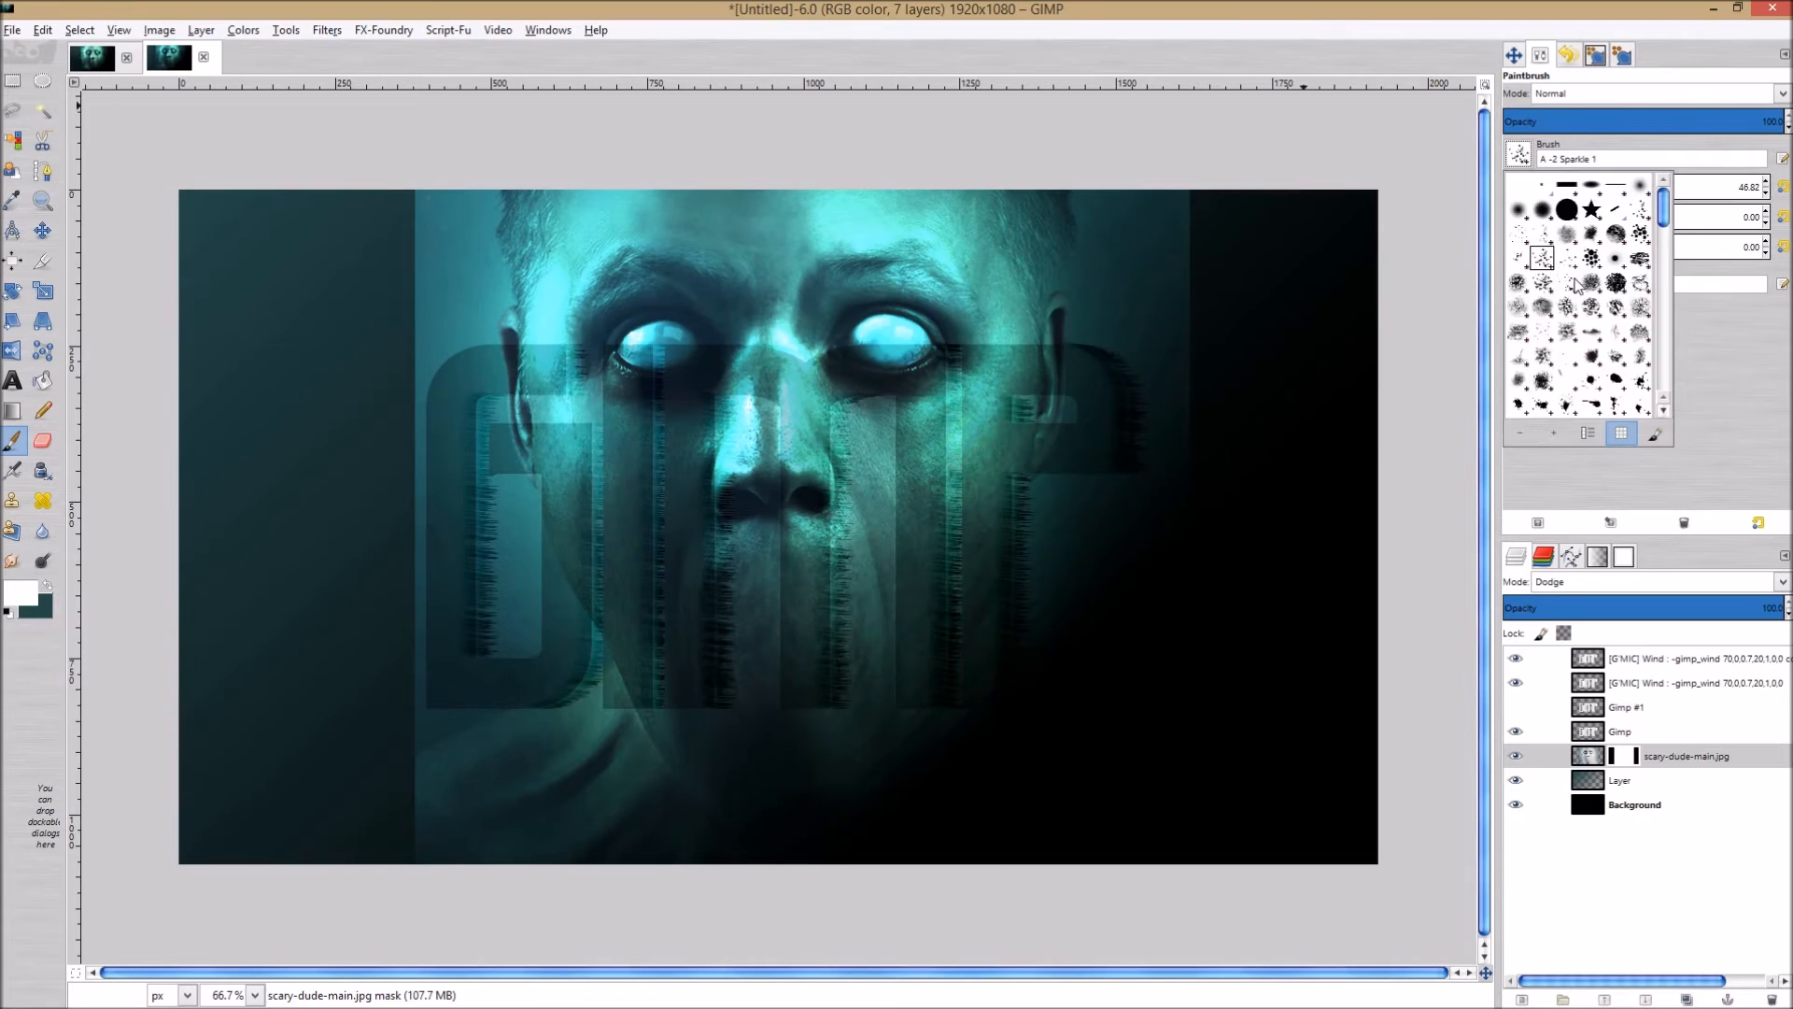
click(1565, 280)
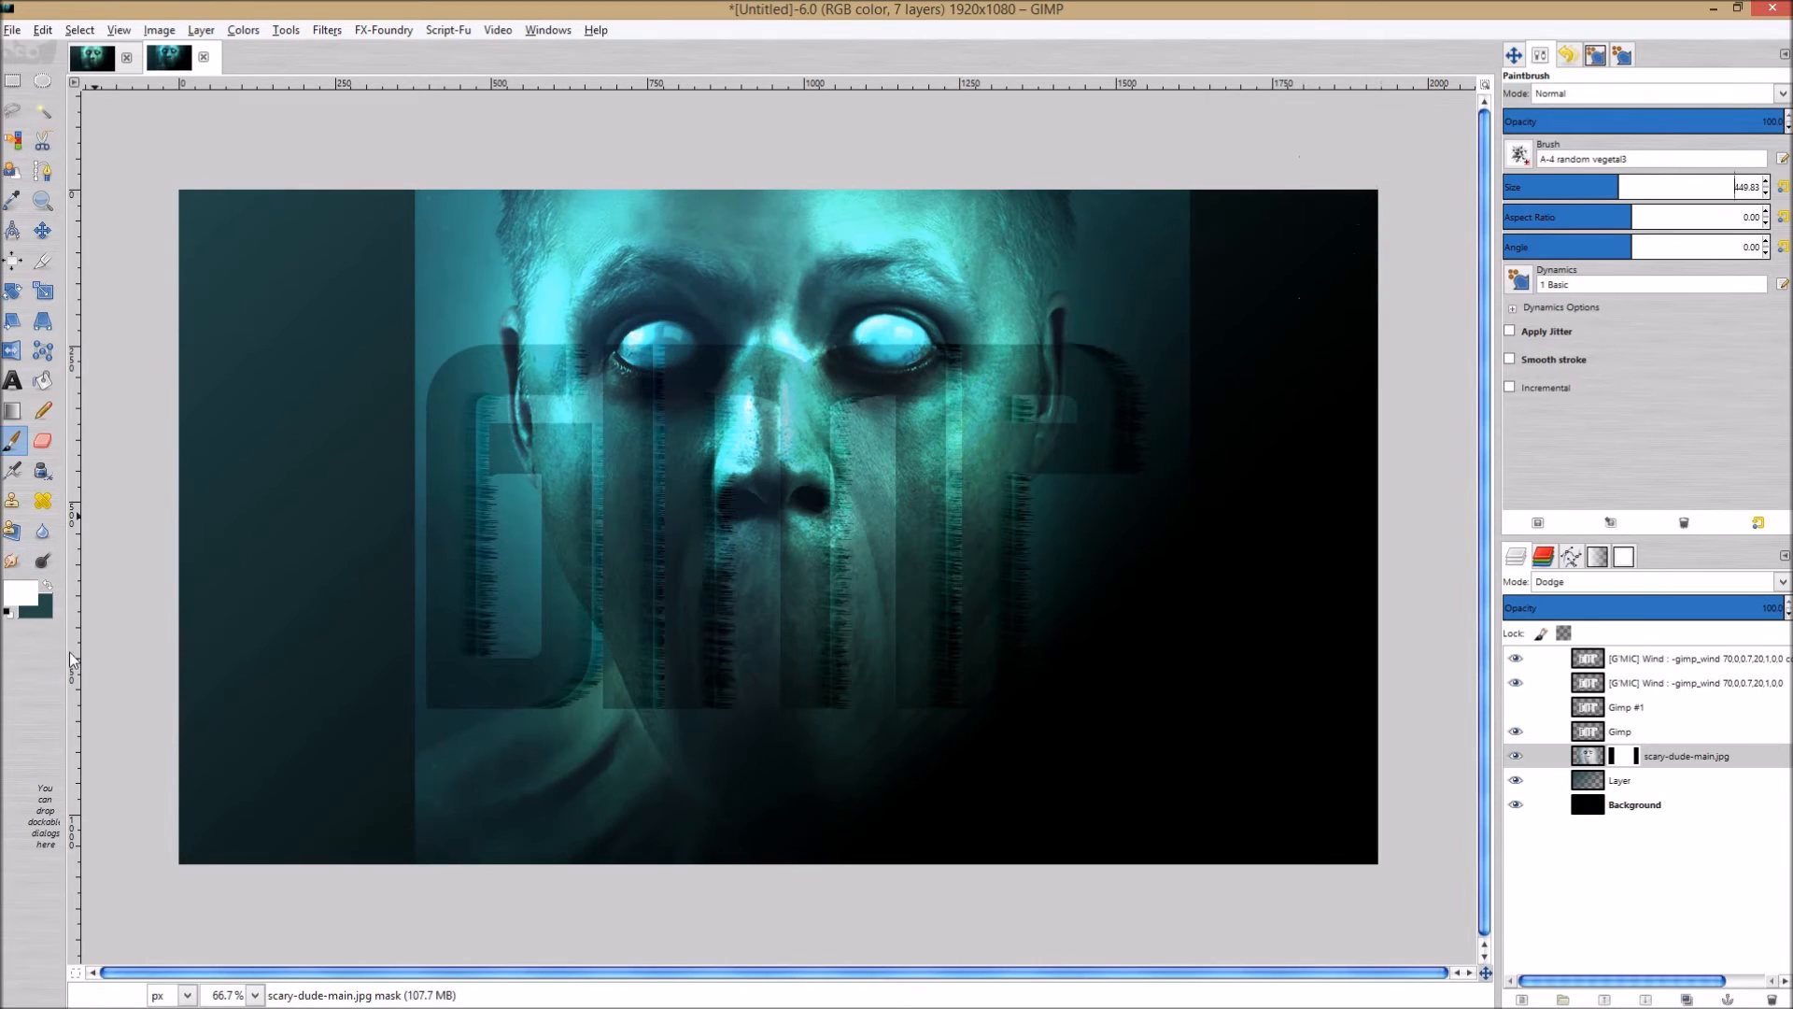
mouse_move(15, 603)
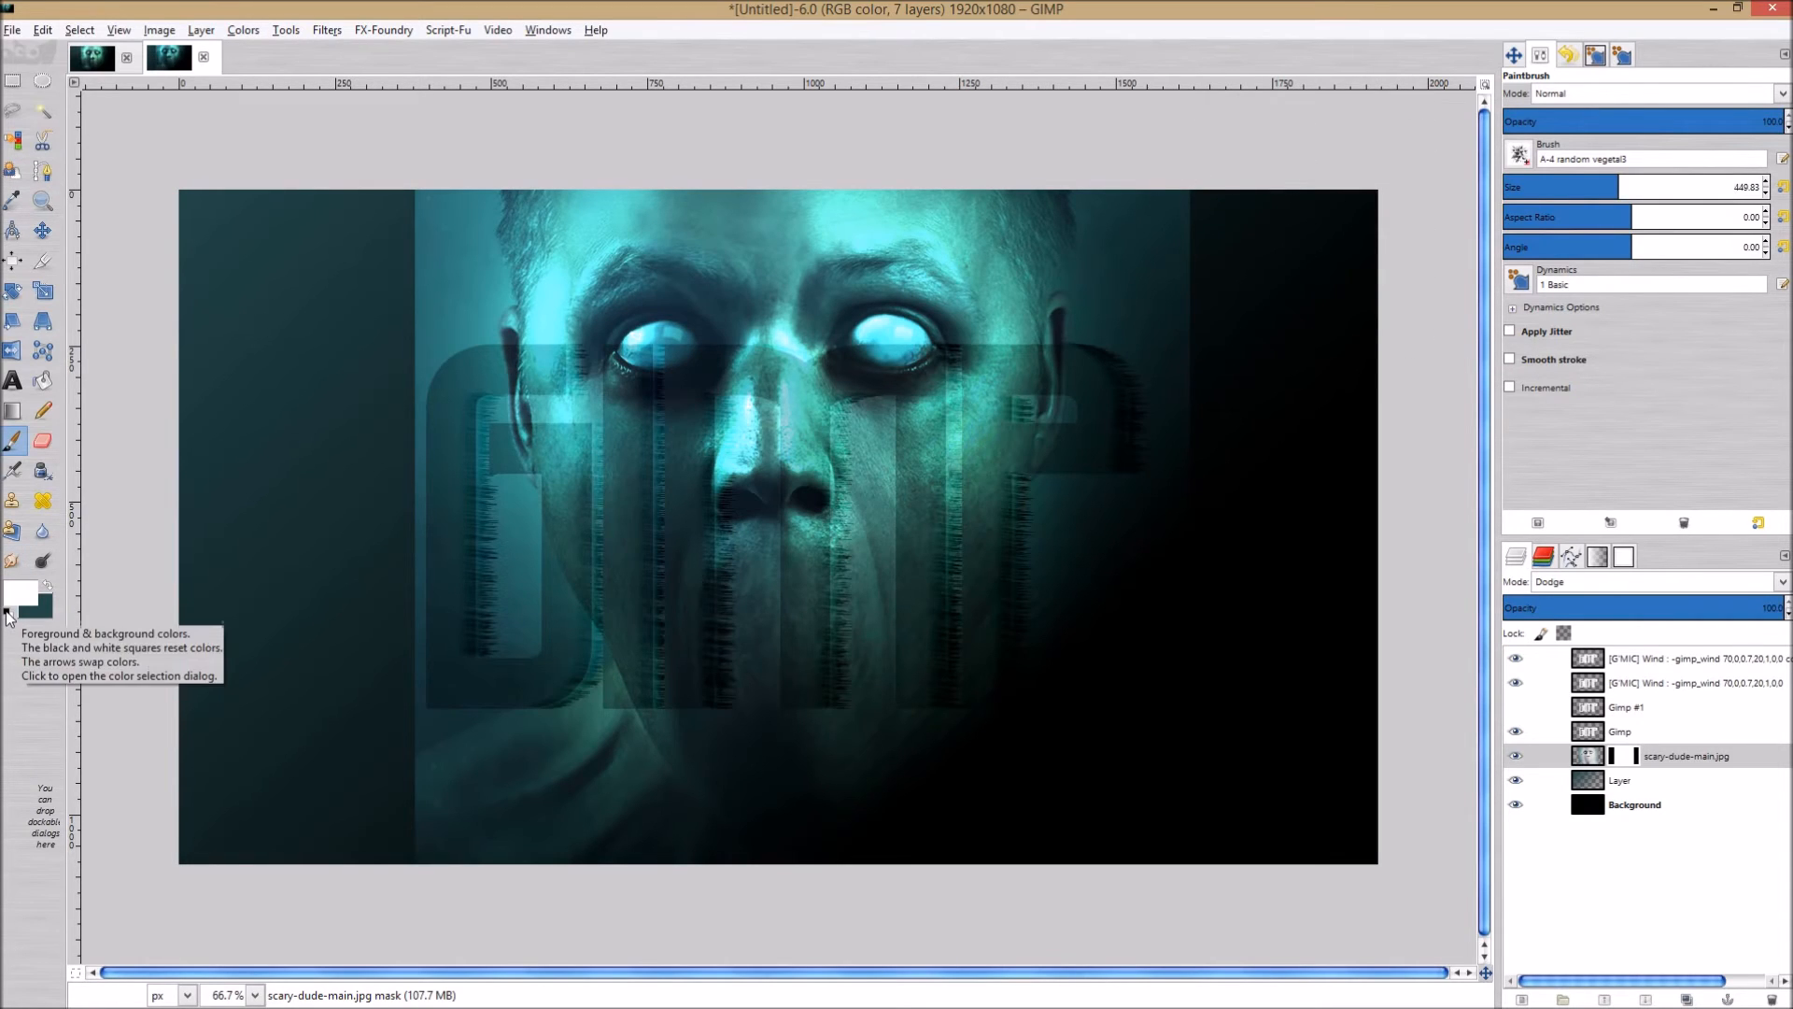
click(45, 590)
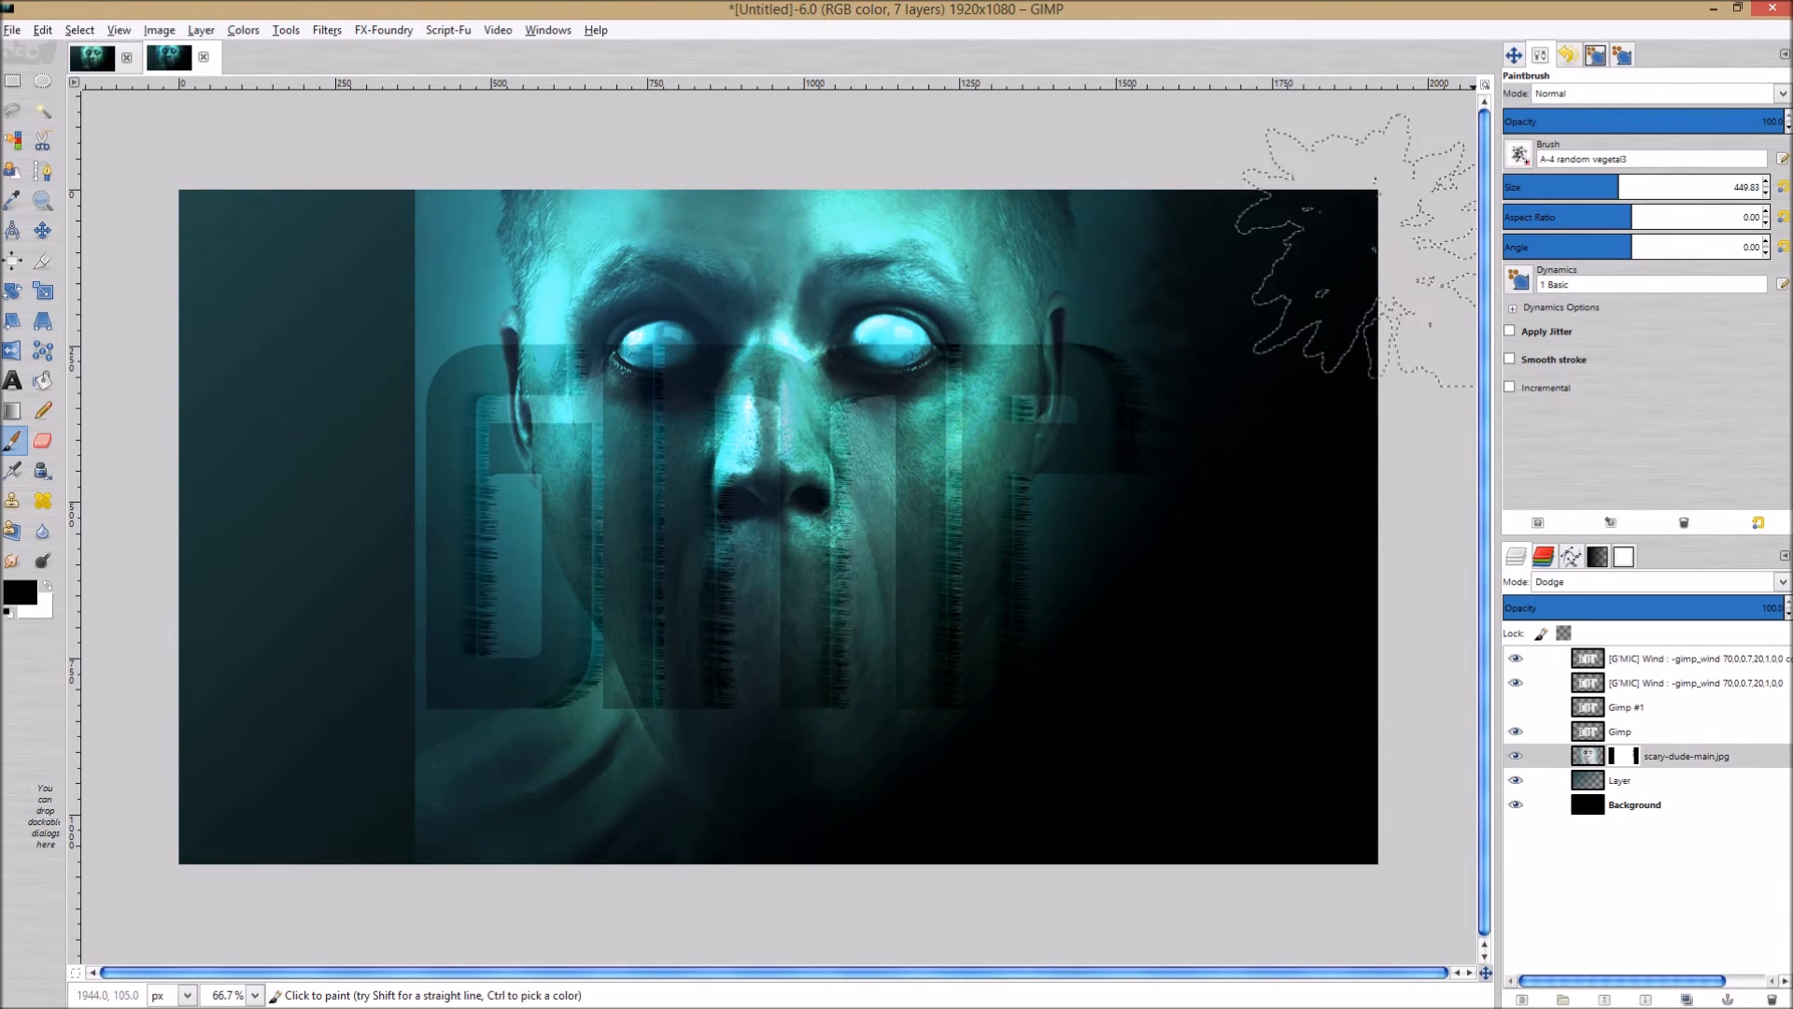
Choose Dynamics Random from the full paint dynamics preset list.
click(1611, 54)
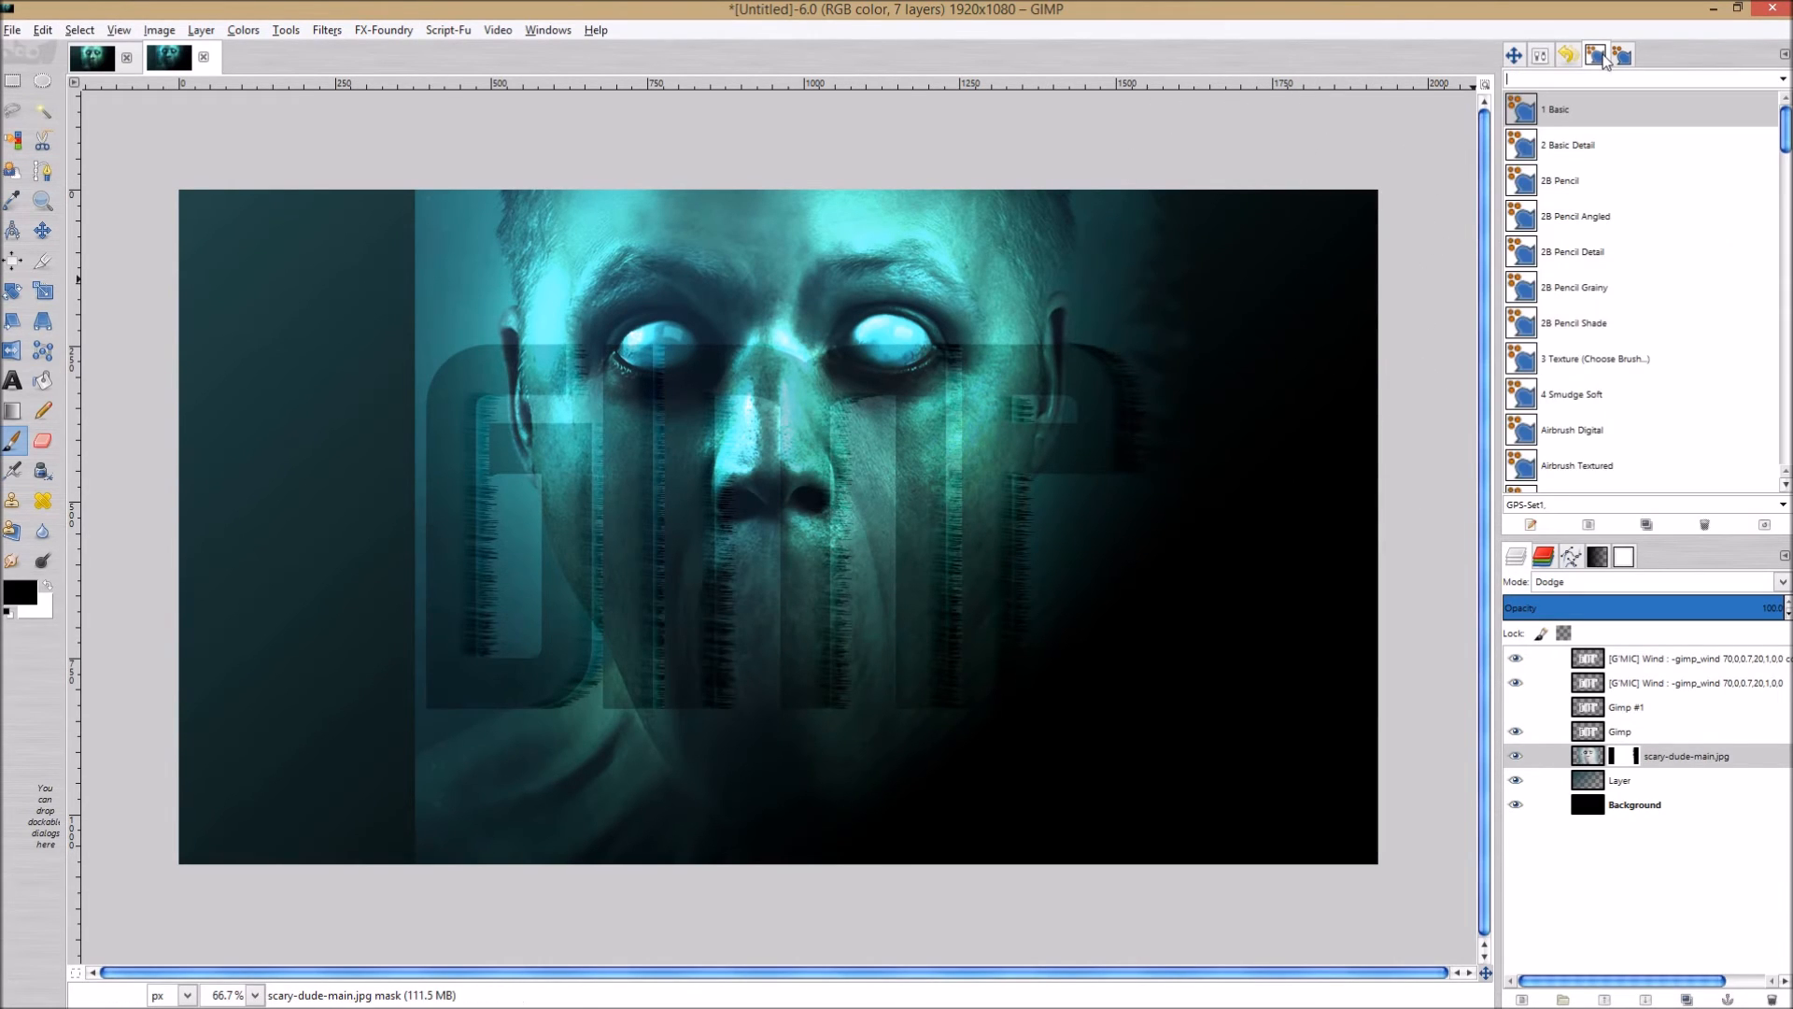
mouse_move(1603, 139)
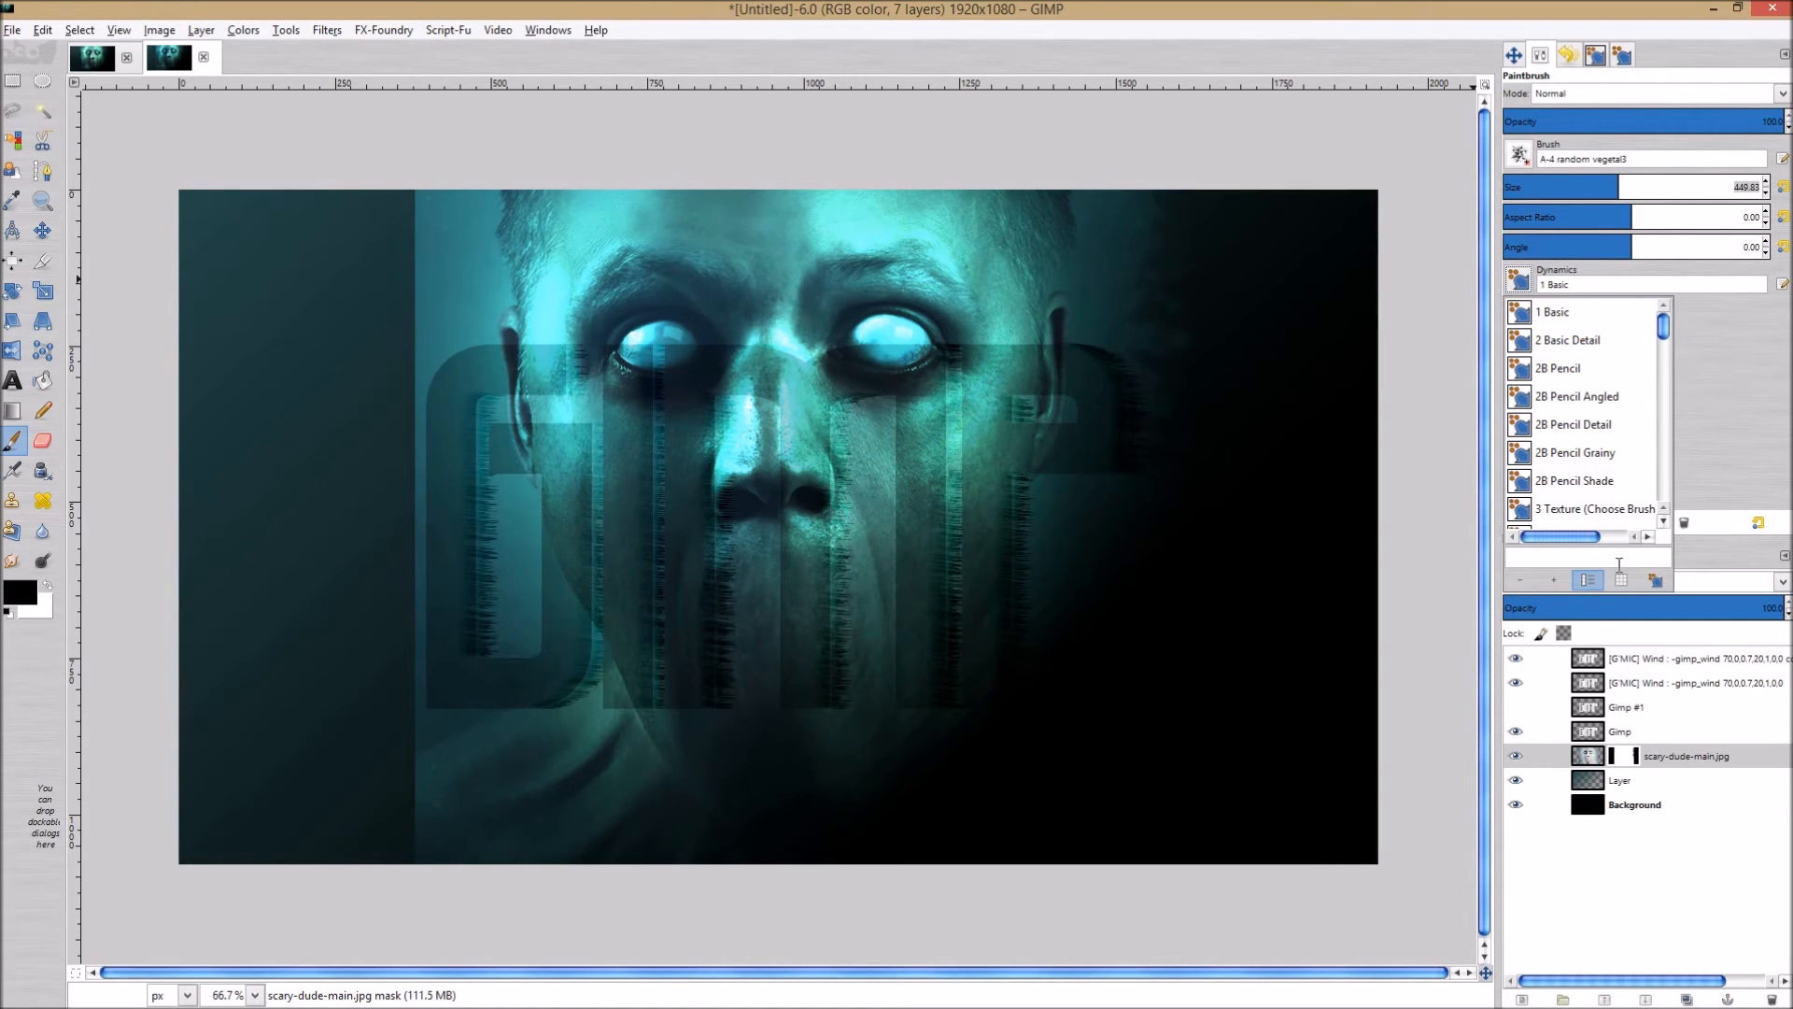
mouse_move(1655, 579)
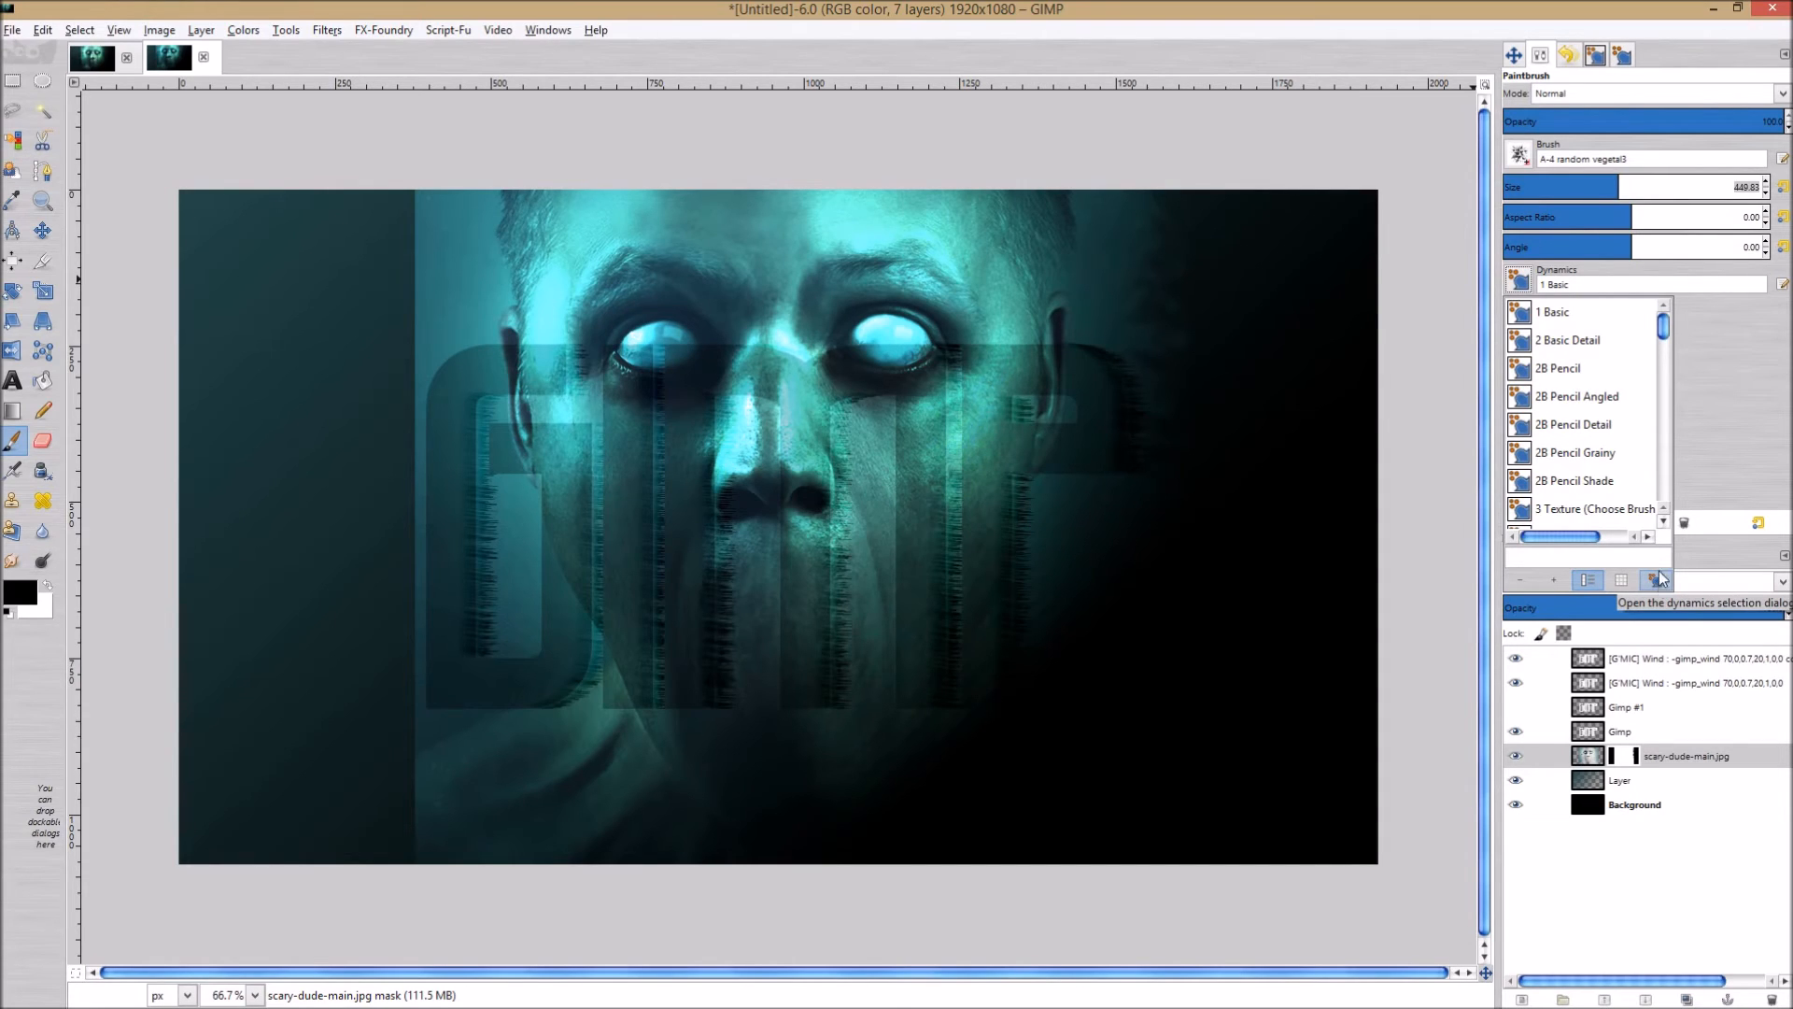
click(1597, 53)
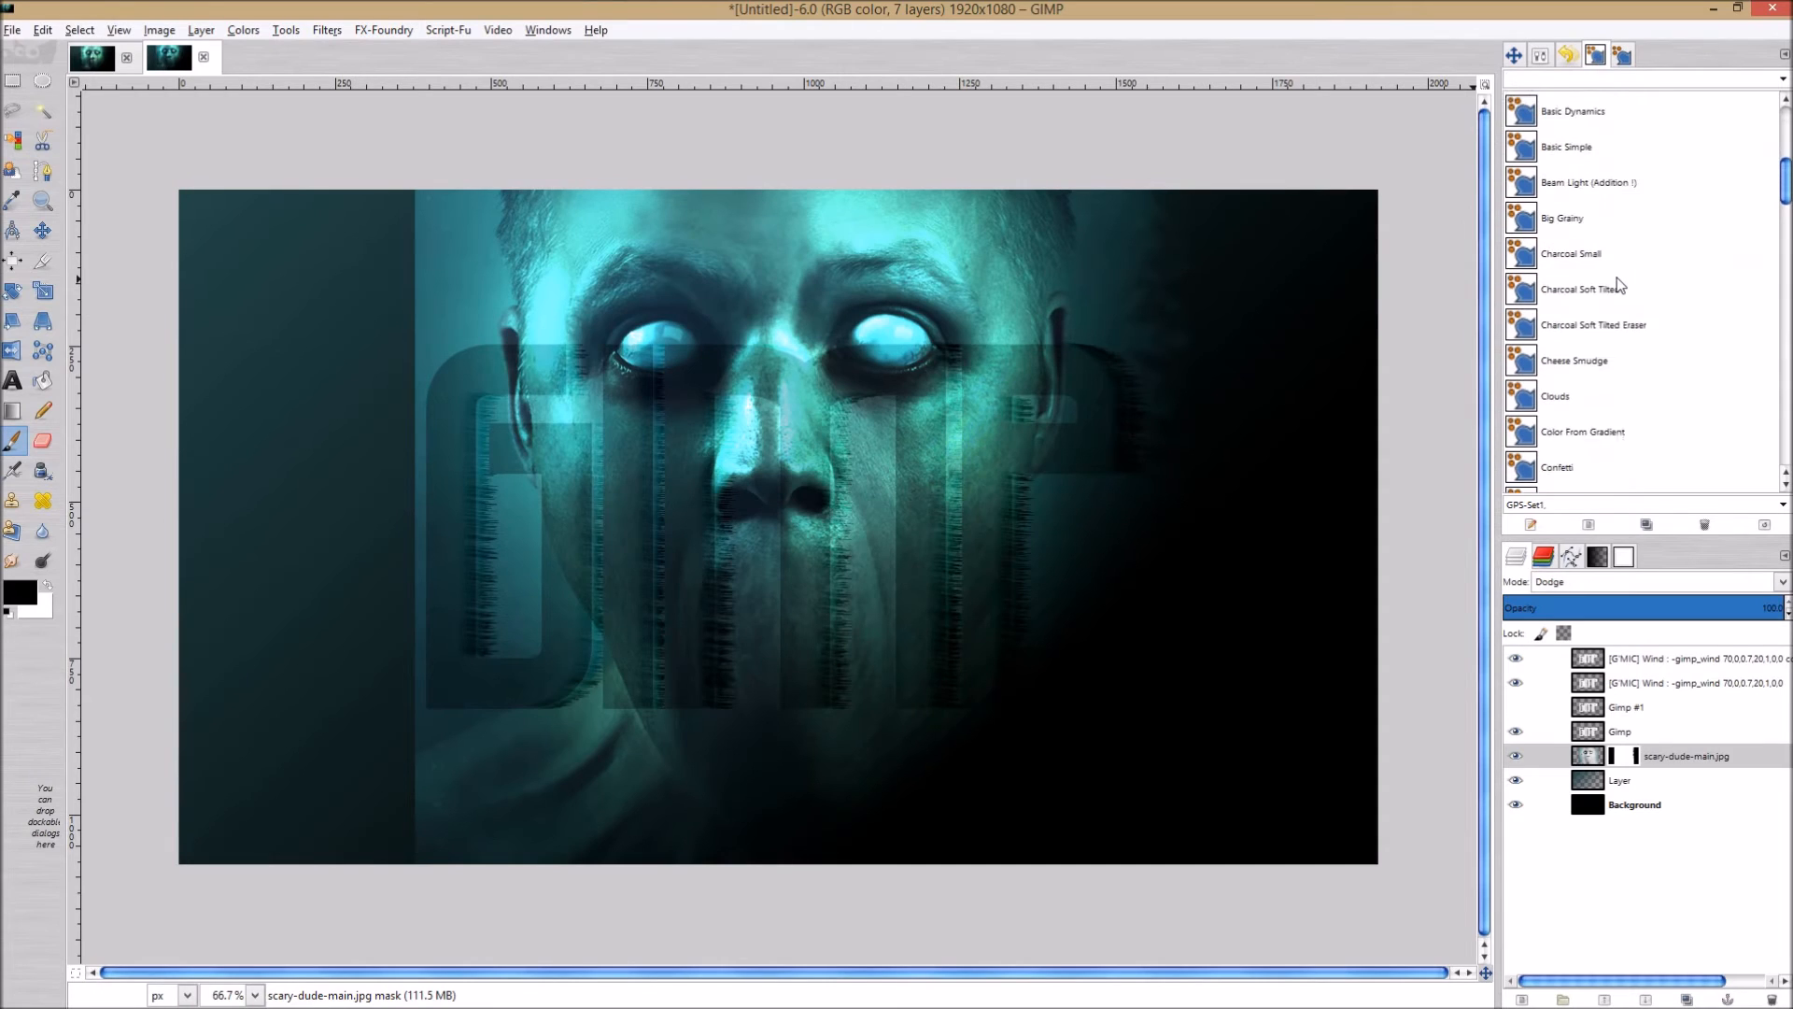
scroll(down, 3)
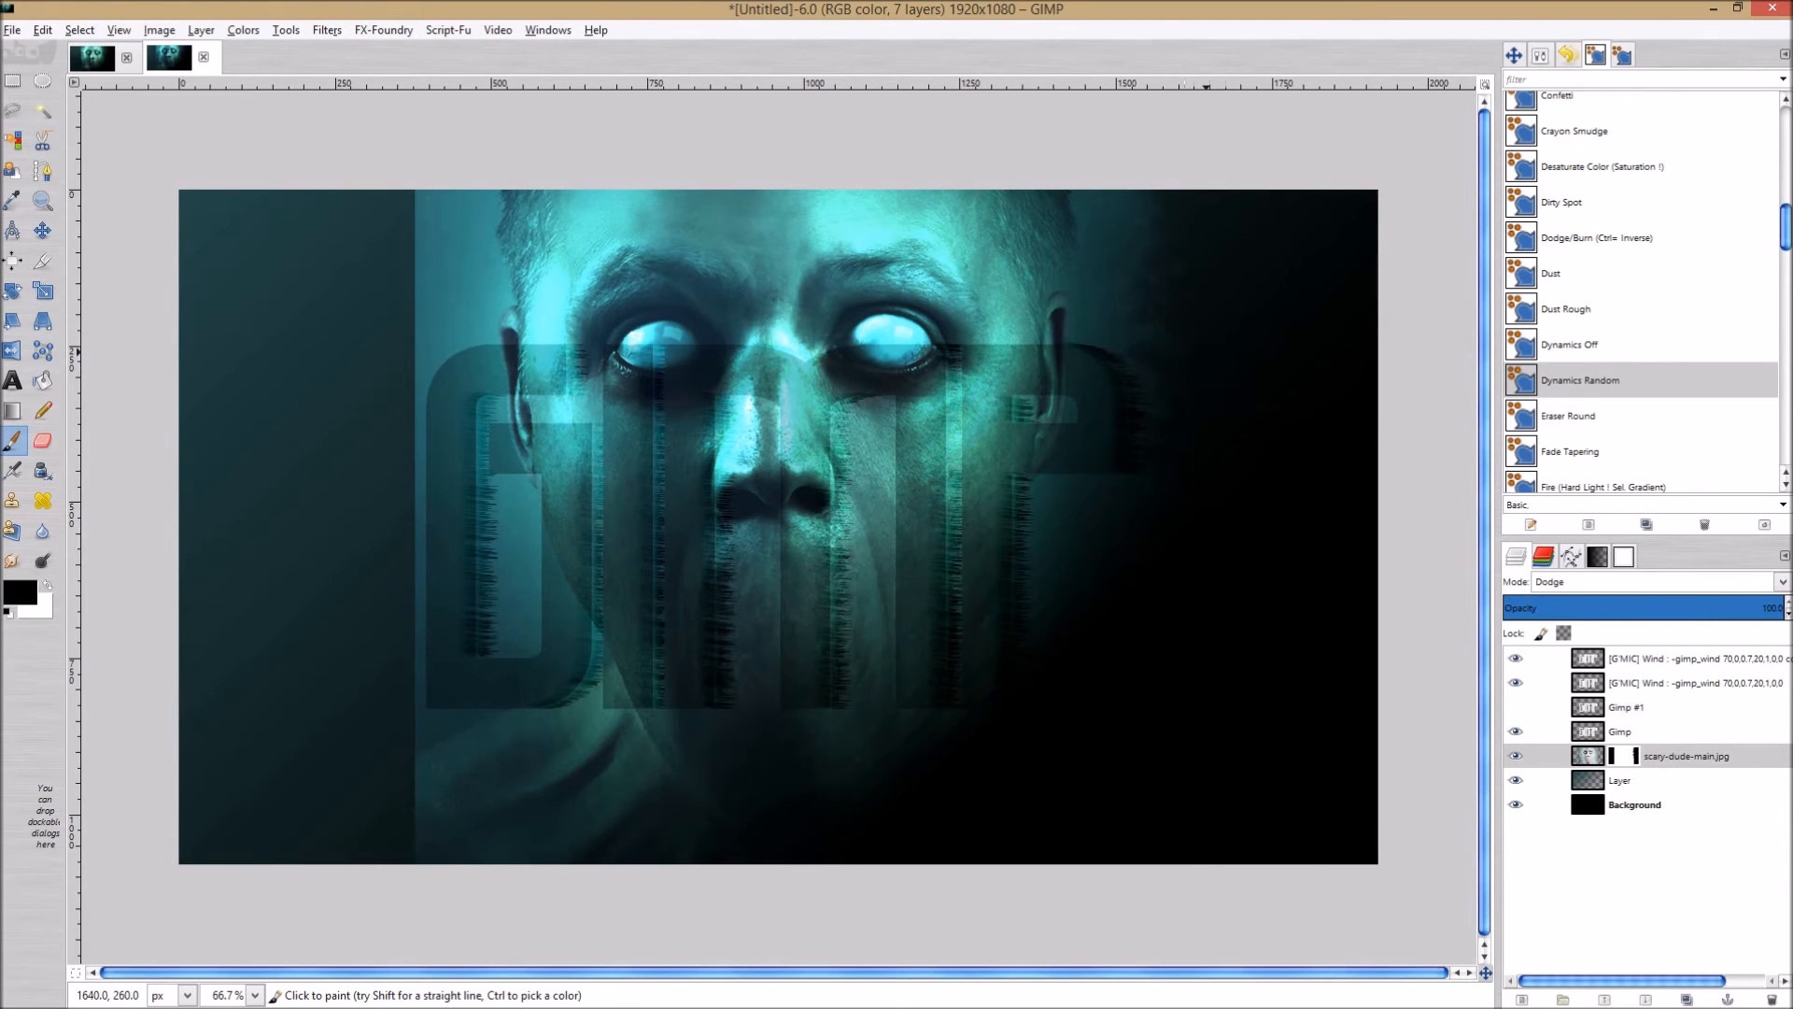
mouse_move(404, 202)
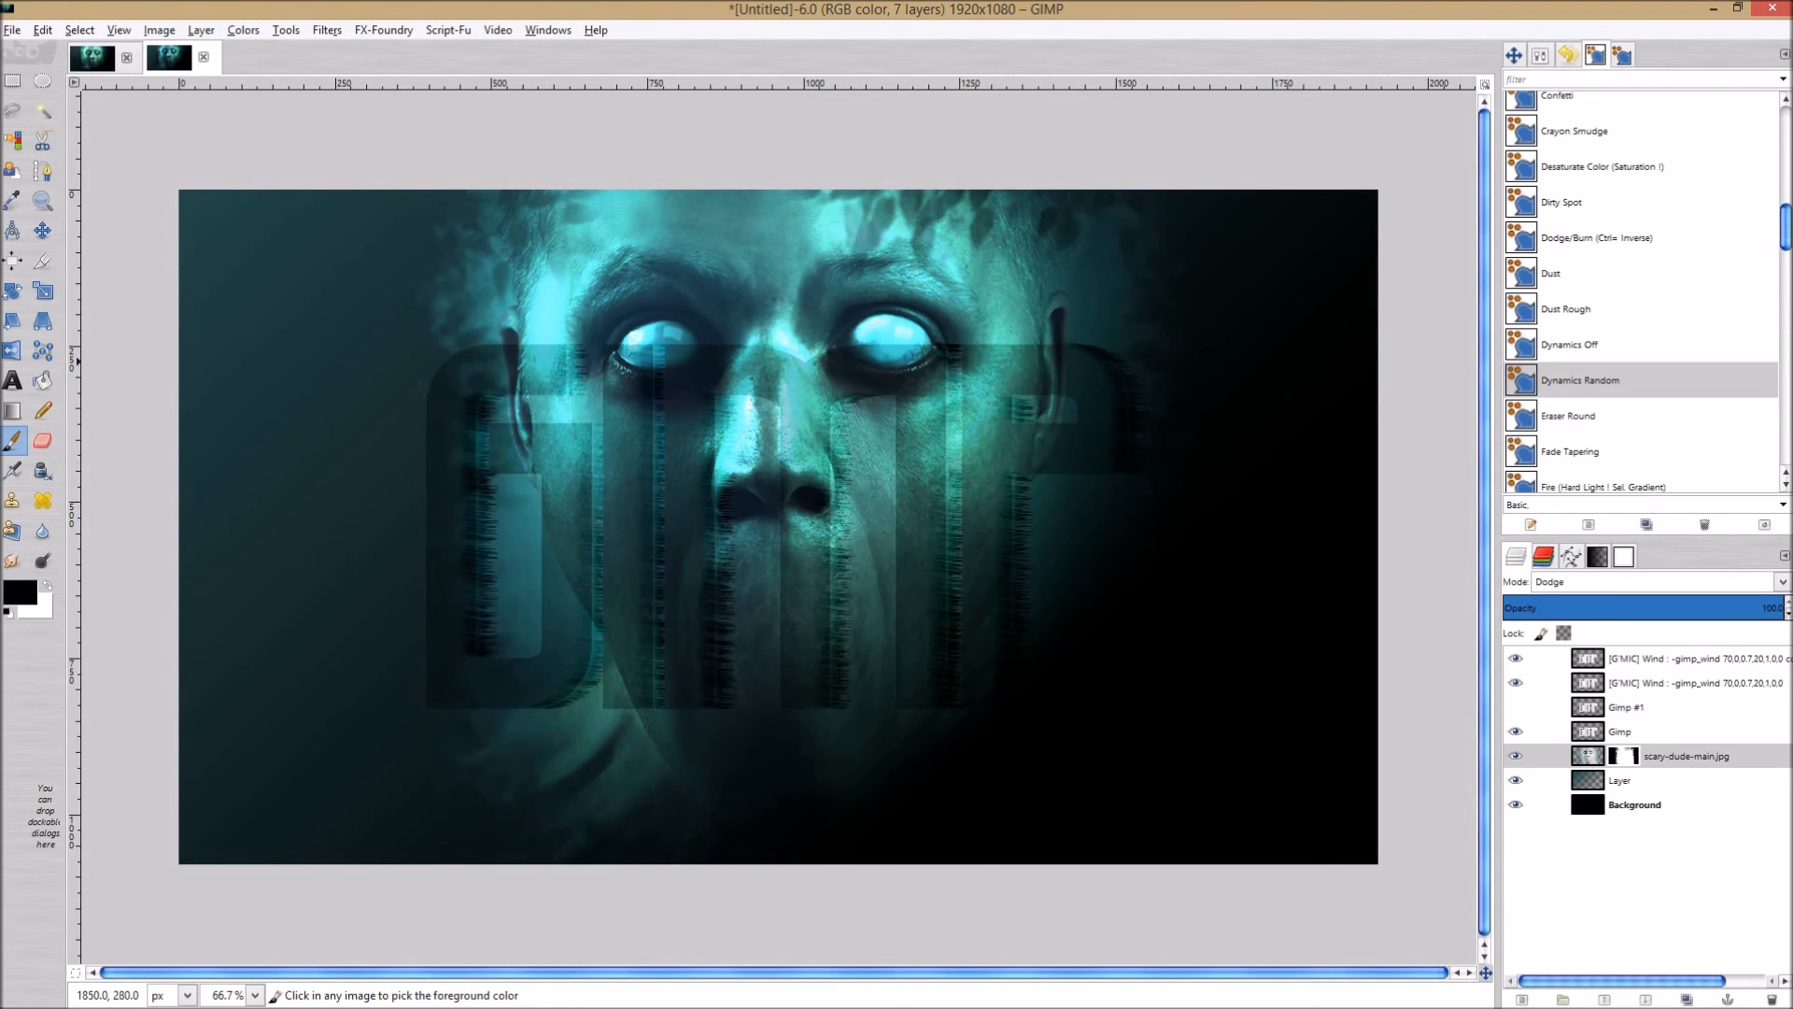
mouse_move(1297, 413)
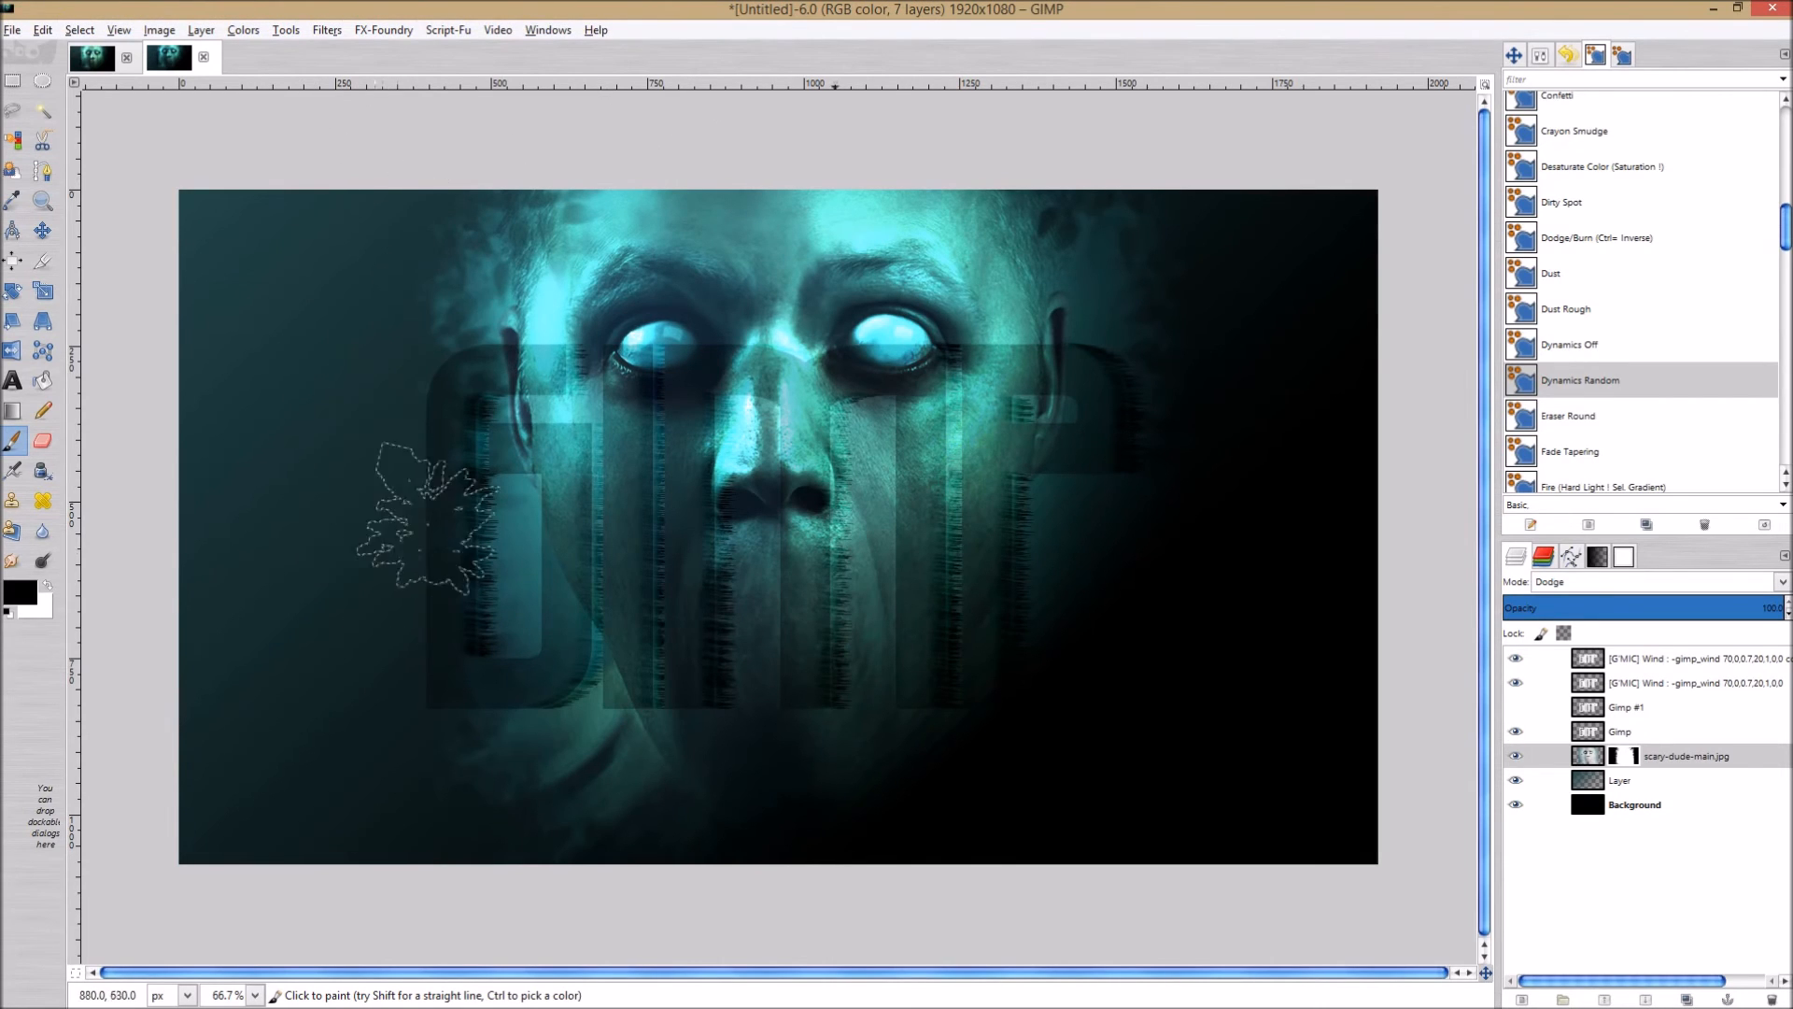
click(1636, 732)
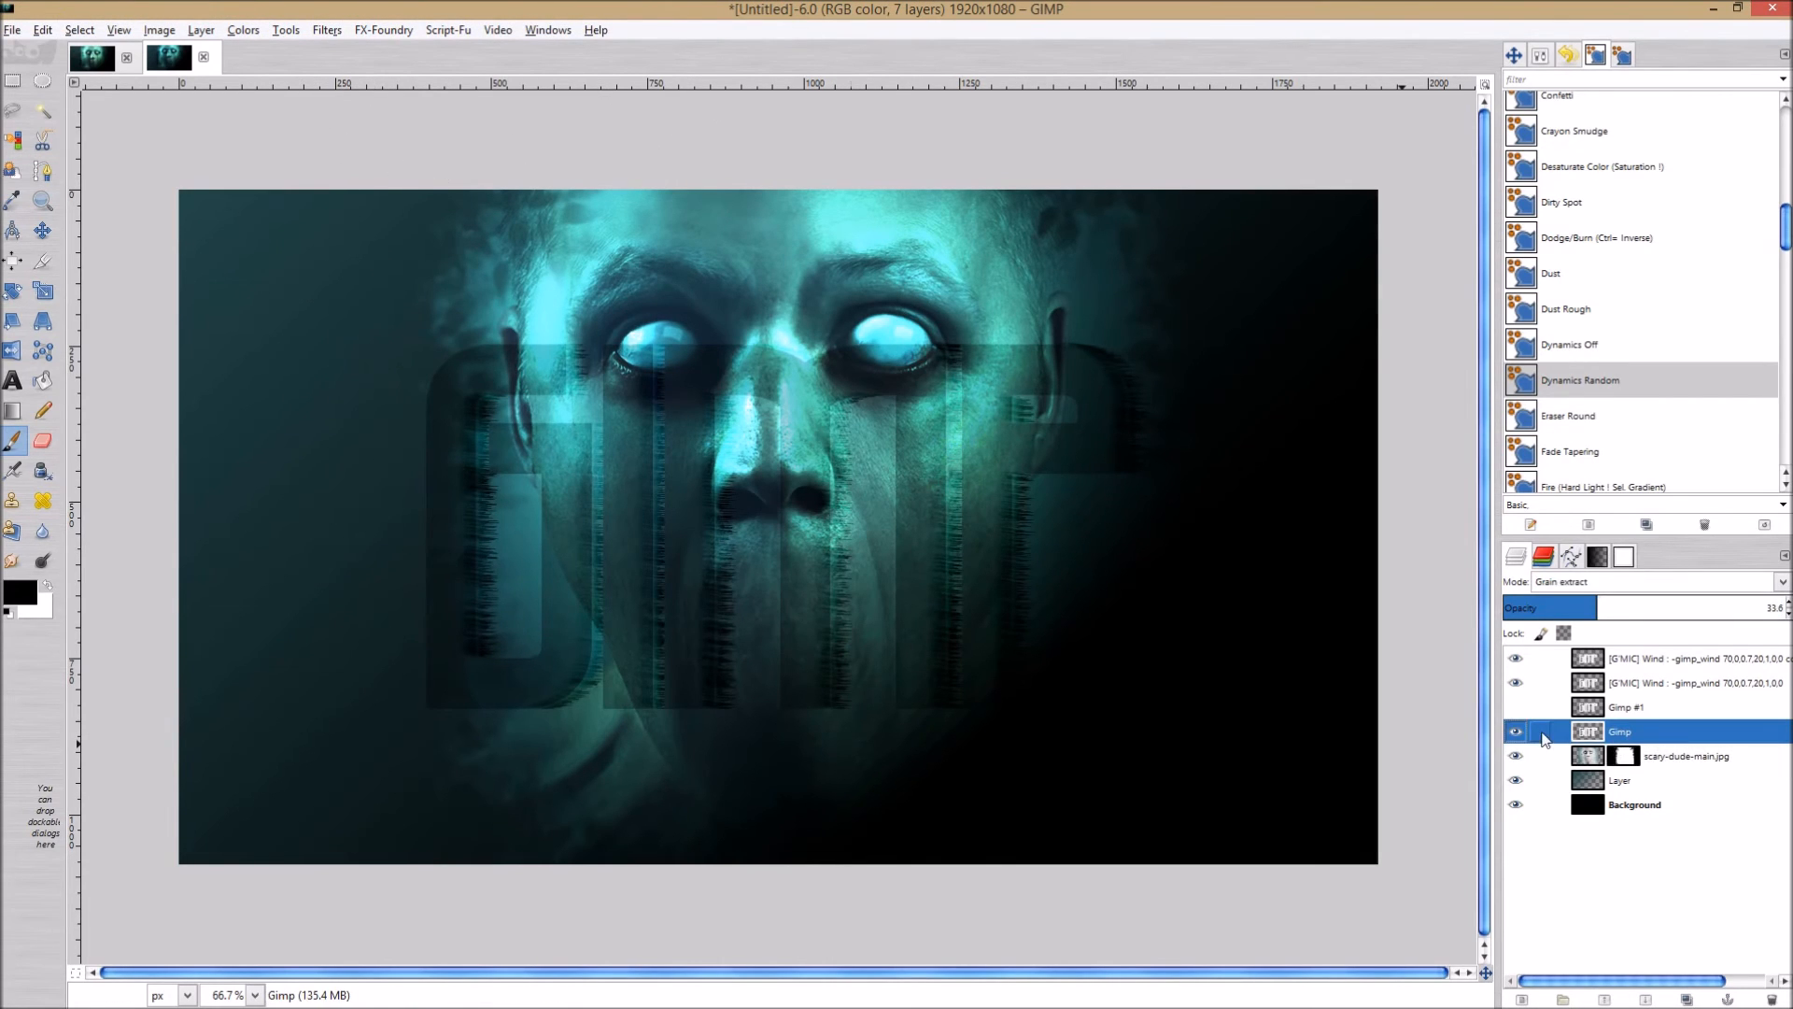
click(1513, 731)
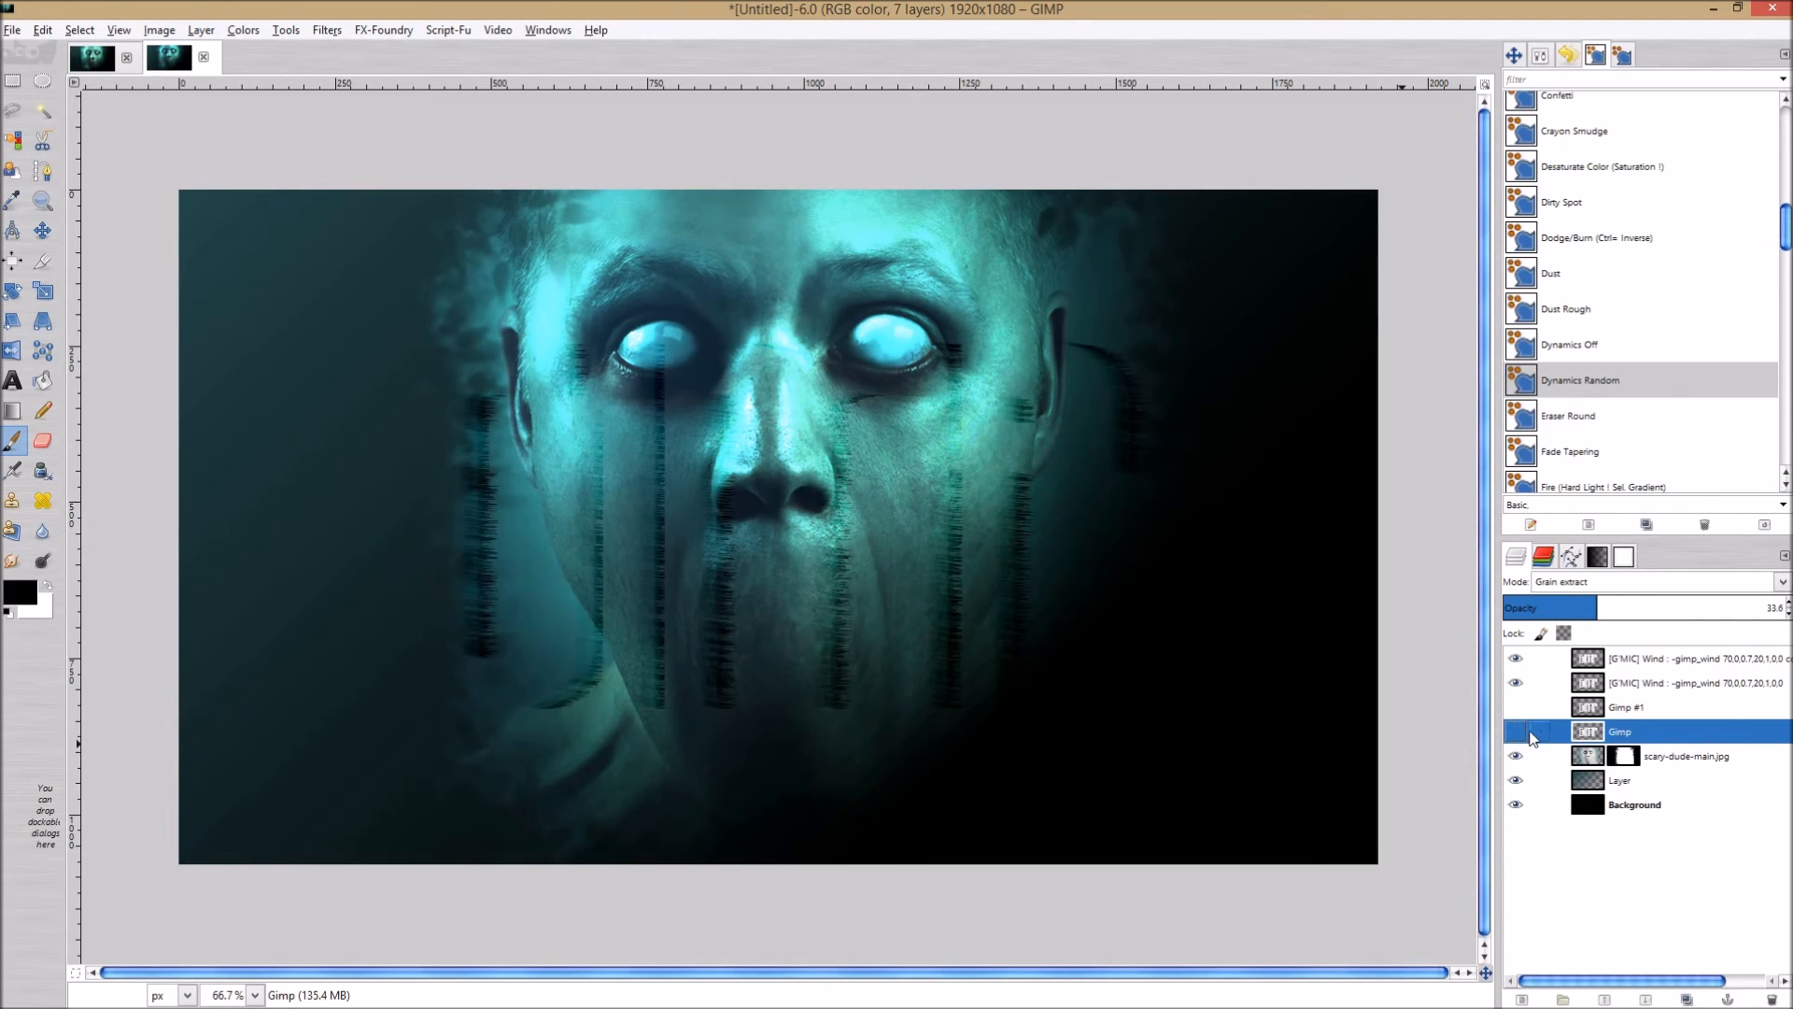
click(1515, 730)
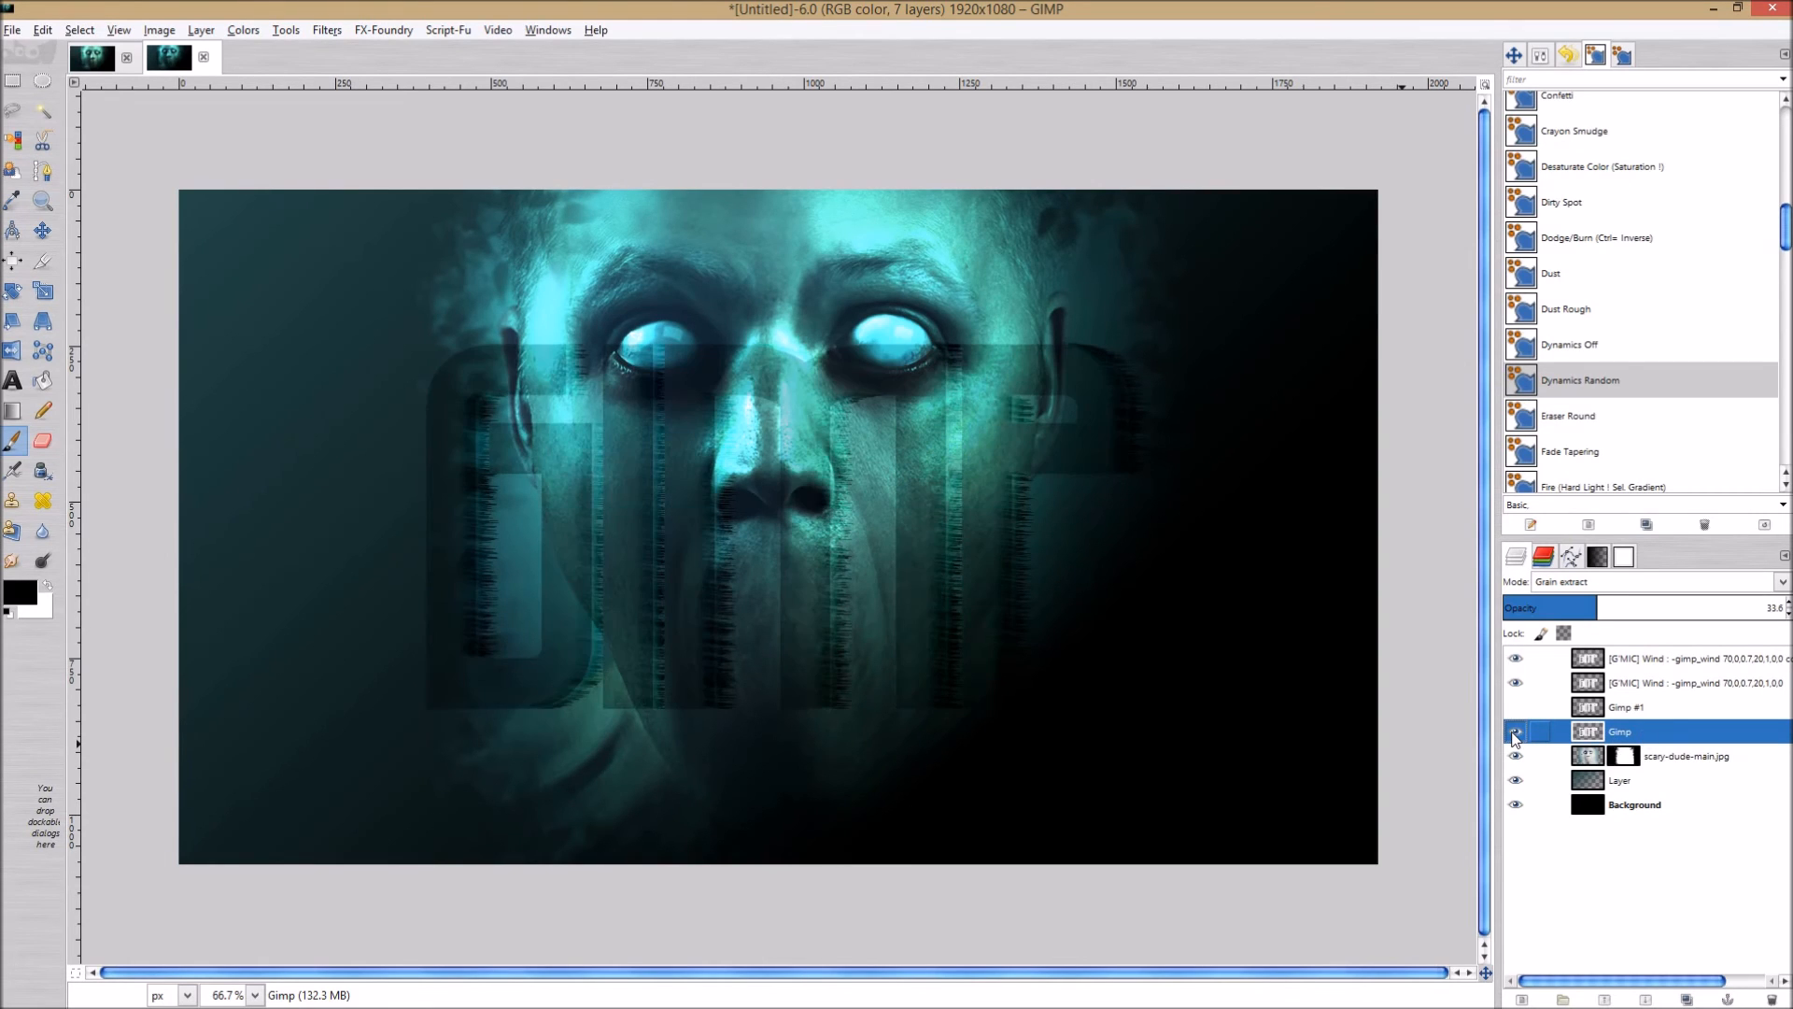
click(1517, 706)
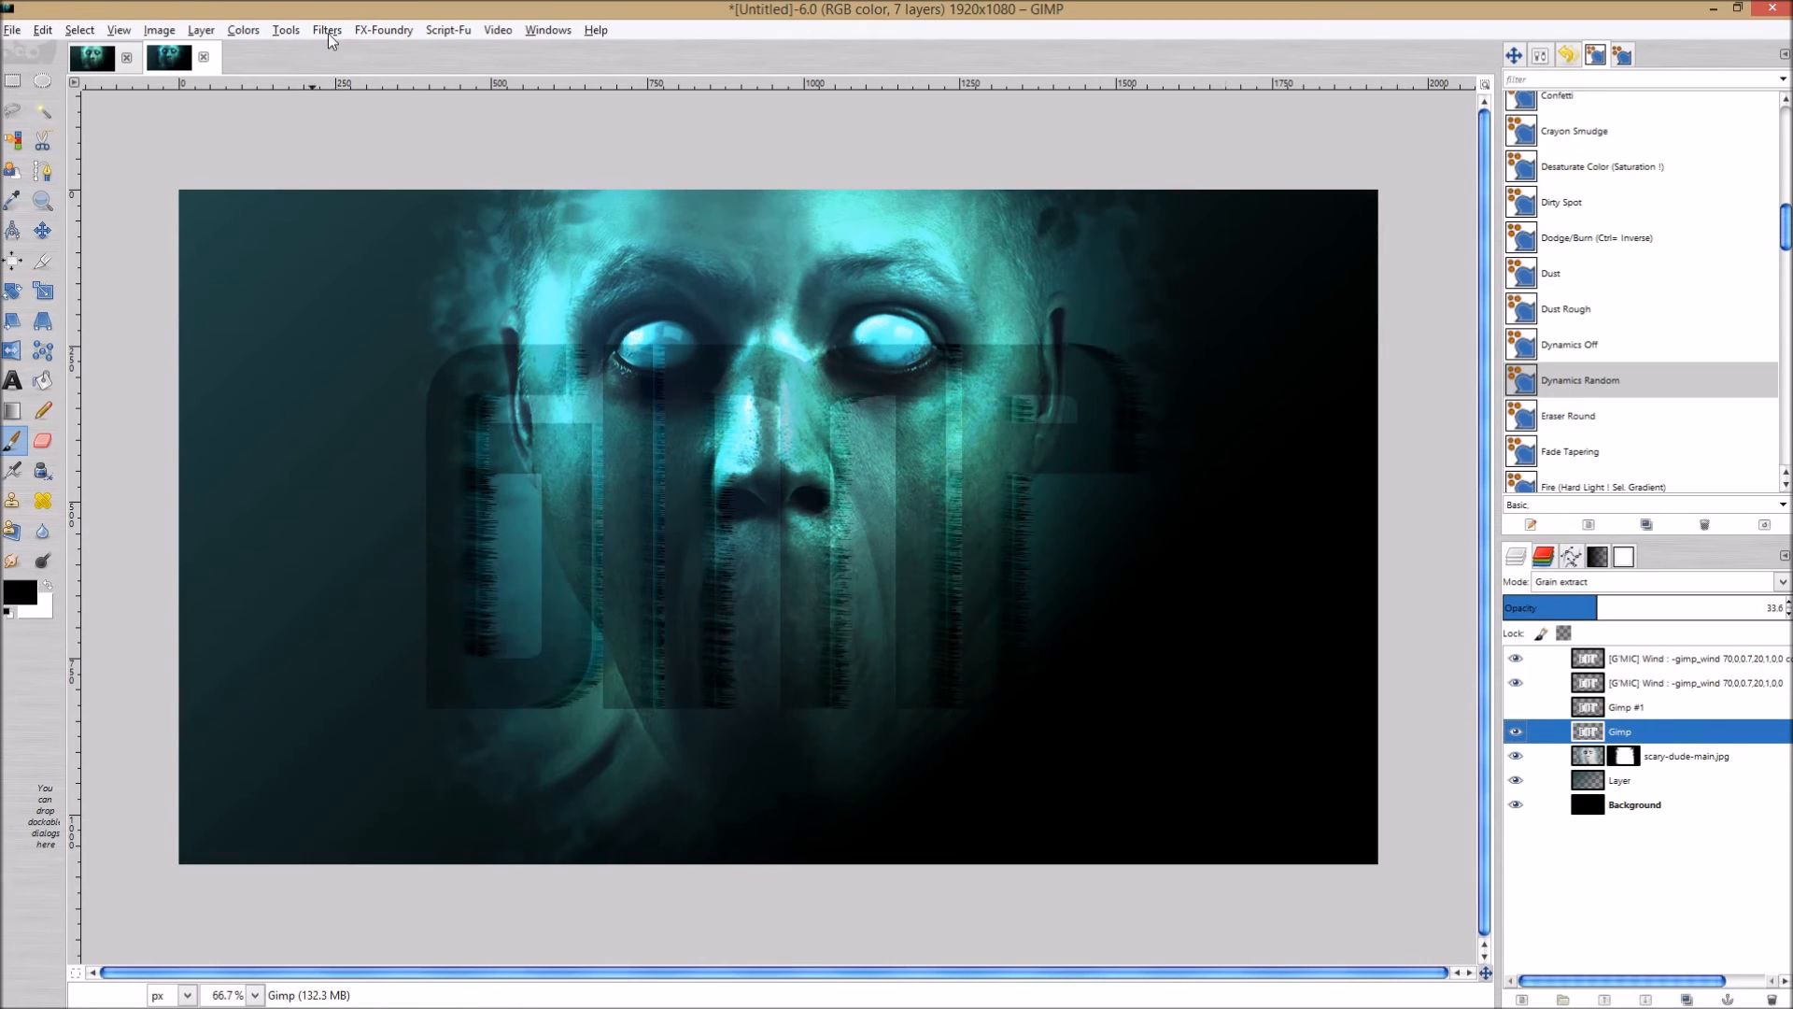
Apply a 17-pixel Gaussian blur to the Gimp text layer via Filters > Blur.
click(325, 29)
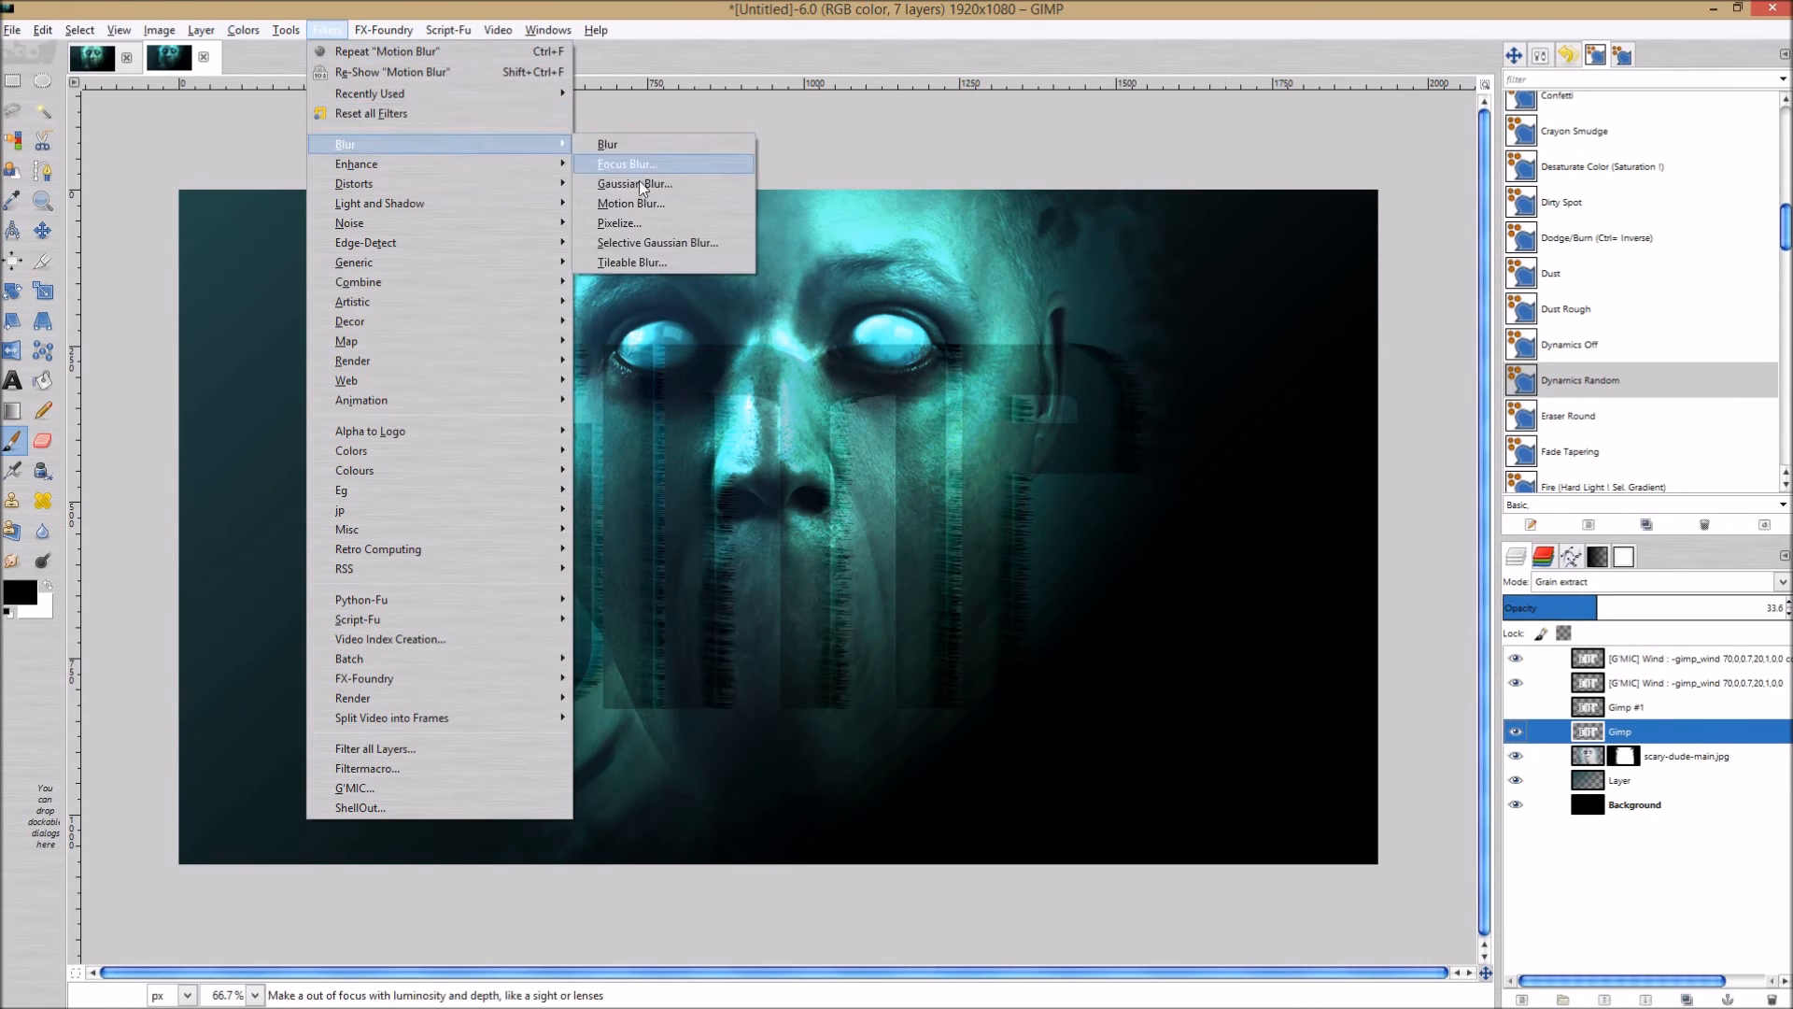
click(635, 183)
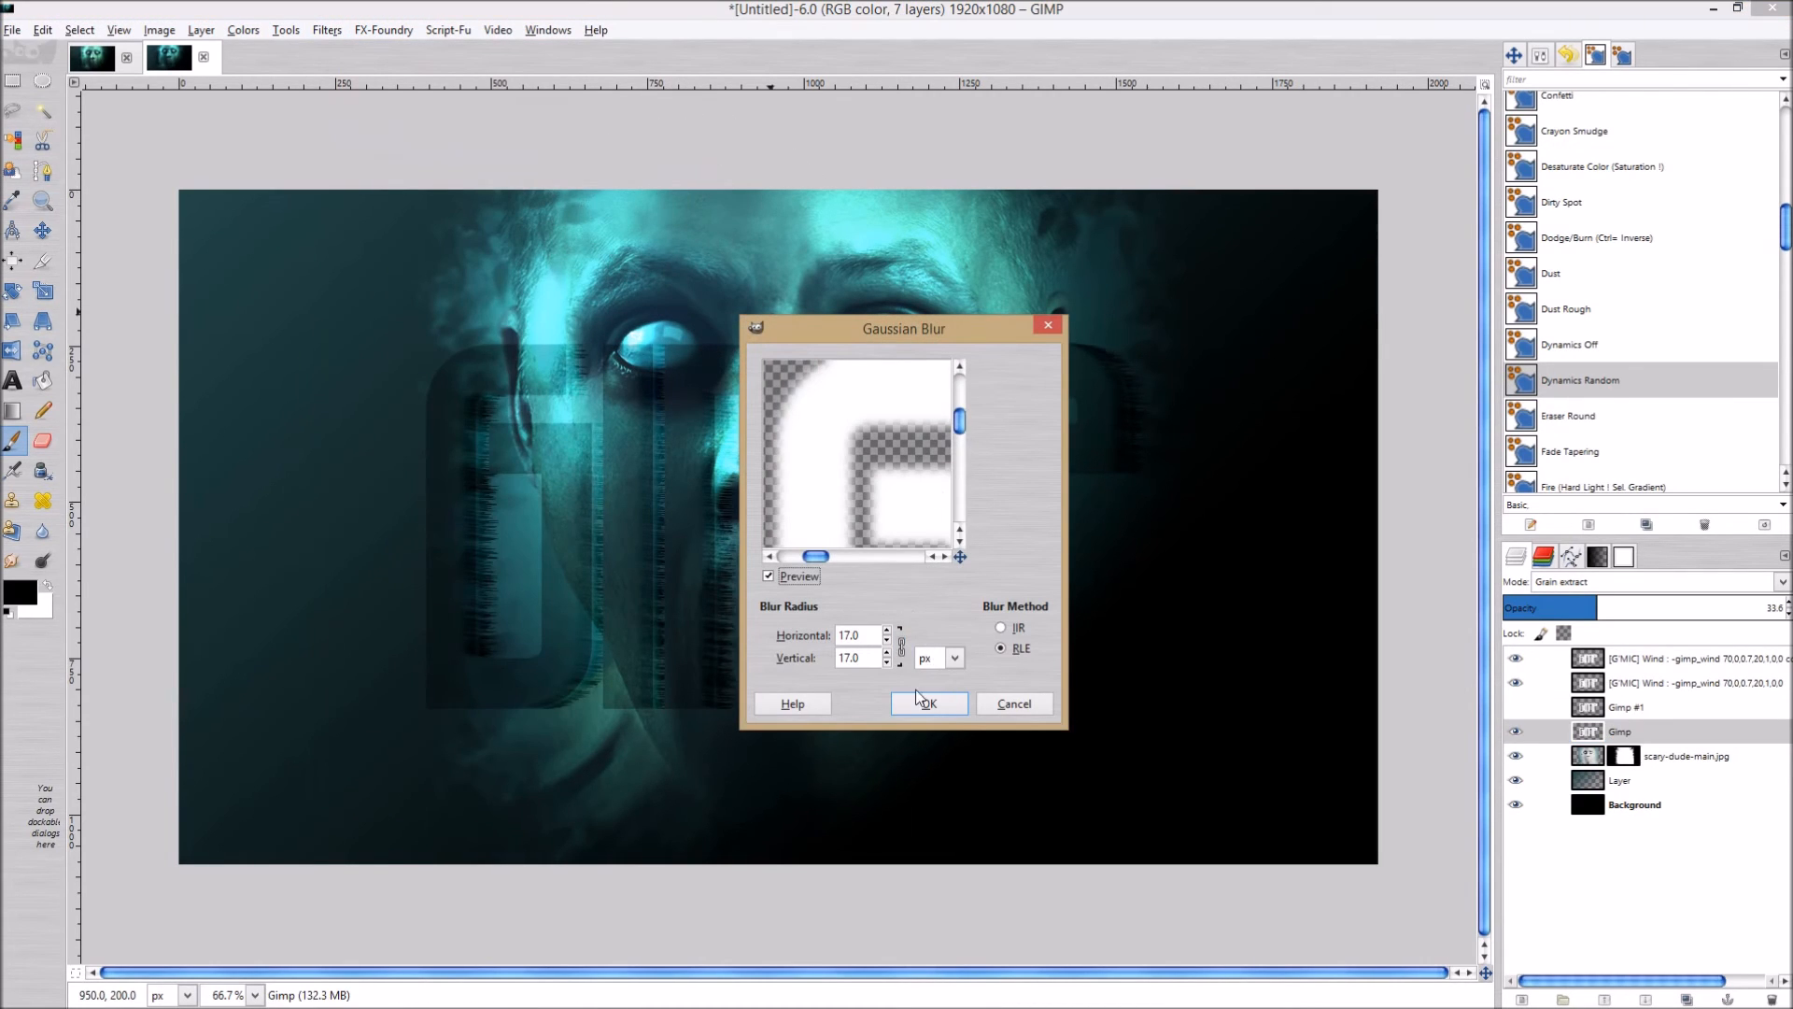
click(930, 702)
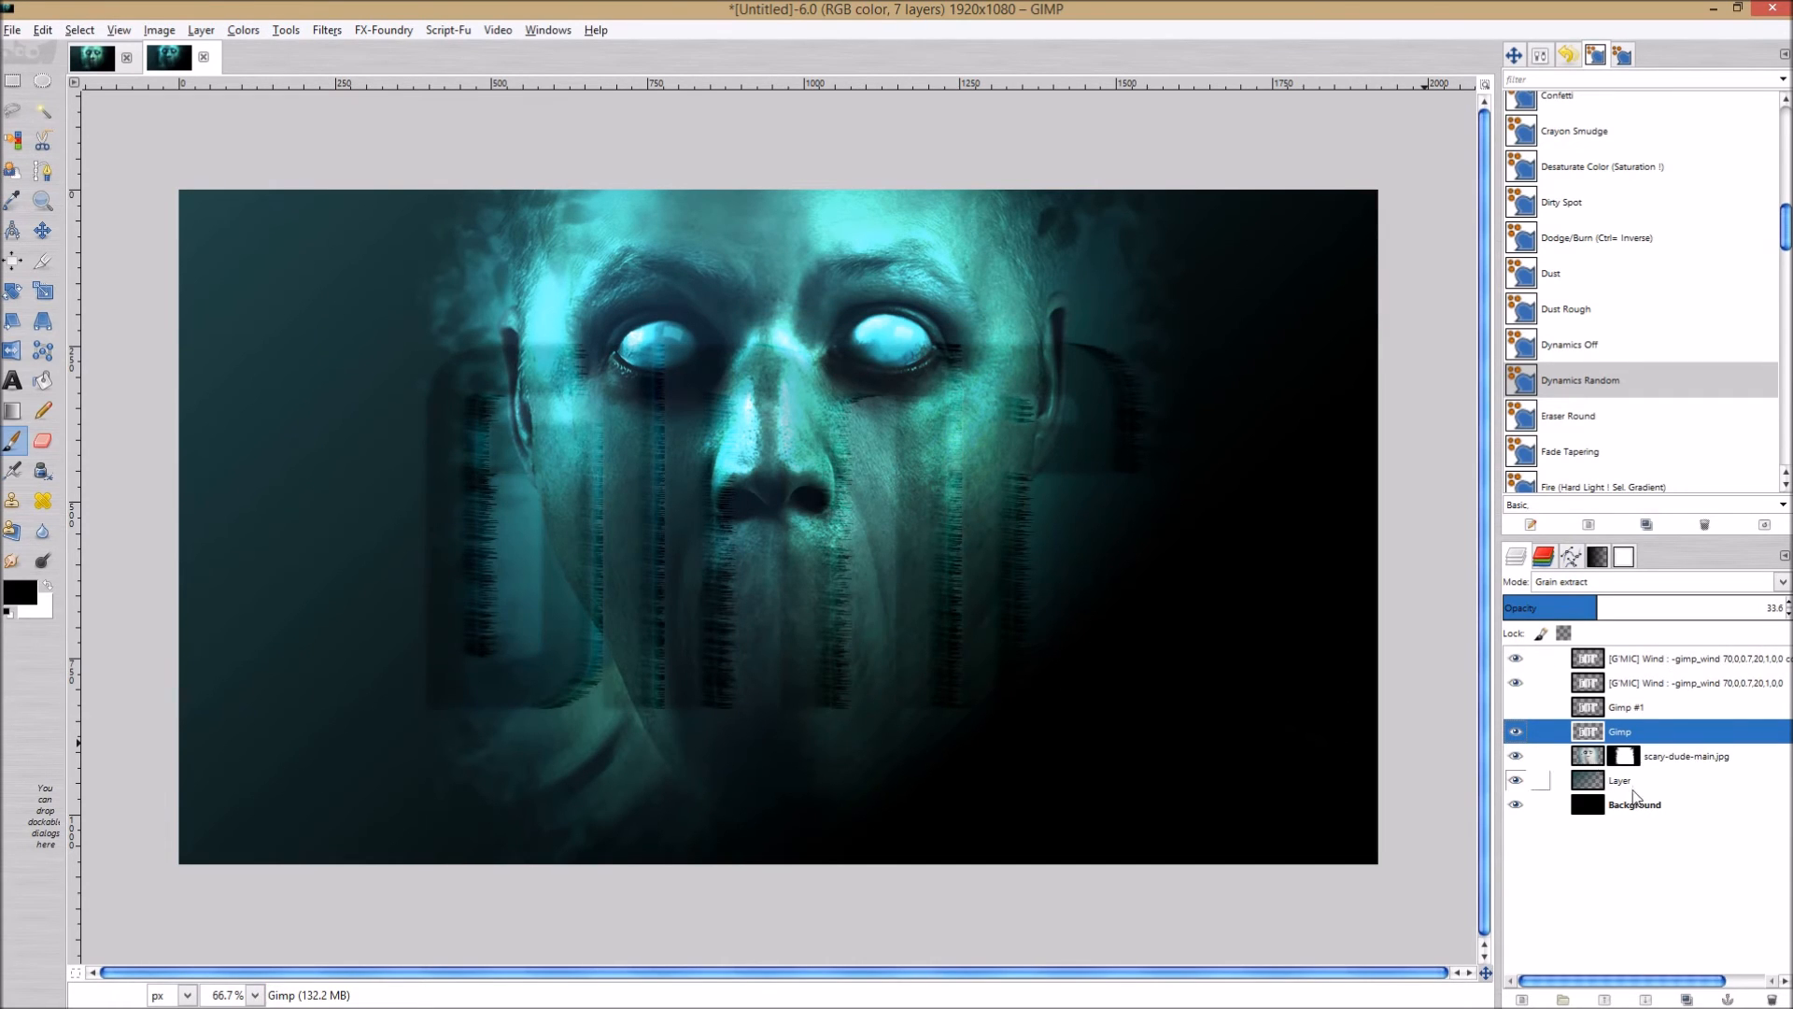
With Layer active, load the texture_297 JPEG from Scary WallPaper as a new layer.
click(1621, 781)
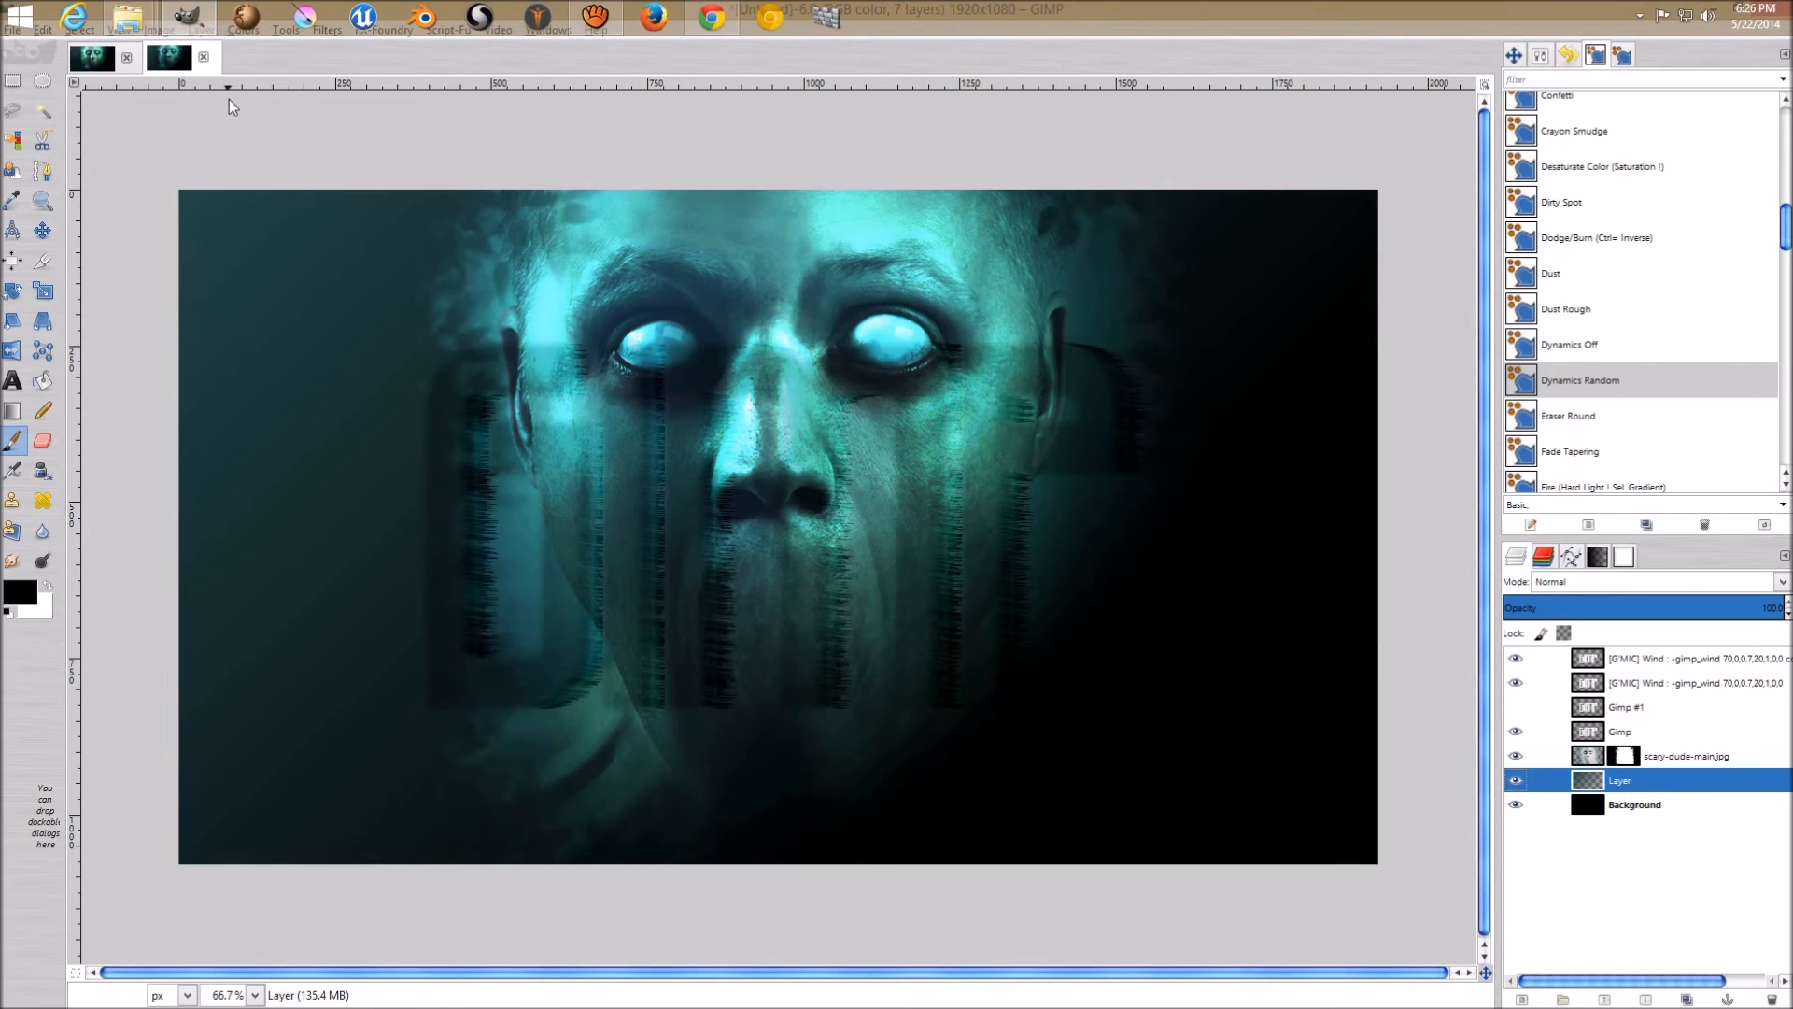
click(11, 30)
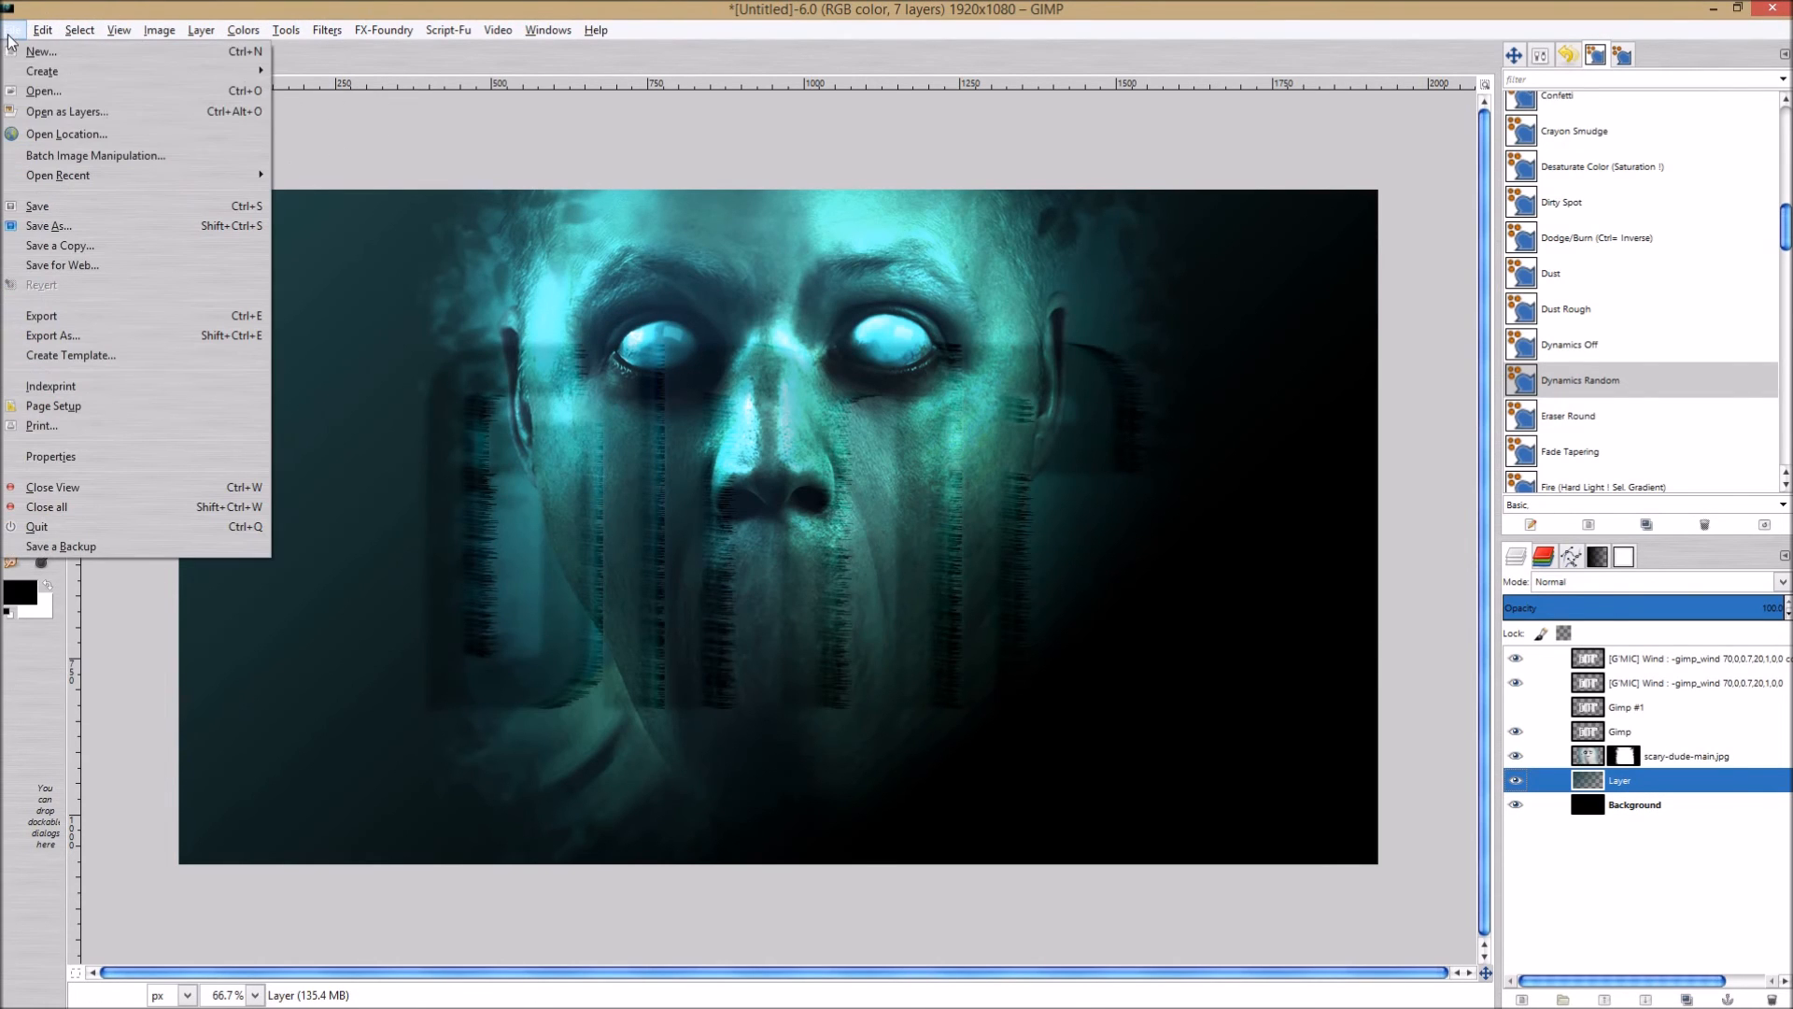
click(41, 90)
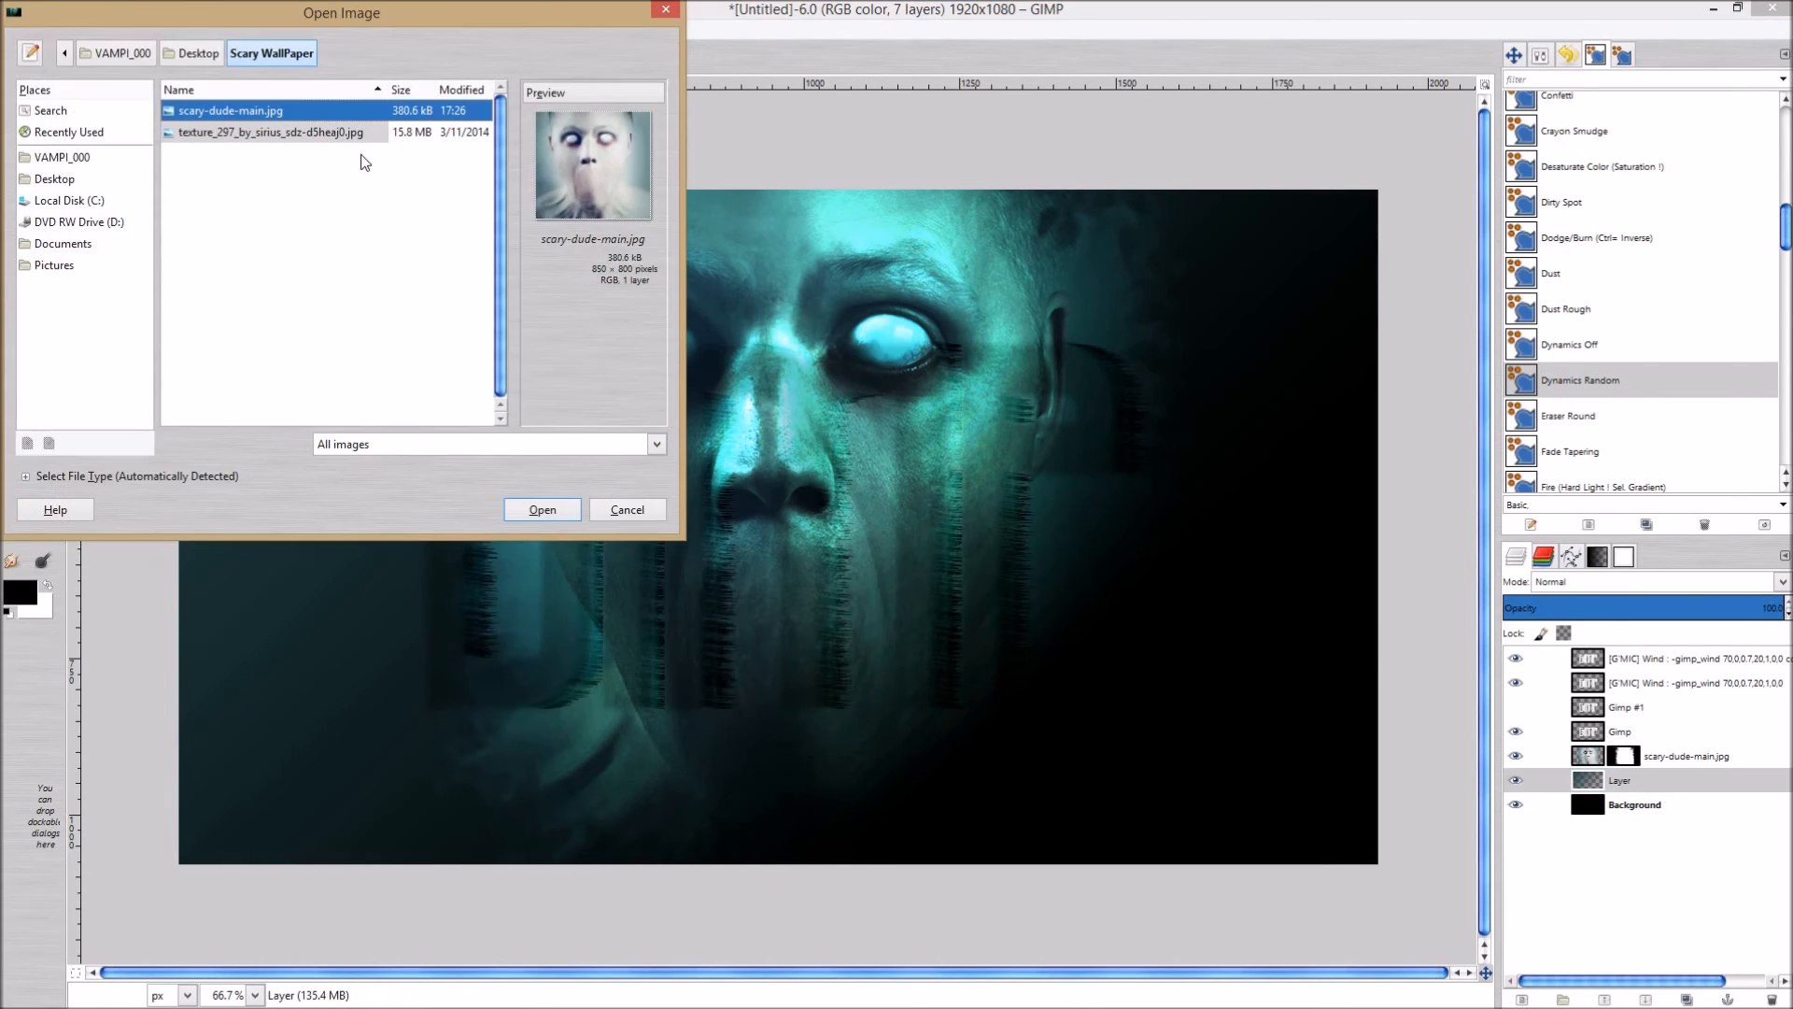
click(269, 130)
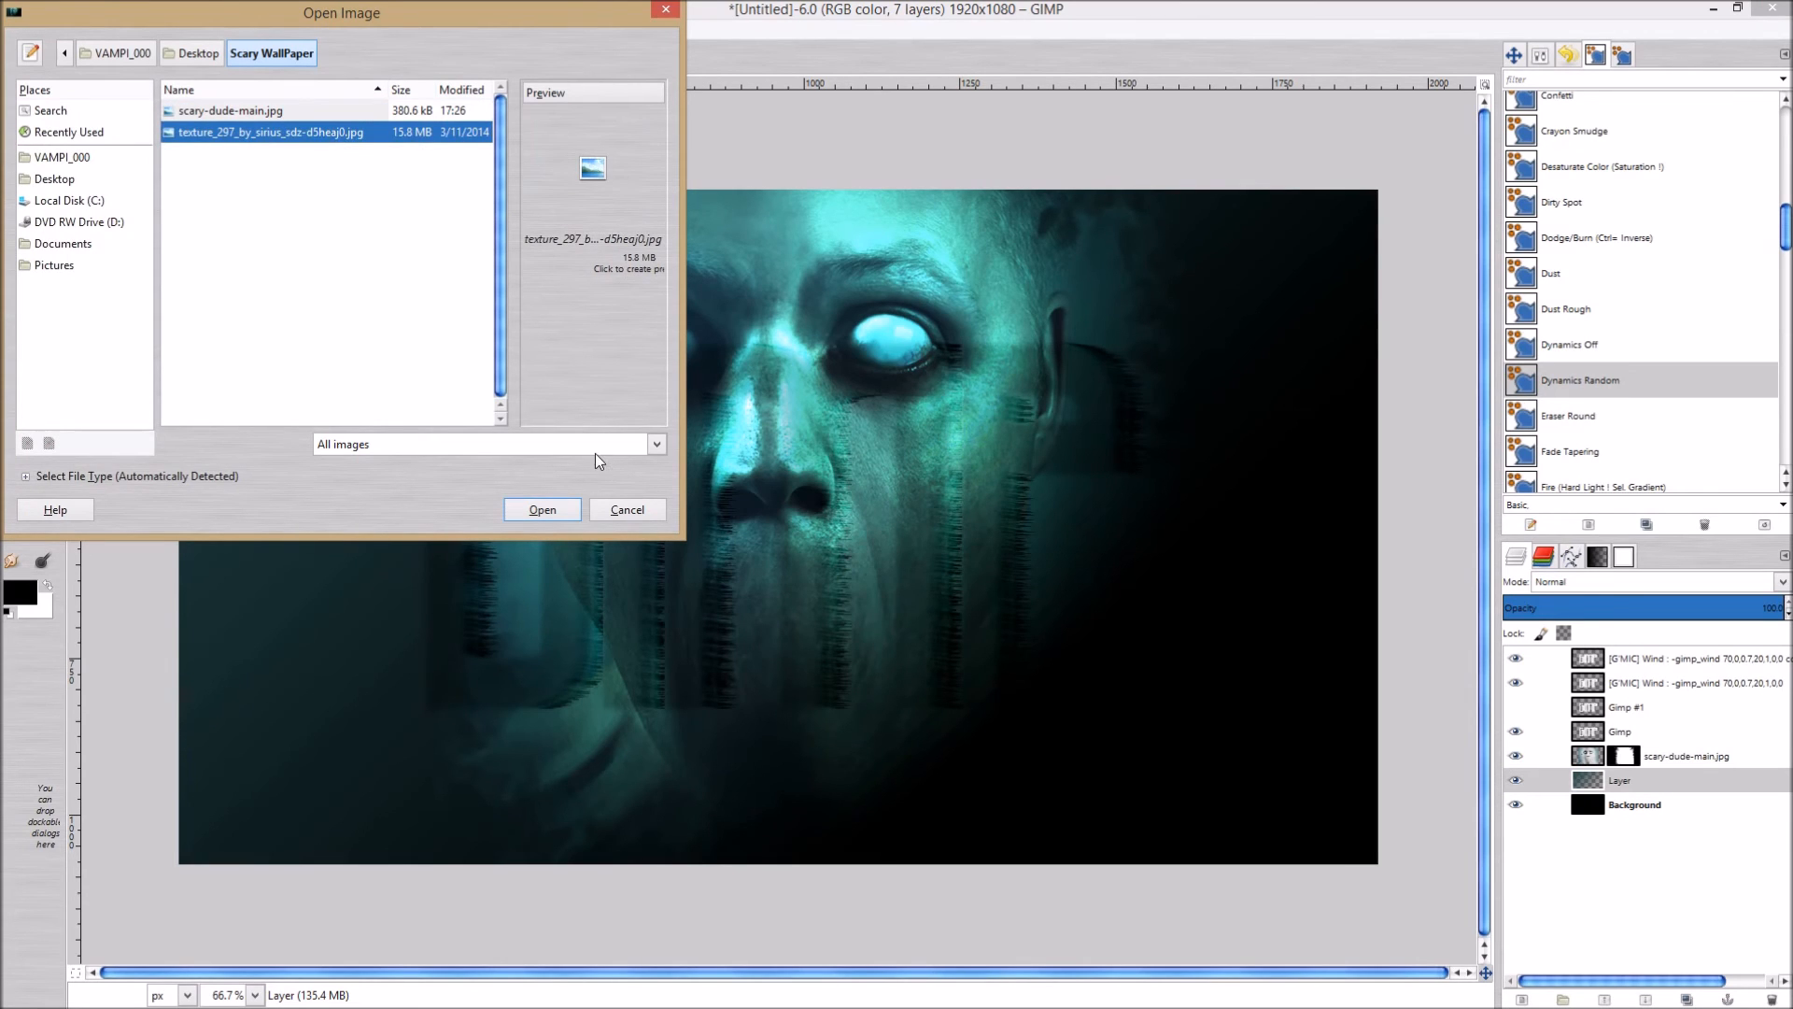
click(541, 508)
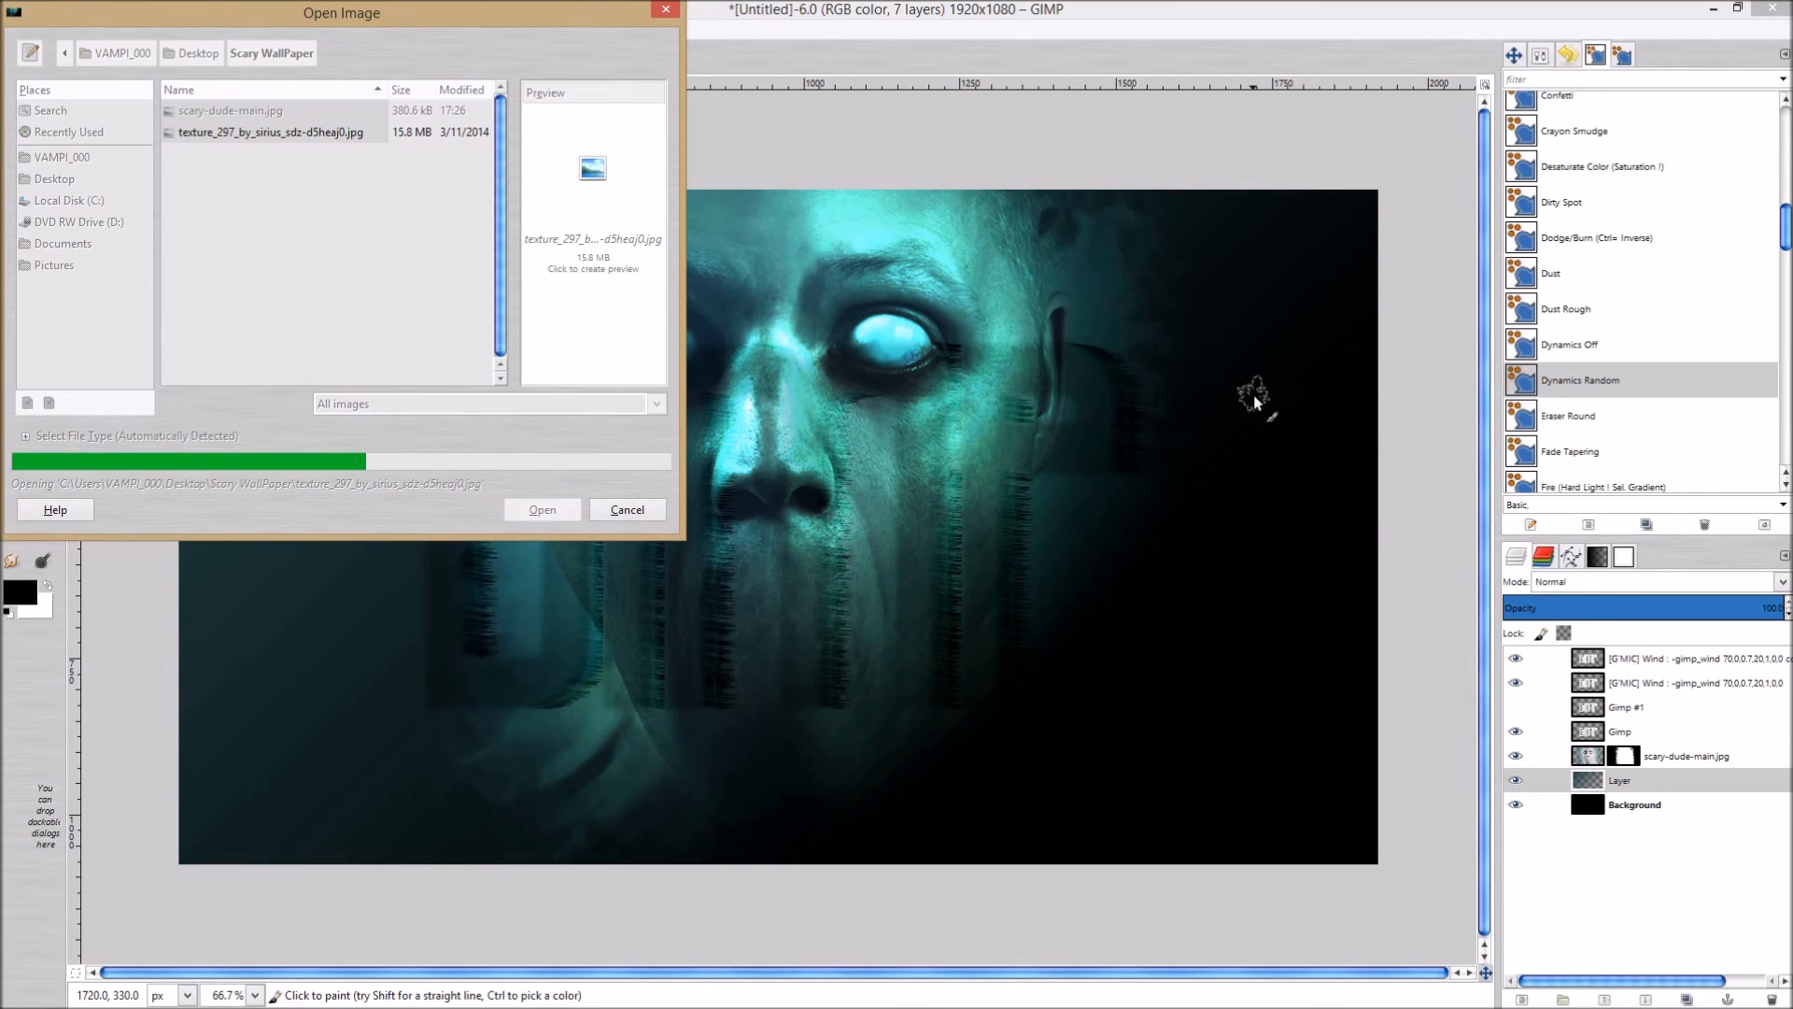
click(542, 508)
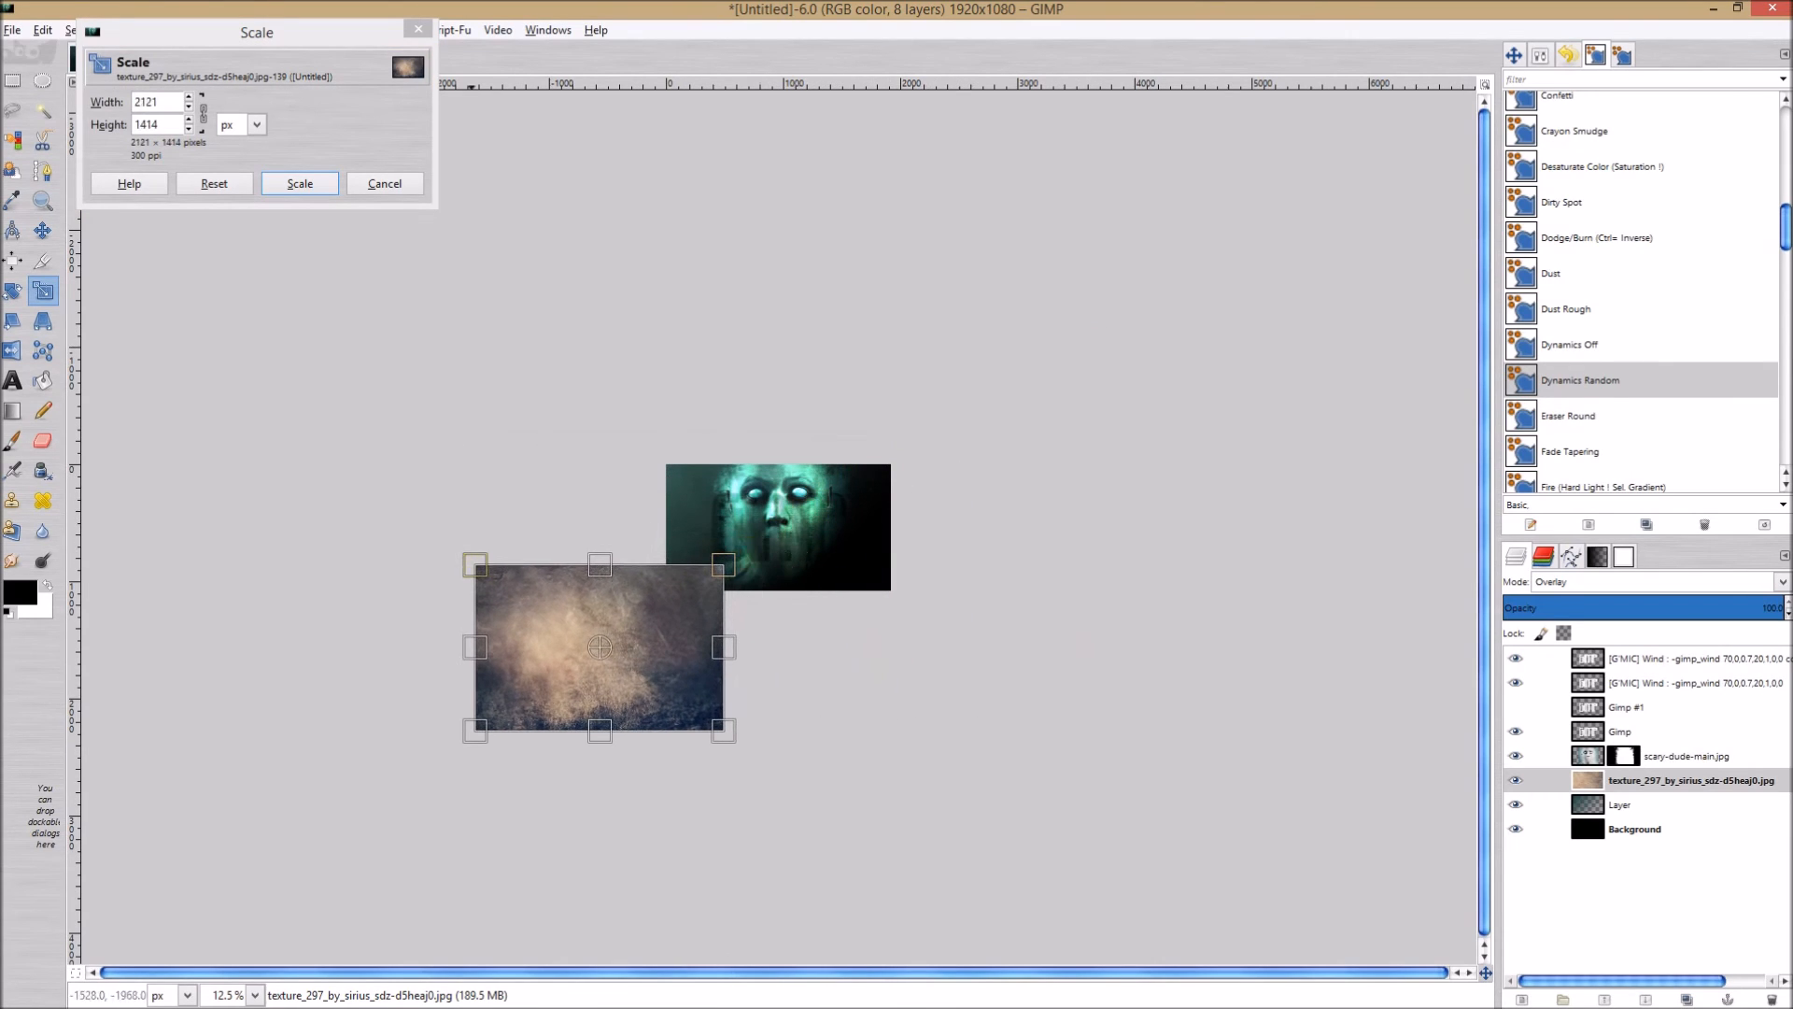
Rescale the texture_297 layer with the Scale tool to fit the poster.
click(299, 184)
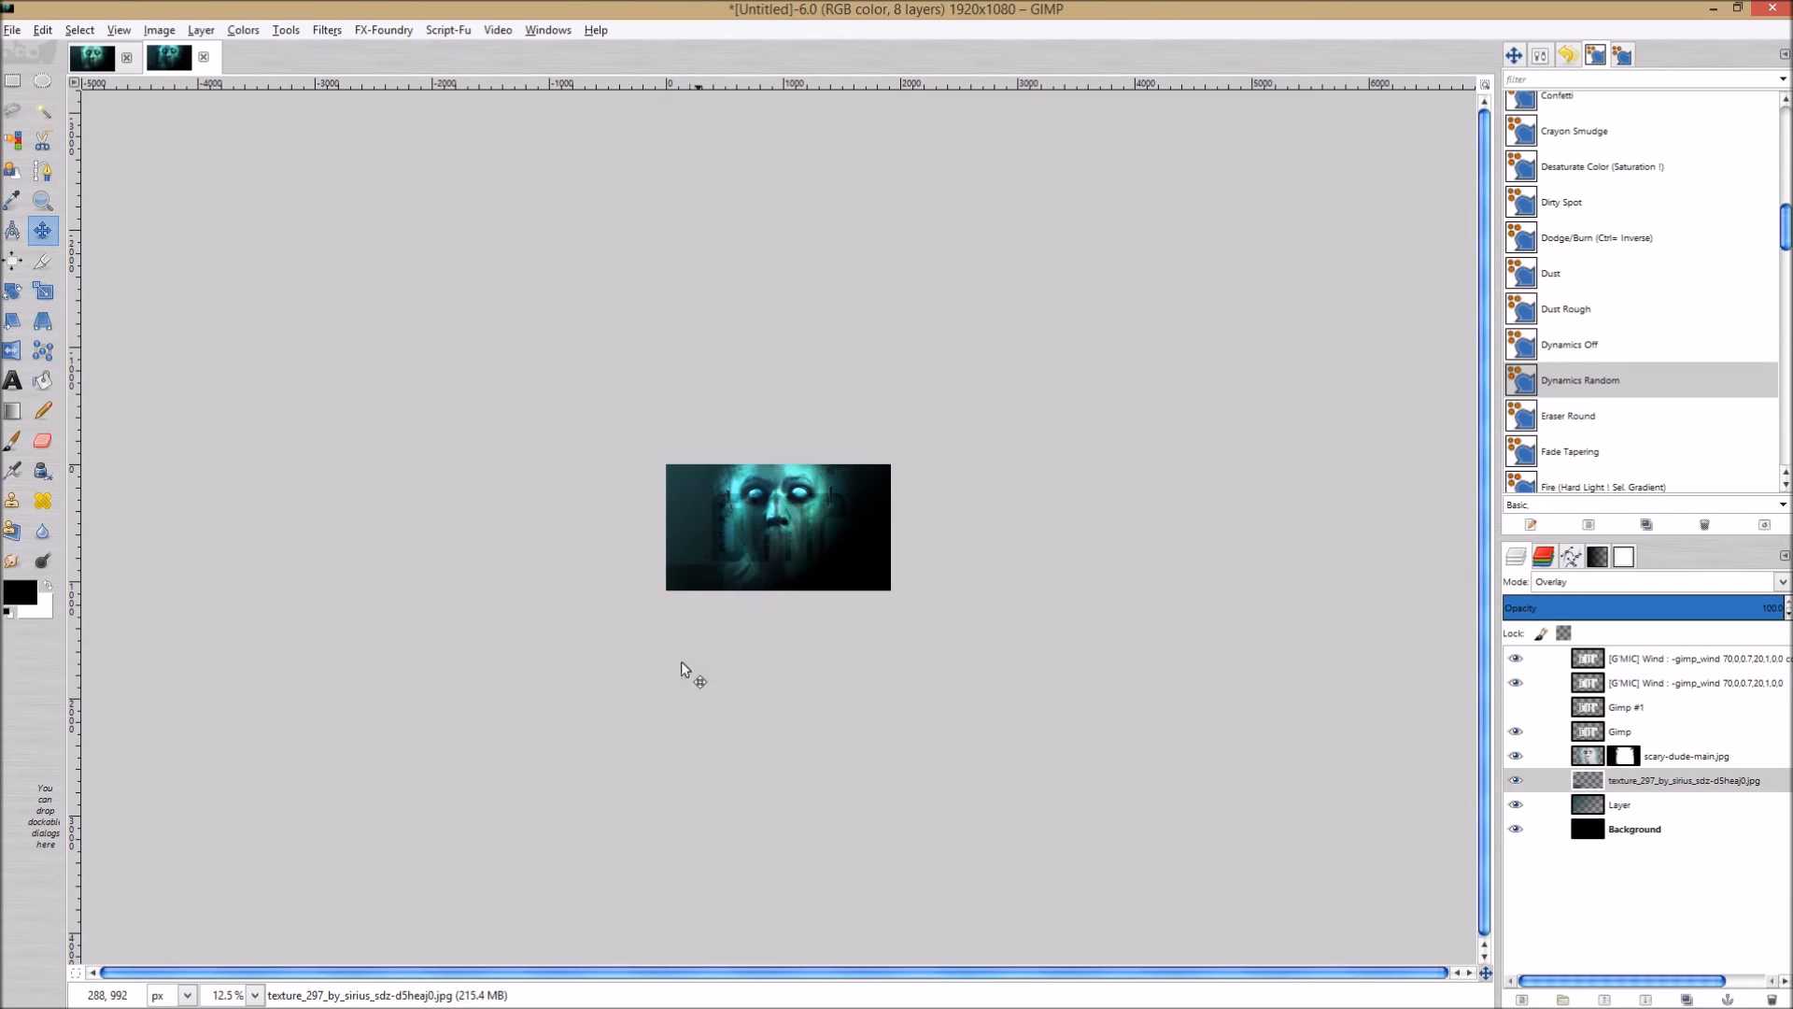
Switch to the Move tool to reposition the texture_297 layer.
click(1521, 52)
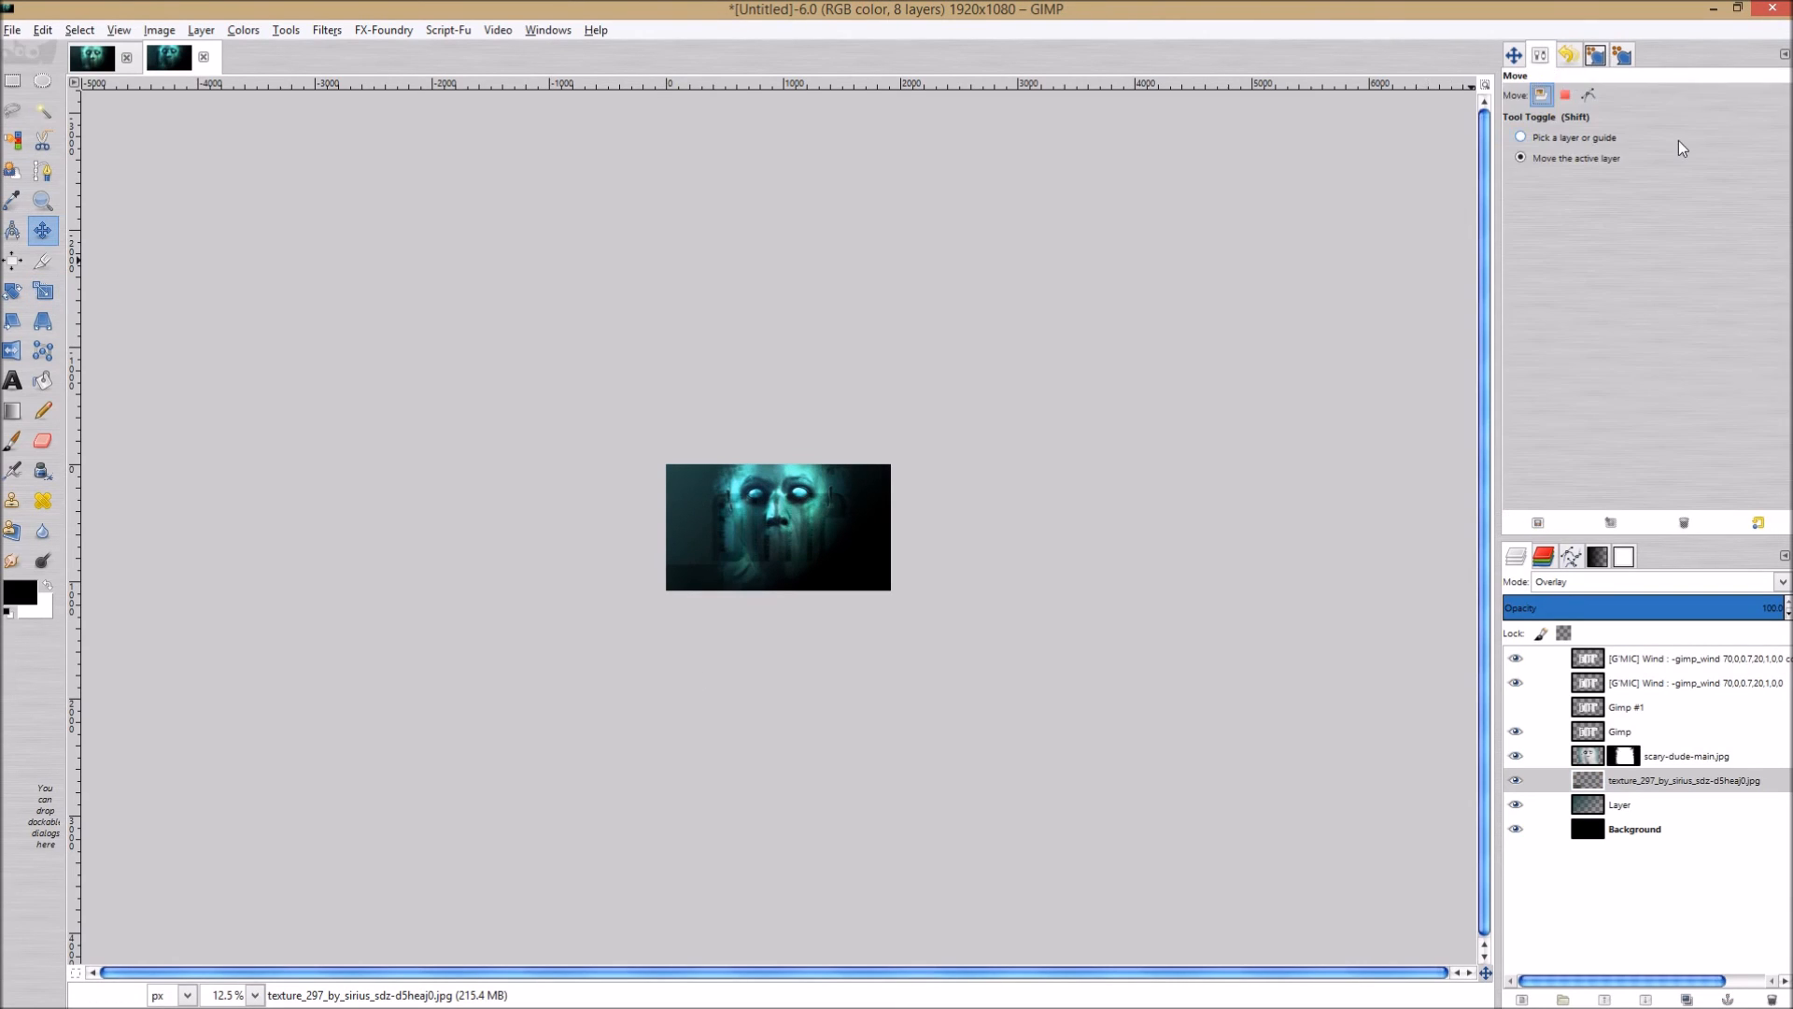
mouse_move(1449, 273)
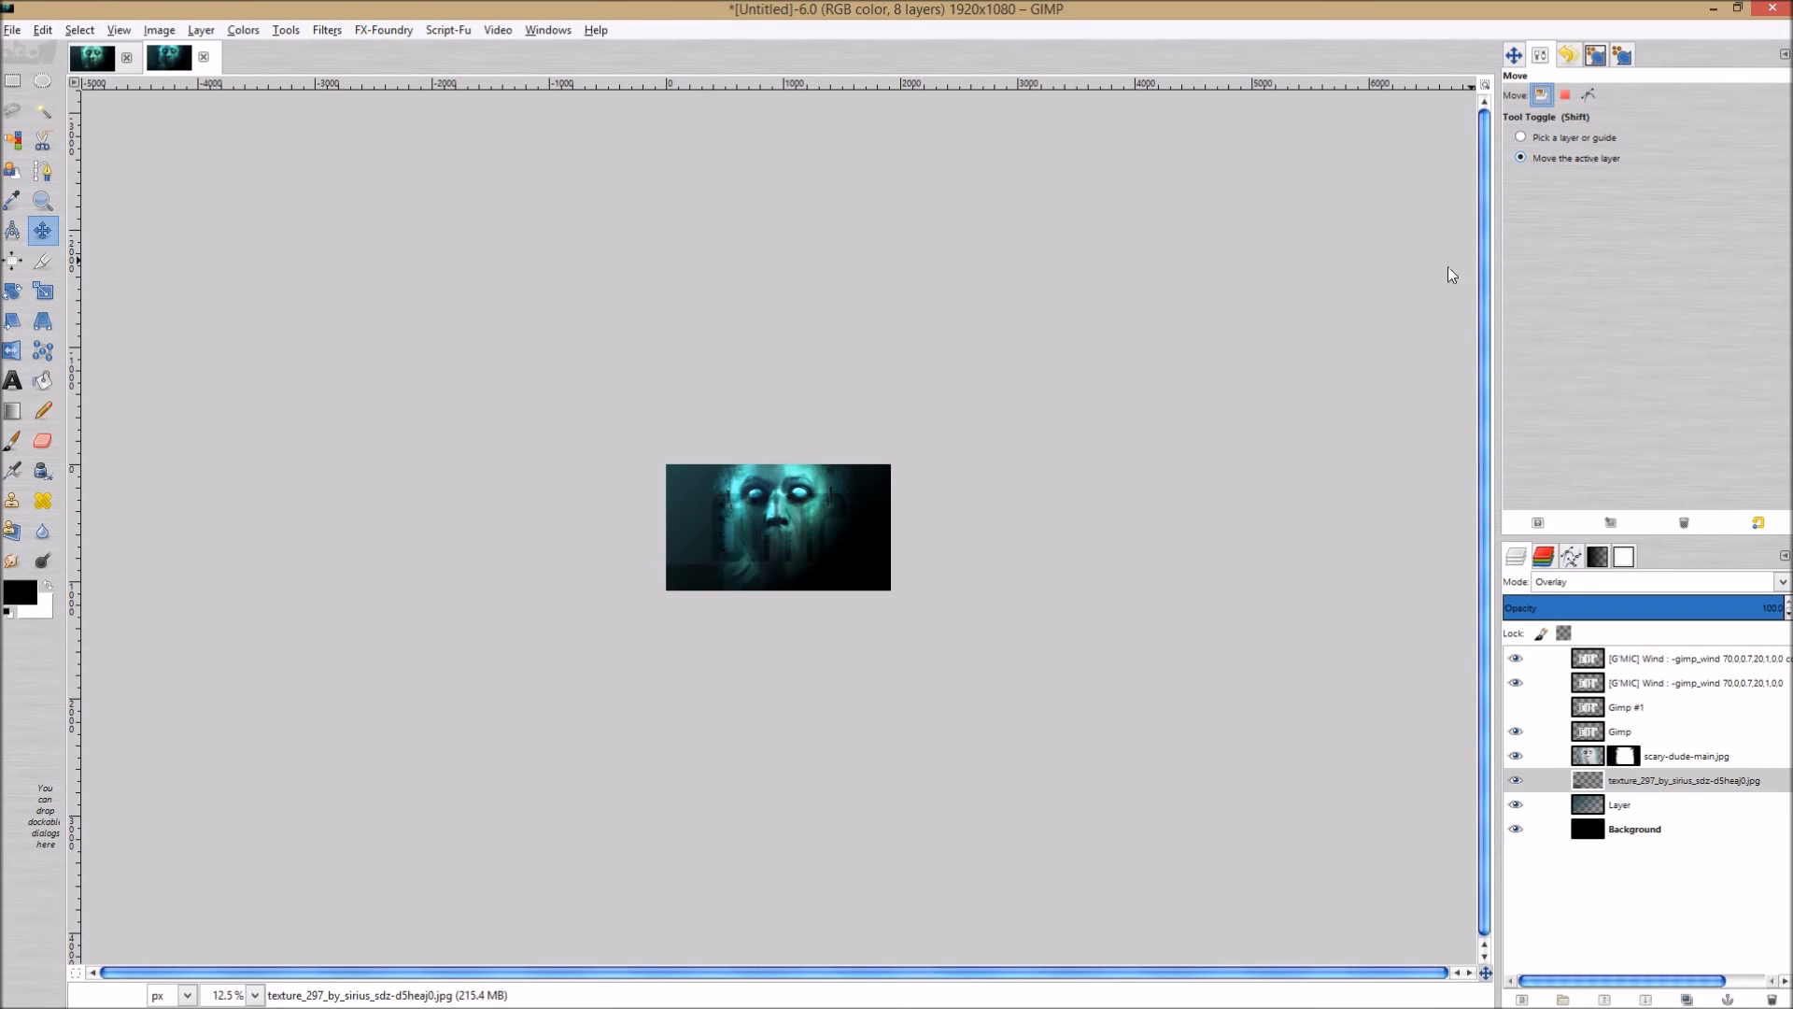
mouse_move(1020, 454)
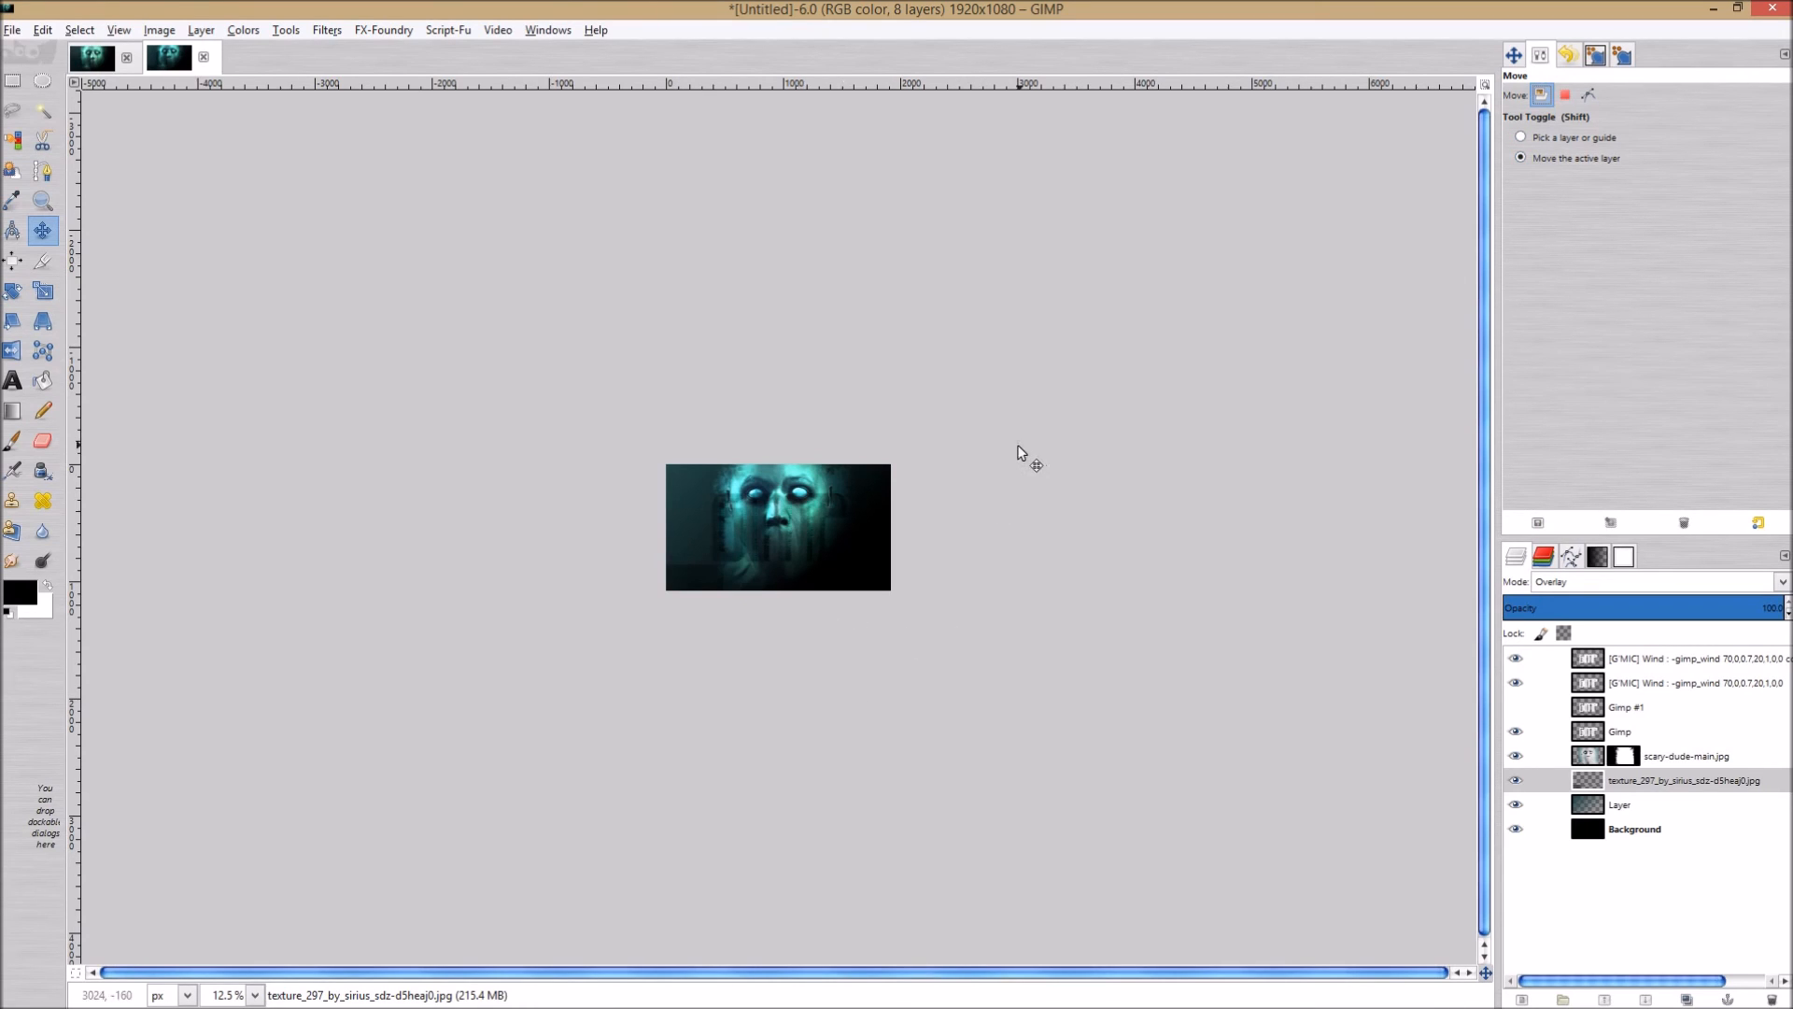
mouse_move(1024, 392)
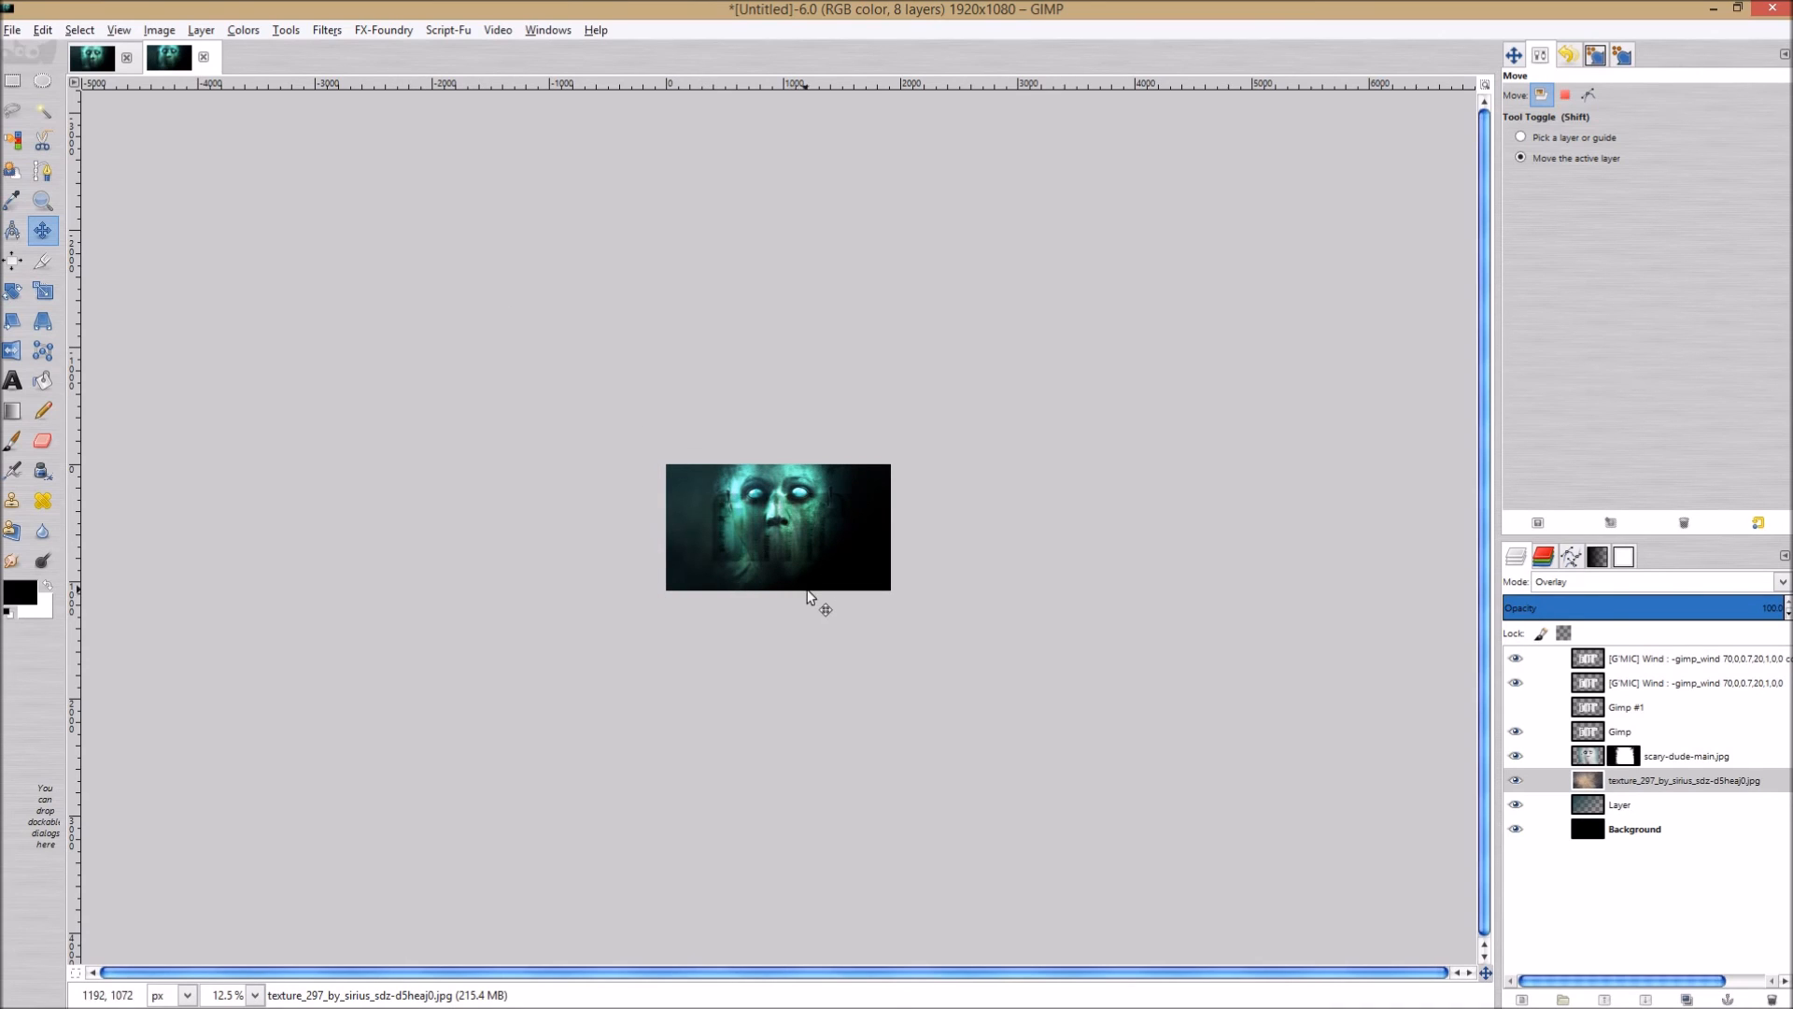
mouse_move(814, 549)
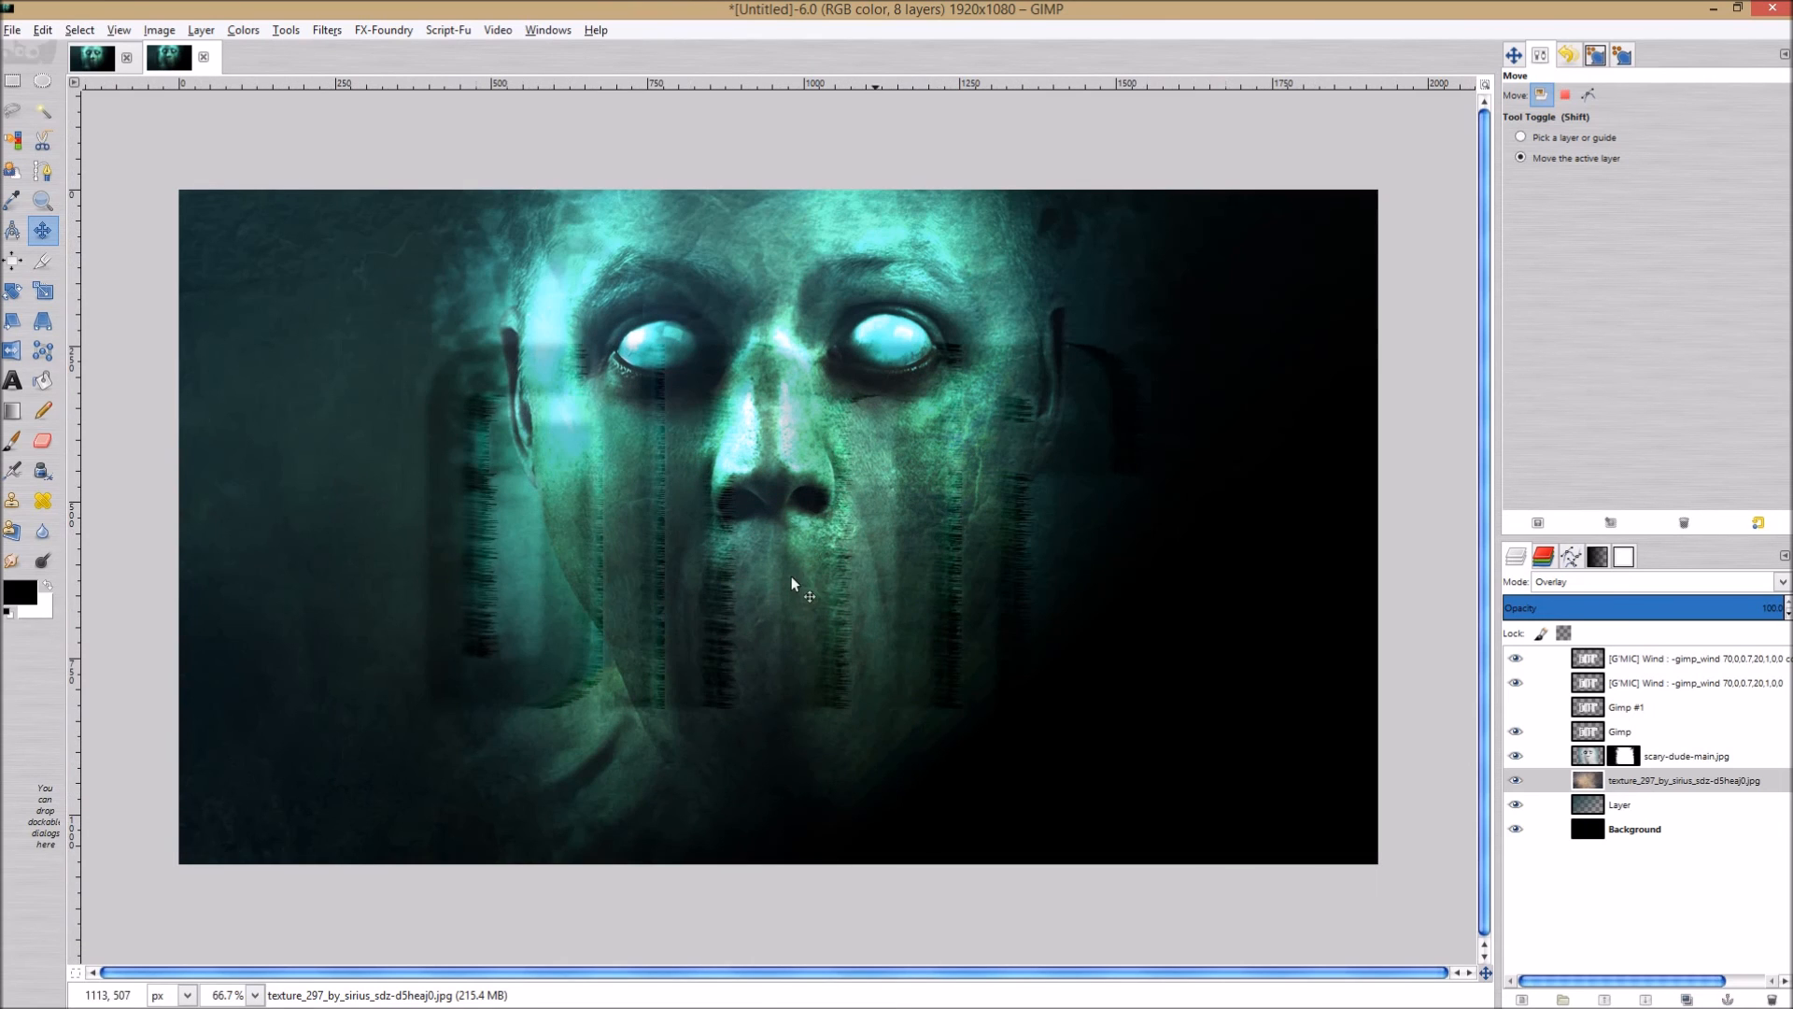
Drag the texture_297 overlay upward and slightly right into place over the face poster.
drag(792, 582, 723, 760)
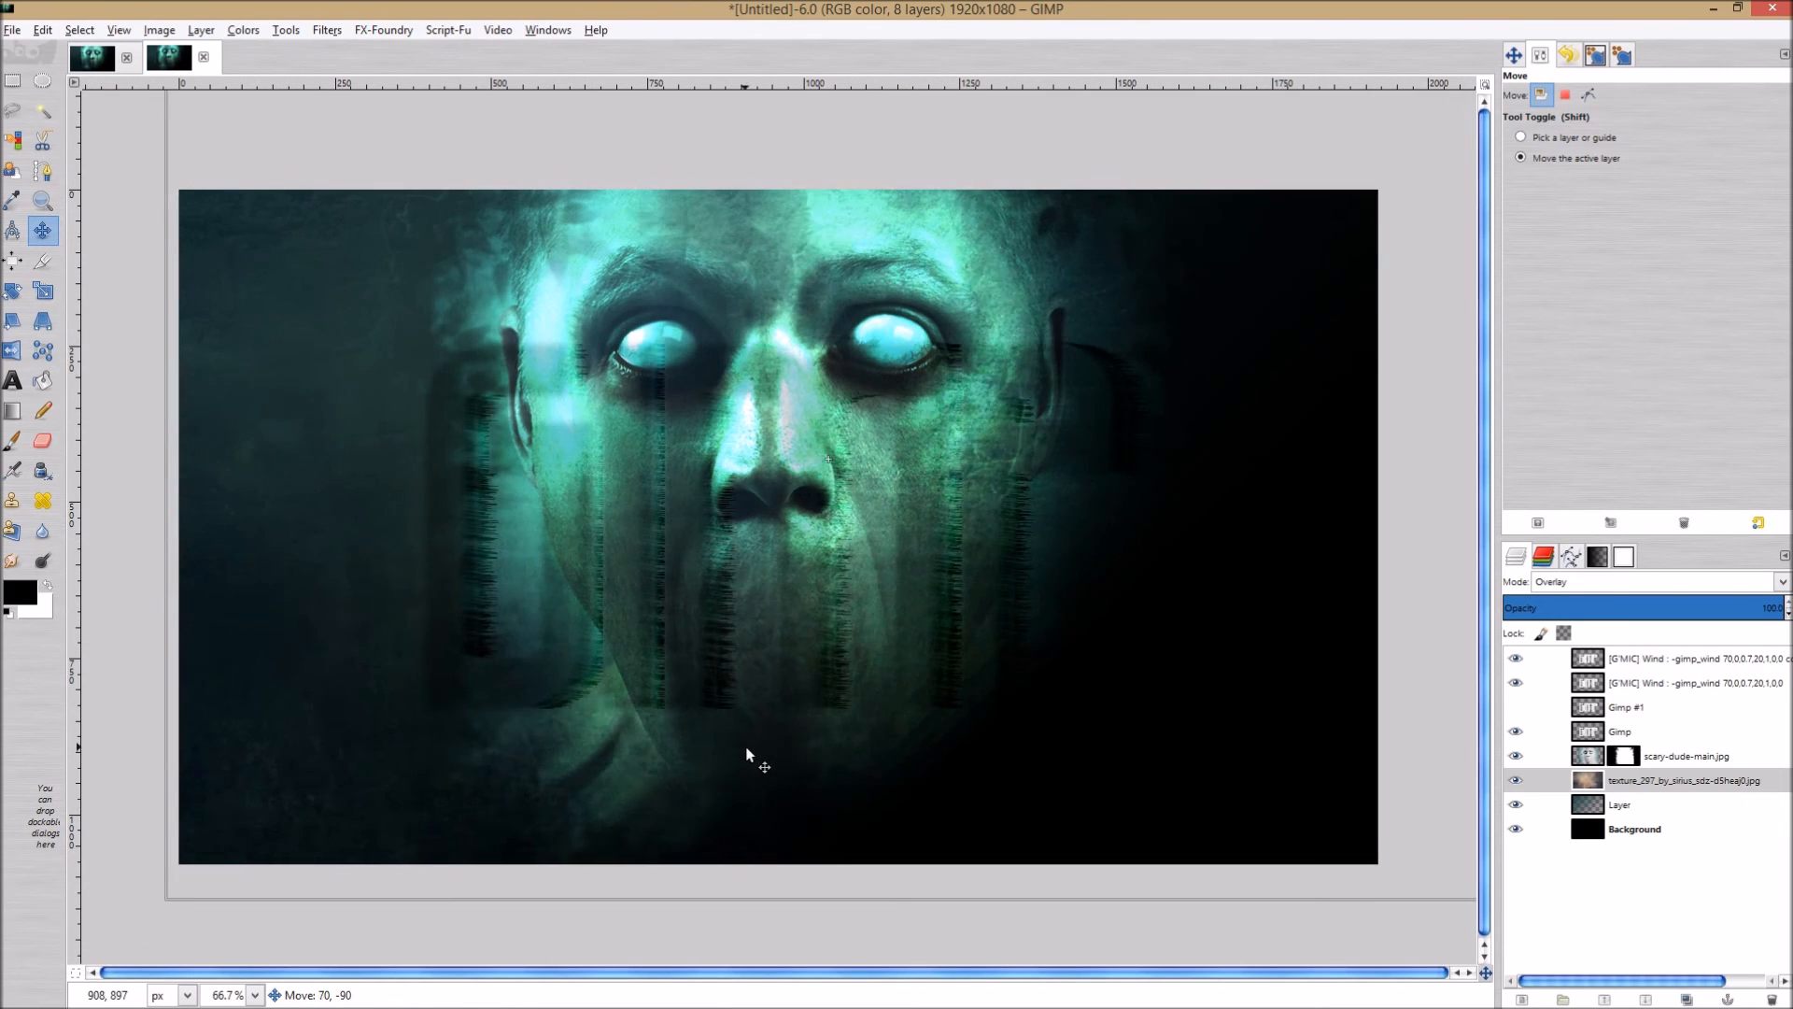
drag(749, 755, 749, 736)
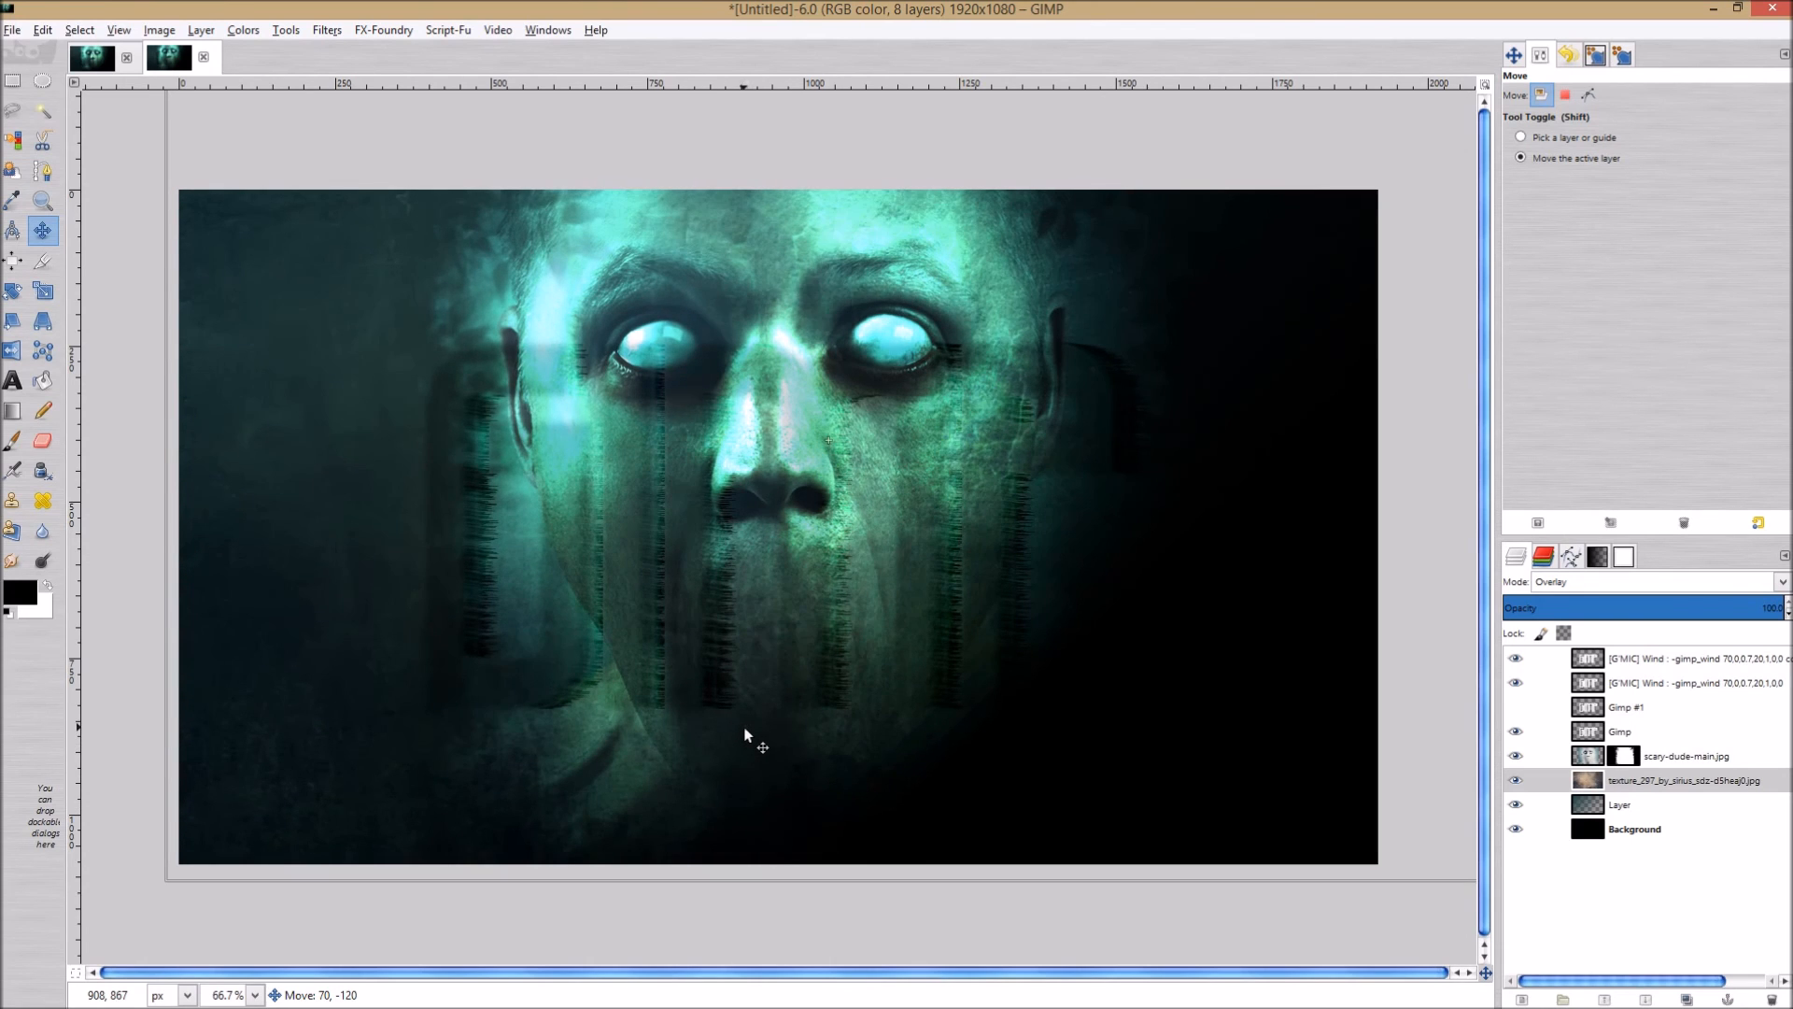
drag(745, 736, 729, 740)
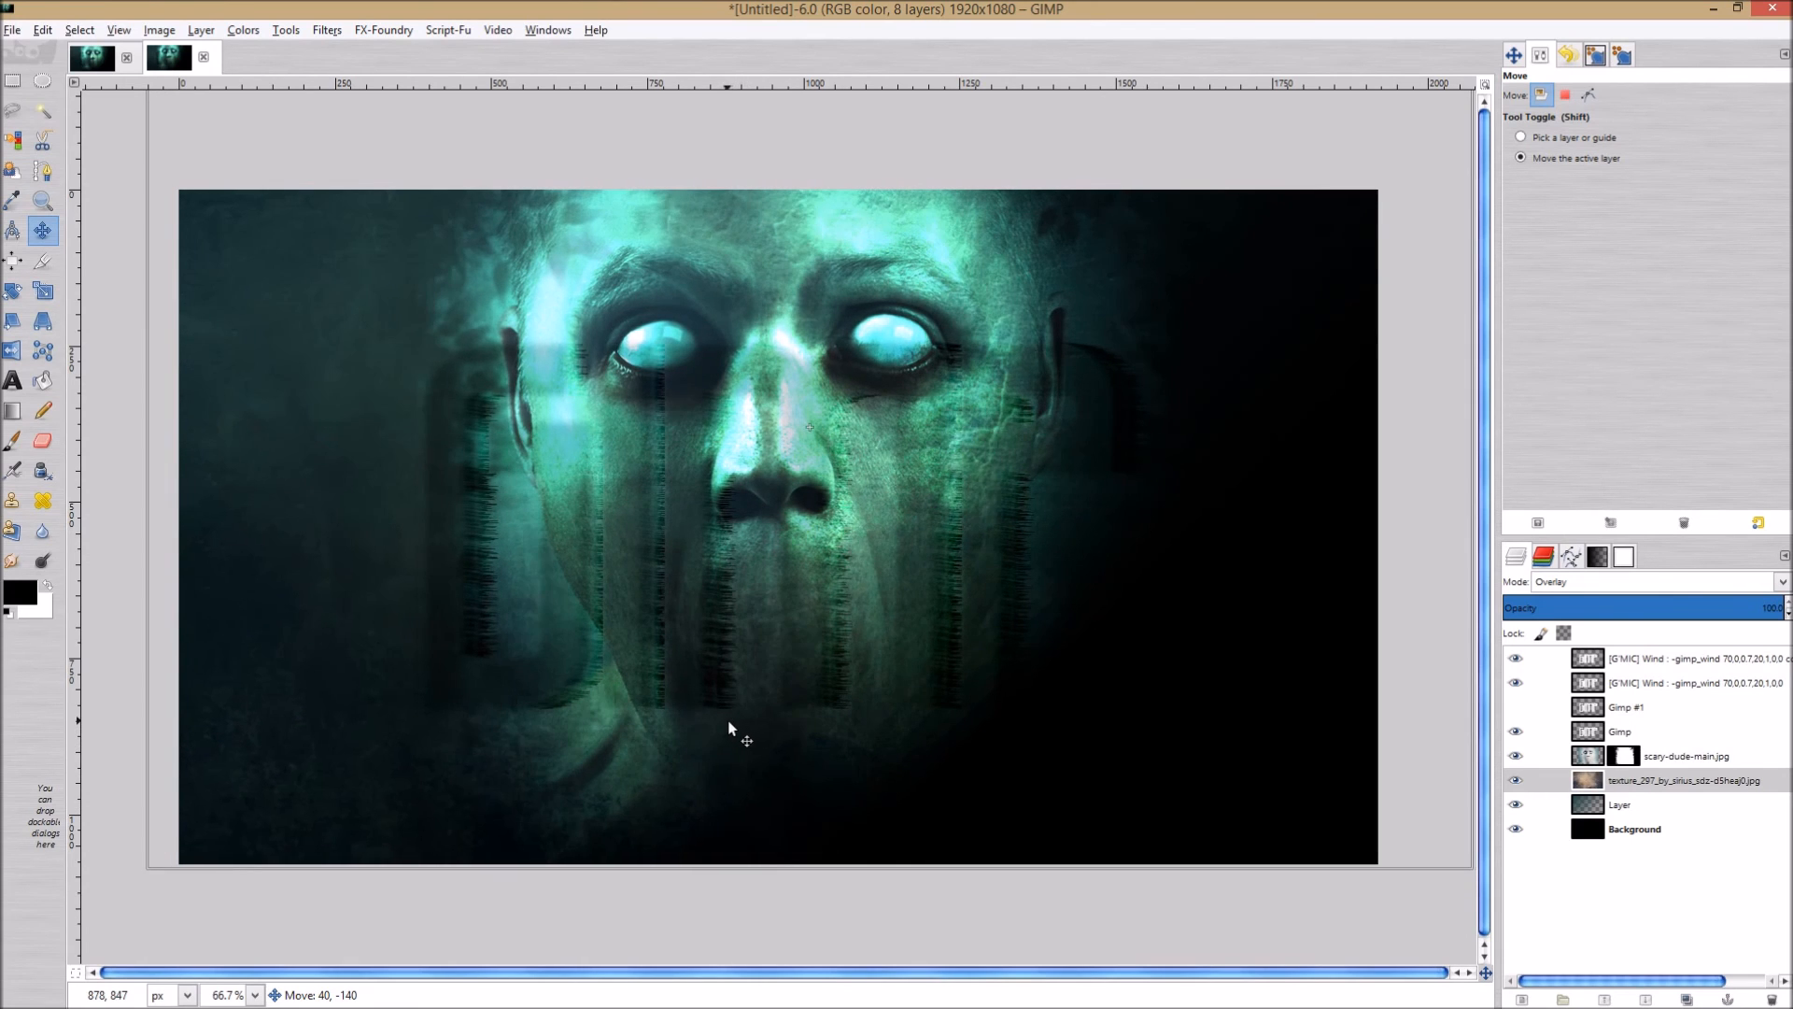
drag(728, 729, 728, 740)
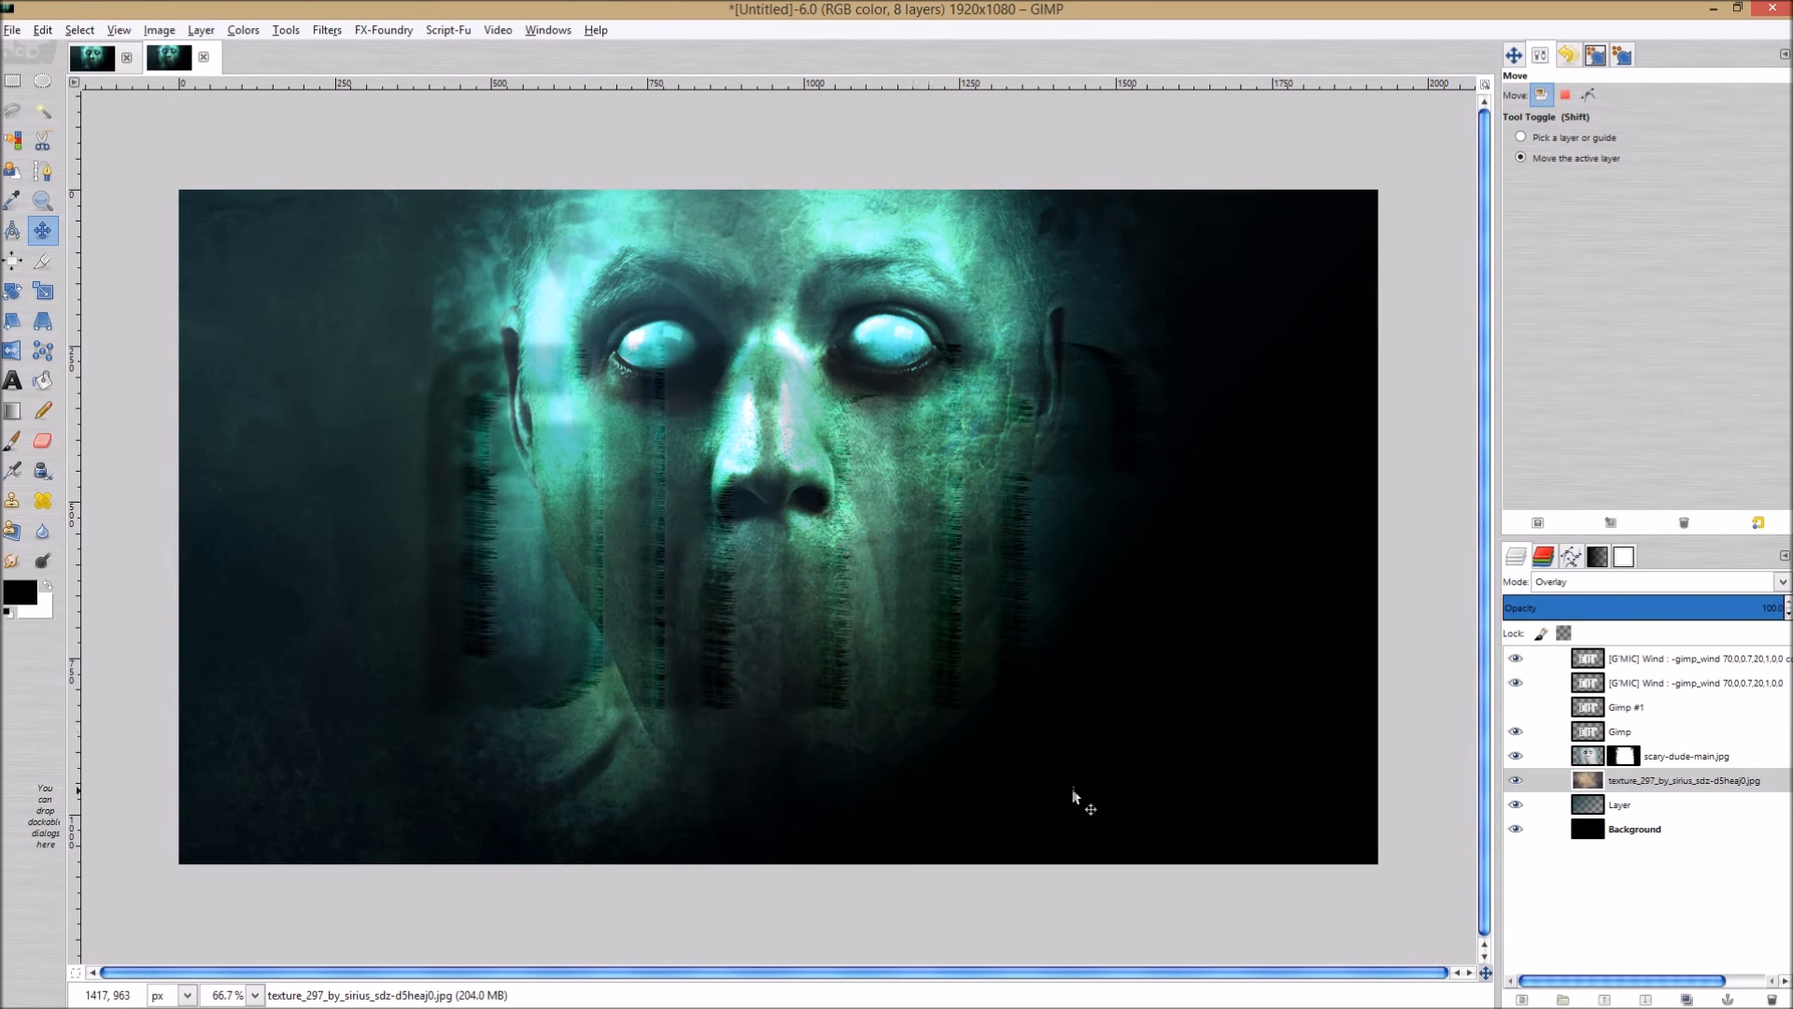
mouse_move(763, 639)
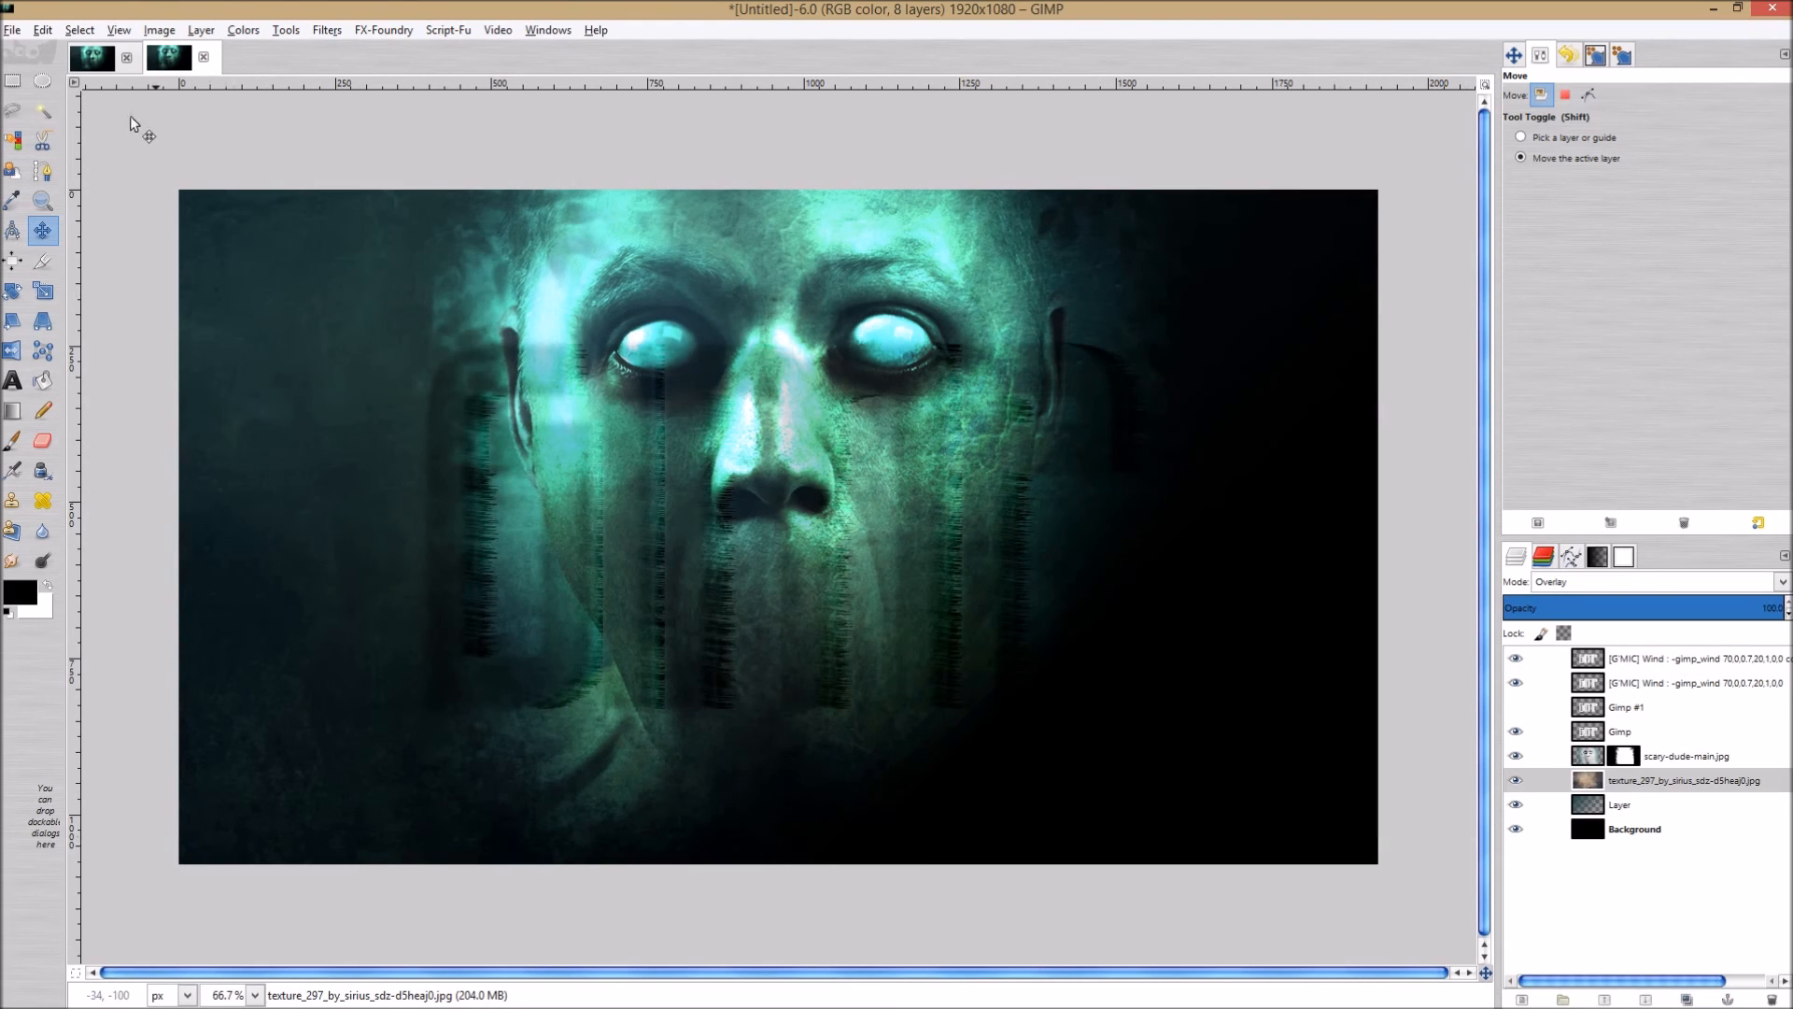
mouse_move(889, 370)
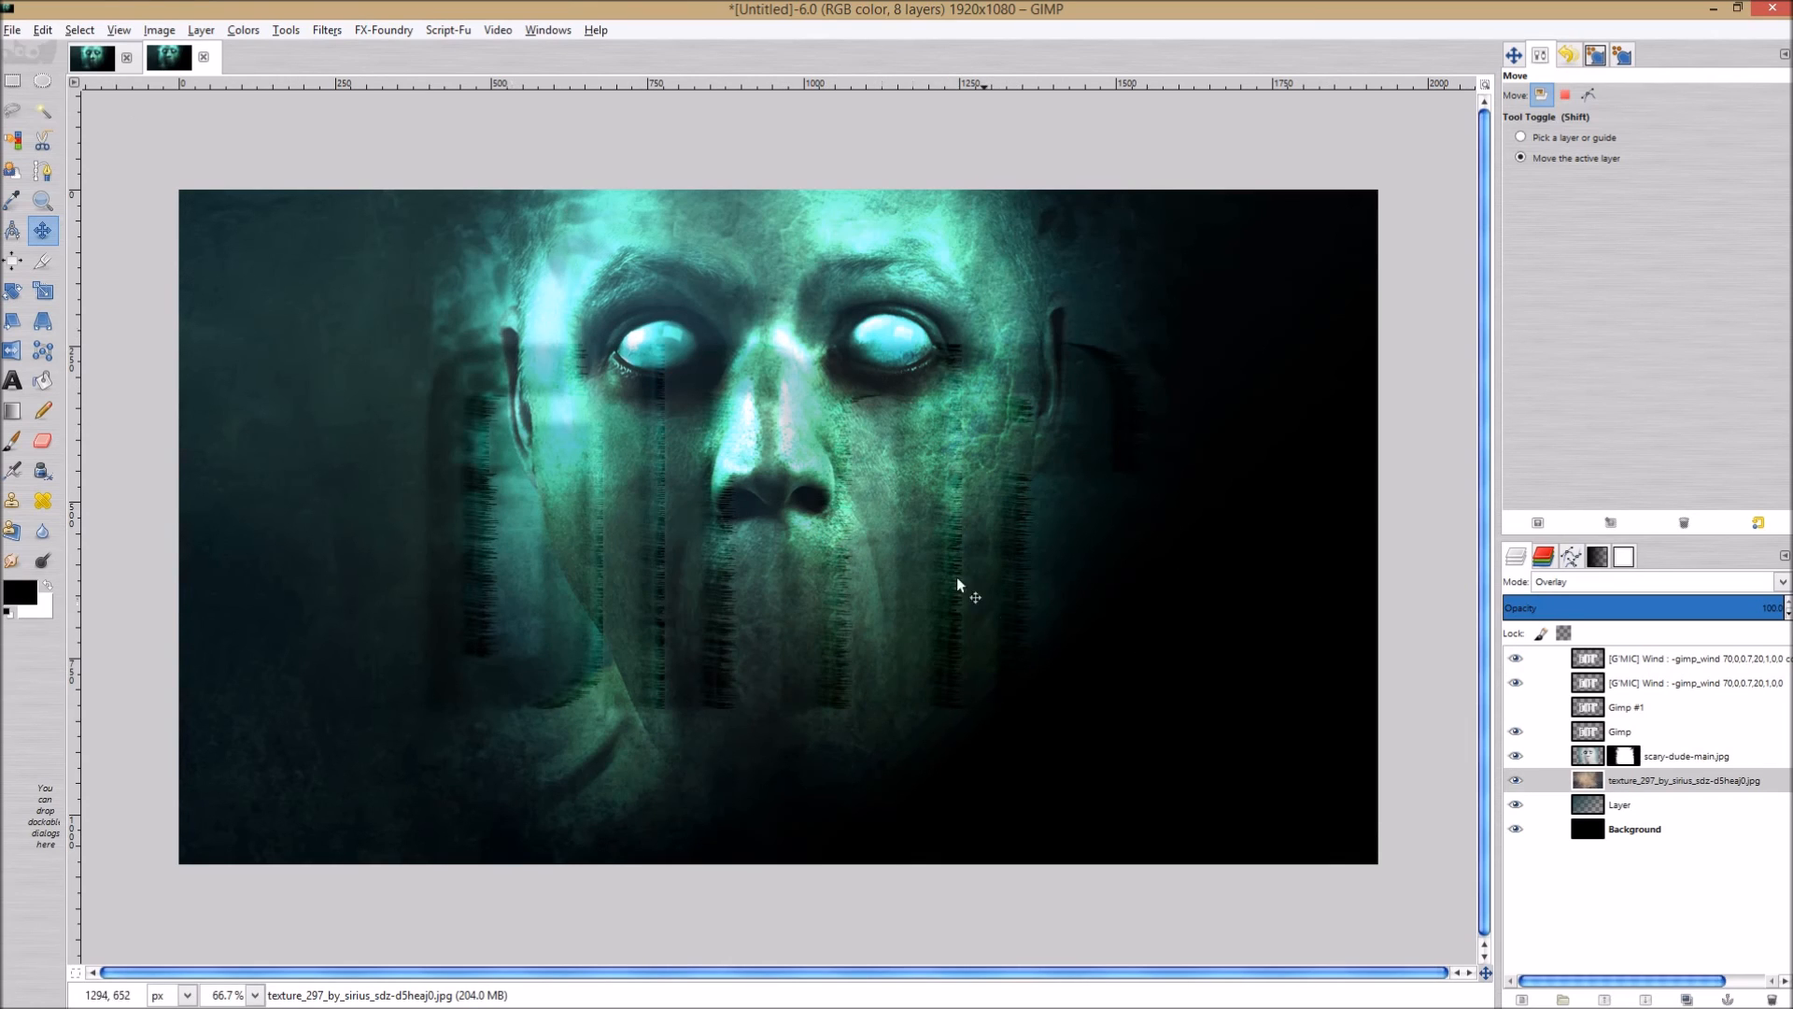
mouse_move(540, 418)
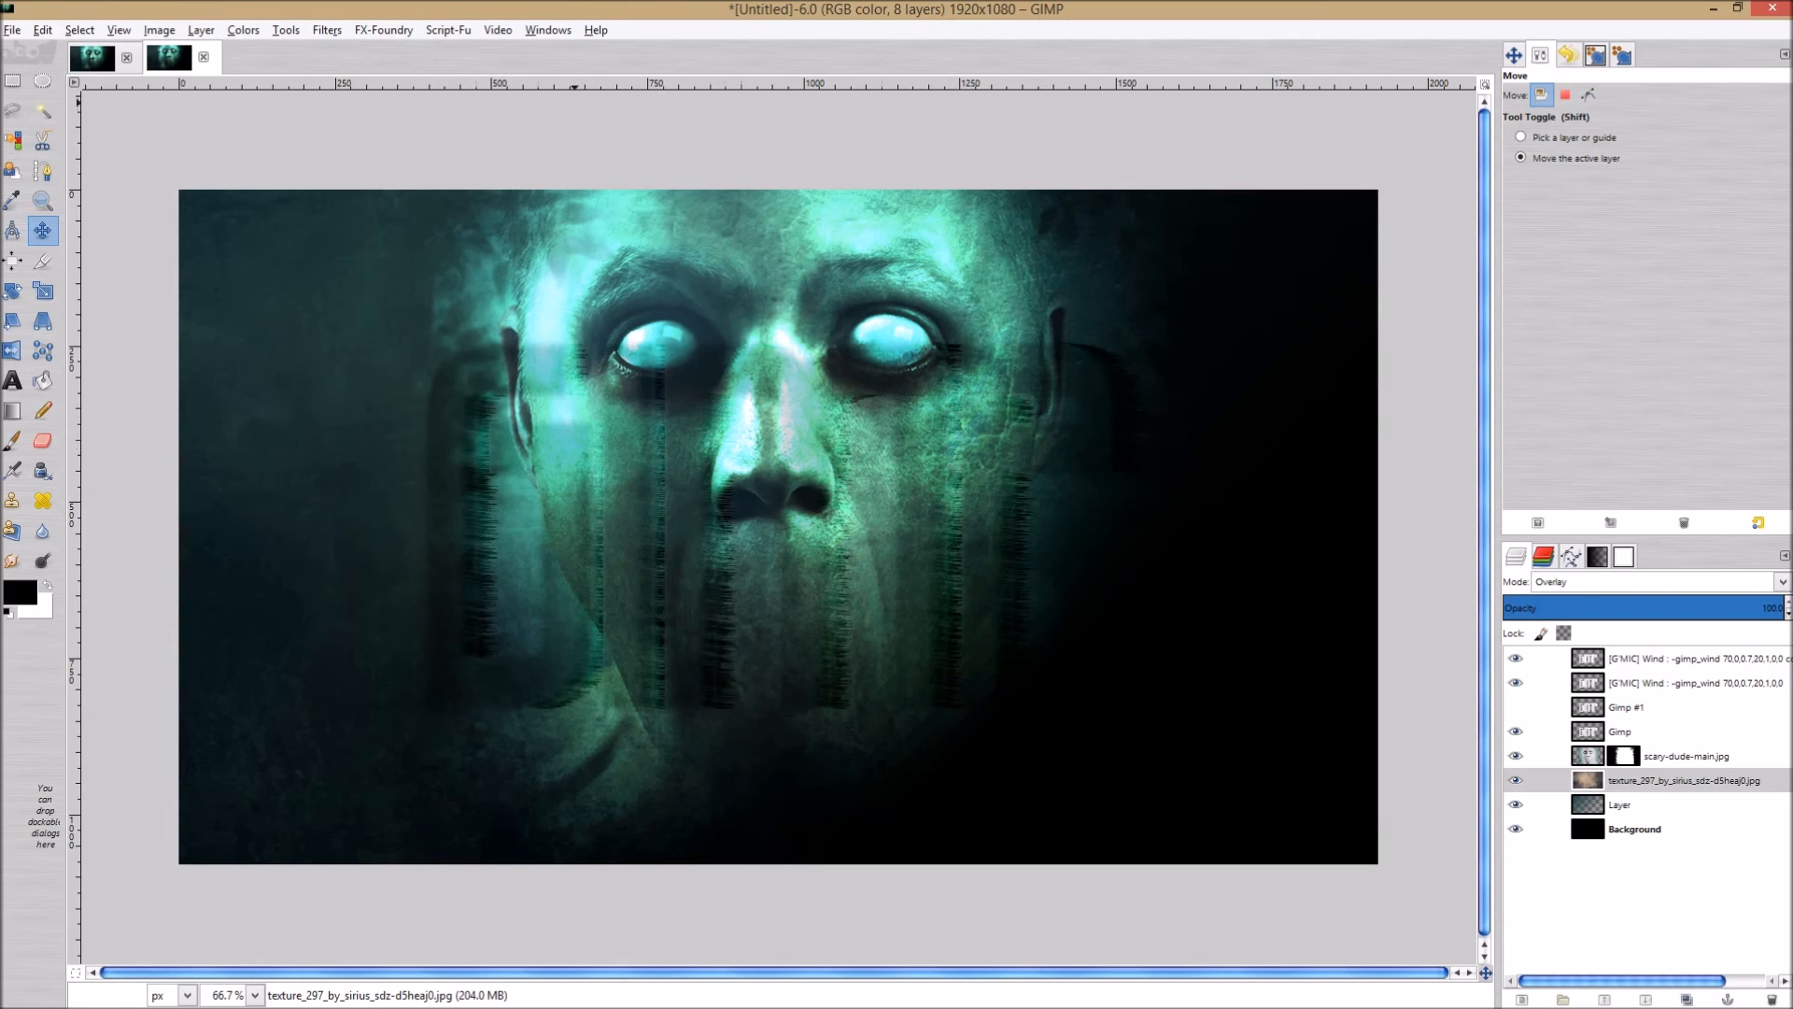
mouse_move(370, 191)
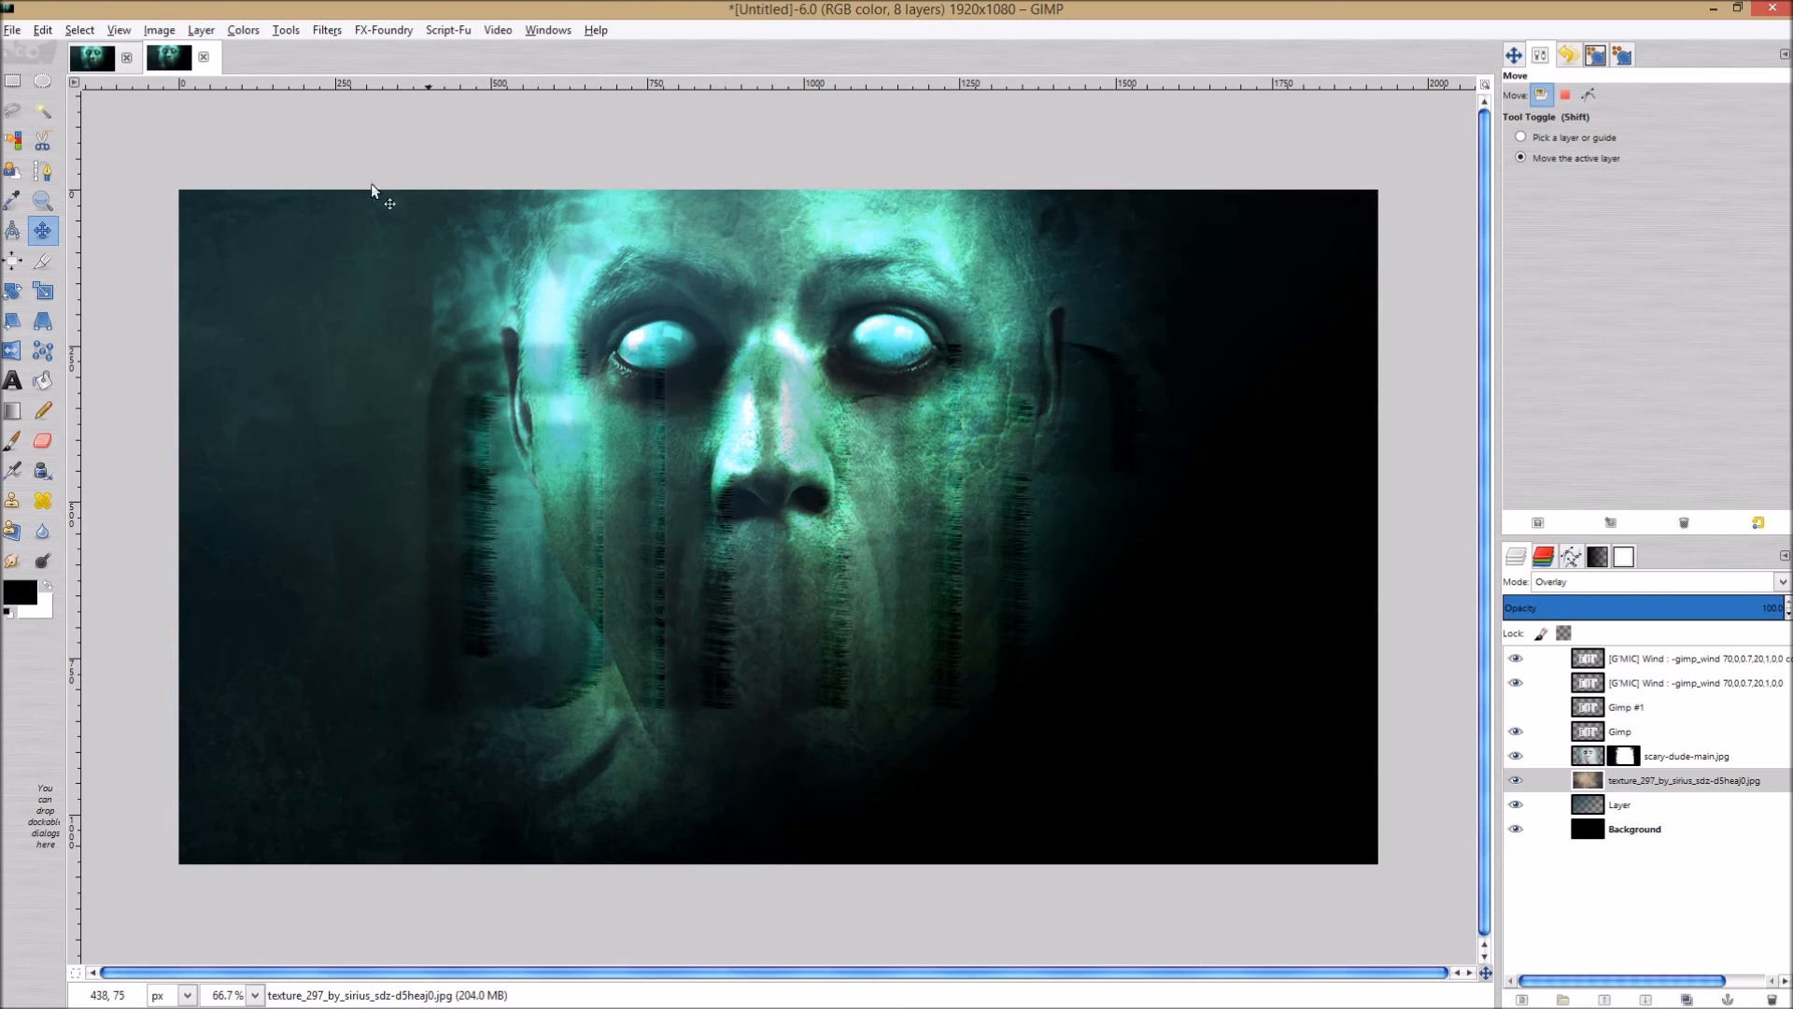
click(325, 30)
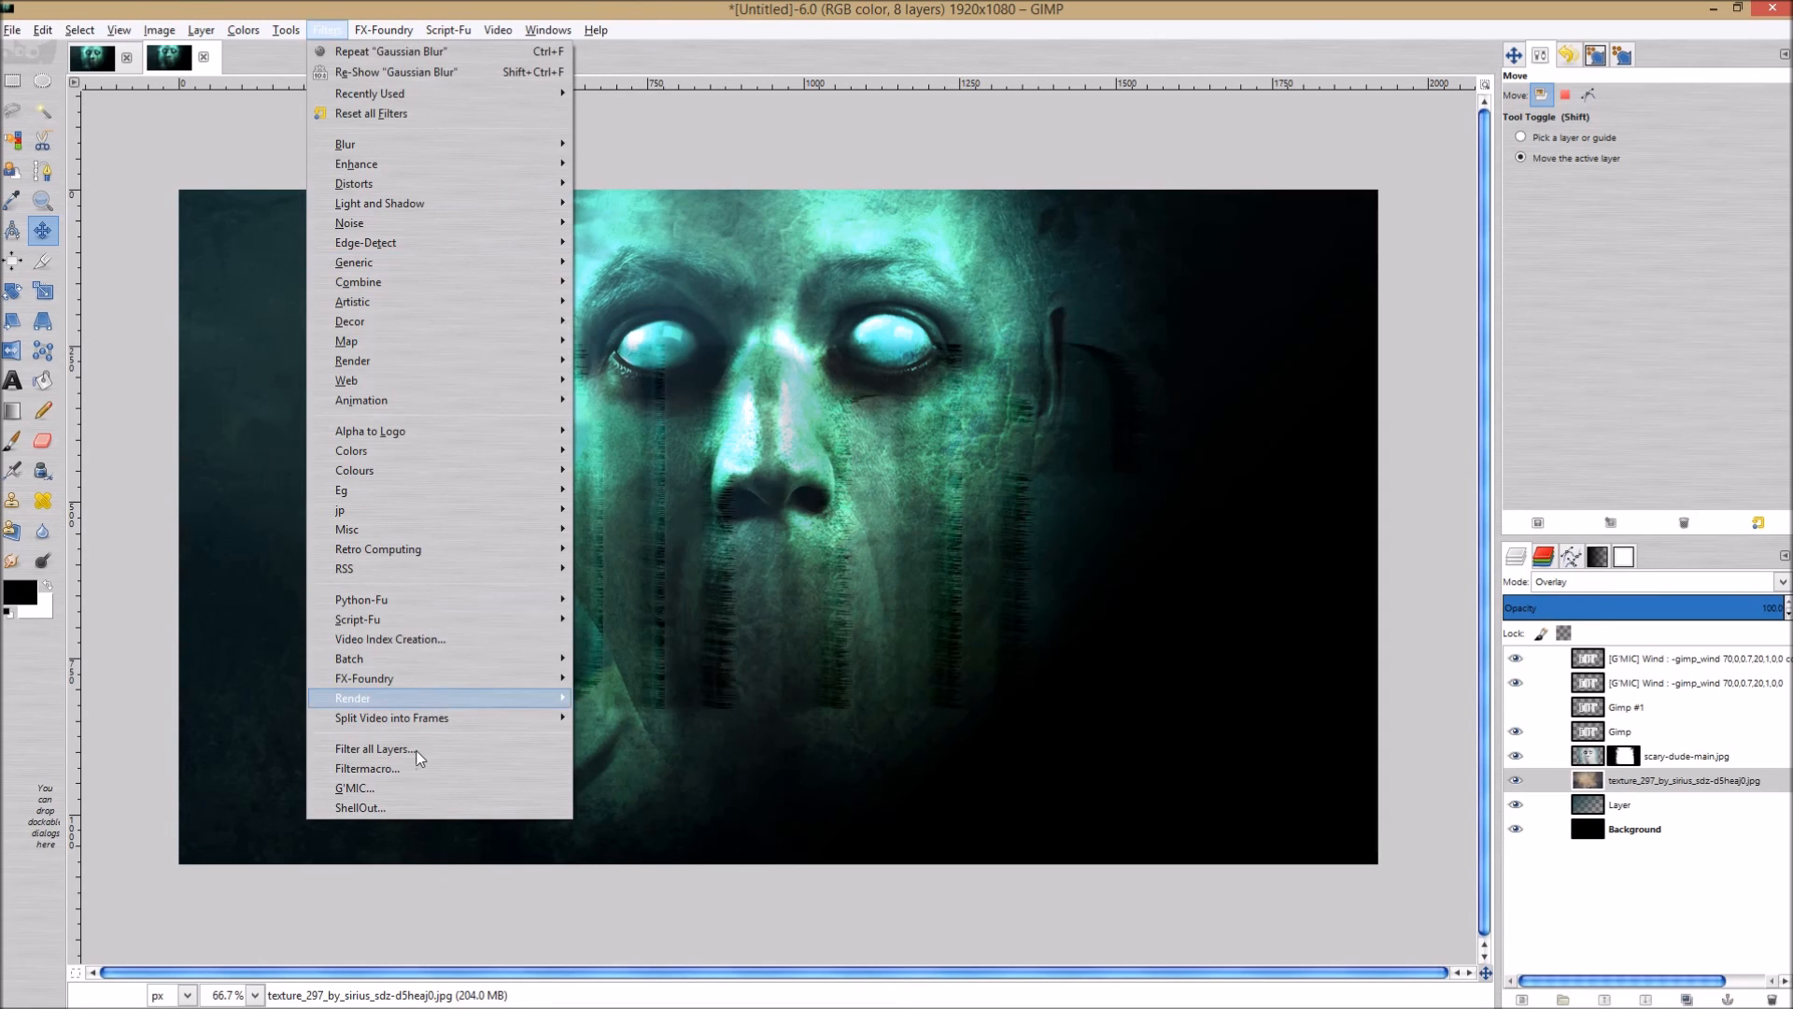
click(366, 768)
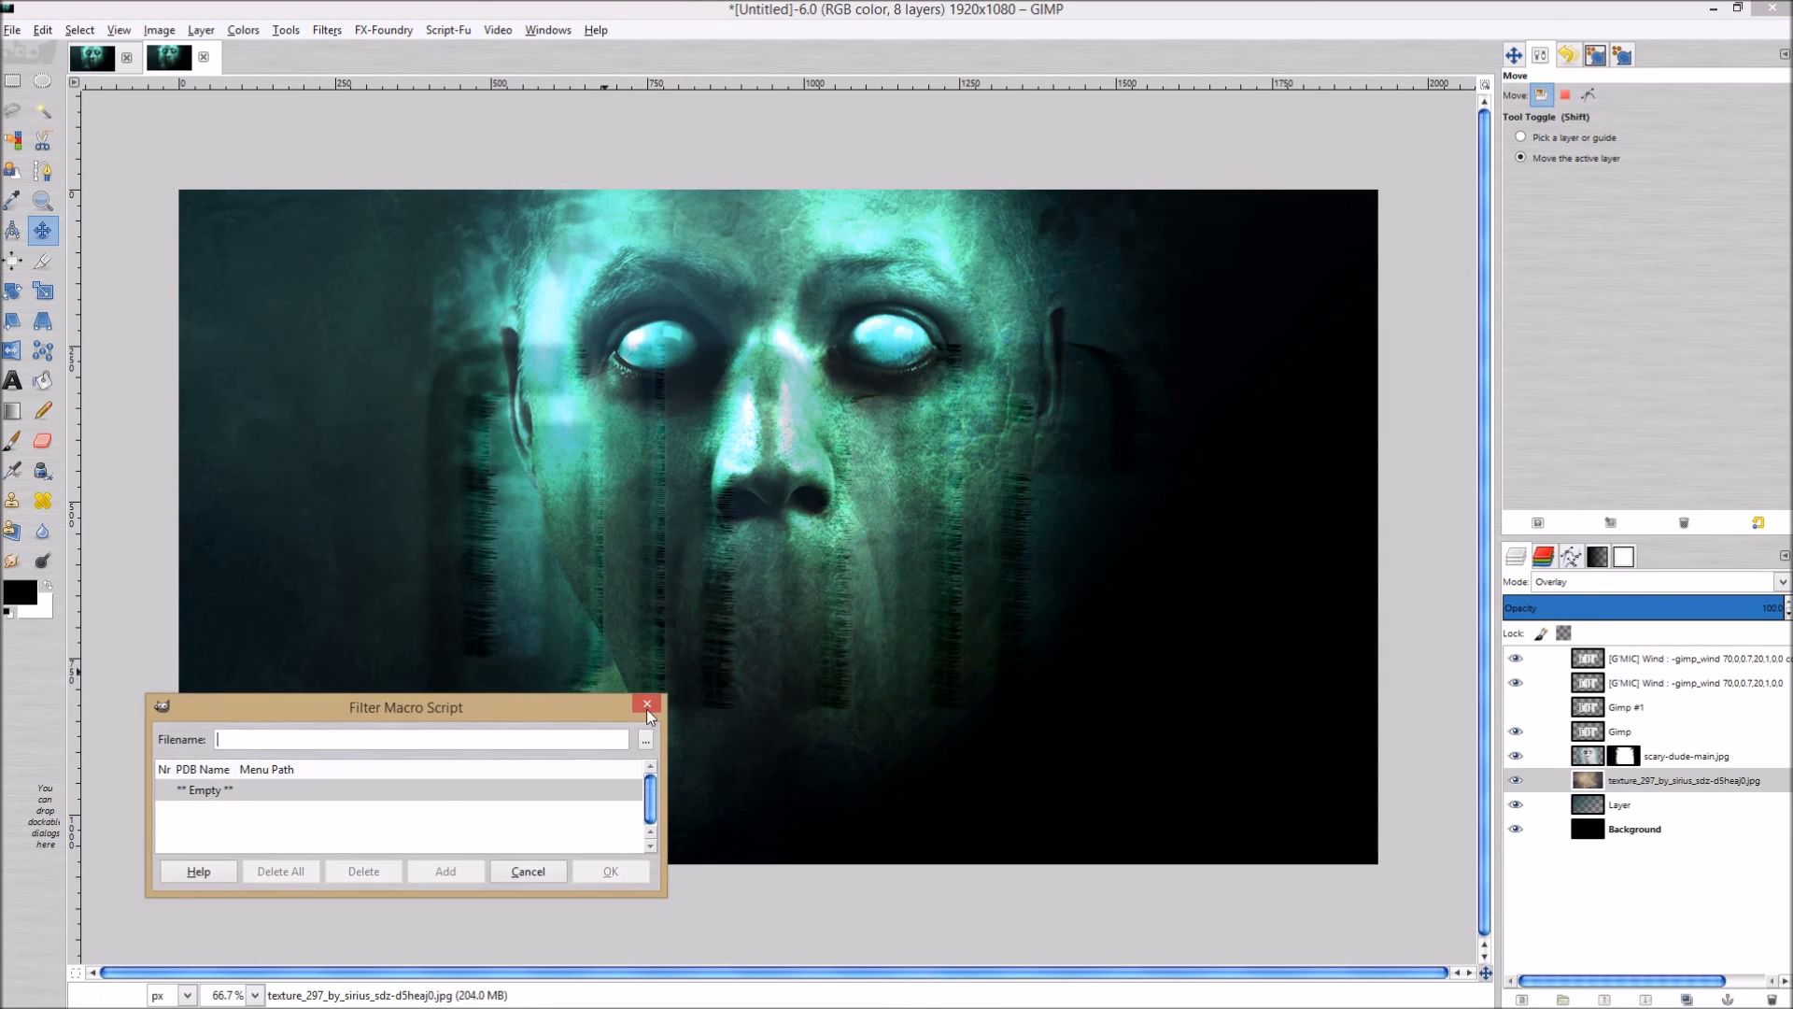
click(285, 30)
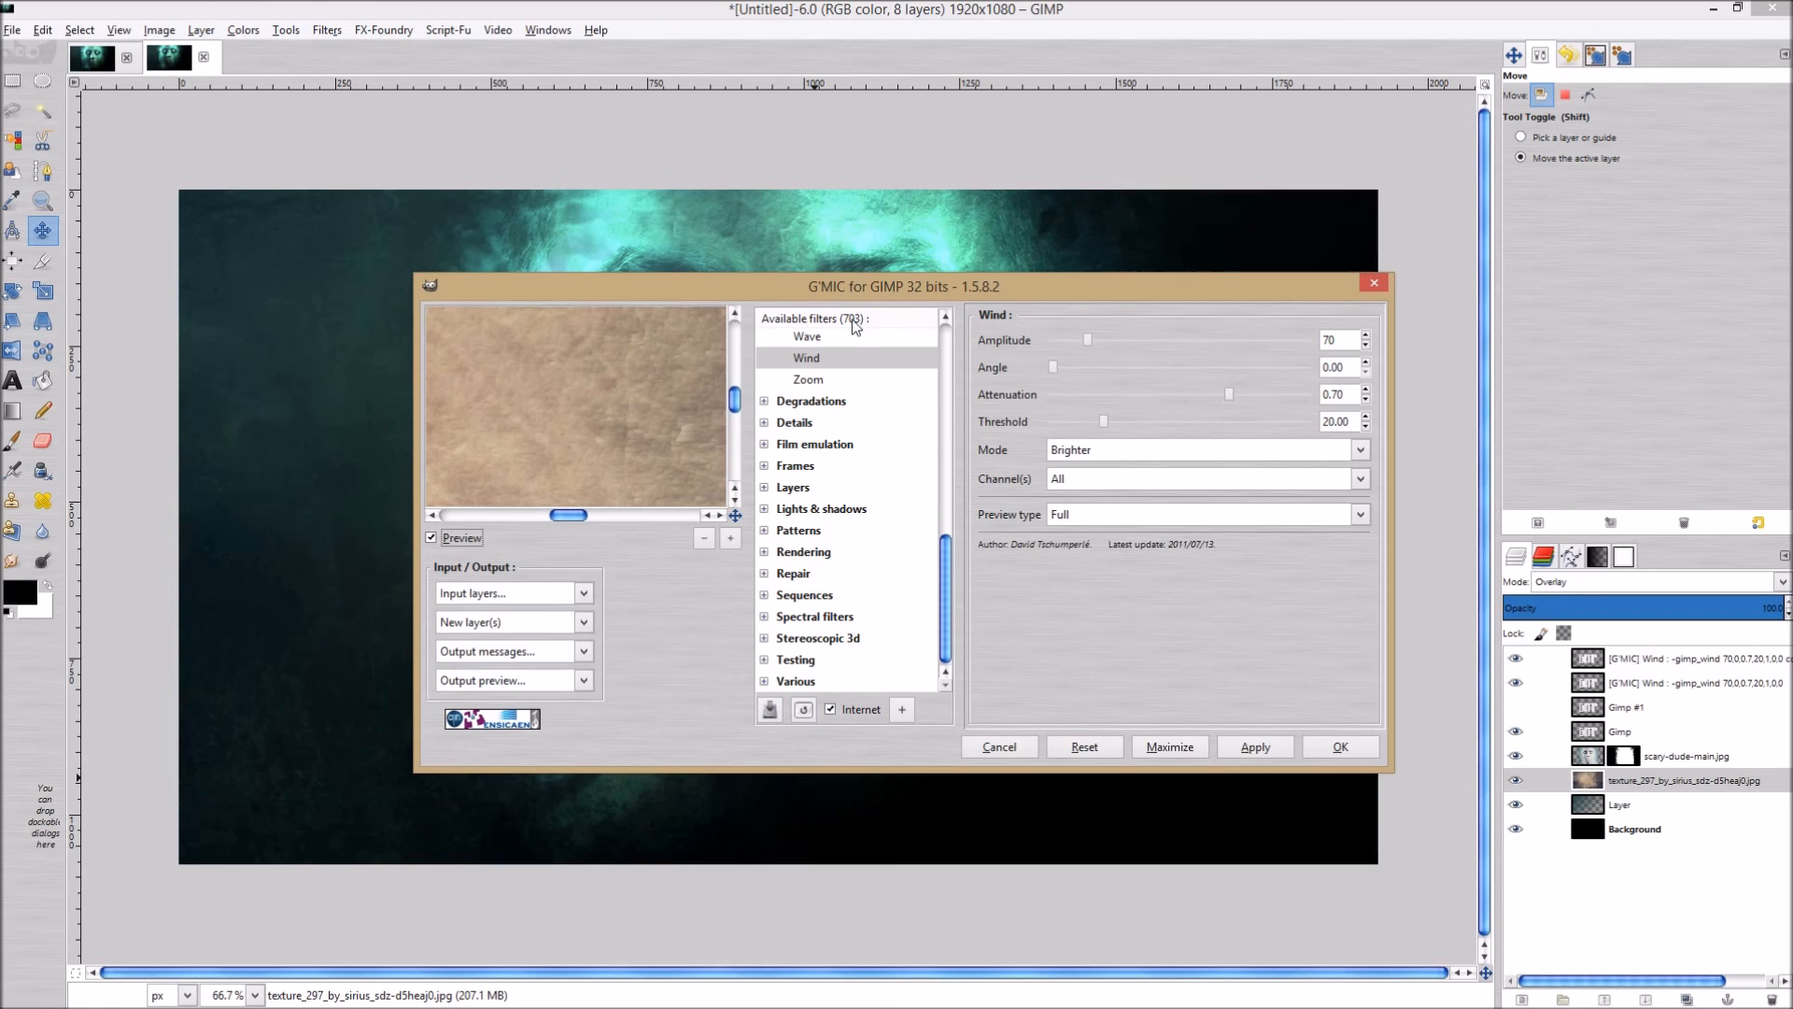
mouse_move(861, 328)
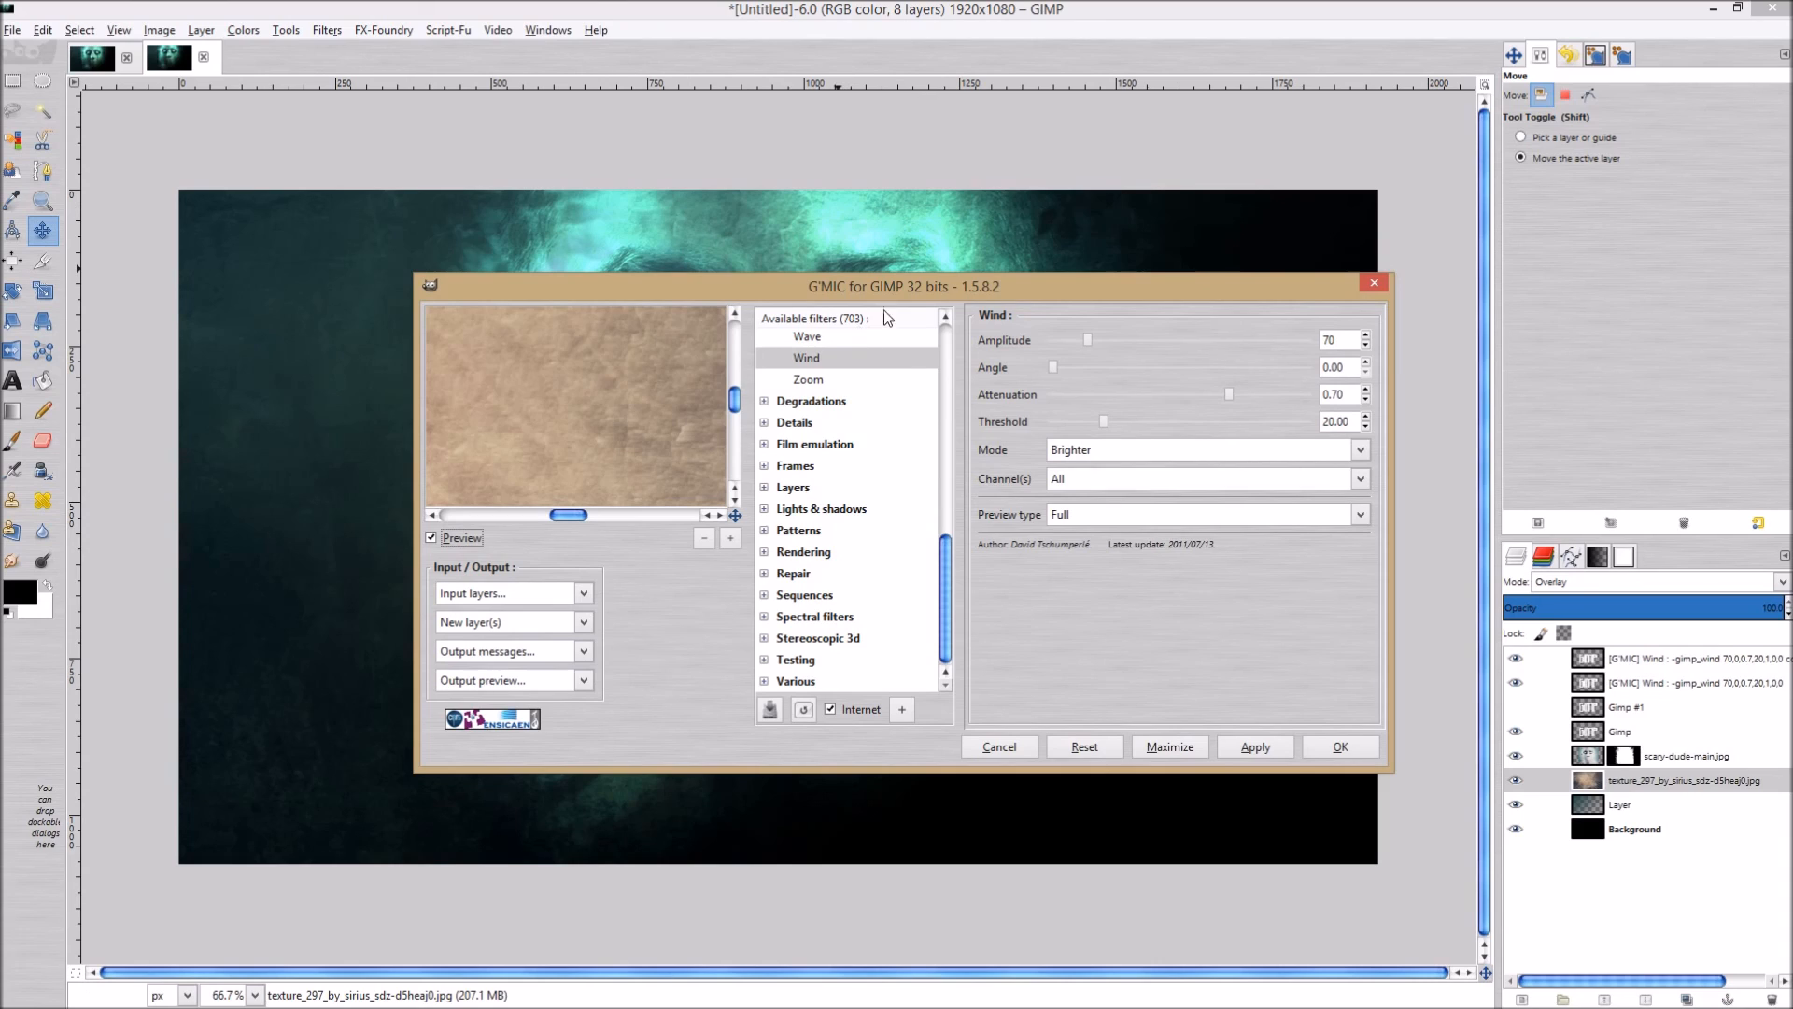
mouse_move(867, 343)
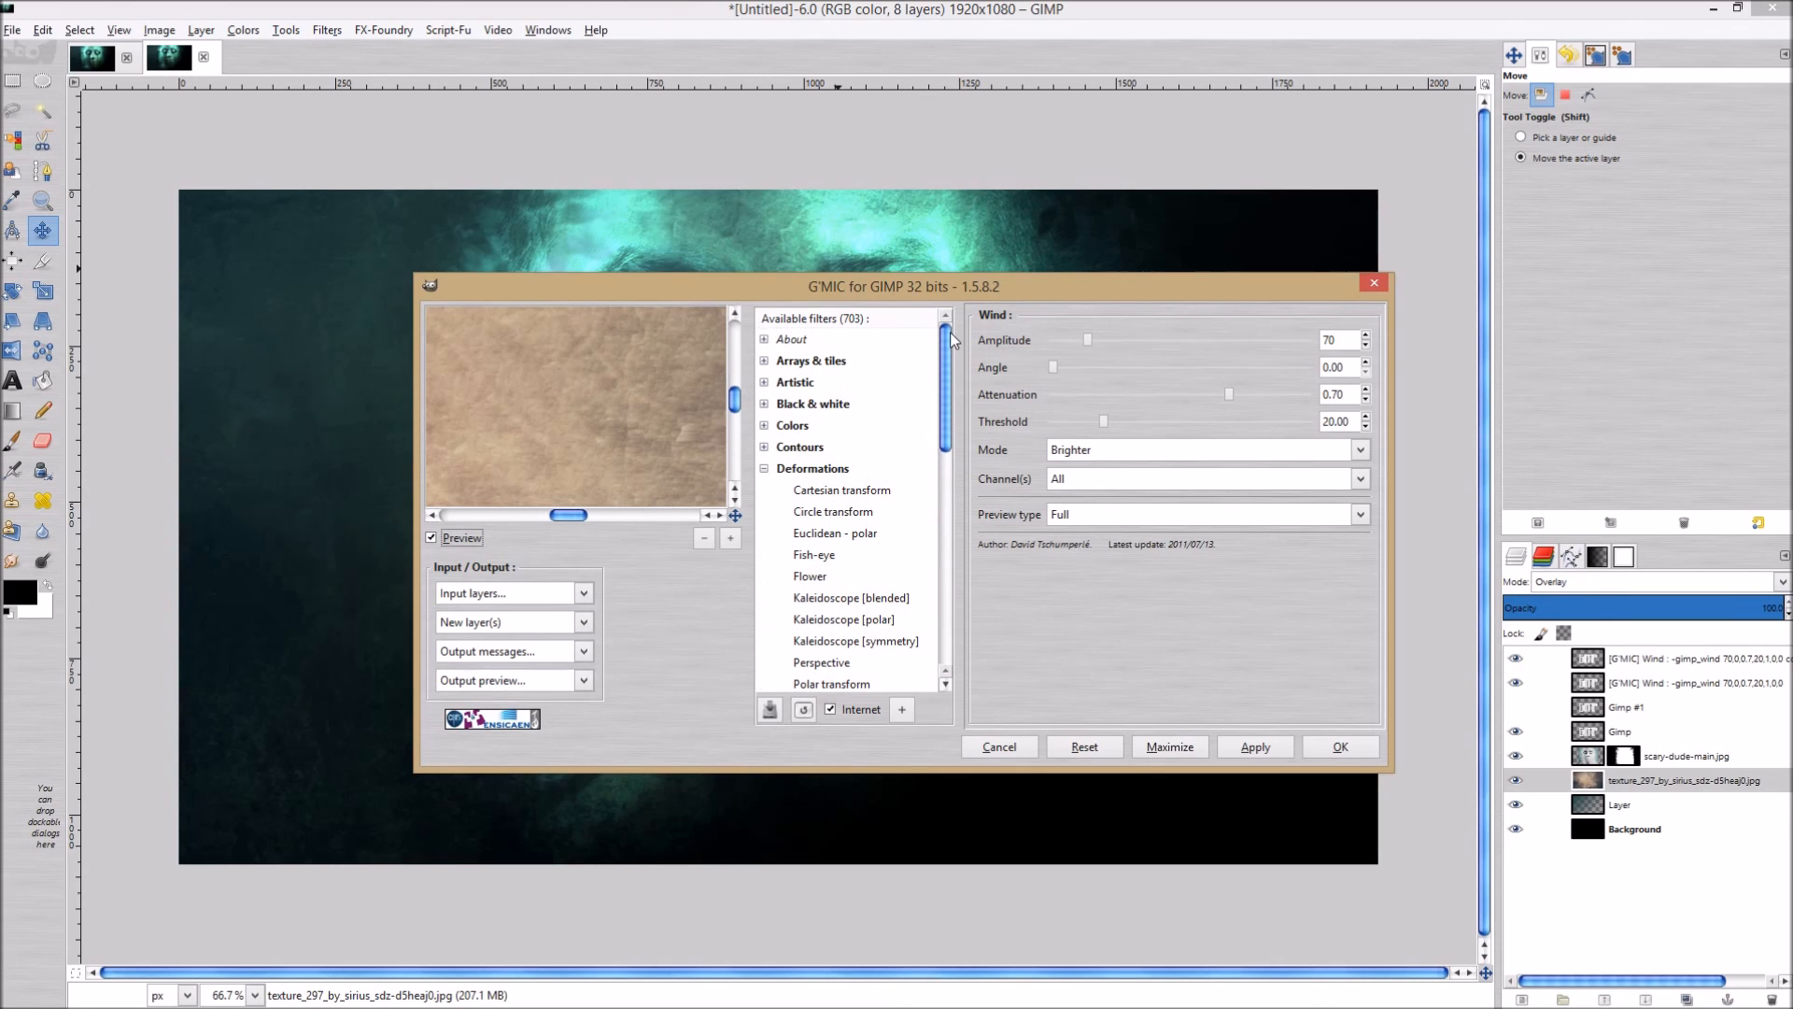
mouse_move(829, 367)
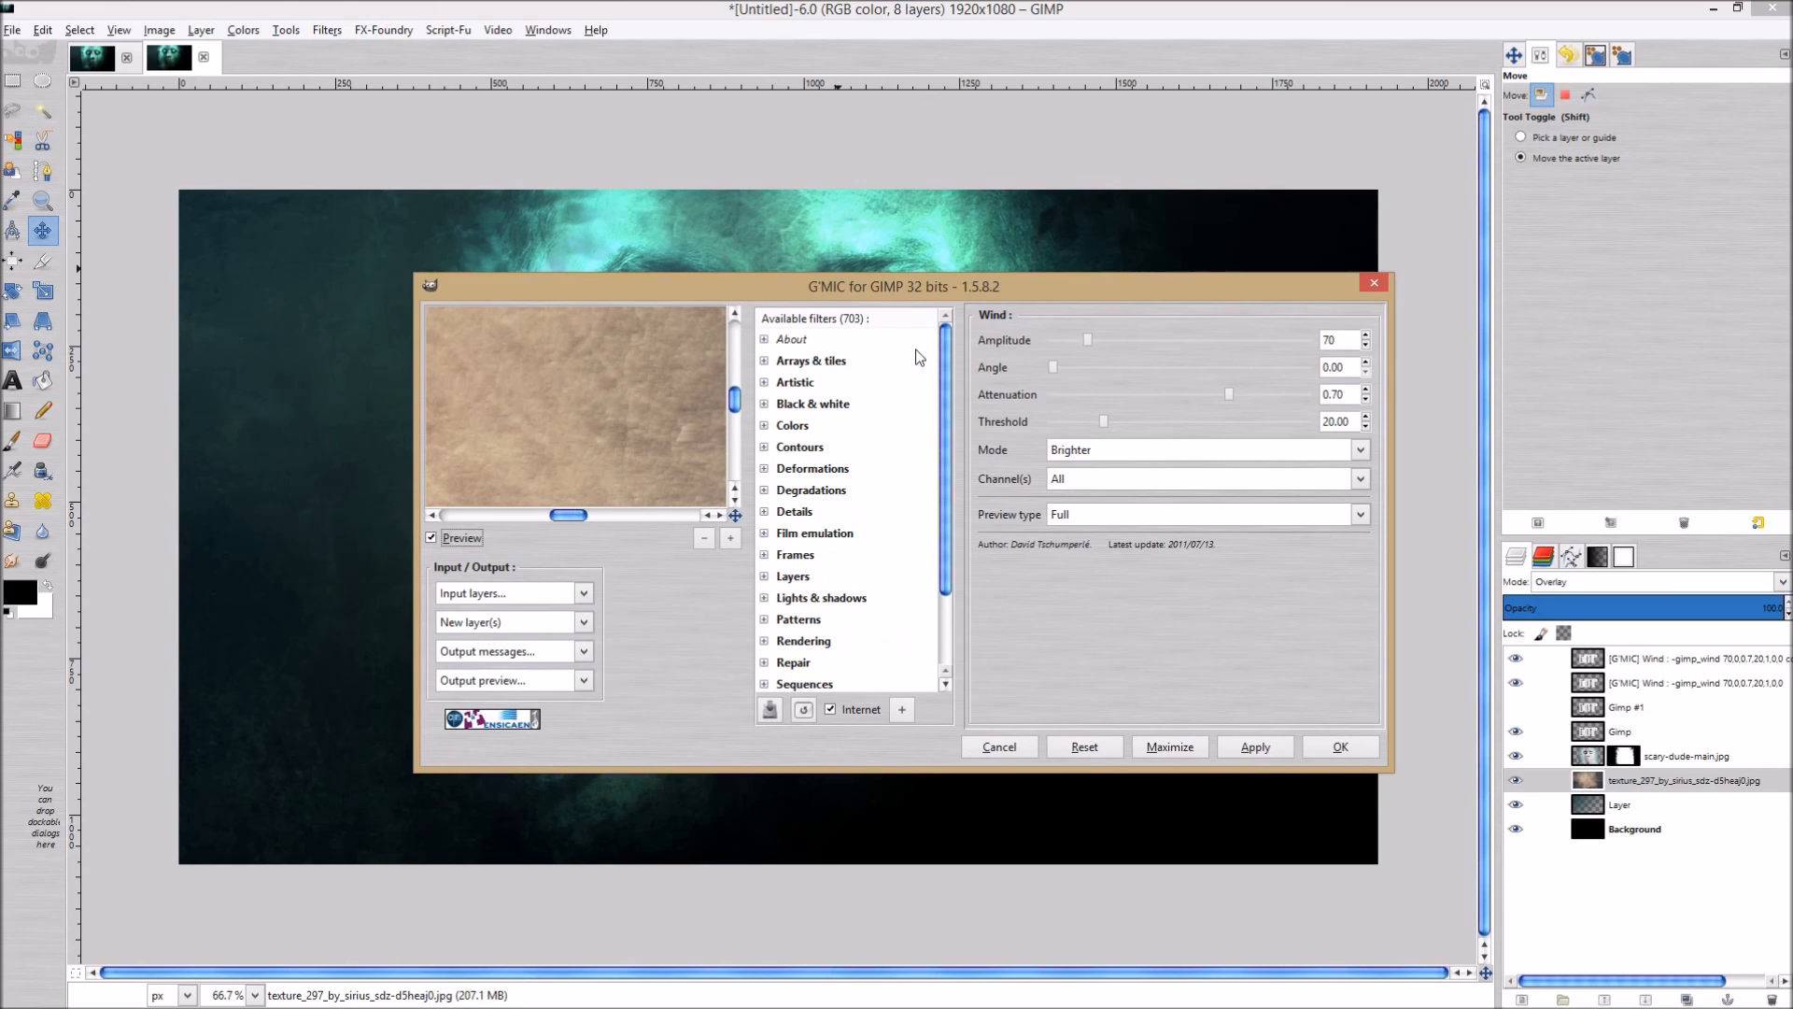
mouse_move(951, 396)
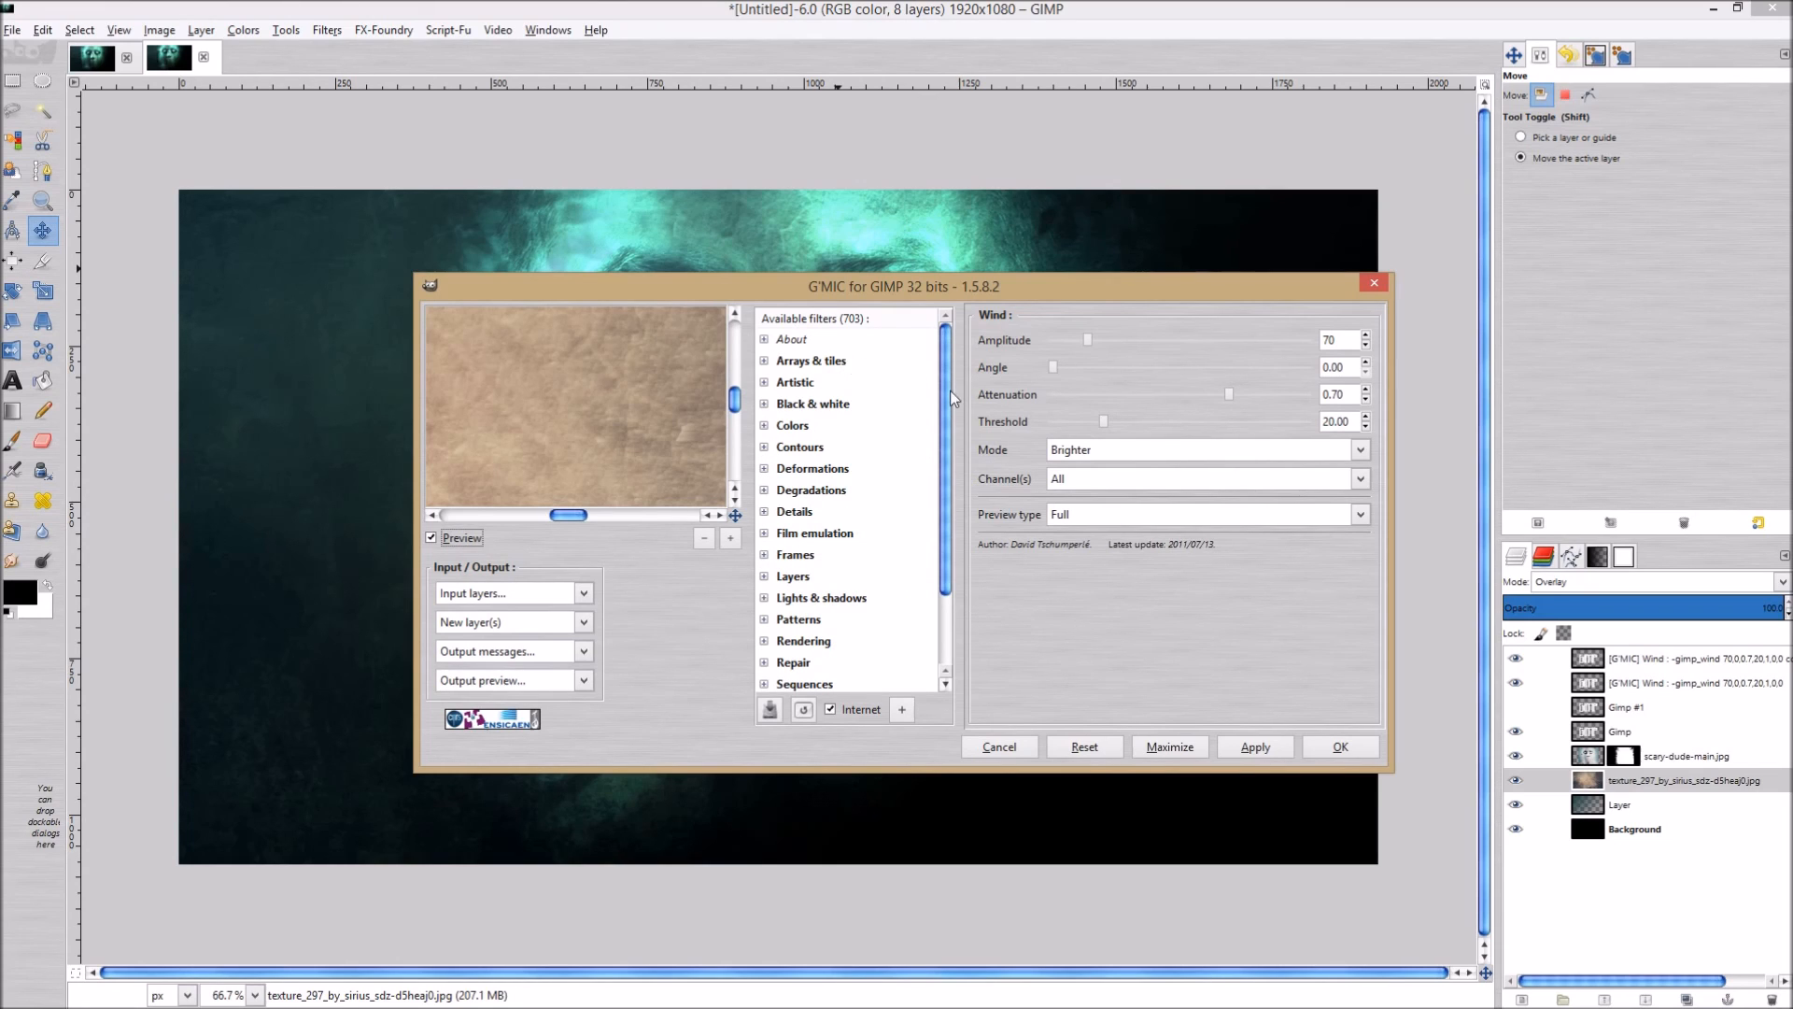
scroll(down, 3)
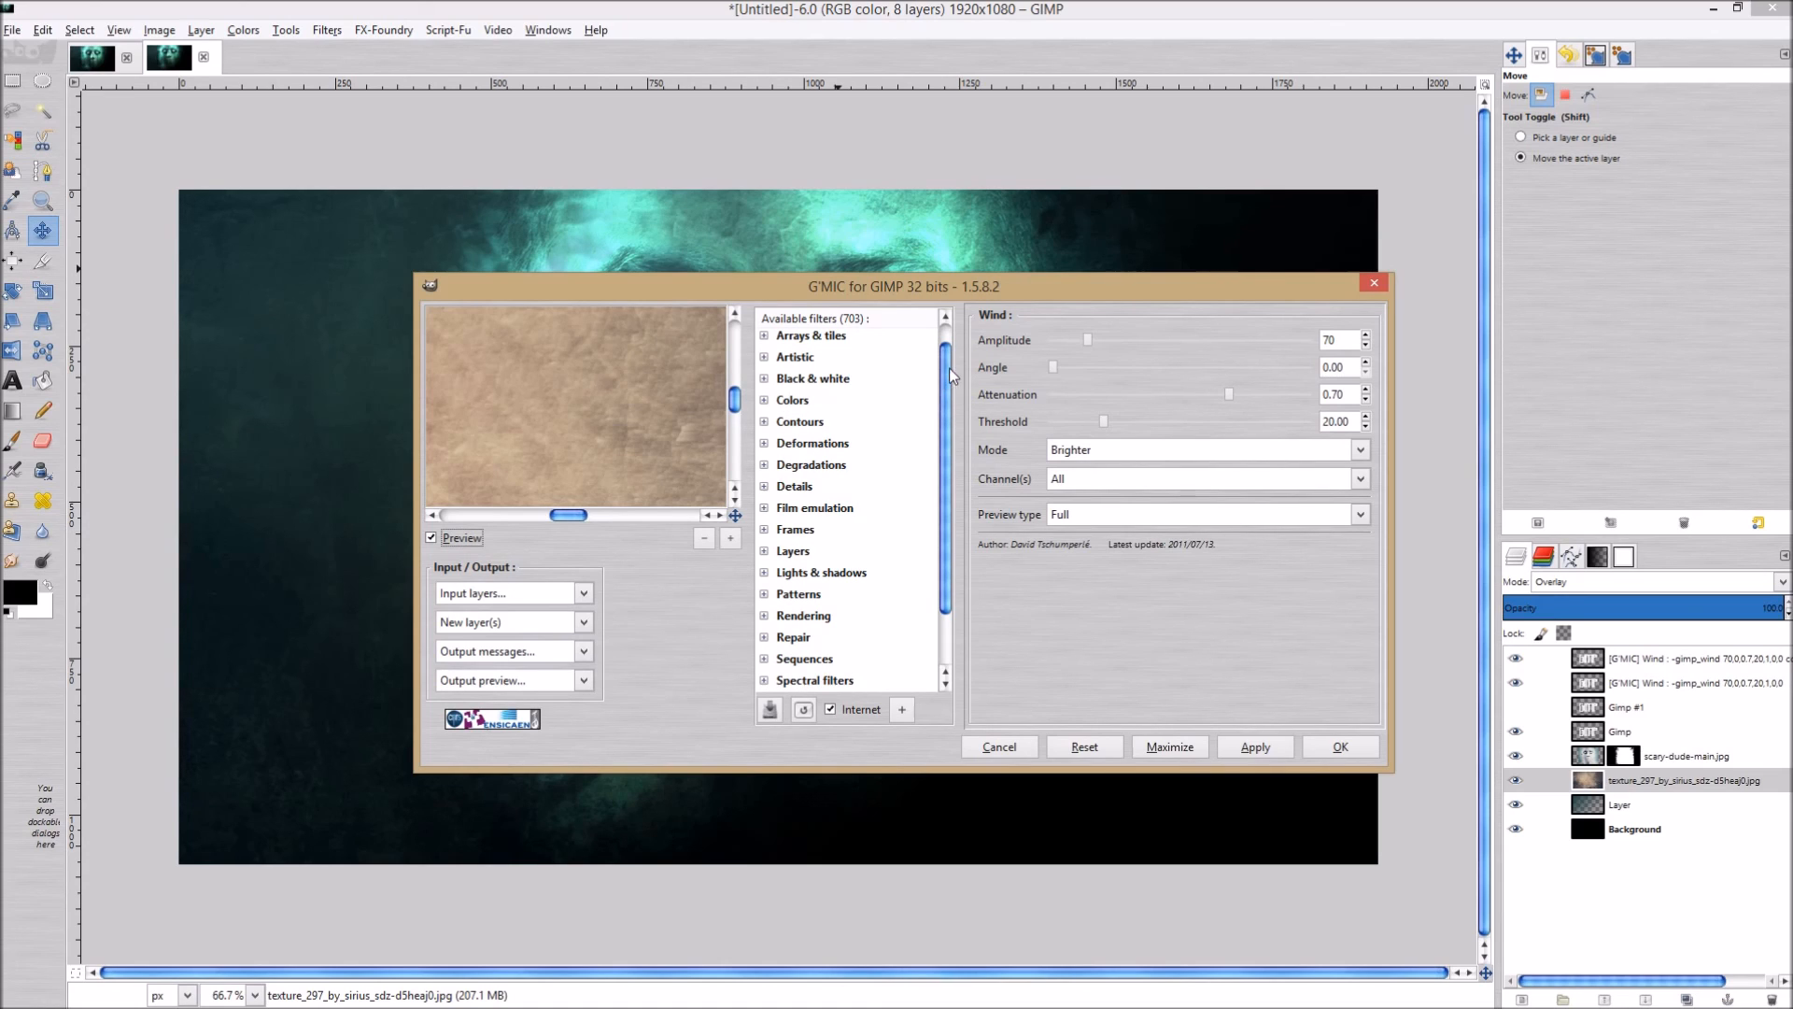
scroll(down, 3)
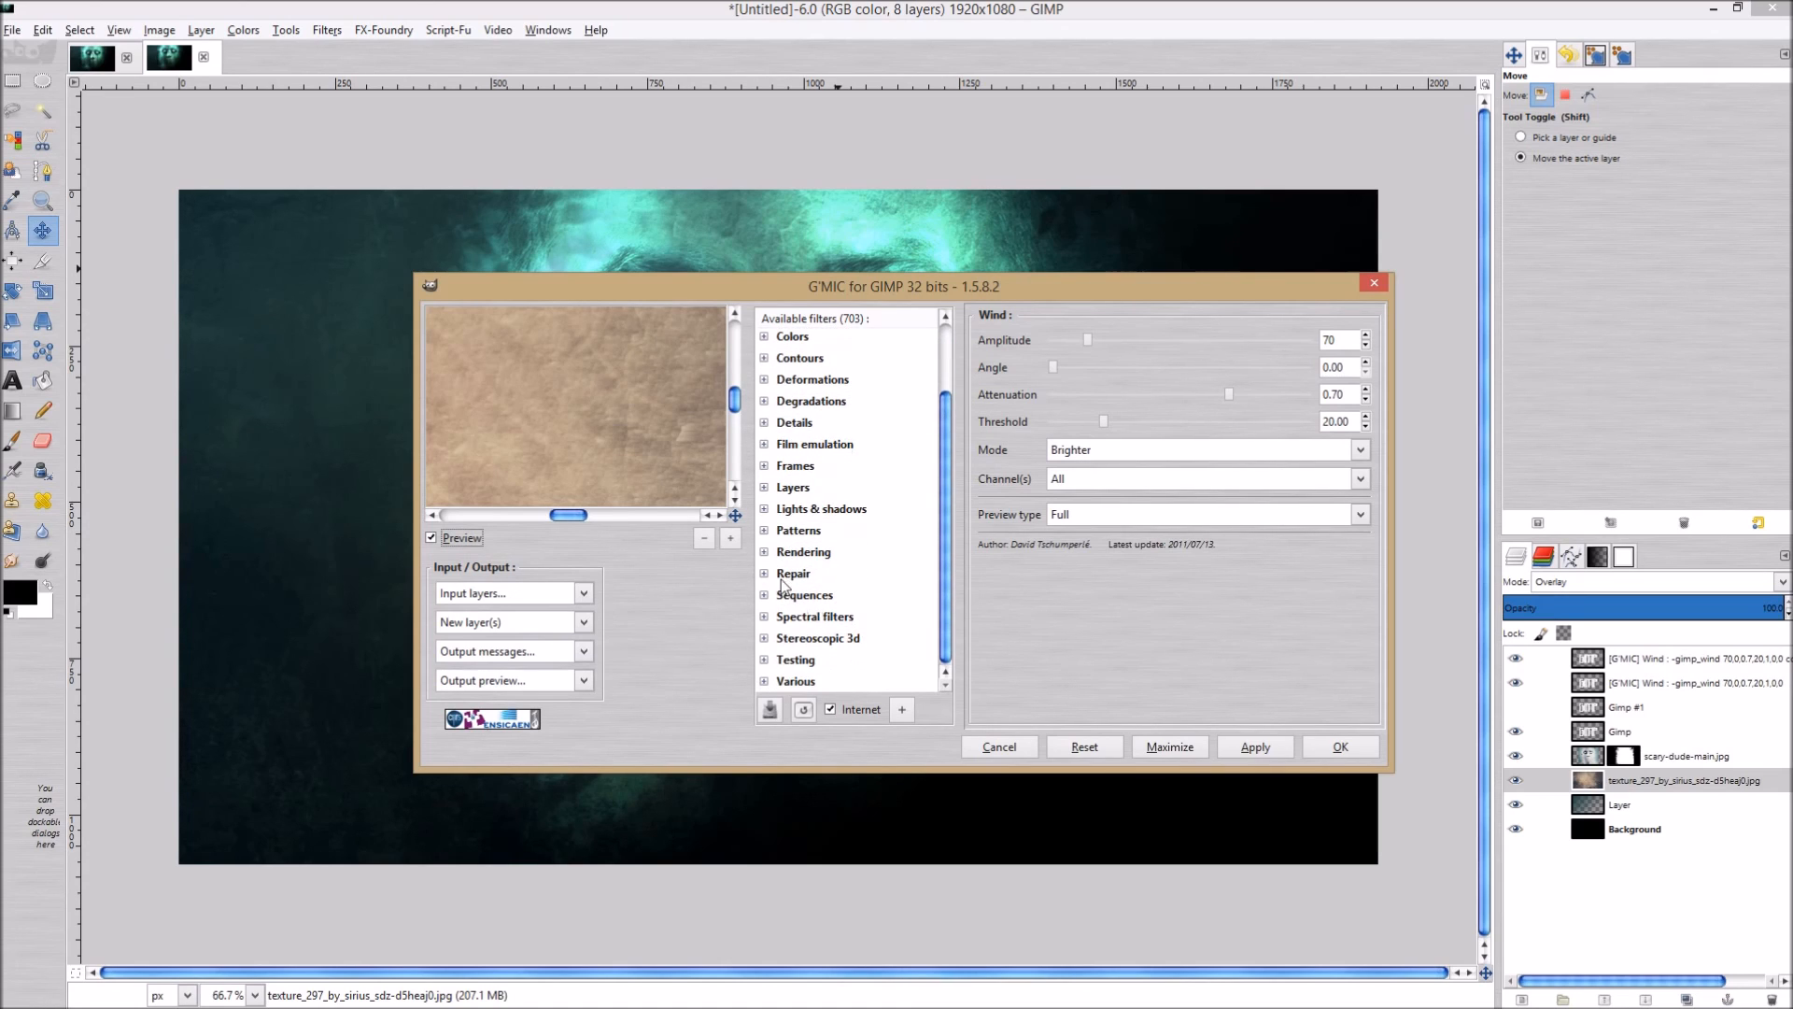
click(766, 573)
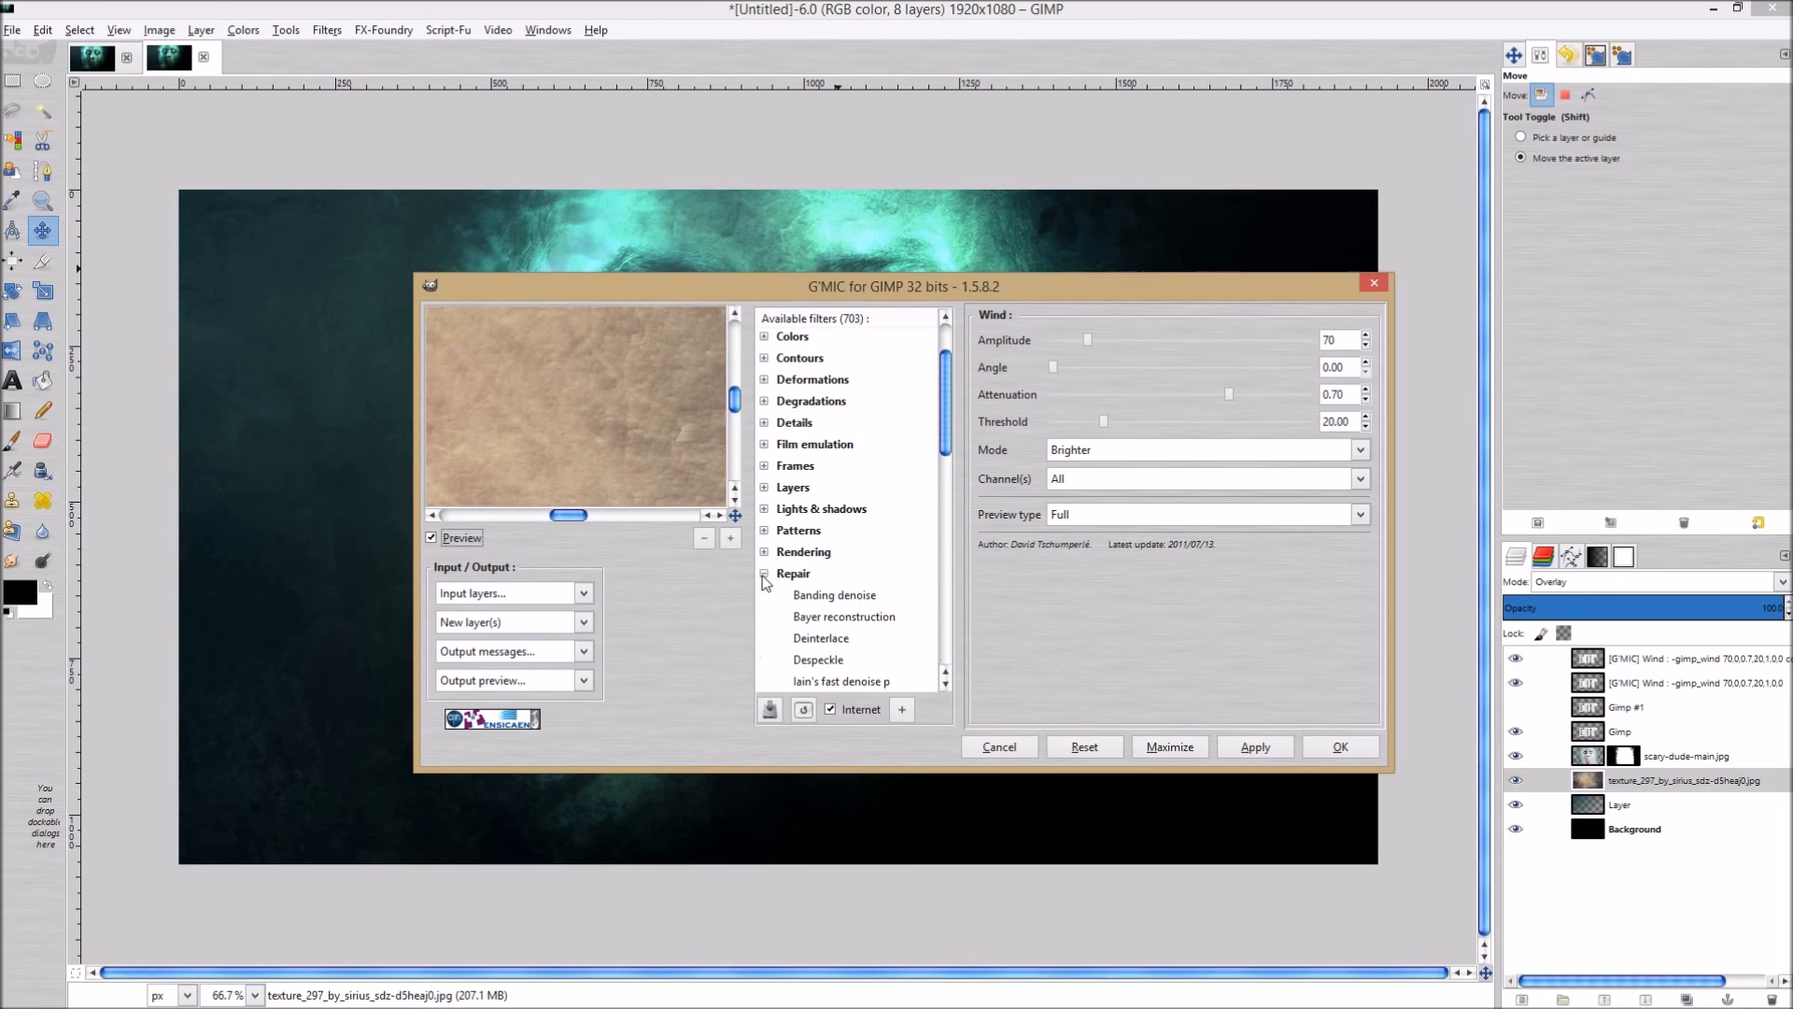
scroll(down, 3)
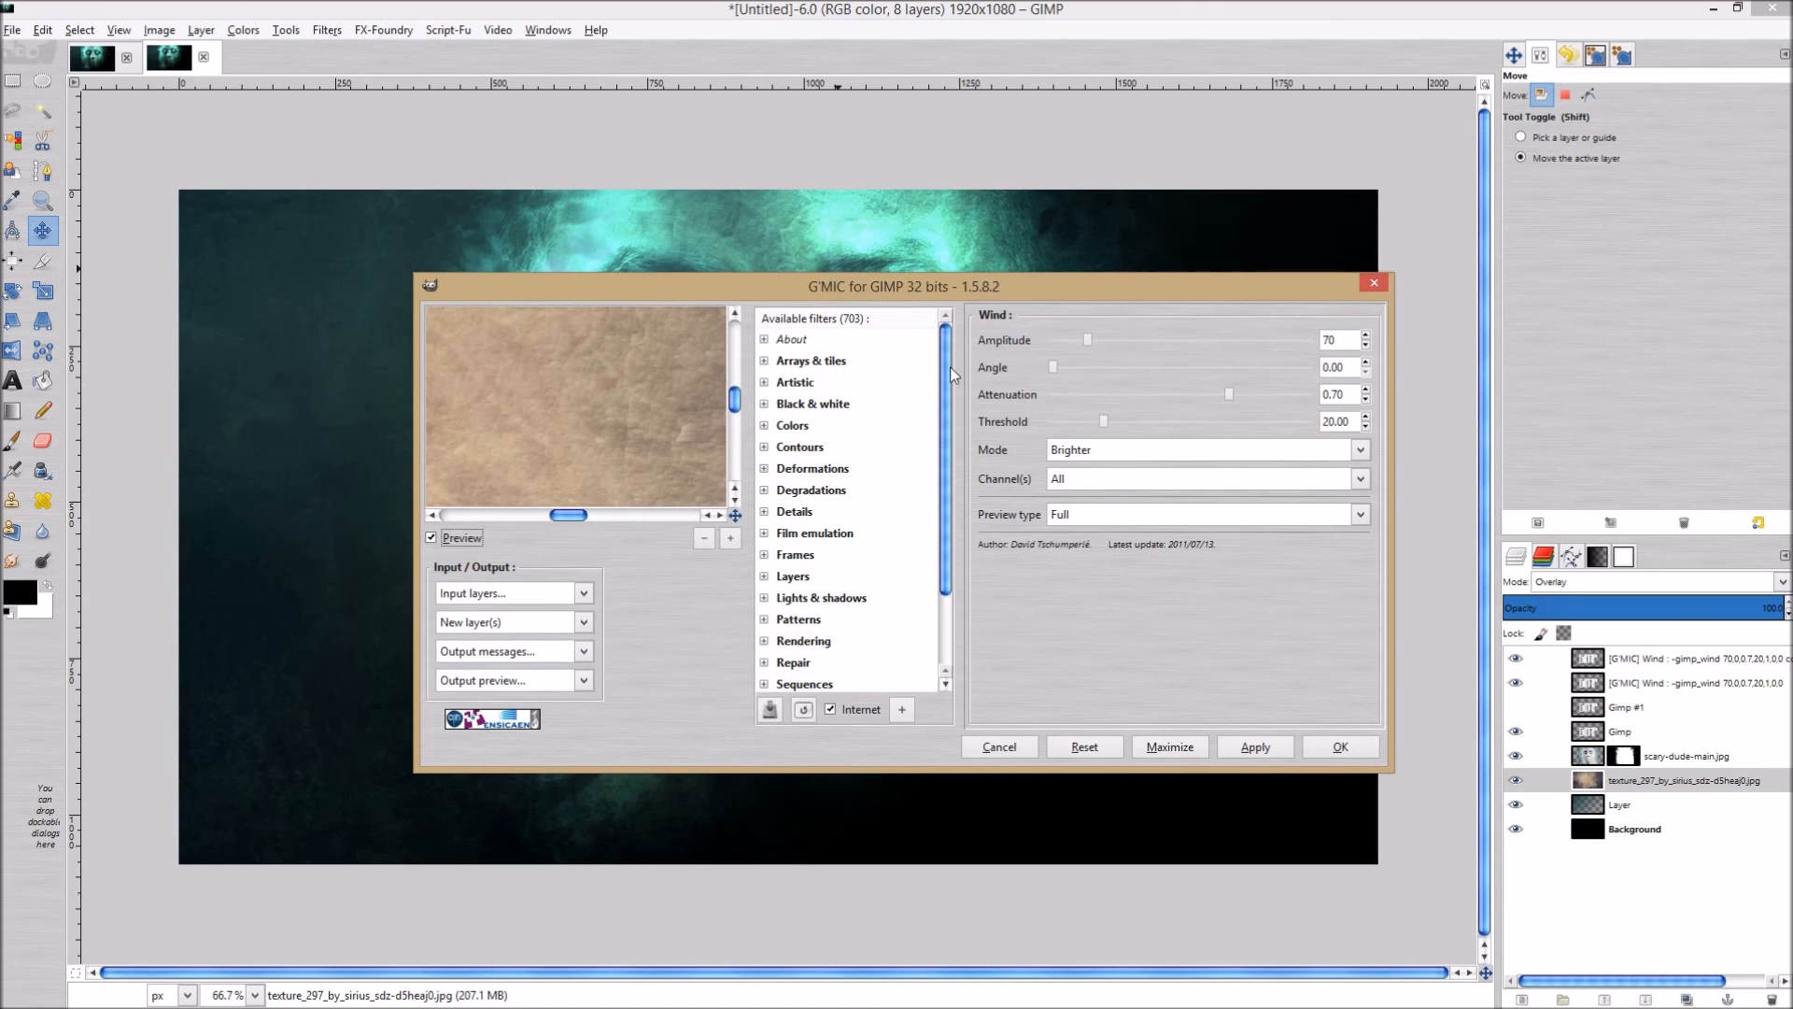
drag(897, 285, 751, 245)
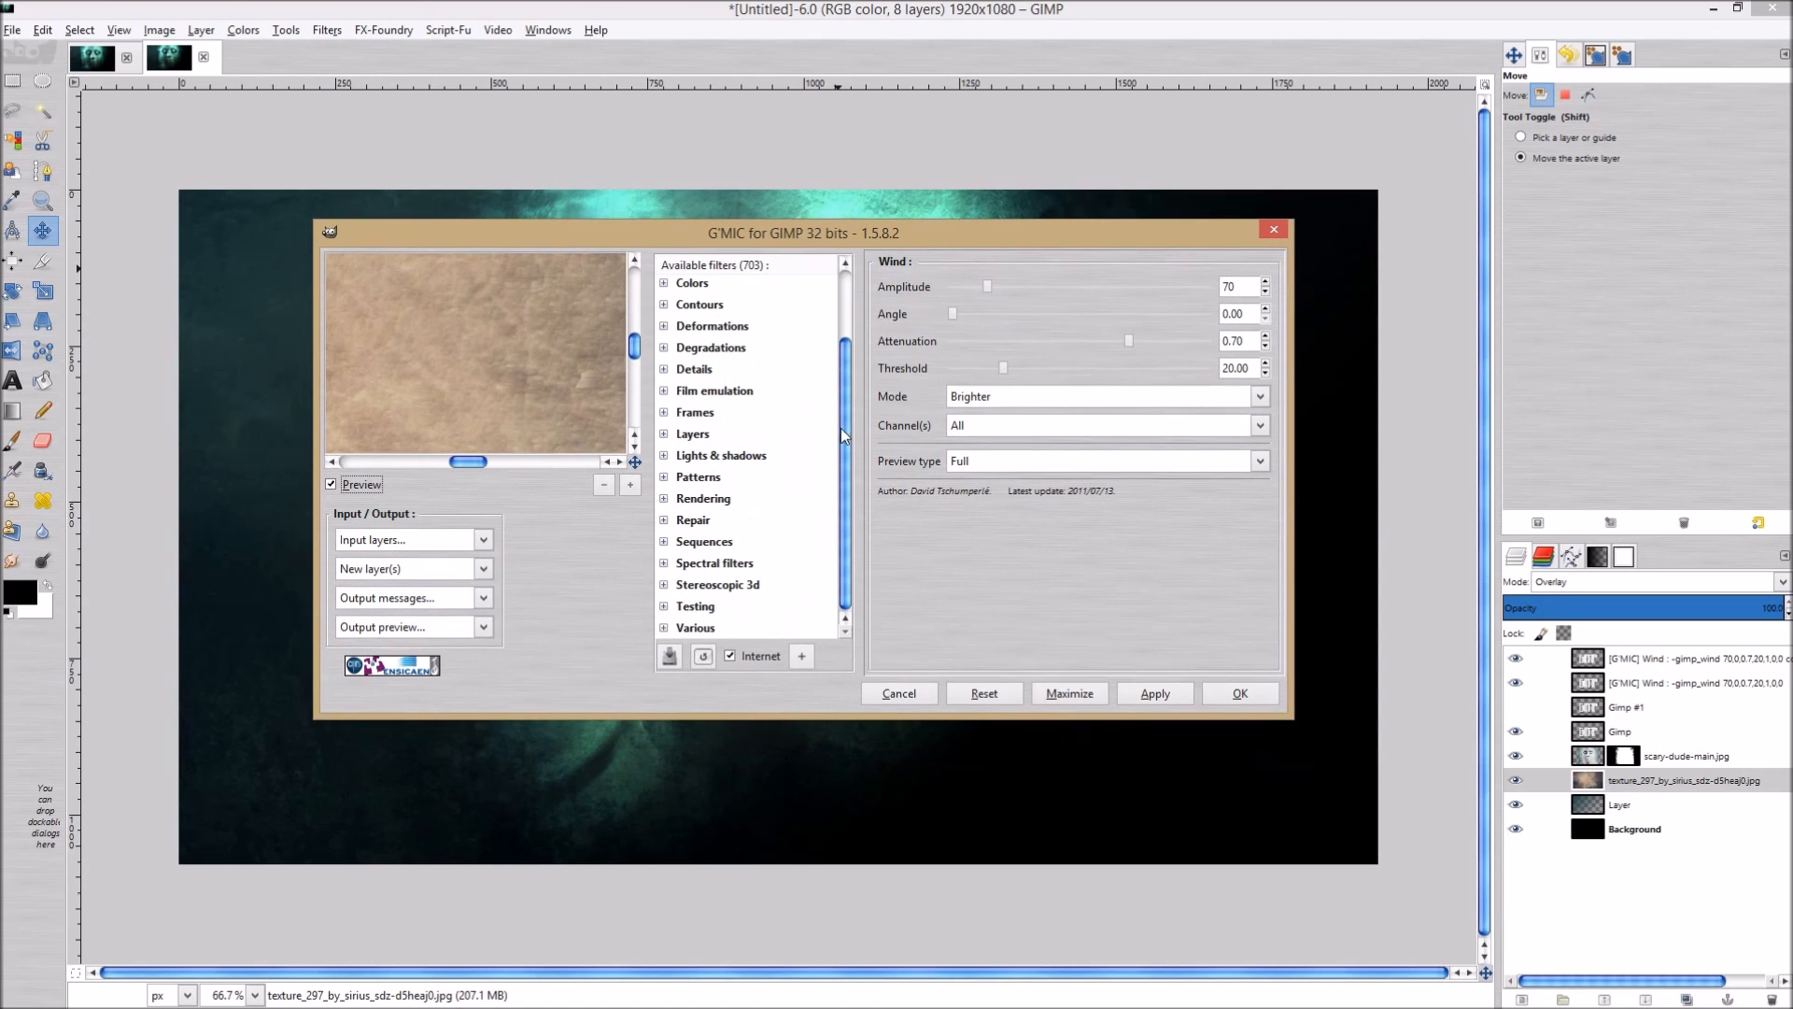
mouse_move(889, 601)
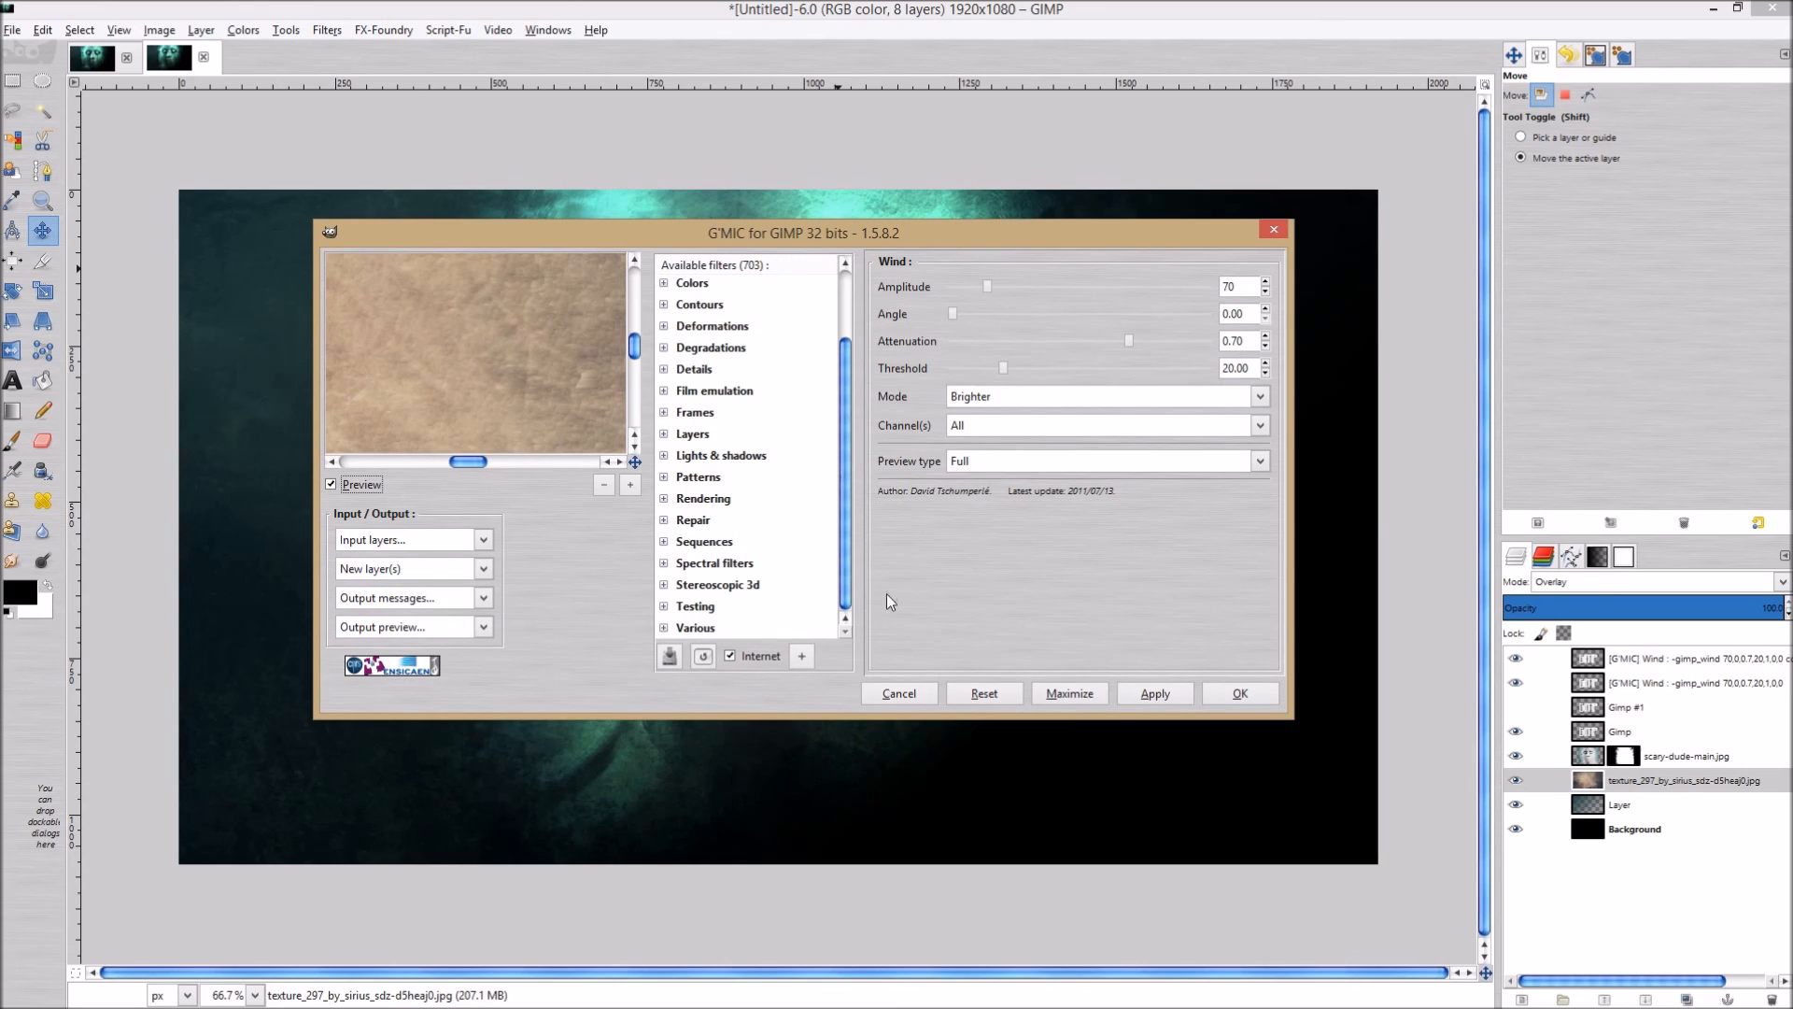
mouse_move(911, 596)
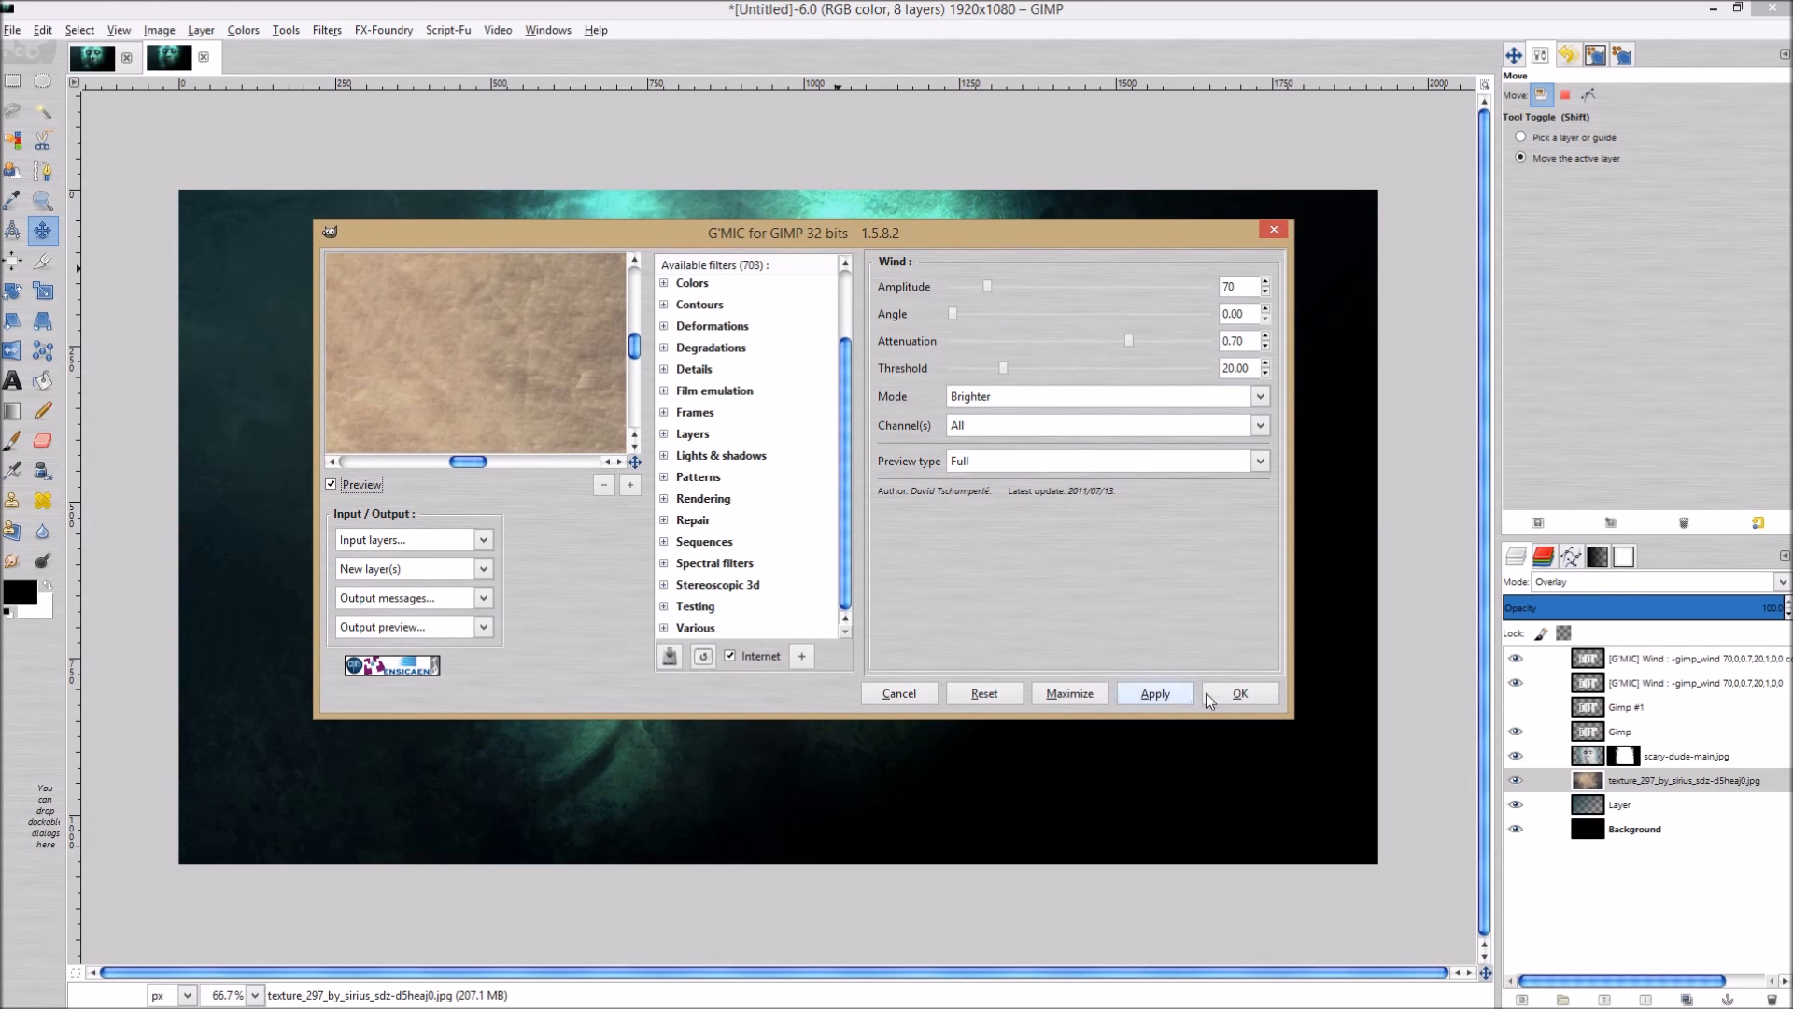
click(1240, 693)
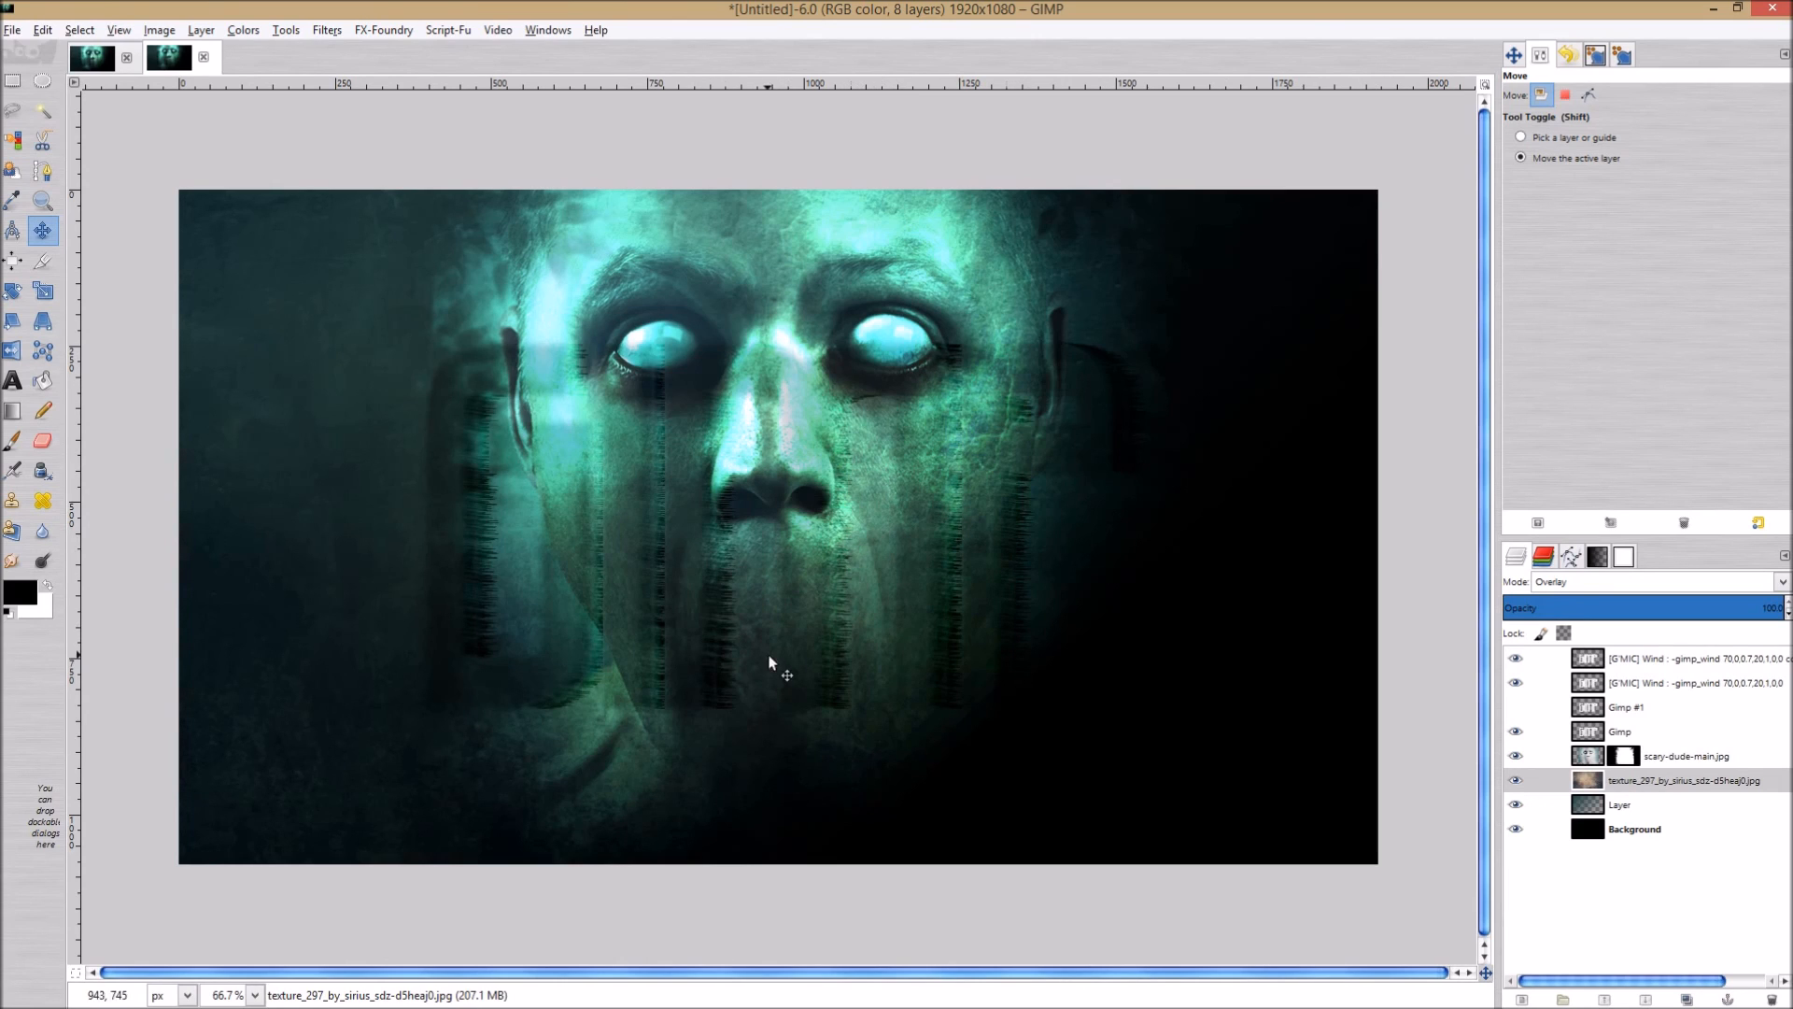
mouse_move(467, 172)
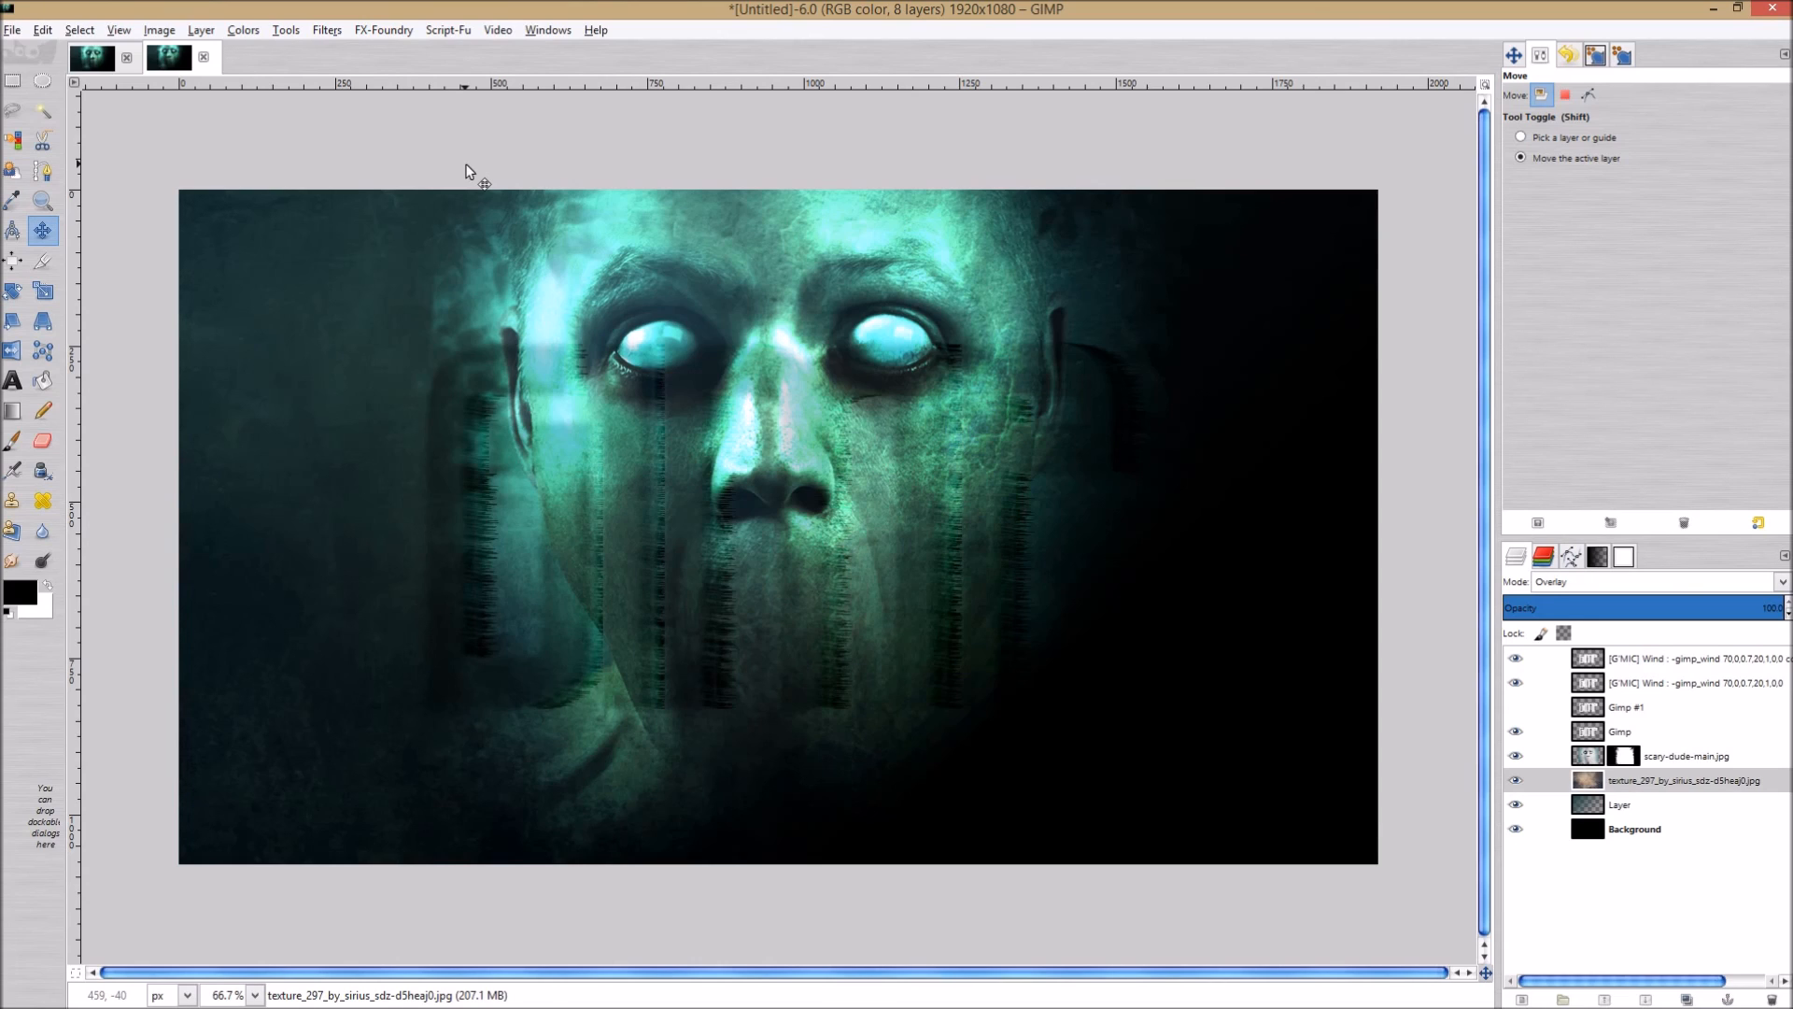
mouse_move(499, 186)
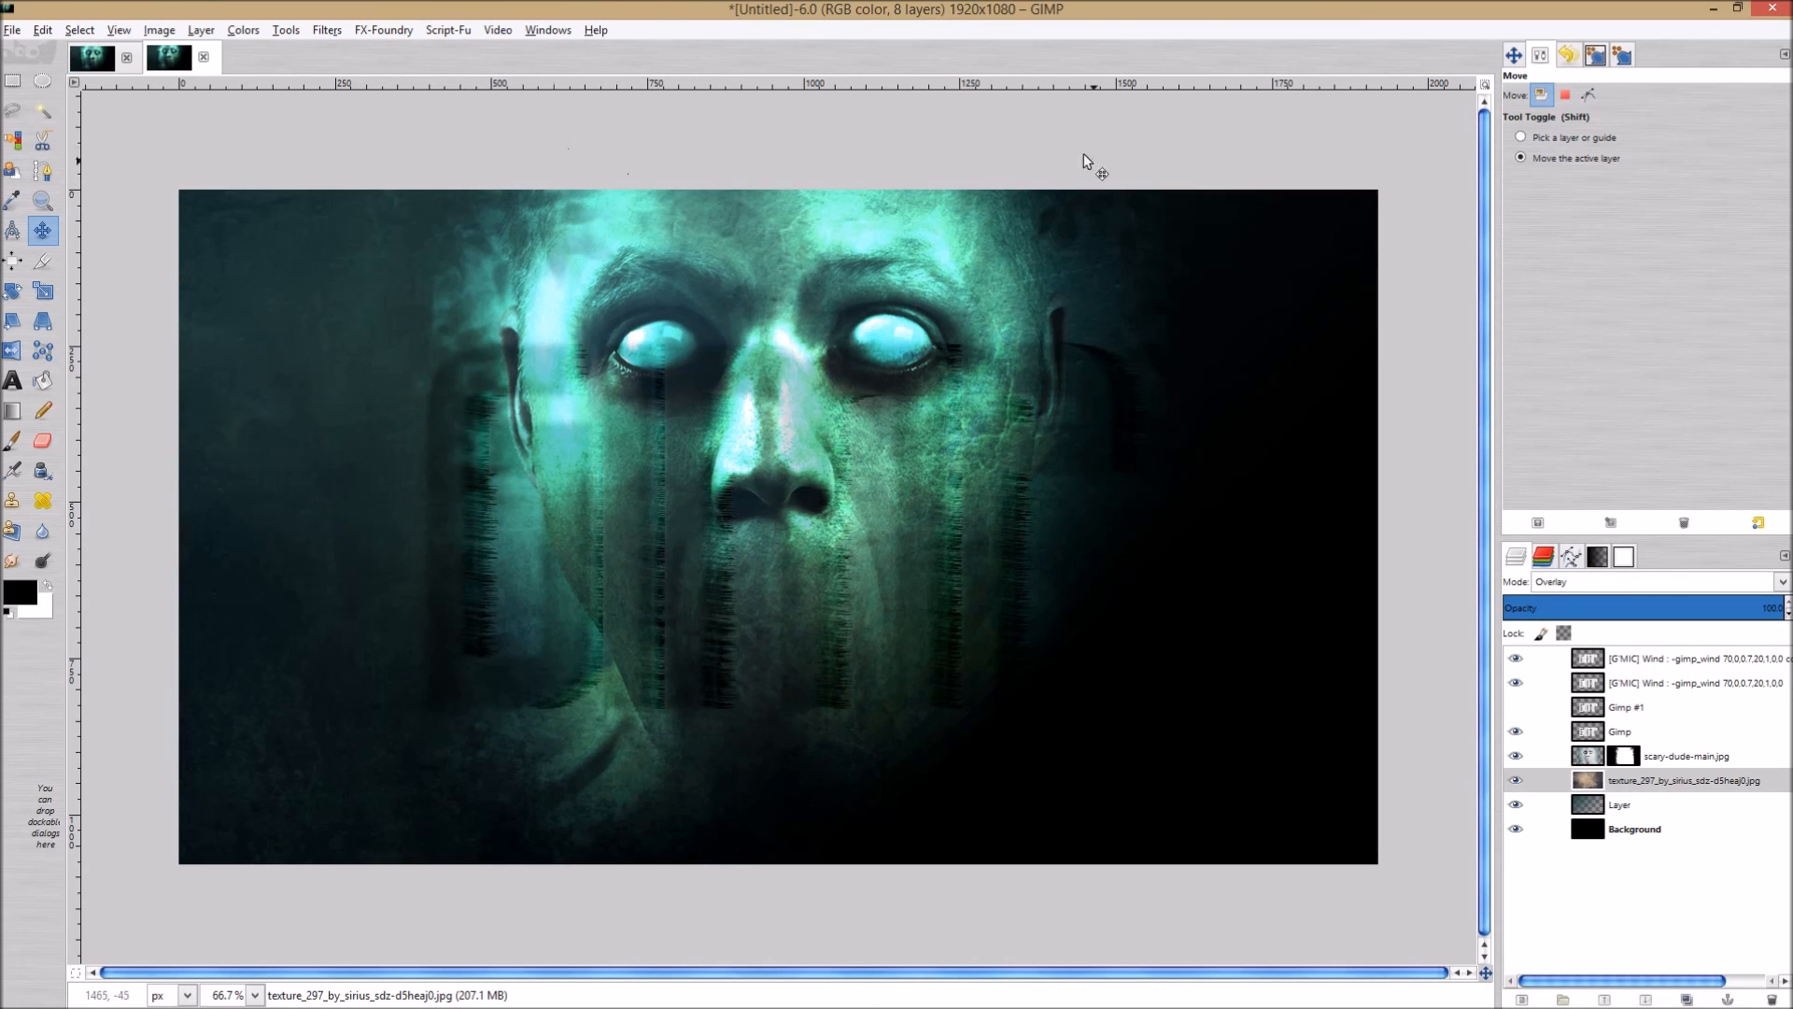
mouse_move(994, 141)
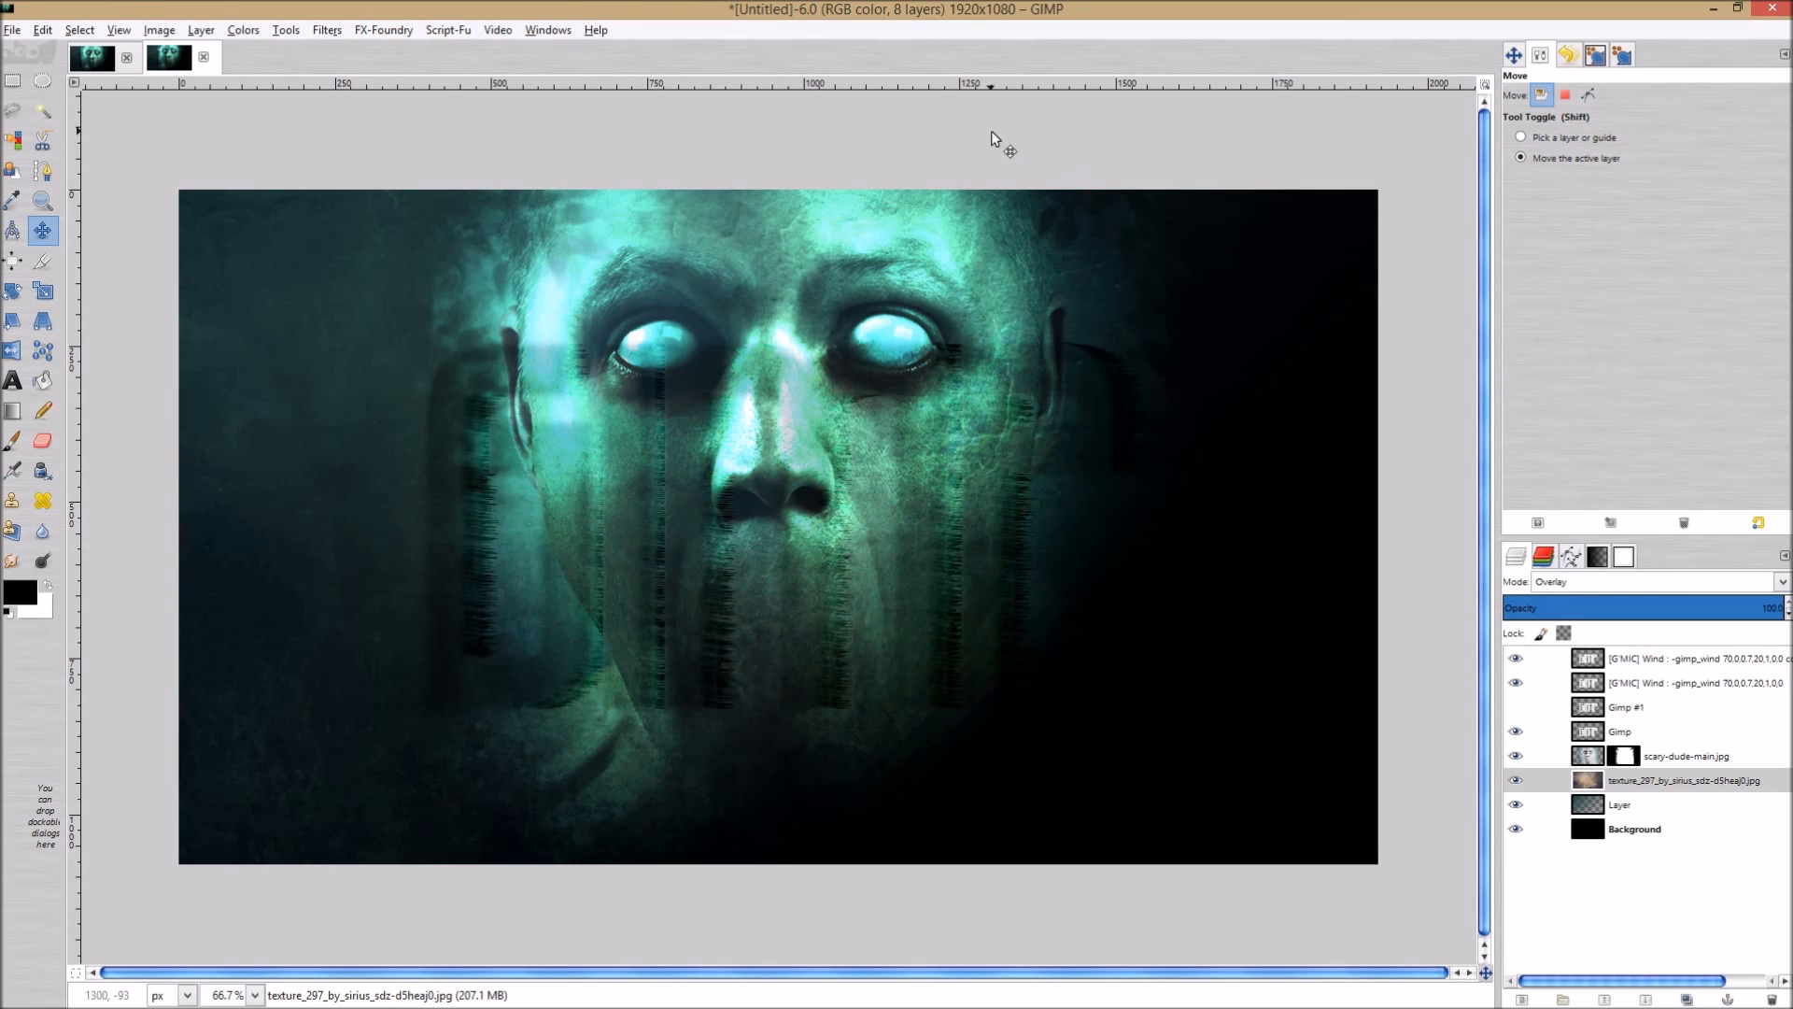